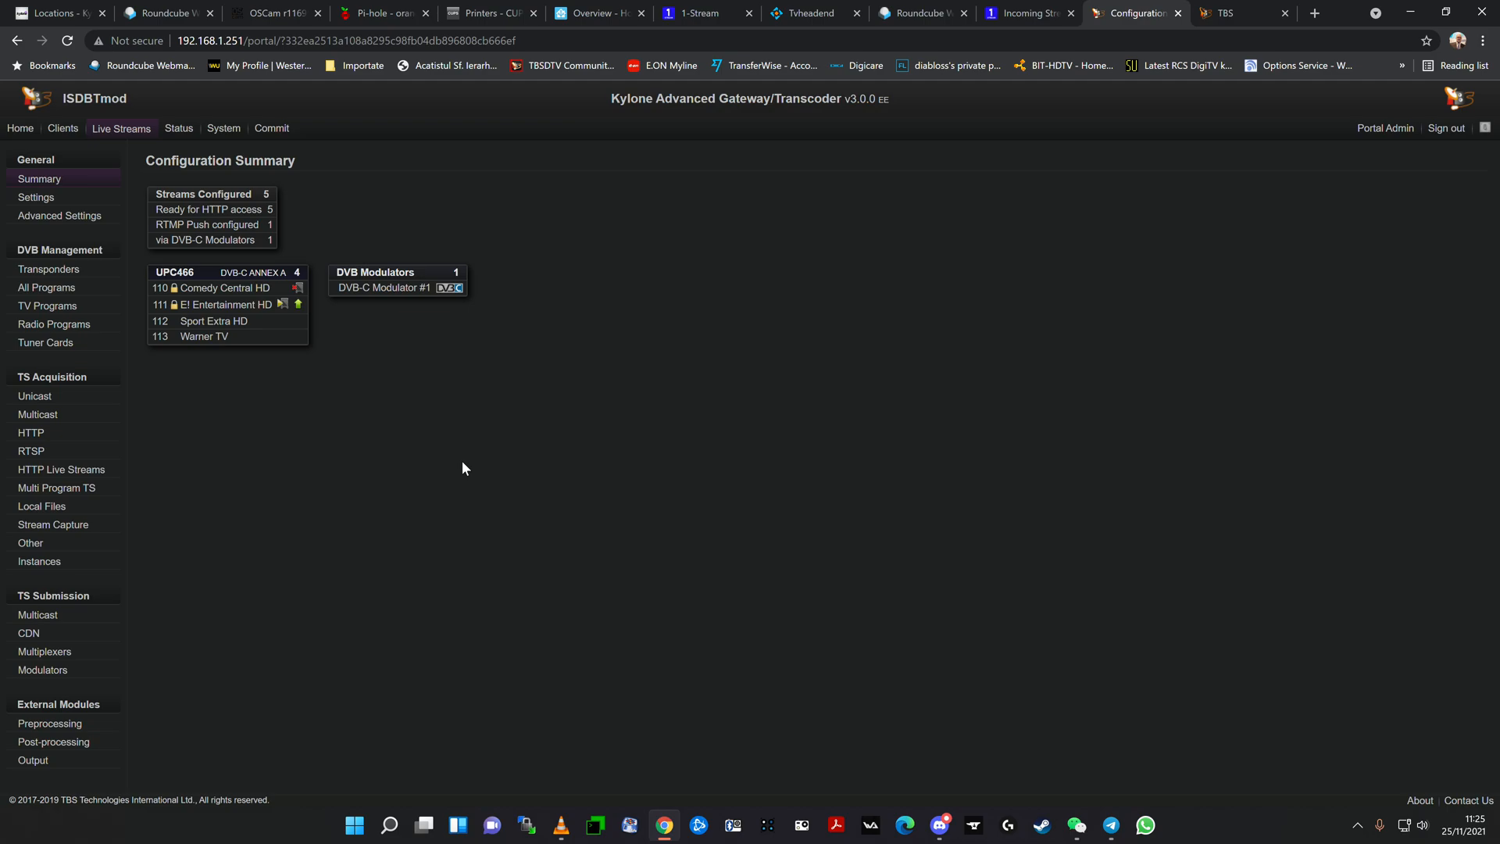
{"action": "mouse_move", "coordinate": [615, 100]}
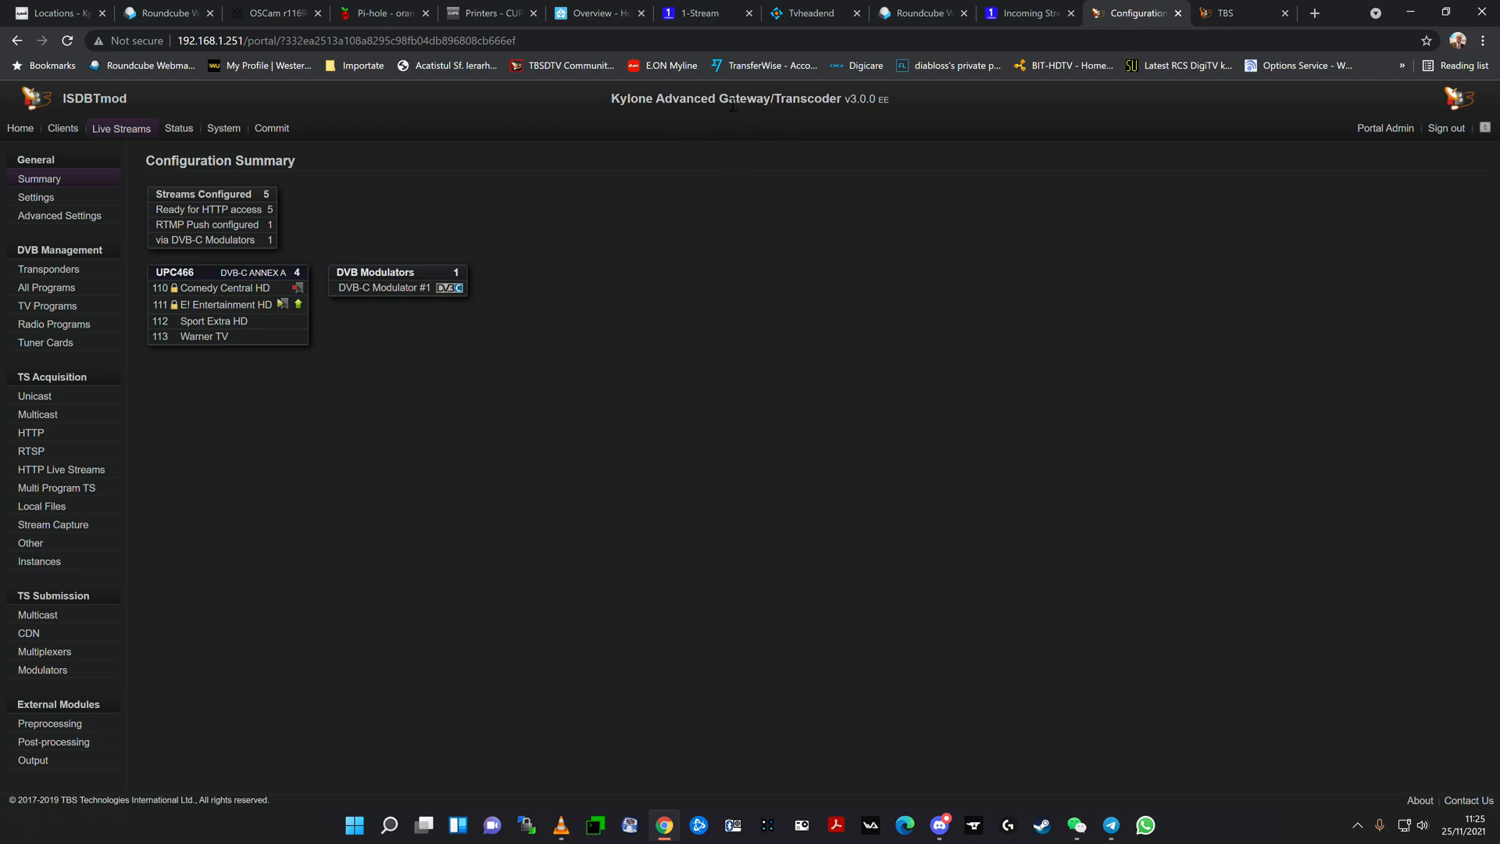
{"action": "mouse_move", "coordinate": [710, 298]}
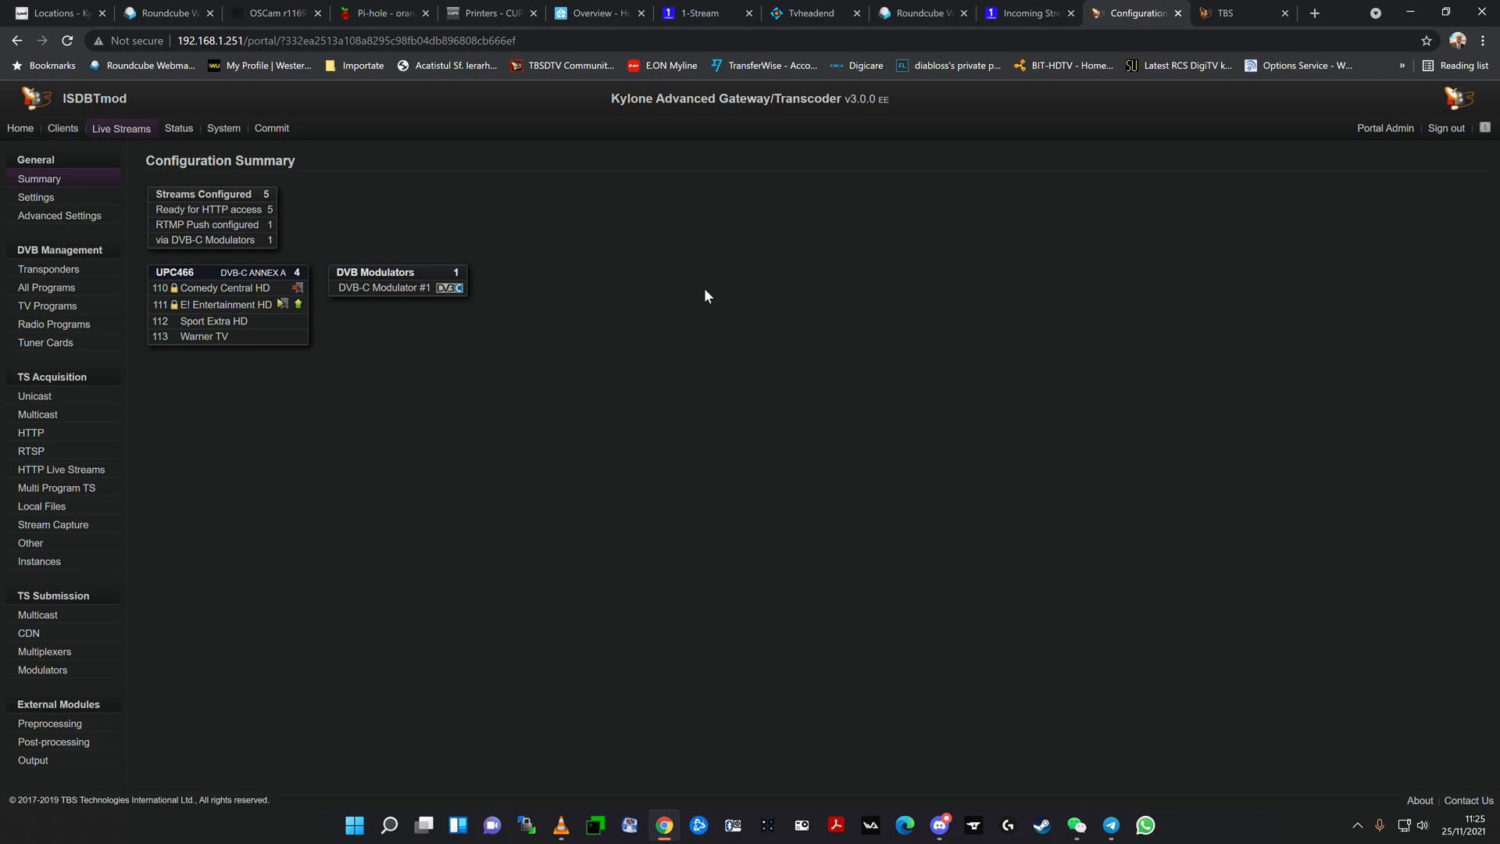
{"action": "mouse_move", "coordinate": [470, 398]}
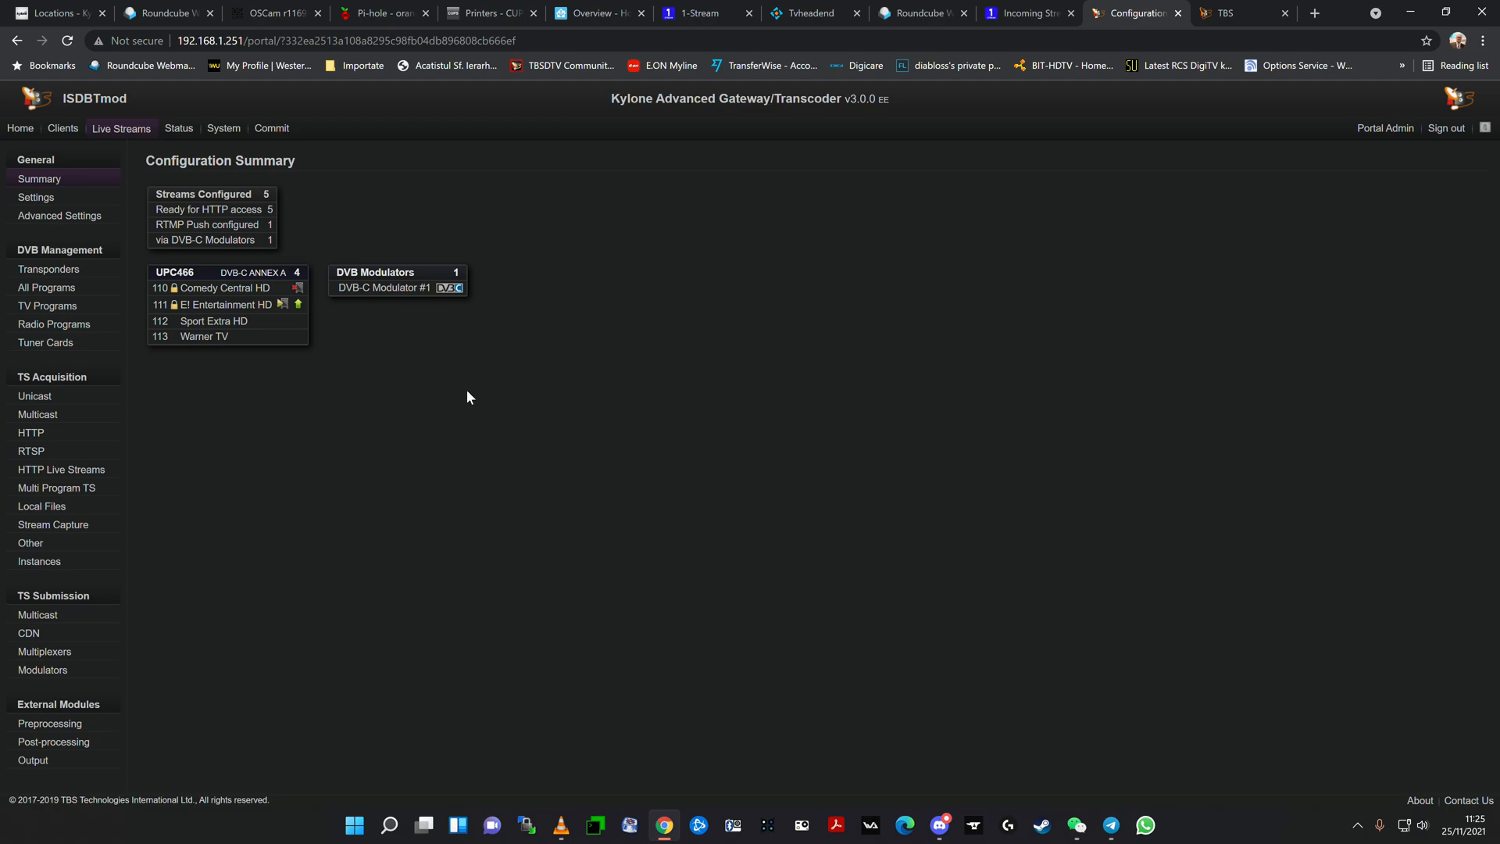
{"action": "mouse_move", "coordinate": [364, 458]}
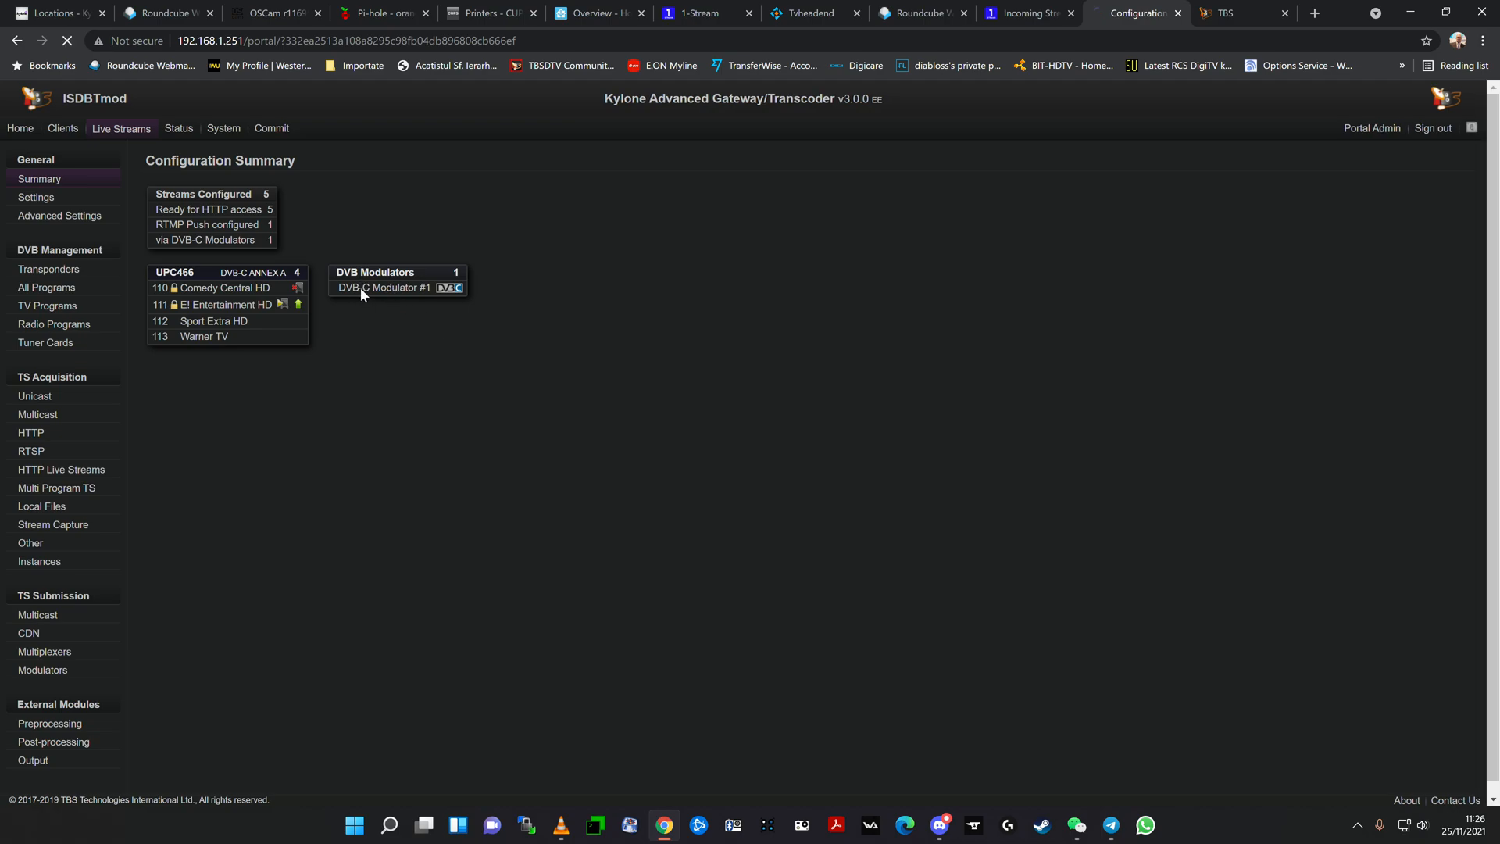
Step: Review DVB-C Modulator #1's details, then go to the TS Submission Modulators list
{"action": "left_click", "coordinate": [384, 288]}
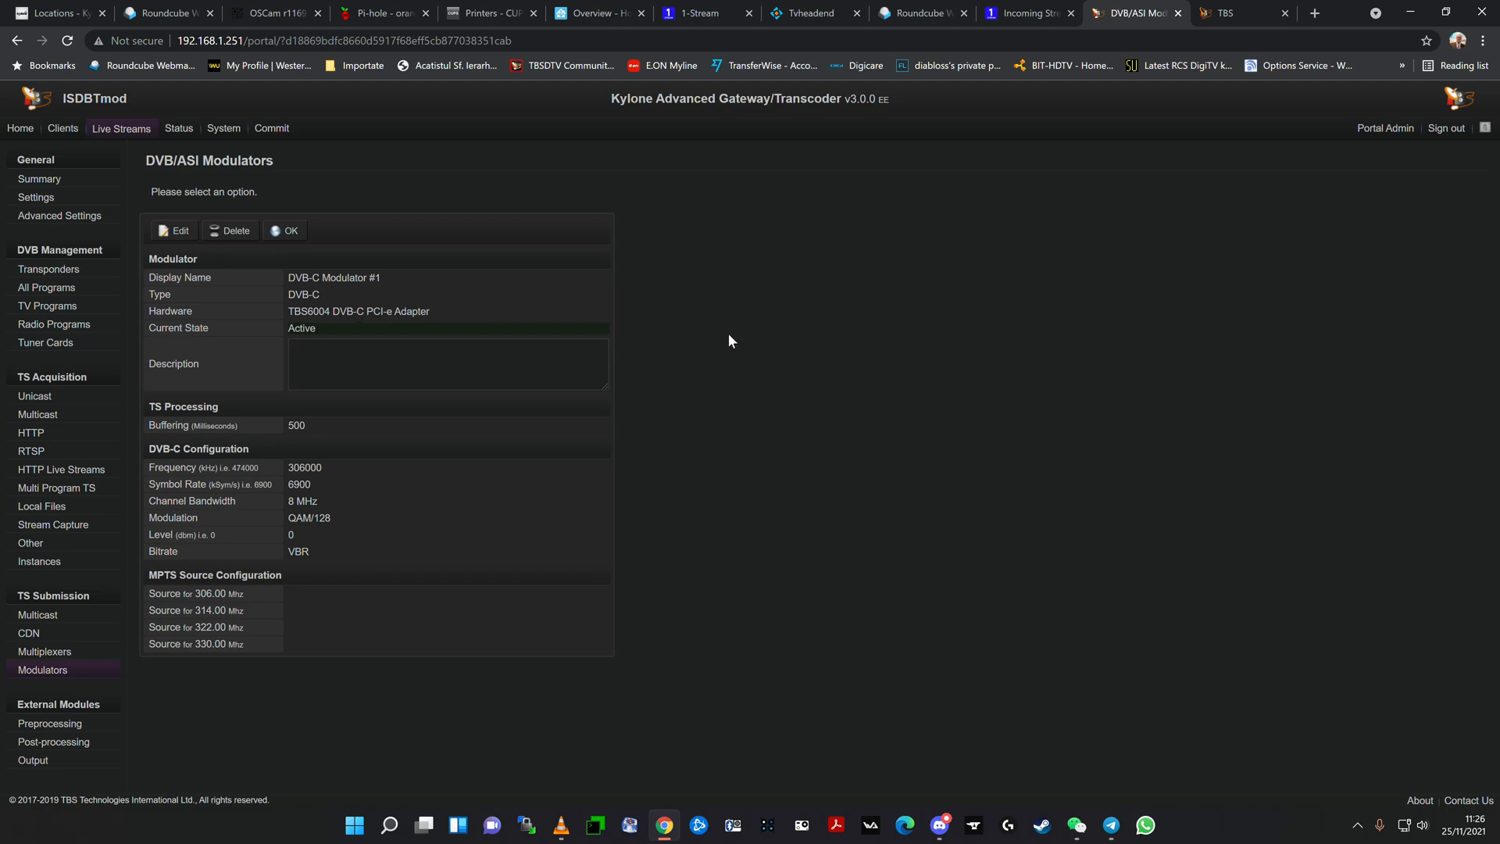
{"action": "mouse_move", "coordinate": [695, 428]}
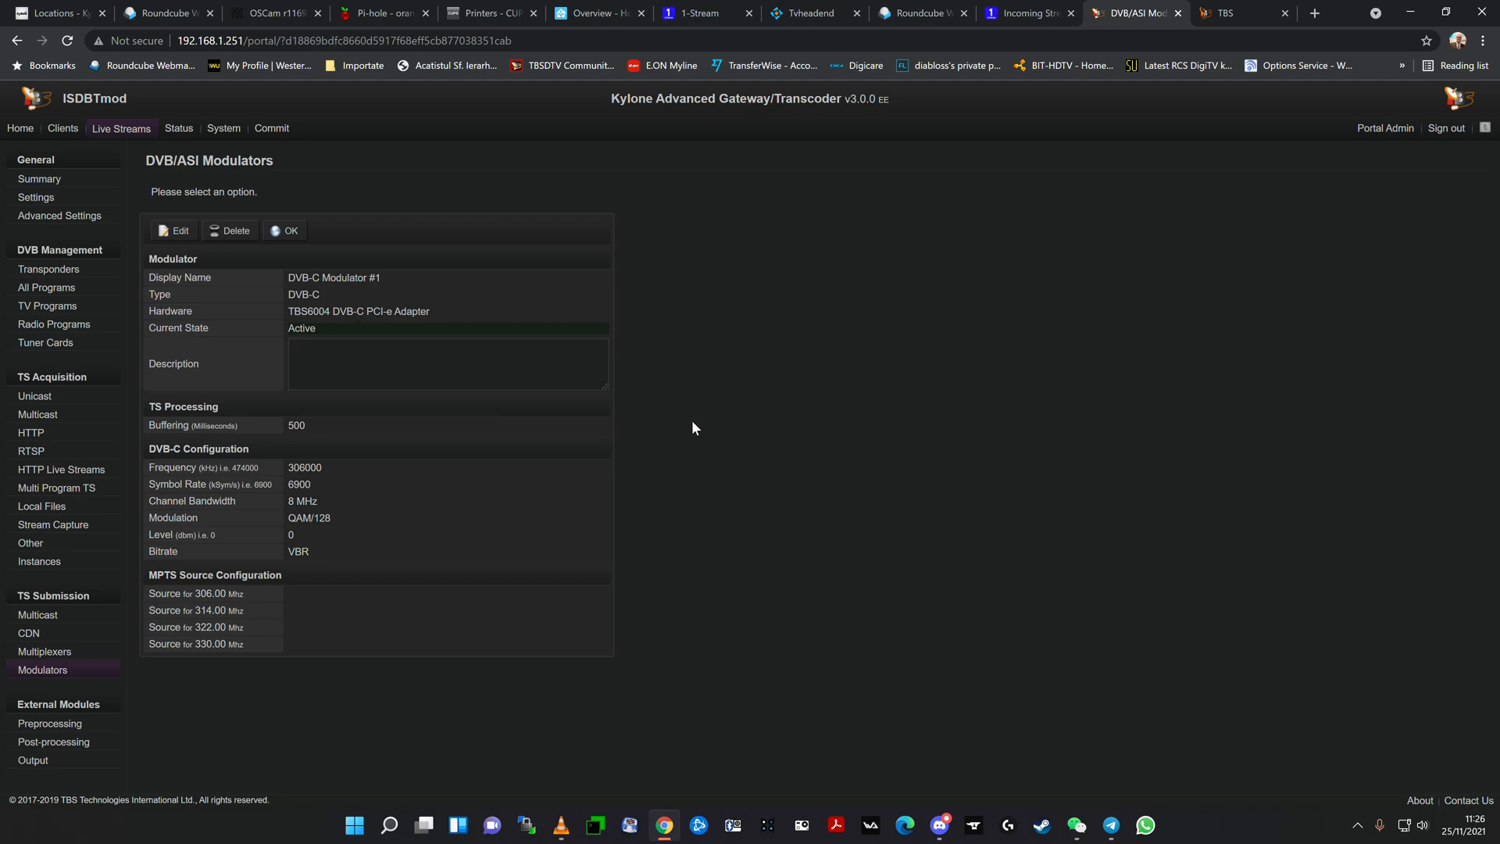
{"action": "mouse_move", "coordinate": [144, 578]}
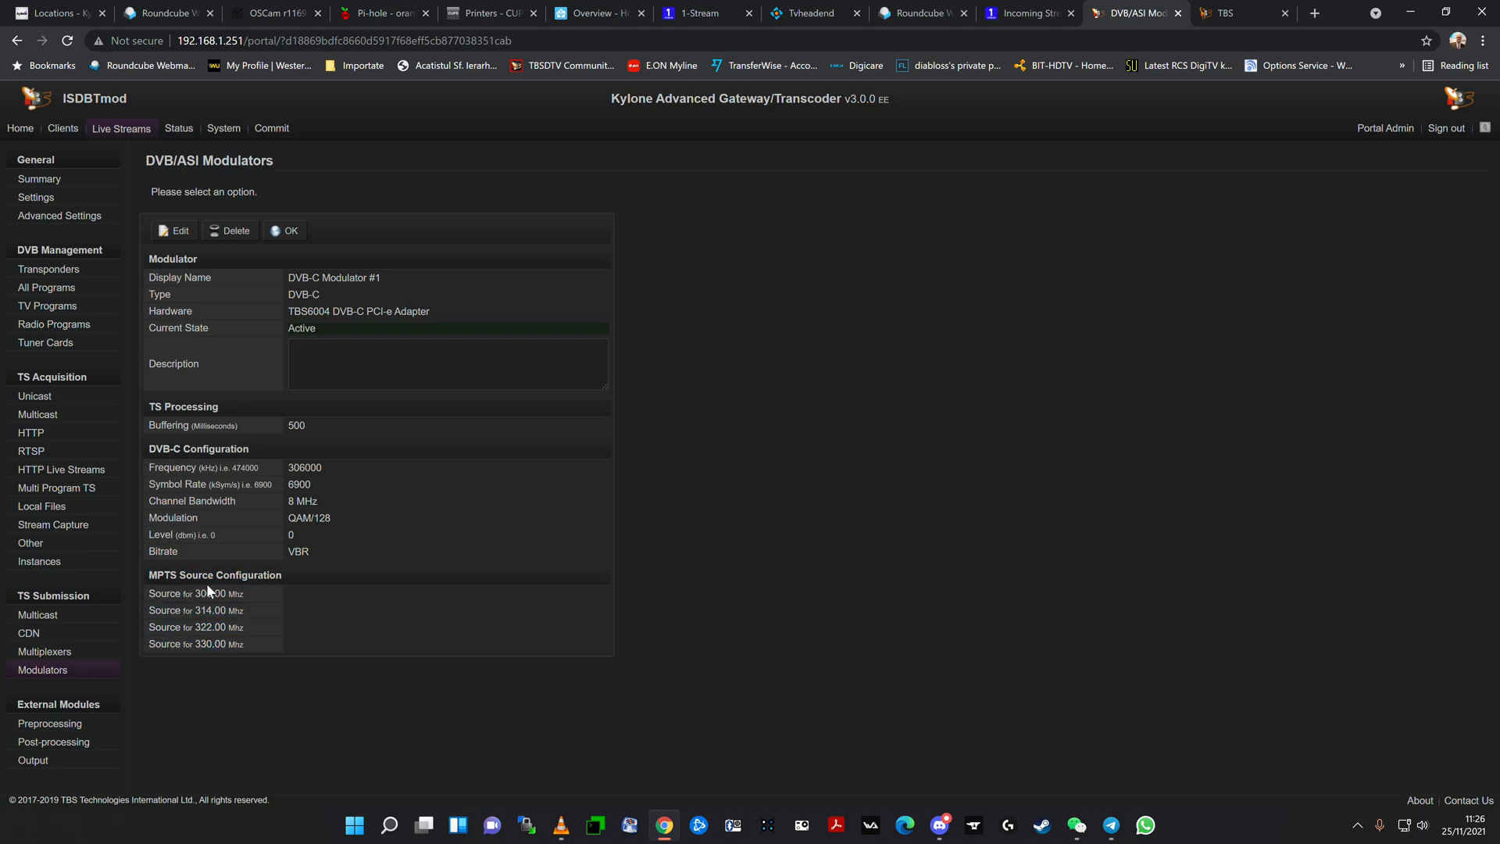
{"action": "mouse_move", "coordinate": [256, 621]}
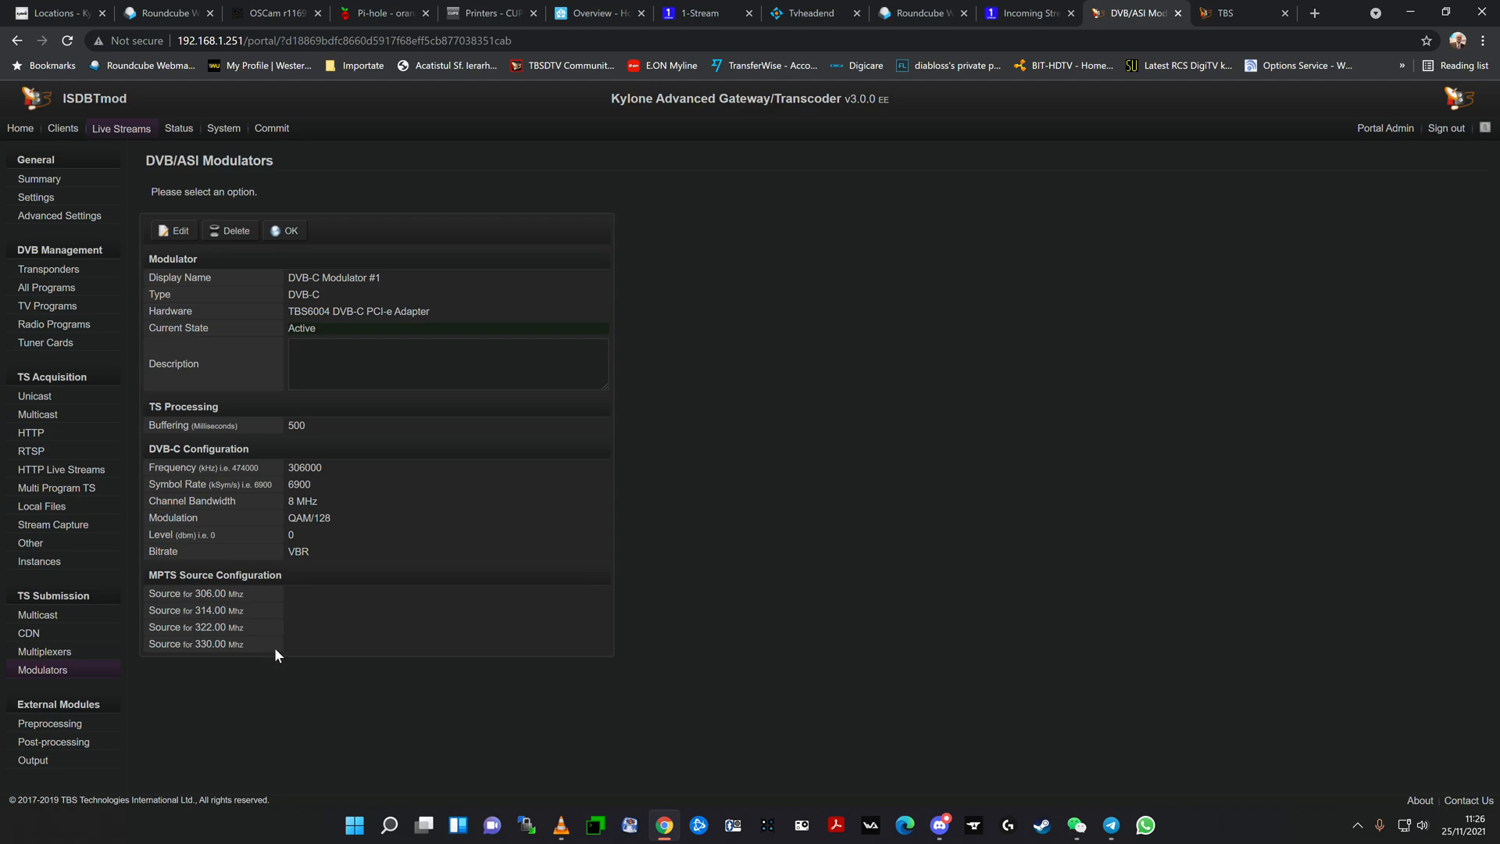
{"action": "mouse_move", "coordinate": [14, 651]}
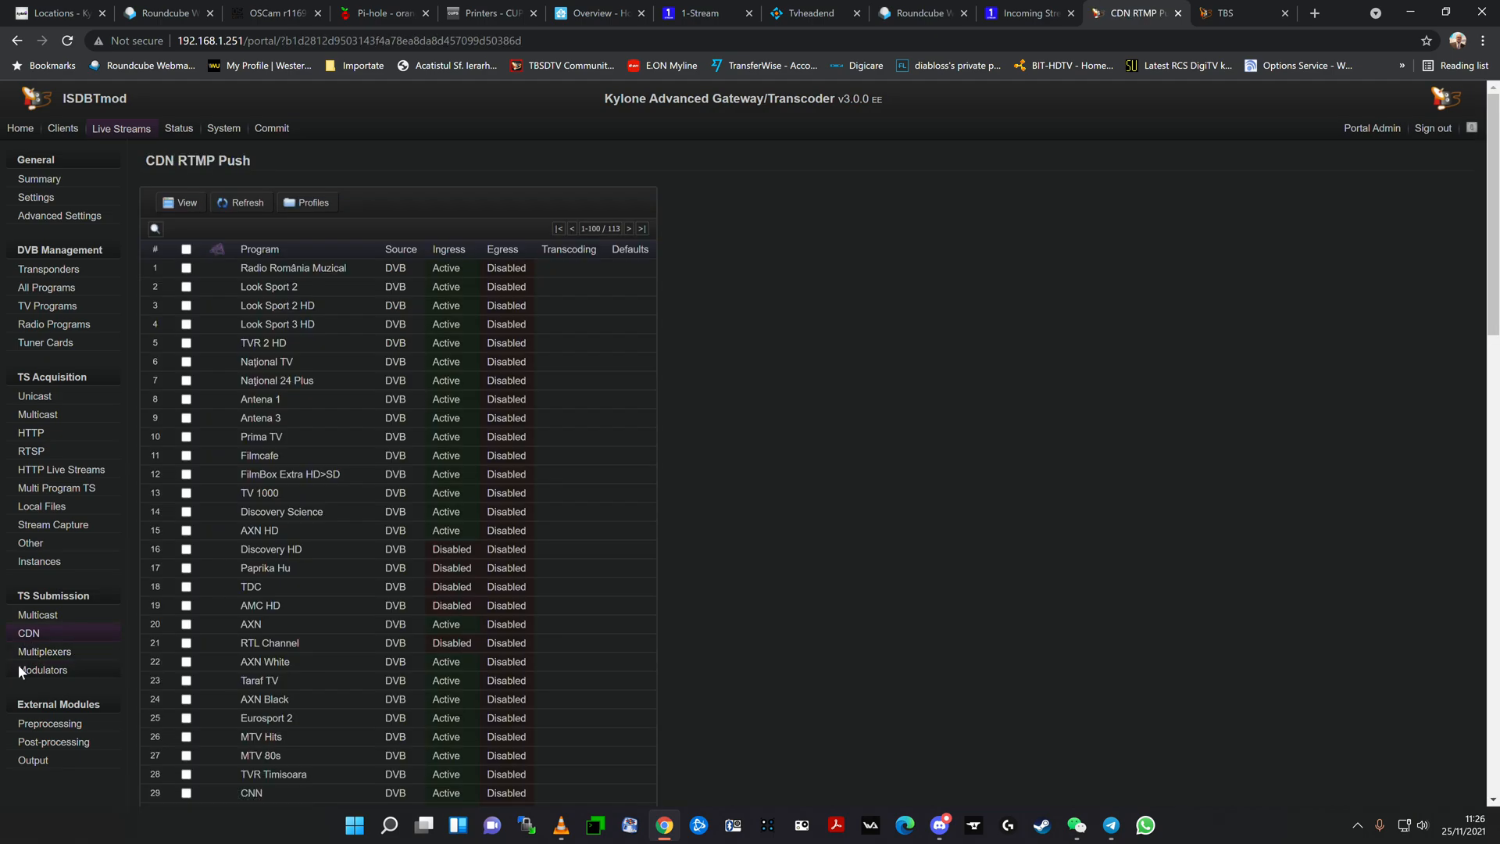
{"action": "left_click", "coordinate": [42, 670]}
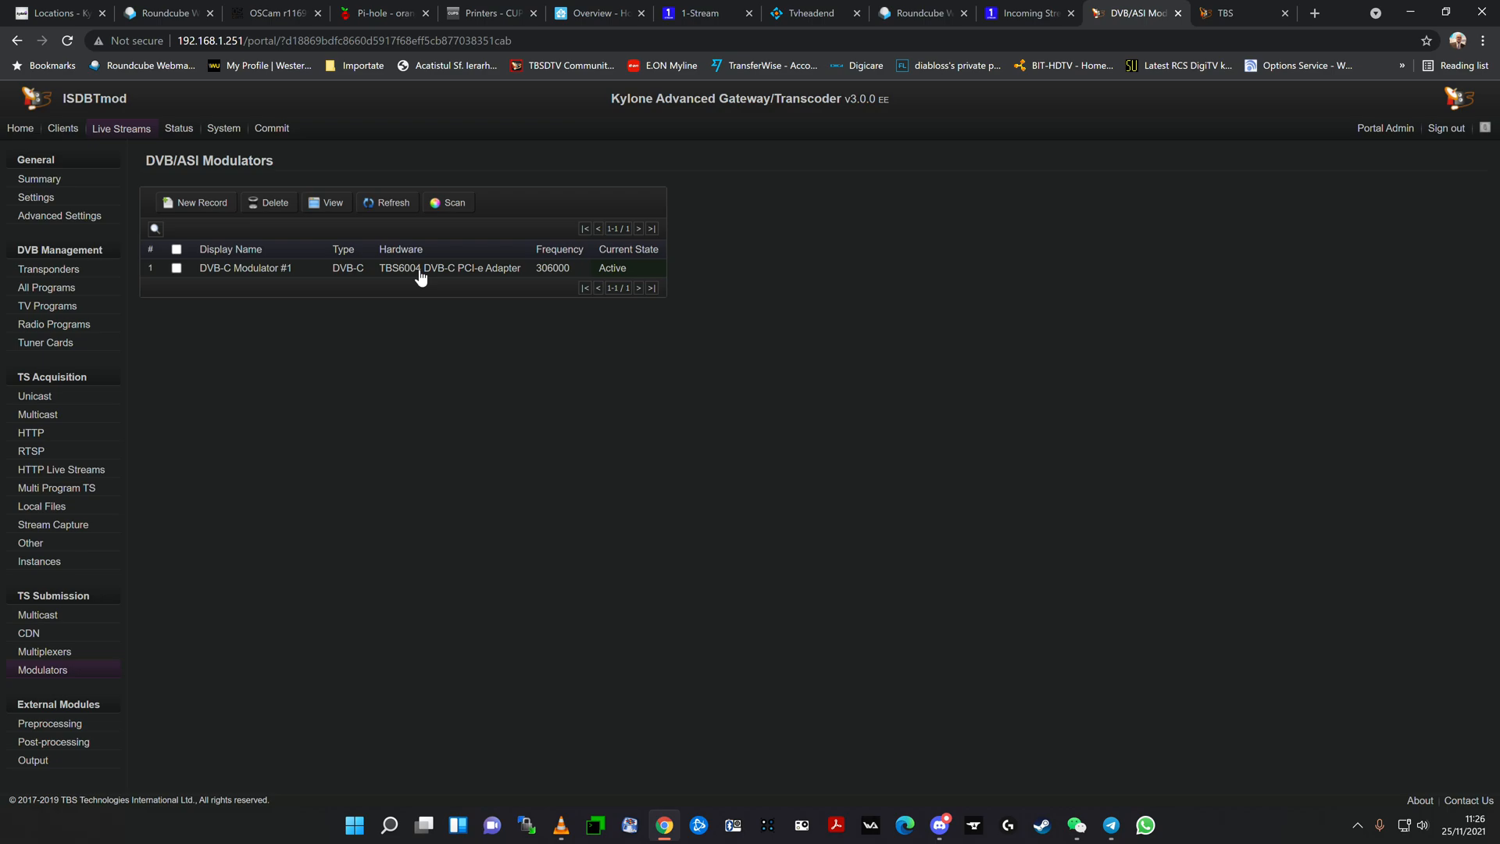
{"action": "mouse_move", "coordinate": [404, 310]}
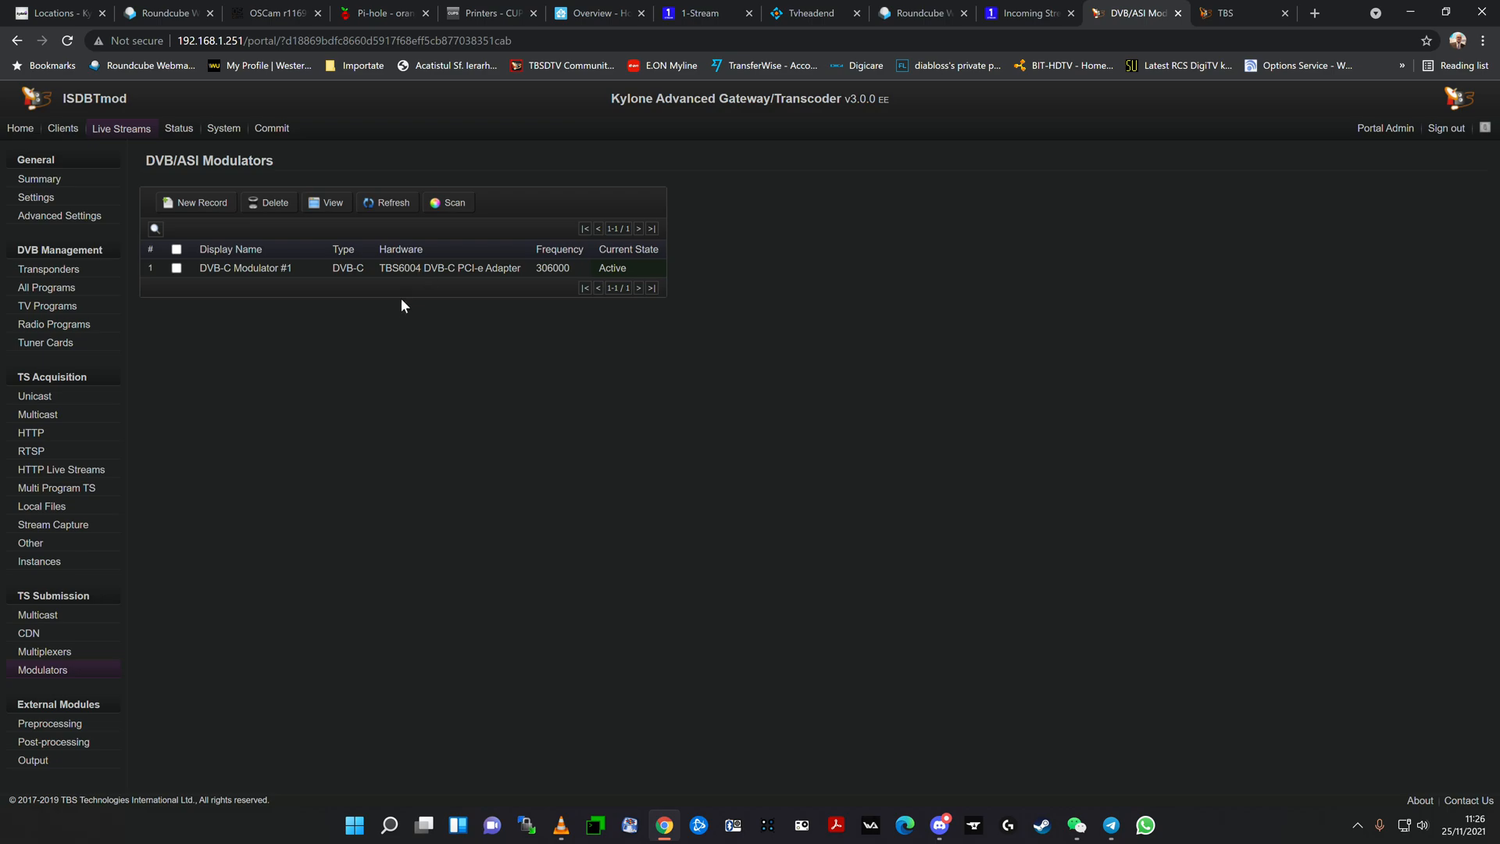
Step: Switch to 1-Stream's Incoming Streams page showing E! and stream0 on Main Server
{"action": "left_click", "coordinate": [694, 13]}
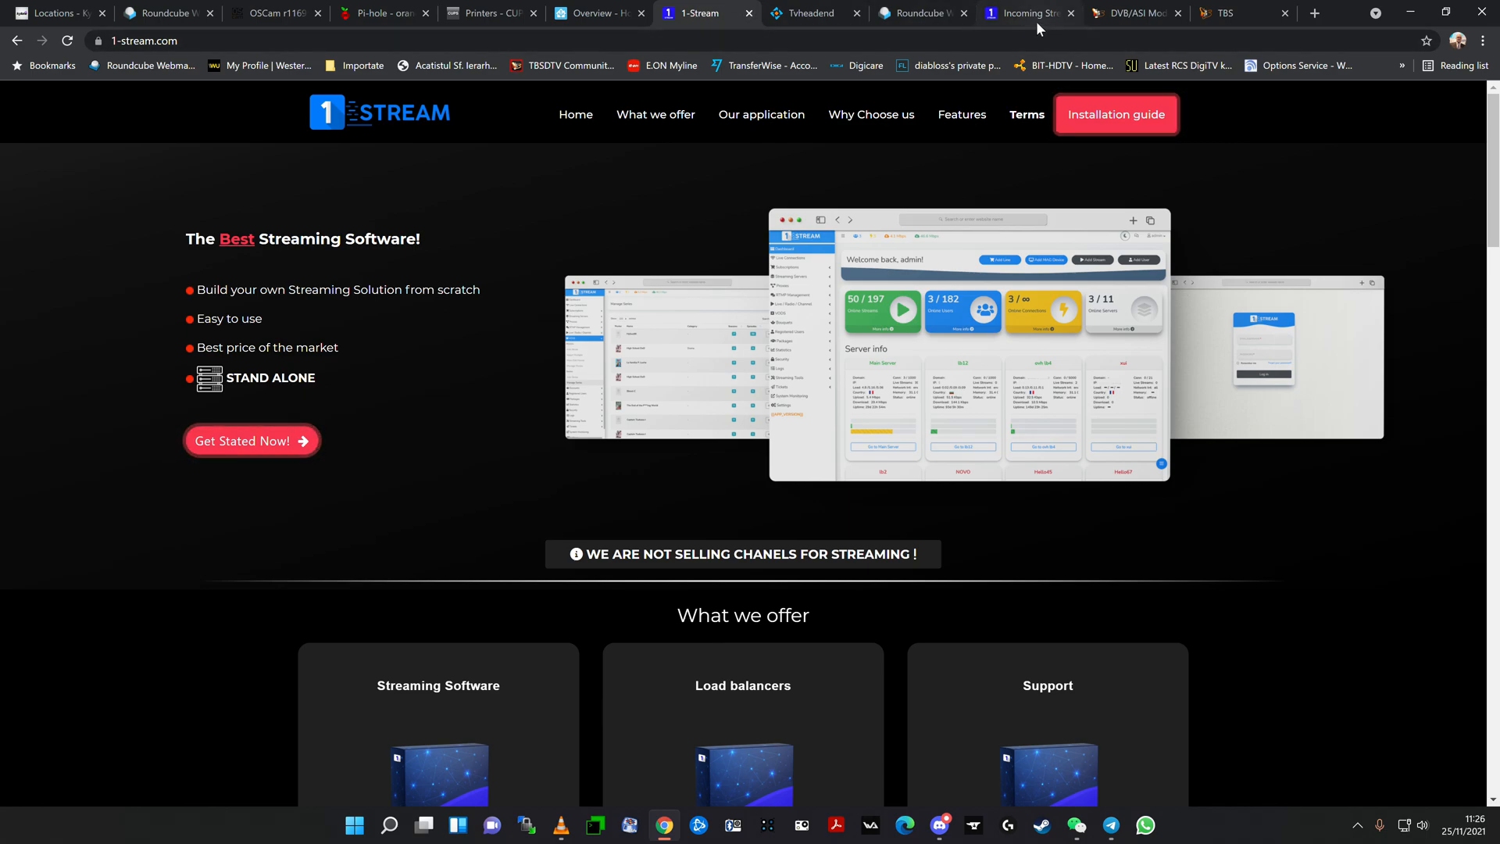
{"action": "mouse_move", "coordinate": [1038, 25]}
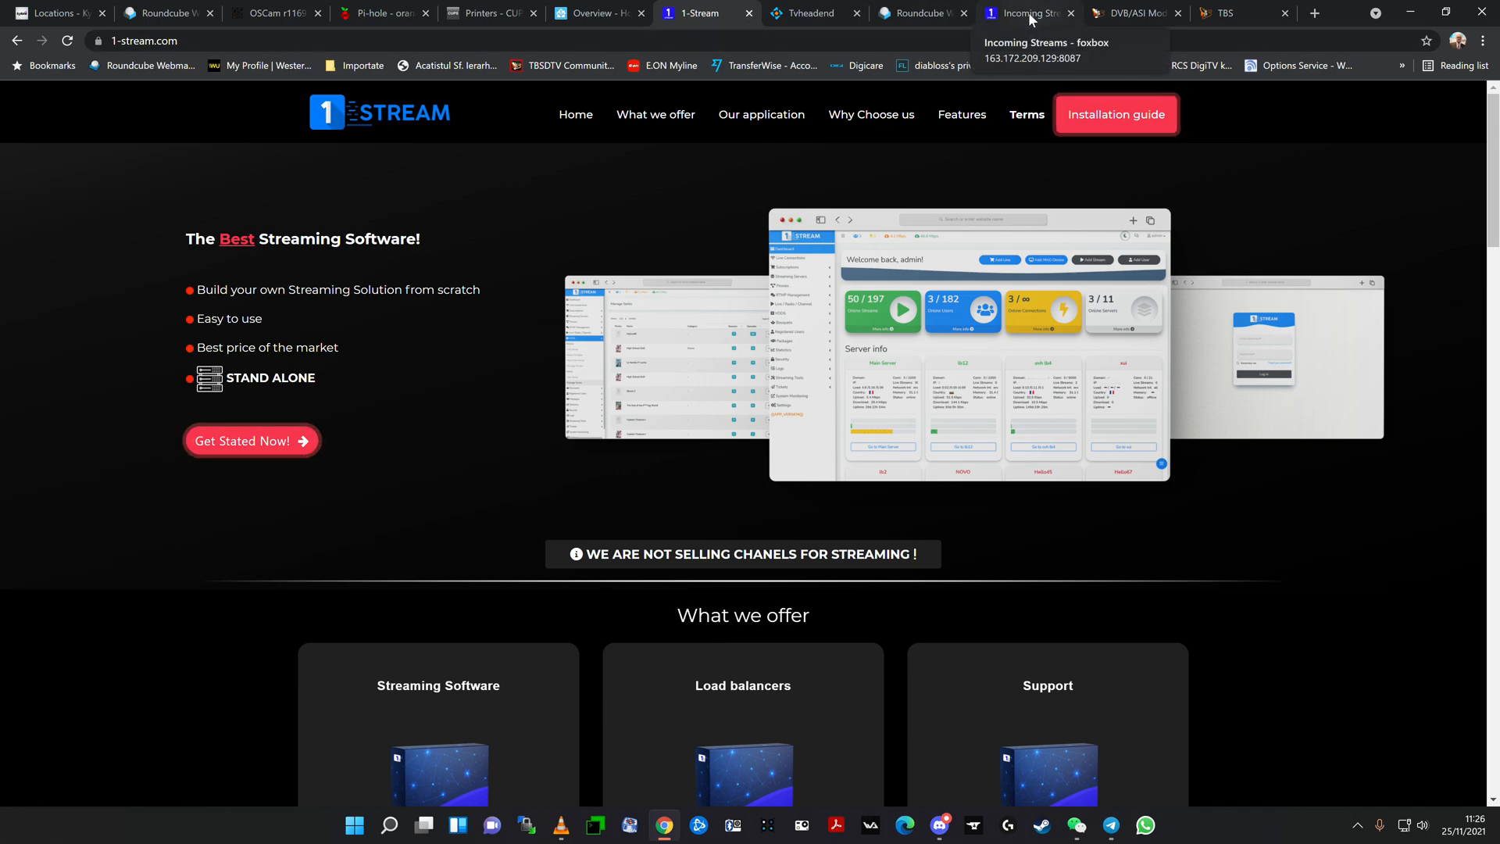
{"action": "left_click", "coordinate": [1025, 13]}
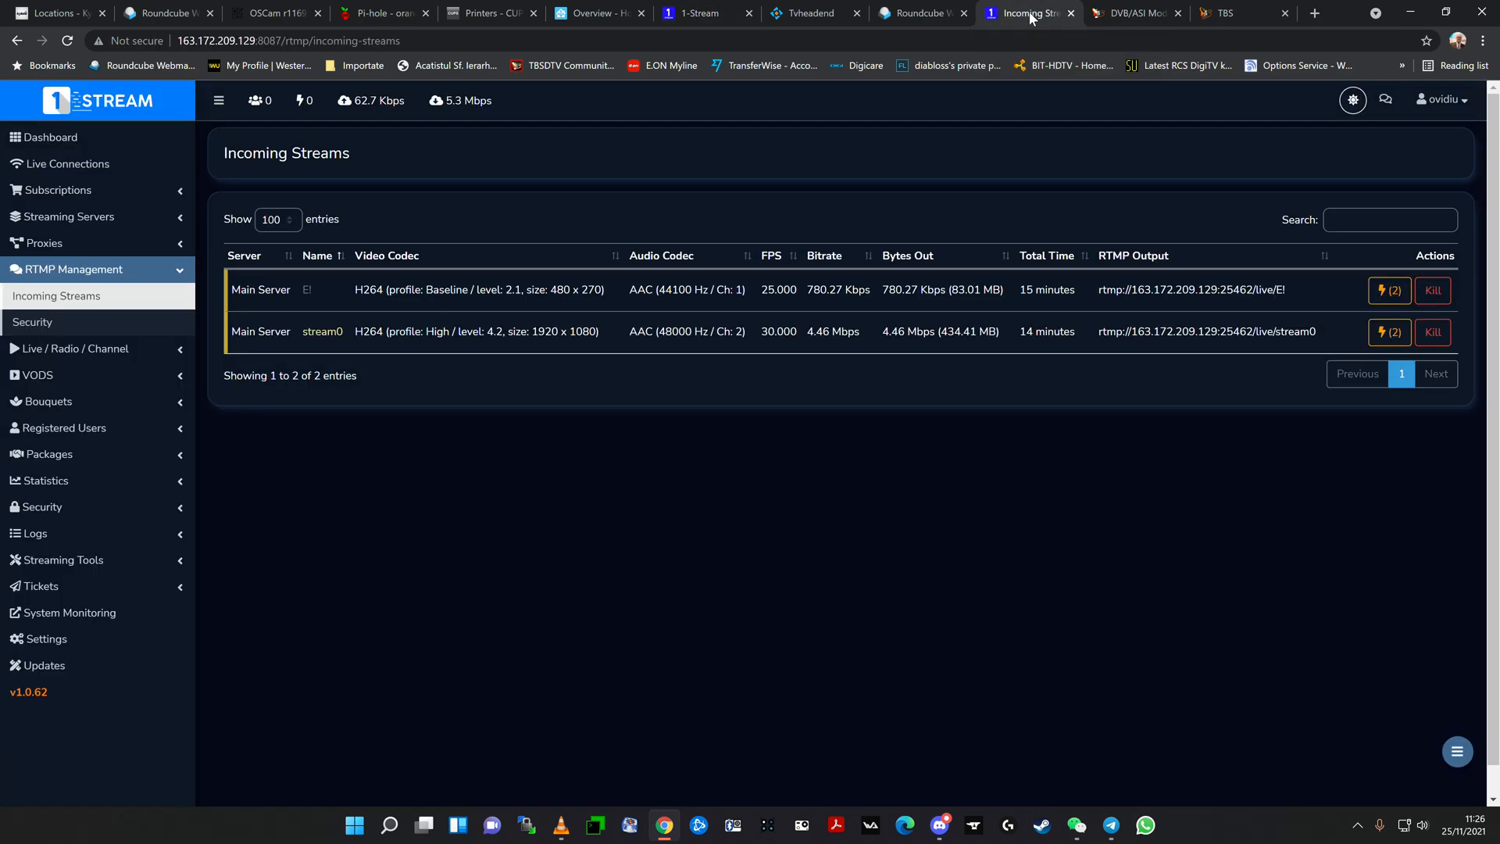
{"action": "mouse_move", "coordinate": [706, 375]}
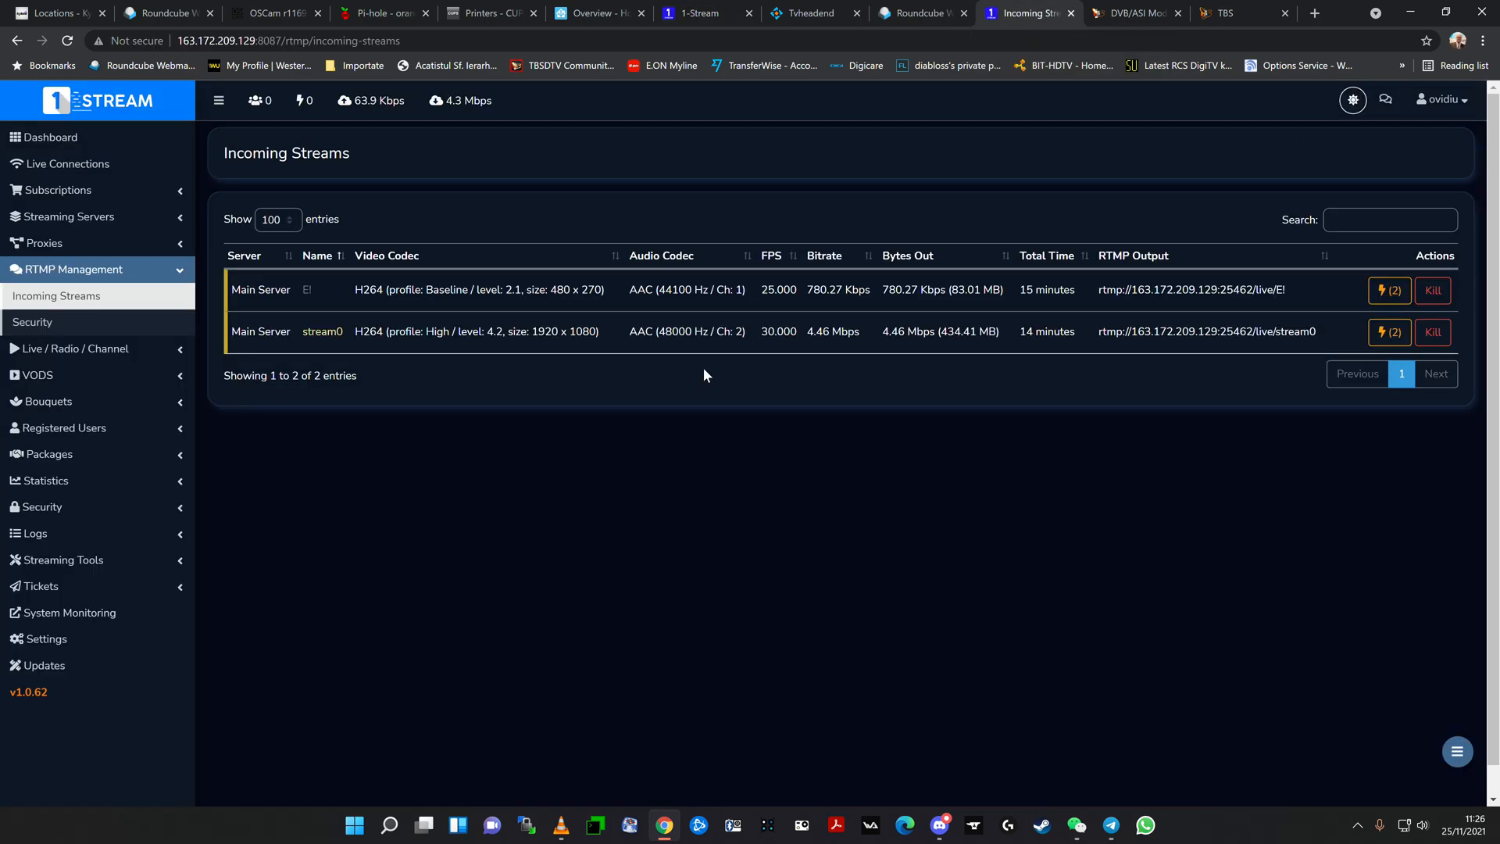
{"action": "mouse_move", "coordinate": [361, 504]}
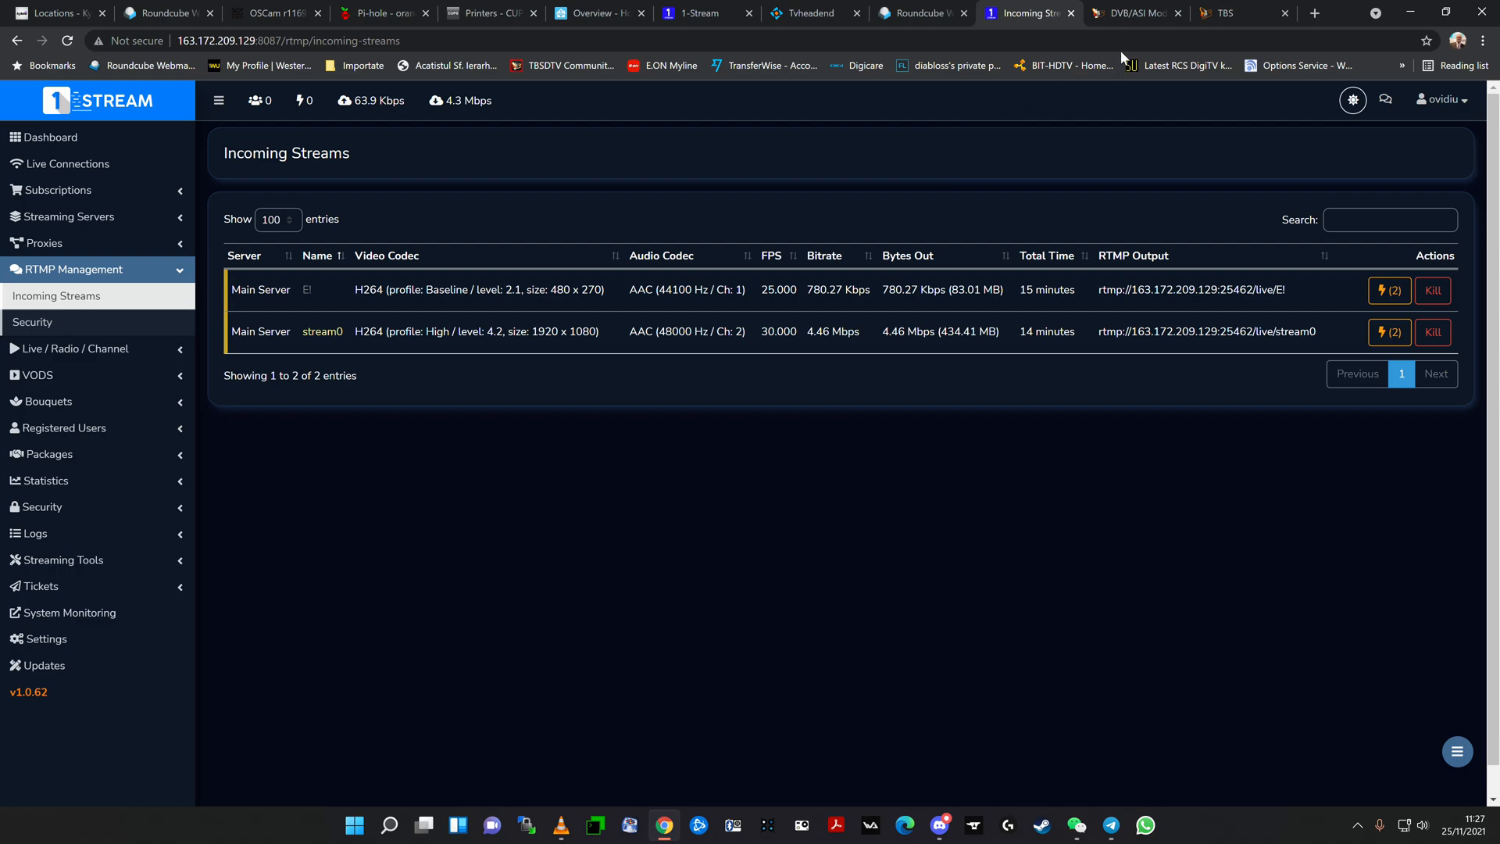
{"action": "mouse_move", "coordinate": [1133, 13]}
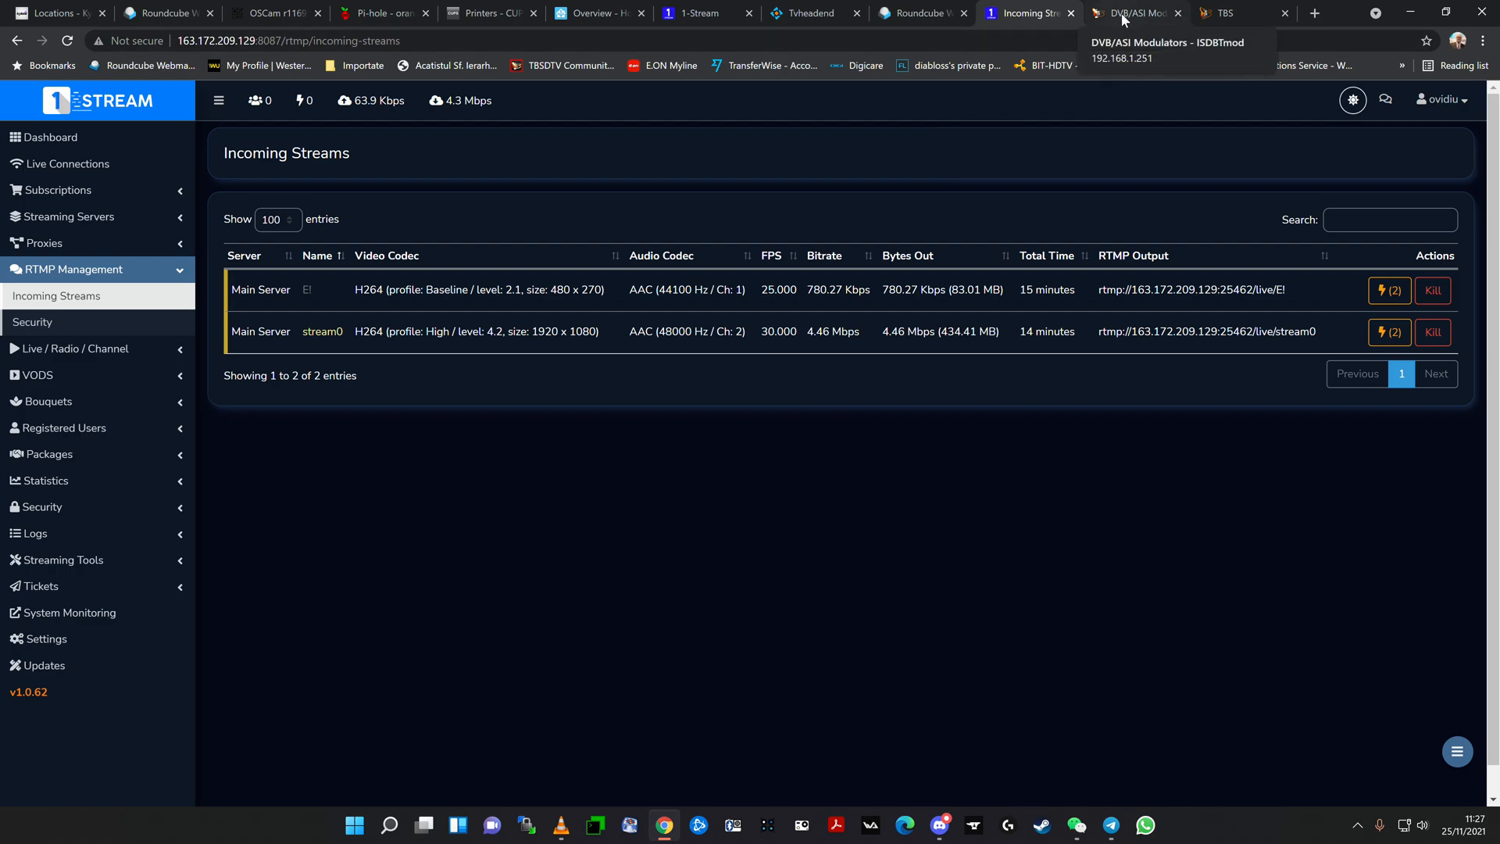
Step: Return to Kylone, glance at DVB tuner cards, and reopen the Modulators list
{"action": "left_click", "coordinate": [1135, 13]}
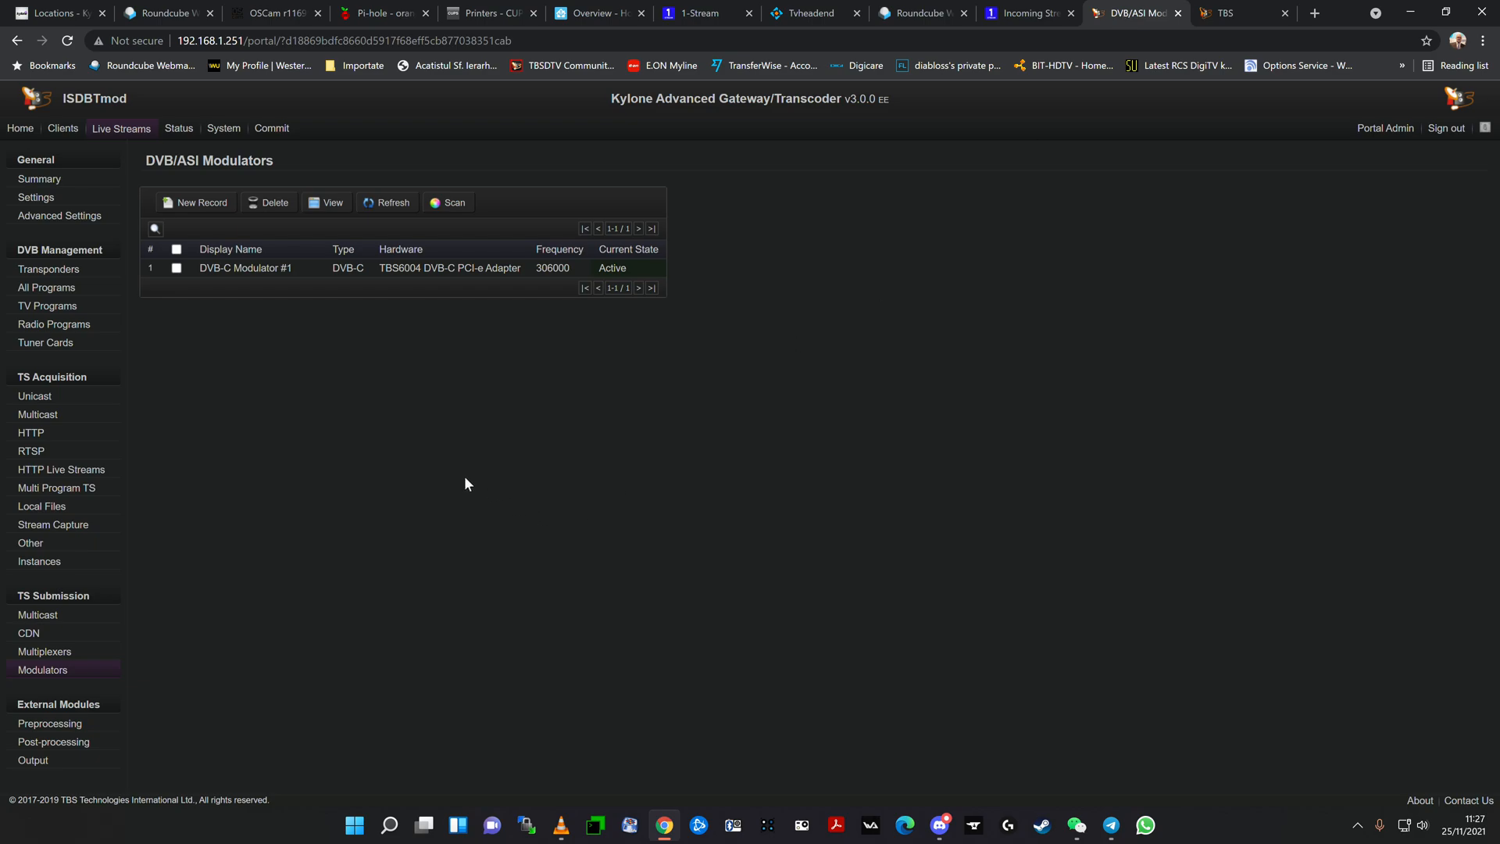
{"action": "mouse_move", "coordinate": [245, 276]}
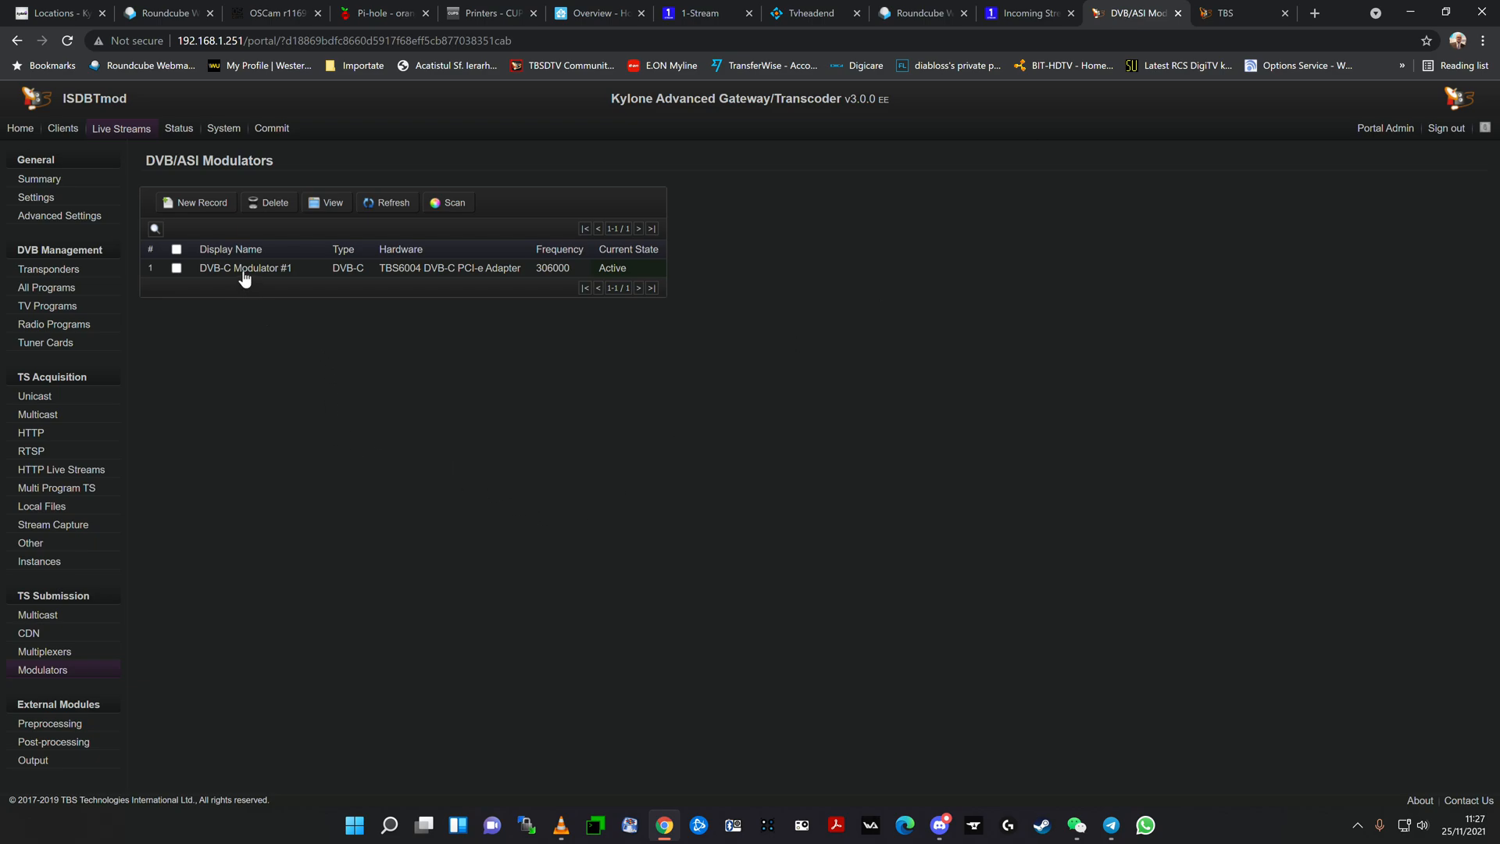
{"action": "mouse_move", "coordinate": [263, 299]}
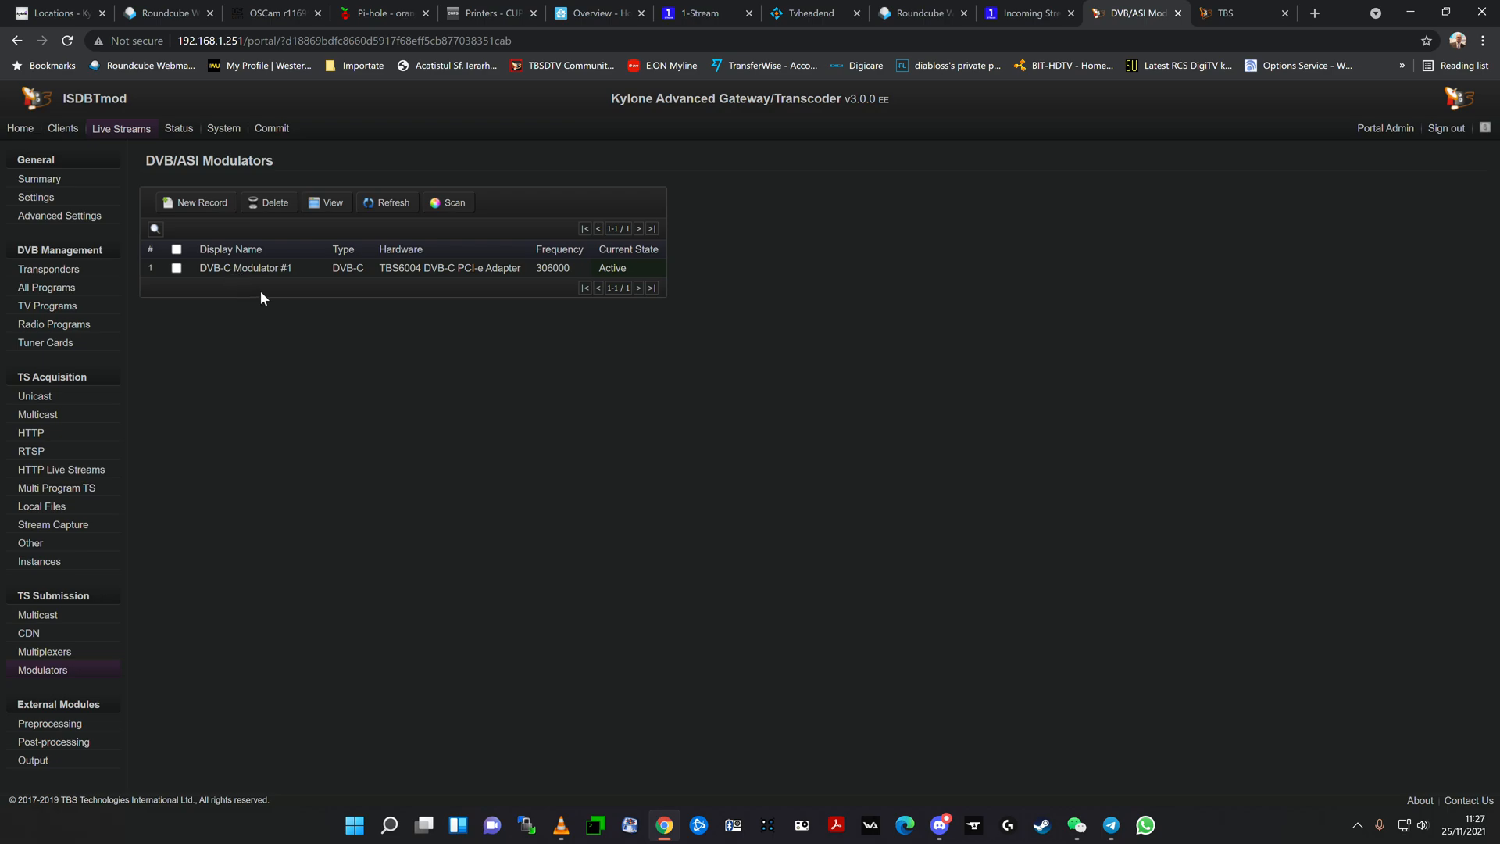
{"action": "mouse_move", "coordinate": [267, 302]}
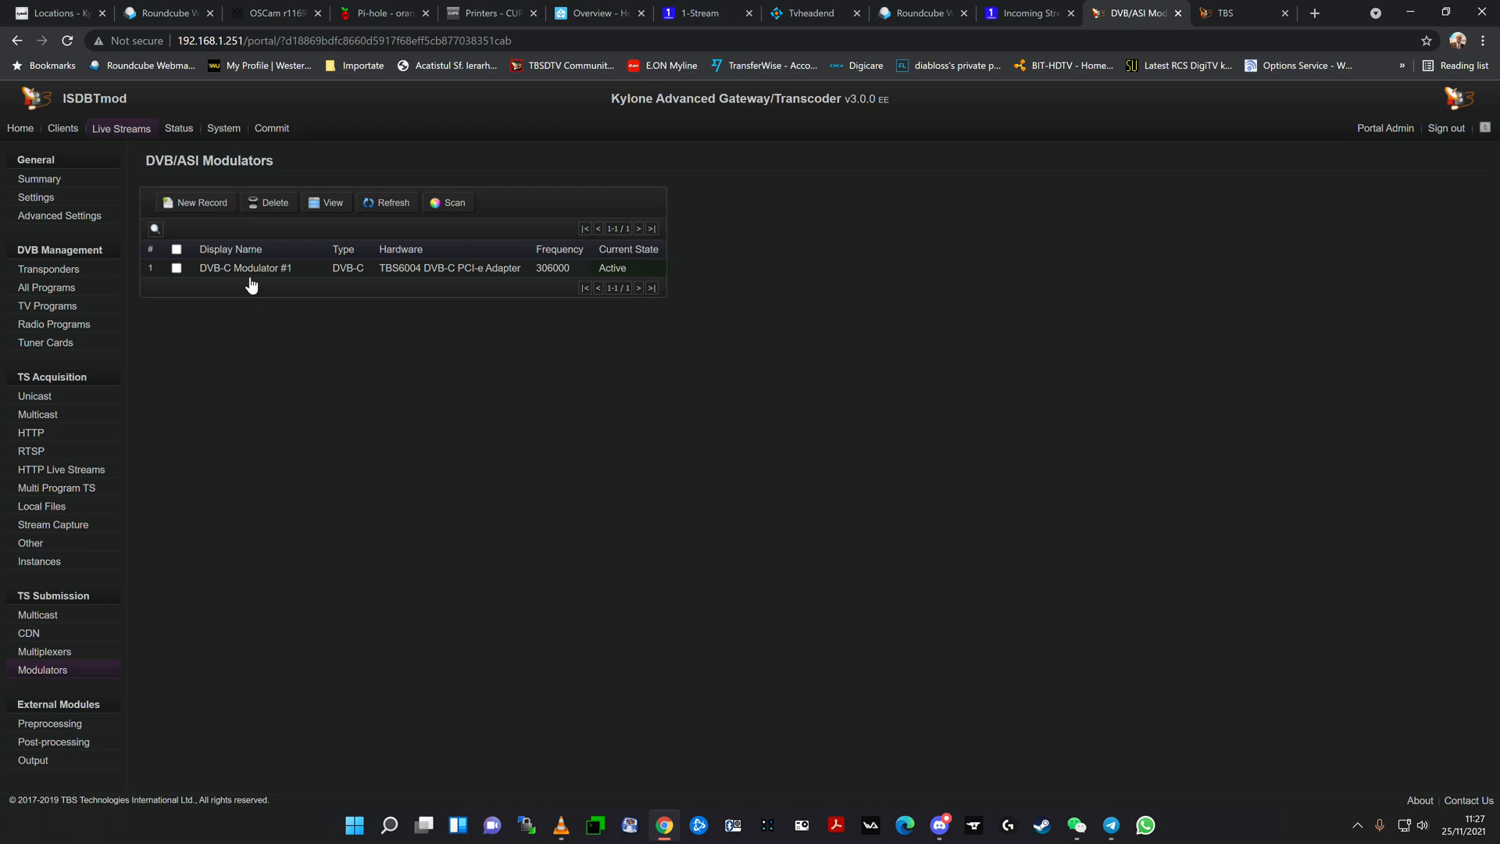
{"action": "mouse_move", "coordinate": [401, 462]}
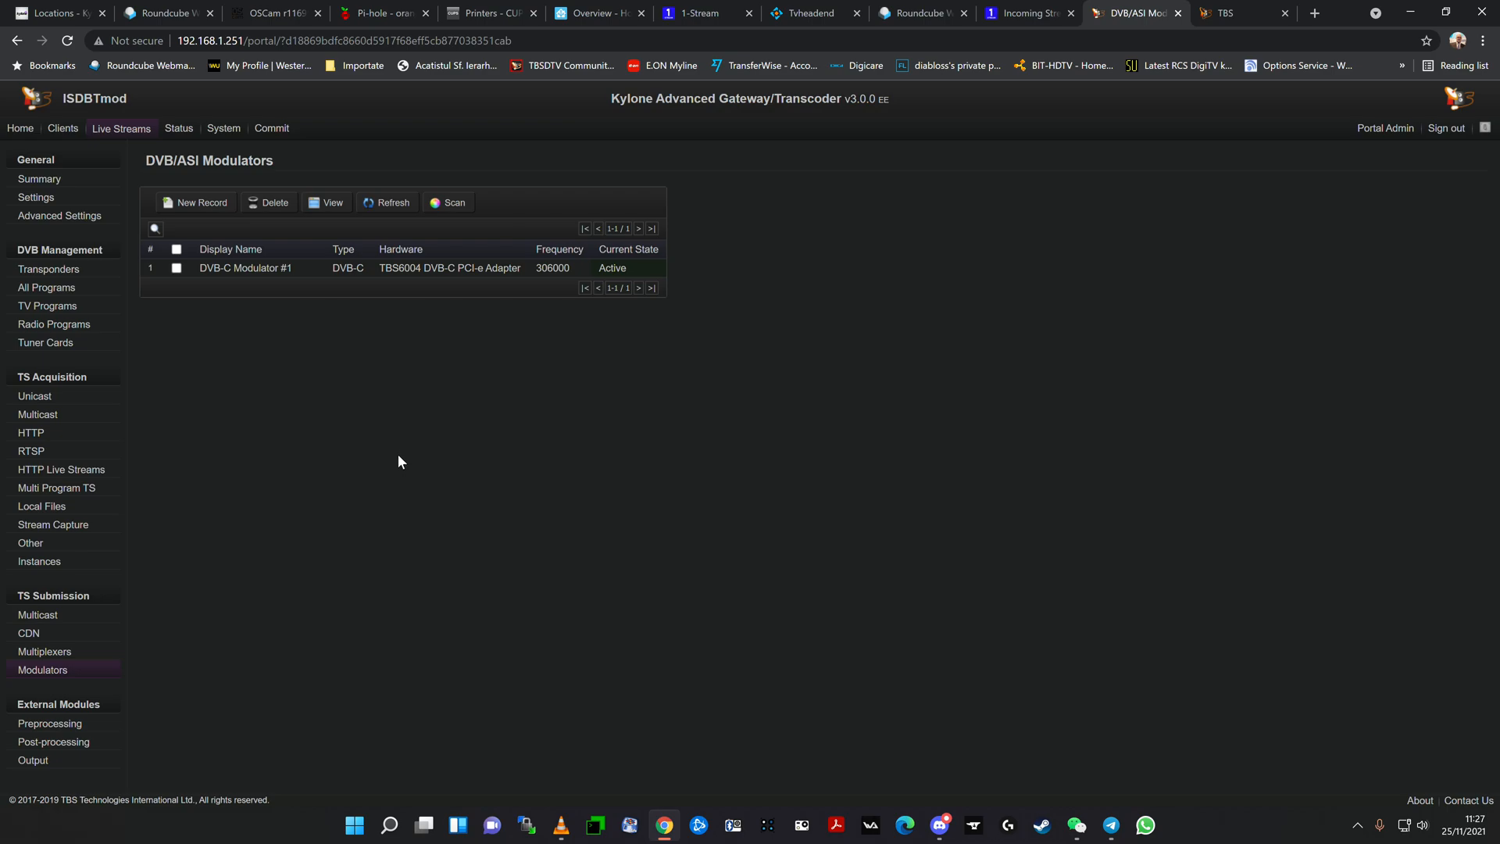
{"action": "mouse_move", "coordinate": [404, 451]}
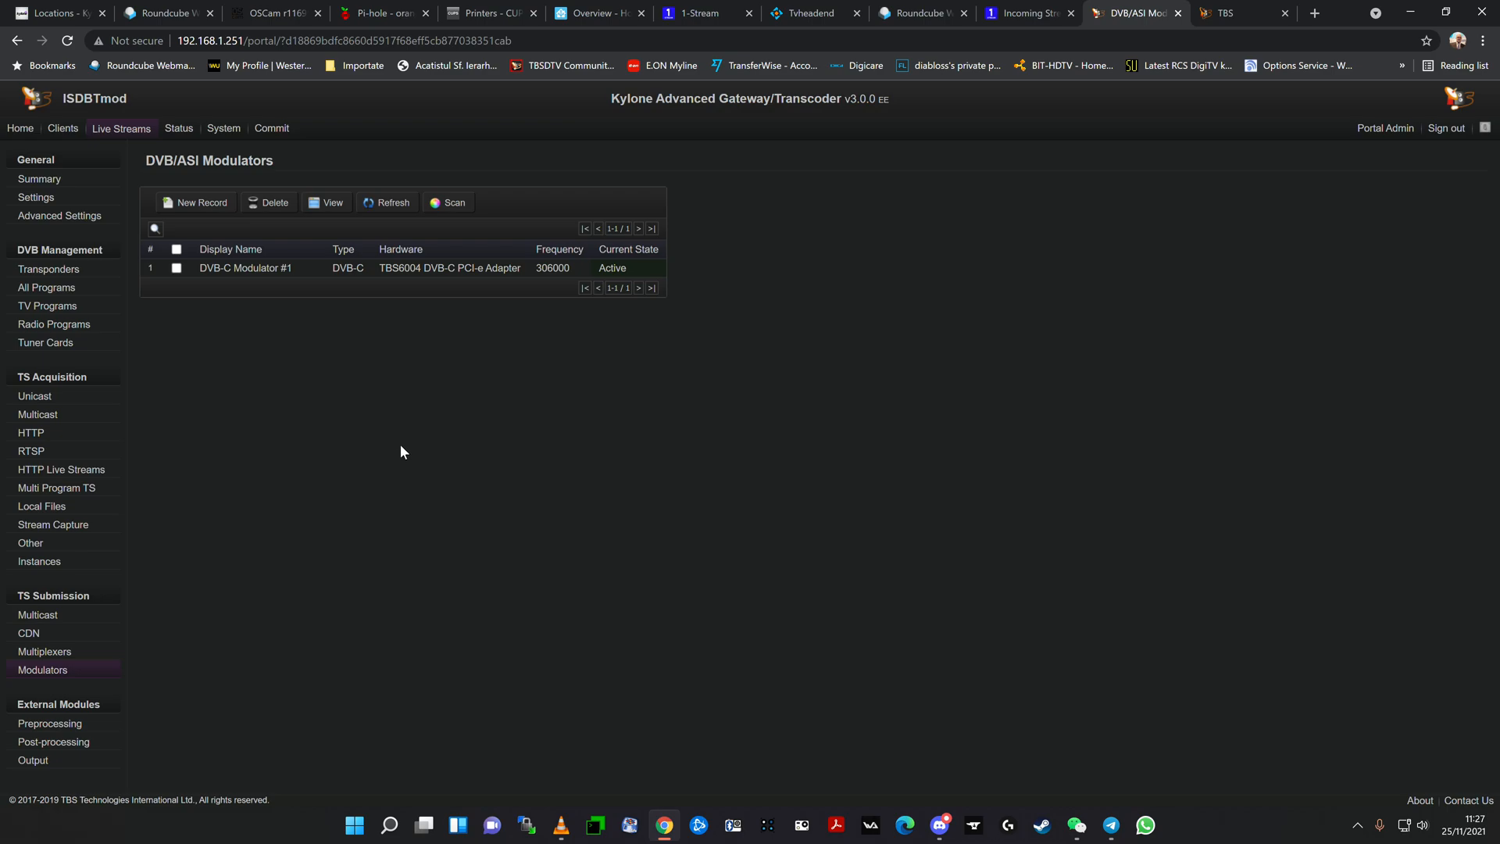
{"action": "mouse_move", "coordinate": [381, 407]}
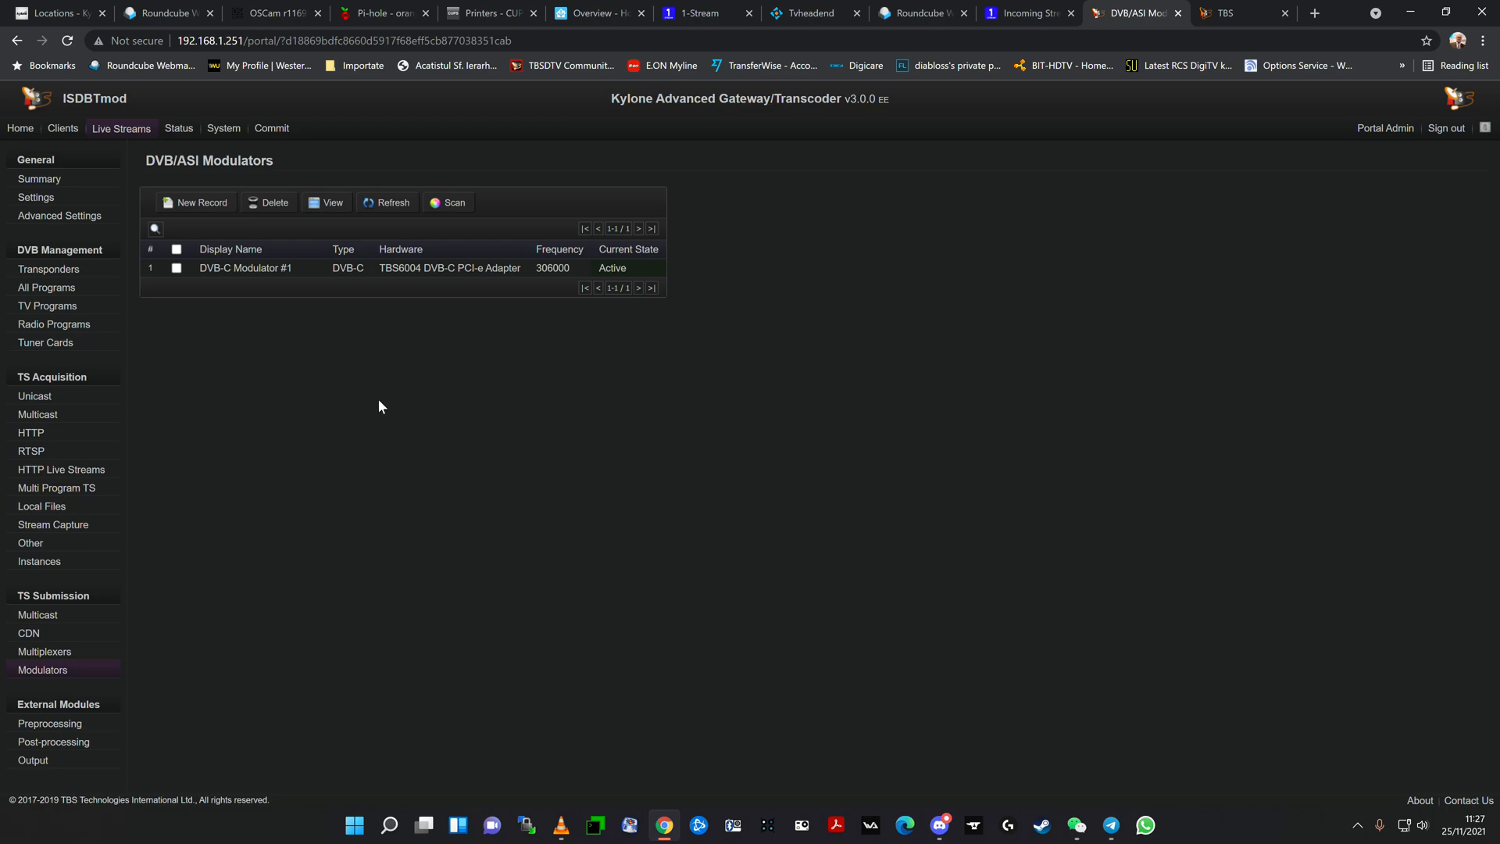
{"action": "mouse_move", "coordinate": [845, 113]}
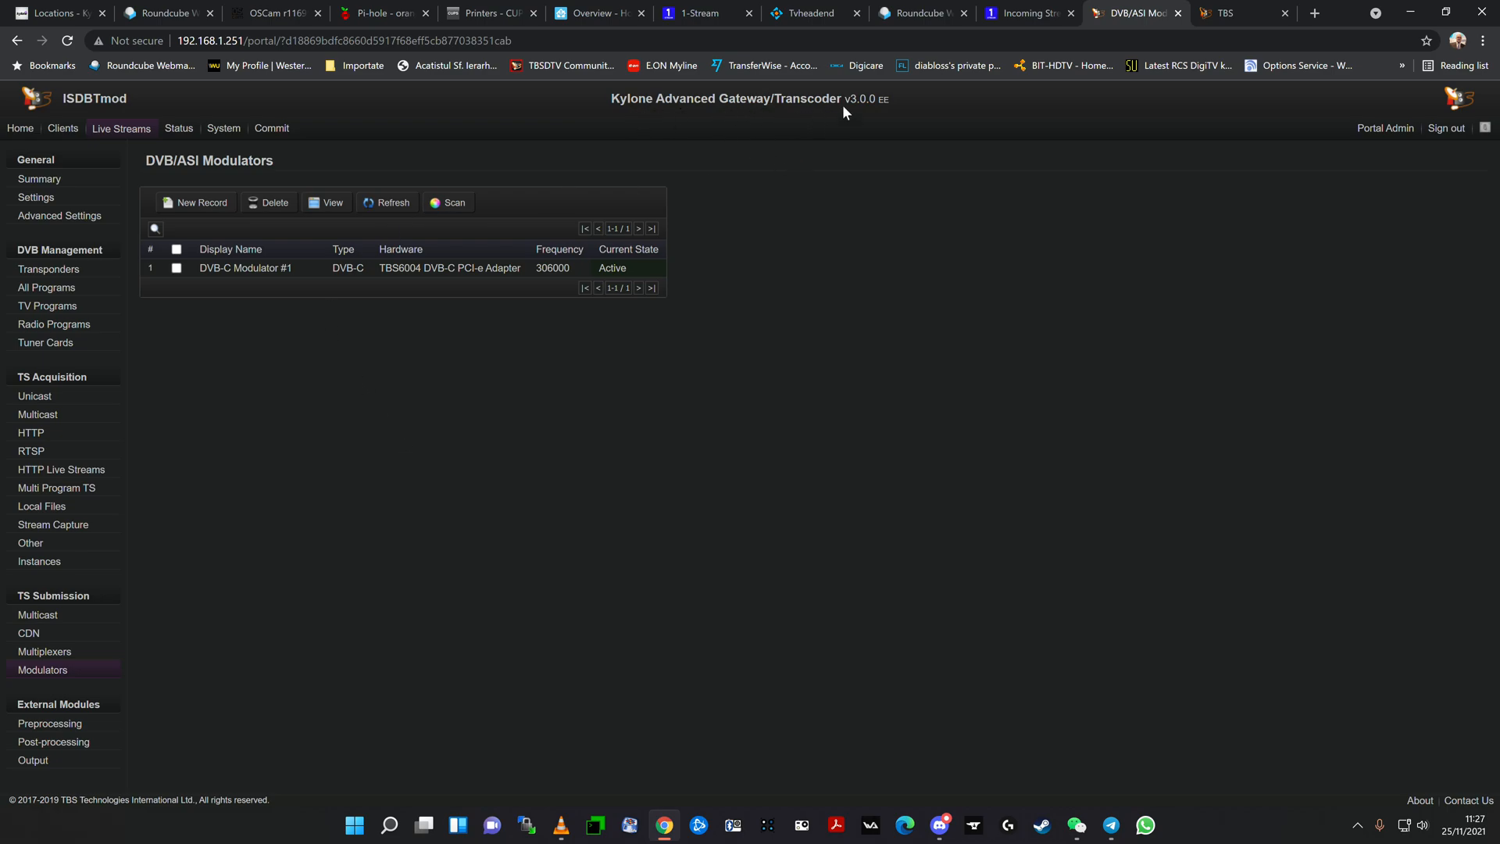
{"action": "mouse_move", "coordinate": [521, 417]}
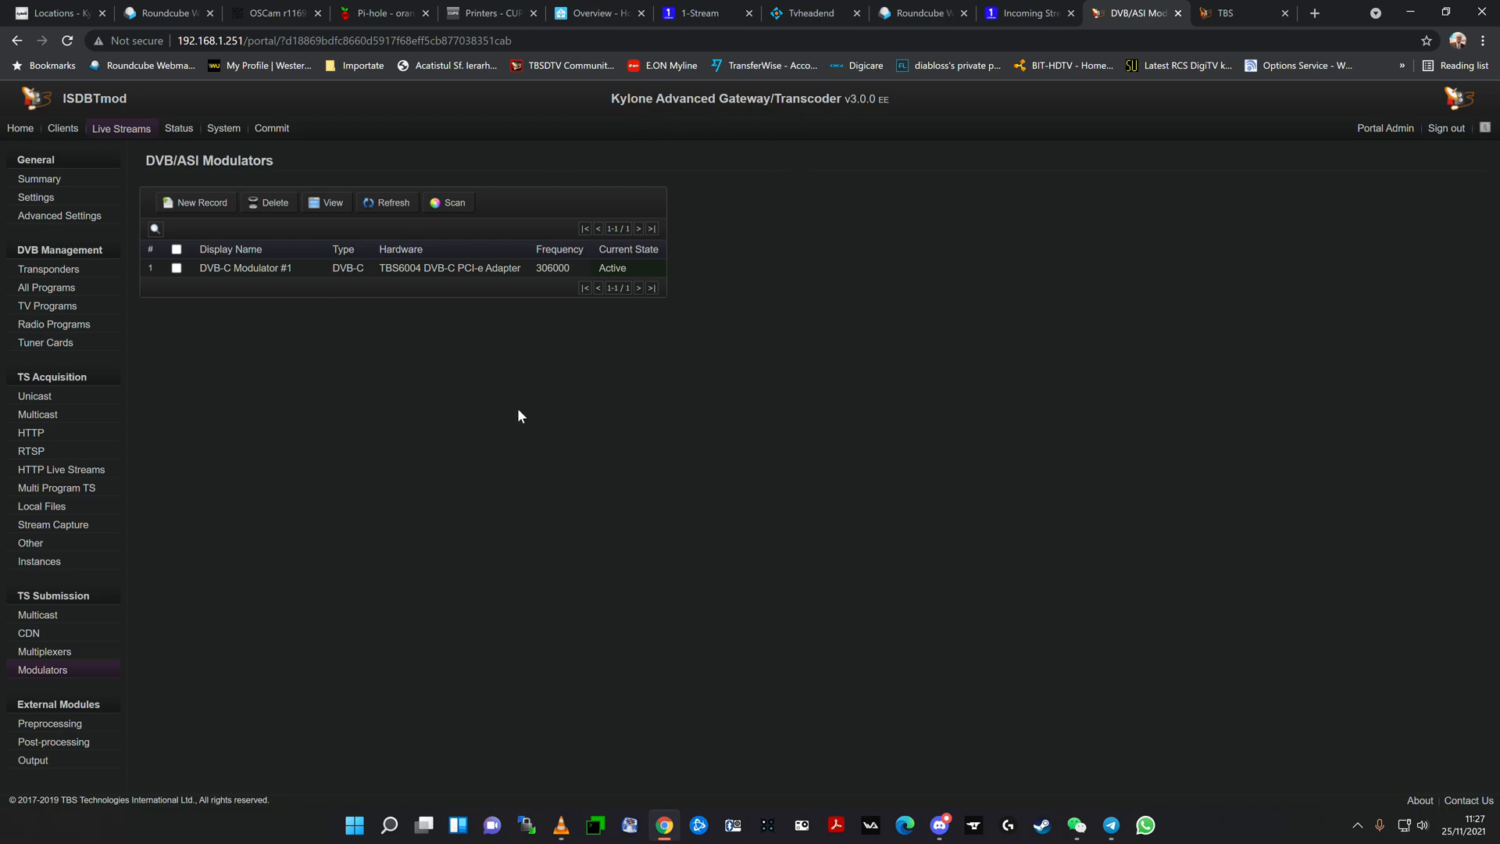
{"action": "mouse_move", "coordinate": [285, 330]}
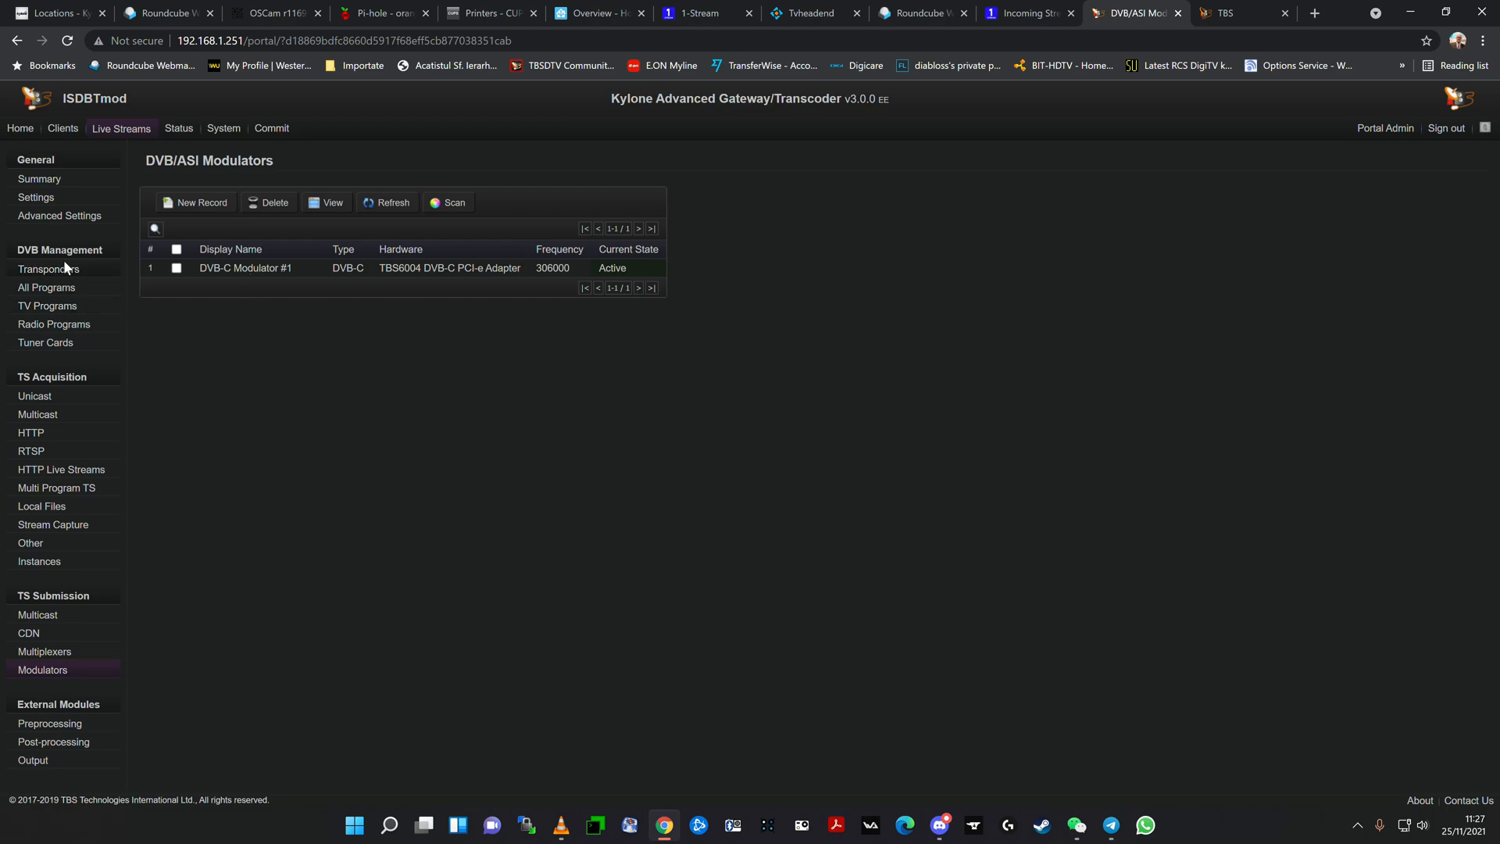
{"action": "left_click", "coordinate": [45, 342]}
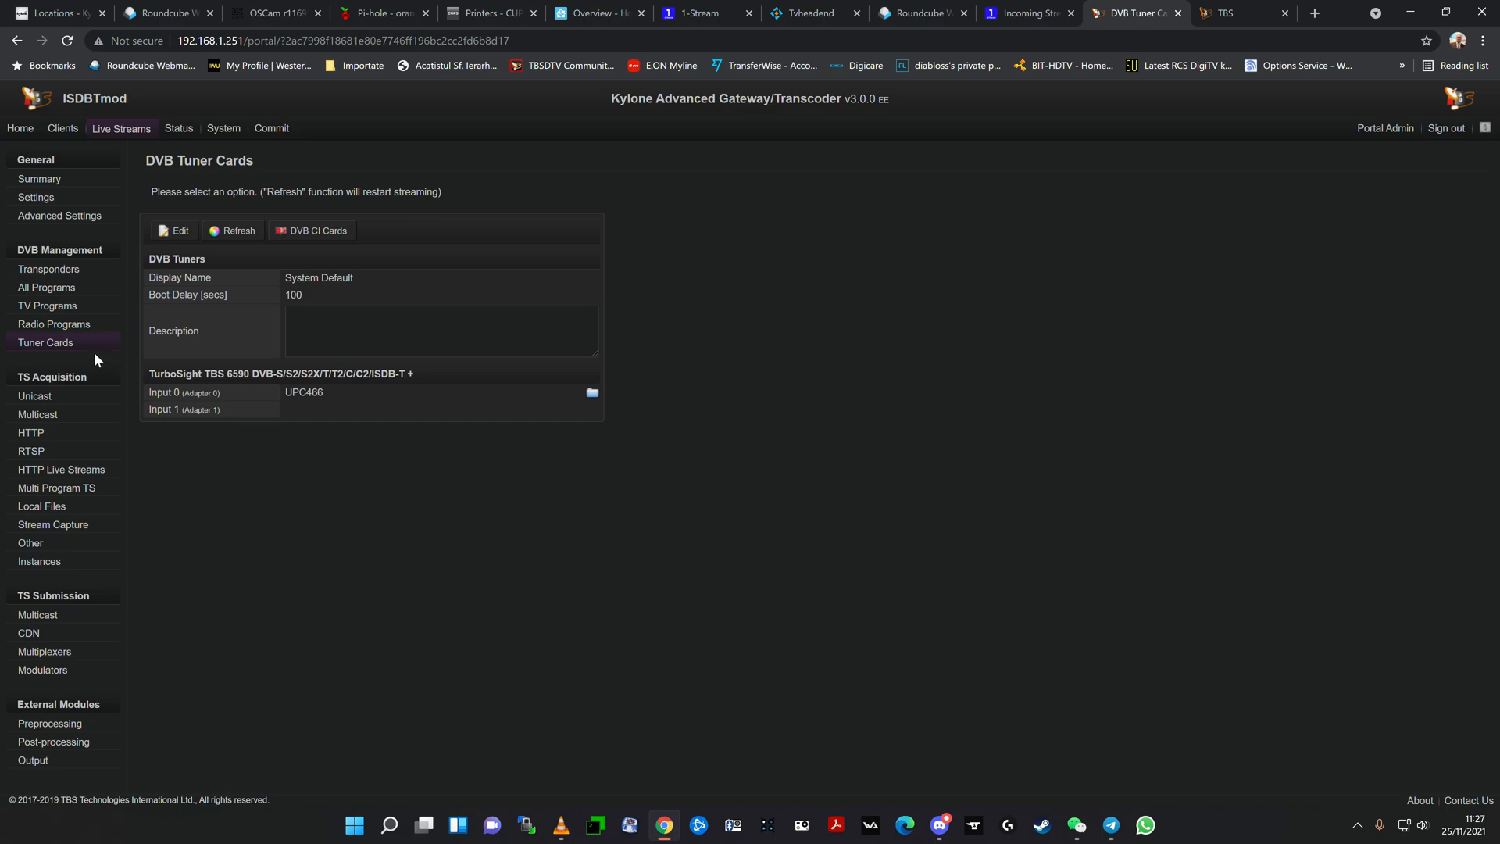
{"action": "mouse_move", "coordinate": [63, 153]}
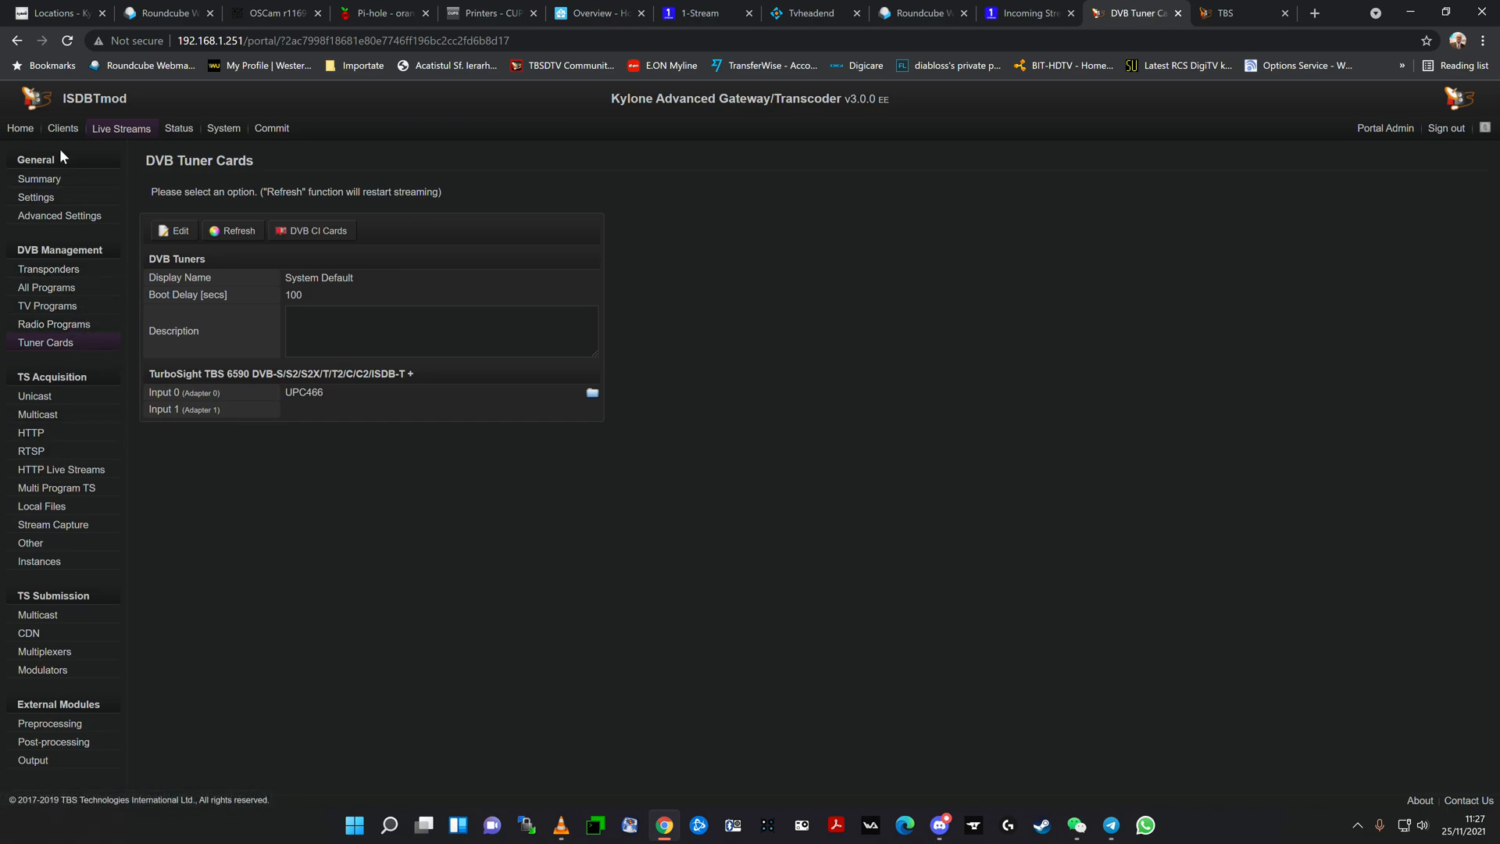
{"action": "left_click", "coordinate": [42, 669]}
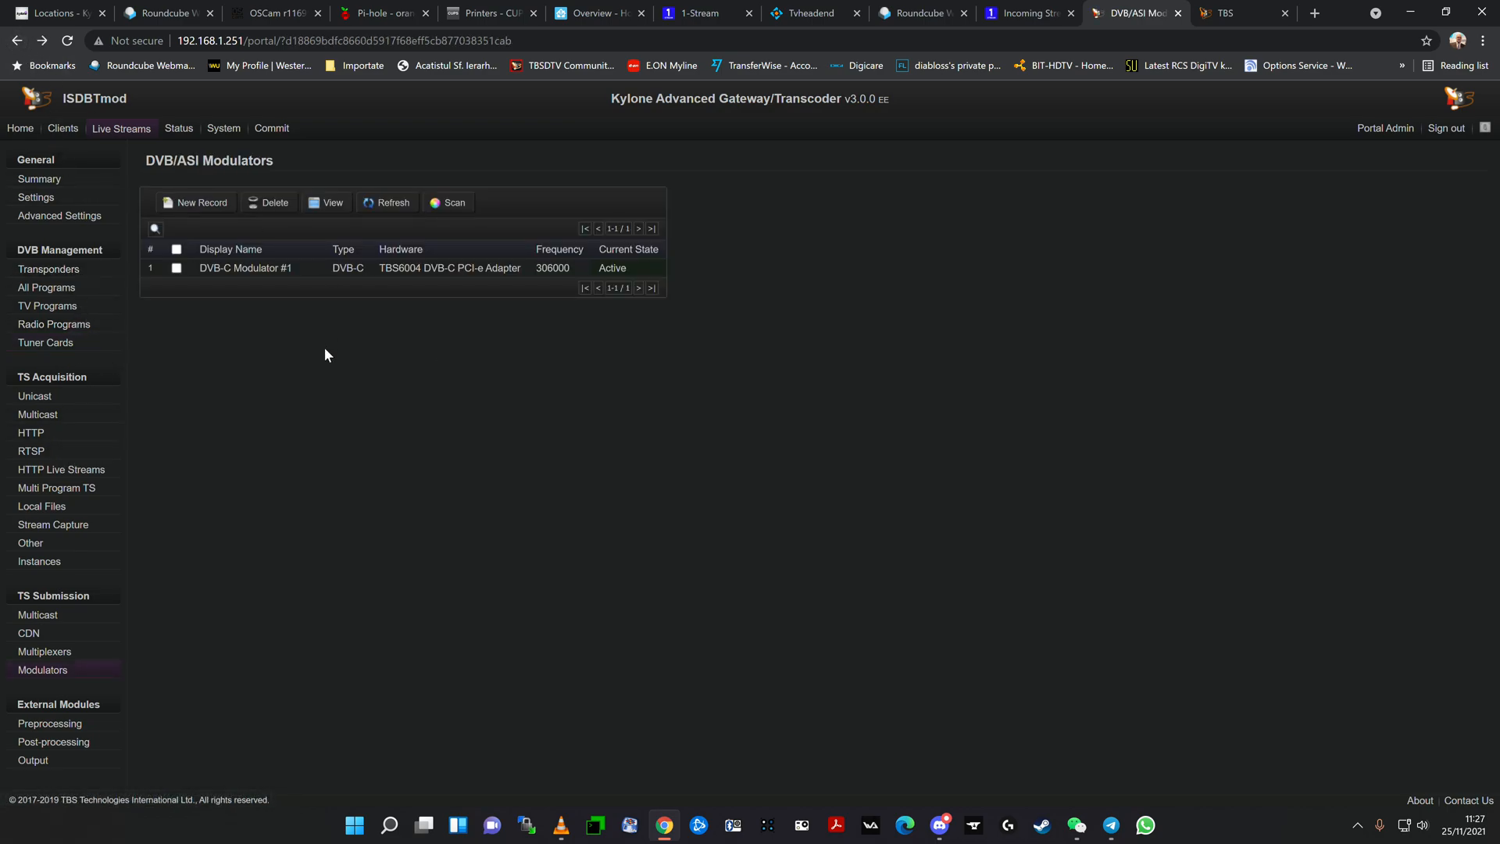
{"action": "mouse_move", "coordinate": [413, 734]}
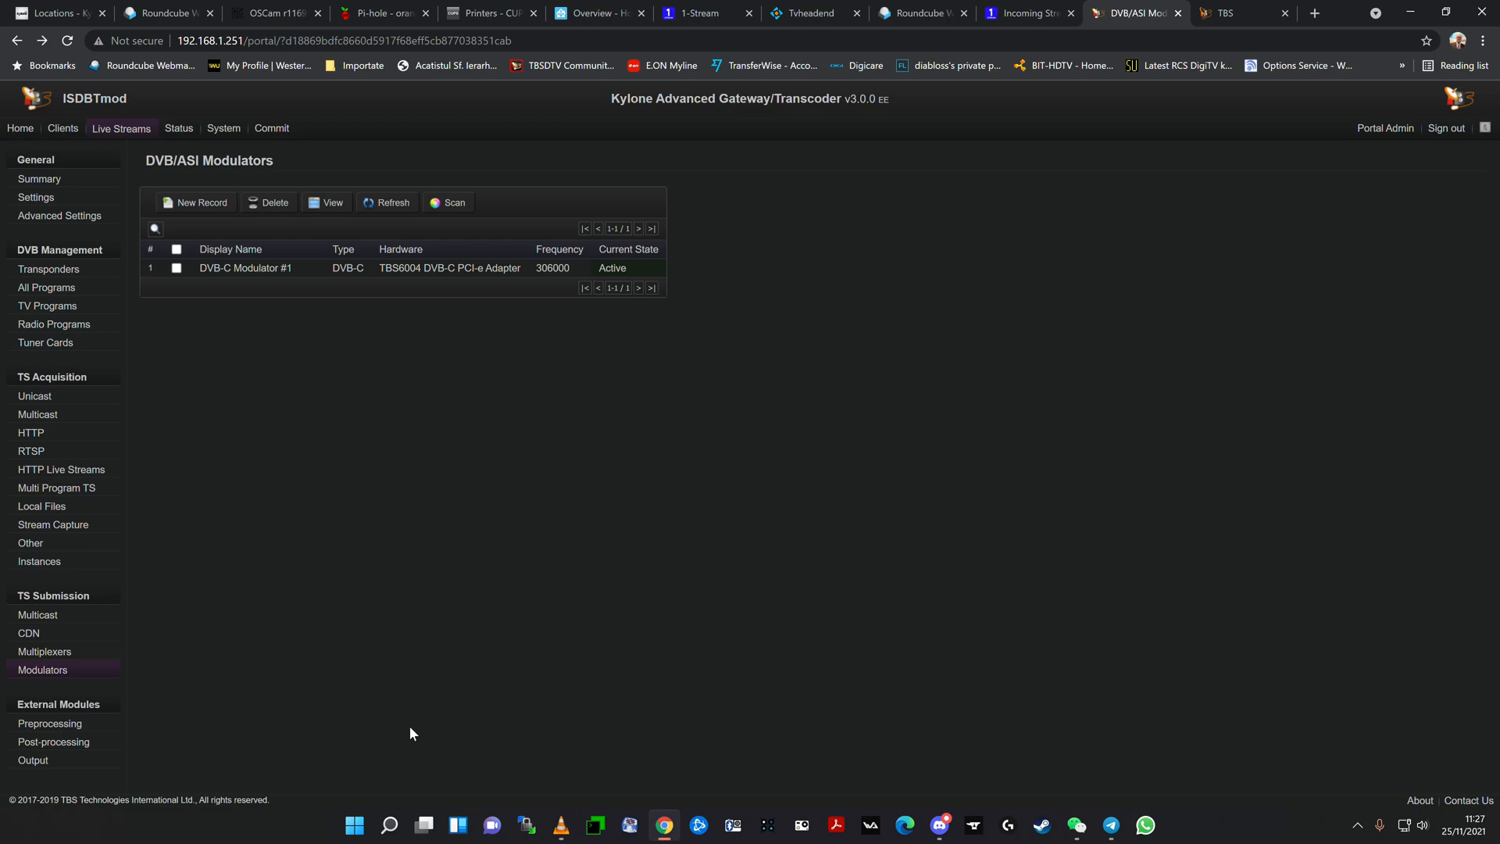
{"action": "mouse_move", "coordinate": [405, 722]}
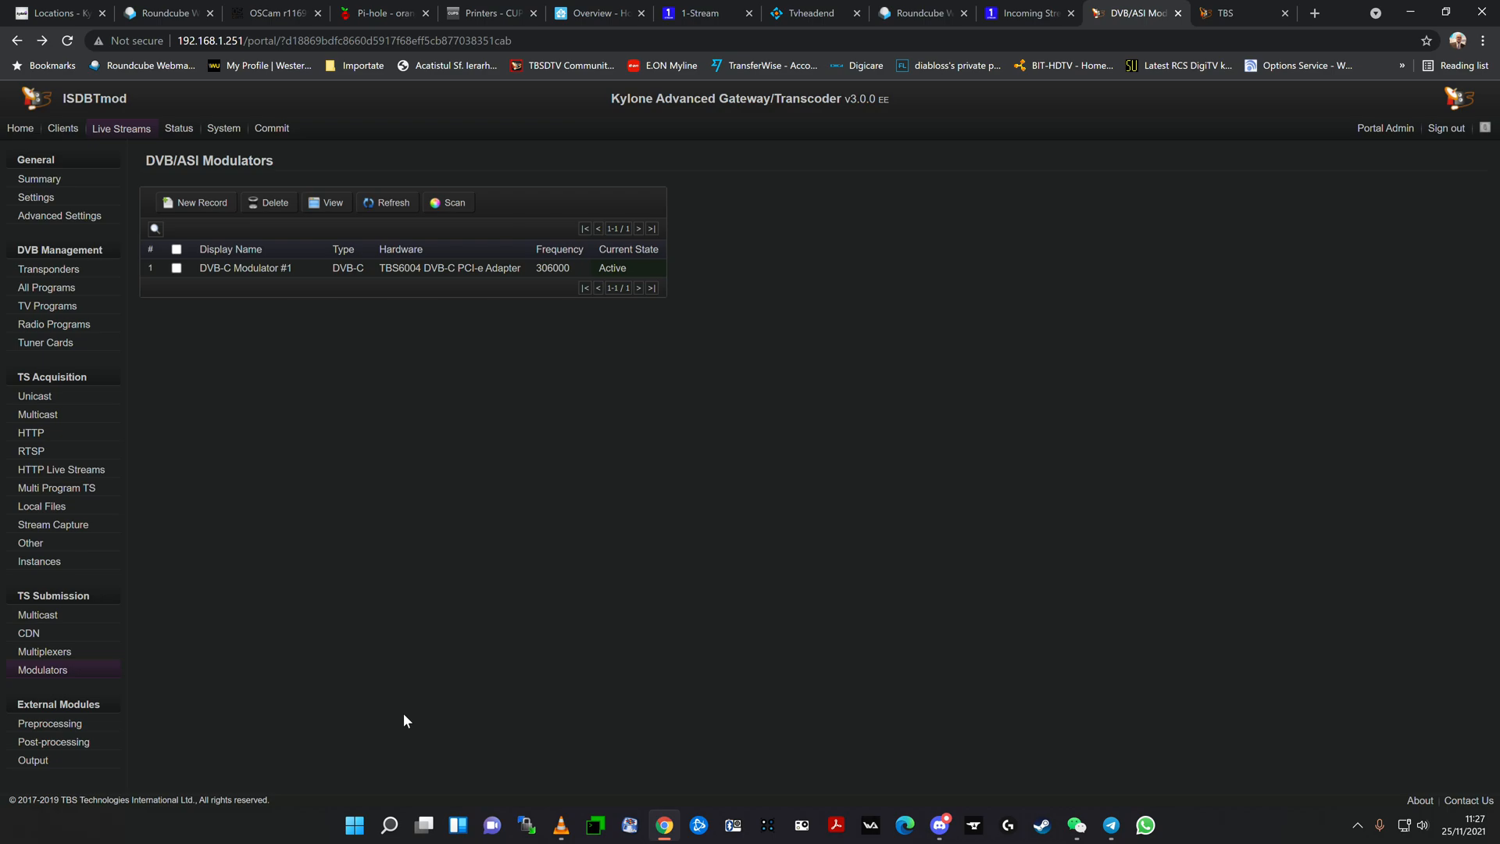
{"action": "mouse_move", "coordinate": [173, 345]}
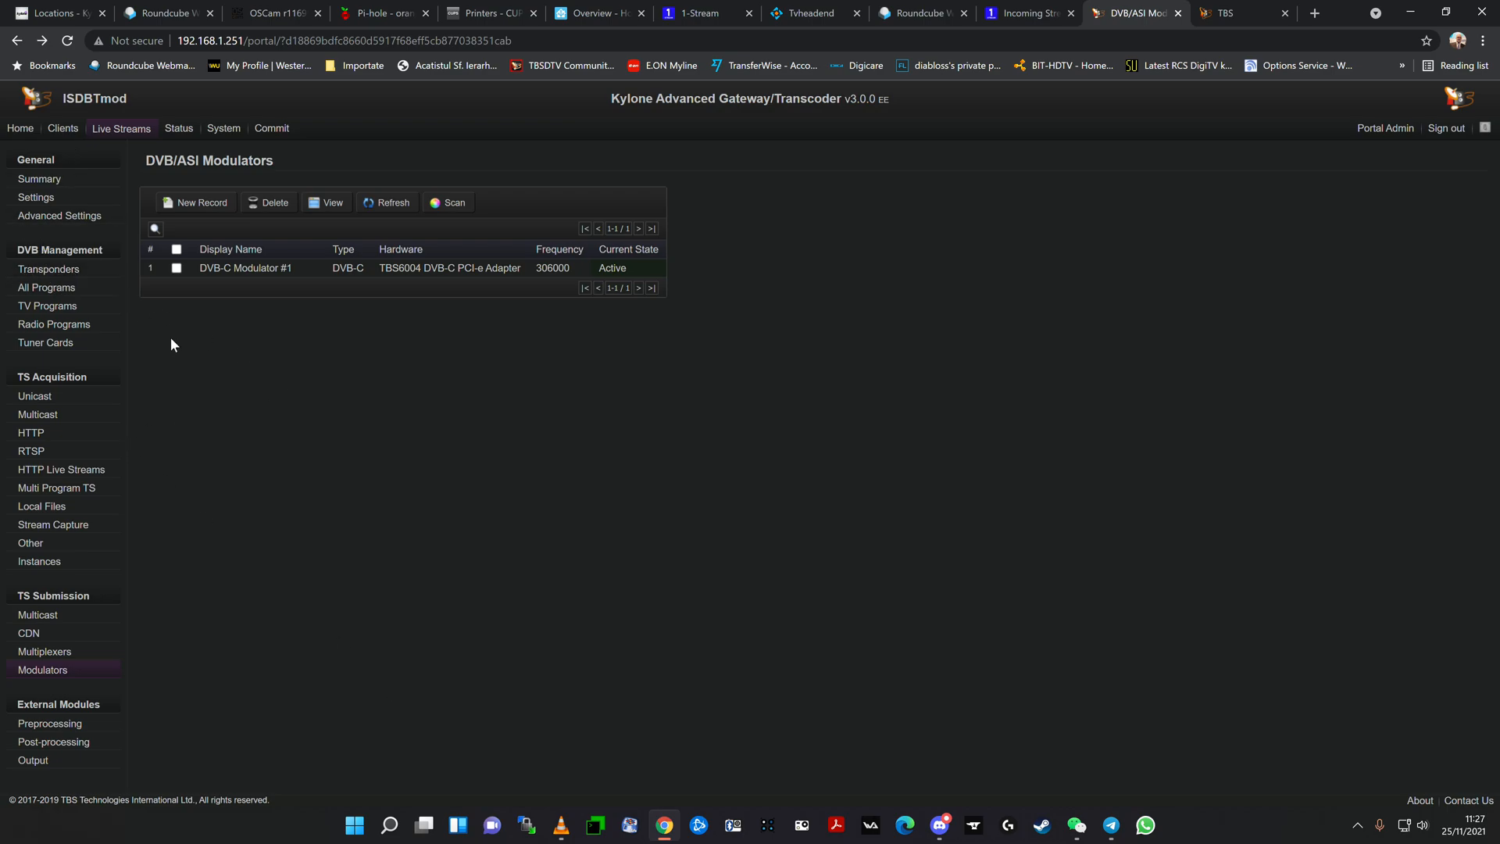
Step: Open DVB Management Transponders, listing 20 DVB-S/S2 and UPC DVB-C transponders
{"action": "left_click", "coordinate": [50, 268]}
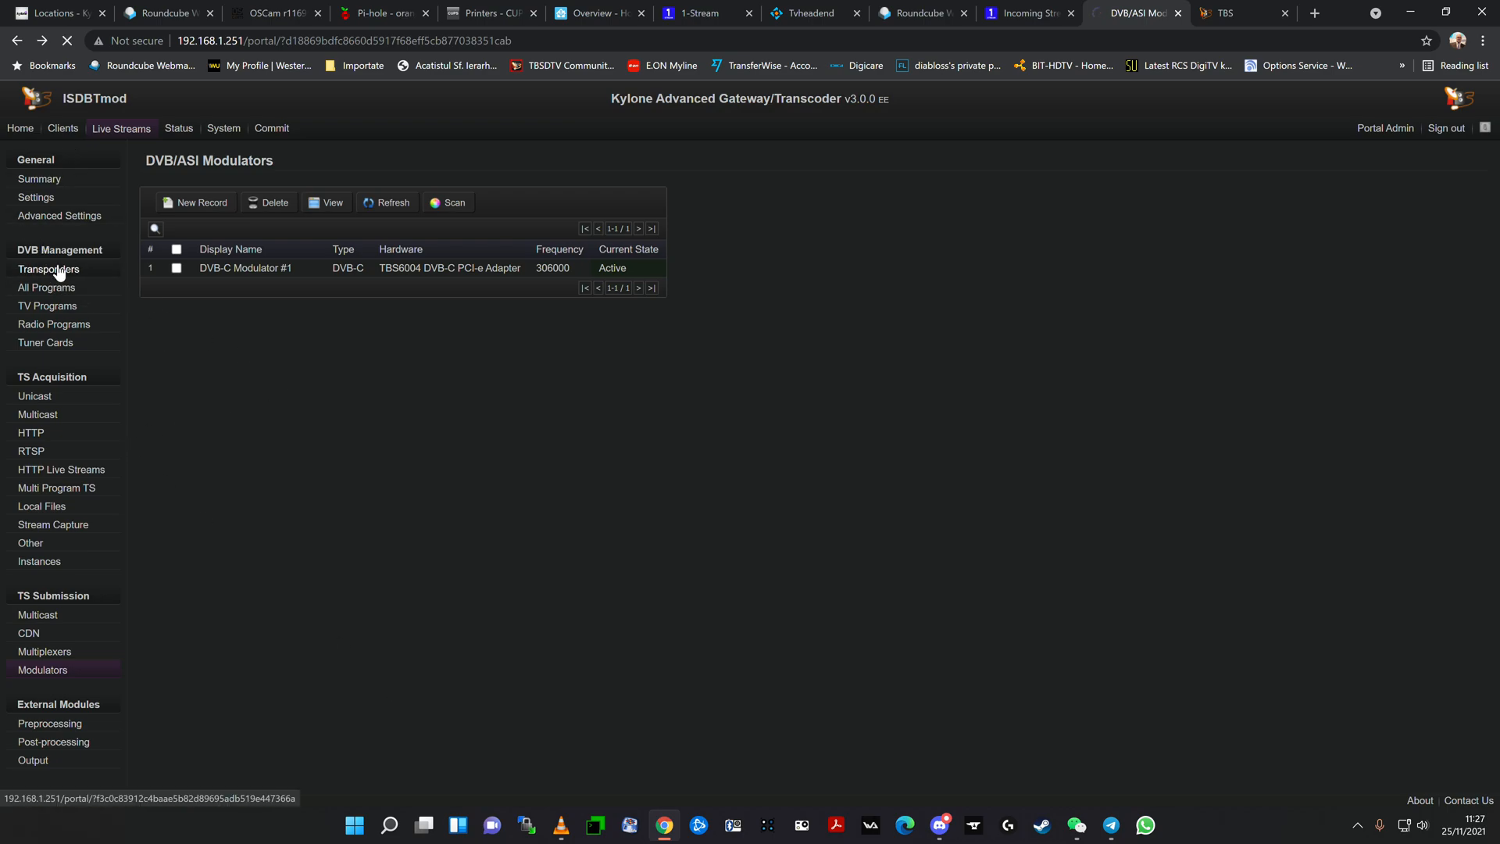
{"action": "left_click", "coordinate": [46, 269]}
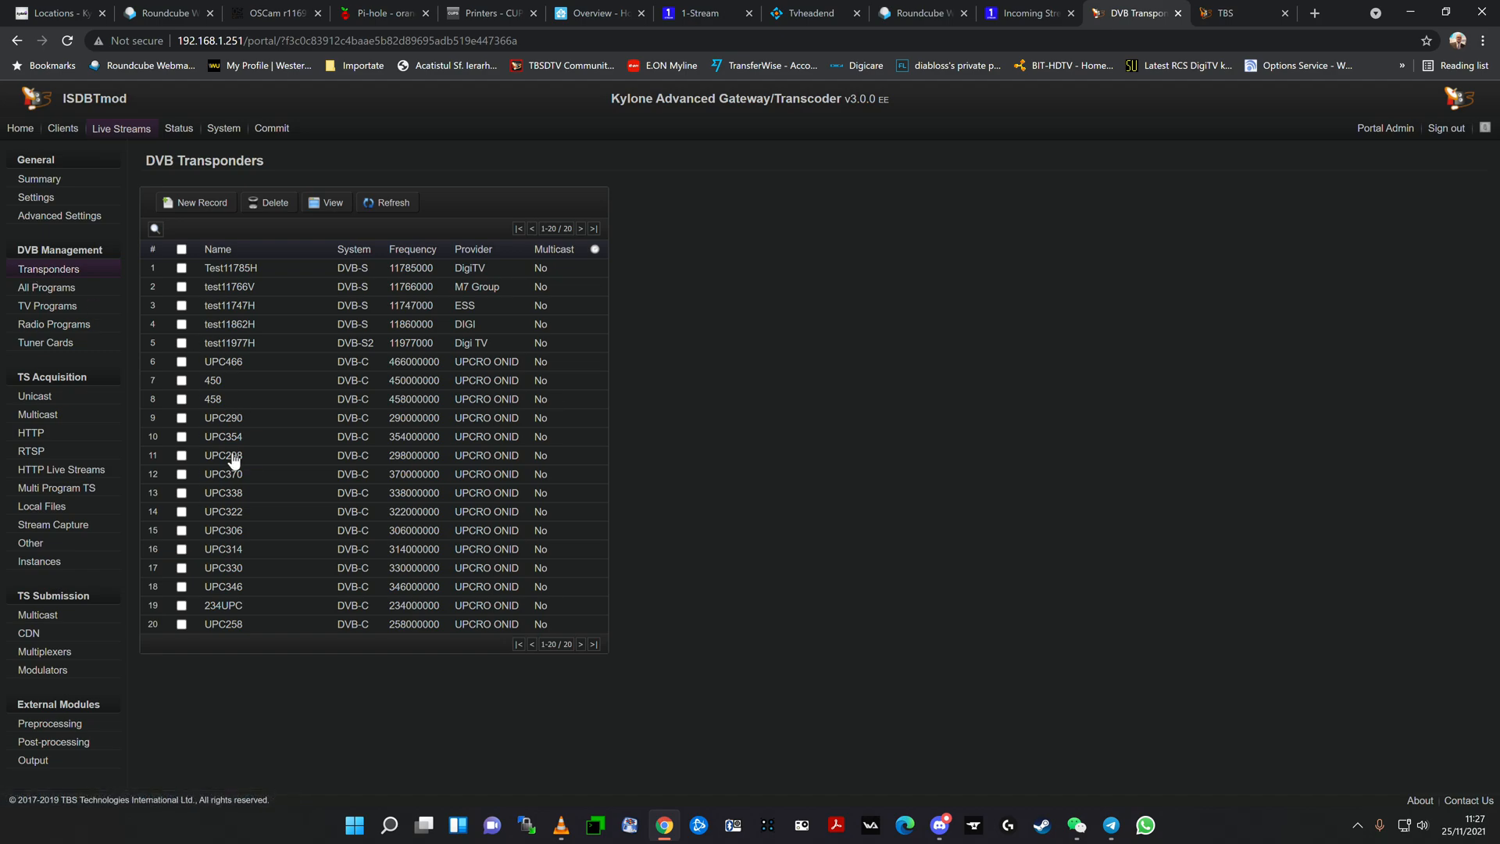
{"action": "mouse_move", "coordinate": [262, 476]}
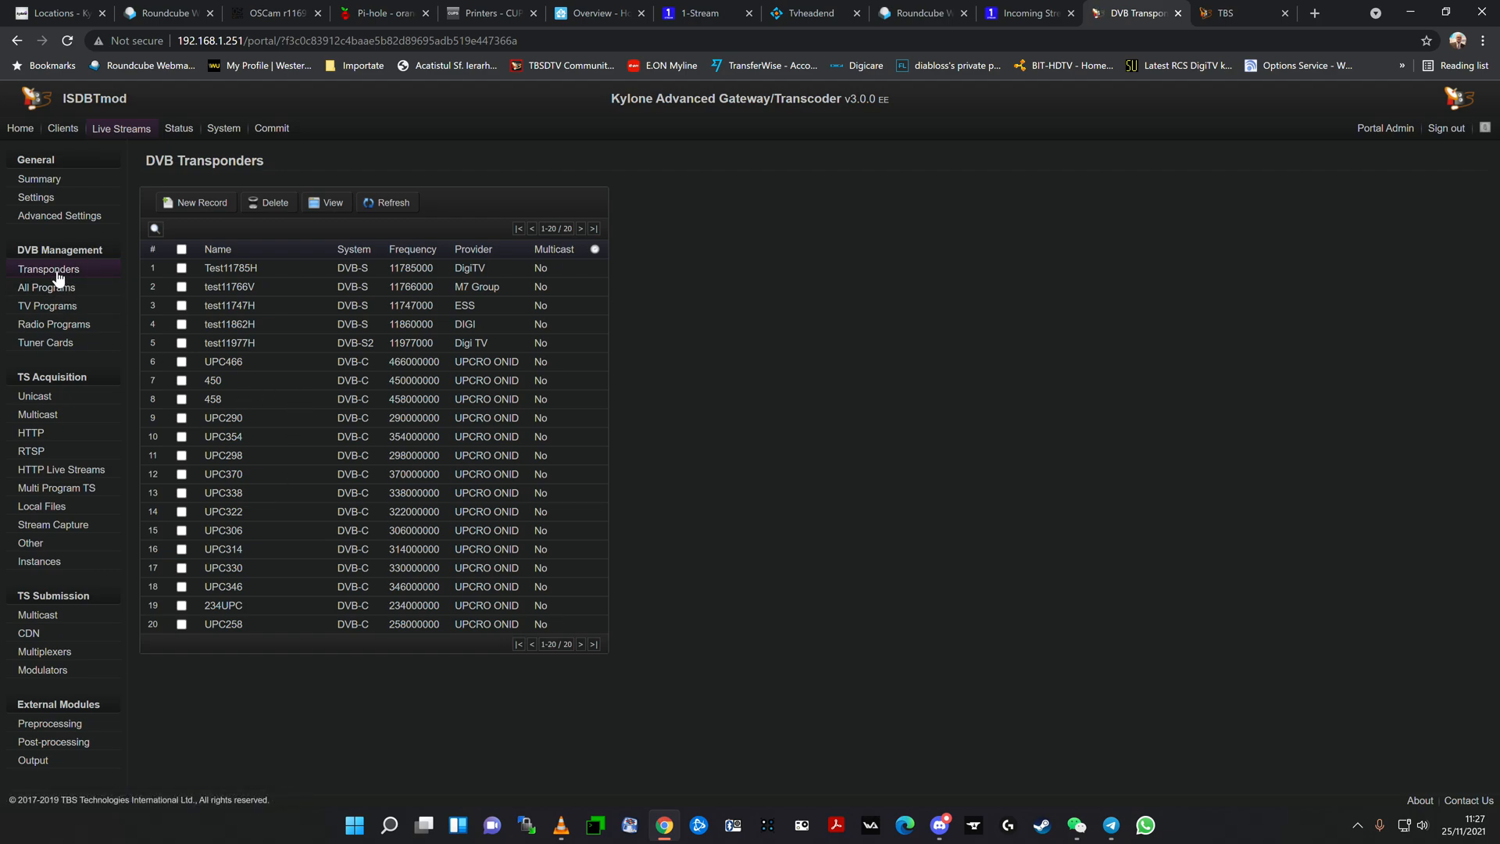
{"action": "mouse_move", "coordinate": [56, 273]}
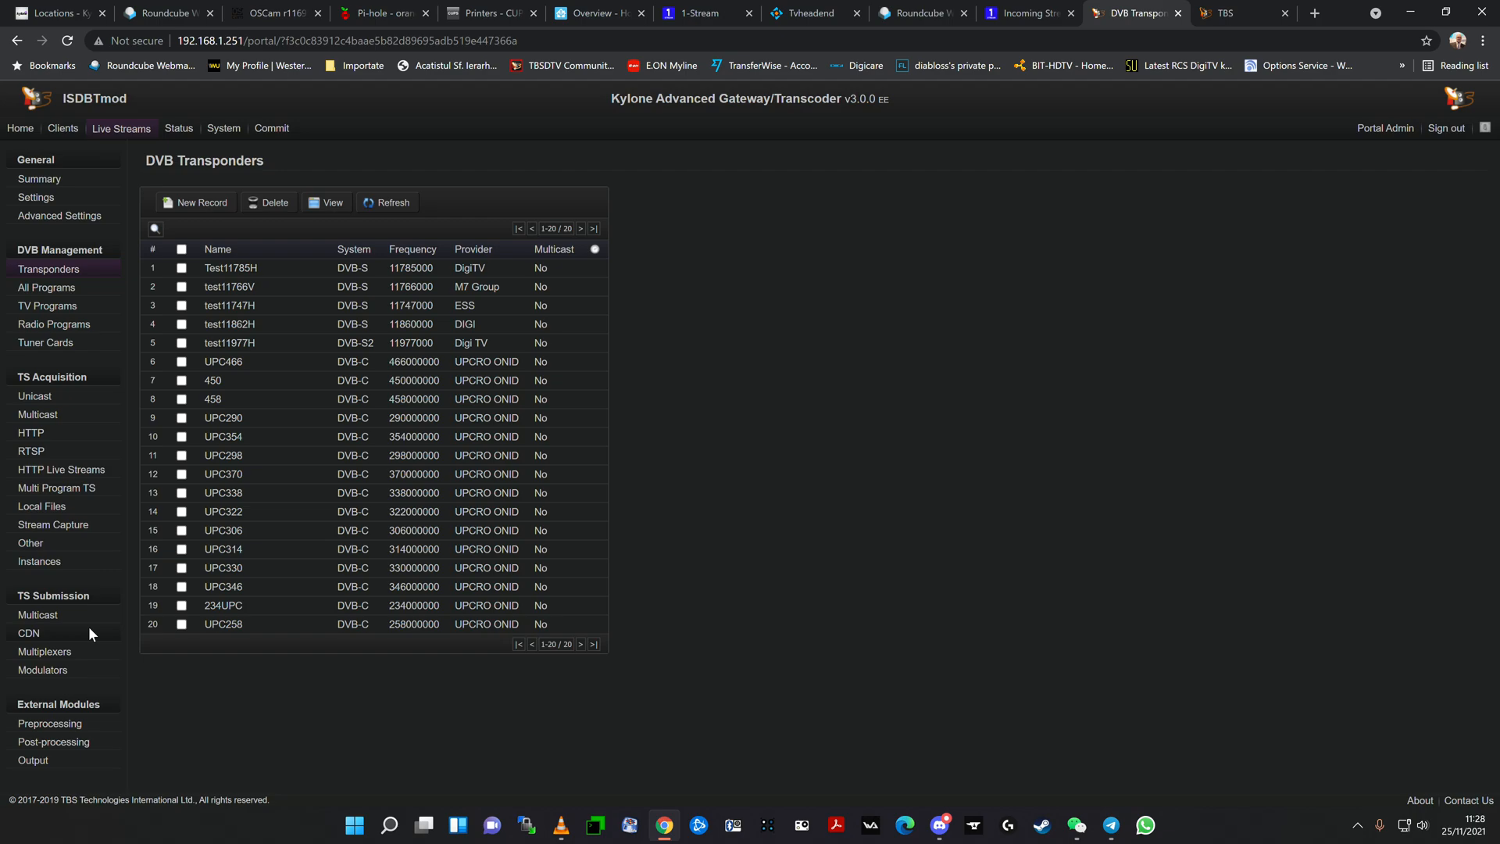
{"action": "mouse_move", "coordinate": [52, 631]}
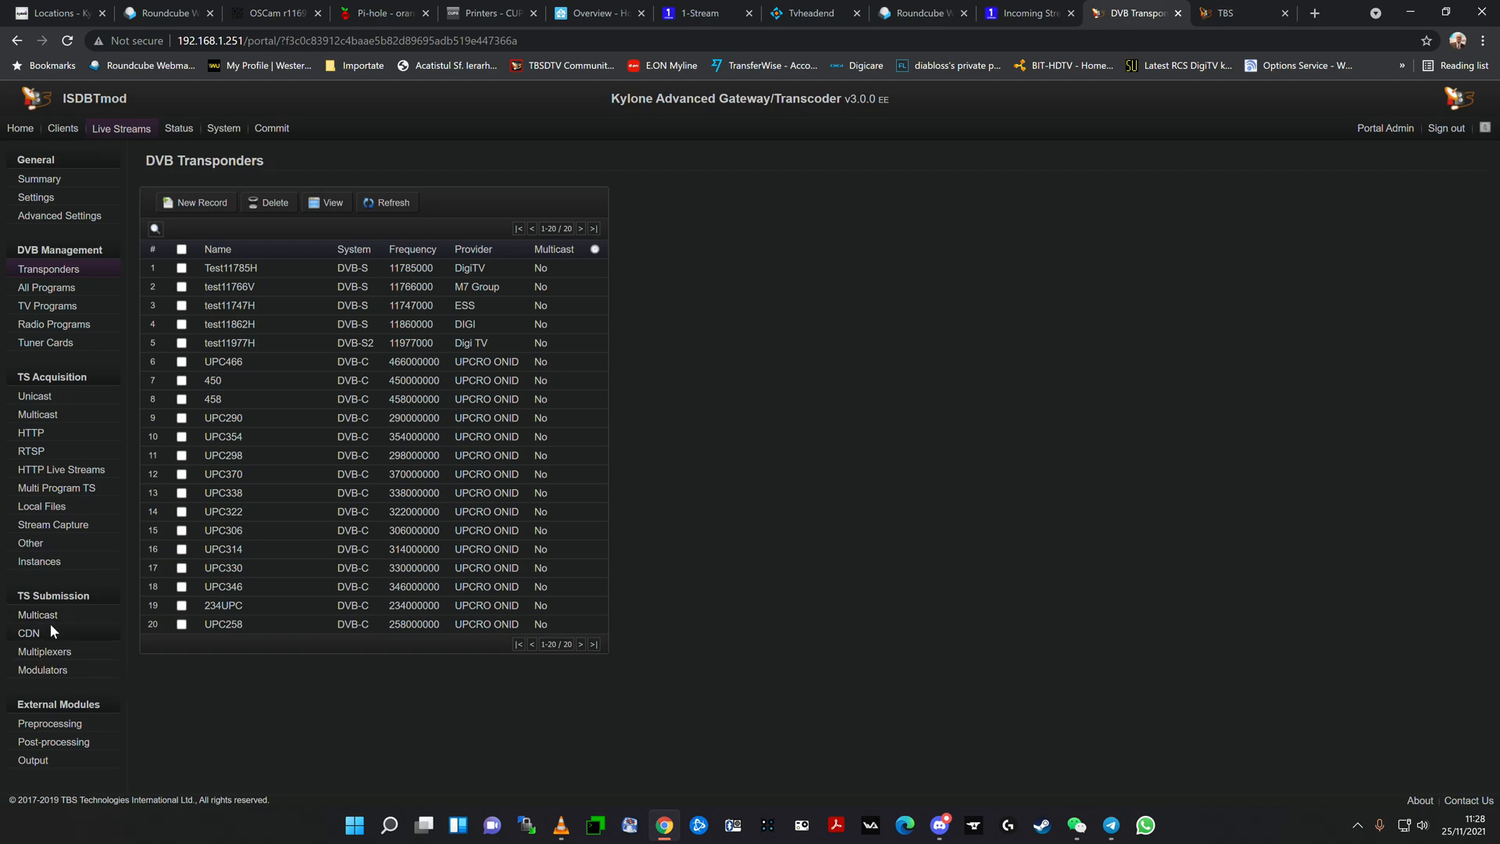
{"action": "mouse_move", "coordinate": [41, 676]}
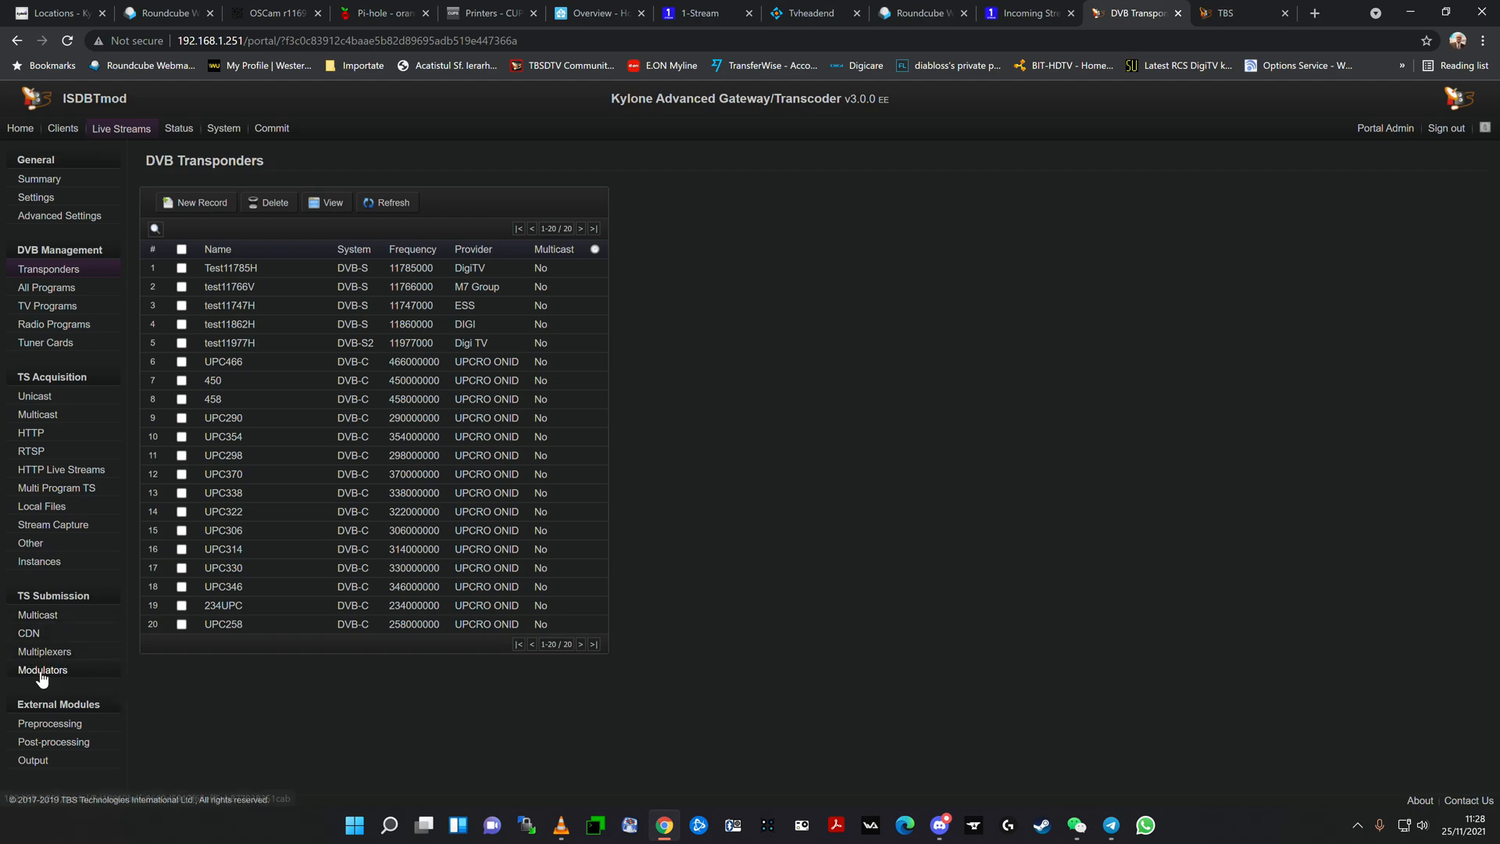
Step: Open DVB-C Modulator #1 and review its MPTS sources for 306, 314, 322, 330 MHz
{"action": "left_click", "coordinate": [43, 669]}
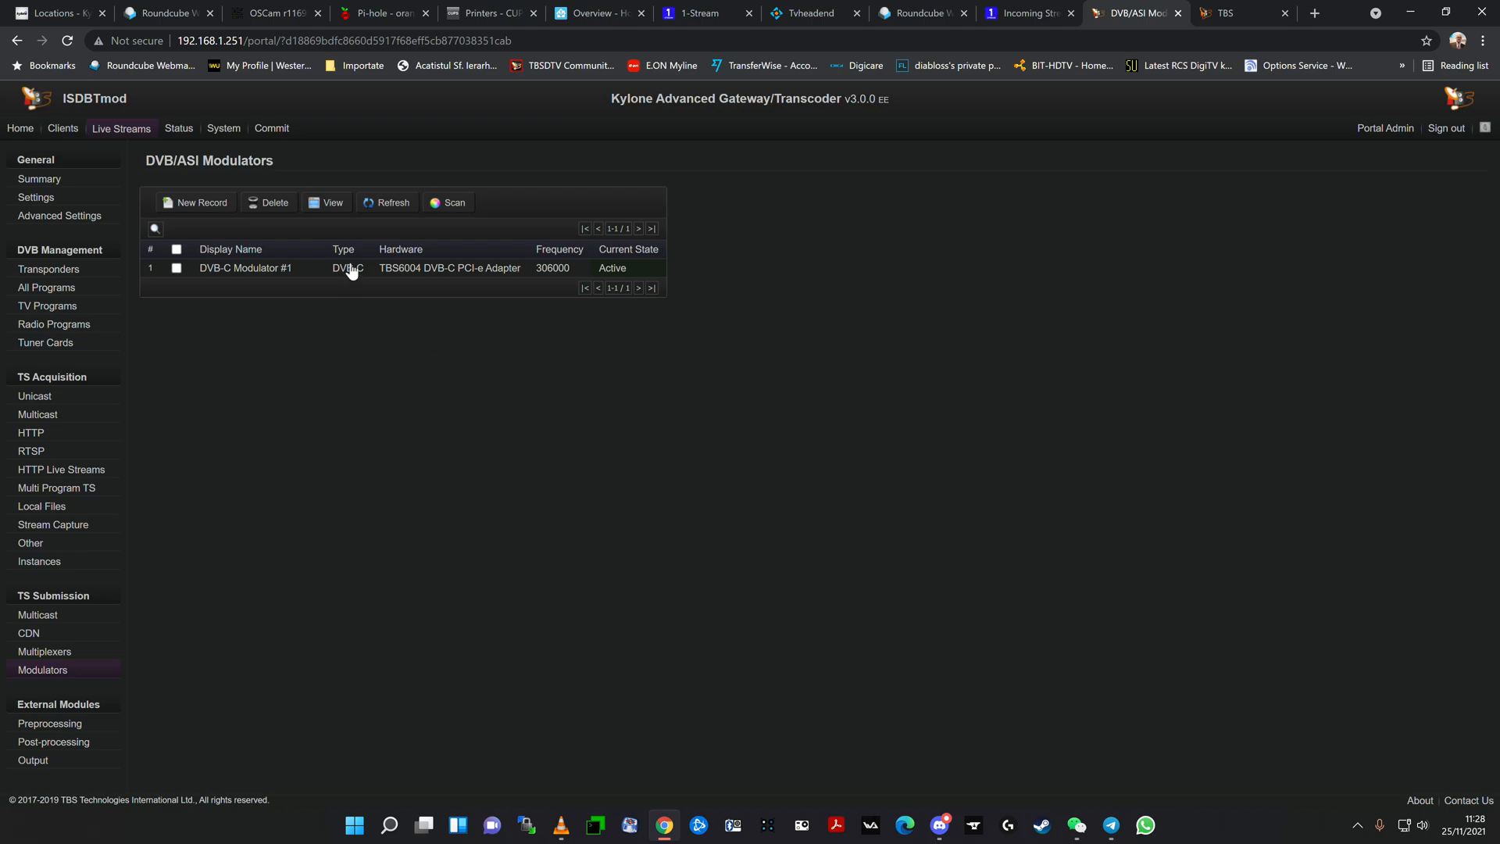
{"action": "mouse_move", "coordinate": [303, 272]}
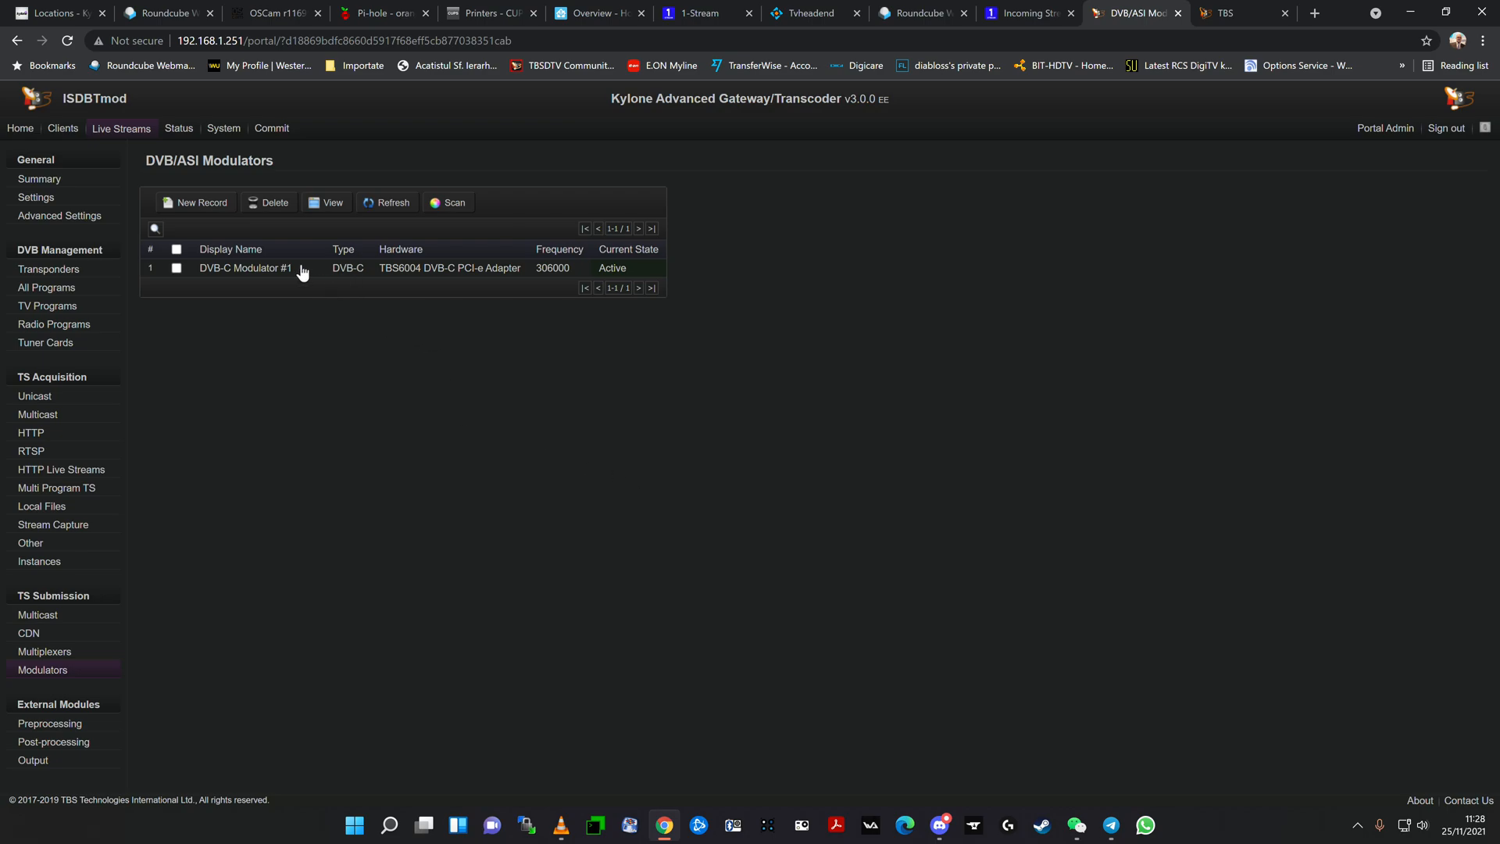
{"action": "left_click", "coordinate": [246, 268]}
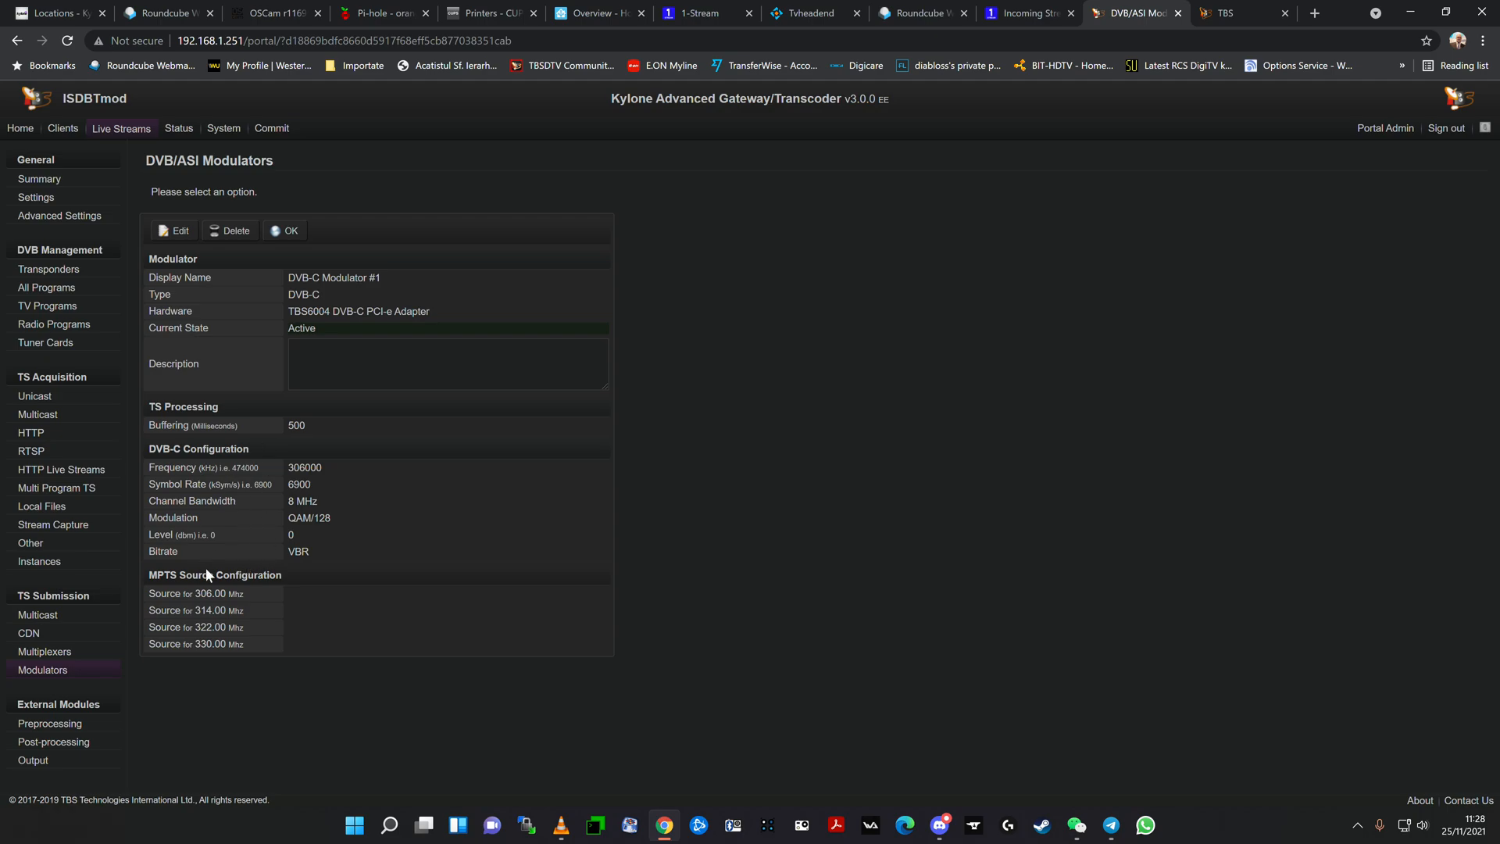
{"action": "mouse_move", "coordinate": [234, 613]}
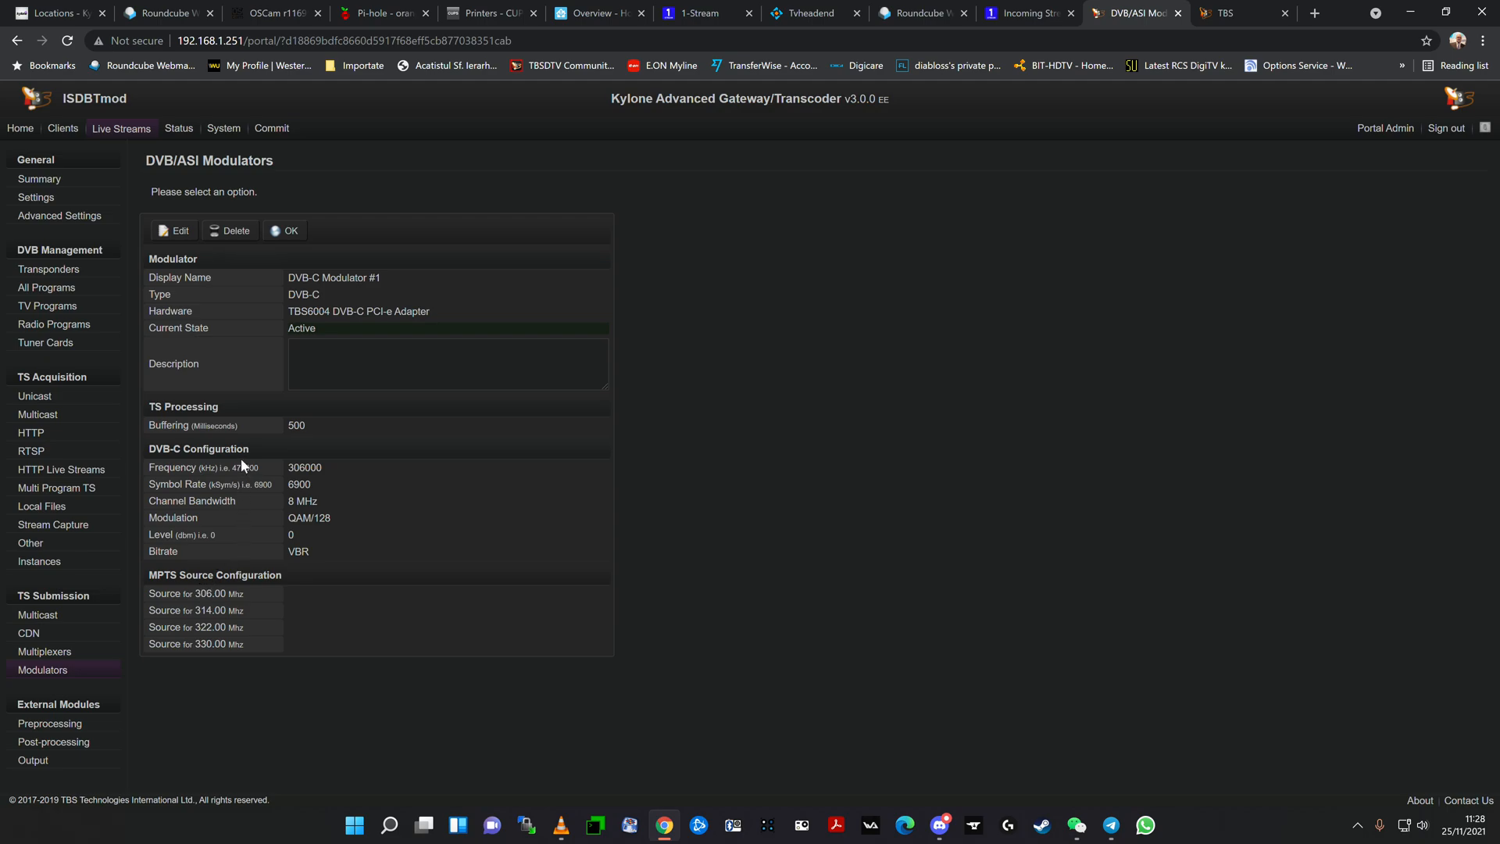
{"action": "mouse_move", "coordinate": [175, 442]}
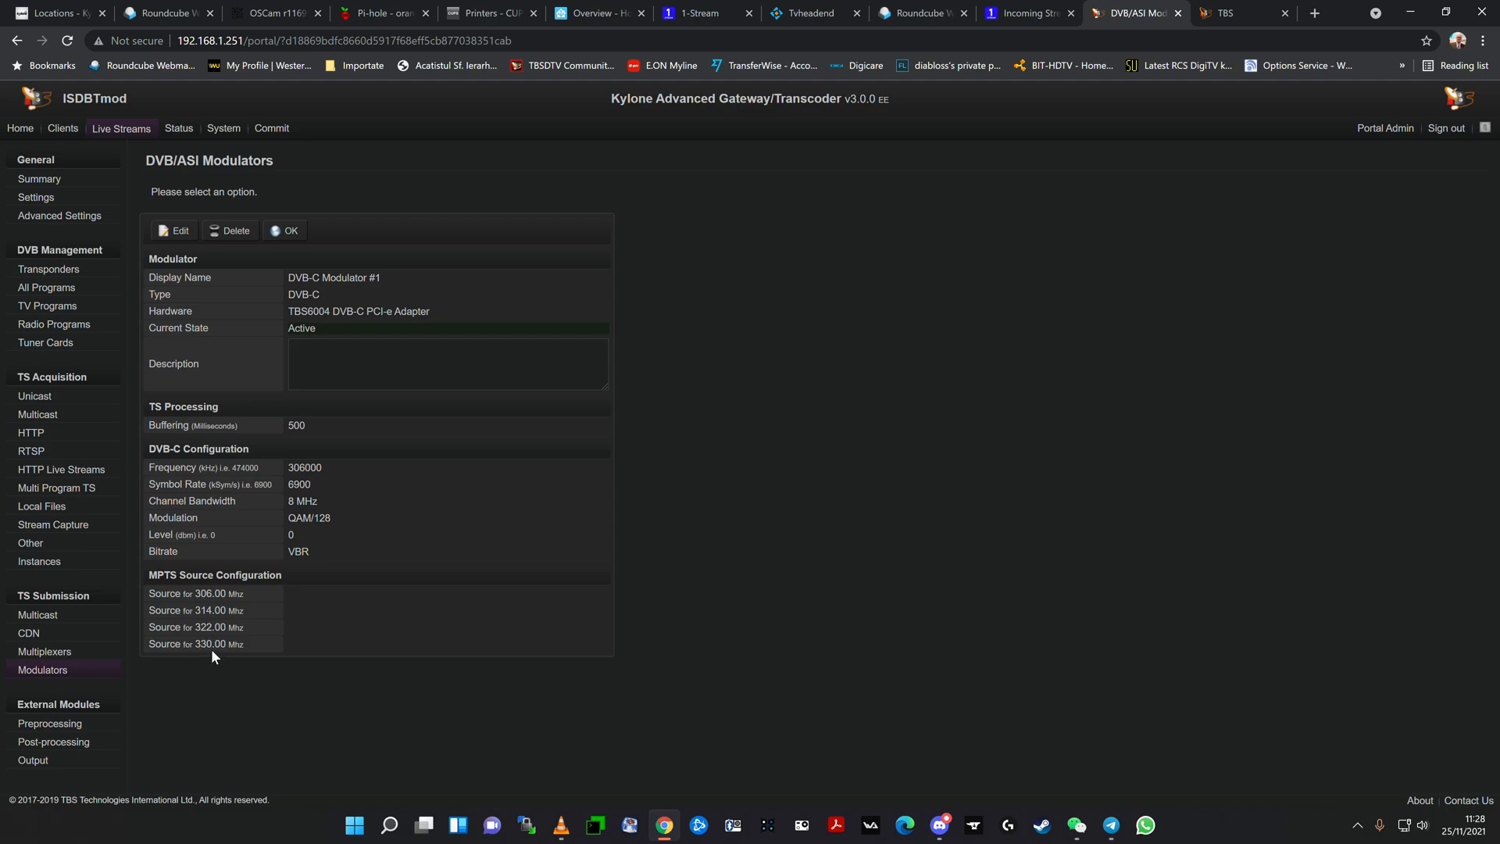
{"action": "mouse_move", "coordinate": [297, 455]}
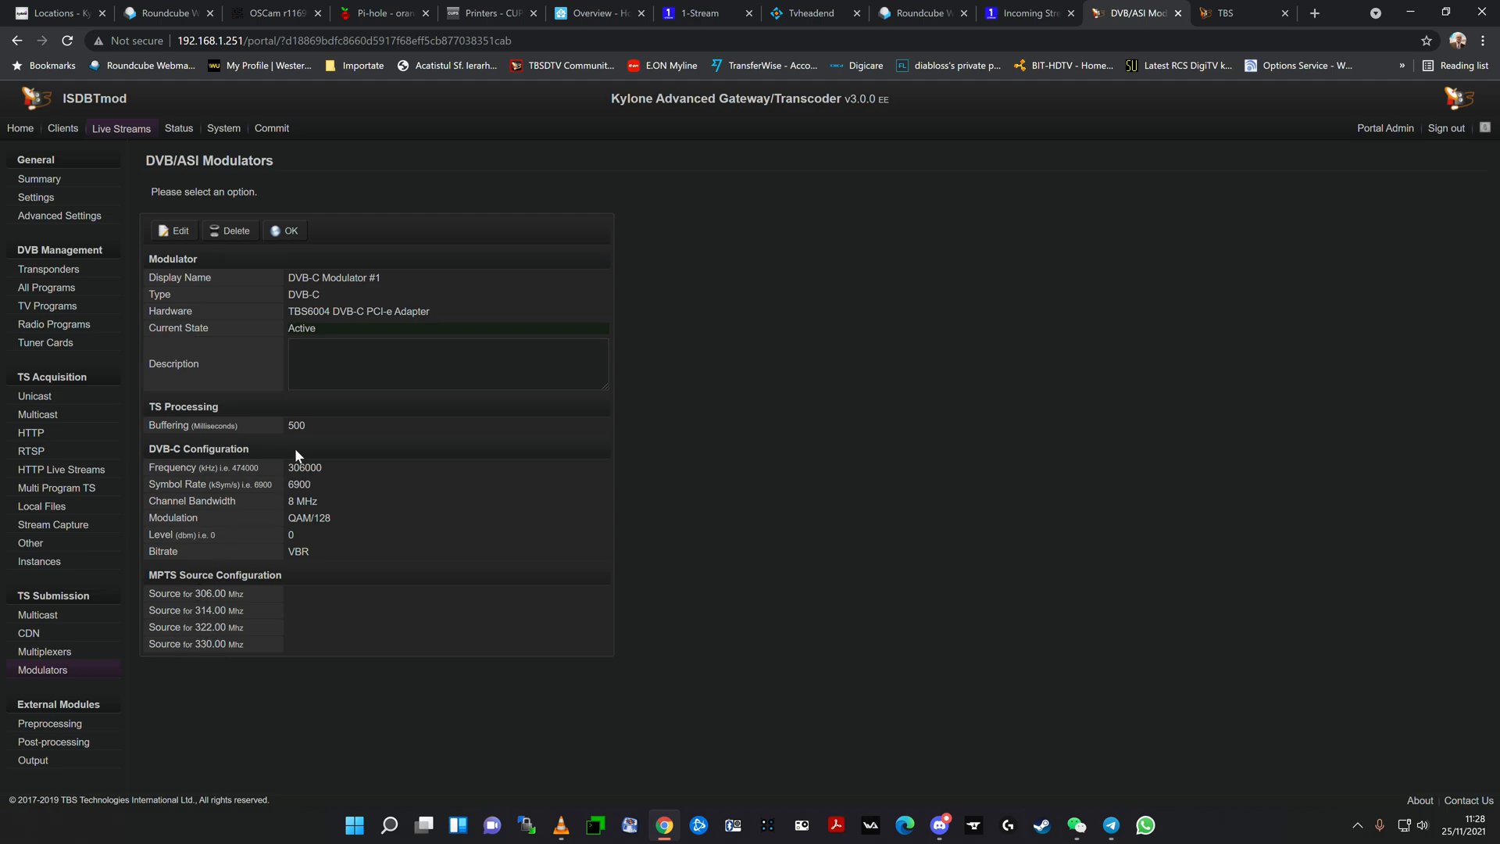
{"action": "mouse_move", "coordinate": [281, 655]}
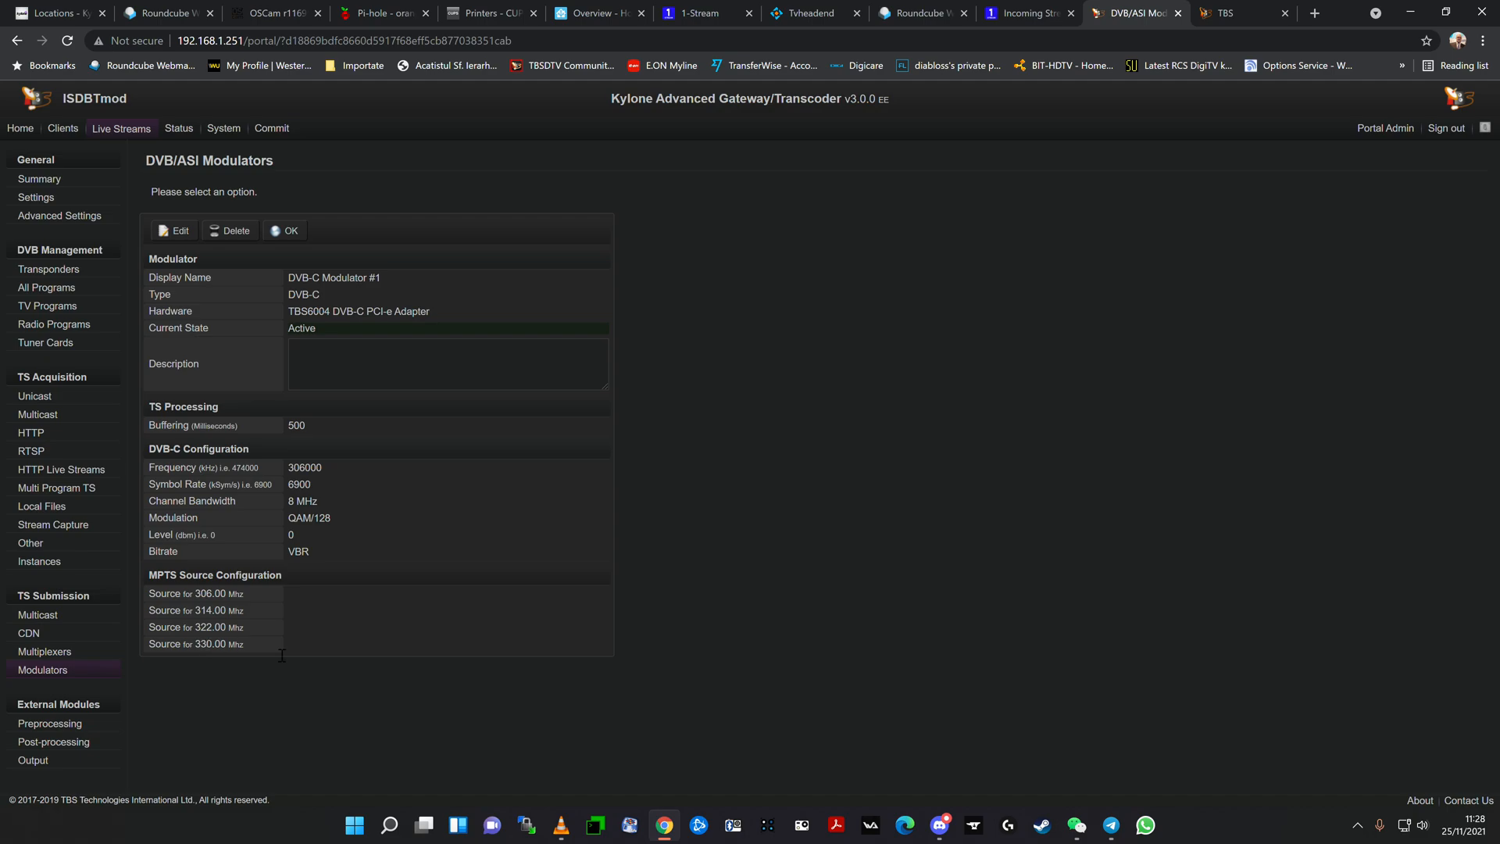
{"action": "mouse_move", "coordinate": [351, 645]}
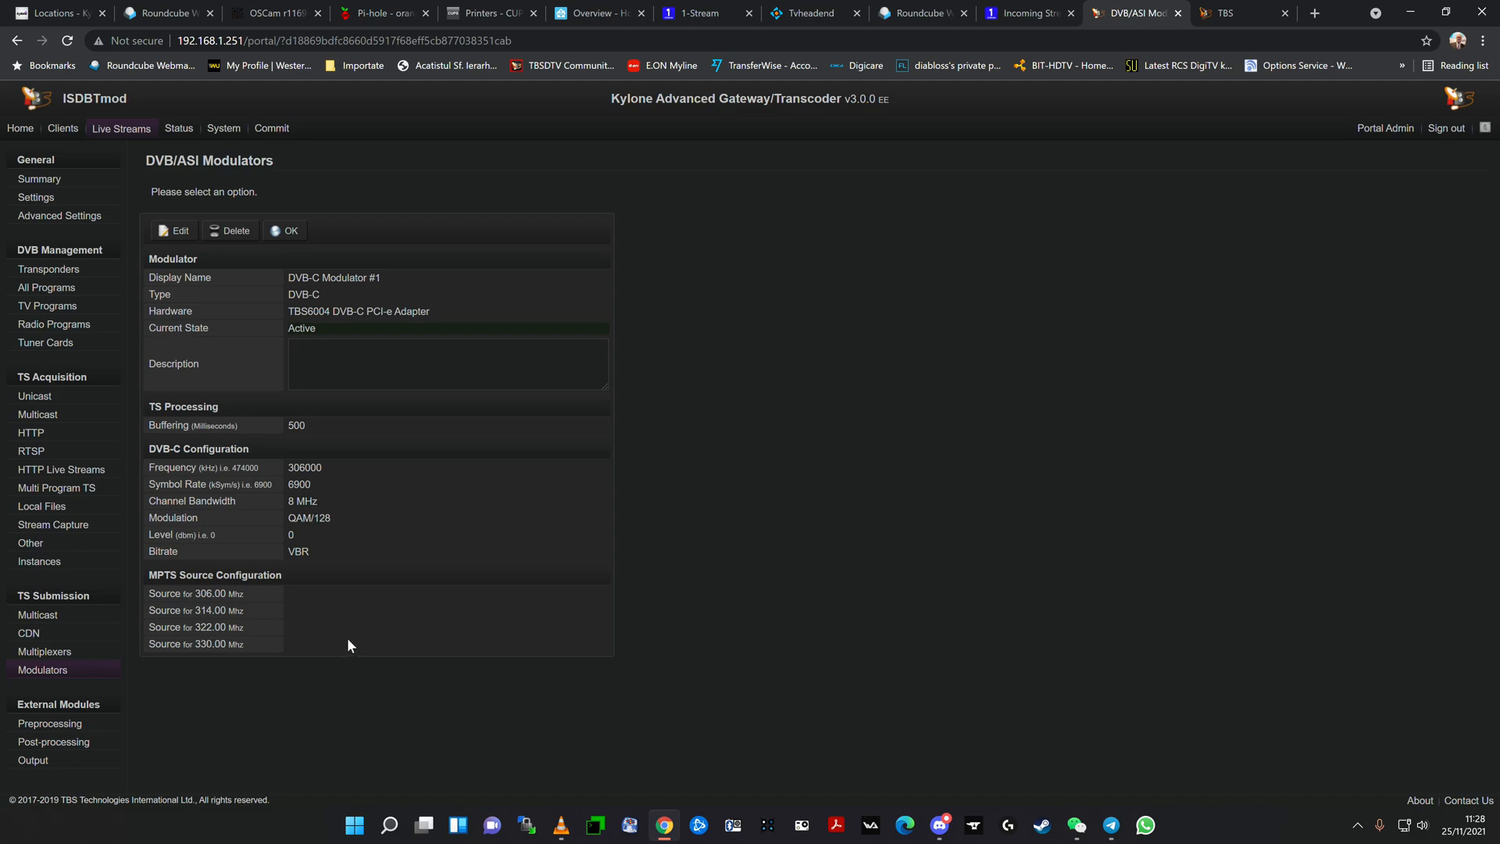
{"action": "mouse_move", "coordinate": [237, 658]}
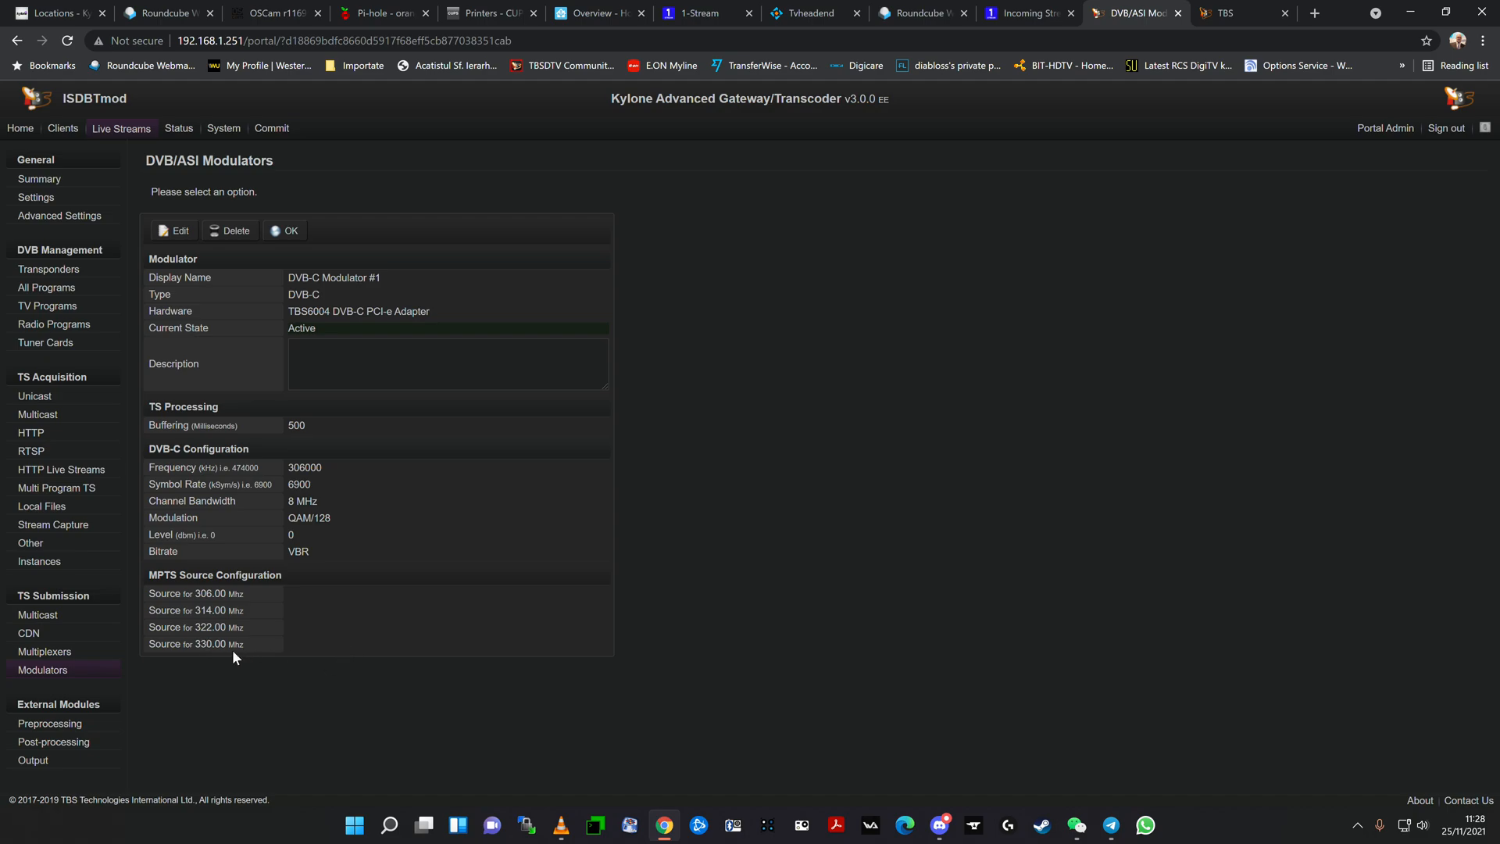
{"action": "mouse_move", "coordinate": [221, 670]}
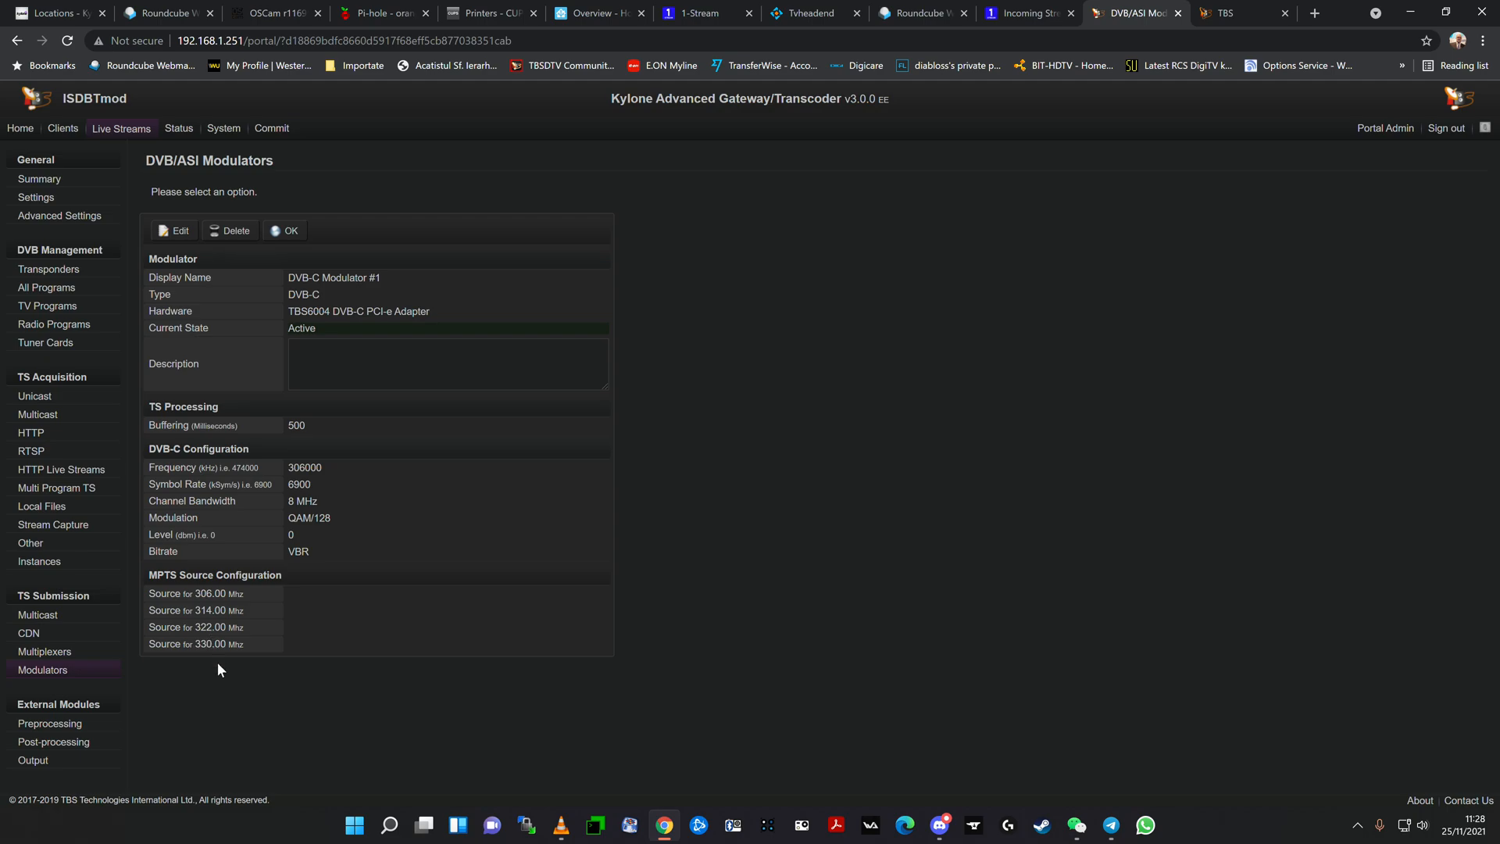
{"action": "mouse_move", "coordinate": [369, 643]}
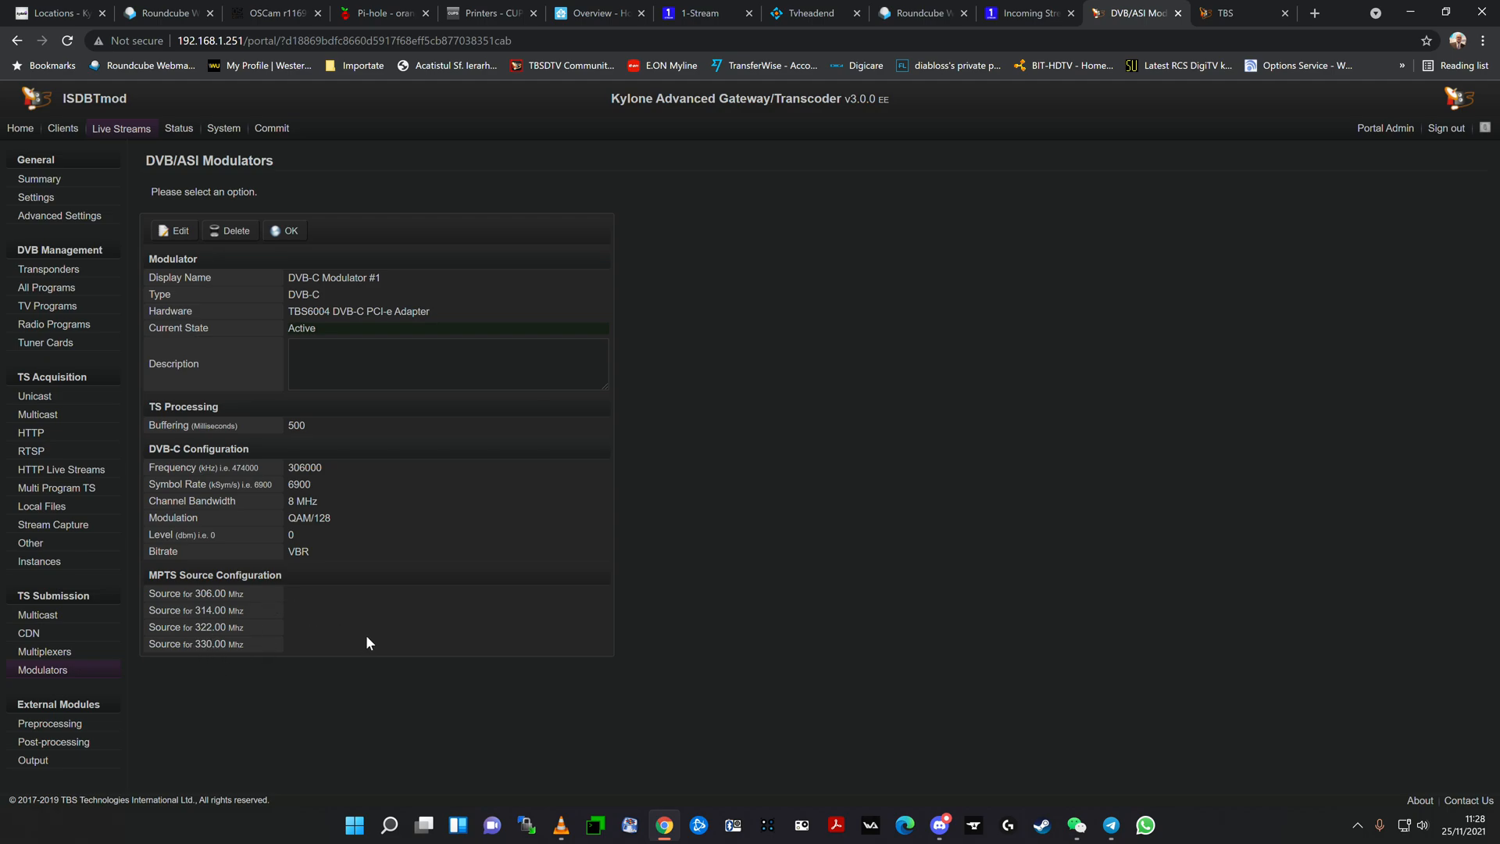
{"action": "mouse_move", "coordinate": [192, 596]}
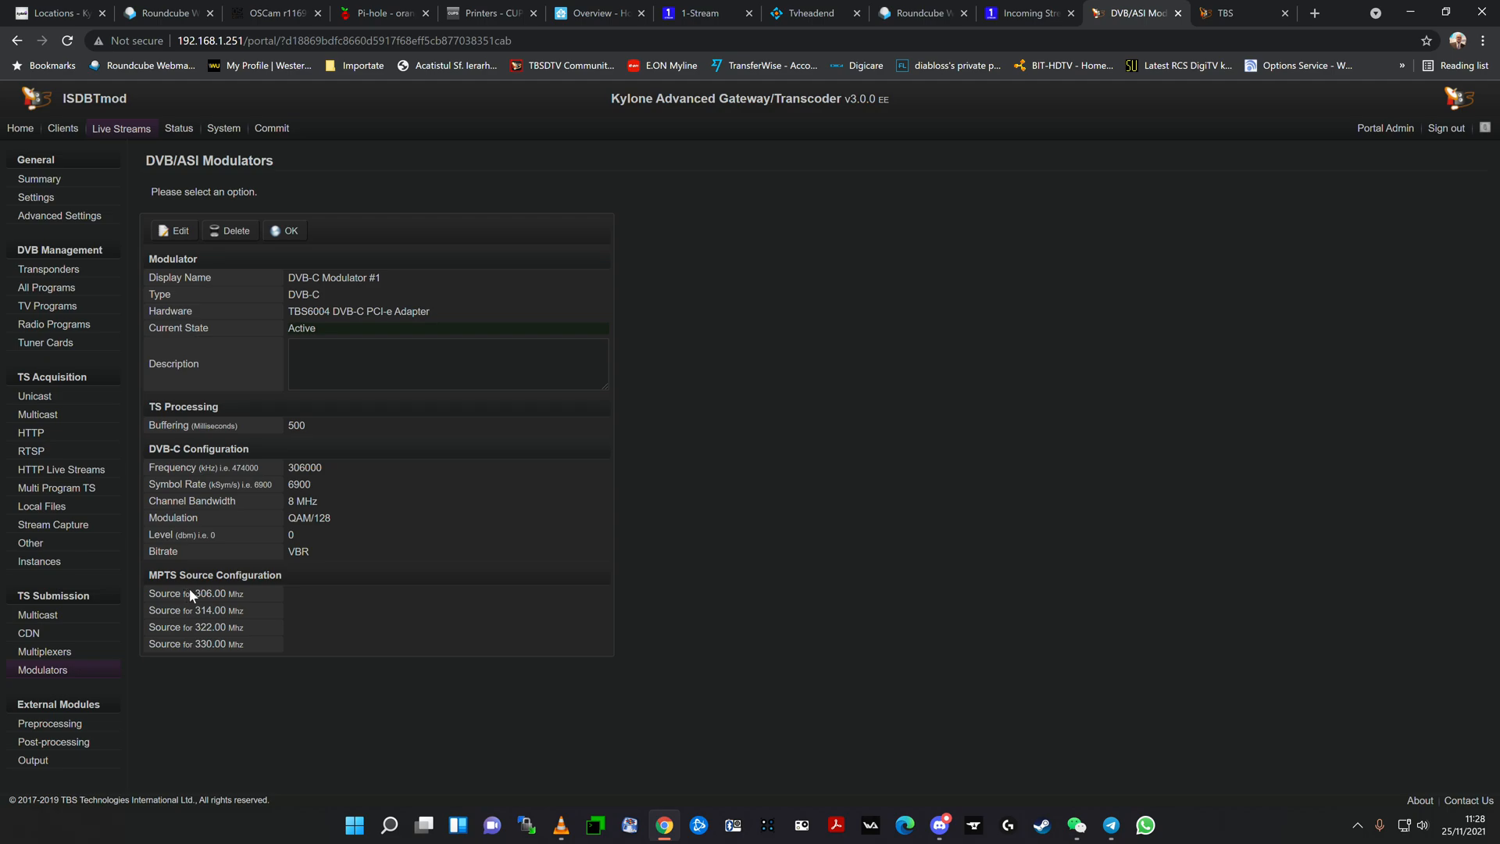
{"action": "mouse_move", "coordinate": [210, 614]}
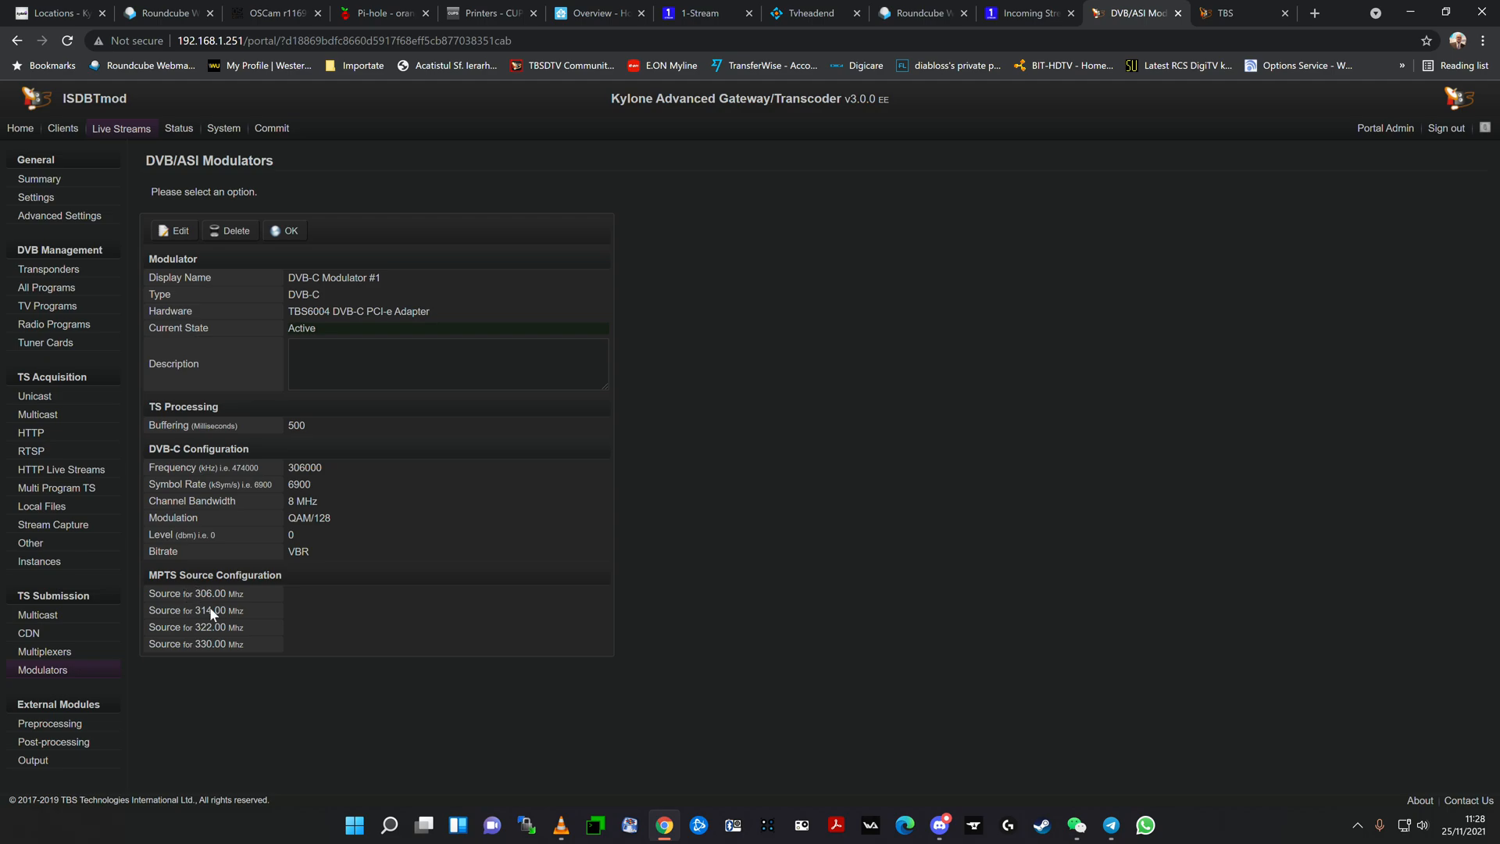
{"action": "mouse_move", "coordinate": [304, 683]}
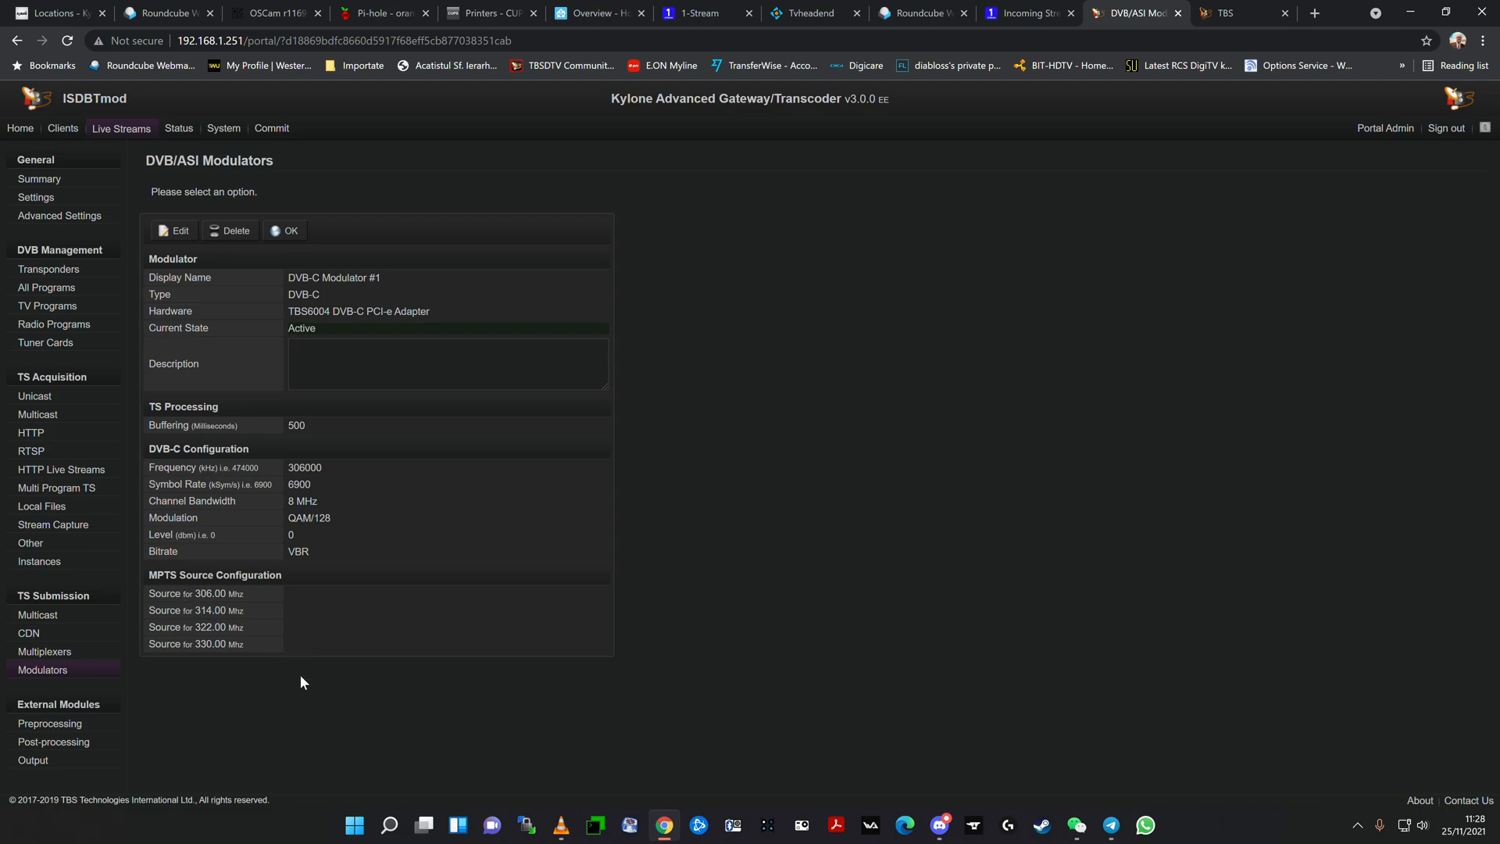
{"action": "mouse_move", "coordinate": [173, 311]}
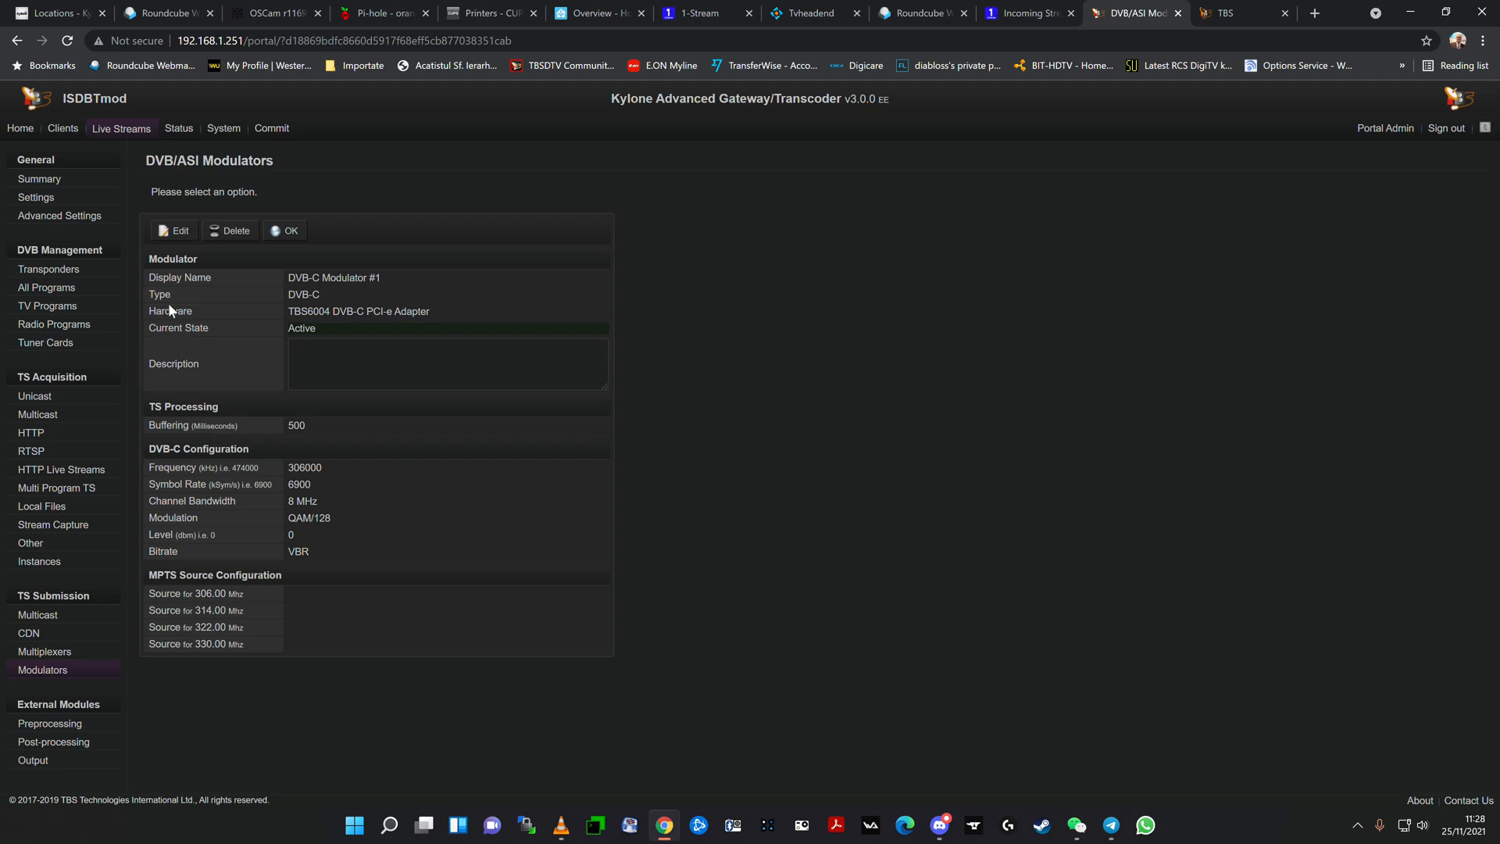
{"action": "left_click", "coordinate": [173, 230]}
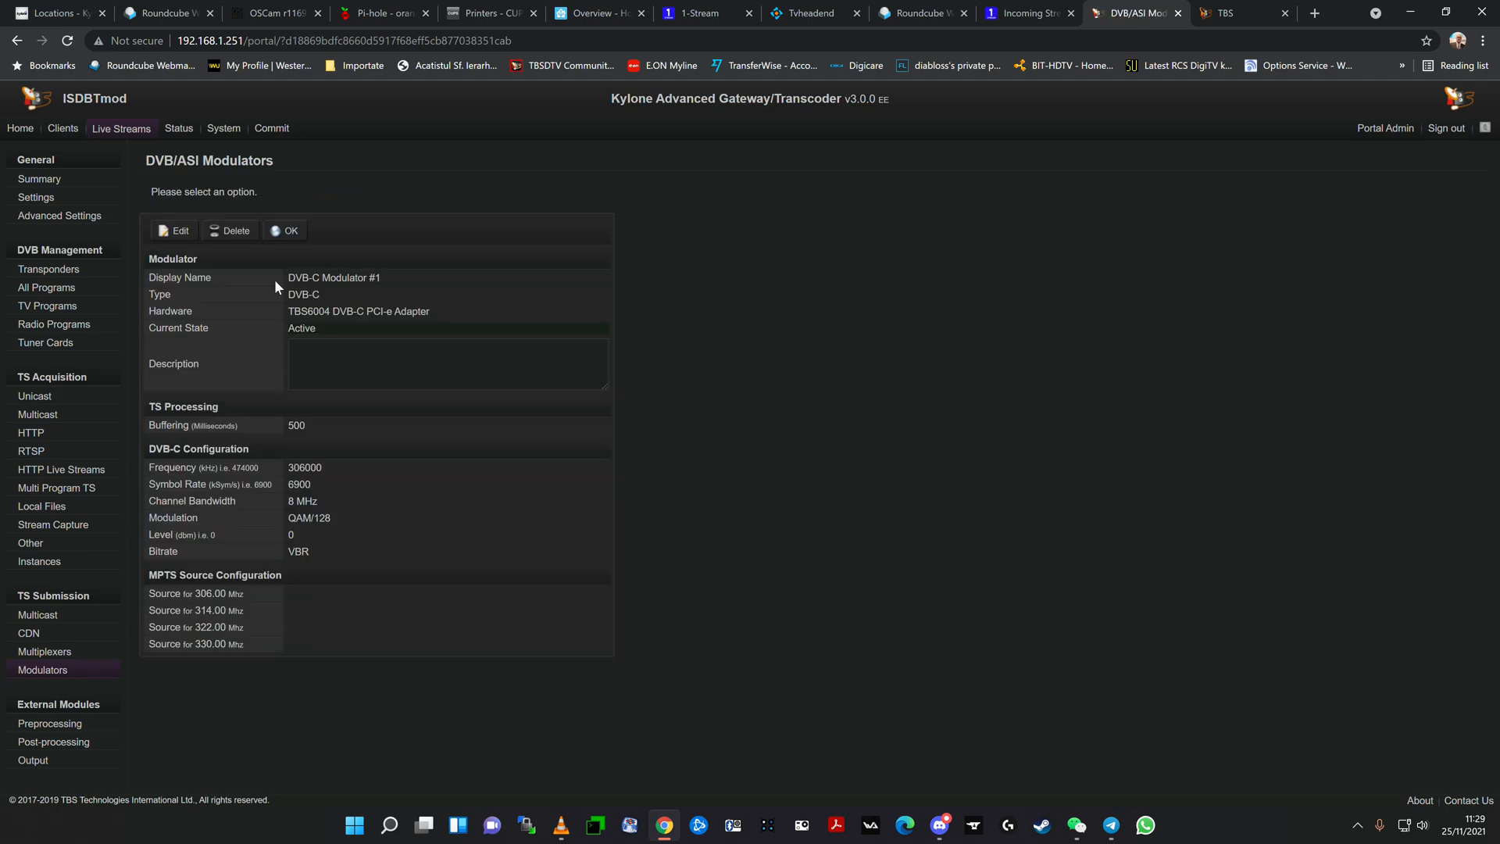
{"action": "mouse_move", "coordinate": [312, 713]}
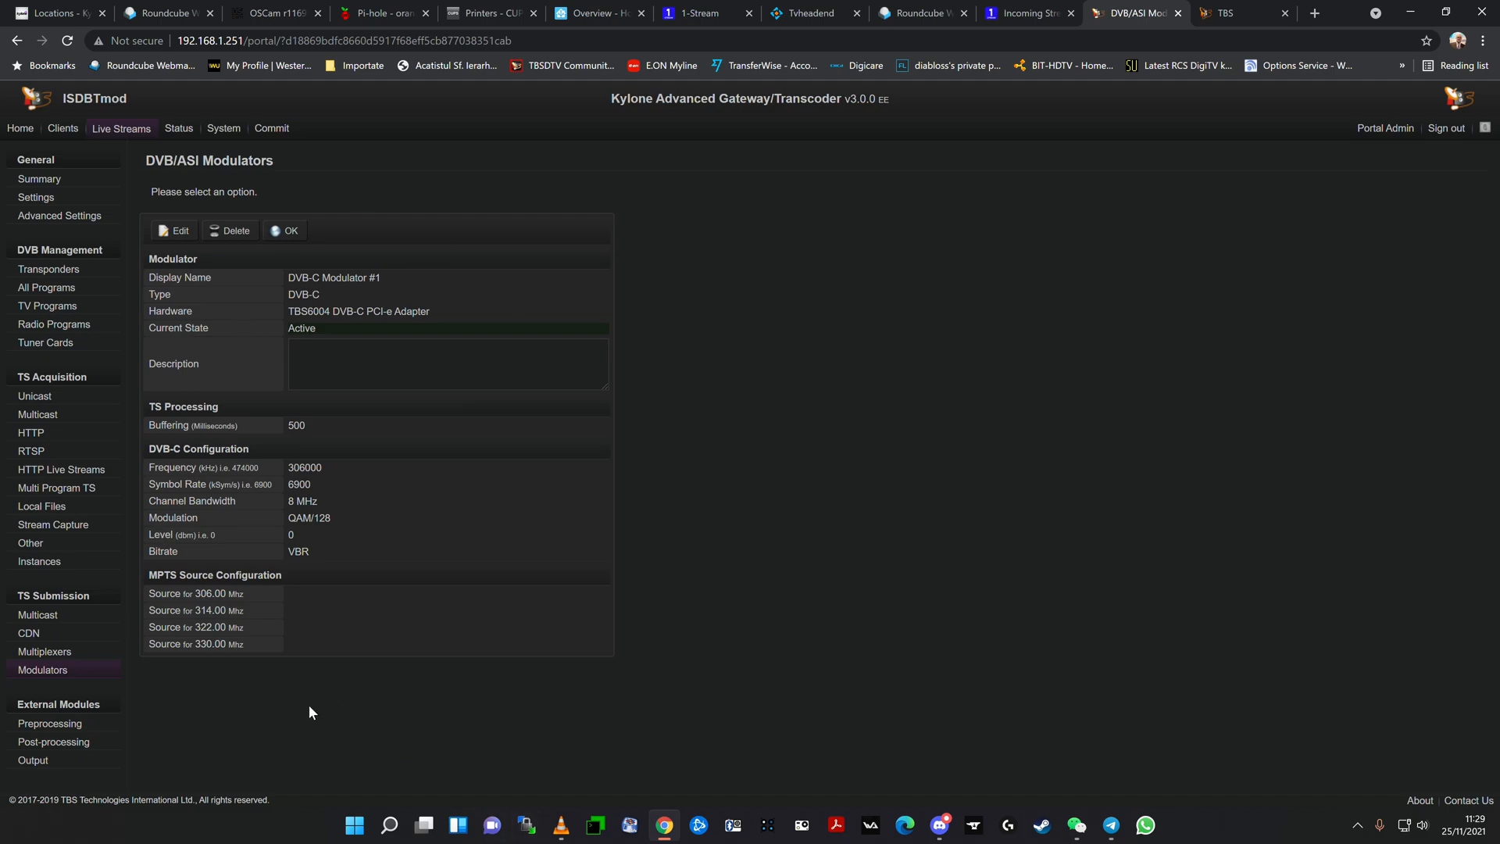
{"action": "mouse_move", "coordinate": [51, 656]}
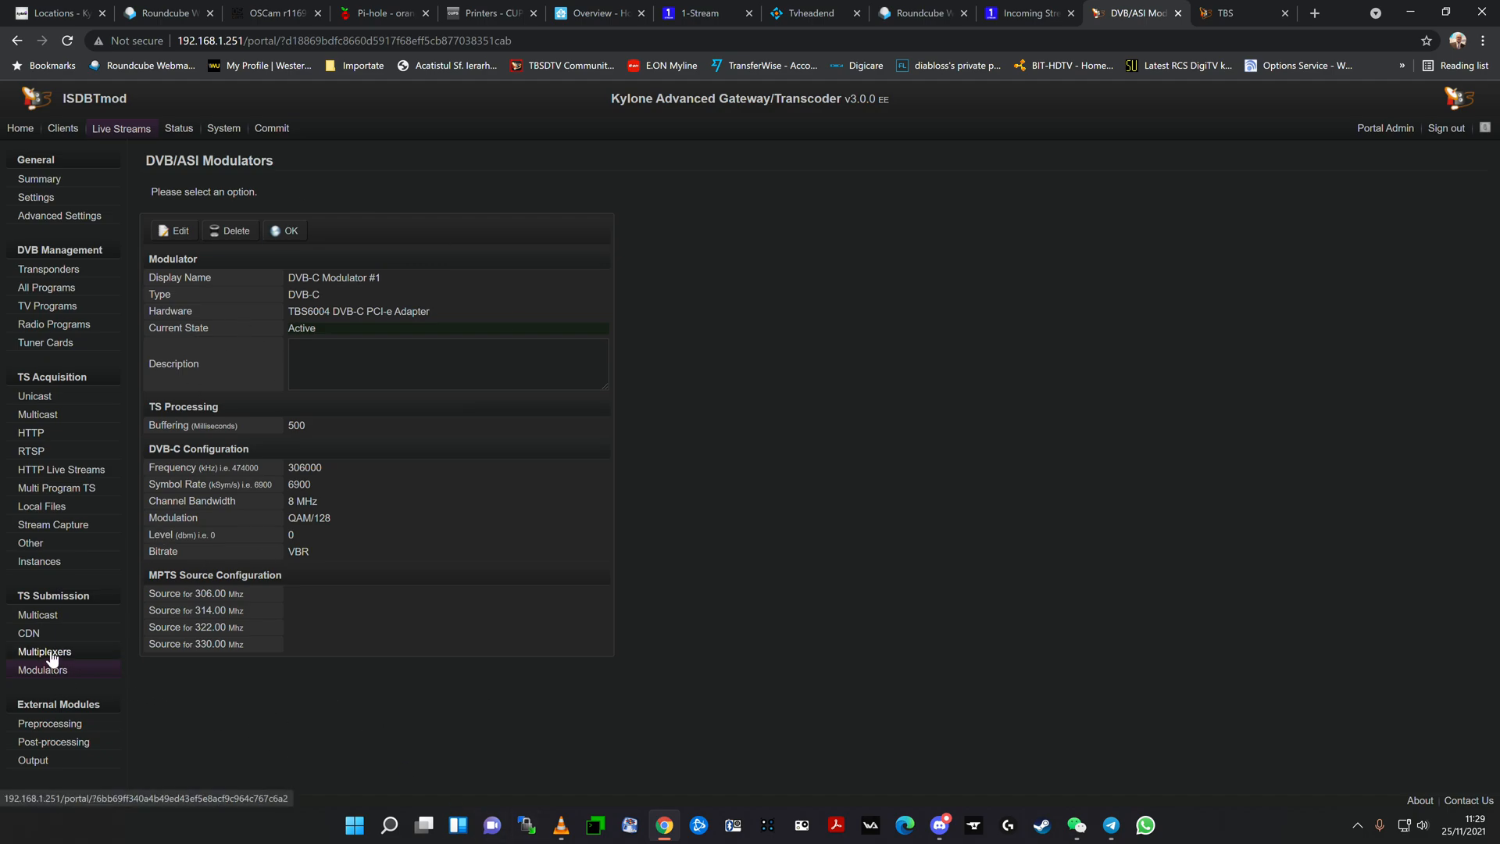
Step: Create a new MPTS multiplexer record with display name mux1 and state Active
{"action": "left_click", "coordinate": [44, 651]}
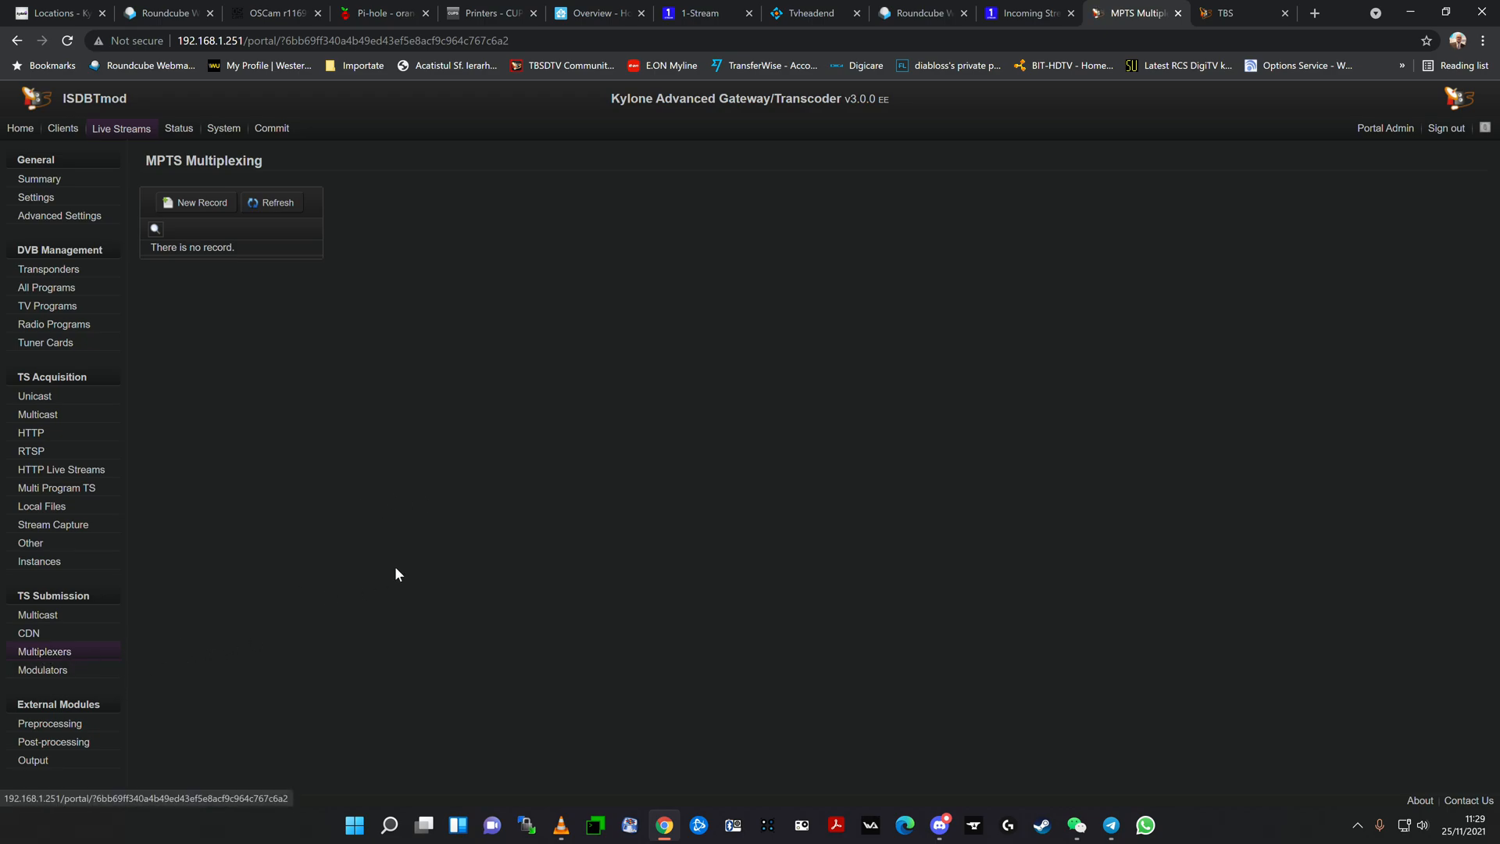
{"action": "left_click", "coordinate": [194, 202]}
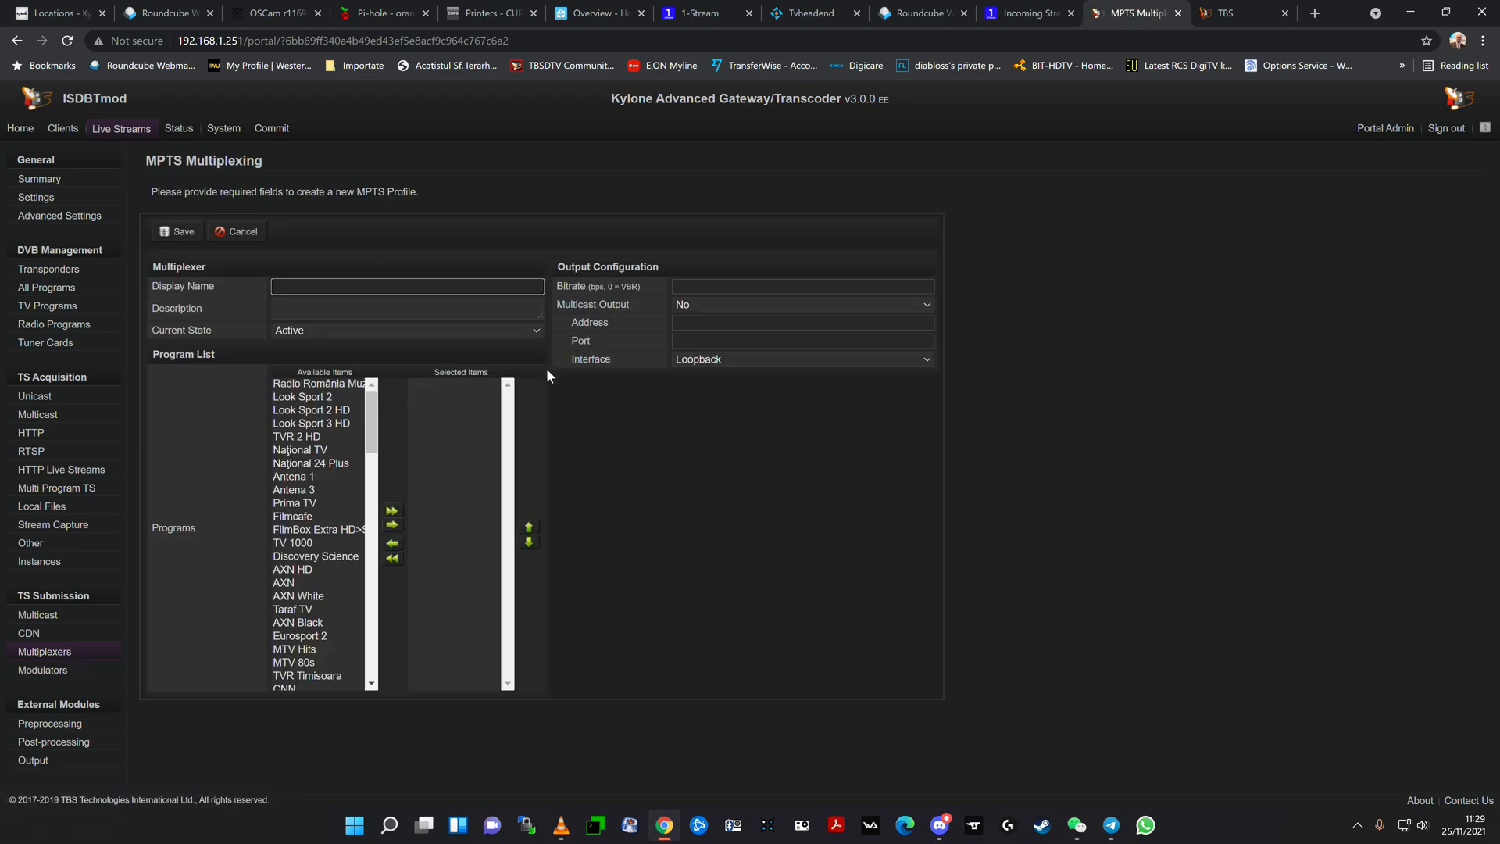
{"action": "left_click", "coordinate": [407, 286]}
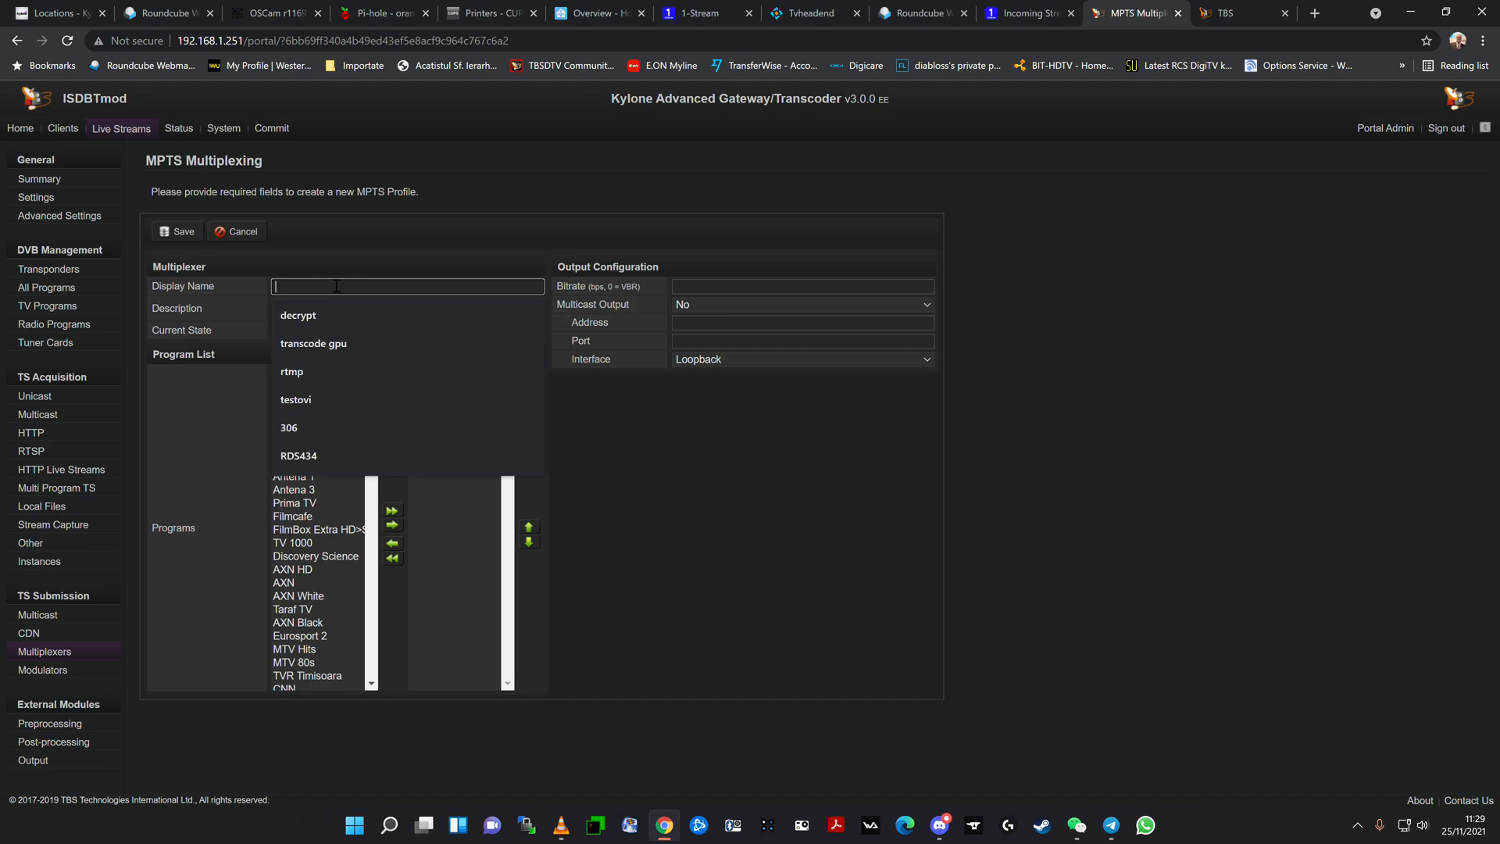
{"action": "type", "text": "mux1"}
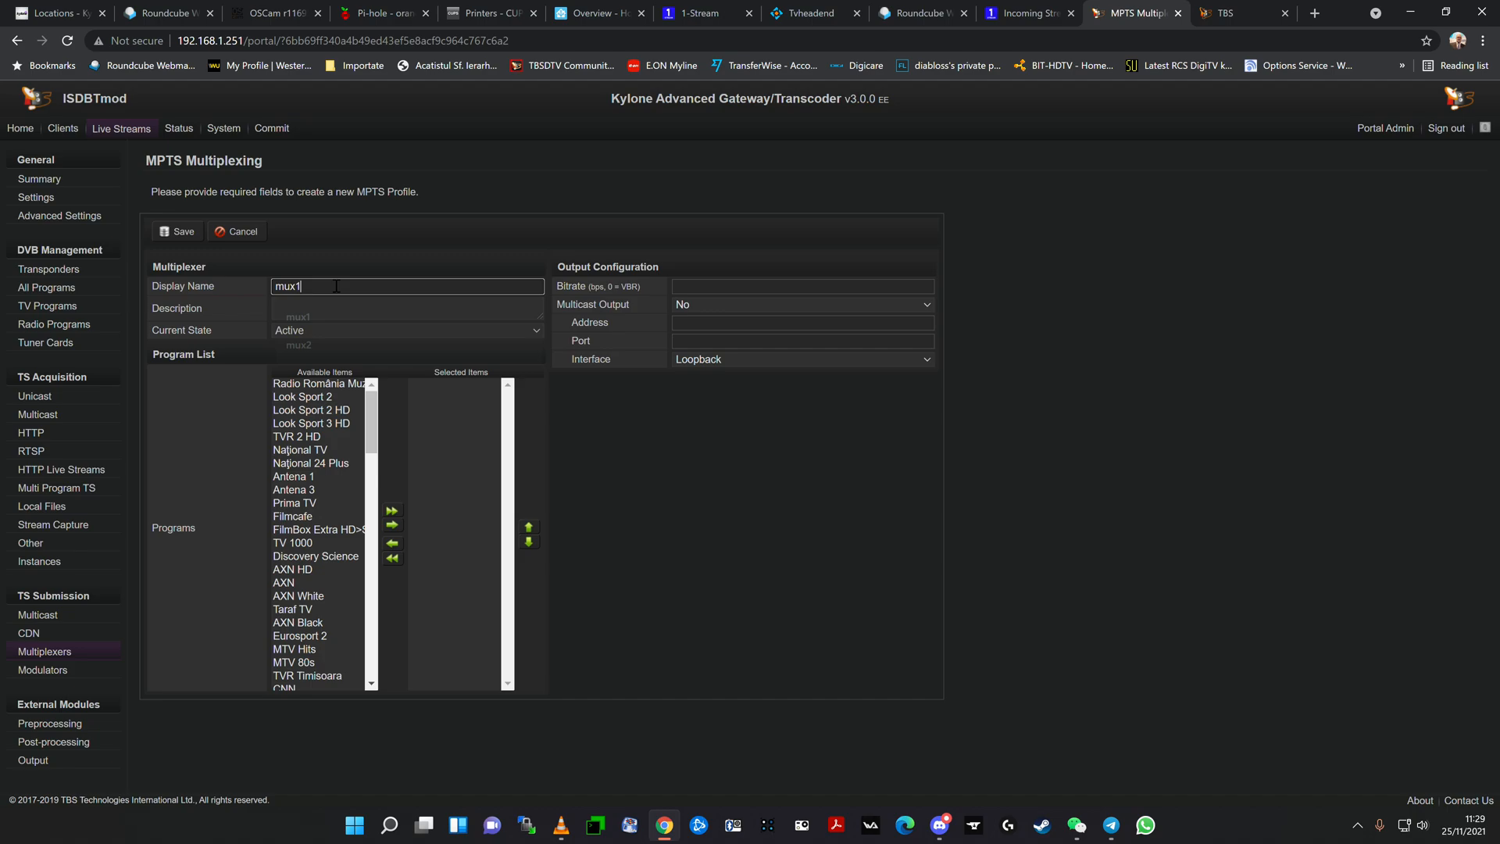
{"action": "left_click", "coordinate": [407, 329]}
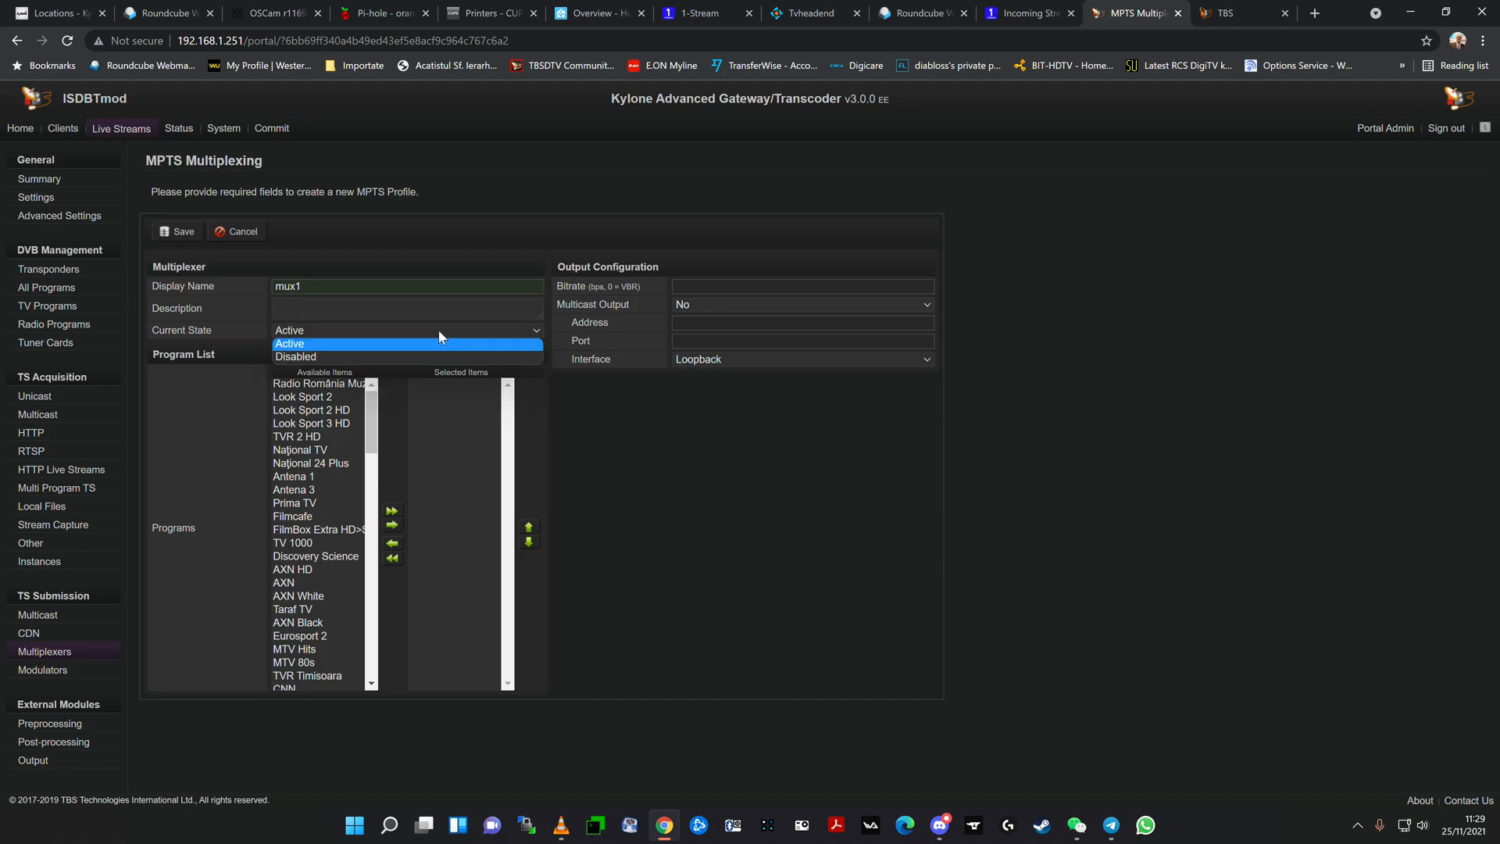
{"action": "left_click", "coordinate": [289, 344]}
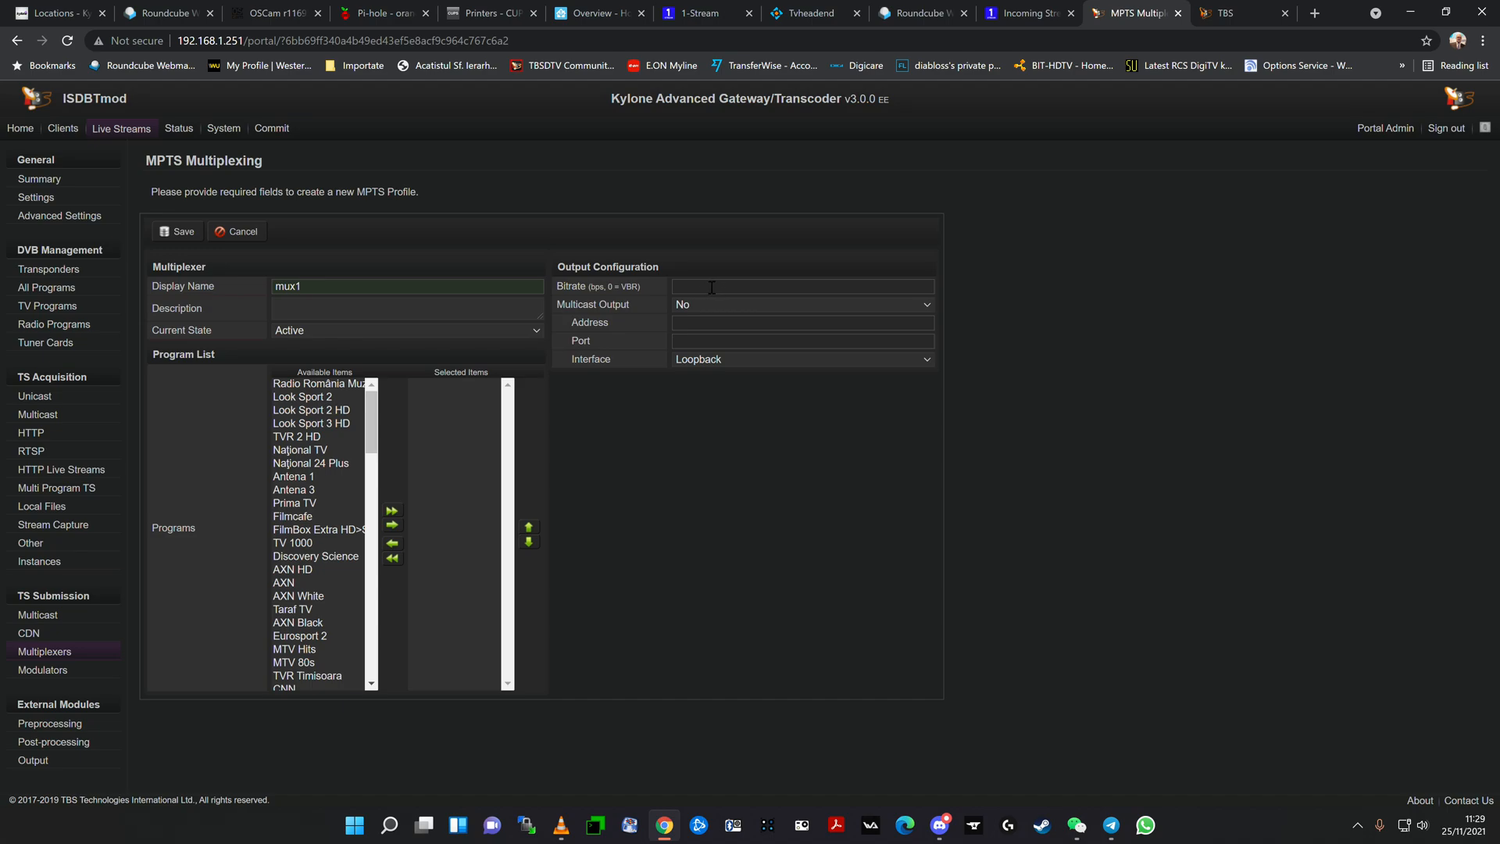
{"action": "mouse_move", "coordinate": [524, 355]}
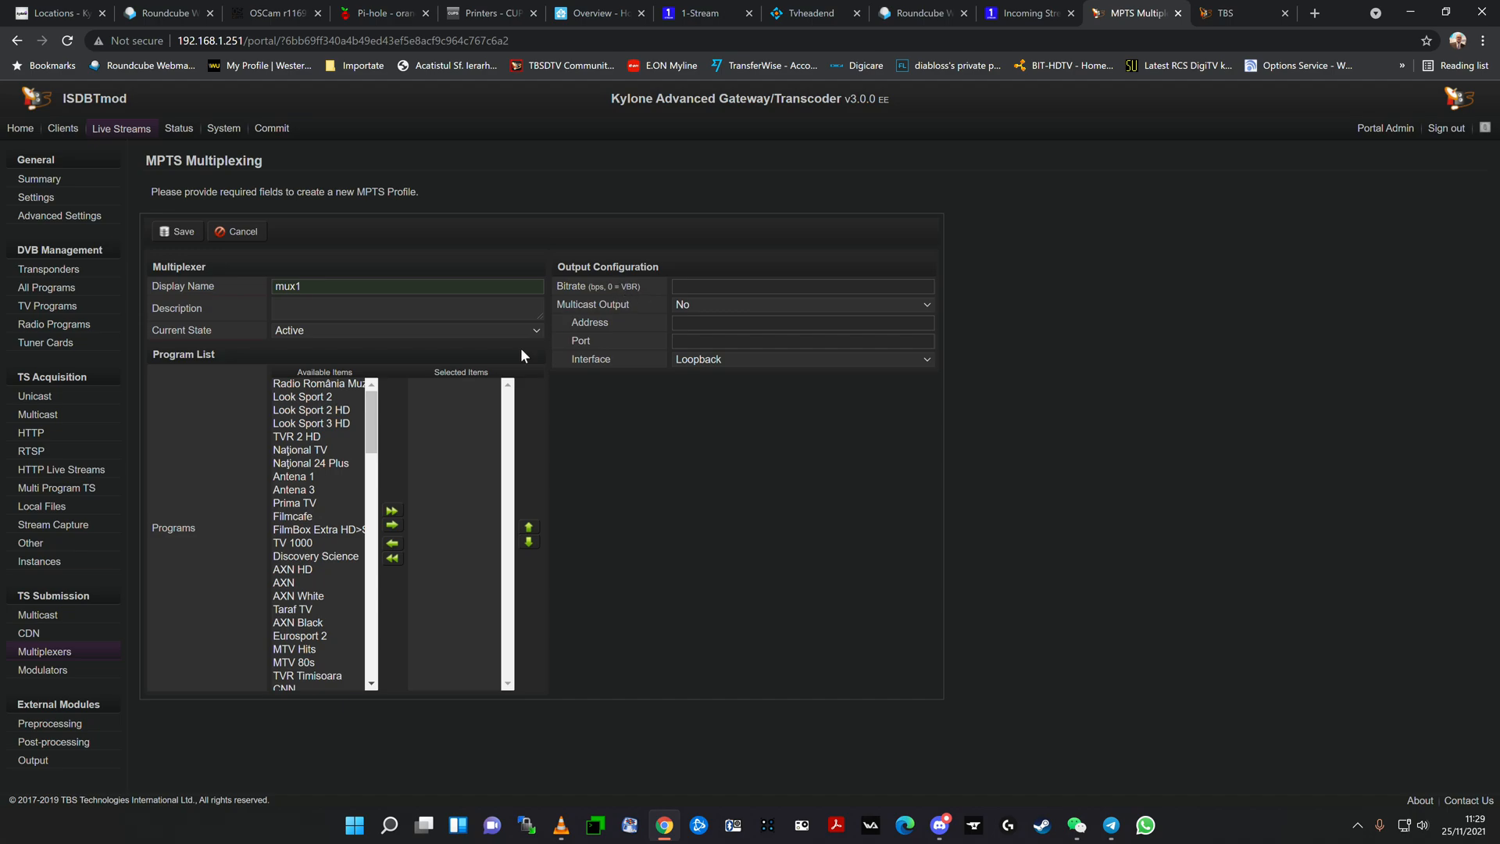
{"action": "mouse_move", "coordinate": [370, 419]}
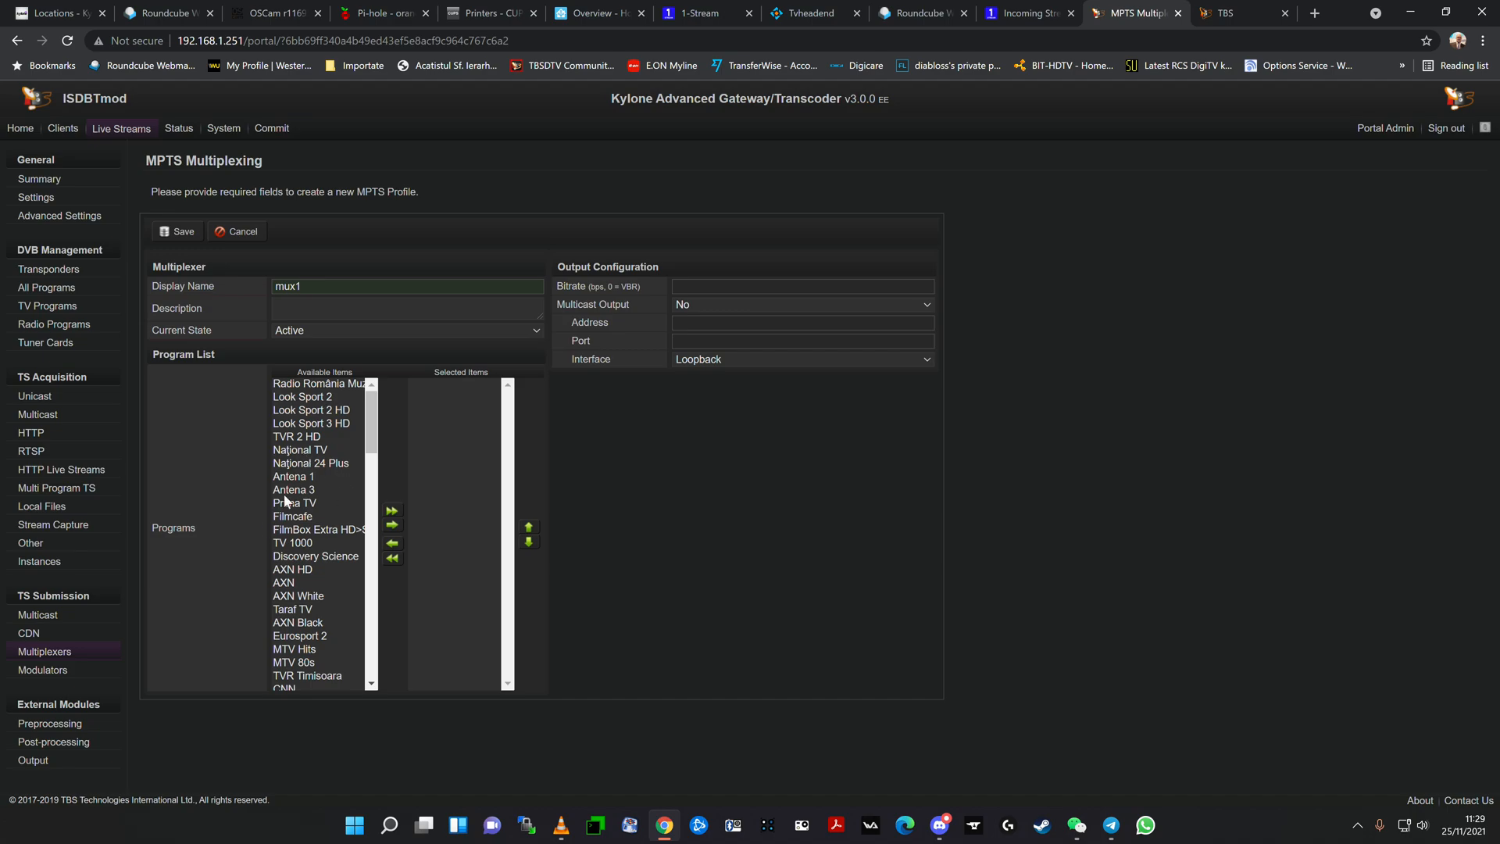
{"action": "mouse_move", "coordinate": [736, 277]}
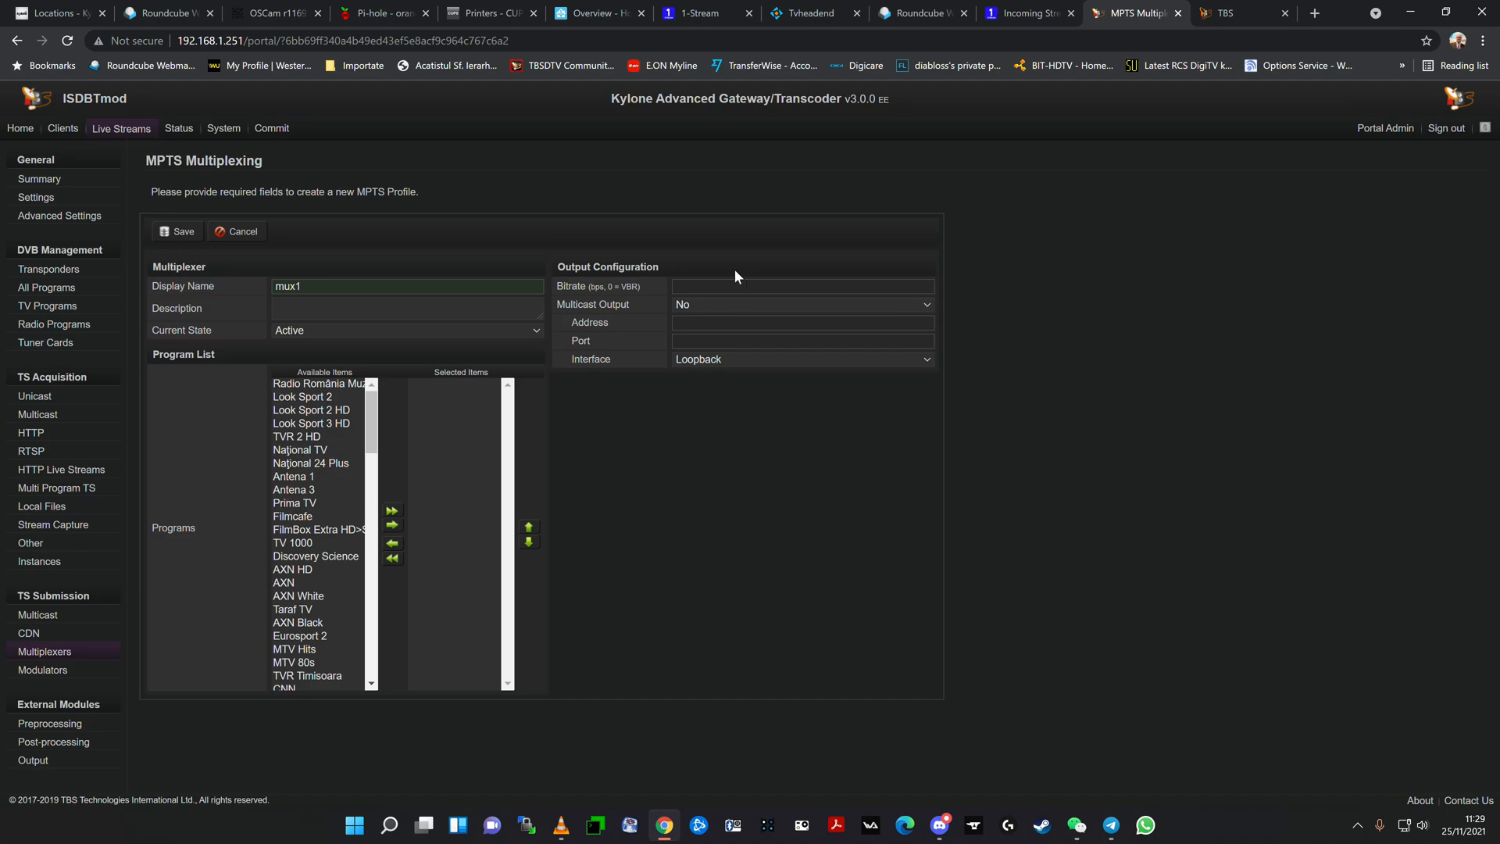
{"action": "mouse_move", "coordinate": [646, 299]}
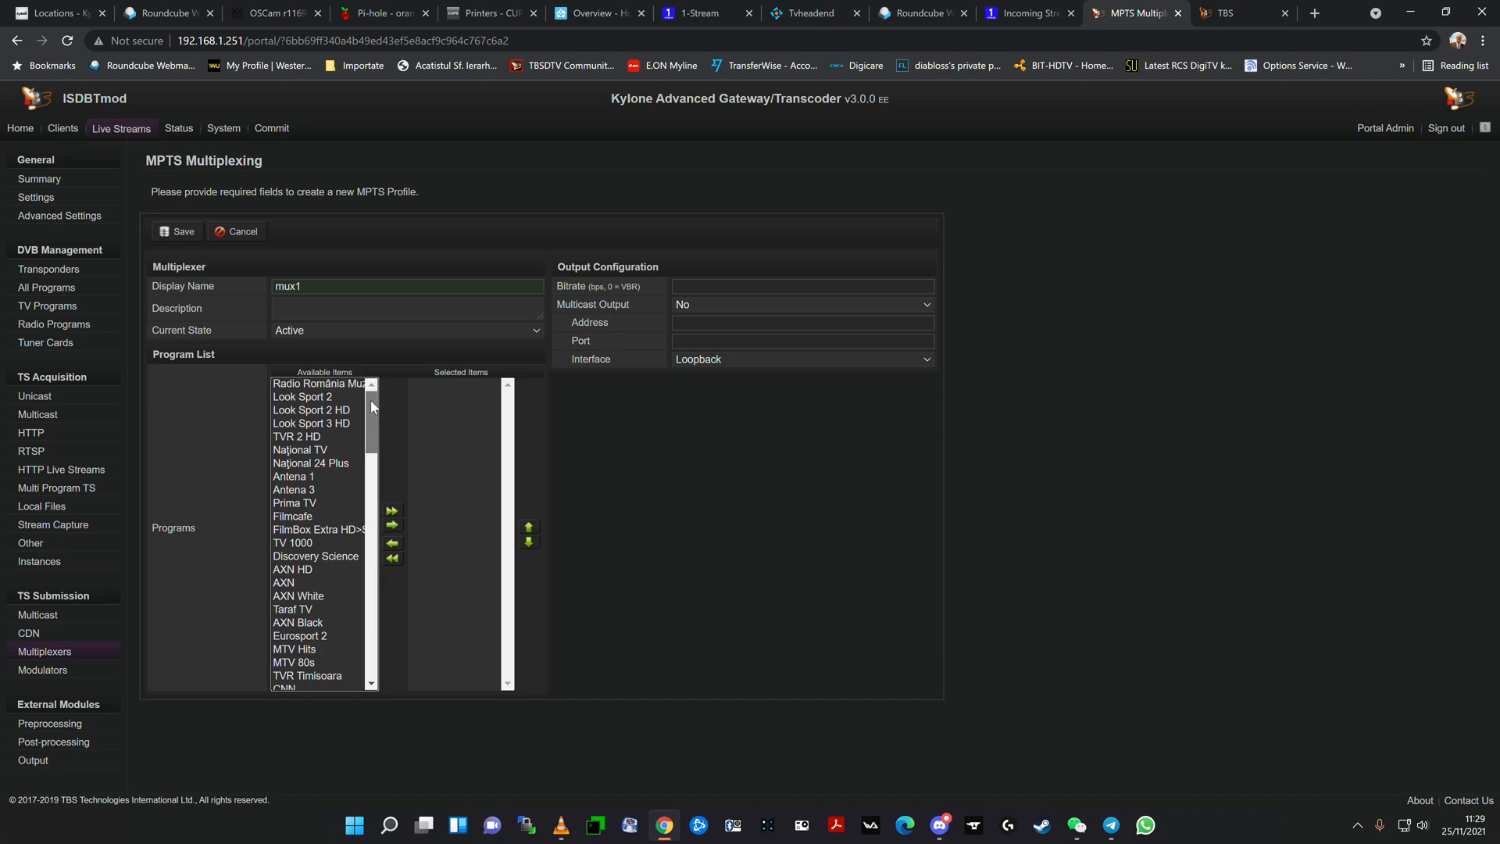
Step: Add E! Entertainment HD and Warner TV to mux1's programs, keeping interface Loopback
{"action": "scroll", "scroll_direction": "down", "scroll_amount": 3}
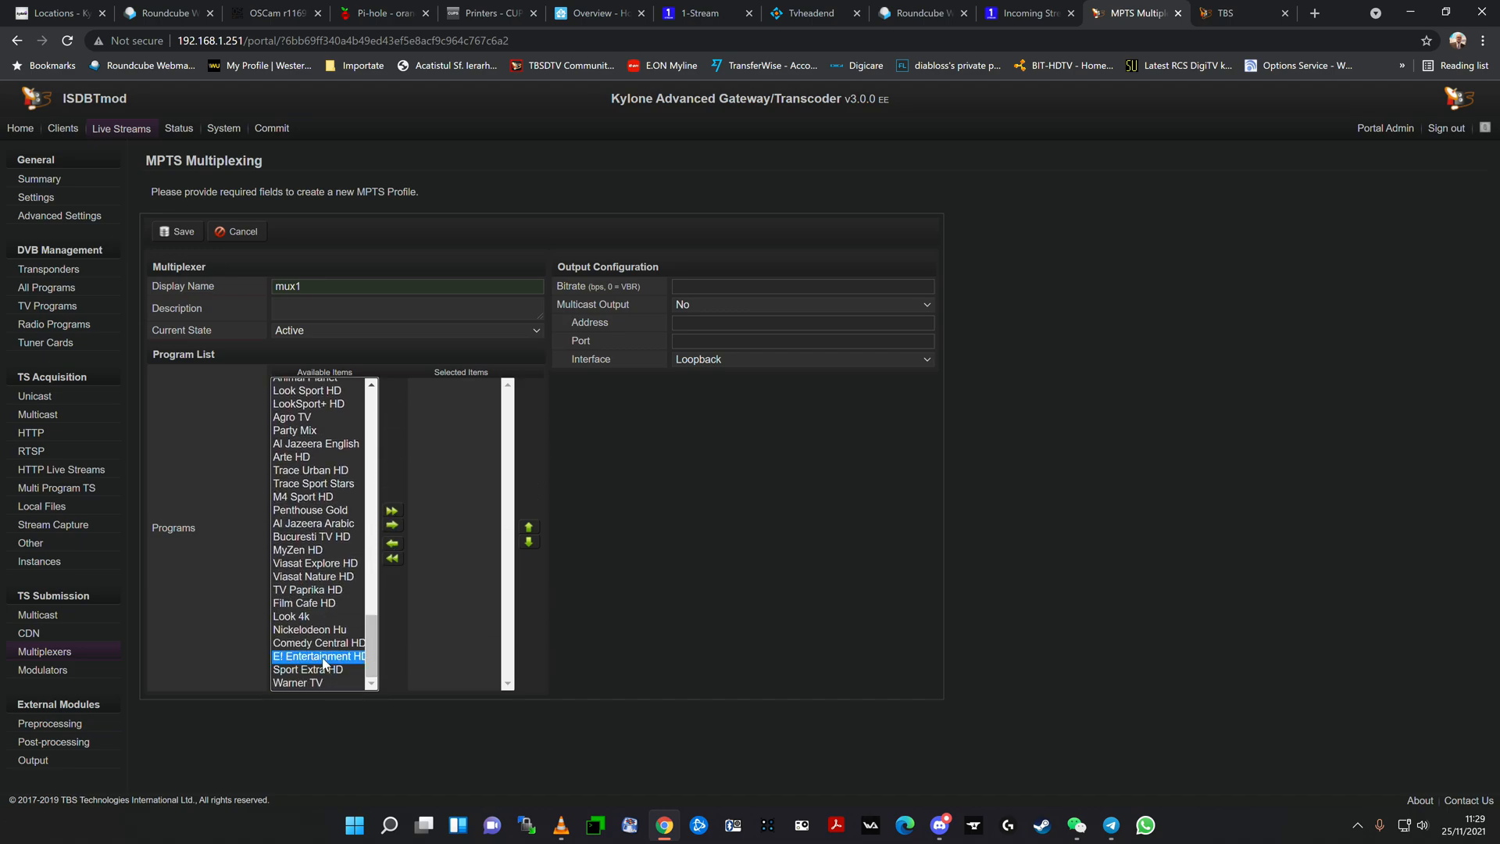
{"action": "left_click", "coordinate": [298, 683]}
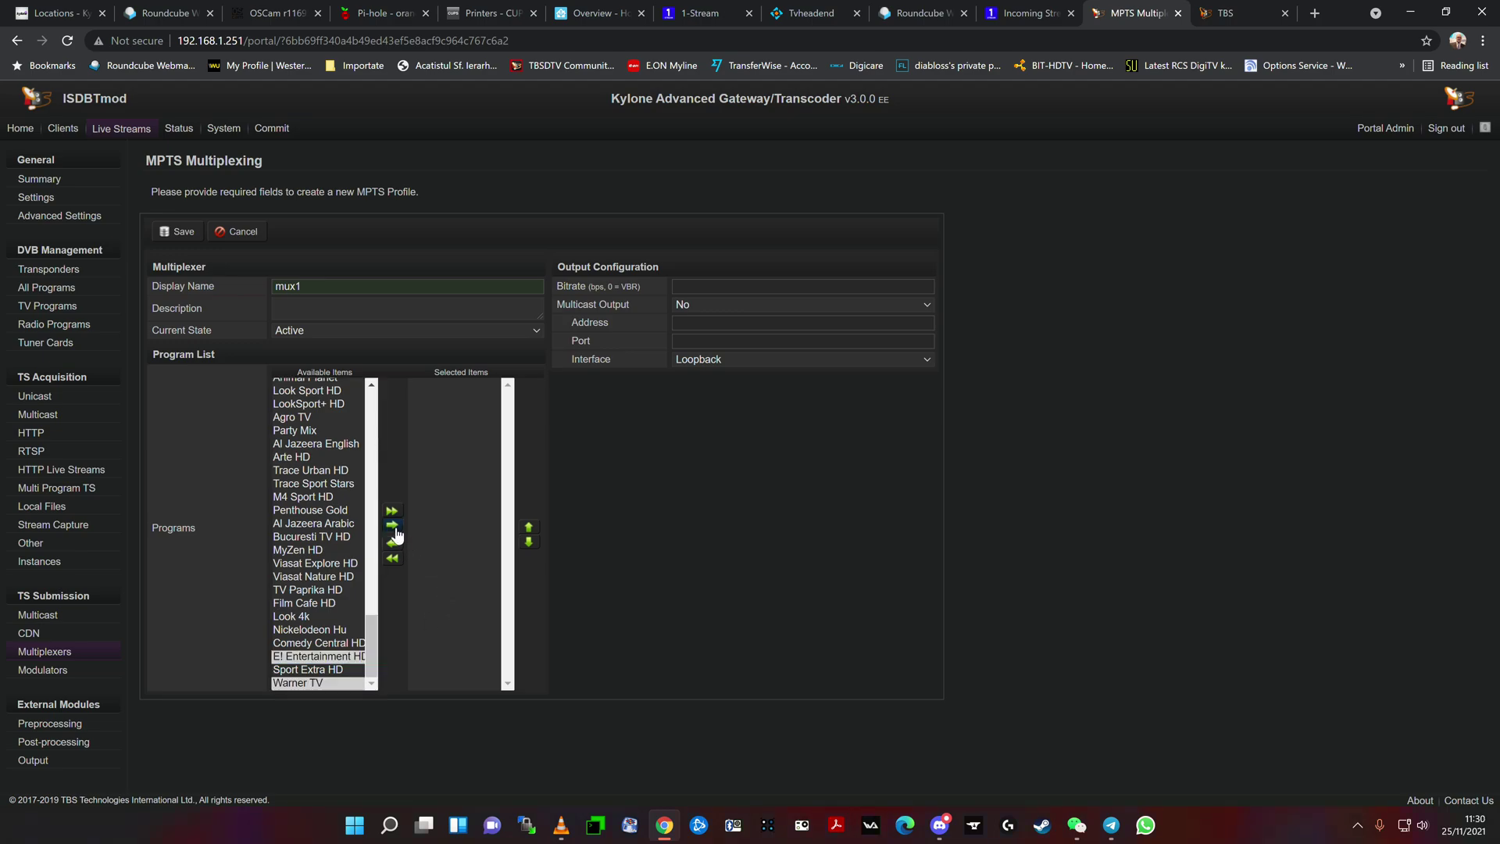
{"action": "left_click", "coordinate": [392, 527]}
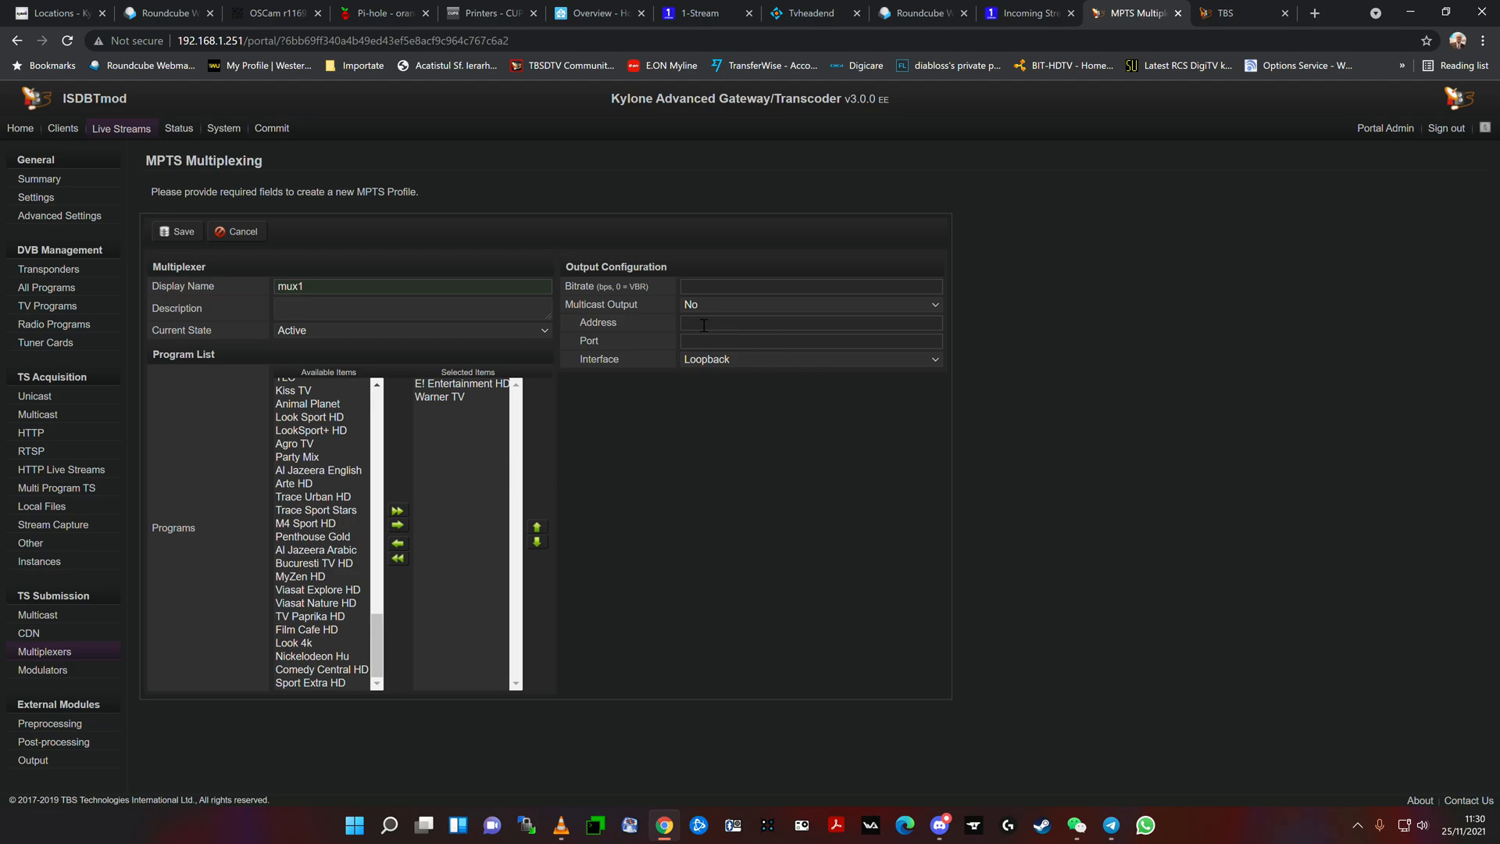
{"action": "left_click", "coordinate": [811, 322]}
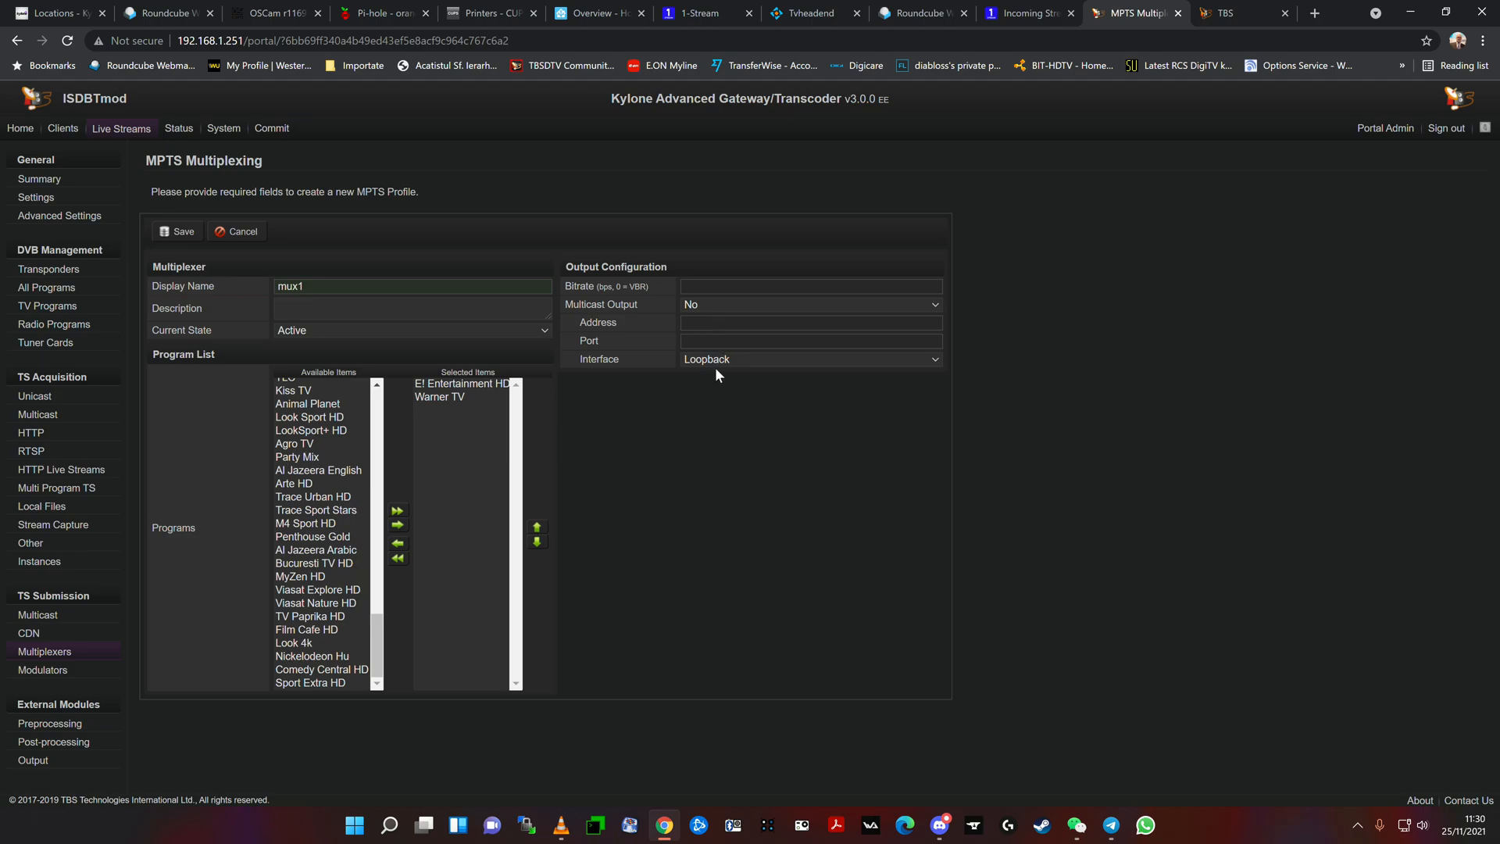
{"action": "left_click", "coordinate": [810, 358]}
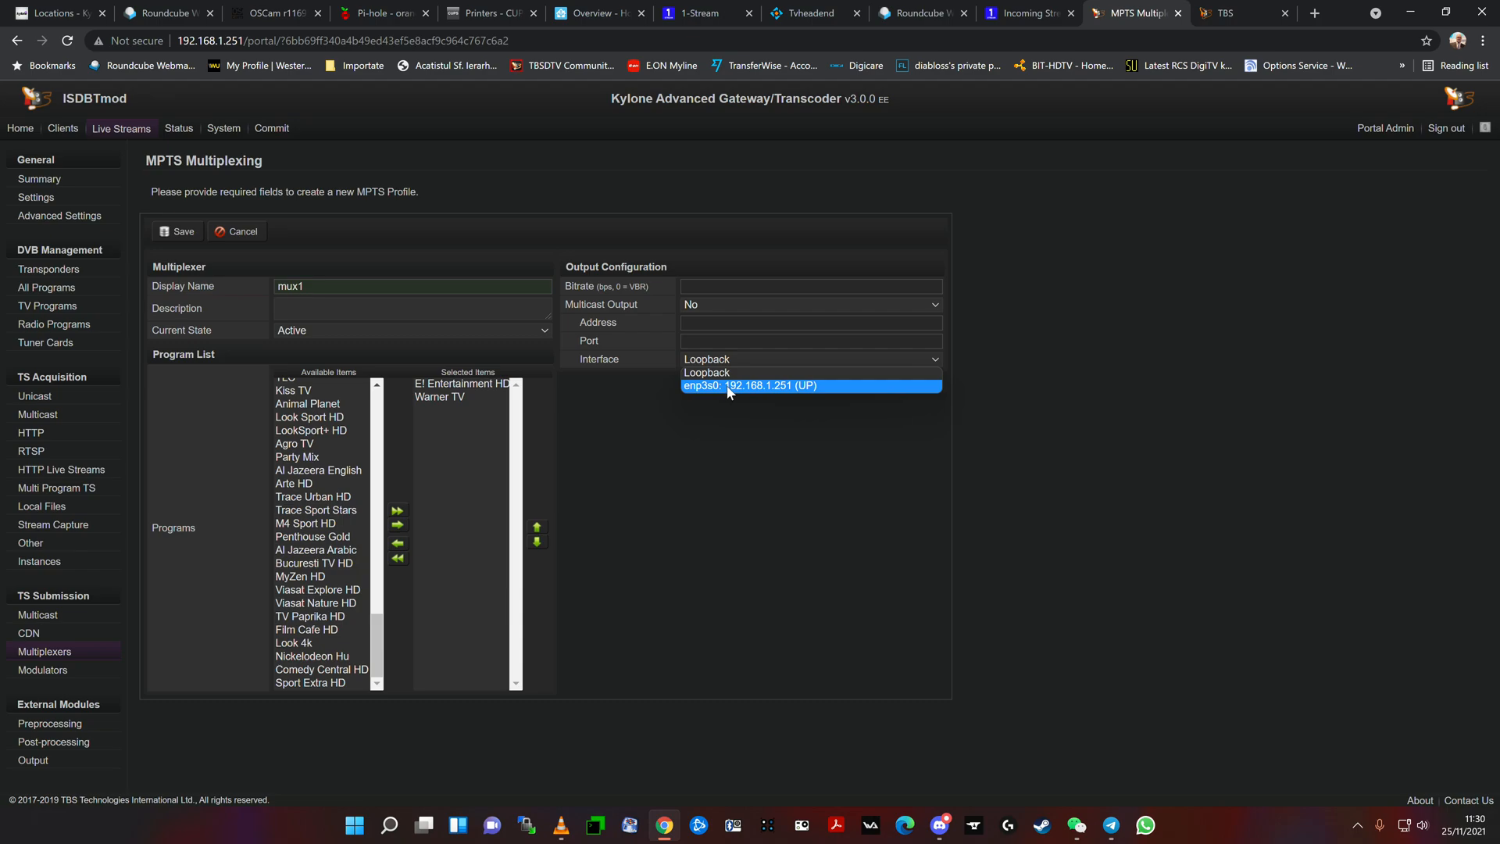
{"action": "mouse_move", "coordinate": [882, 390]}
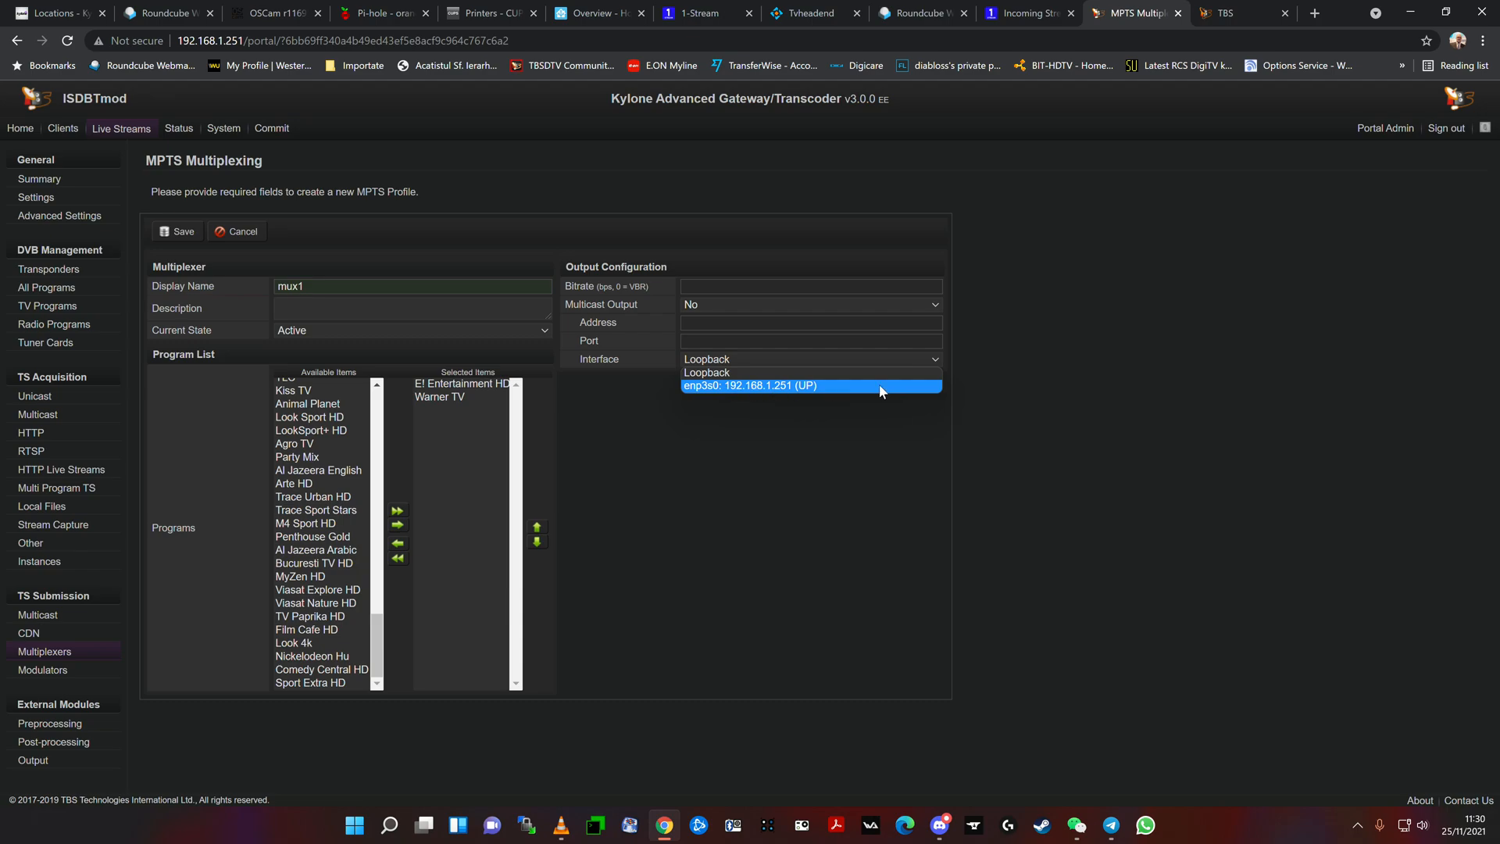
{"action": "mouse_move", "coordinate": [1051, 371]}
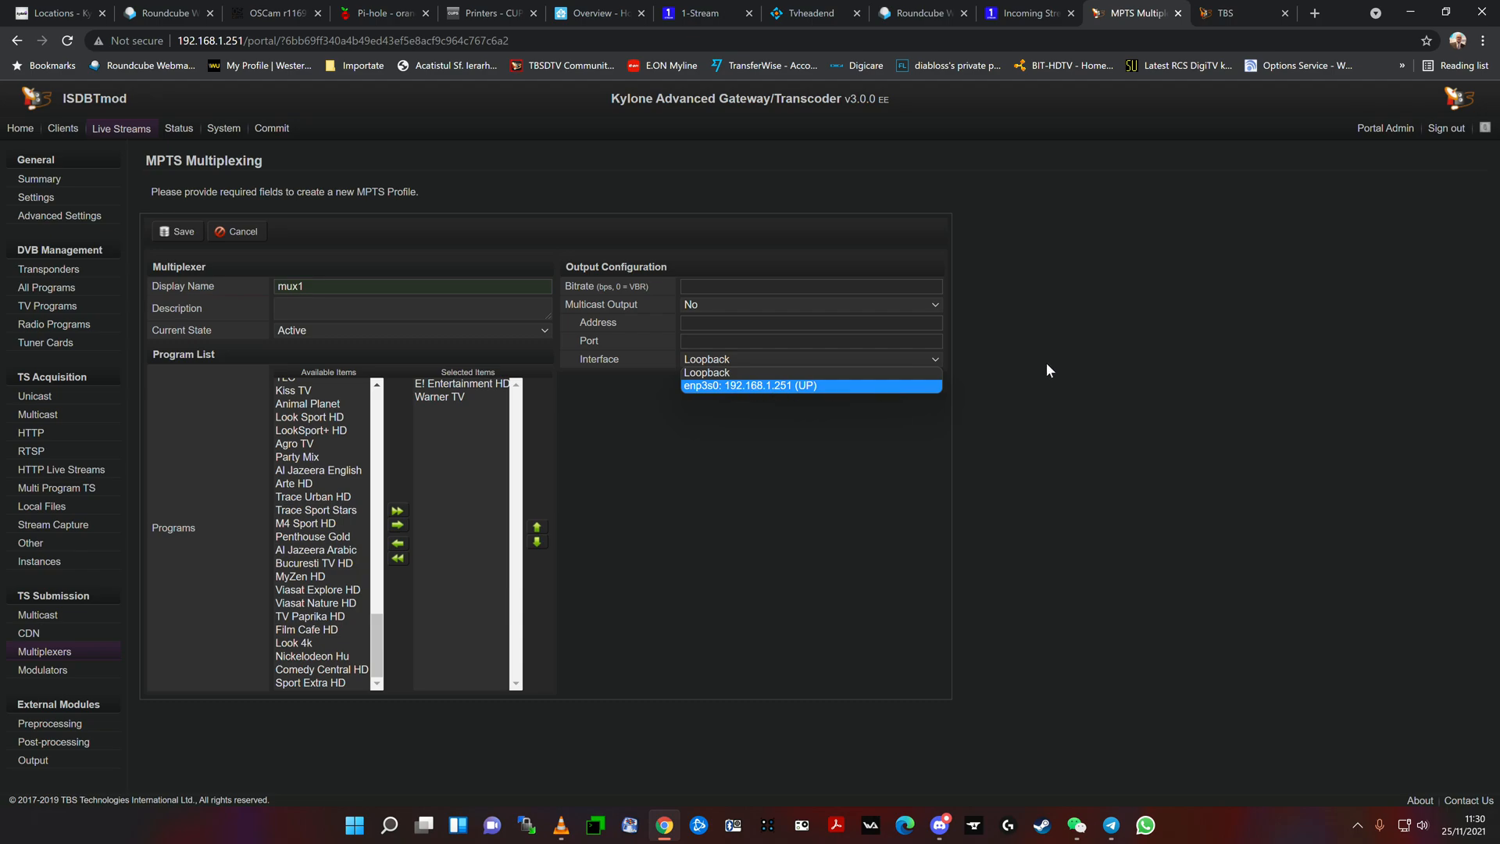
{"action": "left_click", "coordinate": [706, 373]}
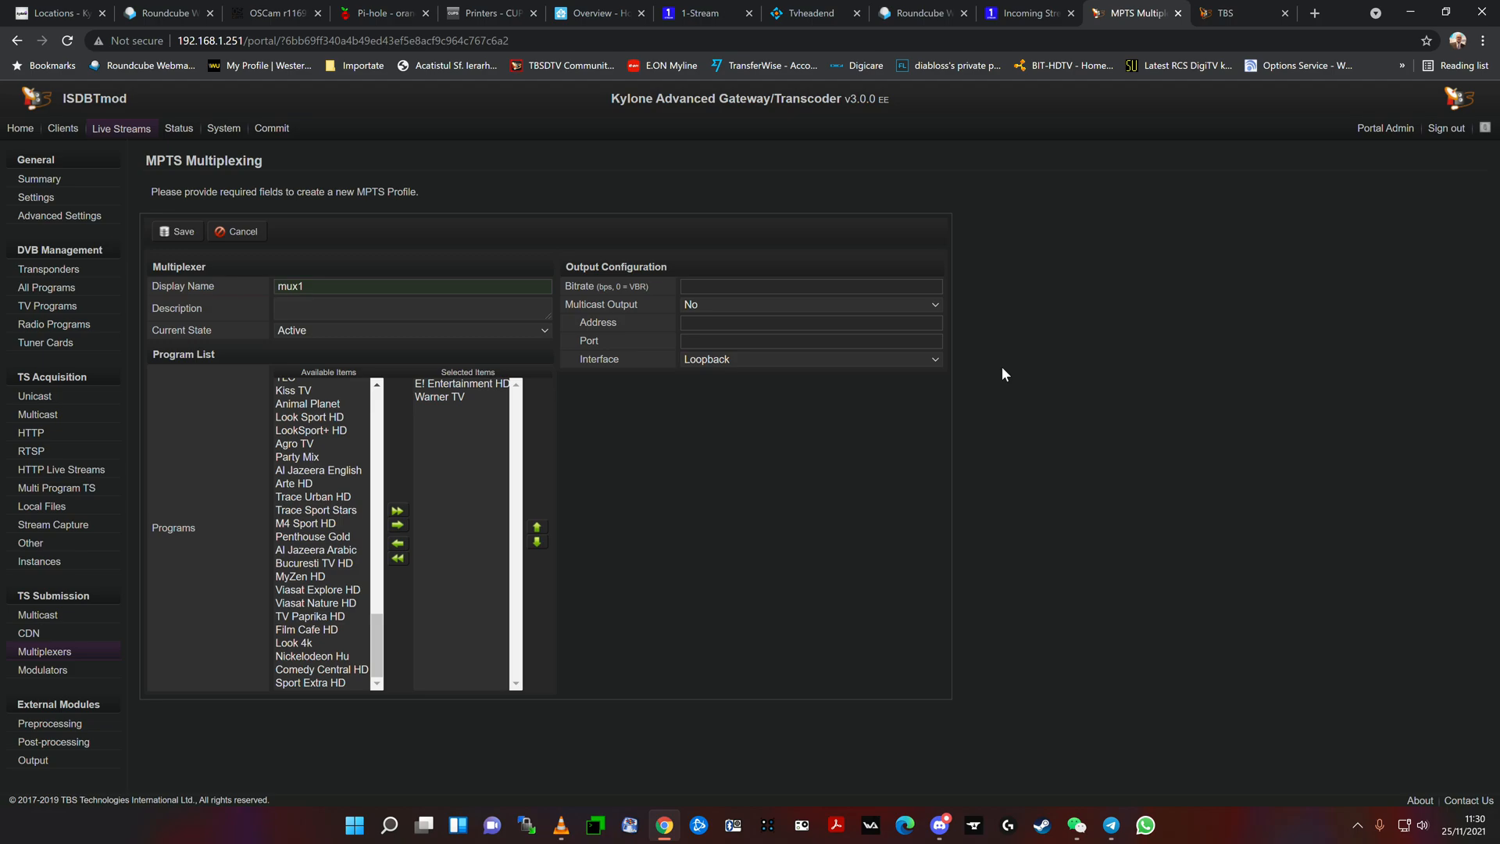
{"action": "mouse_move", "coordinate": [865, 377]}
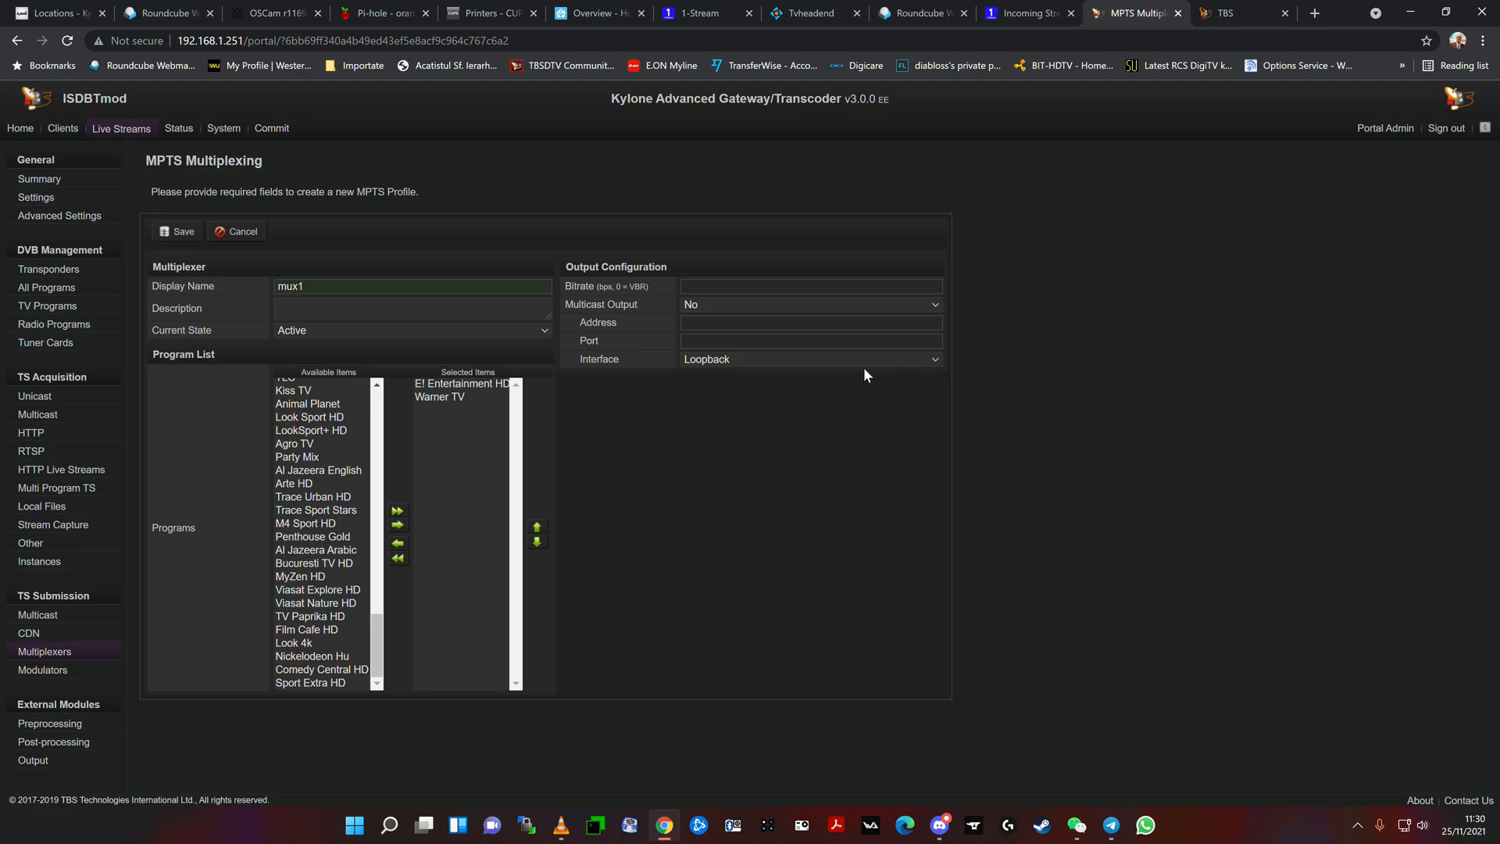
{"action": "mouse_move", "coordinate": [754, 362]}
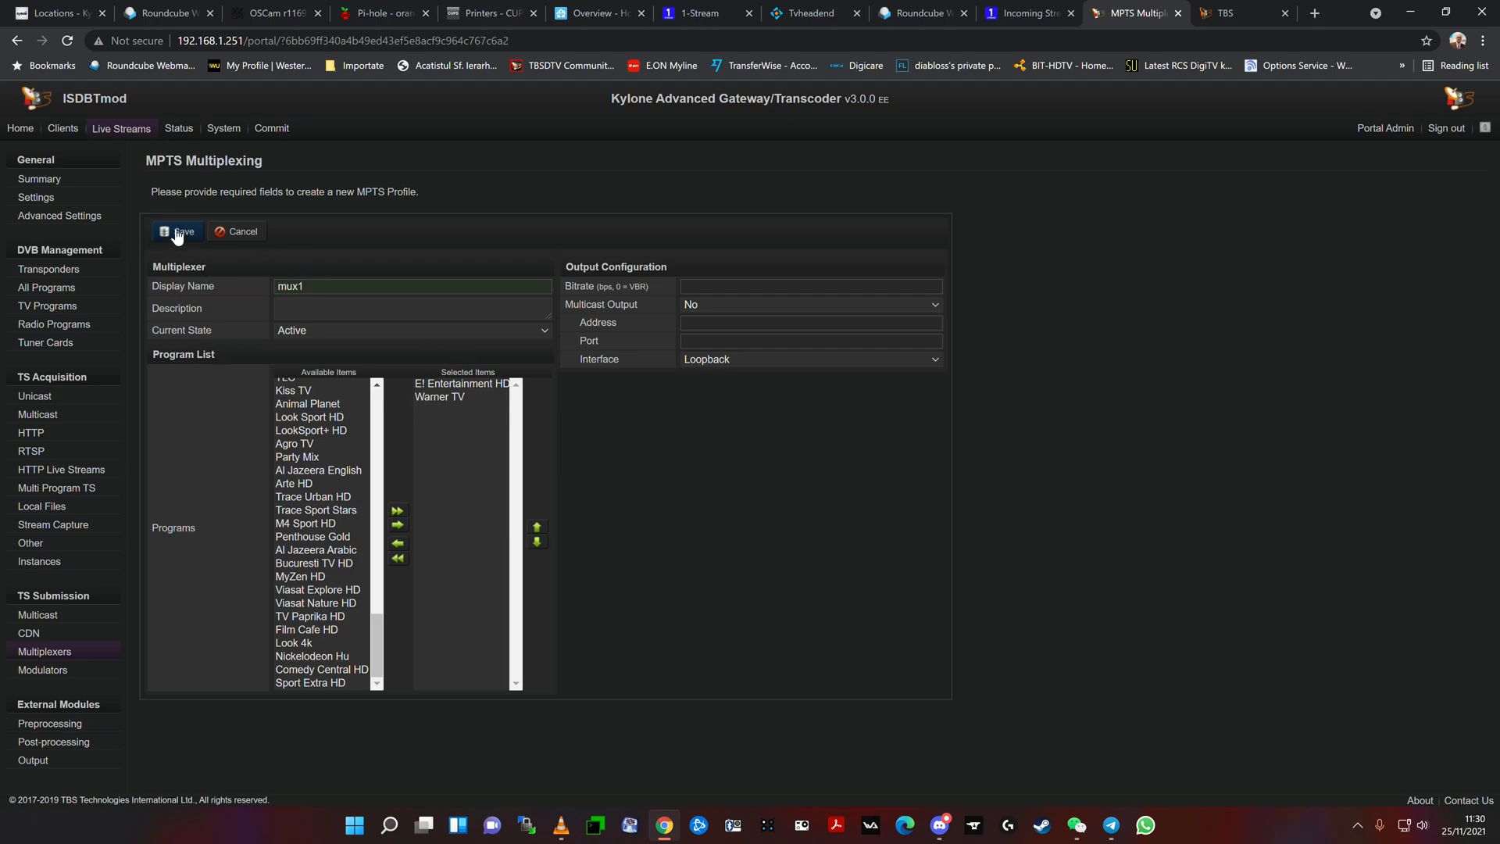
Step: Save mux1 as an Active multiplexer and return to DVB-C Modulator #1
{"action": "left_click", "coordinate": [178, 231]}
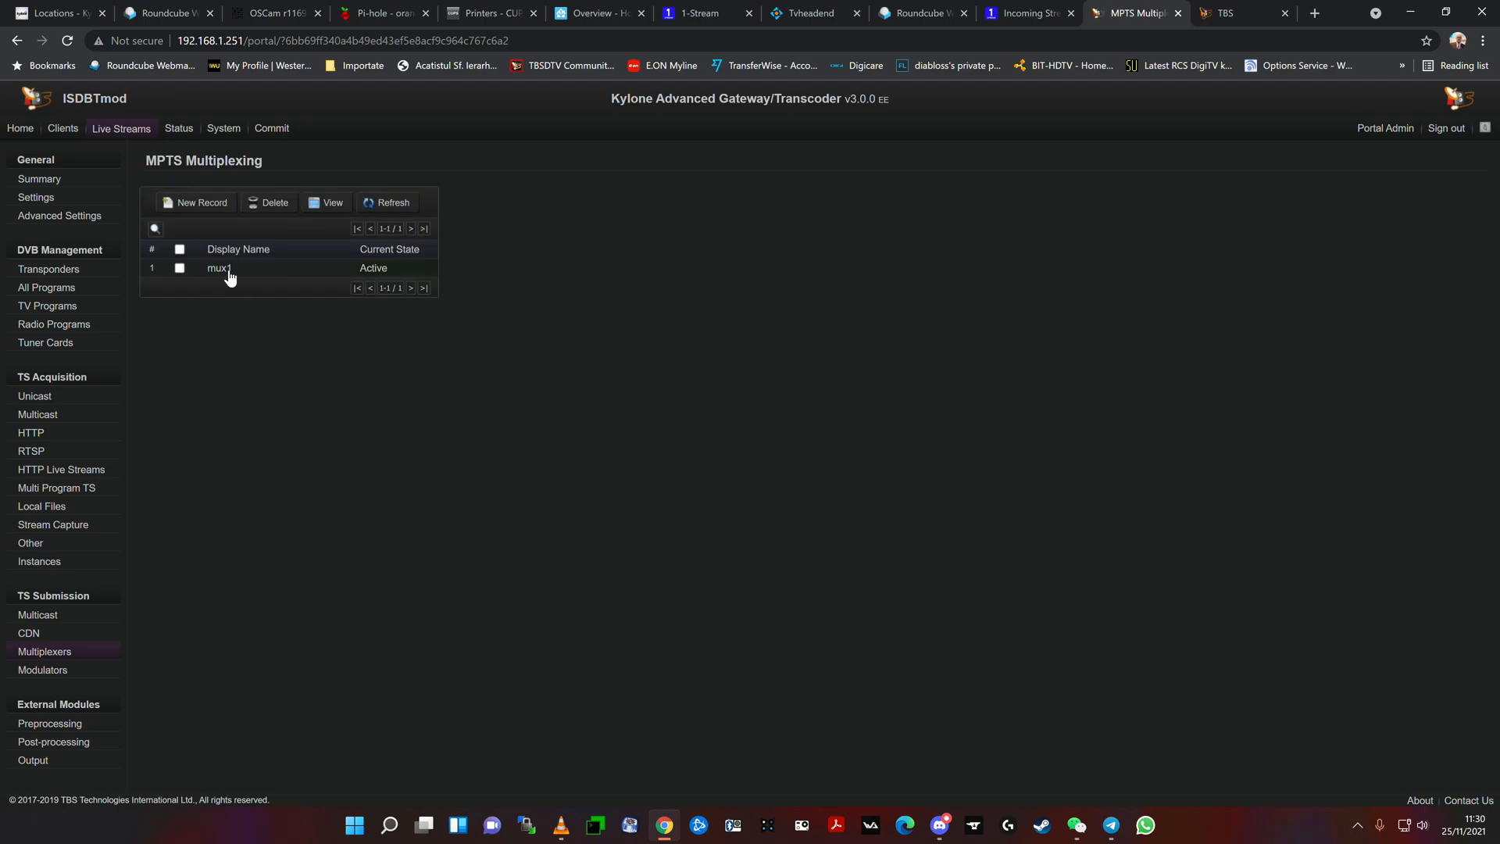
{"action": "mouse_move", "coordinate": [102, 589]}
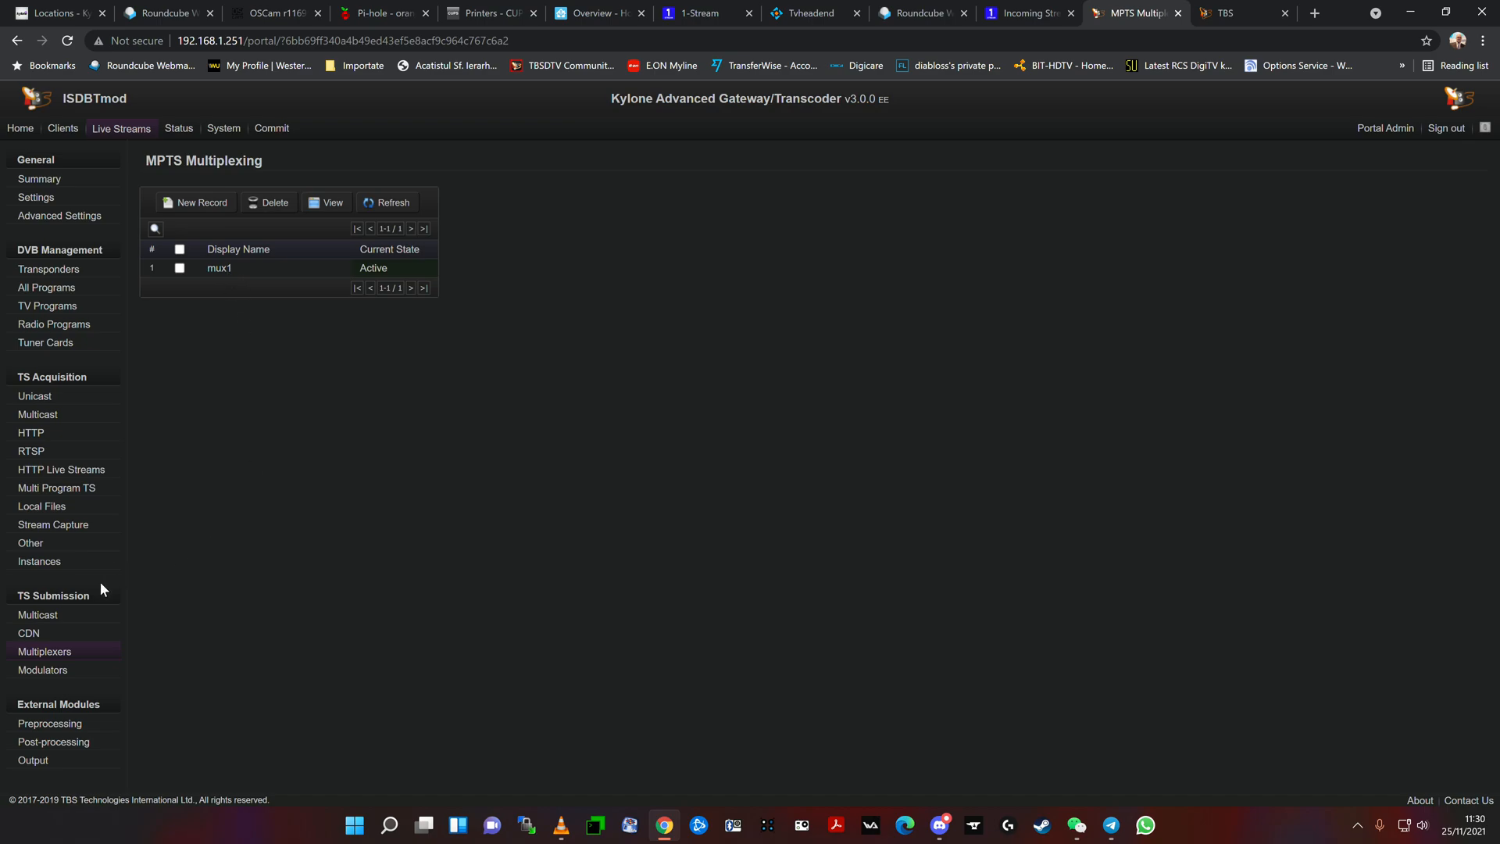
{"action": "left_click", "coordinate": [43, 669]}
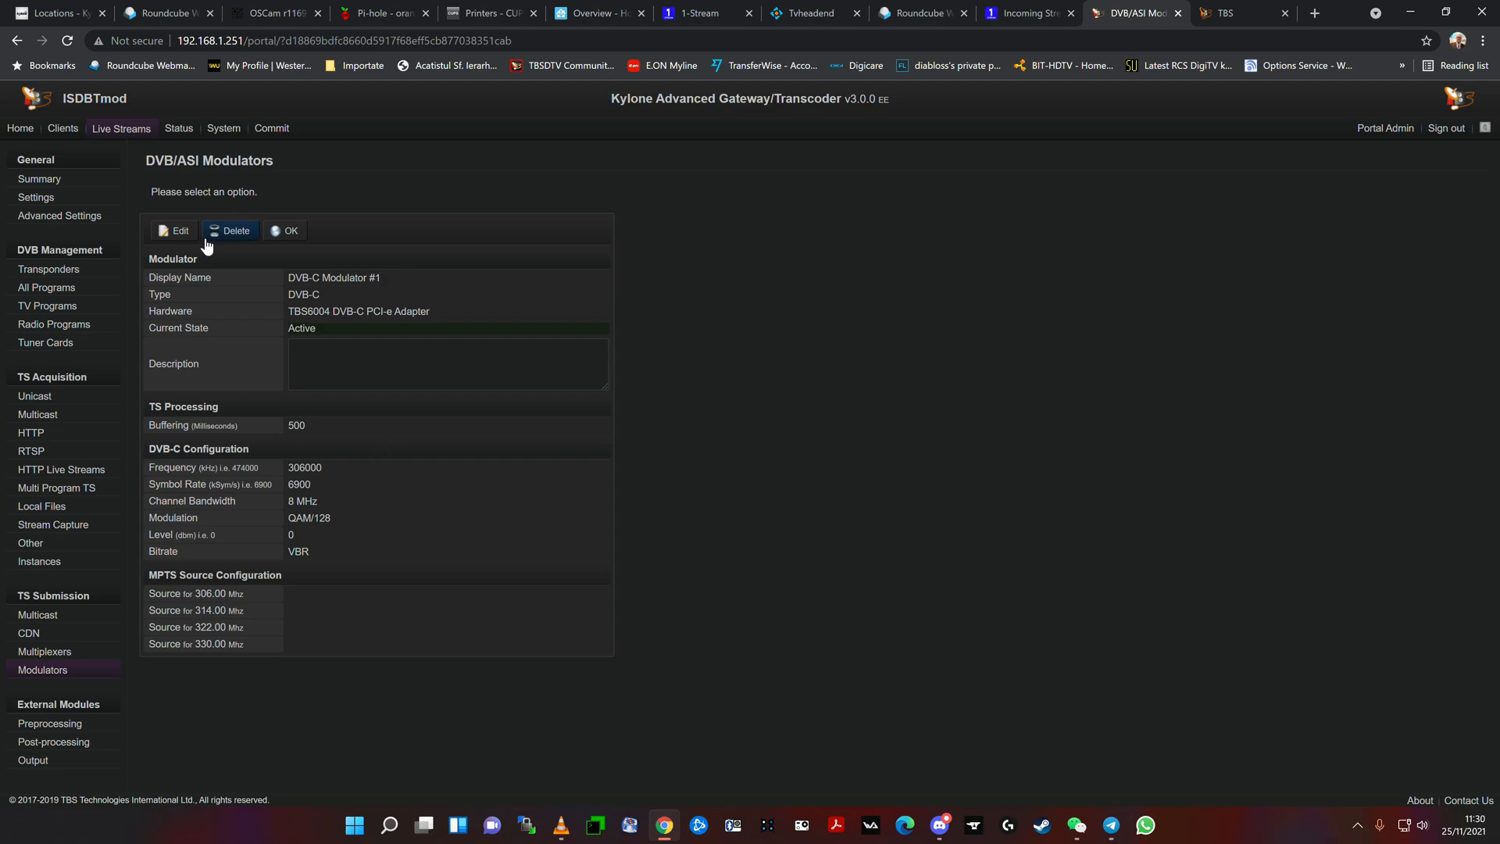
Step: Put DVB-C Modulator #1 into edit mode to assign mux1 to 306.00 MHz
{"action": "left_click", "coordinate": [173, 230]}
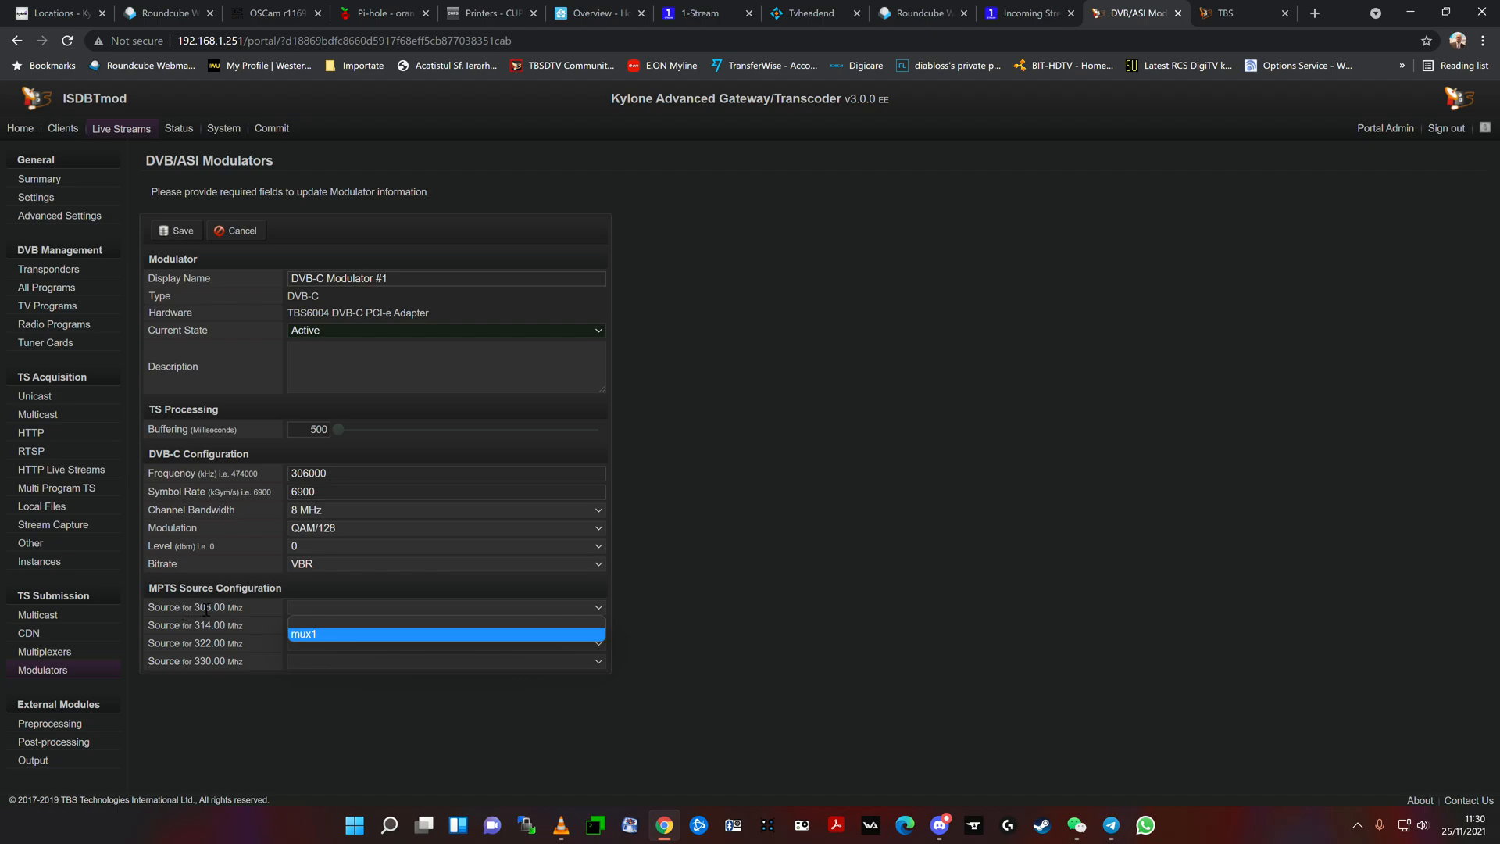
{"action": "mouse_move", "coordinate": [274, 660]}
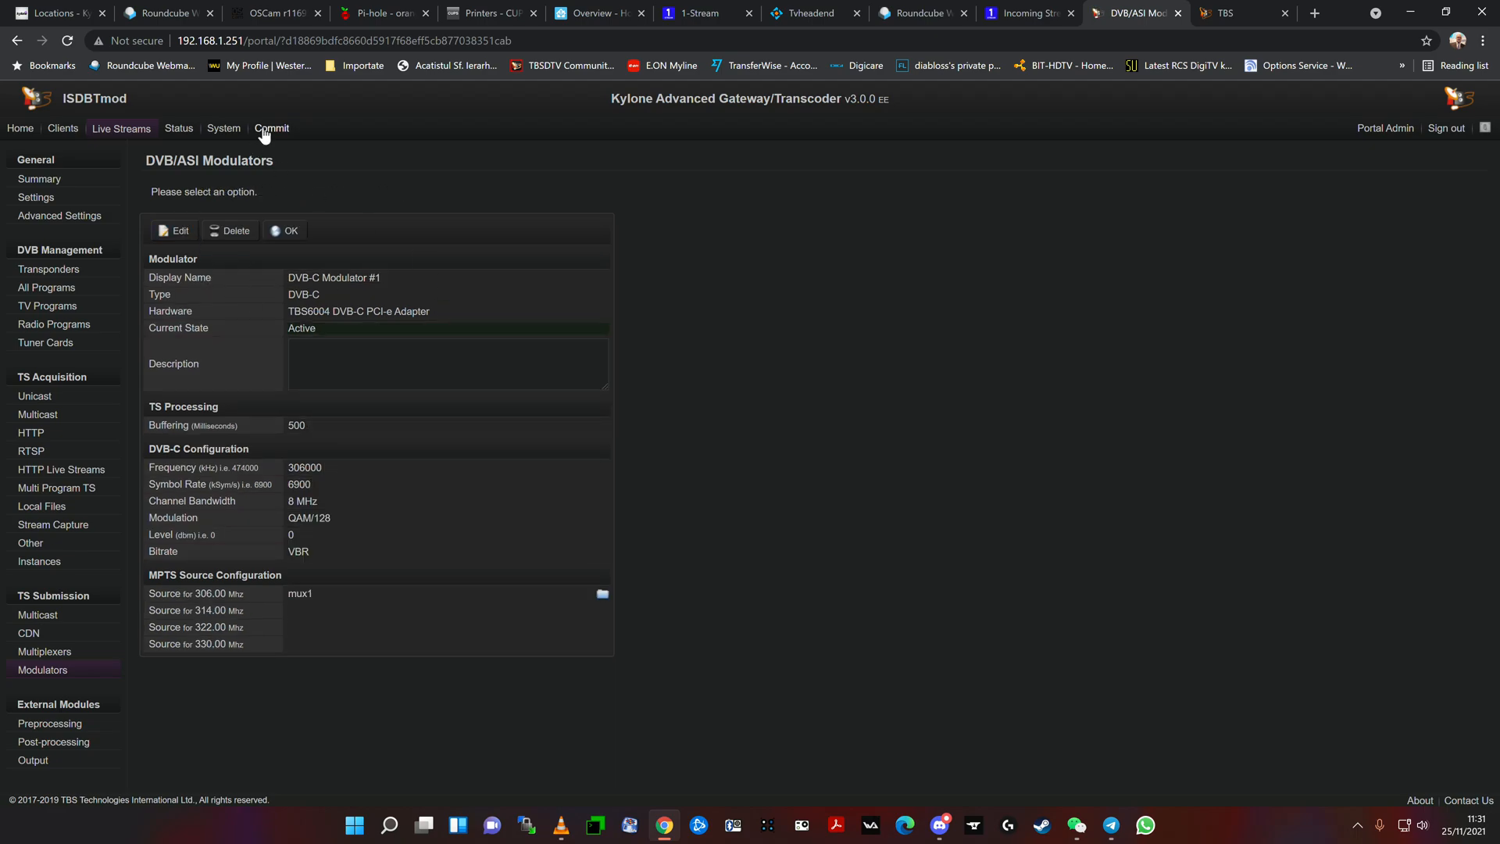
Step: Commit the configuration with Restart Media Server ticked until it reports Done
{"action": "left_click", "coordinate": [271, 129]}
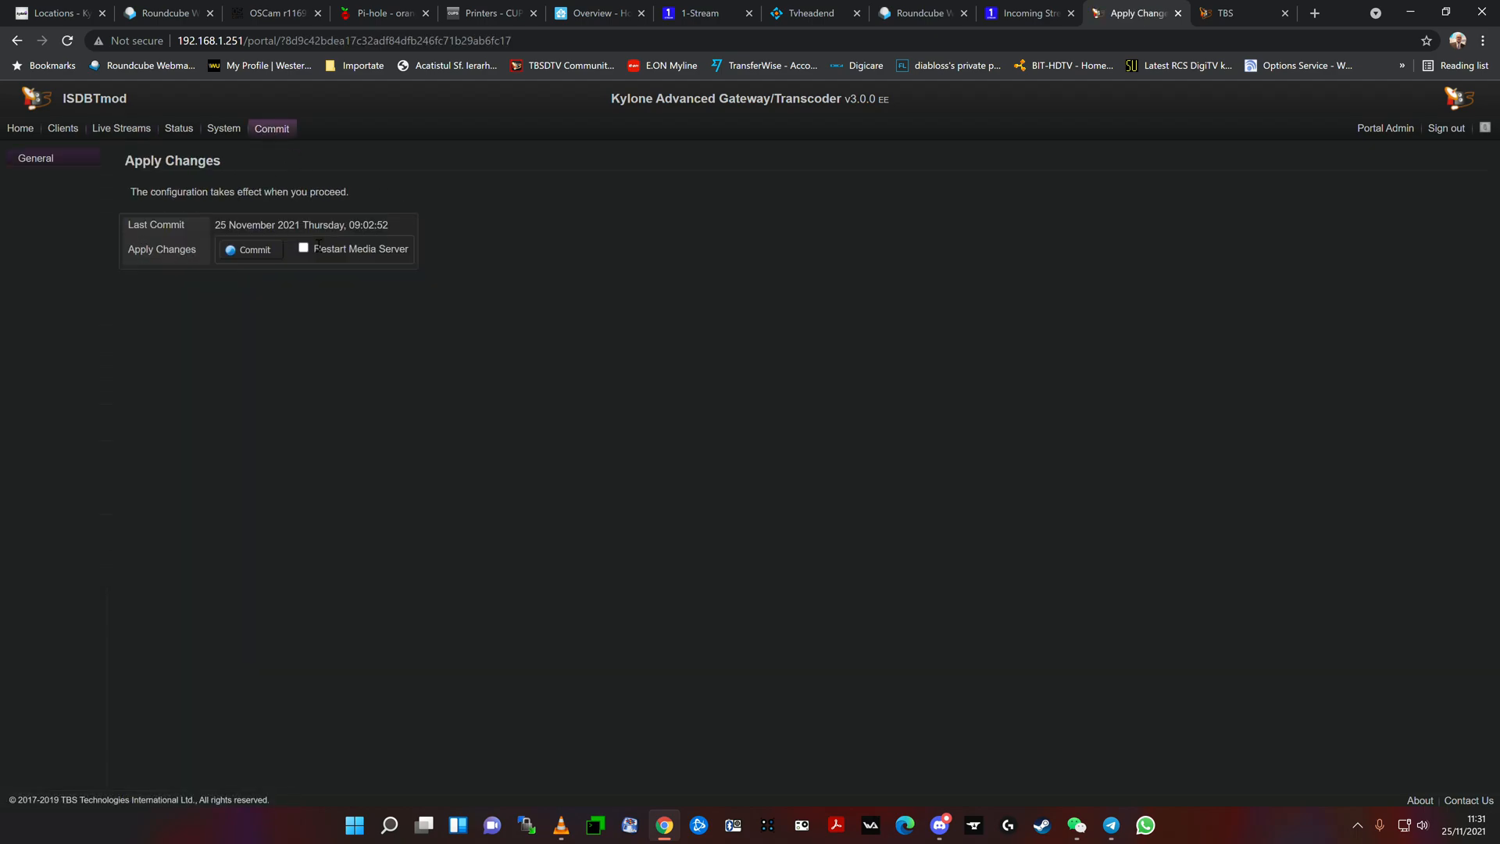
{"action": "left_click", "coordinate": [303, 249]}
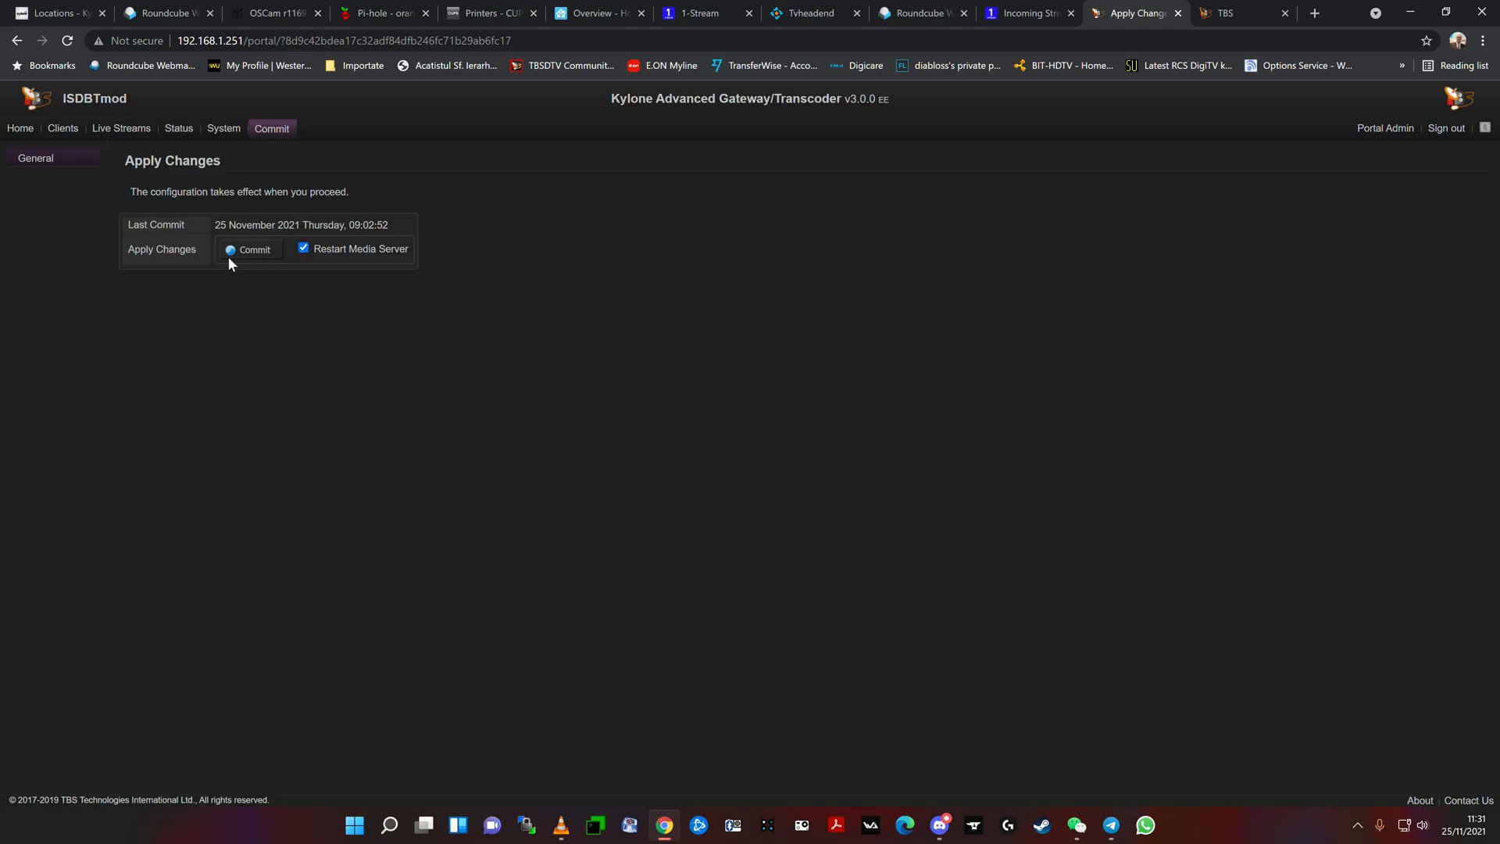
{"action": "left_click", "coordinate": [250, 249]}
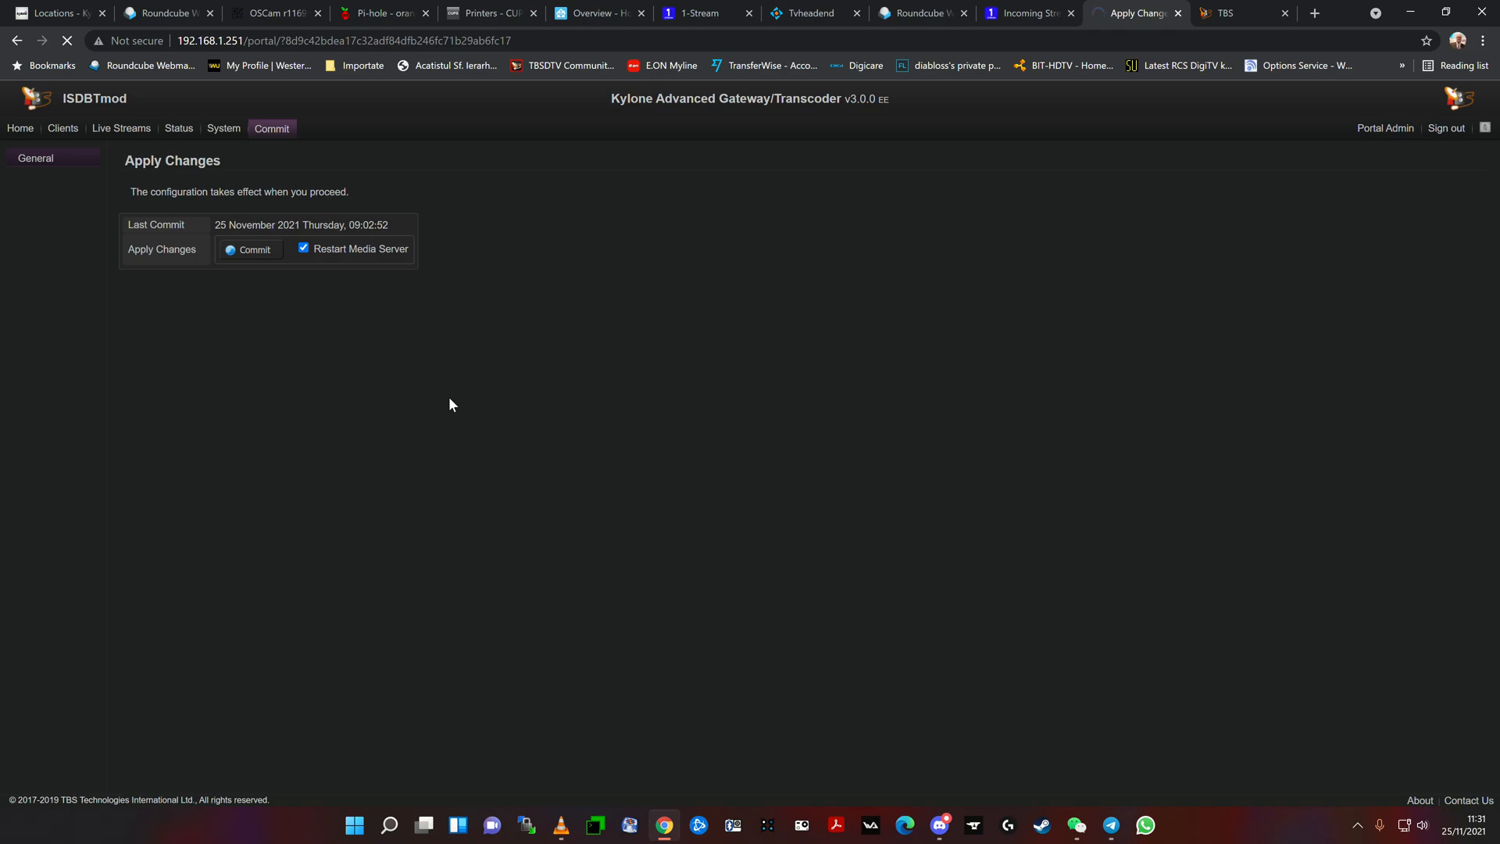
{"action": "left_click", "coordinate": [250, 249]}
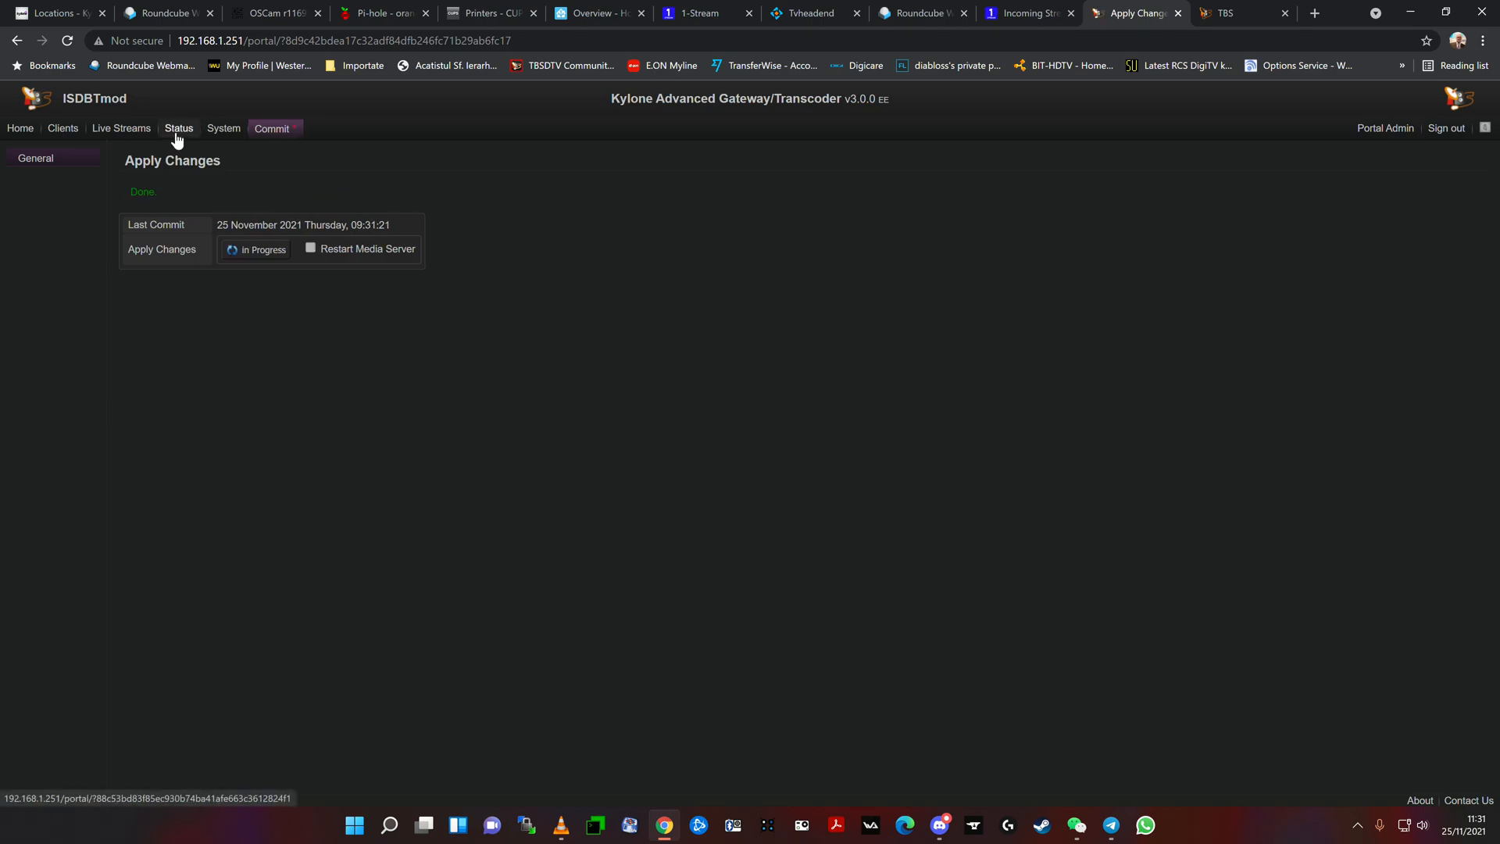
Step: Open the Media Server Status Monitor and inspect the mux1, DVB-C Modulator #1 and E! upload rows
{"action": "left_click", "coordinate": [179, 128]}
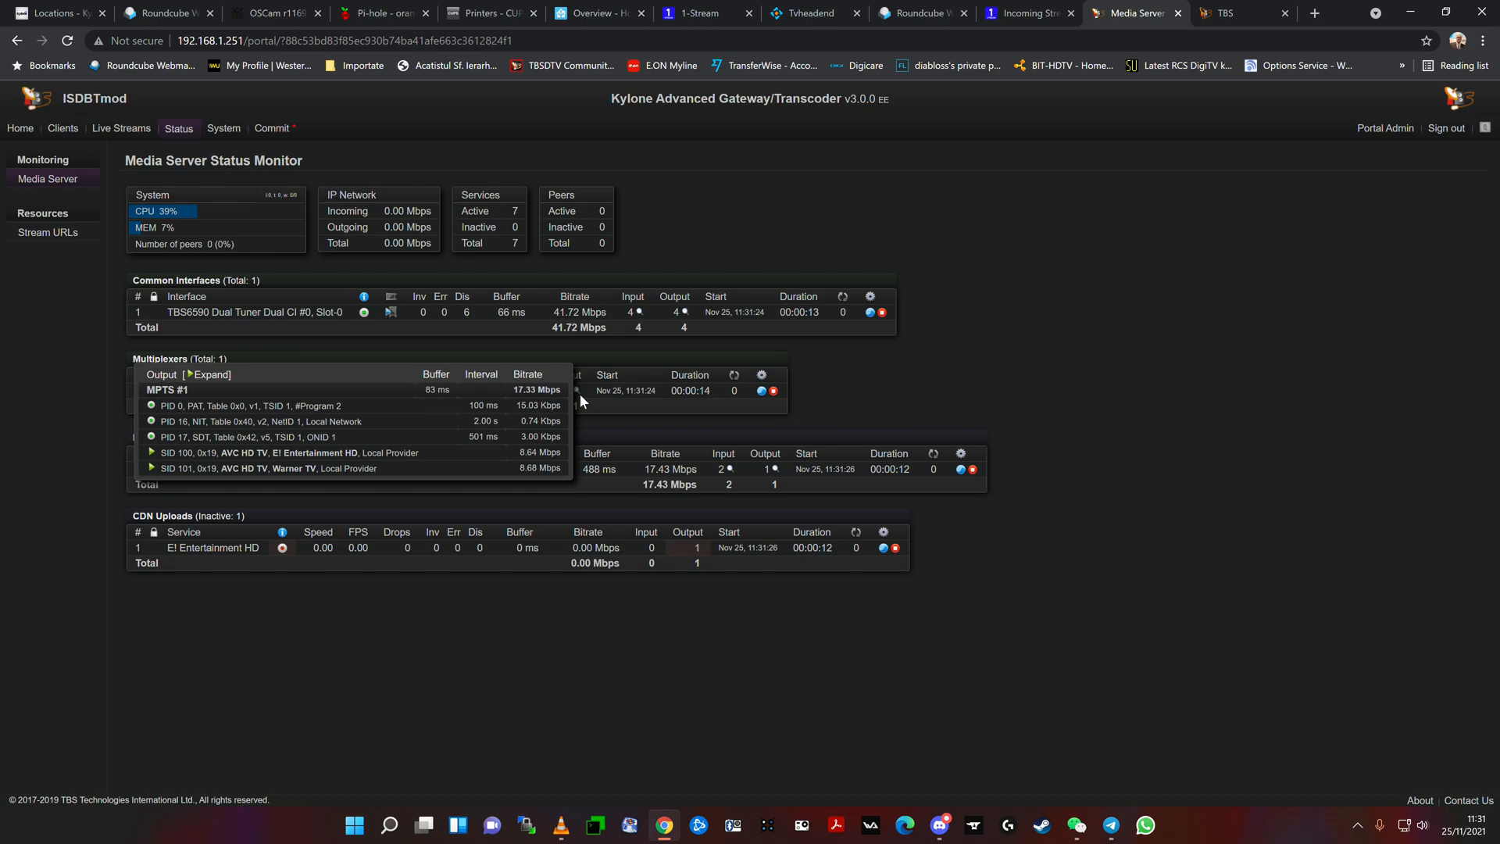
{"action": "left_click", "coordinate": [170, 374]}
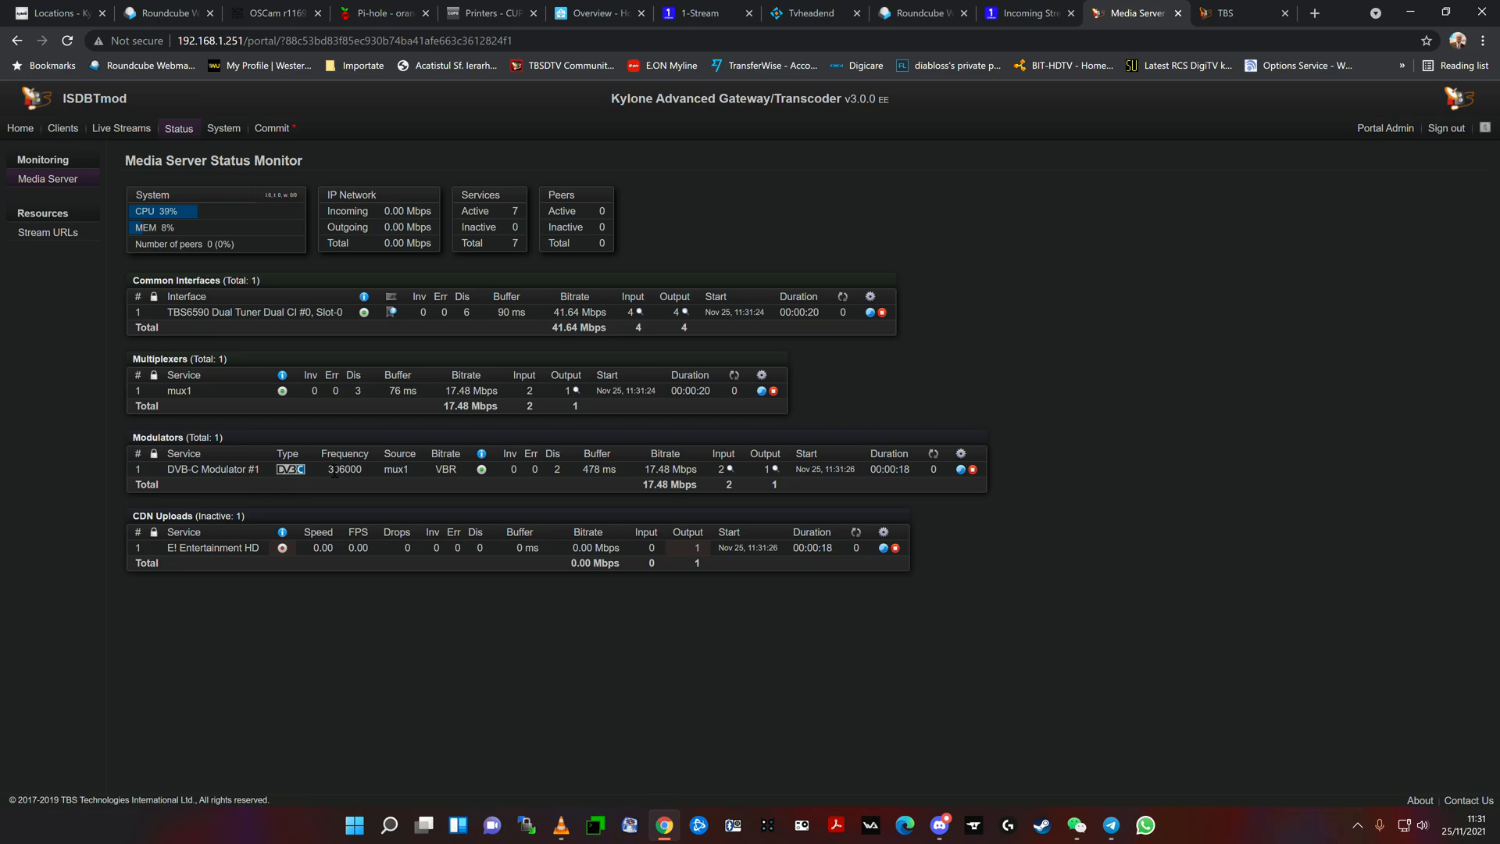
{"action": "mouse_move", "coordinate": [333, 483]}
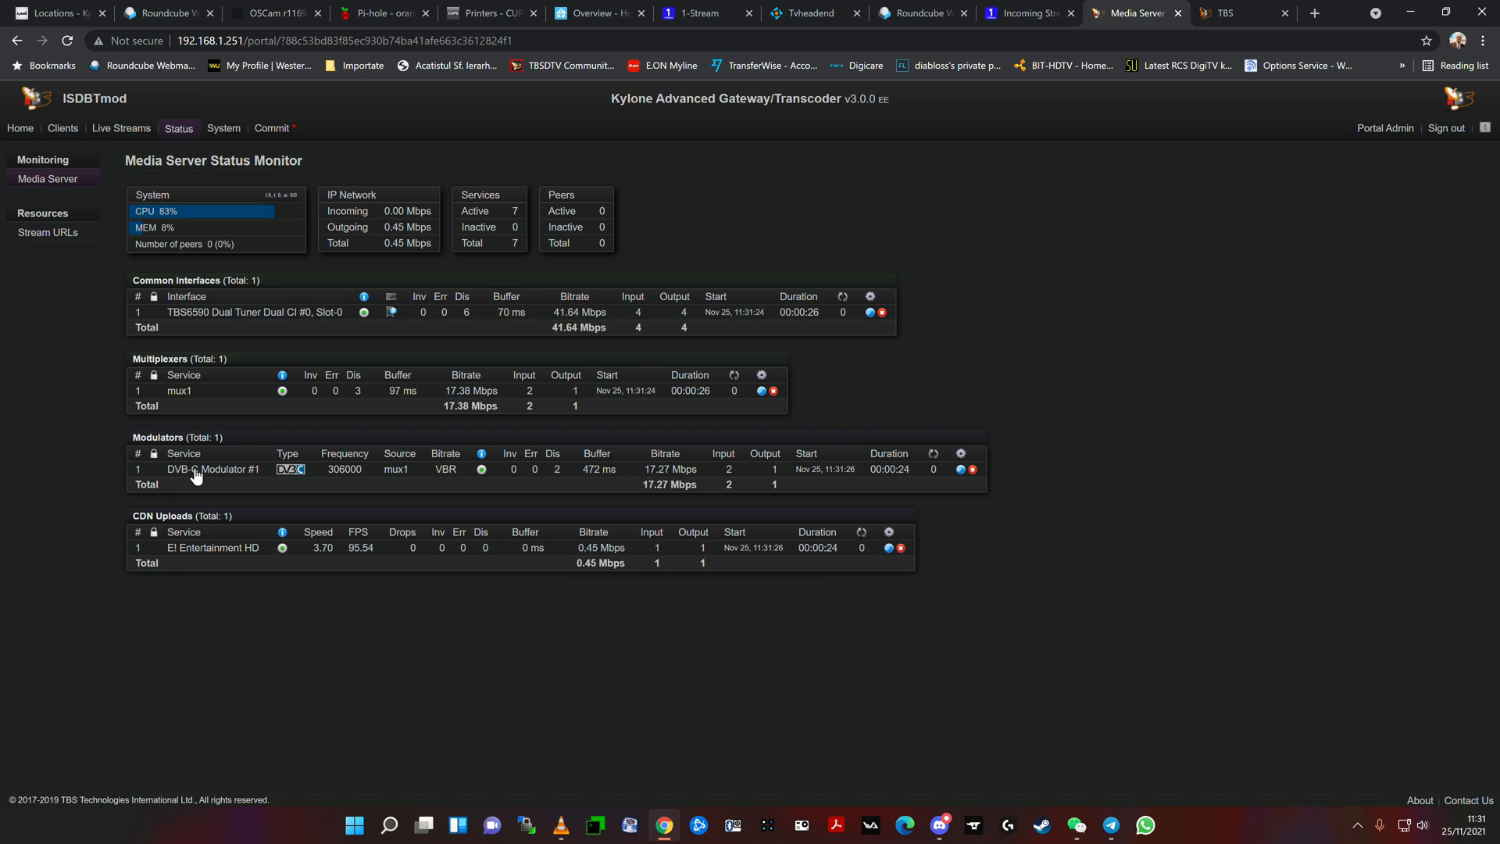
{"action": "mouse_move", "coordinate": [272, 490]}
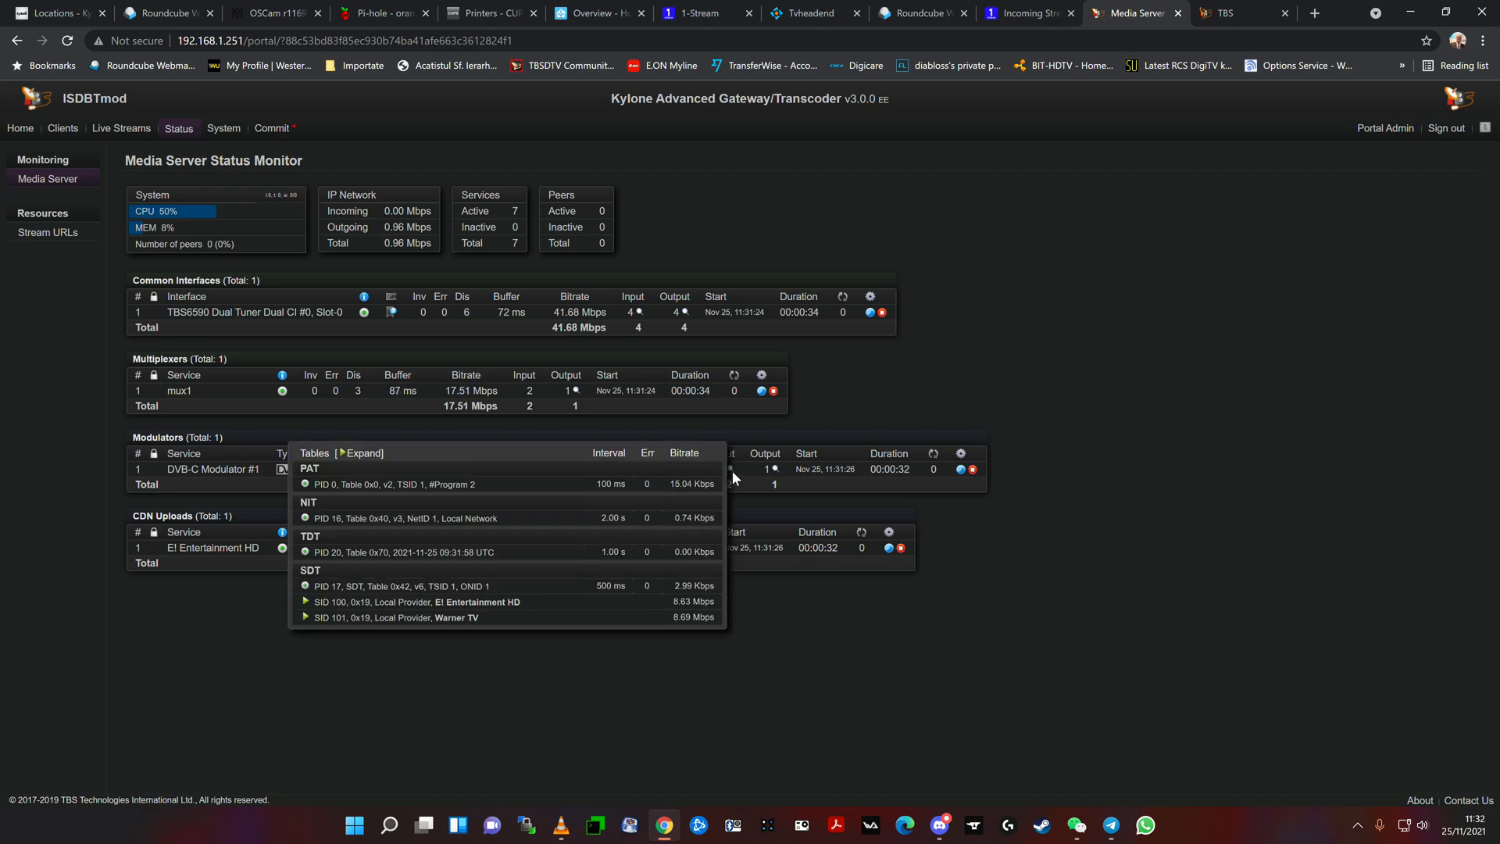
{"action": "mouse_move", "coordinate": [544, 264]}
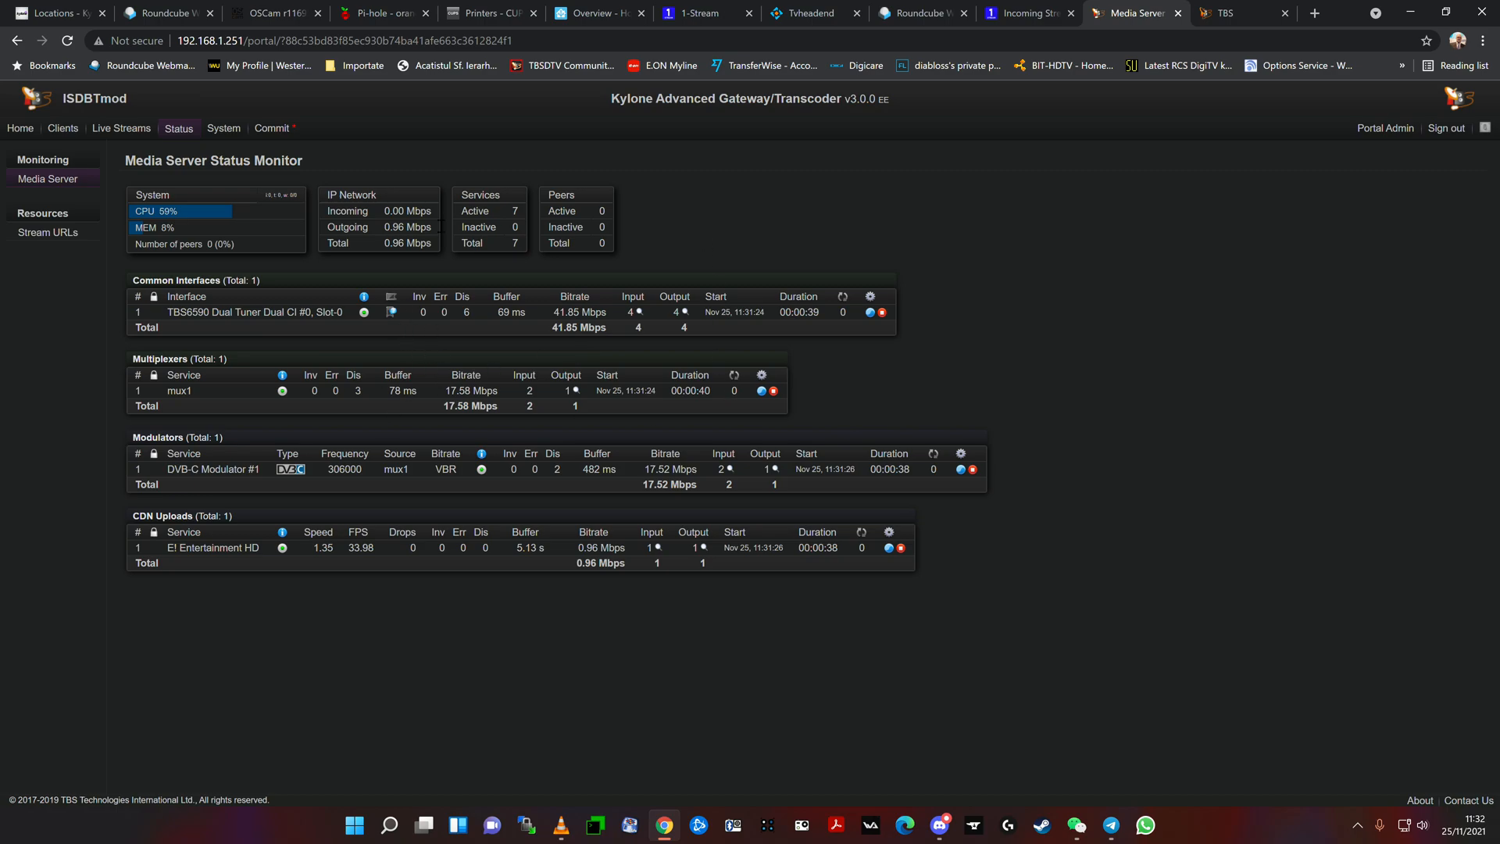
{"action": "mouse_move", "coordinate": [463, 434]}
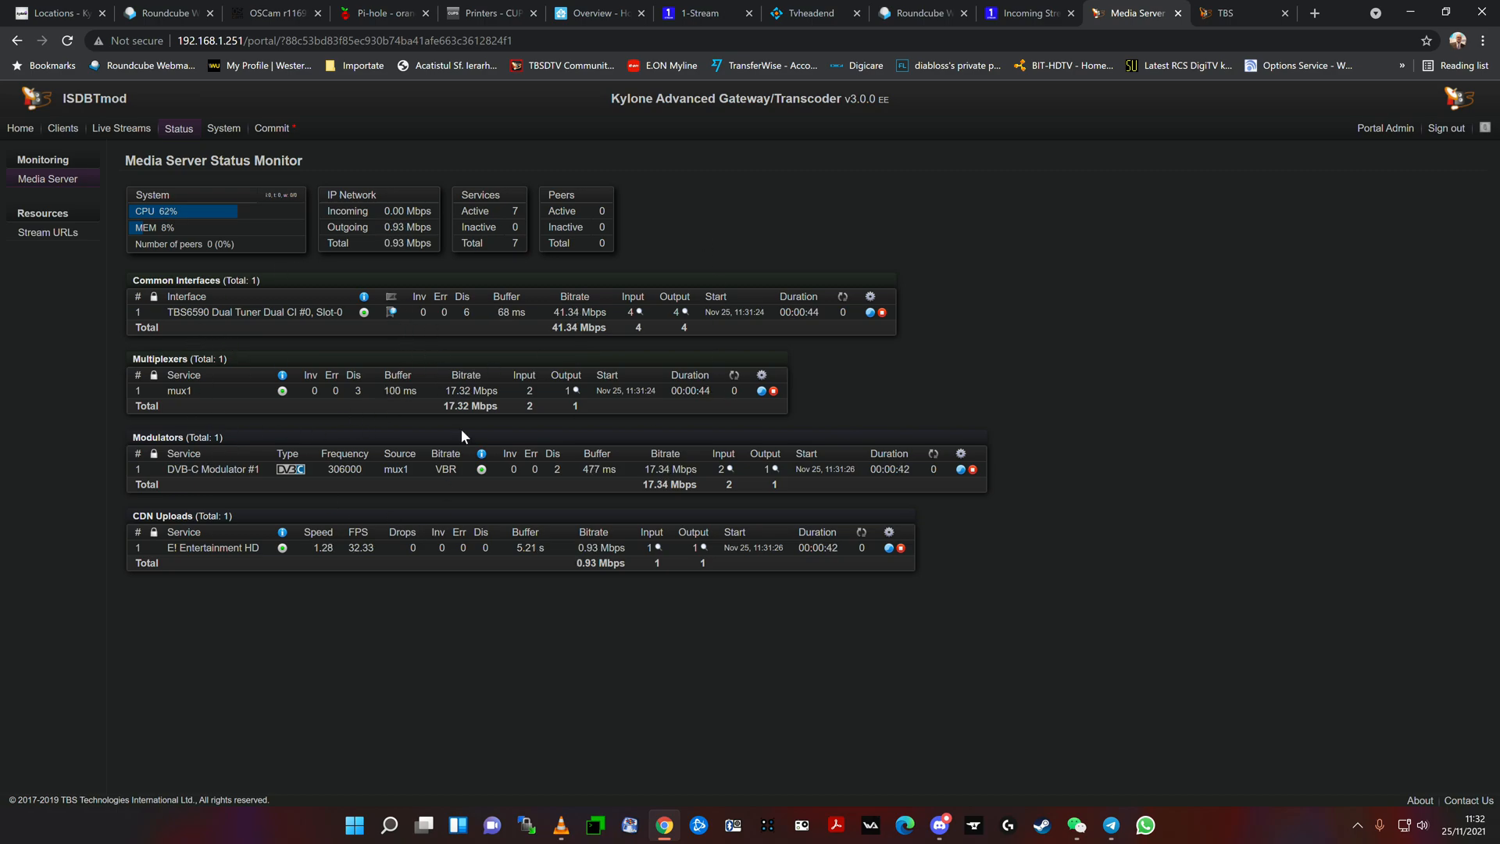
{"action": "mouse_move", "coordinate": [153, 188]}
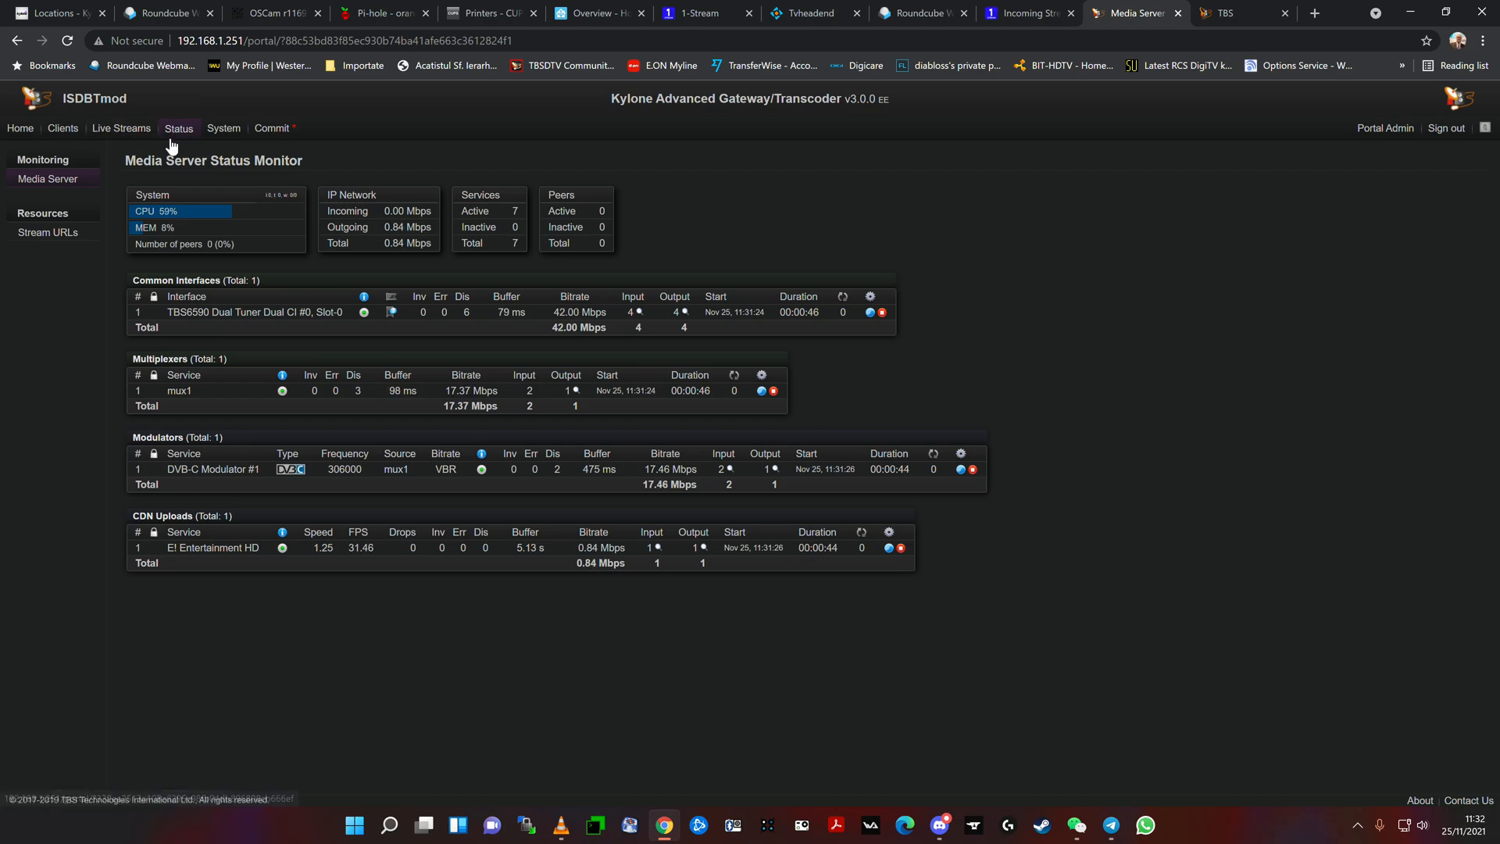
Step: Open the DVB Tuner Cards page showing the TBS 6590 with Input 0 on UPC466
{"action": "left_click", "coordinate": [121, 128]}
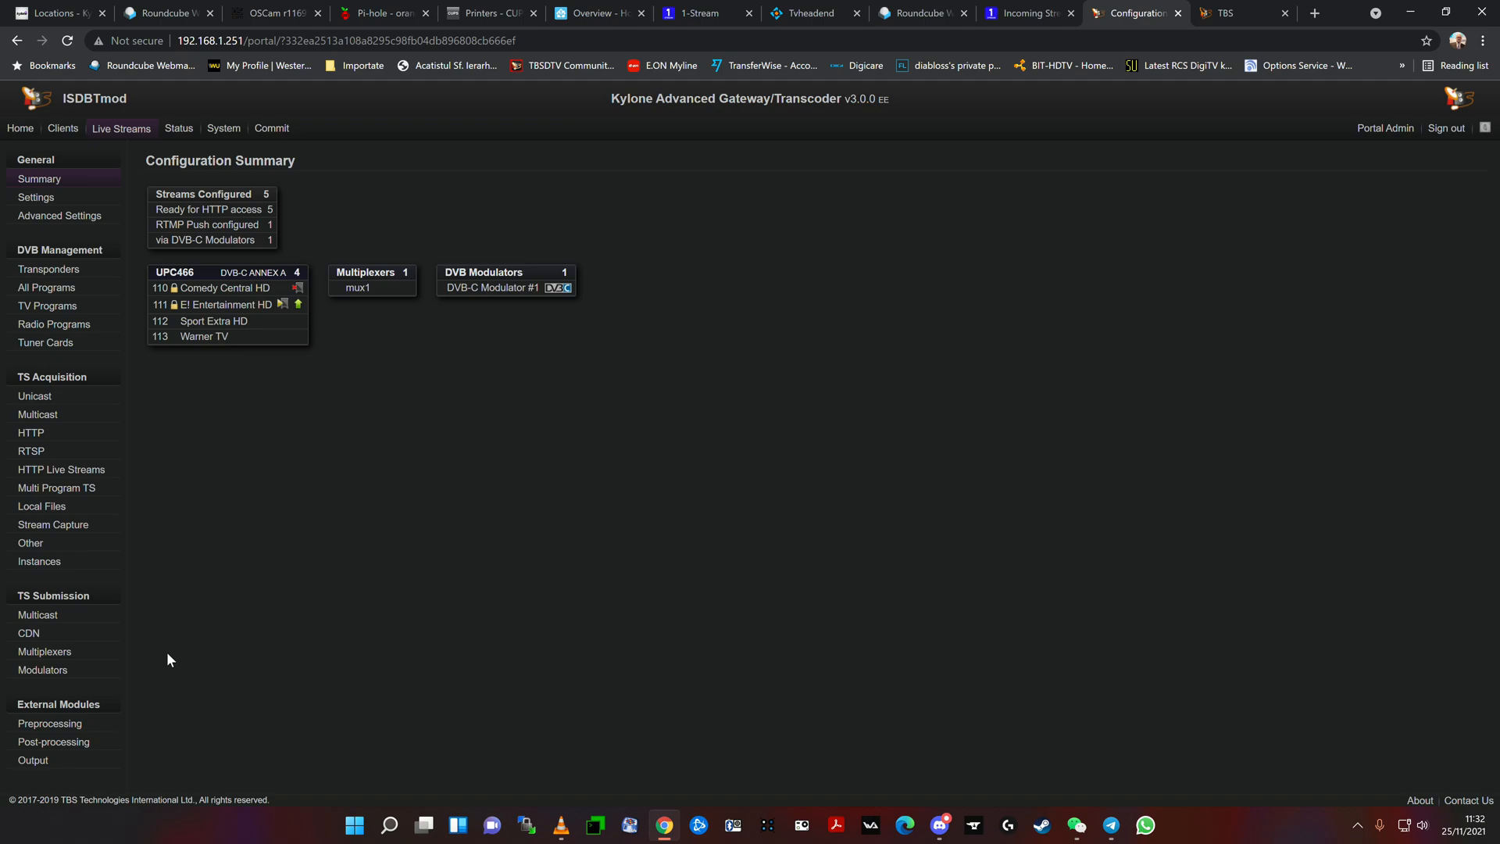
{"action": "mouse_move", "coordinate": [175, 636]}
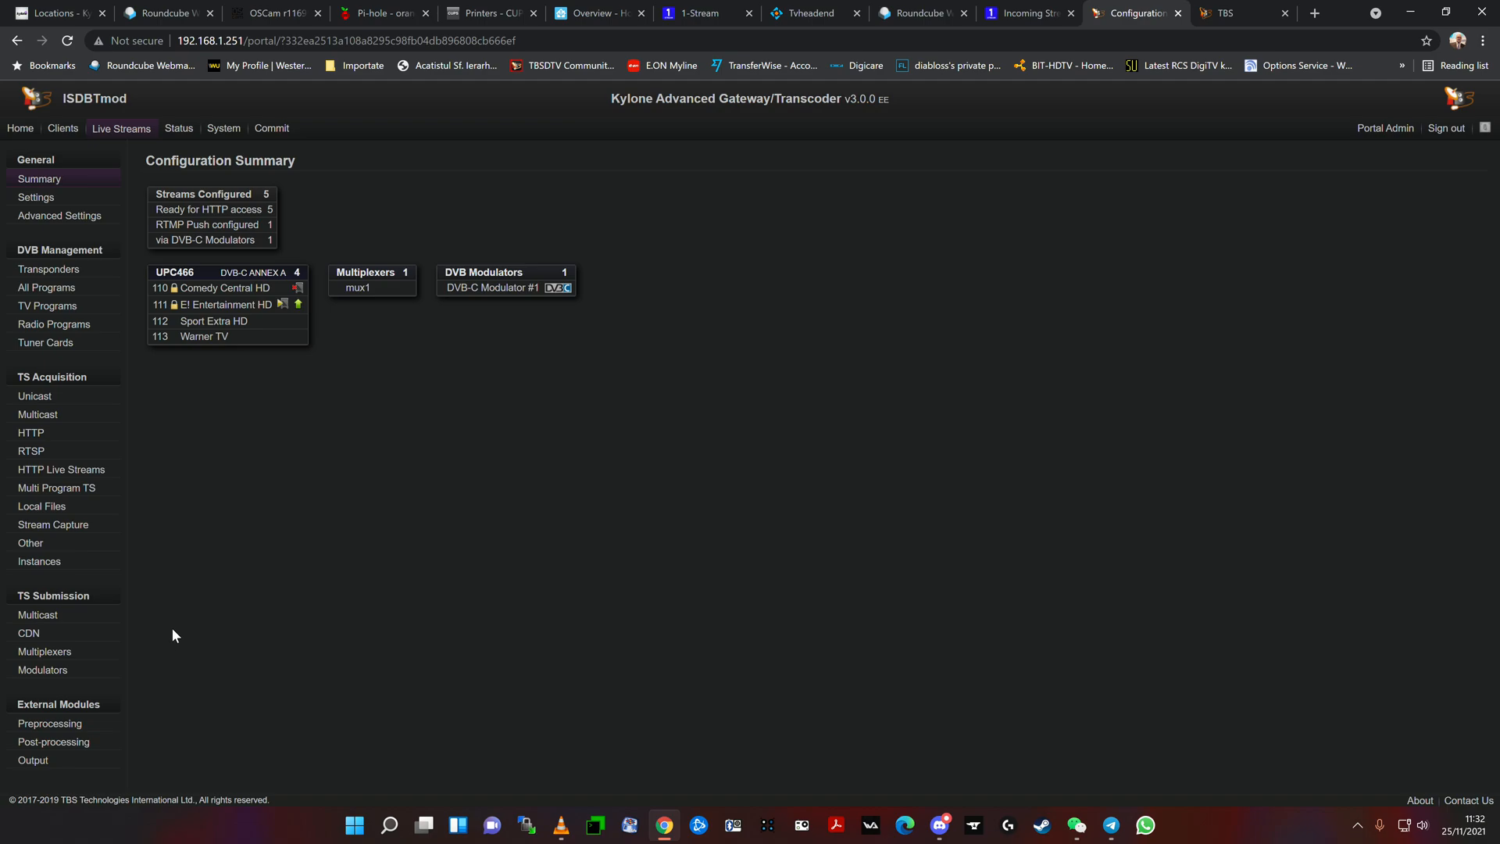
{"action": "mouse_move", "coordinate": [293, 541]}
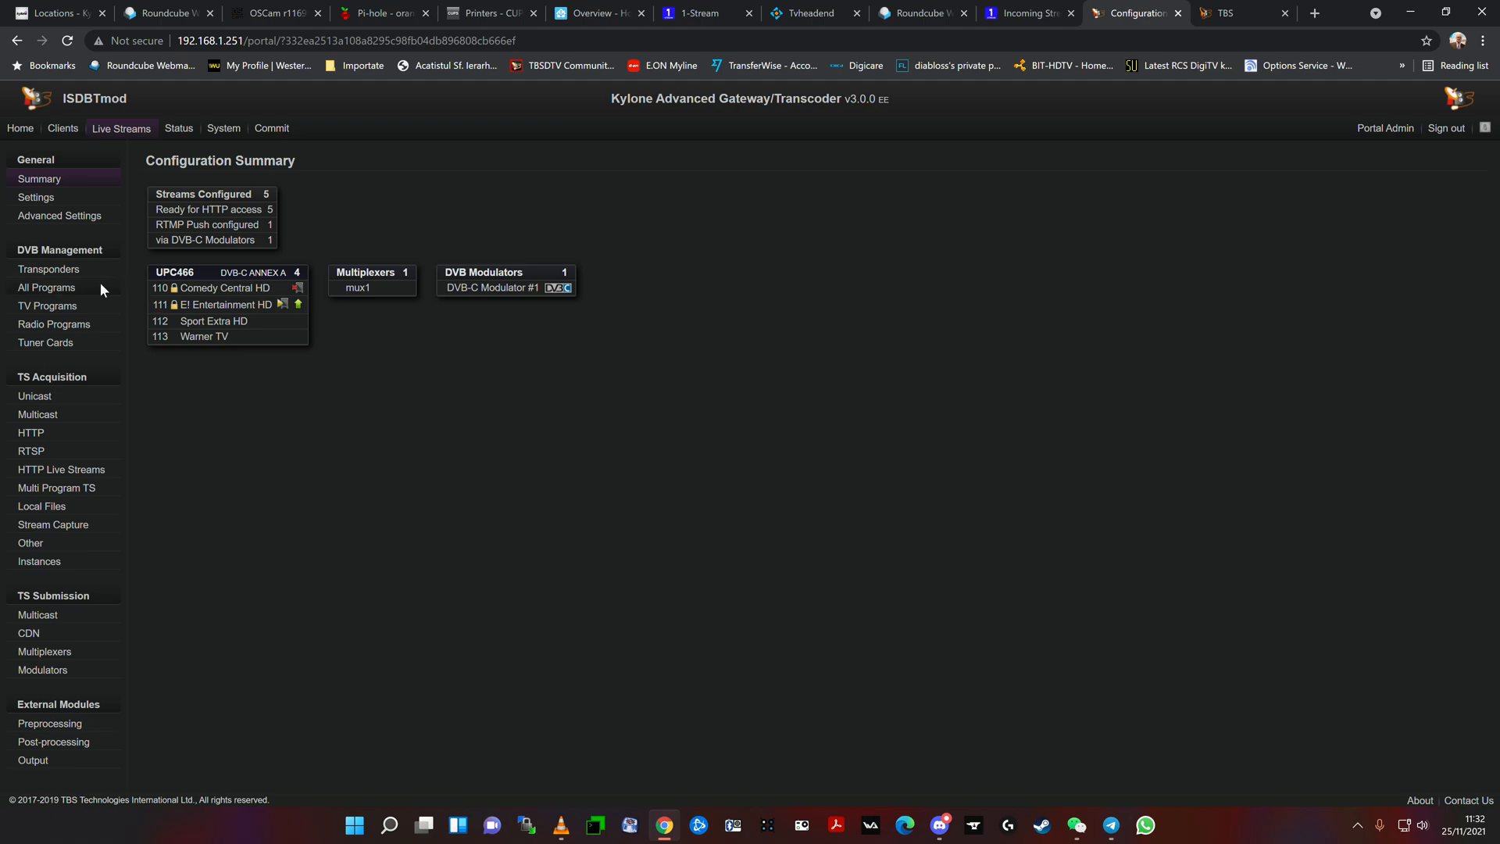
{"action": "left_click", "coordinate": [45, 342]}
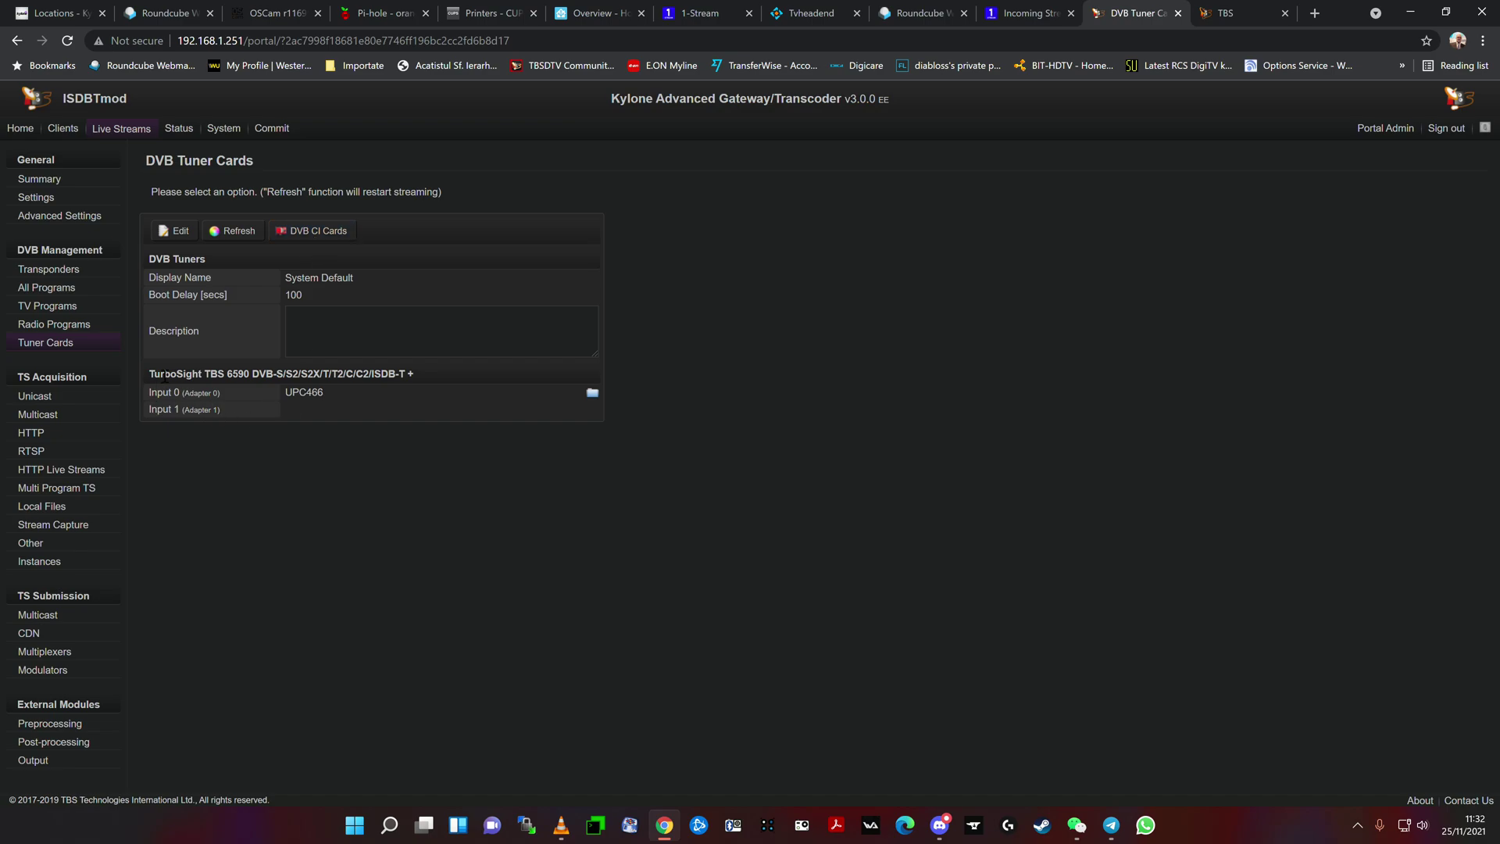
{"action": "double_click", "coordinate": [239, 373]}
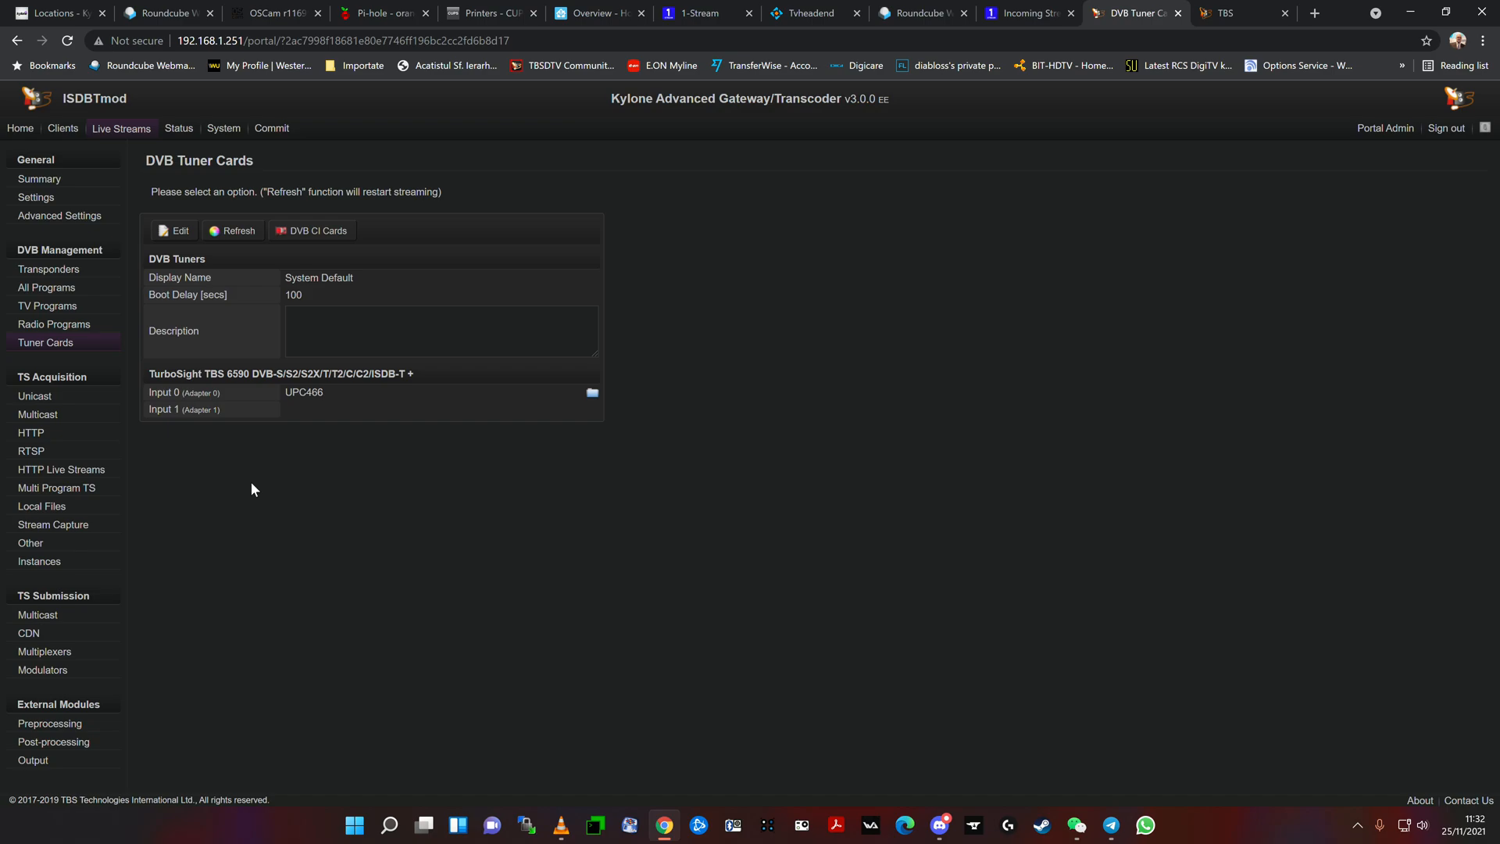
{"action": "mouse_move", "coordinate": [270, 519]}
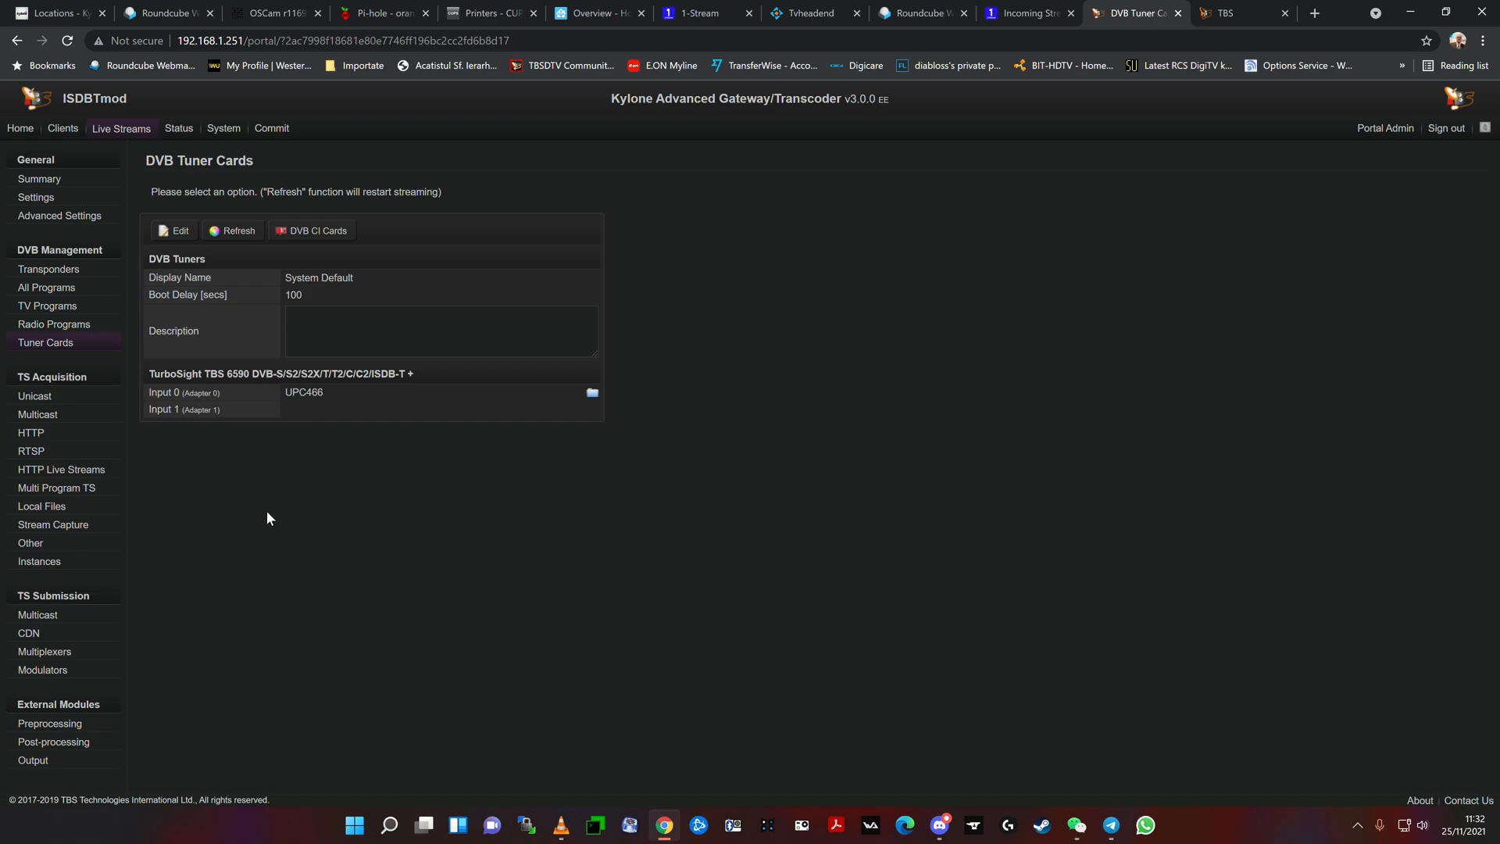
Step: Open the DVB CI Cards list with device 0 active and device 1 disabled
{"action": "left_click", "coordinate": [312, 230]}
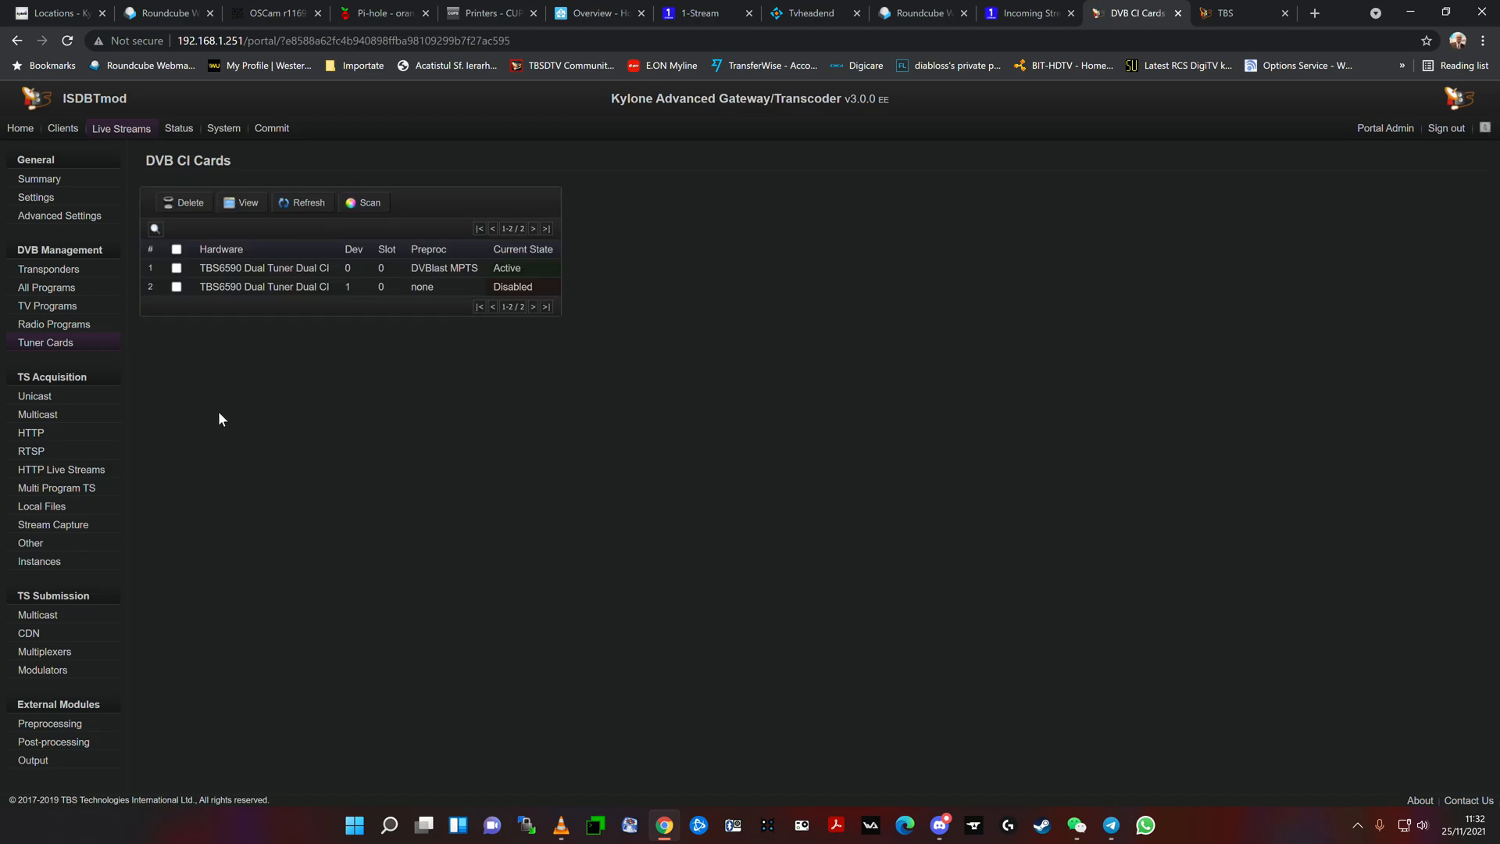
{"action": "mouse_move", "coordinate": [410, 458]}
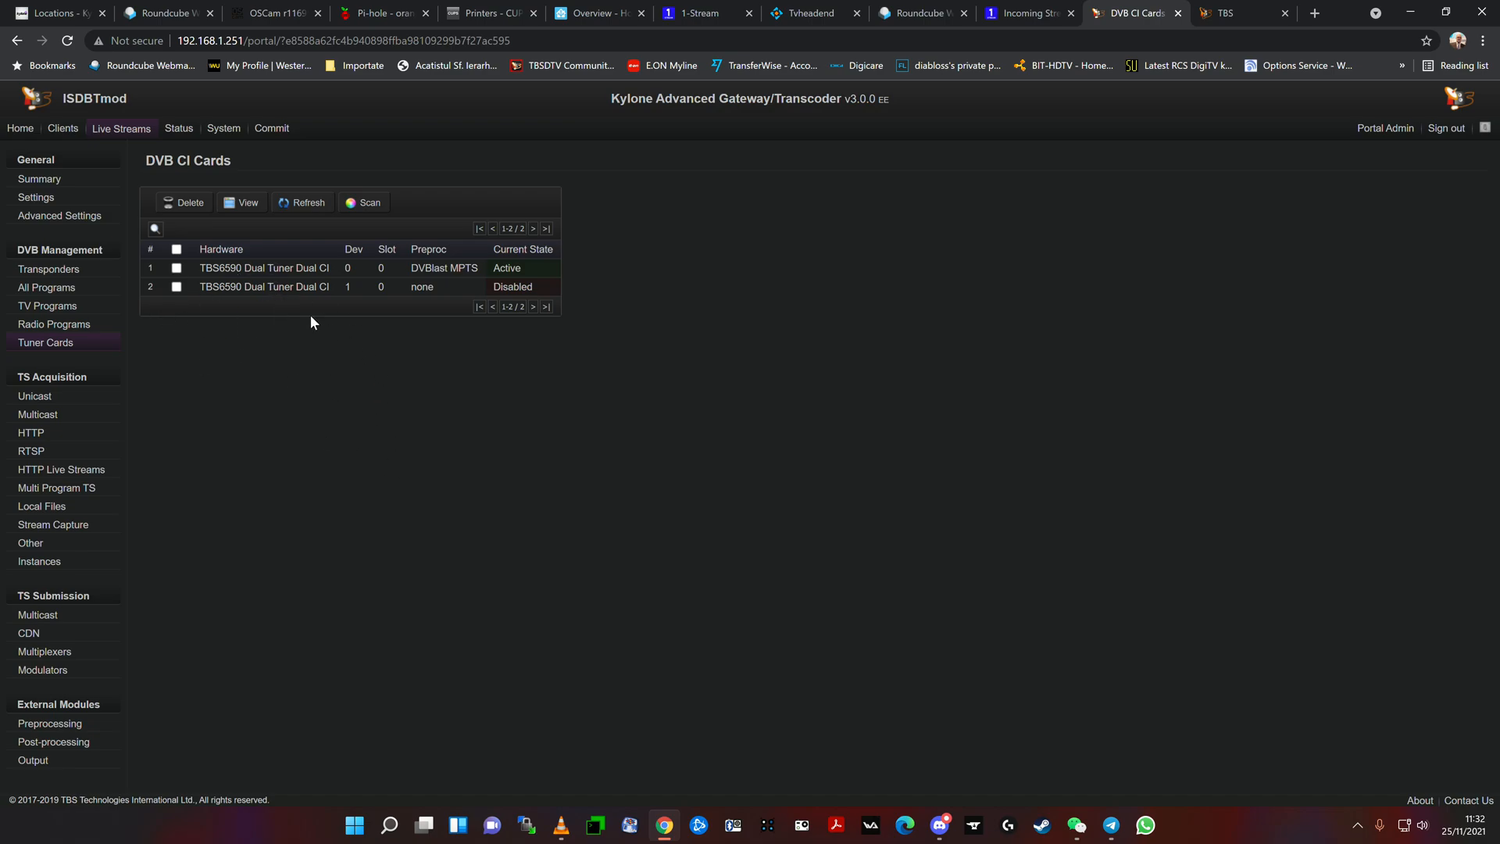
{"action": "mouse_move", "coordinate": [256, 273]}
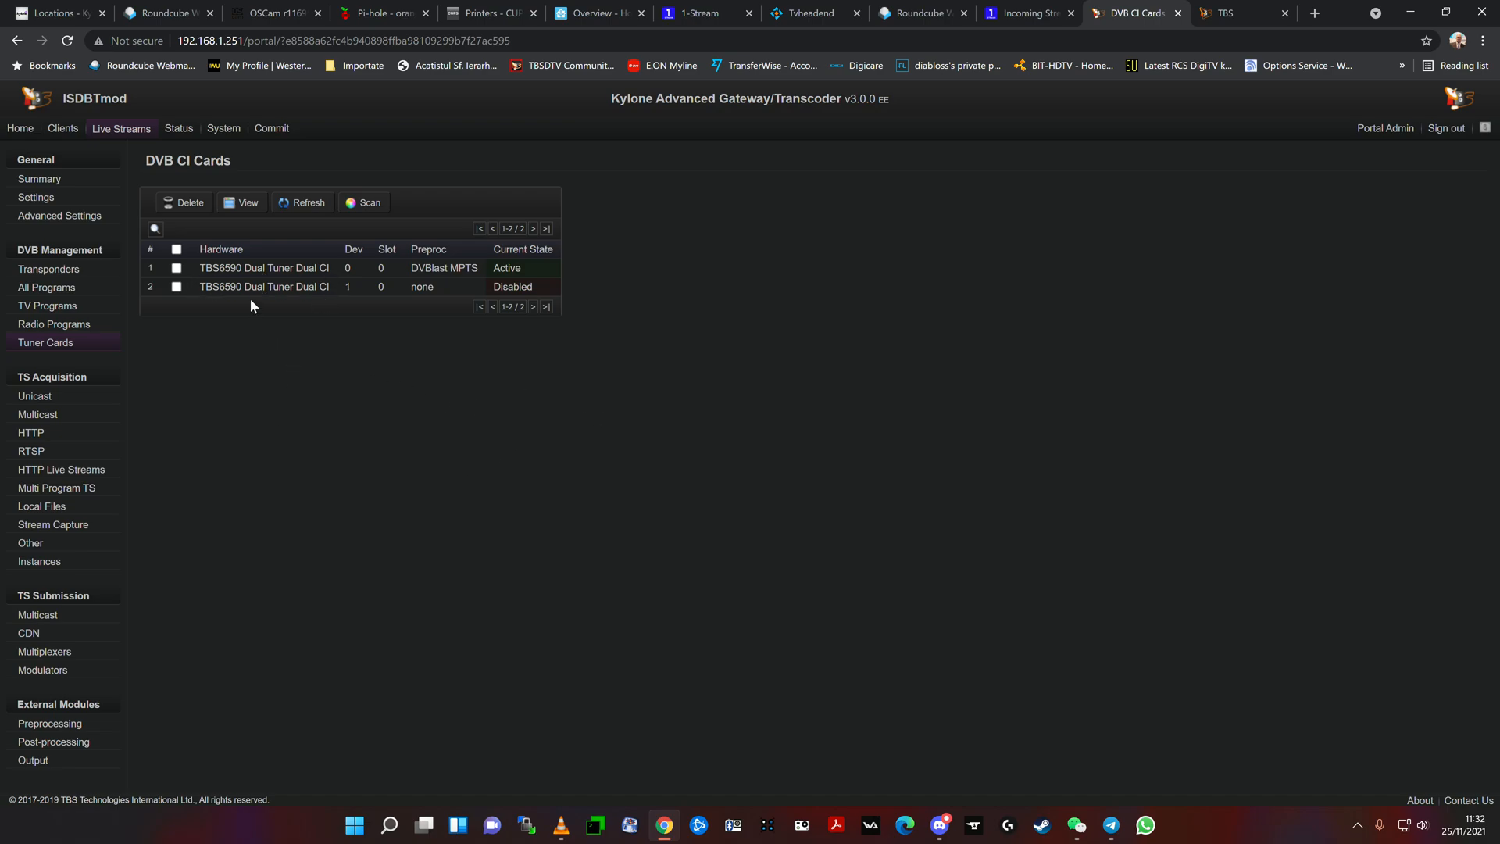
{"action": "mouse_move", "coordinate": [283, 274]}
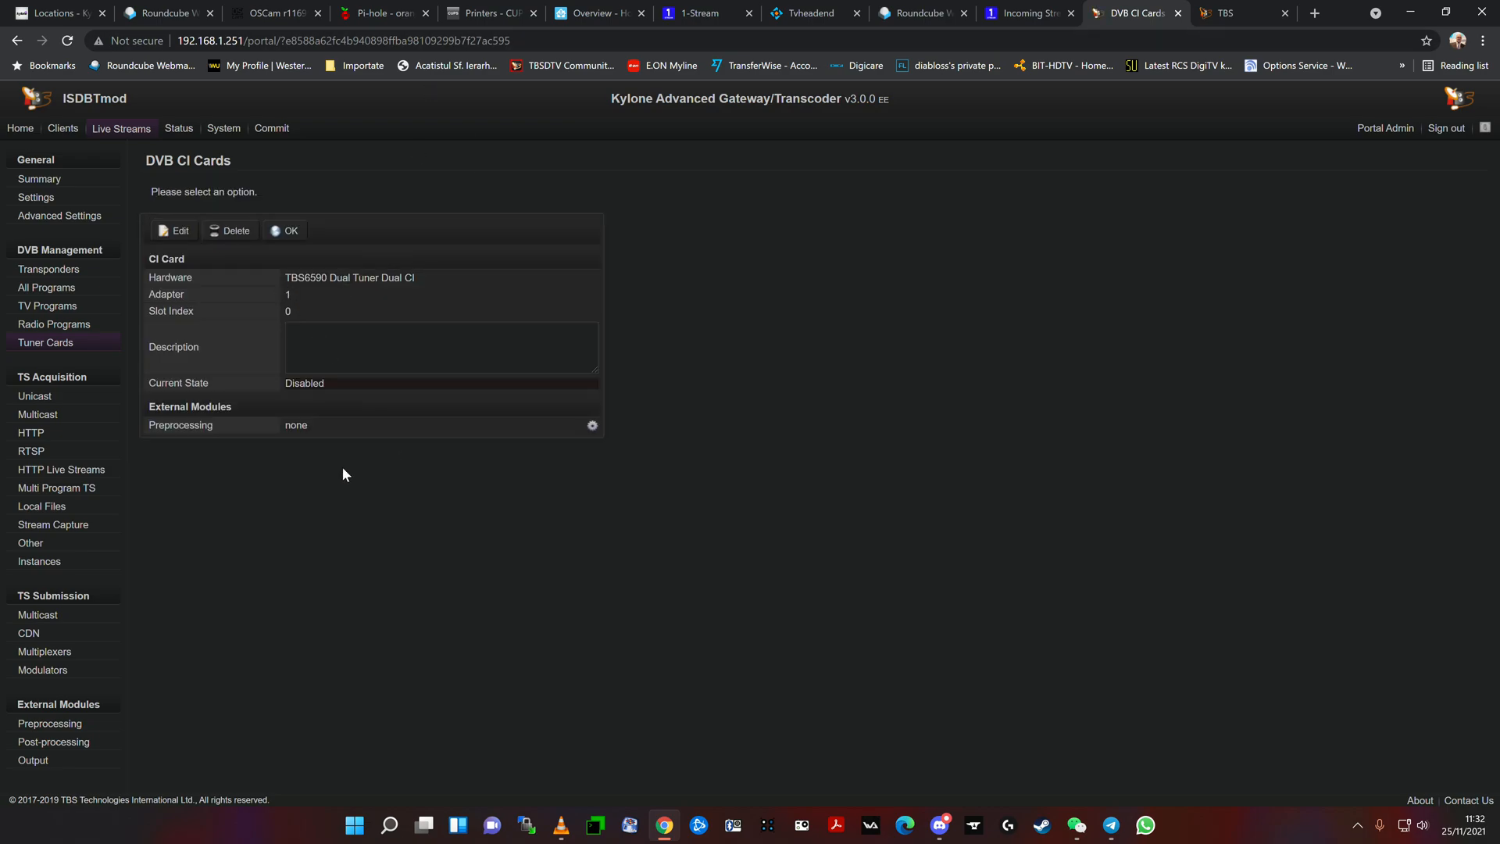
{"action": "mouse_move", "coordinate": [337, 480]}
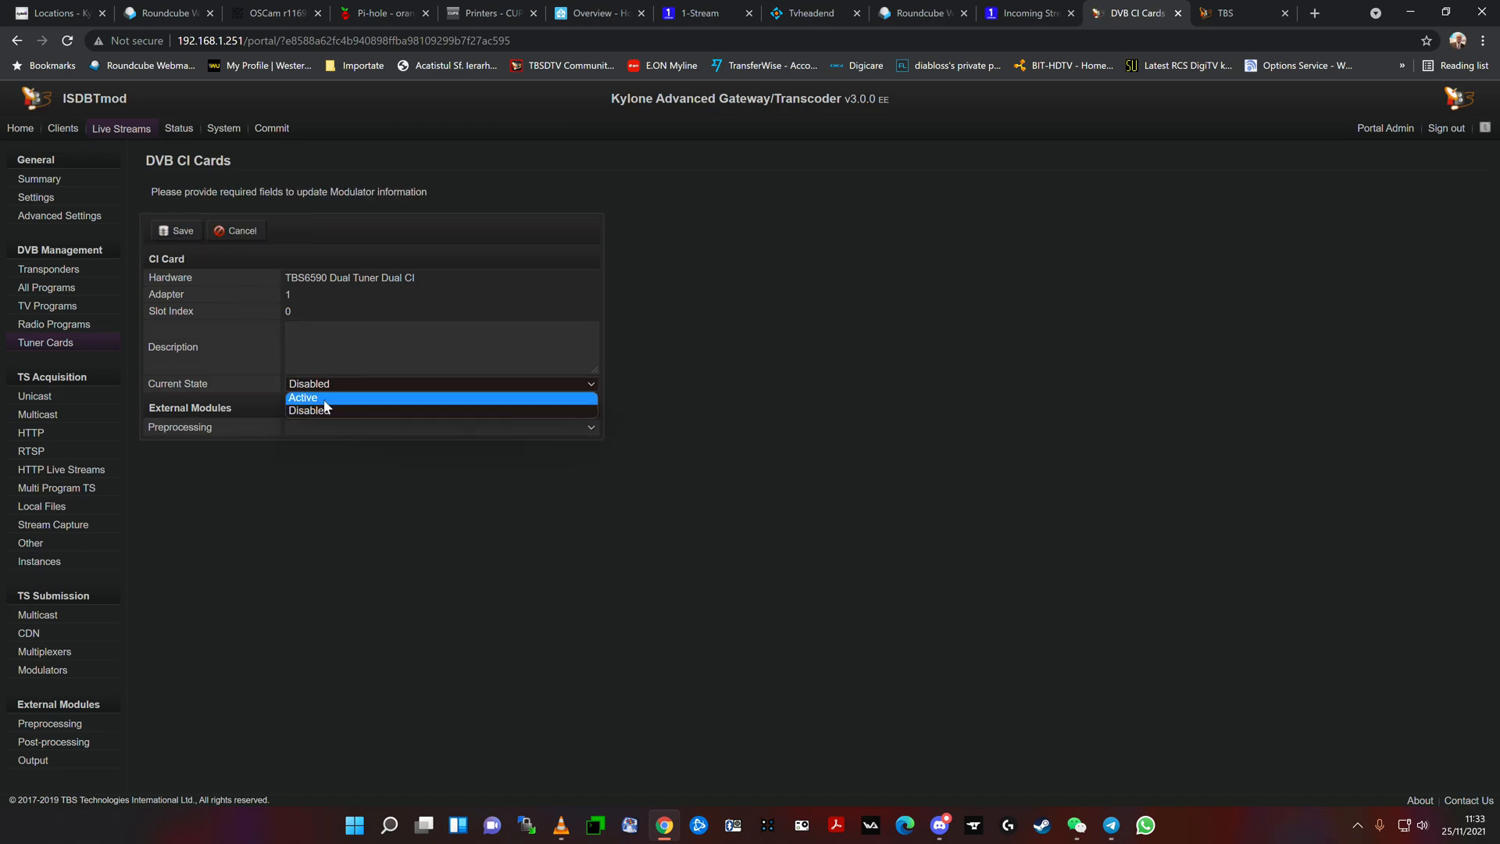
Step: Try setting the adapter 1 CI card Active, view the preprocessing options, then cancel
{"action": "left_click", "coordinate": [303, 398]}
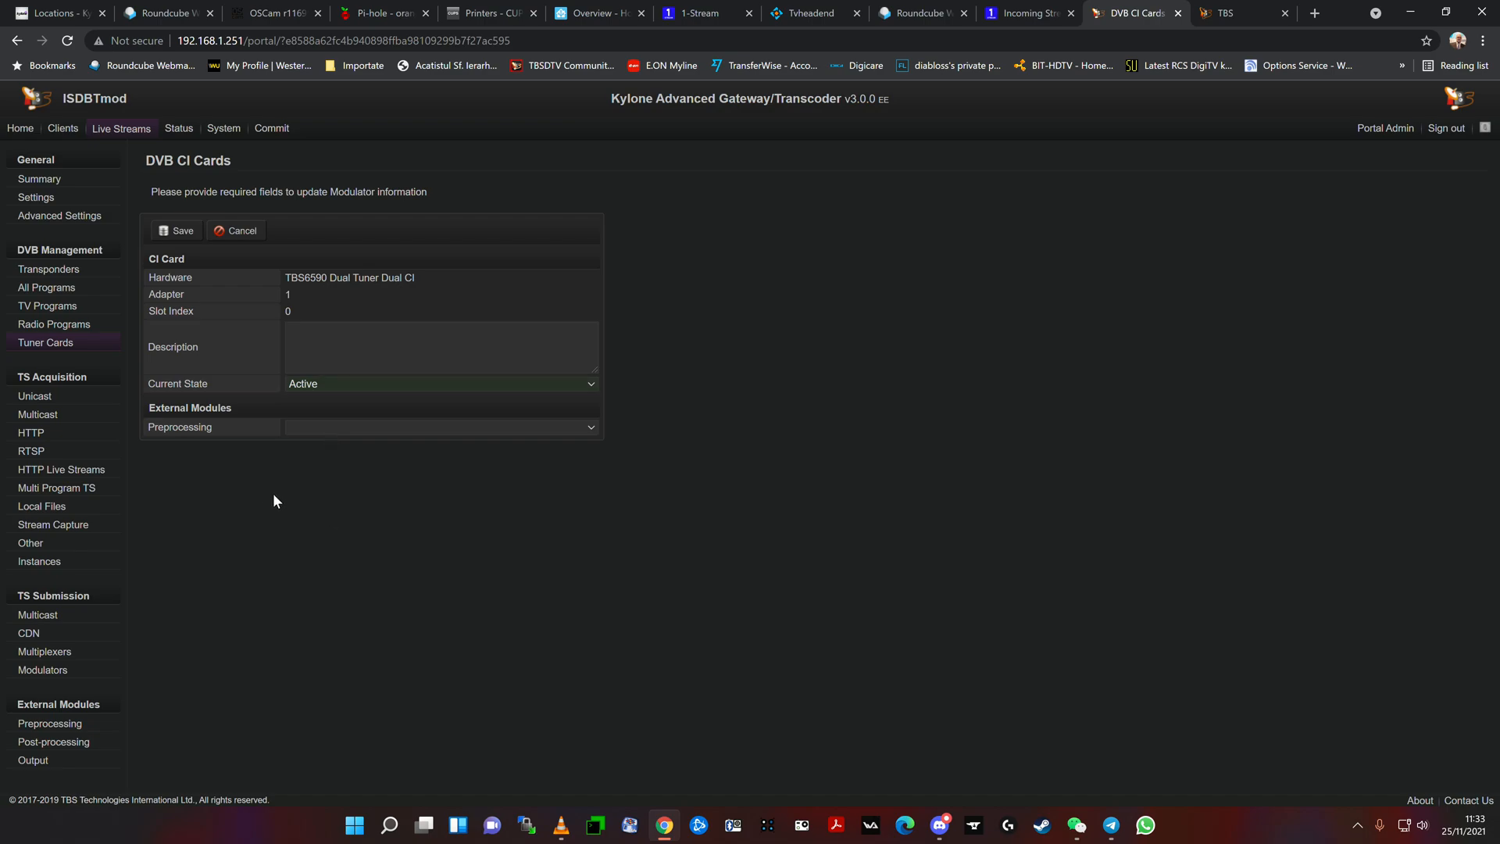
{"action": "left_click", "coordinate": [439, 427]}
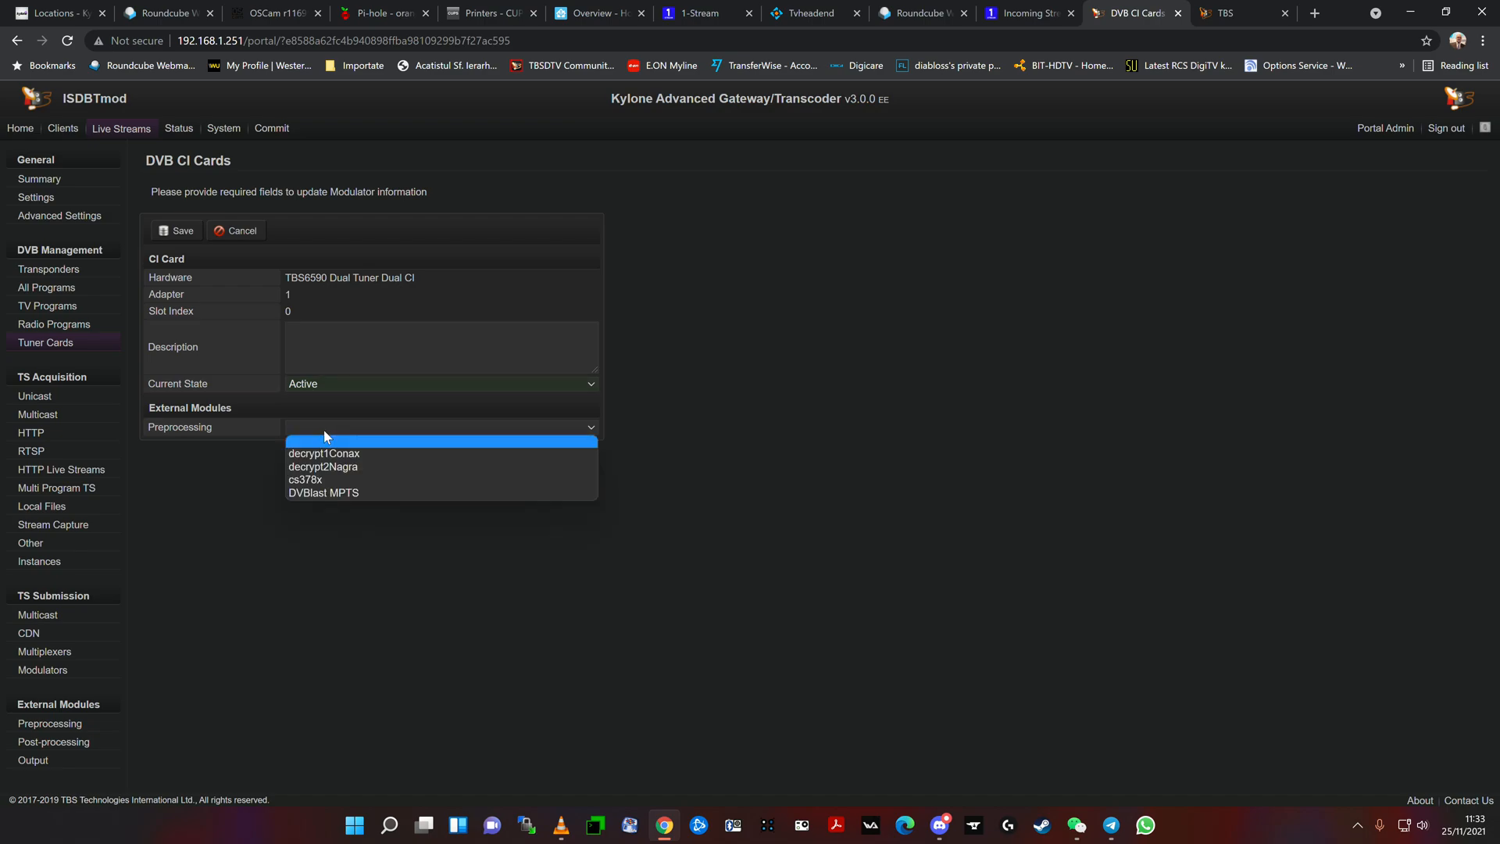
{"action": "mouse_move", "coordinate": [329, 480]}
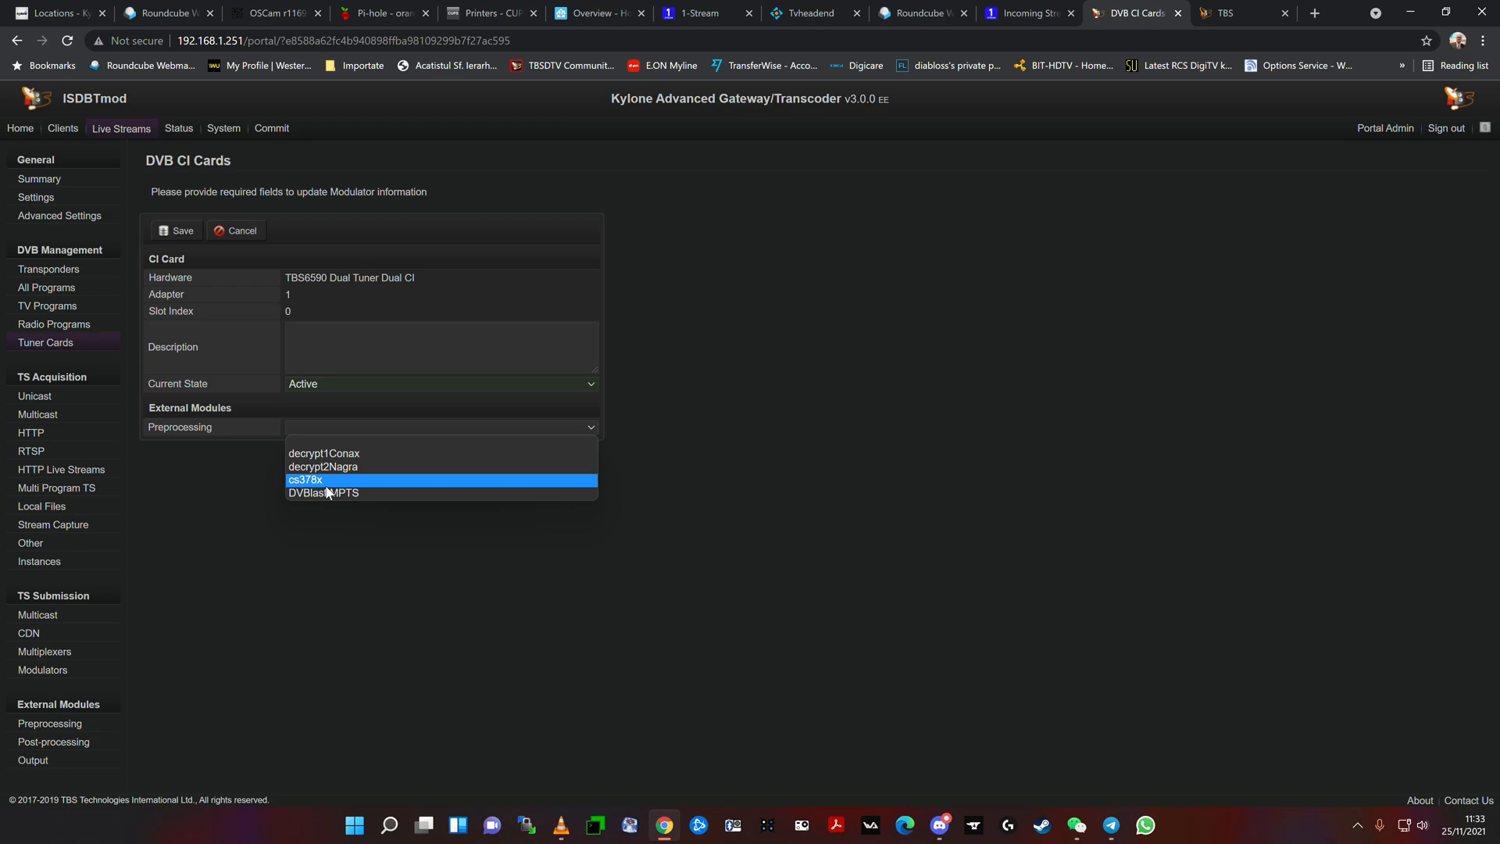
{"action": "mouse_move", "coordinate": [331, 459]}
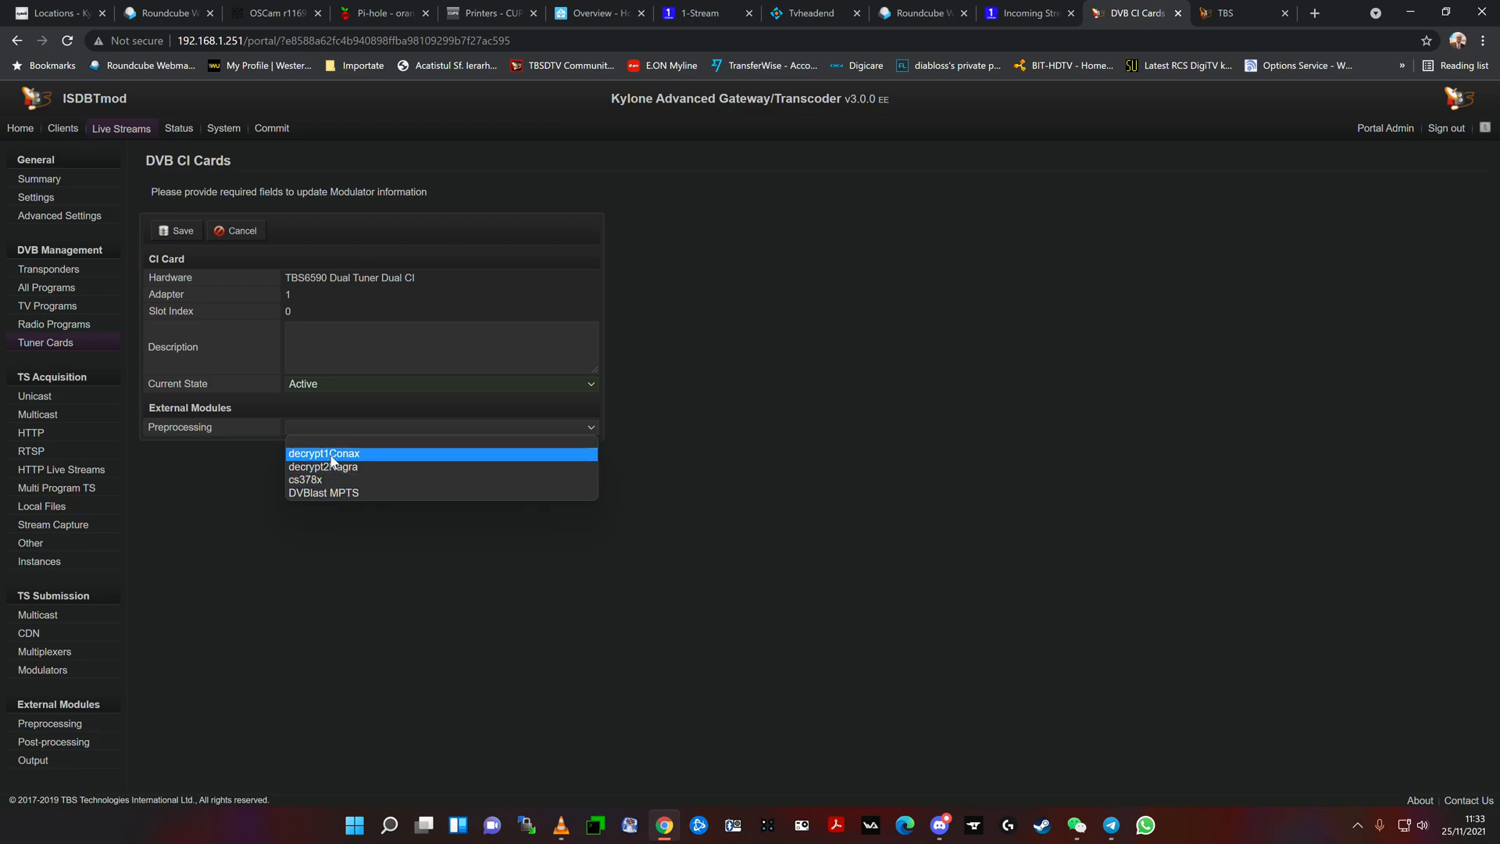
{"action": "mouse_move", "coordinate": [332, 468]}
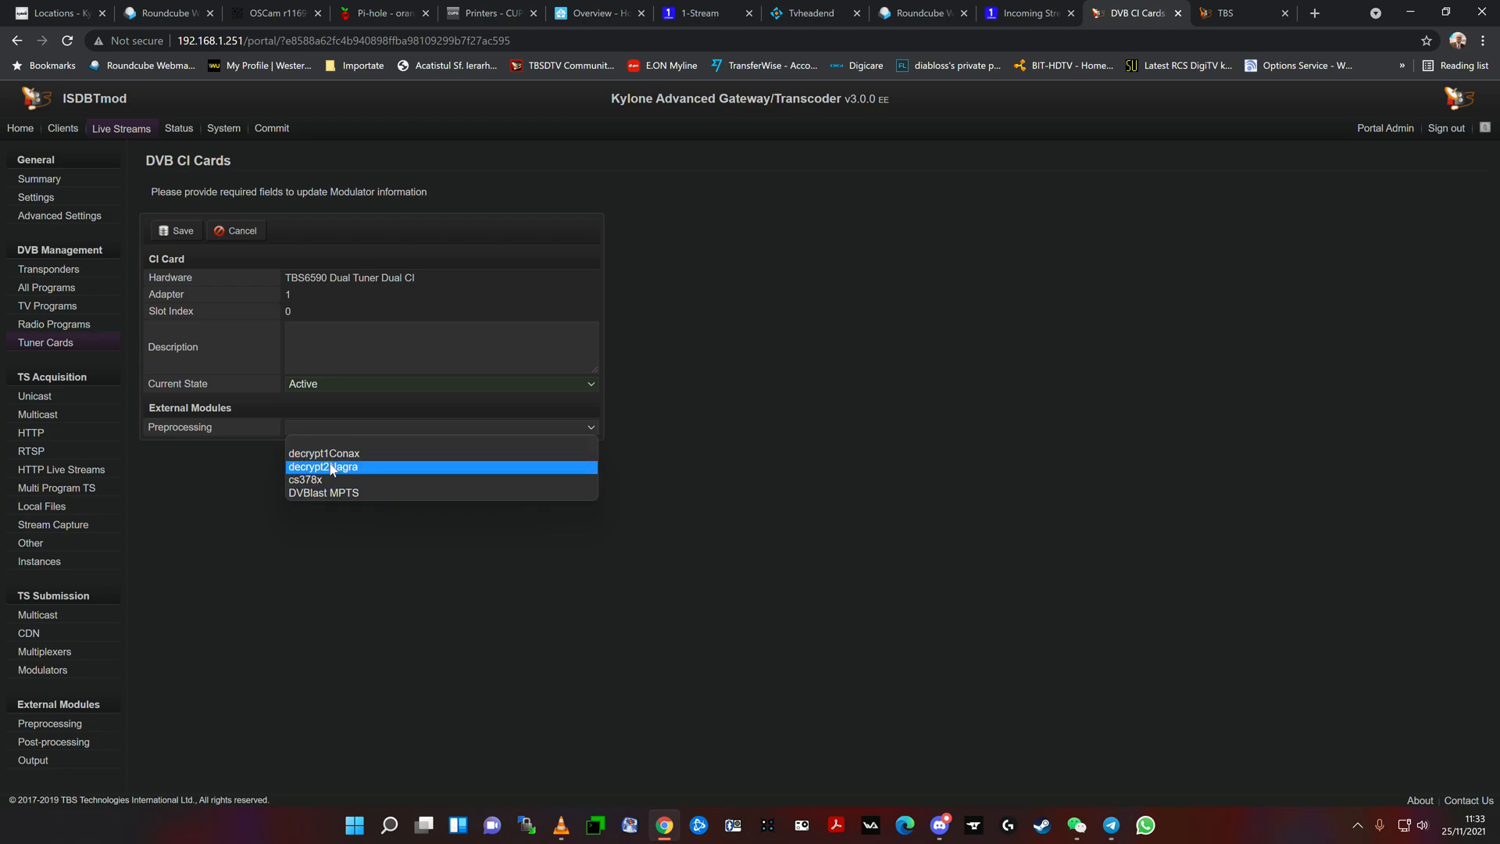
{"action": "mouse_move", "coordinate": [357, 474]}
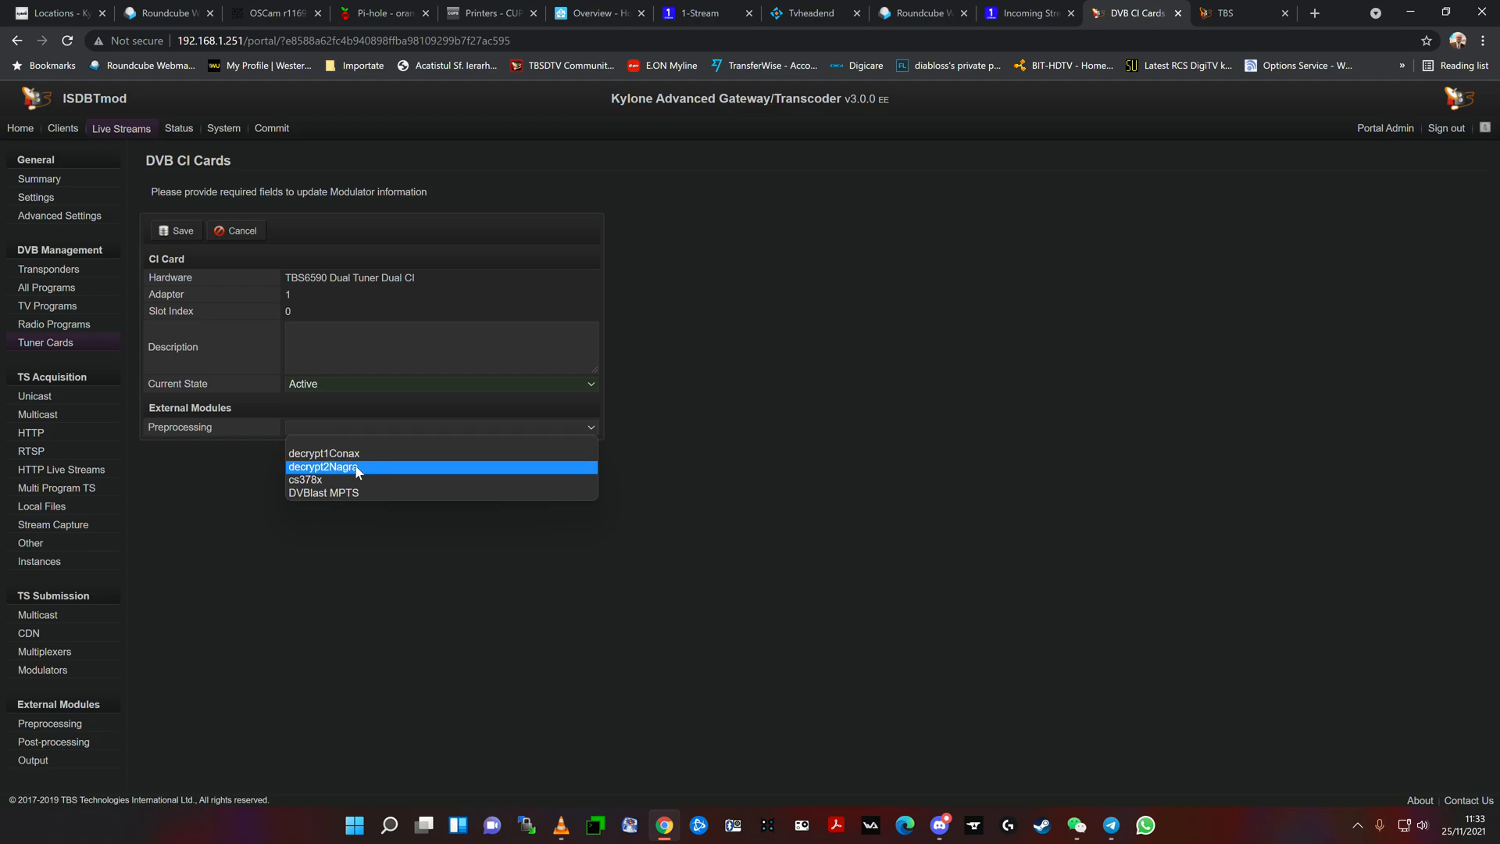
{"action": "mouse_move", "coordinate": [308, 488]}
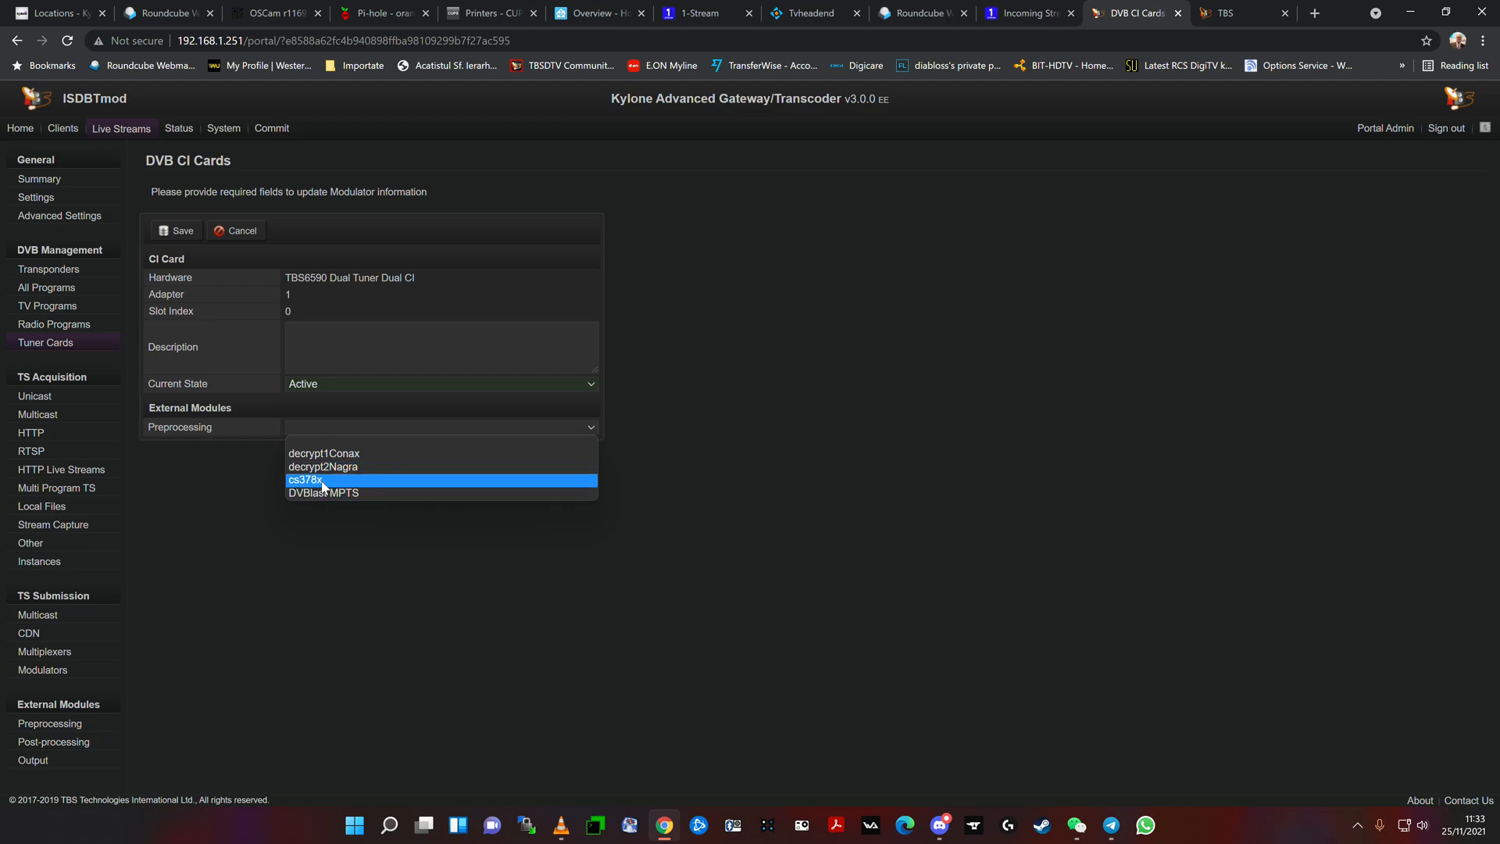
{"action": "mouse_move", "coordinate": [309, 493]}
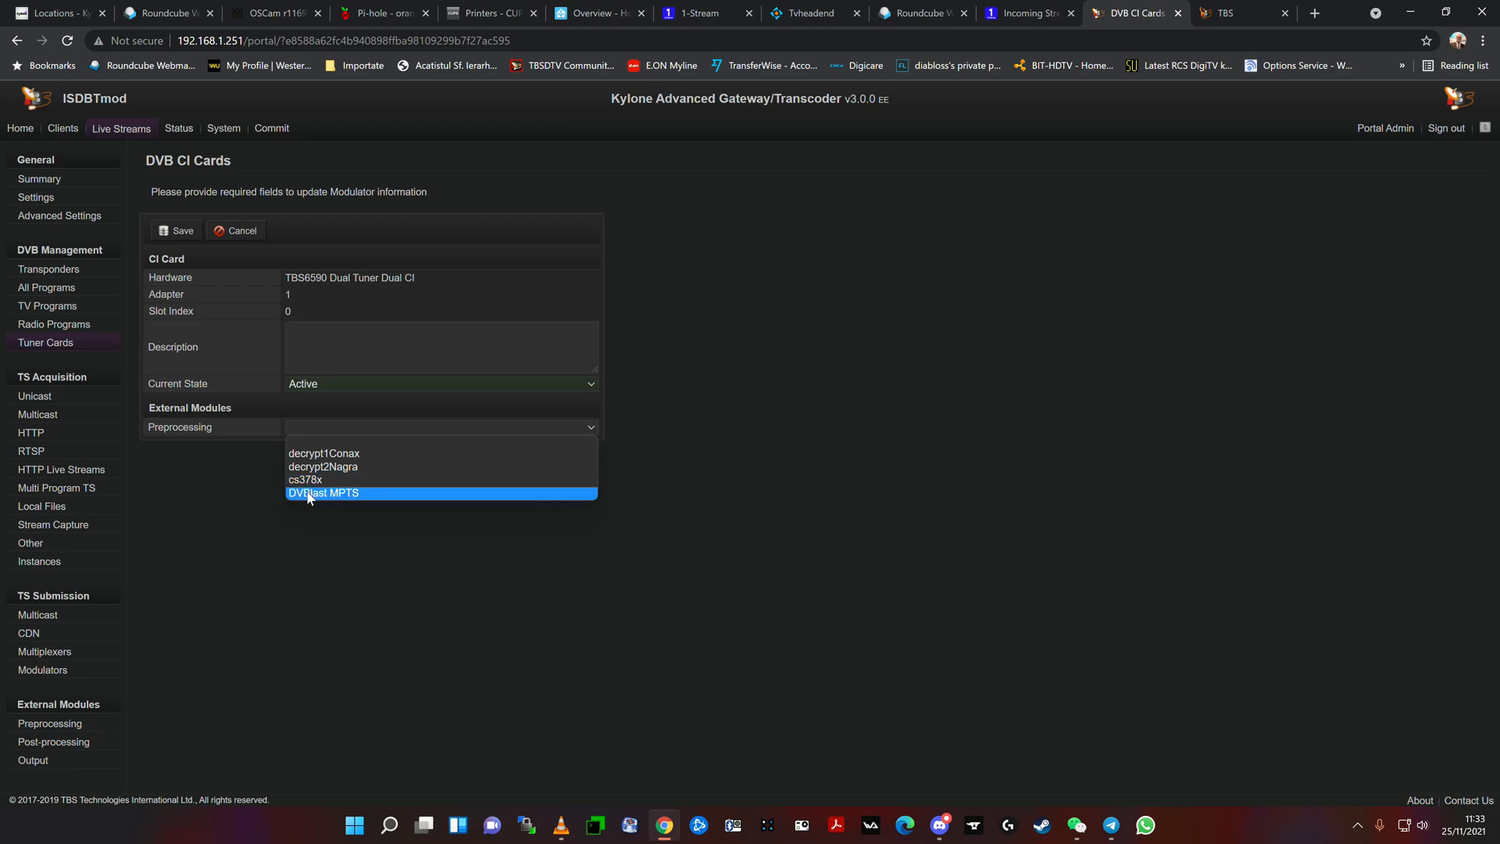
{"action": "mouse_move", "coordinate": [300, 502]}
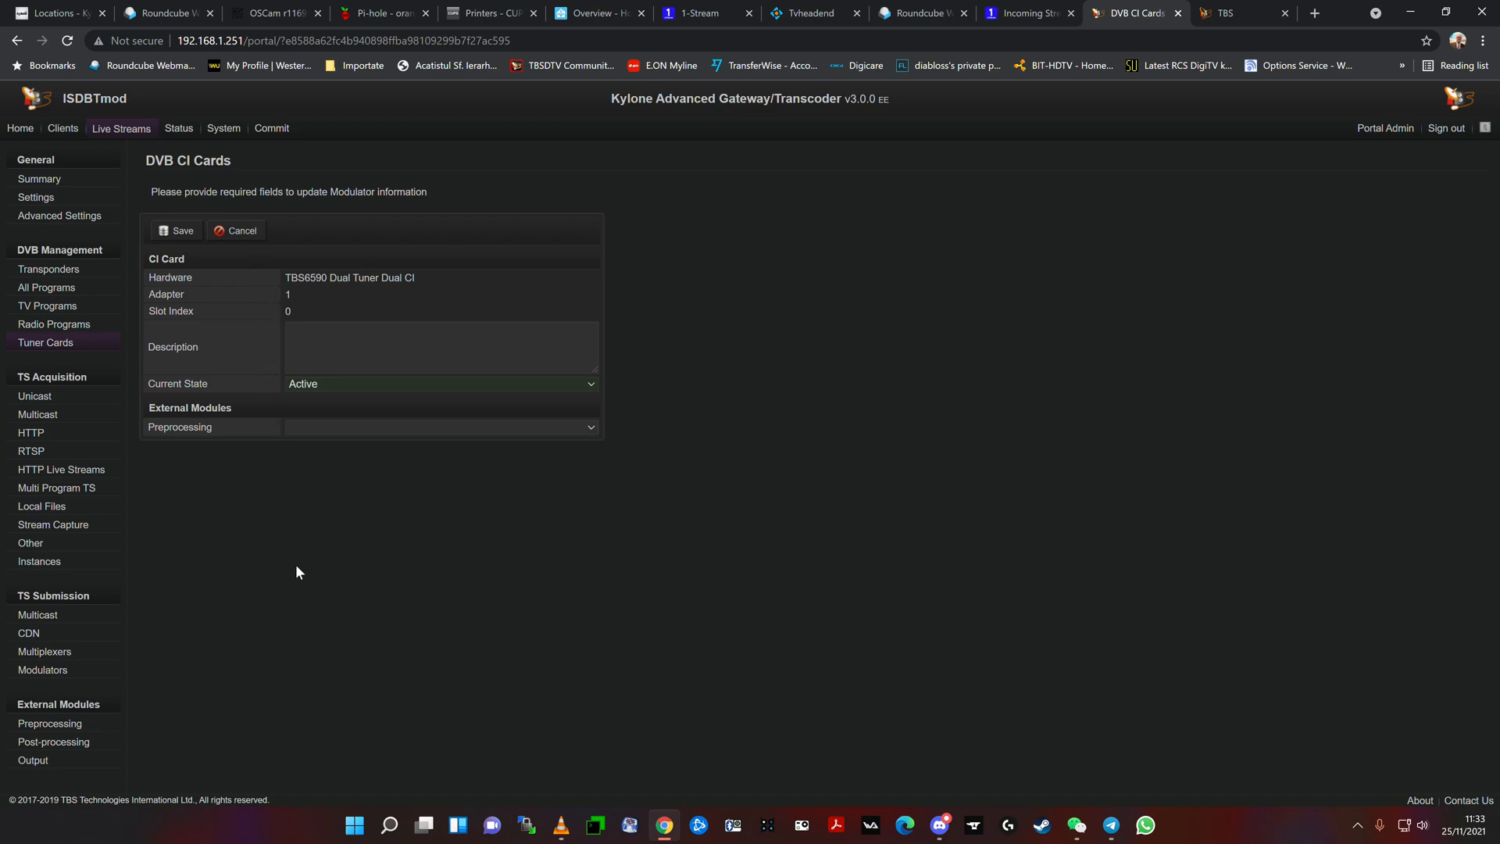
{"action": "mouse_move", "coordinate": [302, 544]}
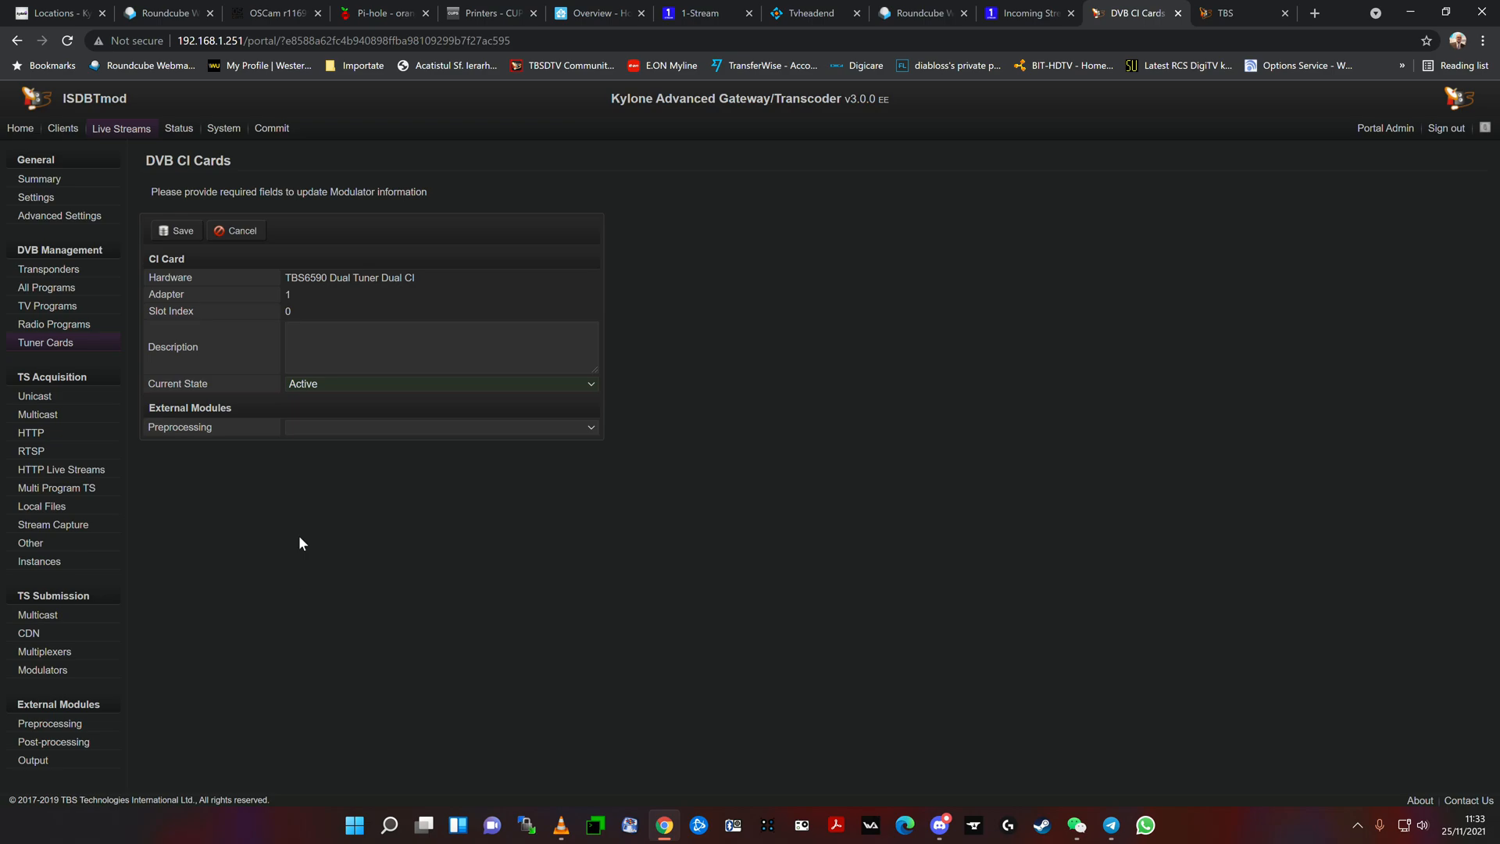
{"action": "mouse_move", "coordinate": [259, 239]}
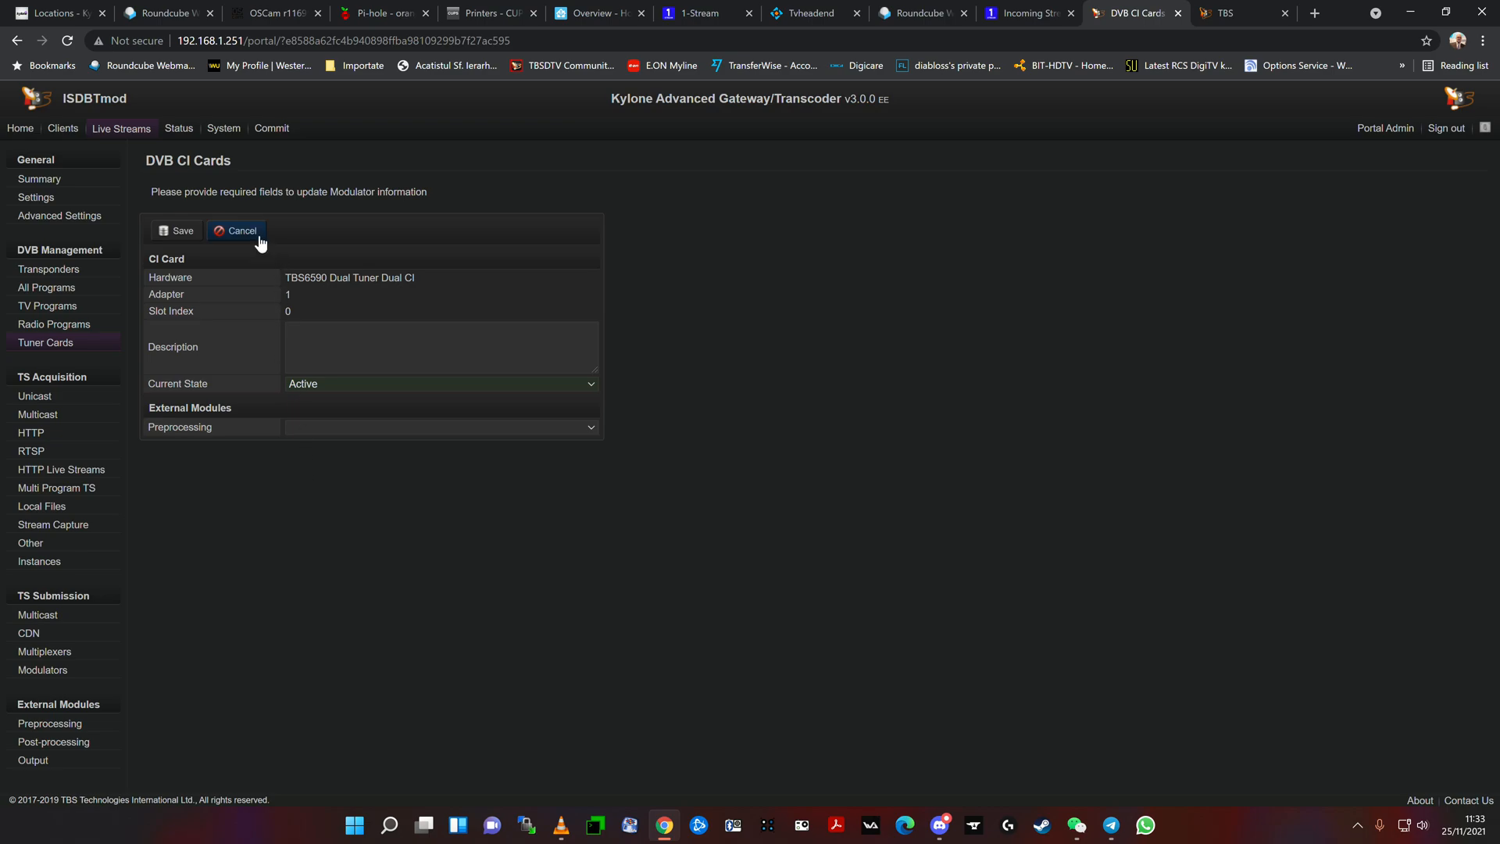
{"action": "left_click", "coordinate": [242, 230]}
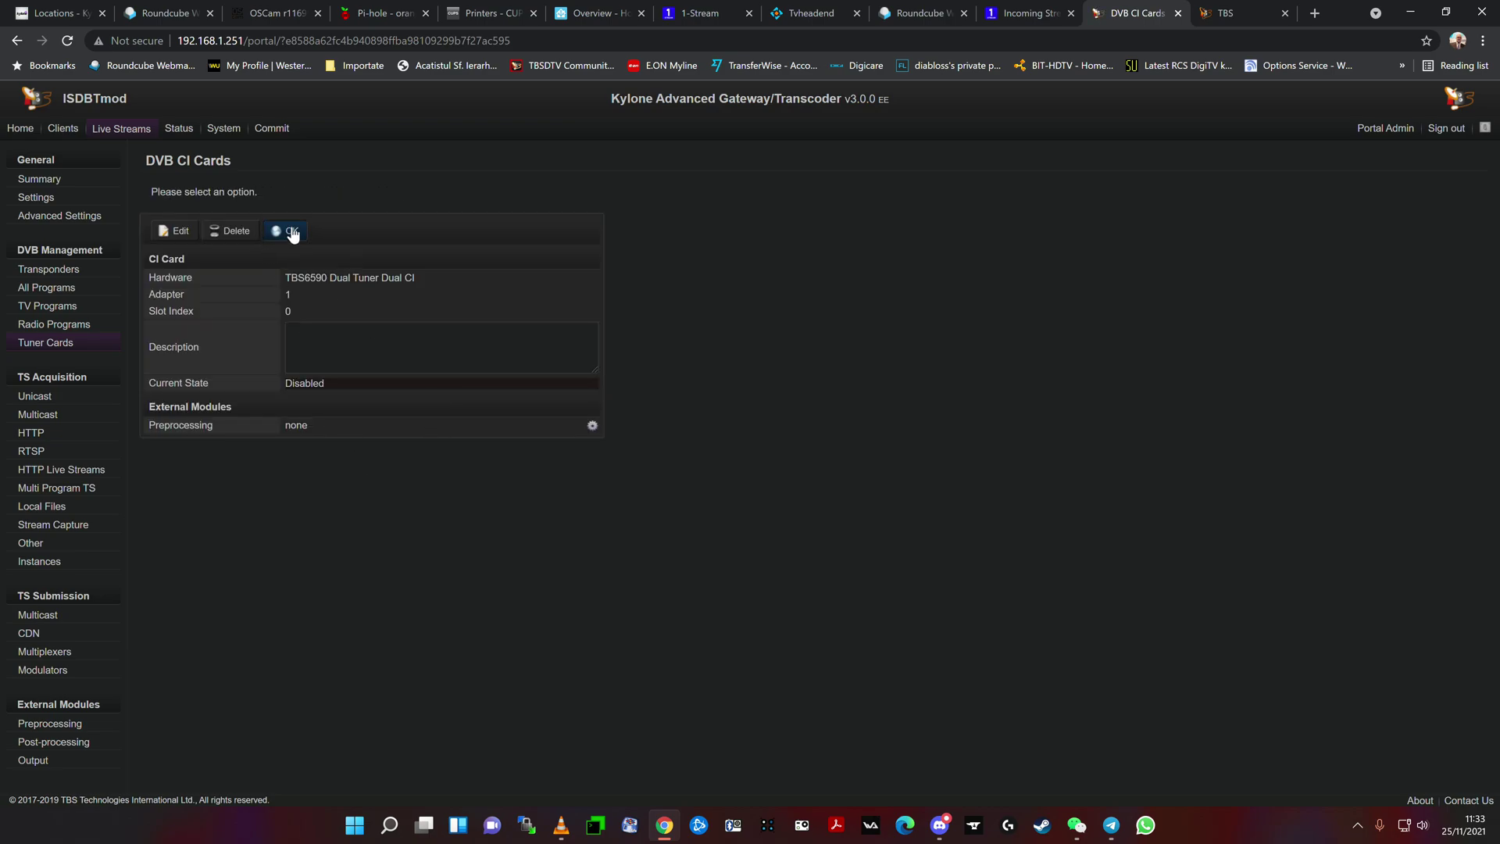
Step: Close the CI card details and return to the four-profile preprocessing list
{"action": "left_click", "coordinate": [285, 231]}
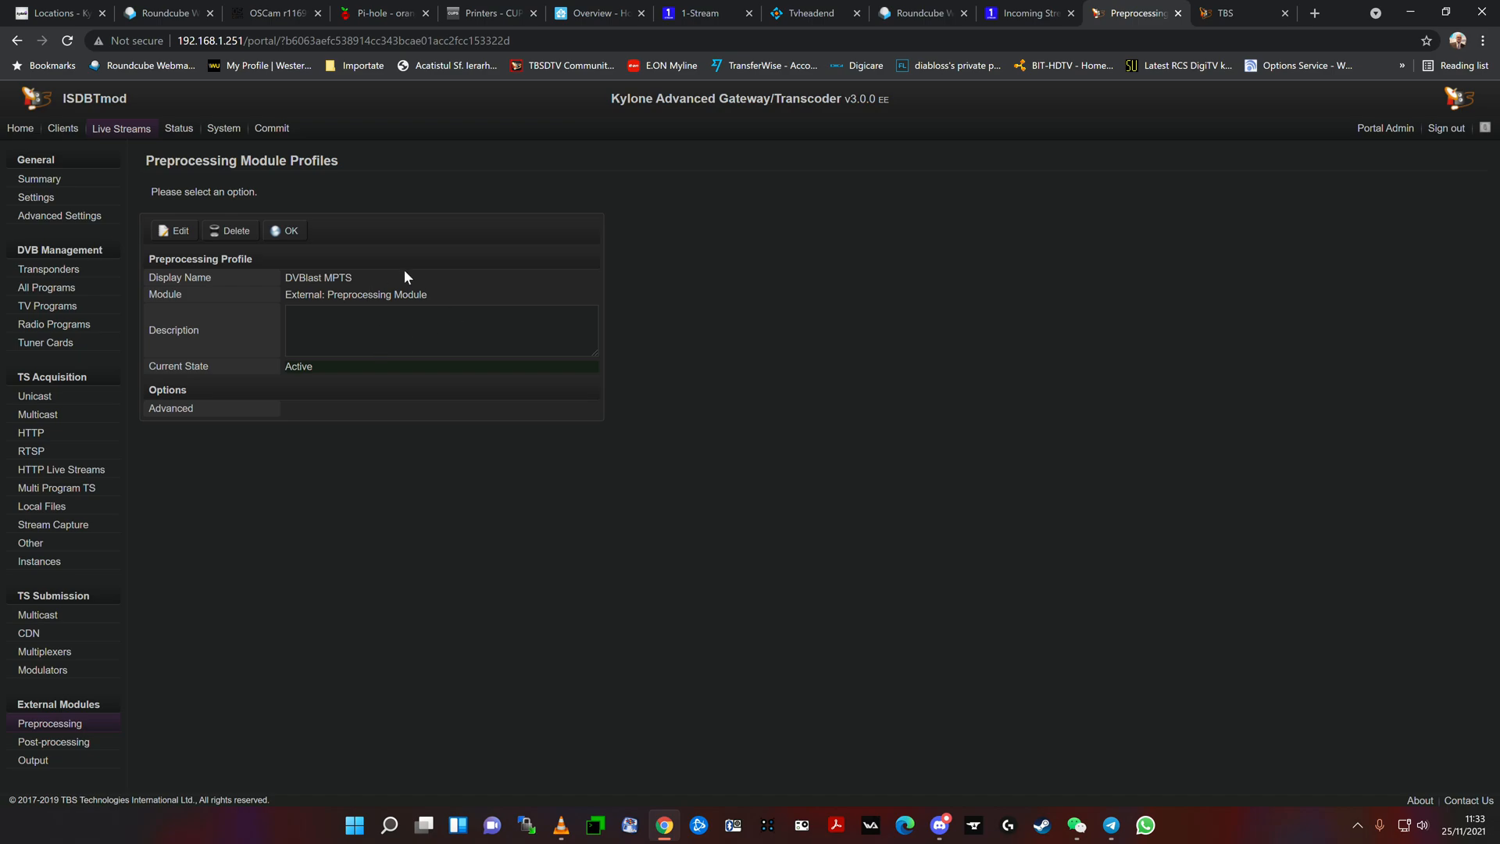
{"action": "mouse_move", "coordinate": [486, 497]}
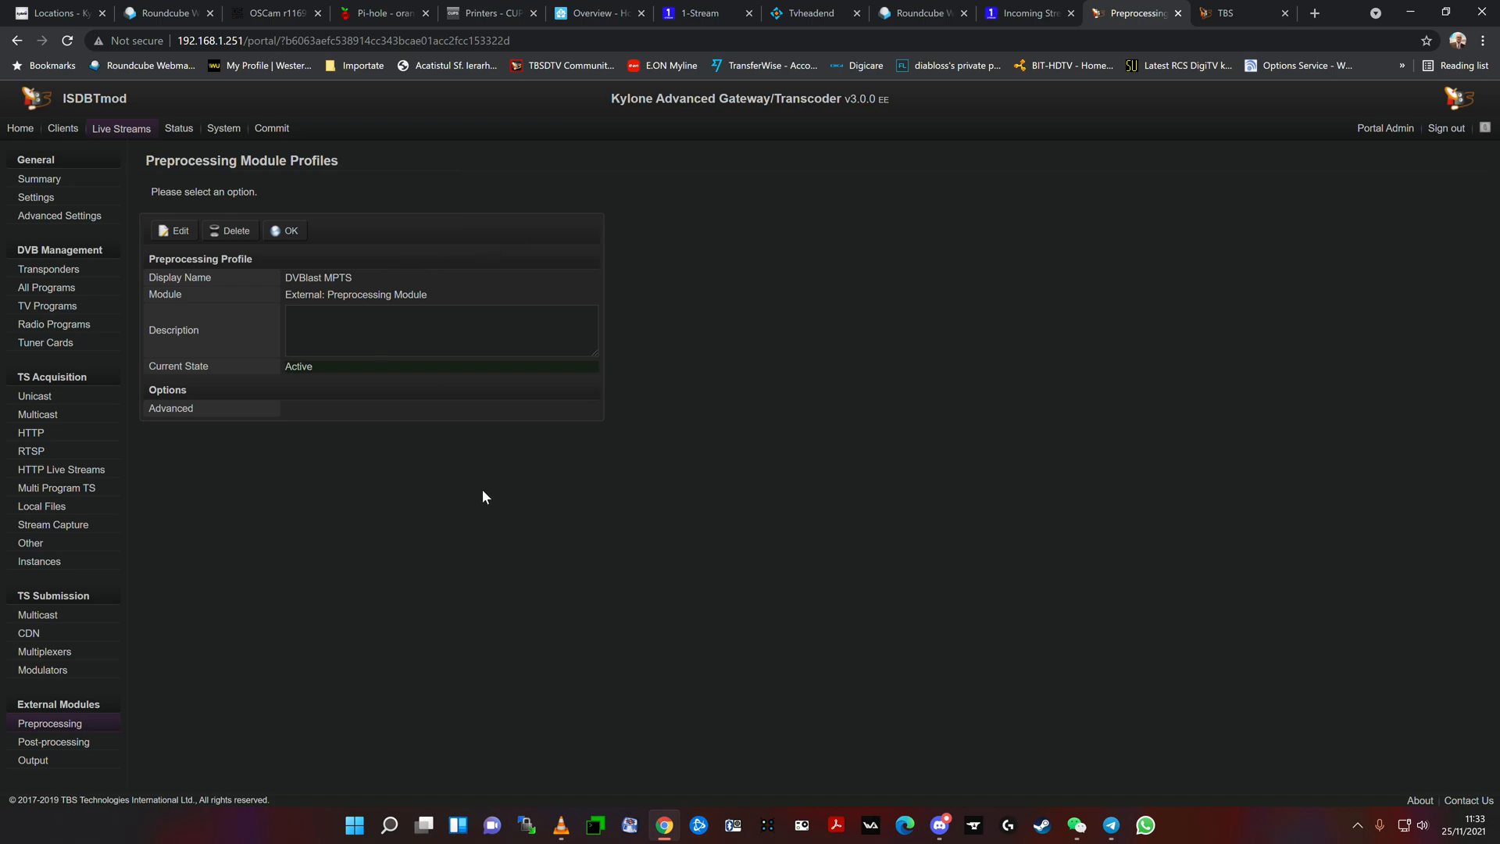
{"action": "mouse_move", "coordinate": [125, 204]}
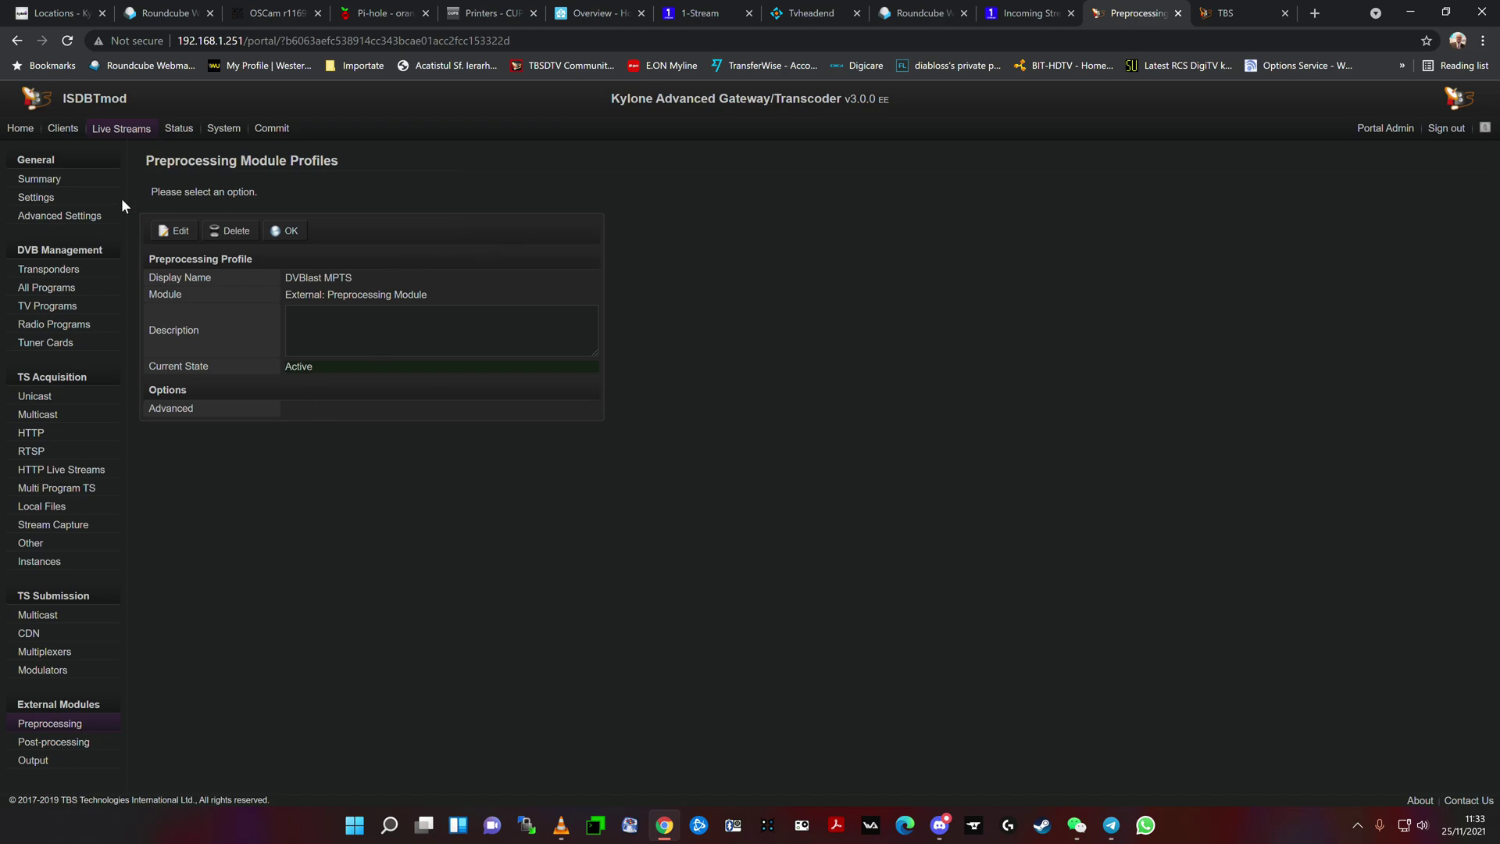
{"action": "mouse_move", "coordinate": [238, 308]}
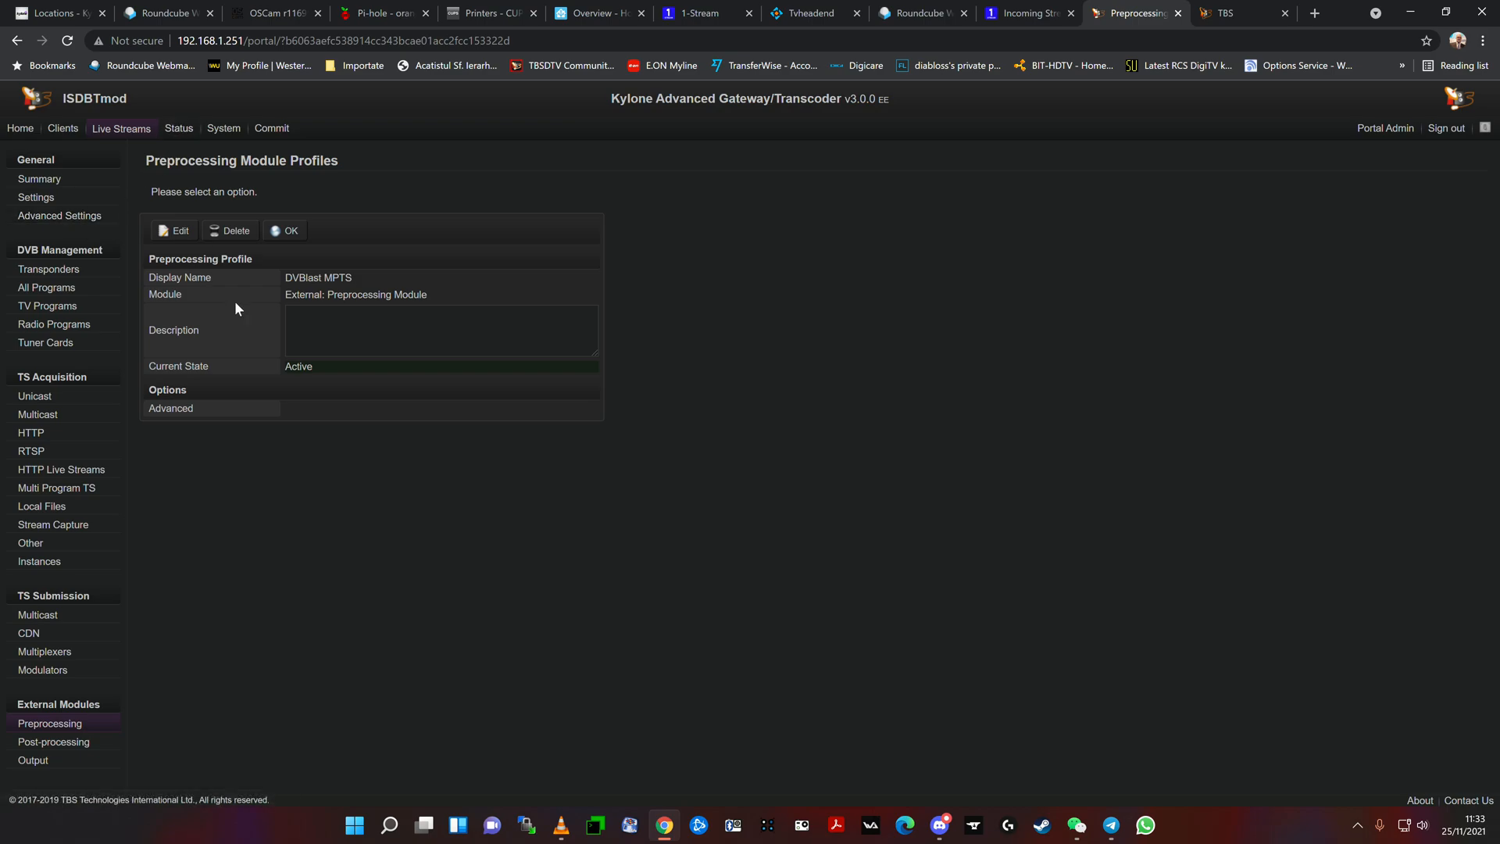
{"action": "mouse_move", "coordinate": [283, 296]}
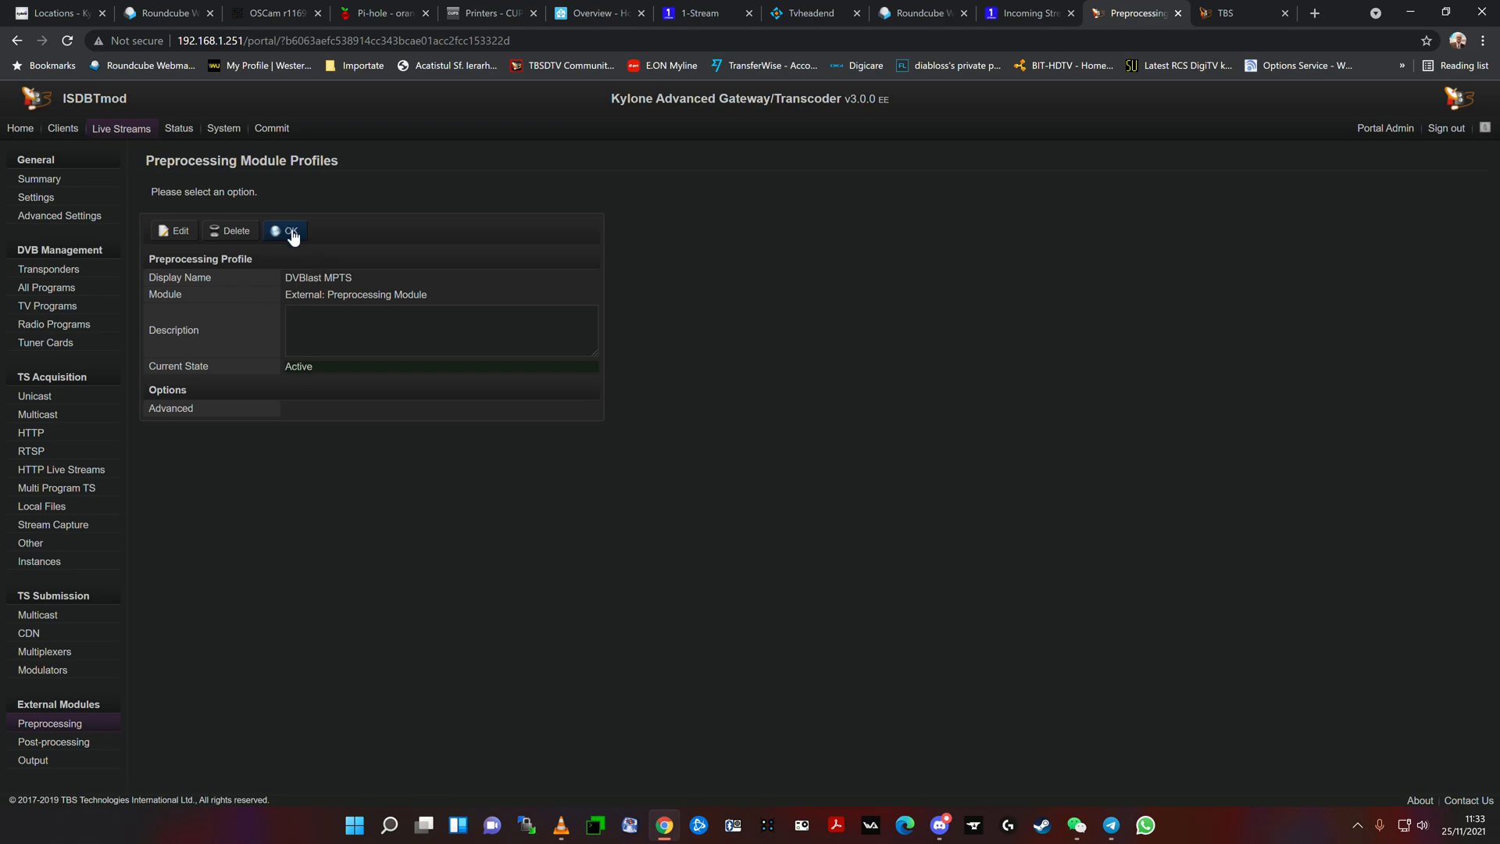
{"action": "left_click", "coordinate": [288, 231]}
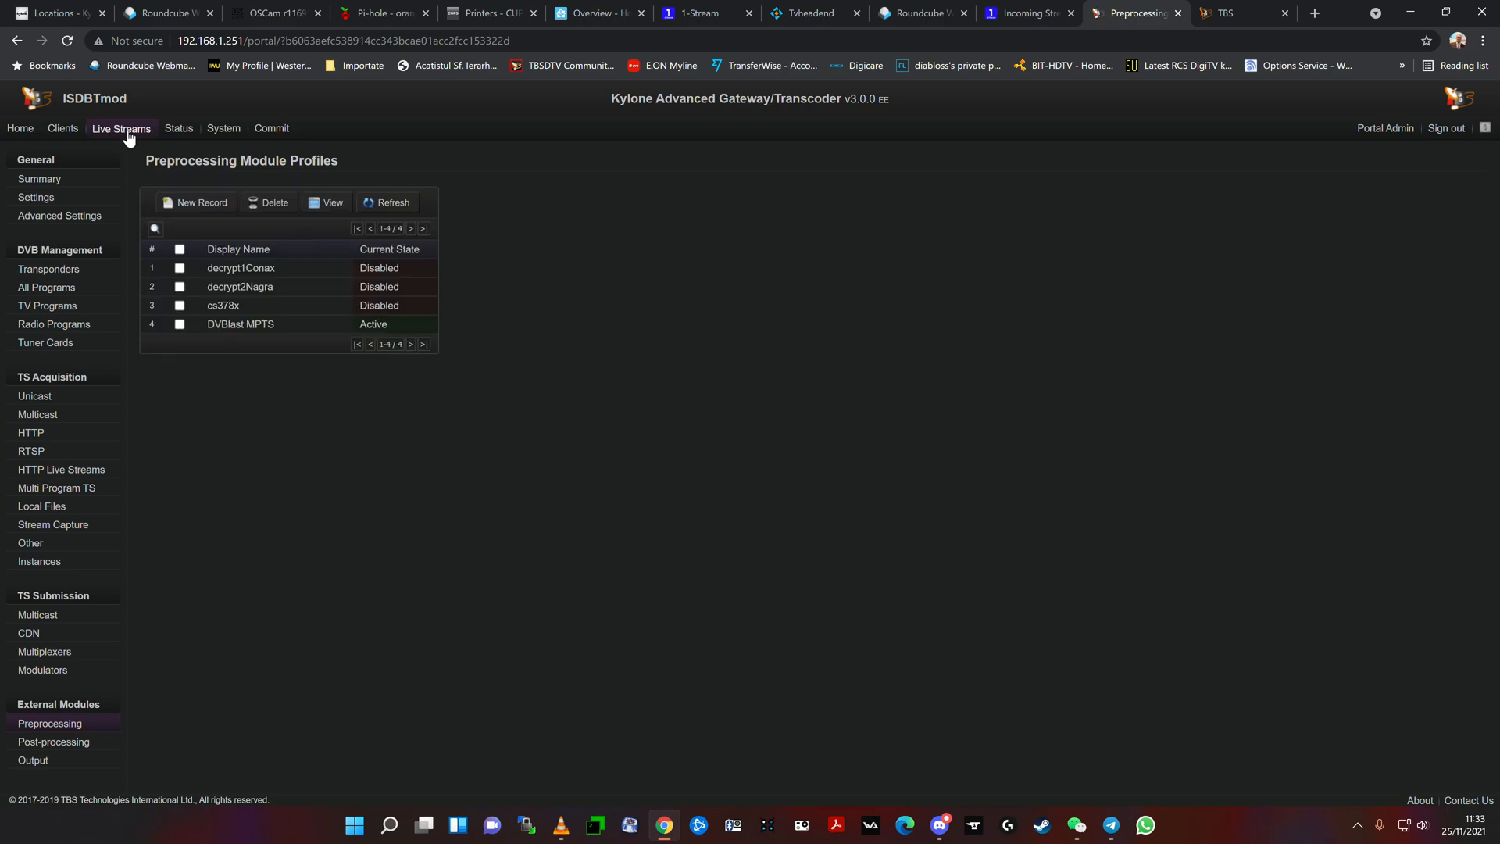
Step: Reopen the Media Server Status Monitor showing the TBS6590 CI slot, mux1 and modulator
{"action": "left_click", "coordinate": [179, 129]}
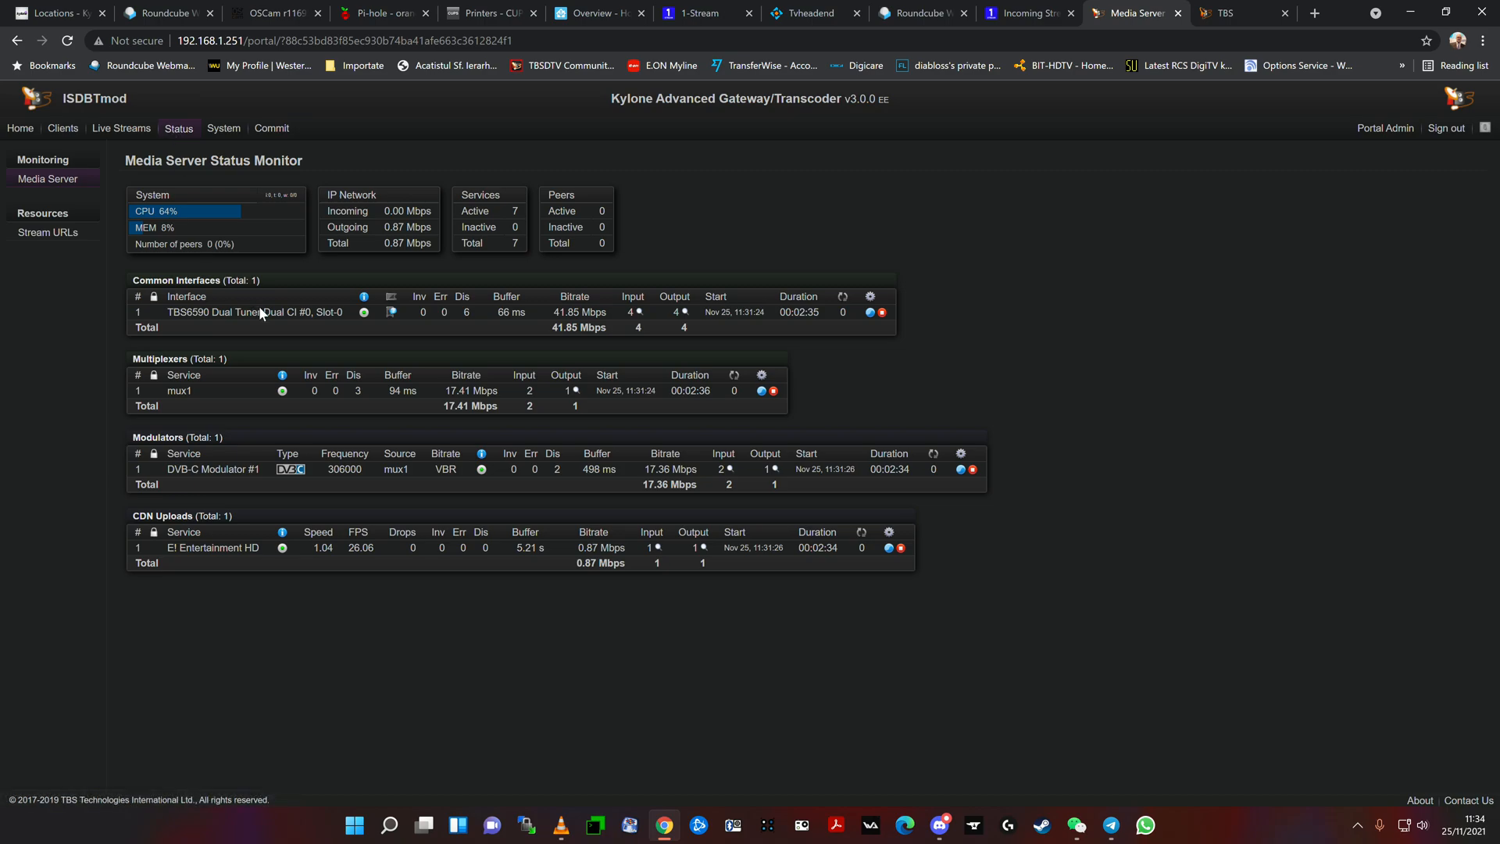
{"action": "mouse_move", "coordinate": [391, 312]}
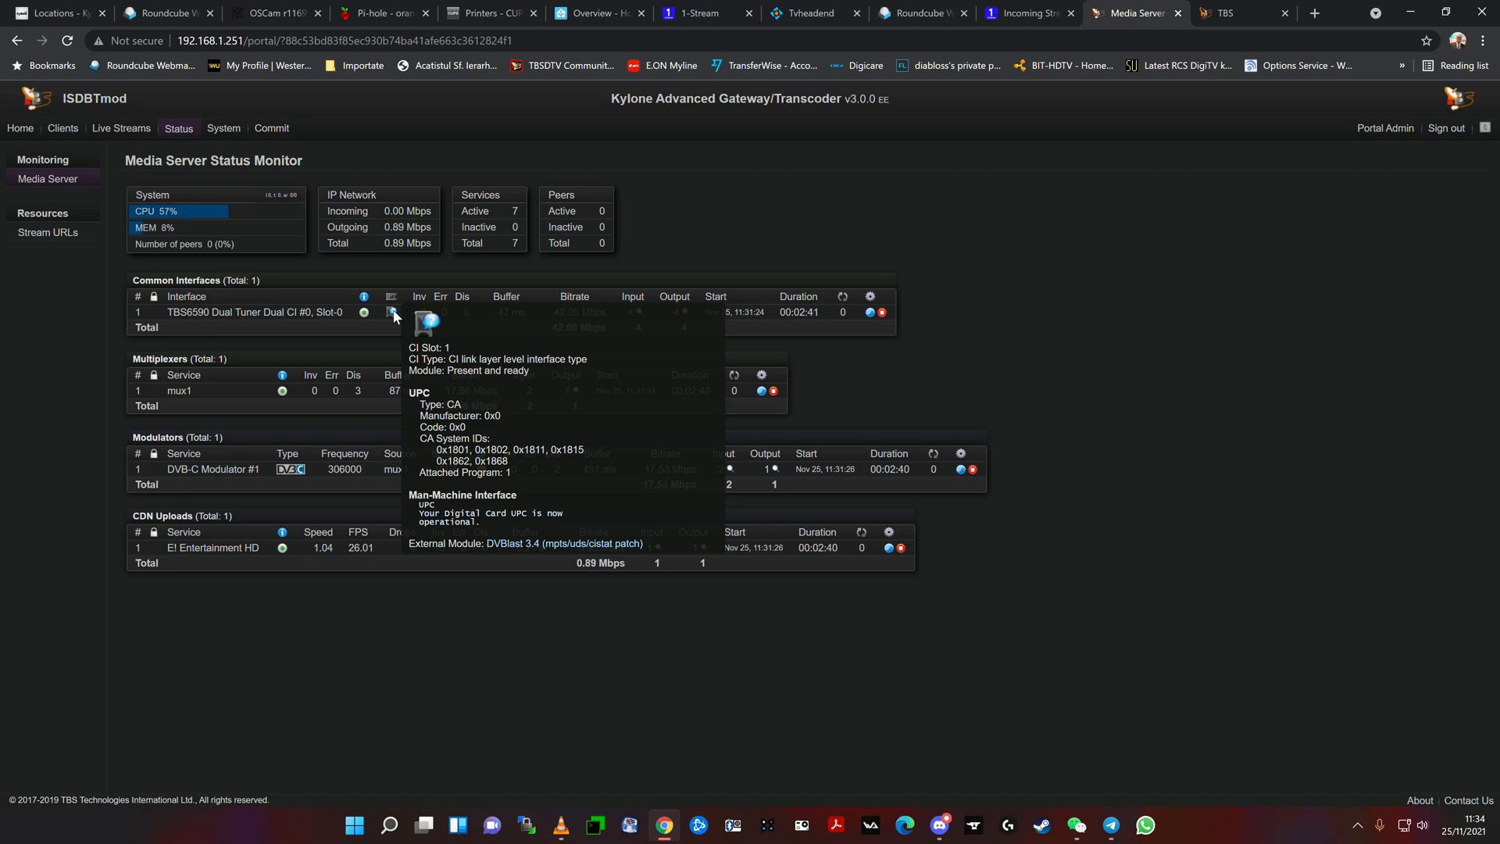
{"action": "mouse_move", "coordinate": [969, 291]}
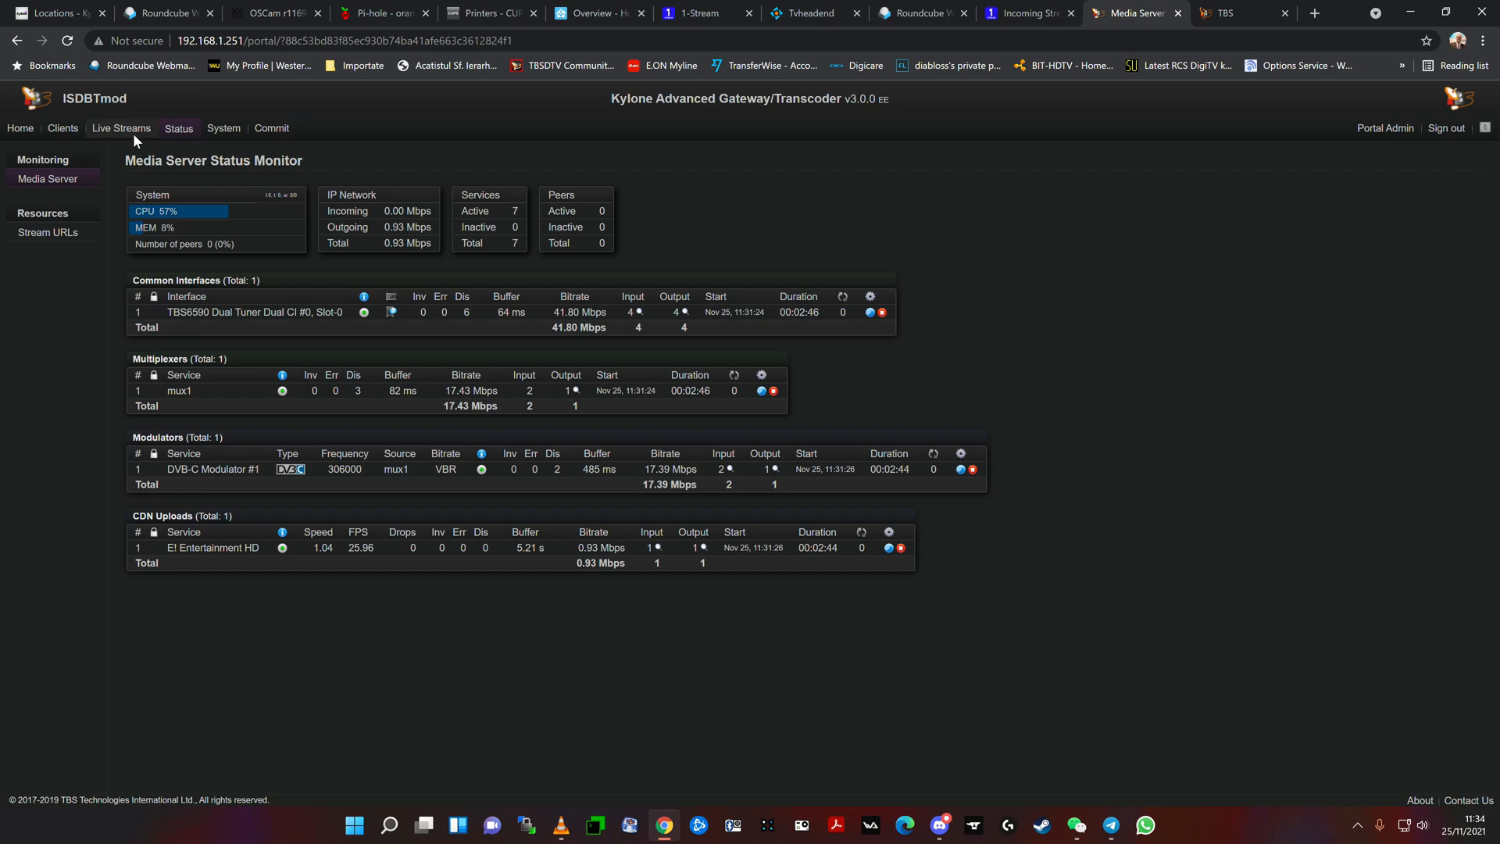
{"action": "left_click", "coordinate": [122, 128]}
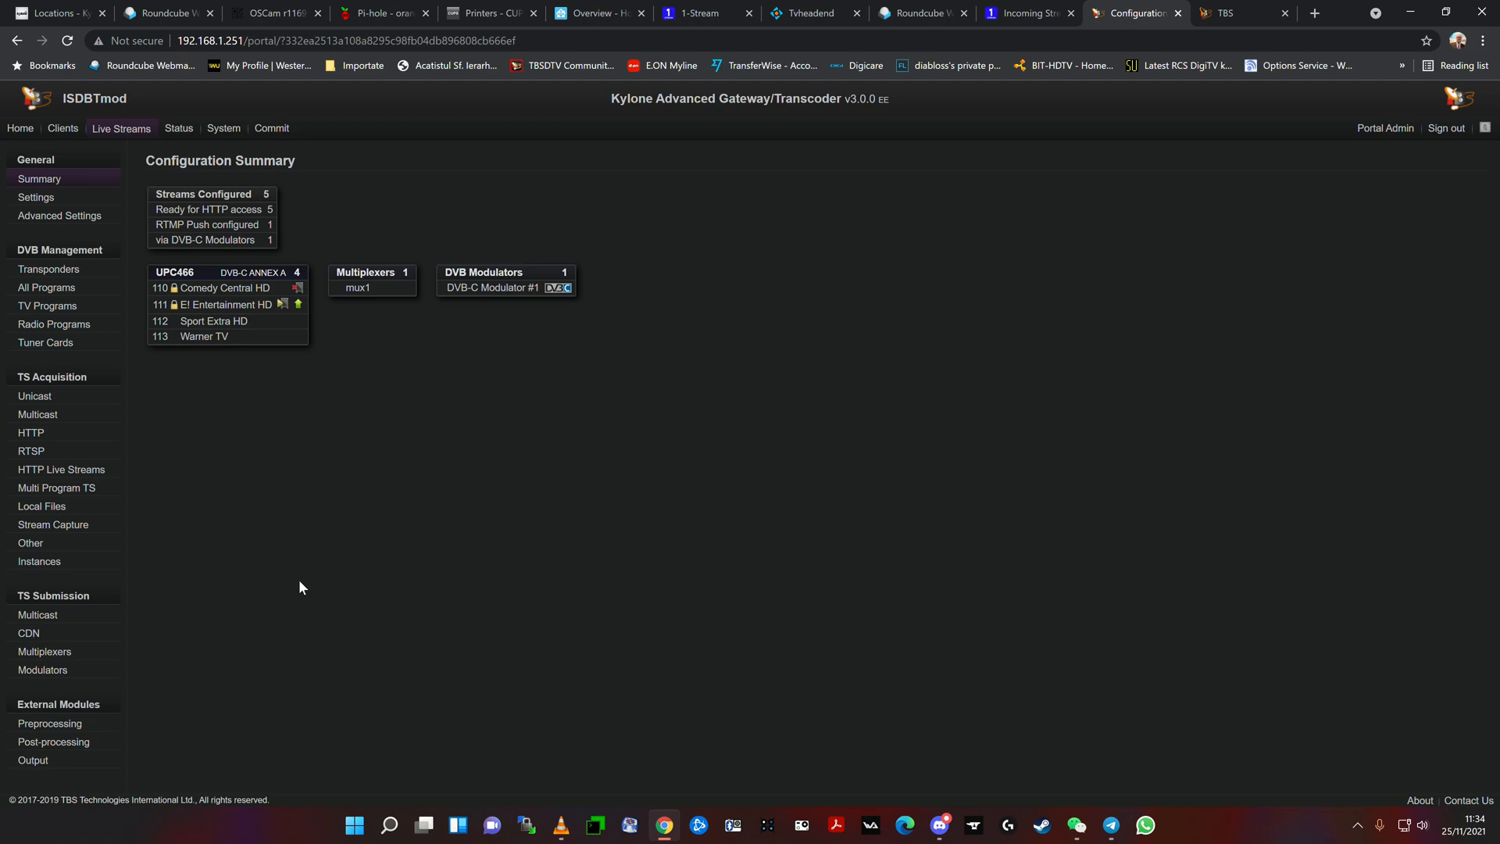
{"action": "mouse_move", "coordinate": [34, 733]}
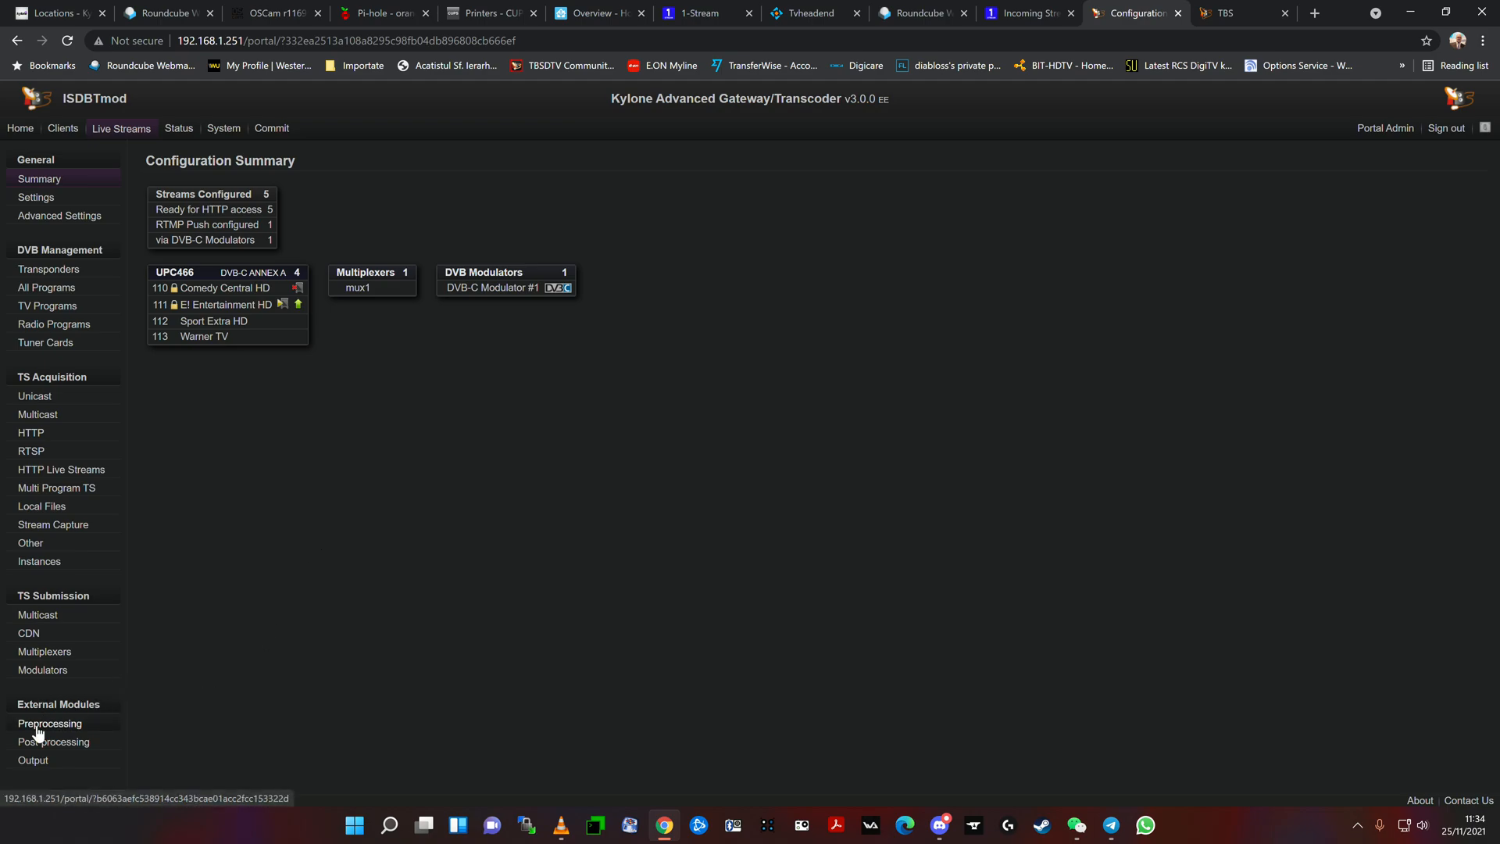
{"action": "left_click", "coordinate": [50, 723]}
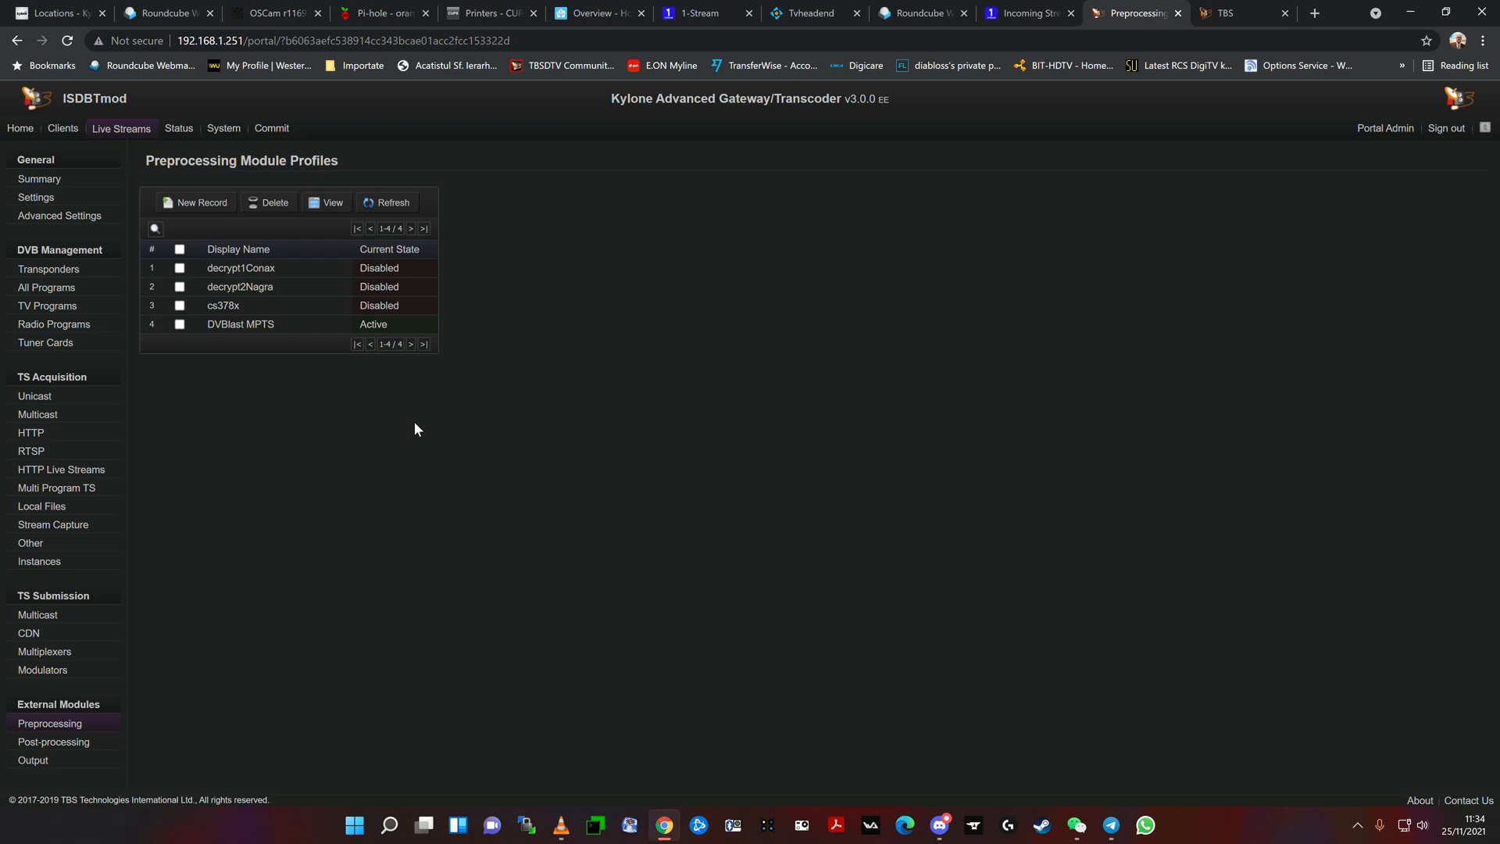
{"action": "mouse_move", "coordinate": [355, 482]}
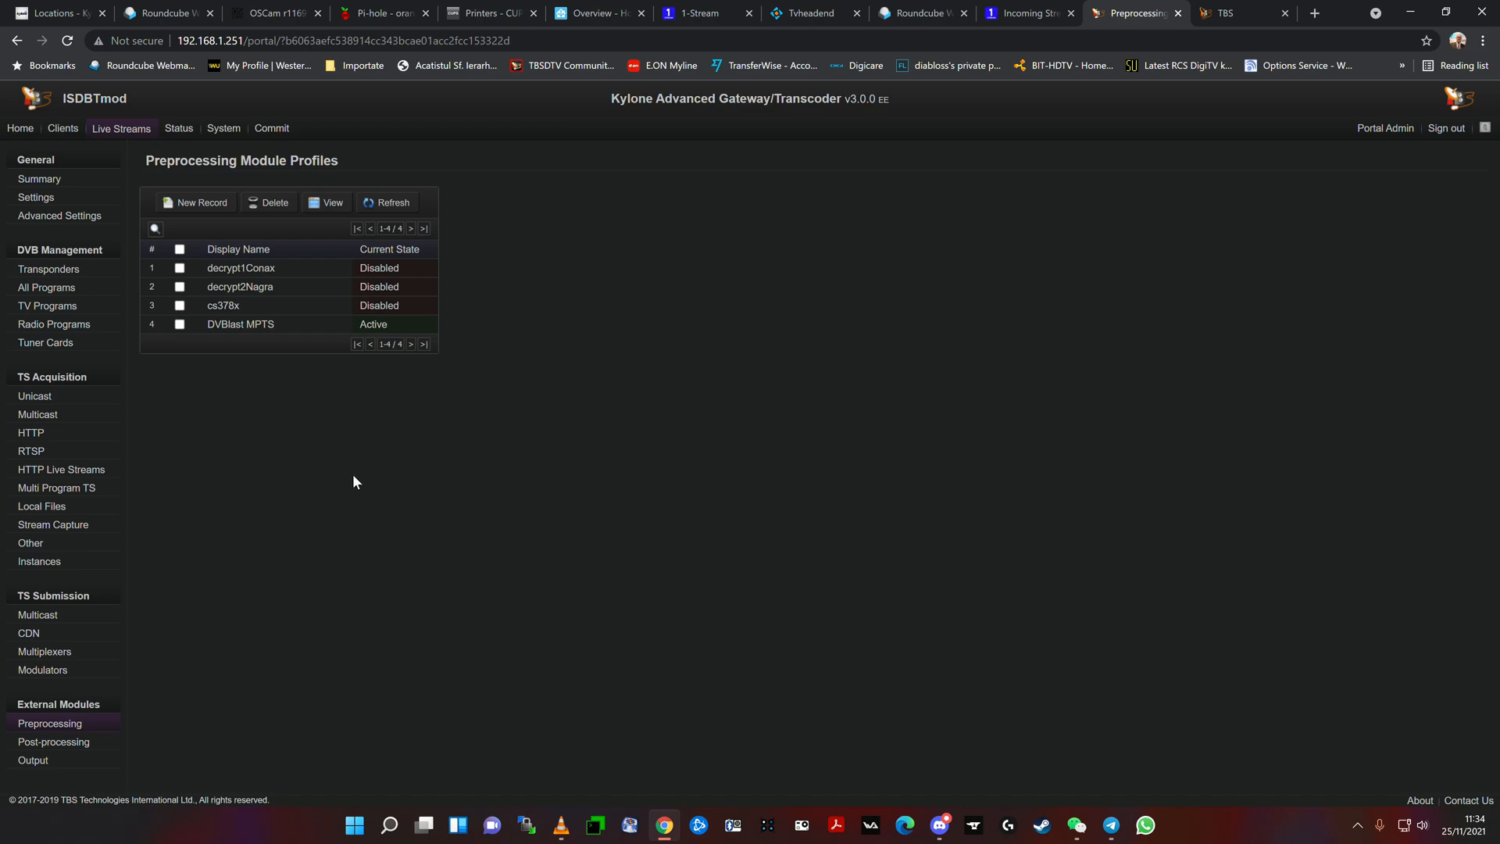
{"action": "mouse_move", "coordinate": [356, 478]}
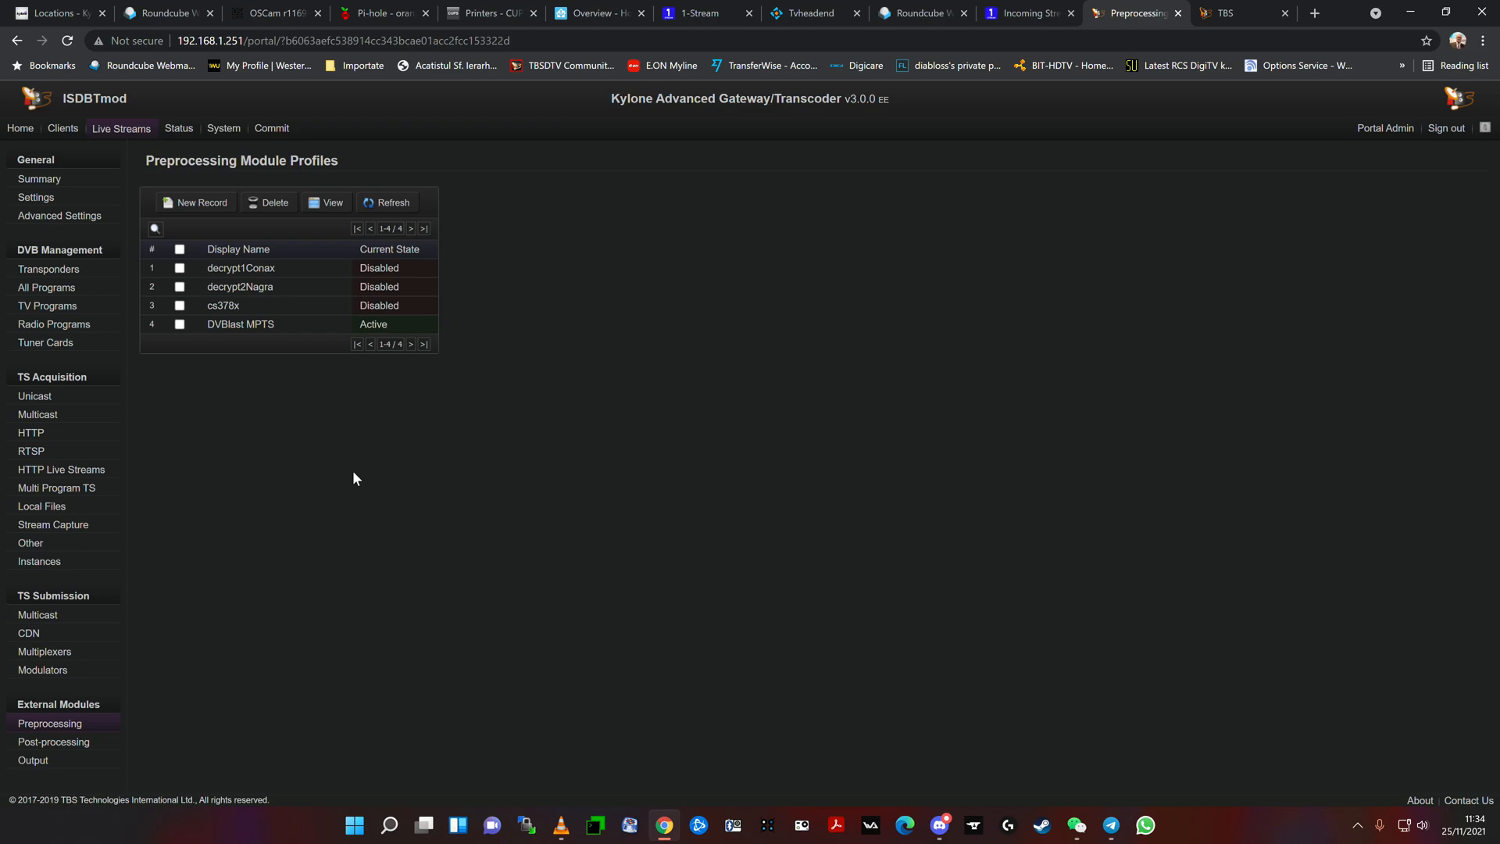
{"action": "mouse_move", "coordinate": [281, 555]}
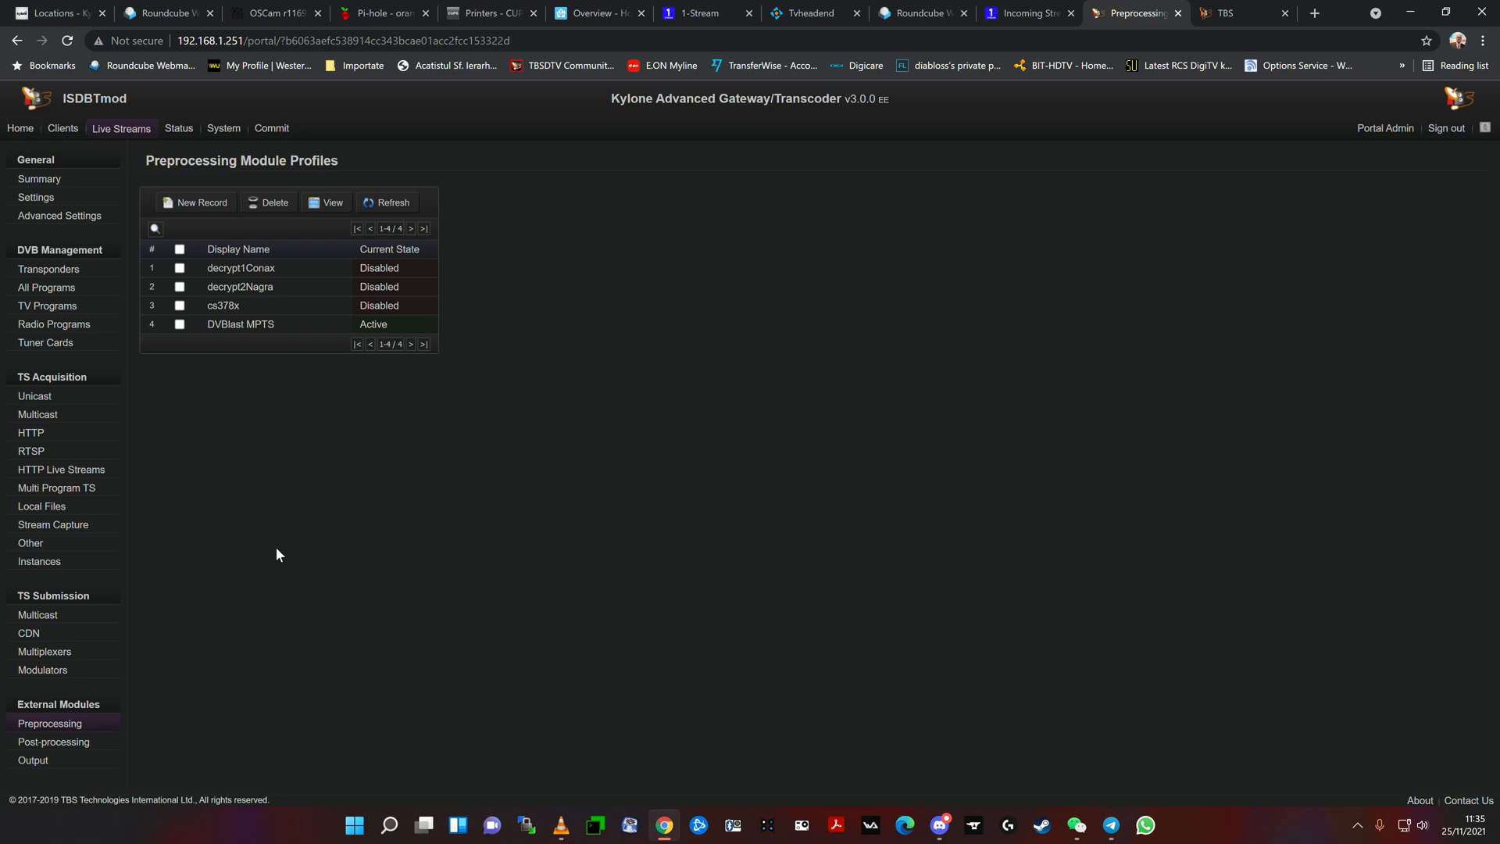
{"action": "mouse_move", "coordinate": [344, 633]}
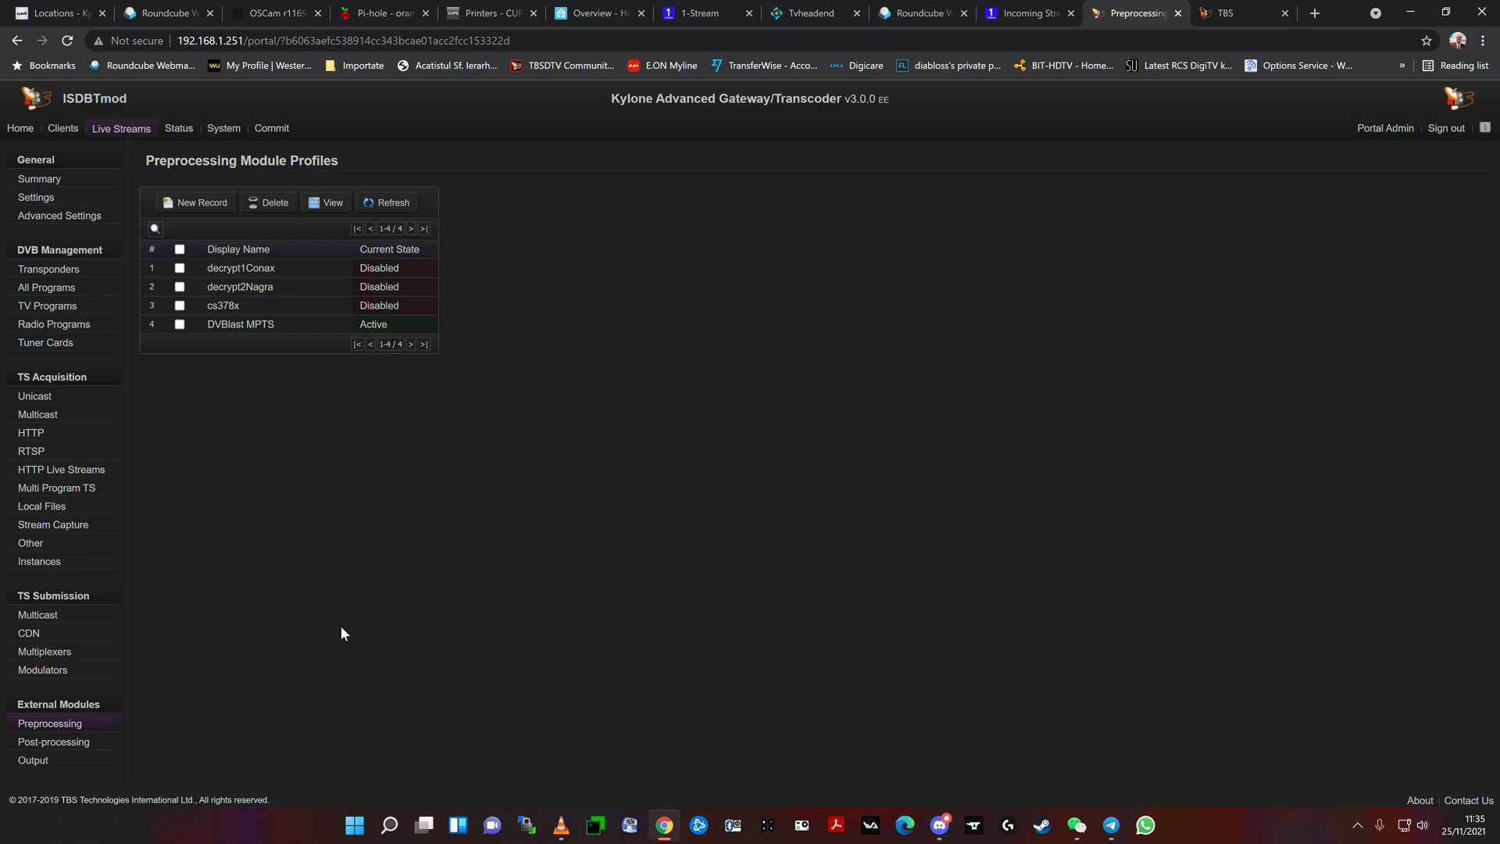
{"action": "mouse_move", "coordinate": [254, 277]}
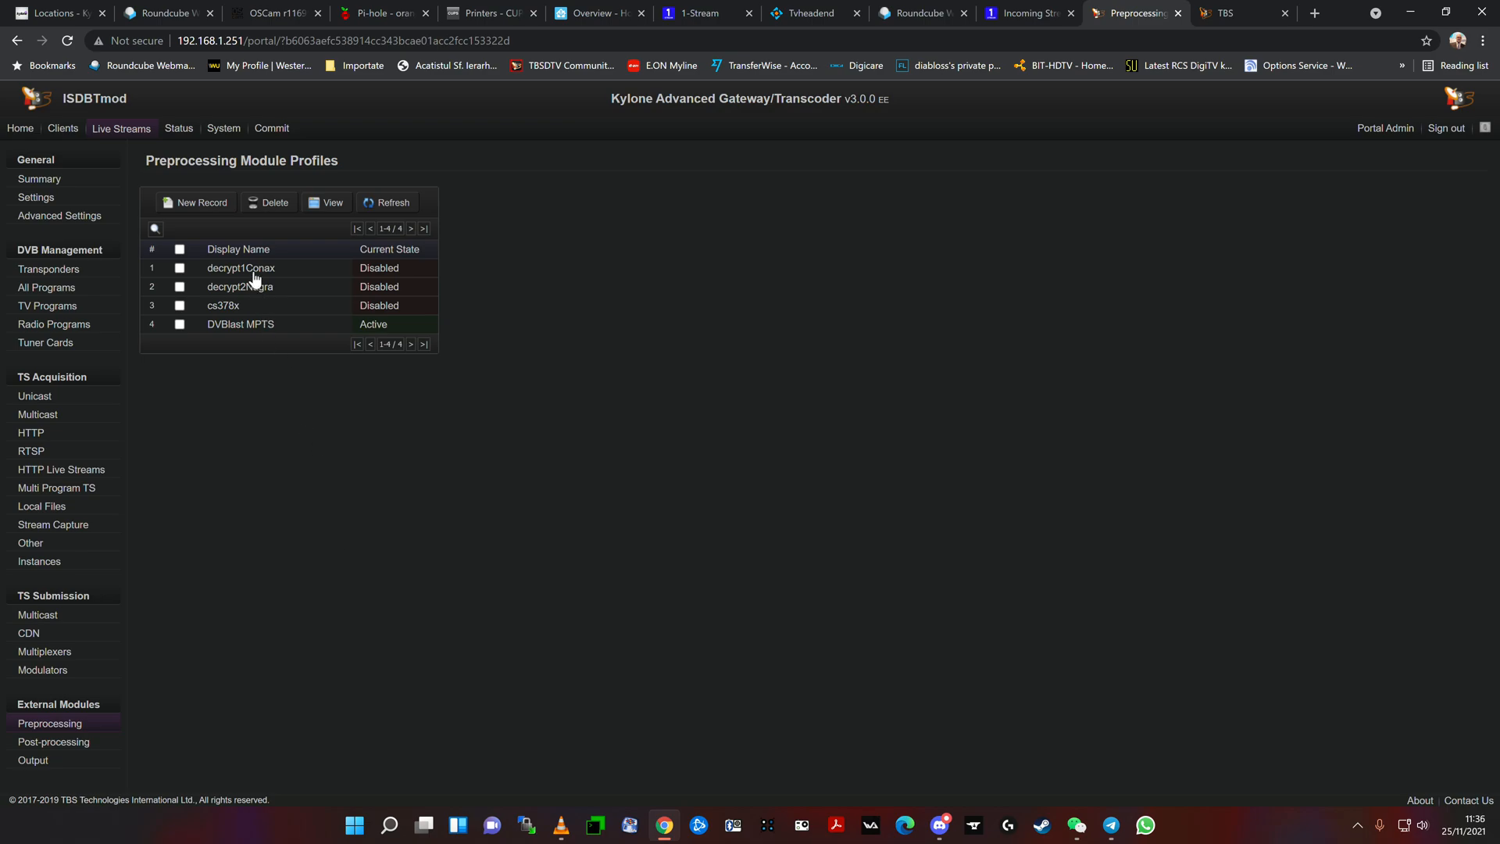
{"action": "mouse_move", "coordinate": [229, 310]}
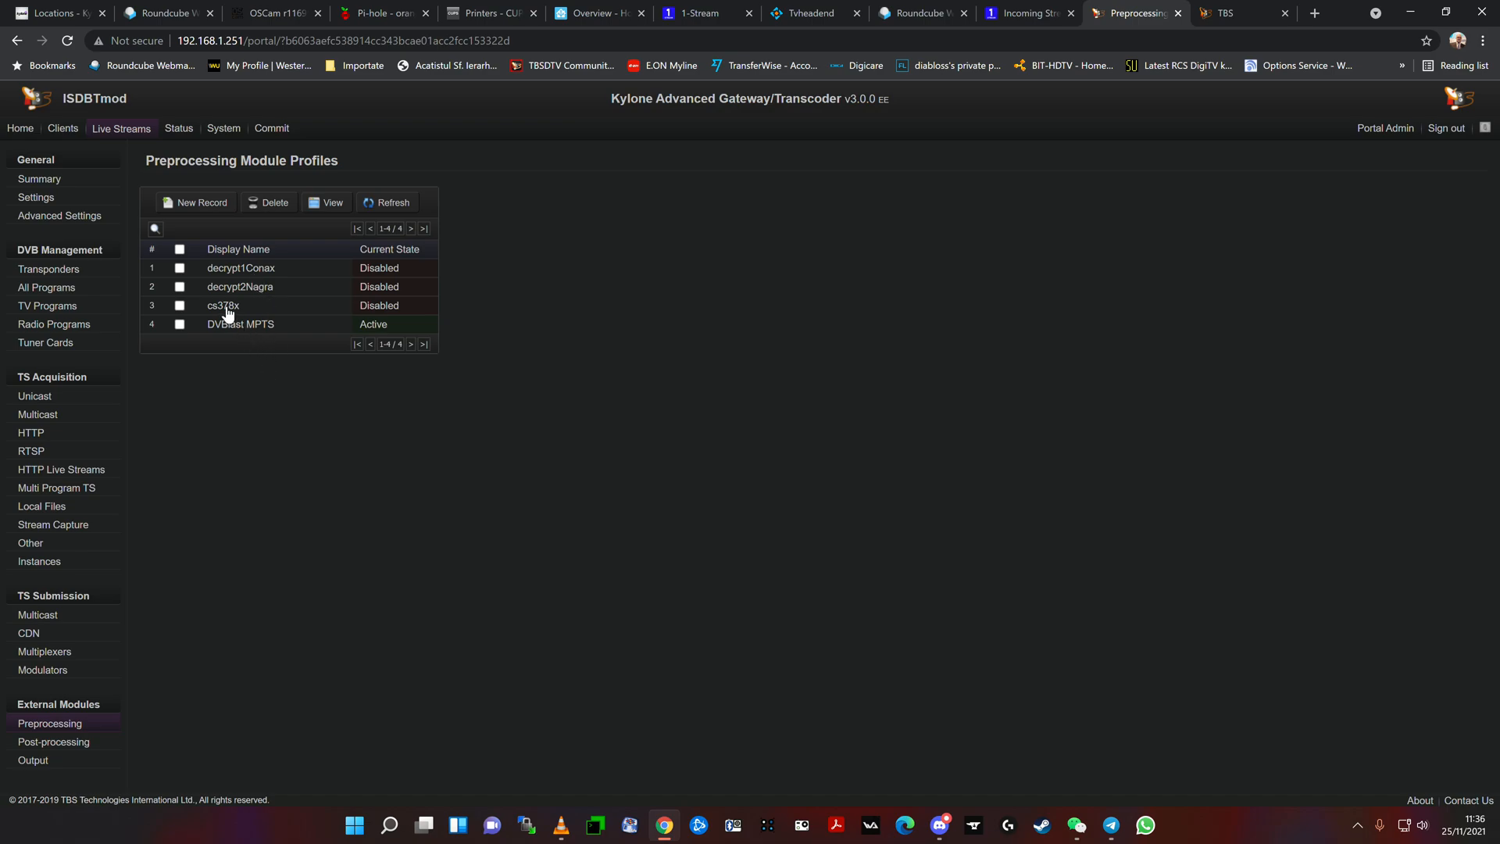
{"action": "mouse_move", "coordinate": [471, 610]}
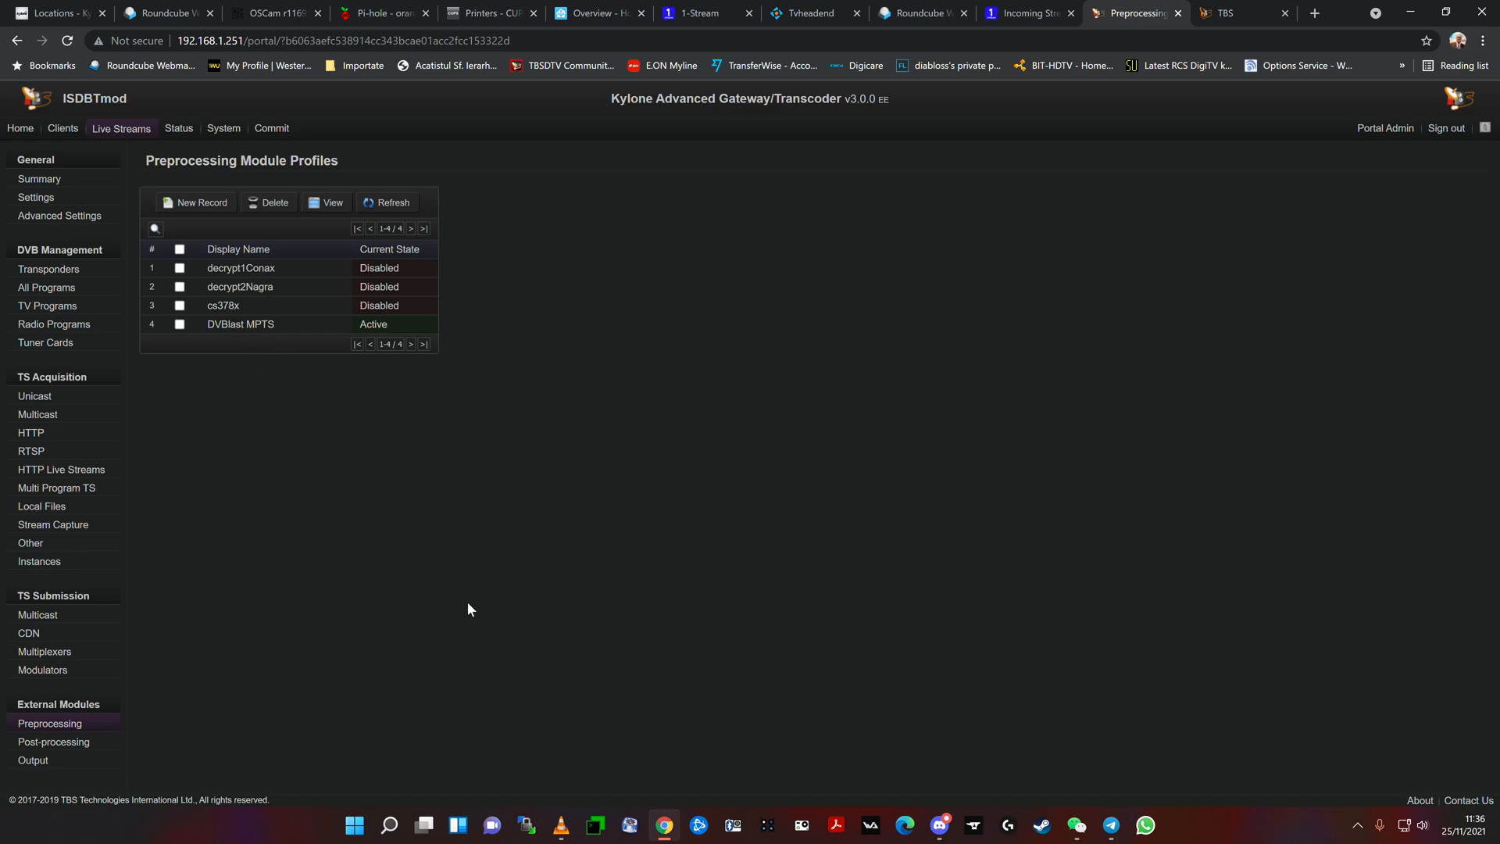
{"action": "mouse_move", "coordinate": [252, 271]}
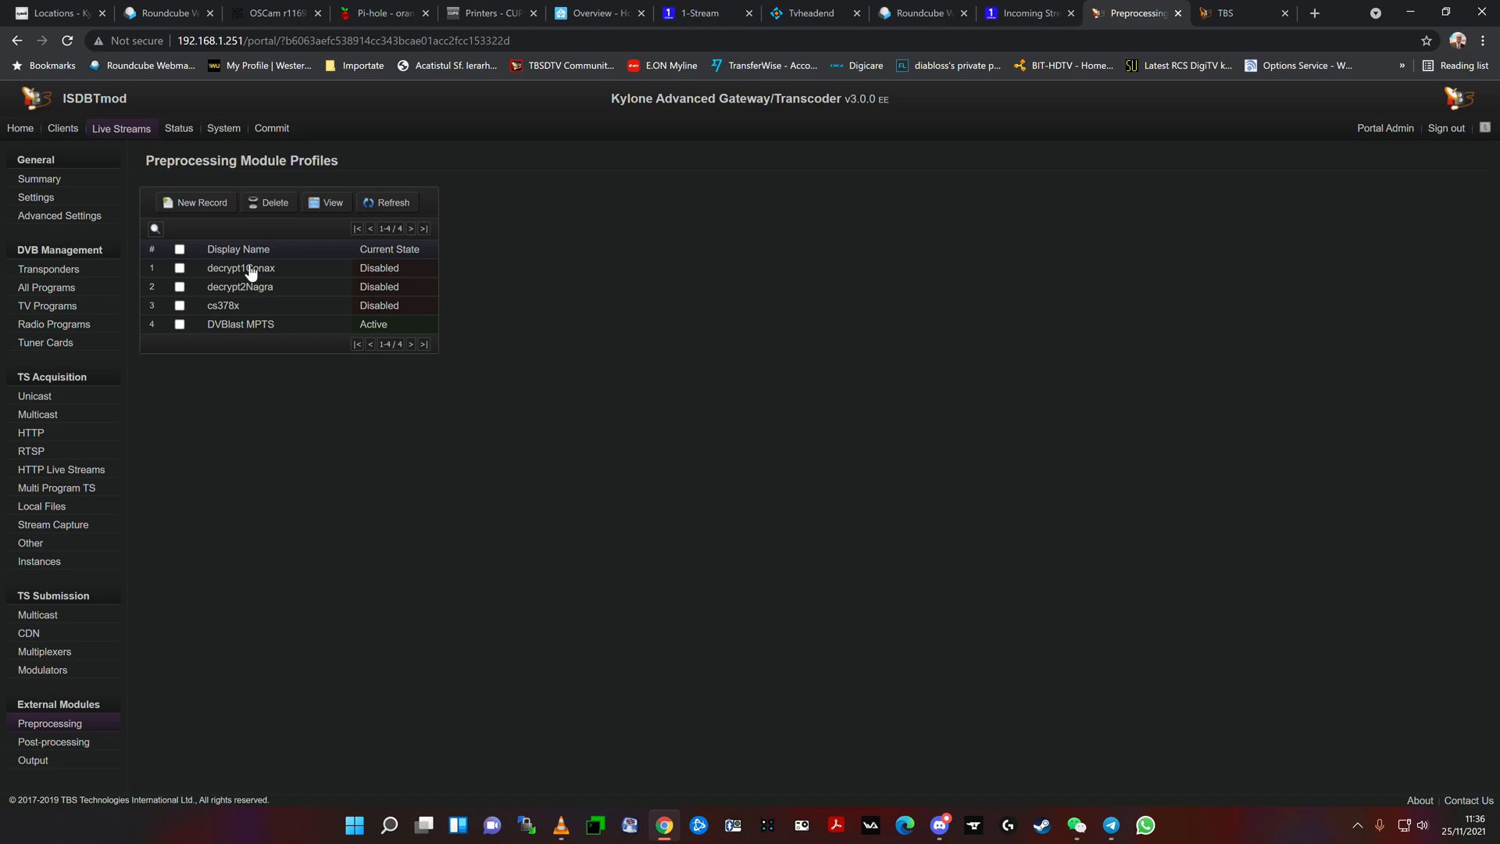
{"action": "mouse_move", "coordinate": [195, 133]}
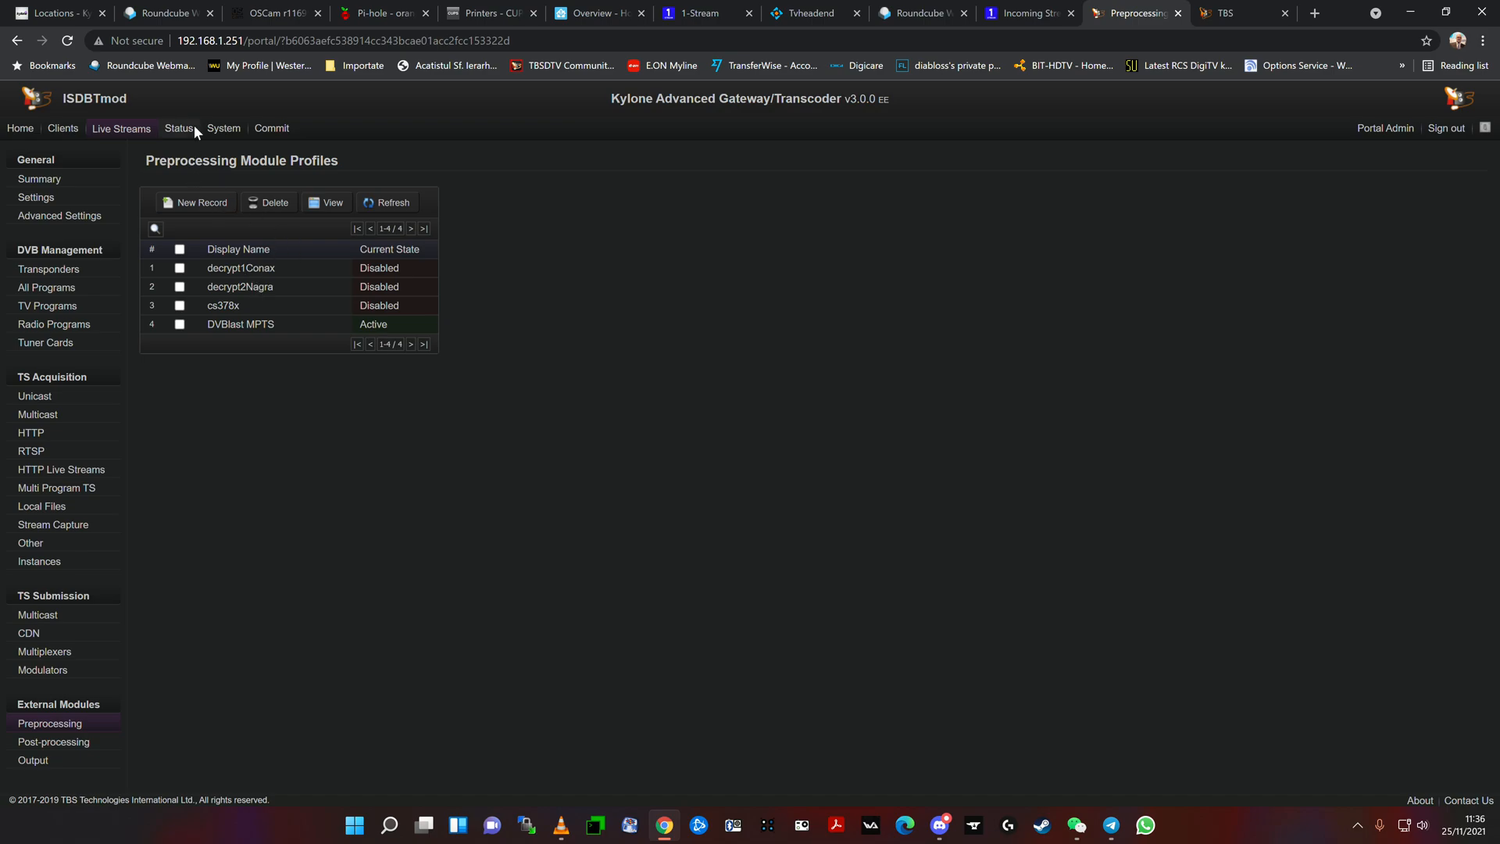
Step: Browse Status, System and External Modules, then reach the Live Streams configuration summary
{"action": "left_click", "coordinate": [223, 128]}
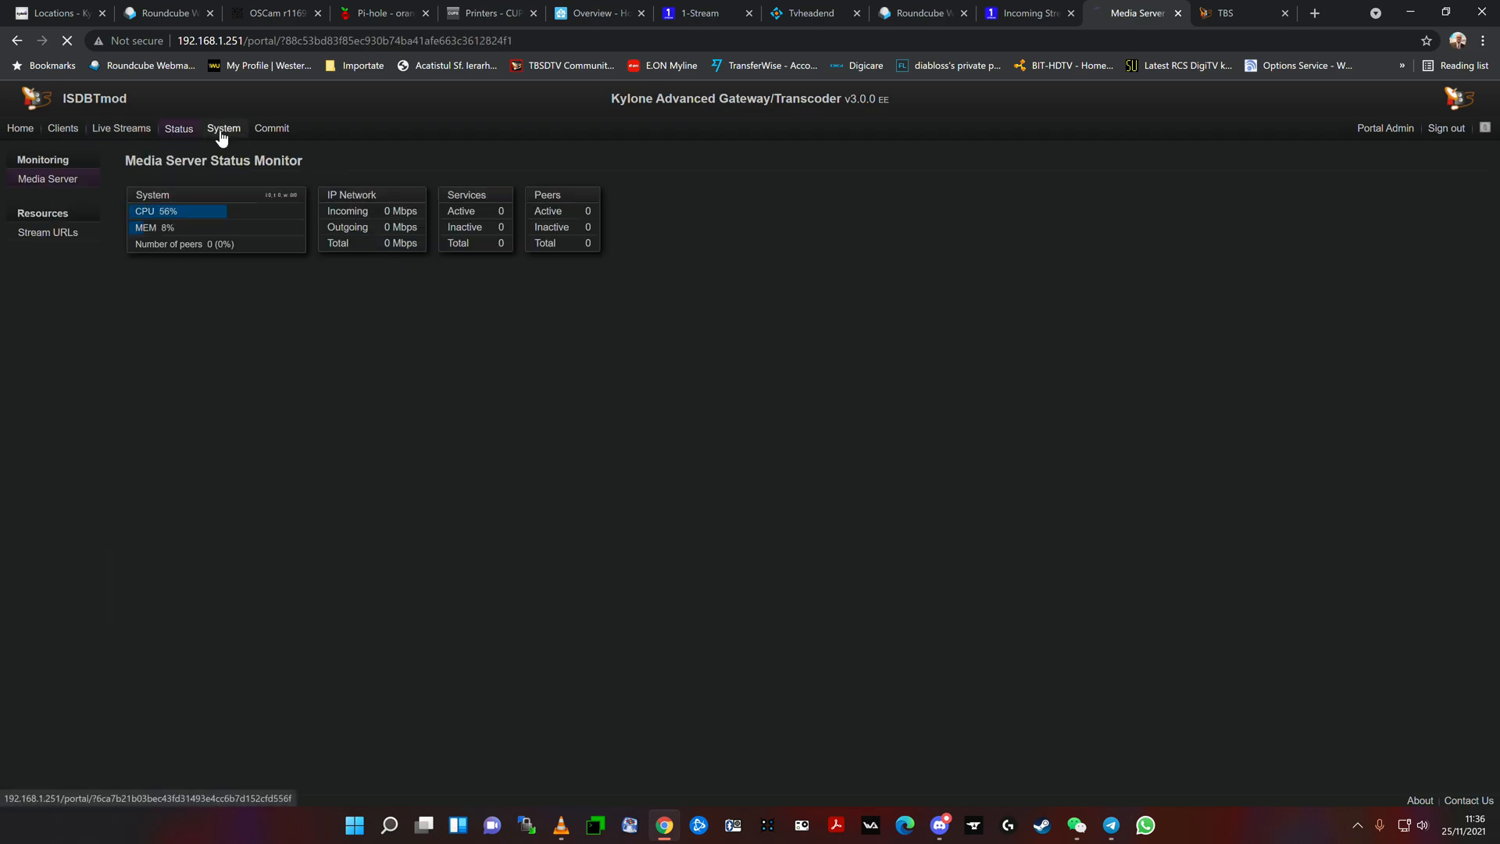
{"action": "left_click", "coordinate": [224, 128]}
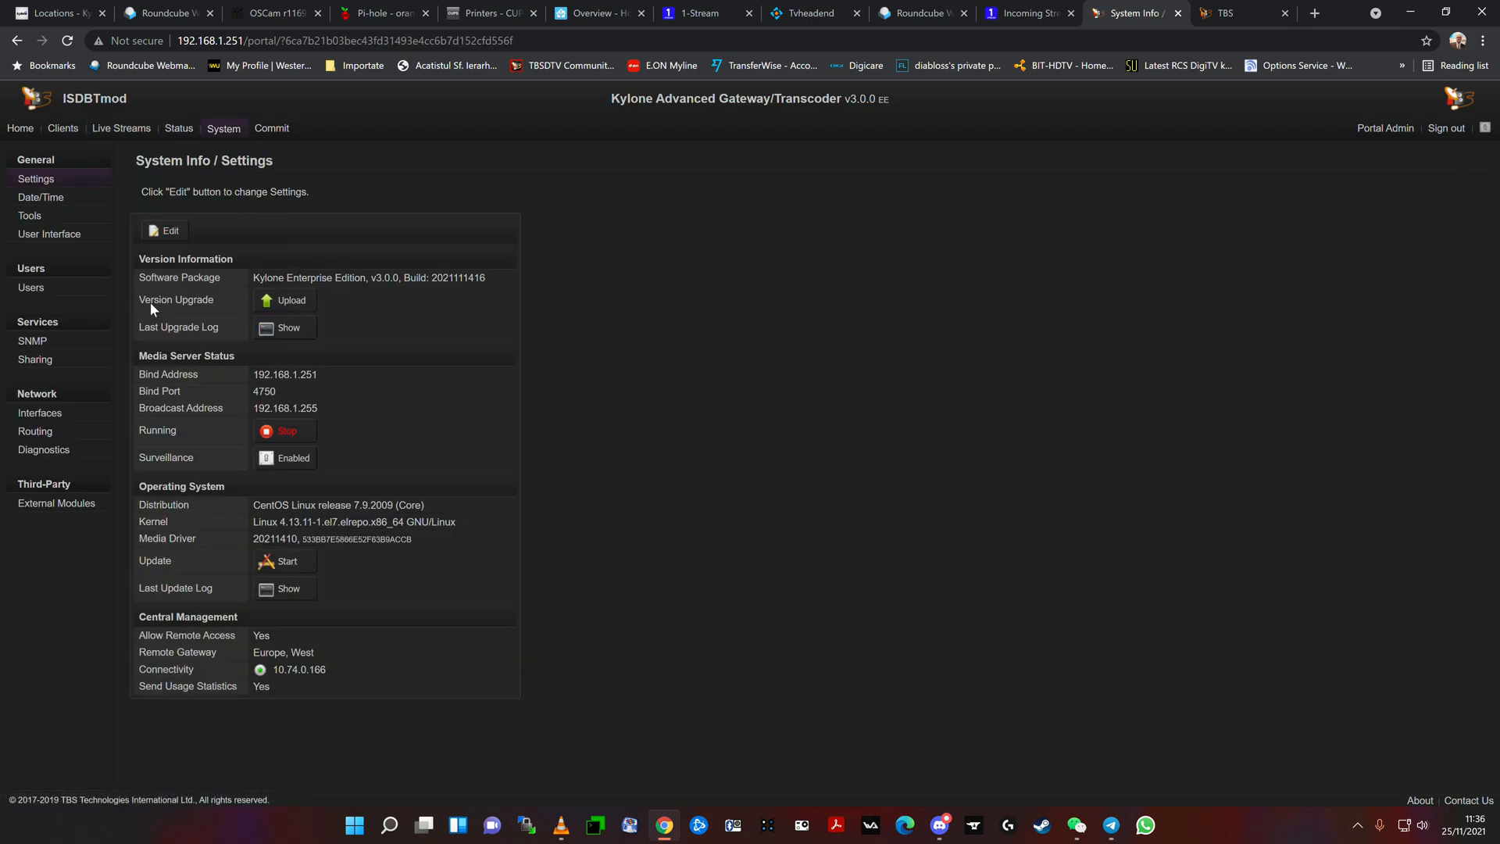
{"action": "left_click", "coordinate": [57, 502]}
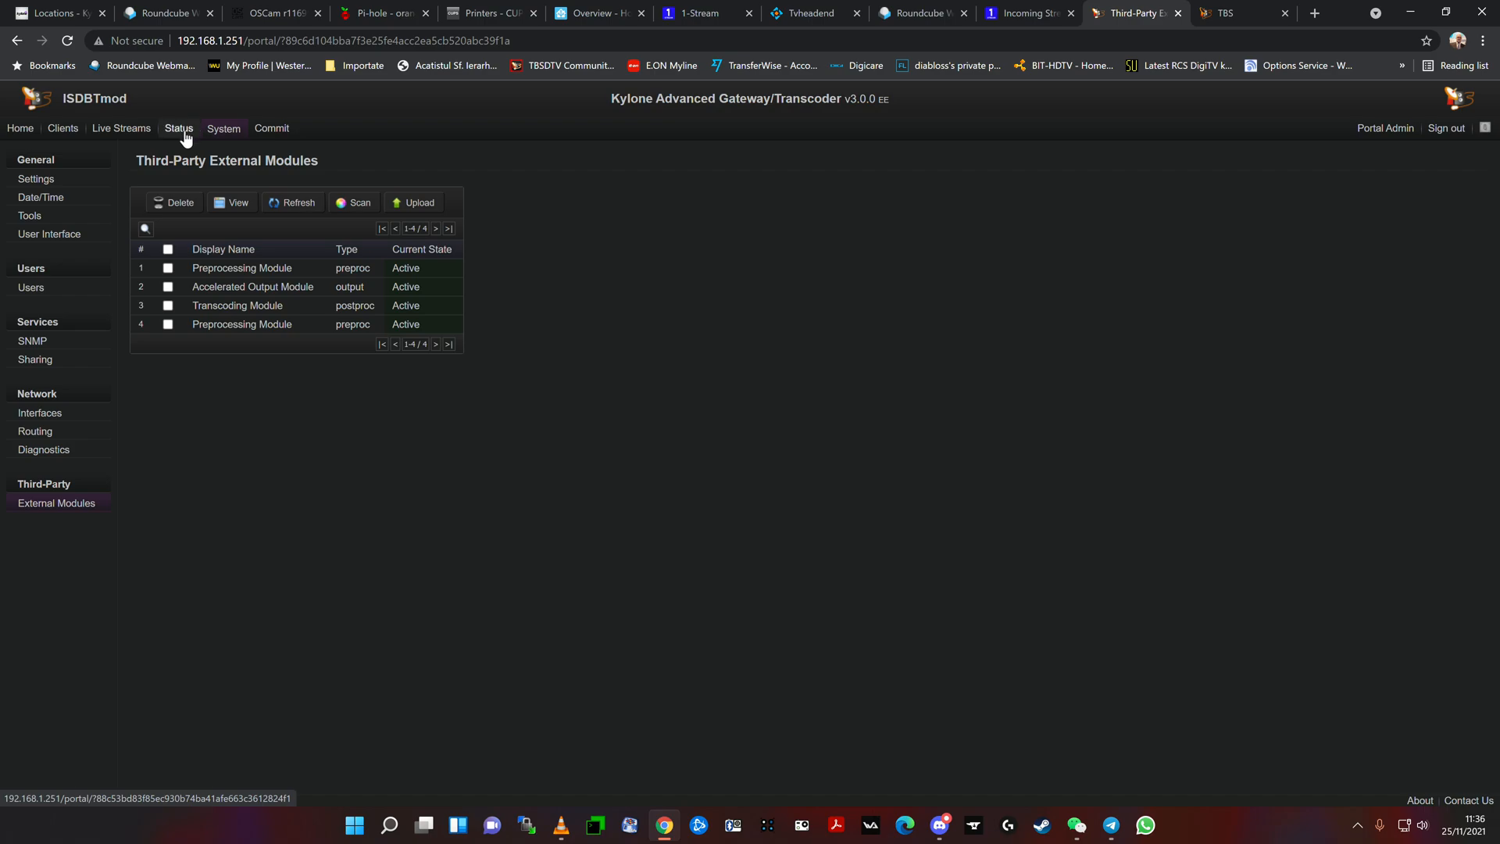
{"action": "left_click", "coordinate": [179, 128]}
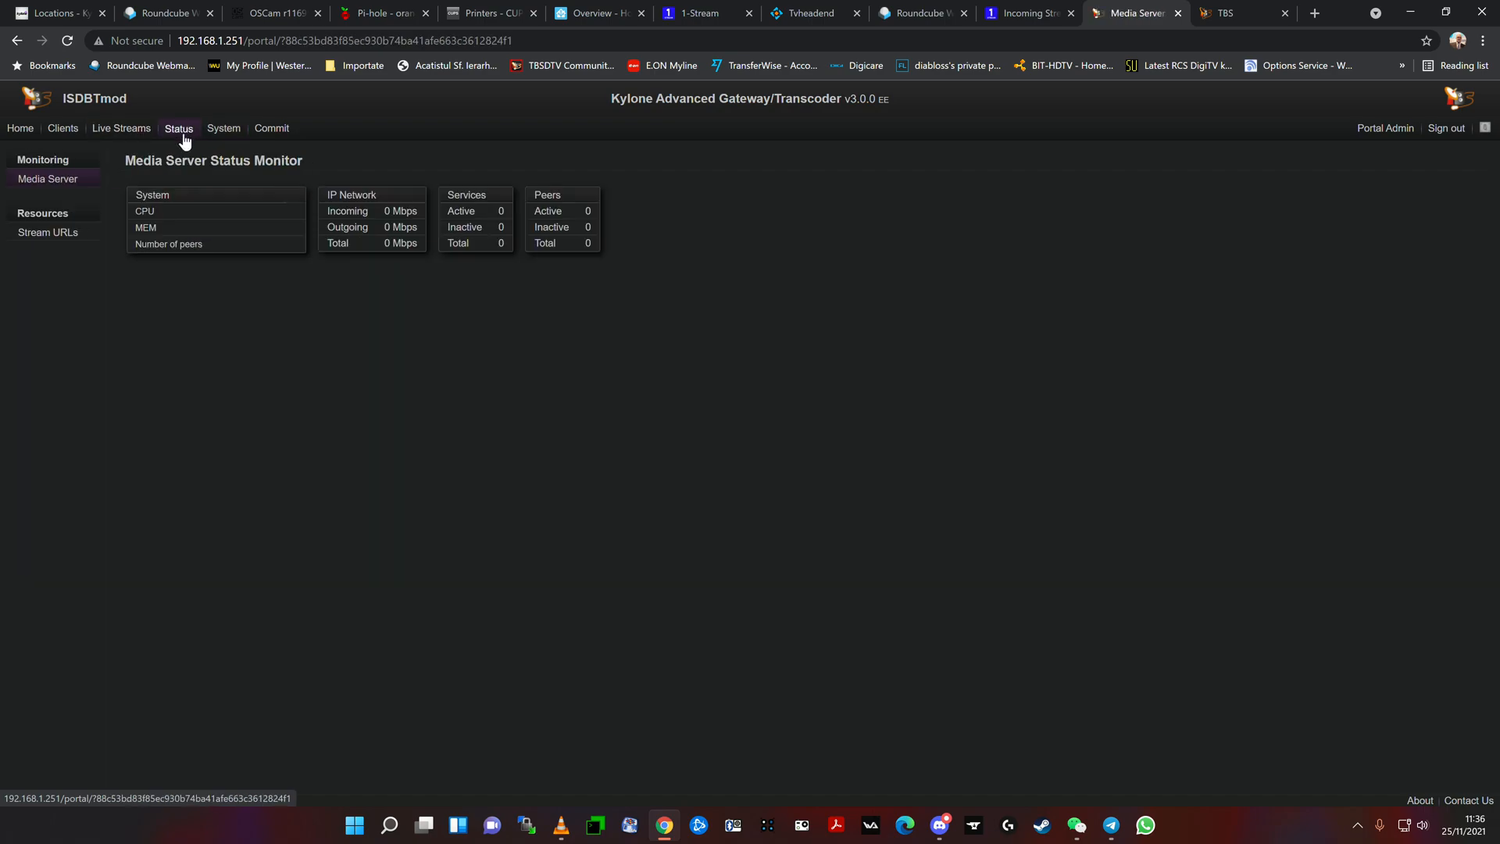
{"action": "left_click", "coordinate": [121, 128]}
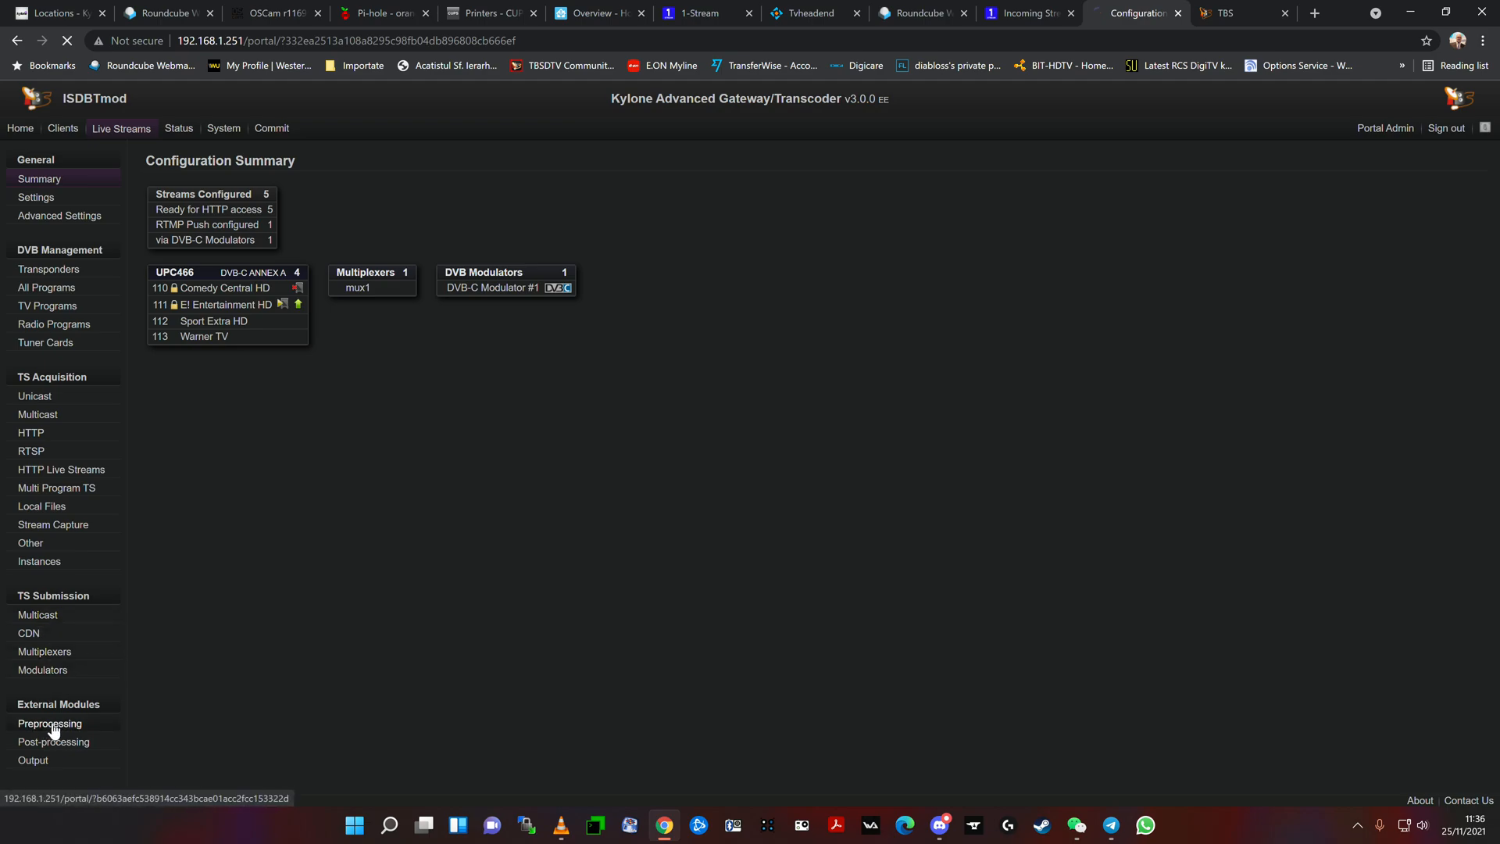
Step: View the cs378x profile: disabled, NAGRA system, CS378X CAMD protocol
{"action": "left_click", "coordinate": [50, 723]}
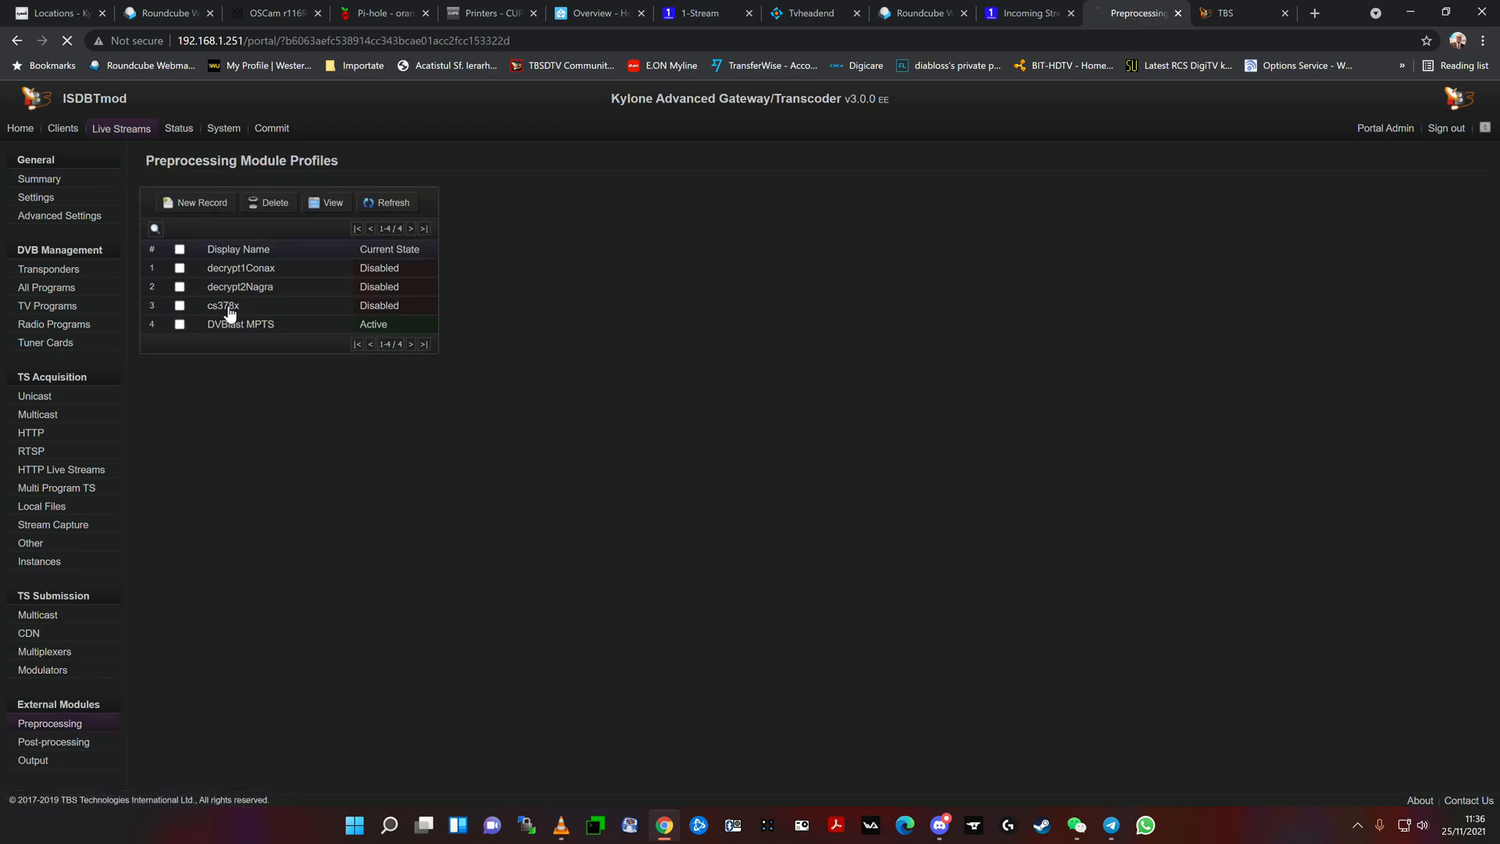
{"action": "double_click", "coordinate": [223, 305]}
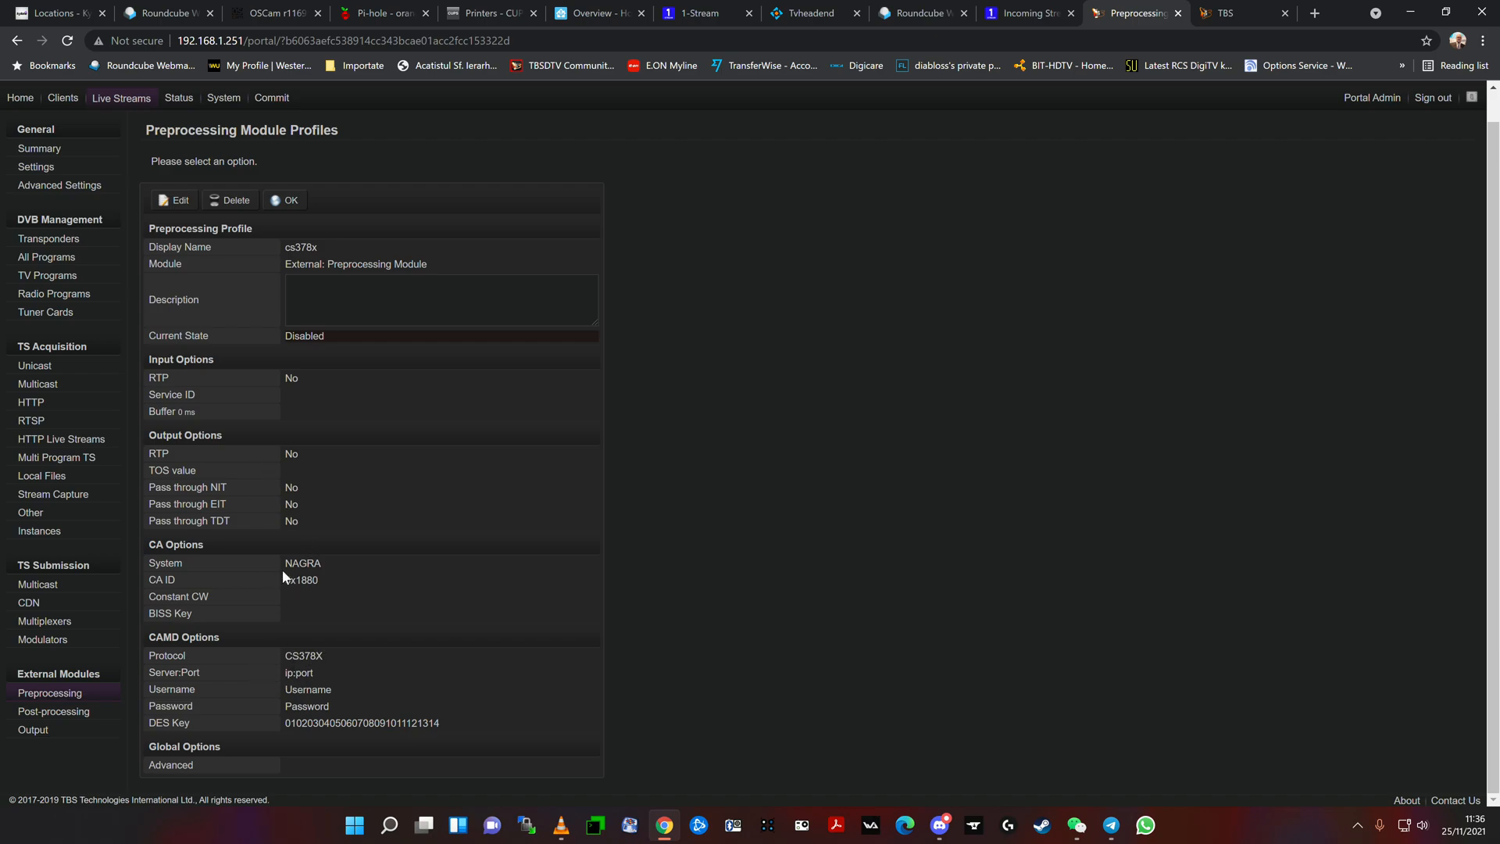
{"action": "mouse_move", "coordinate": [388, 593]}
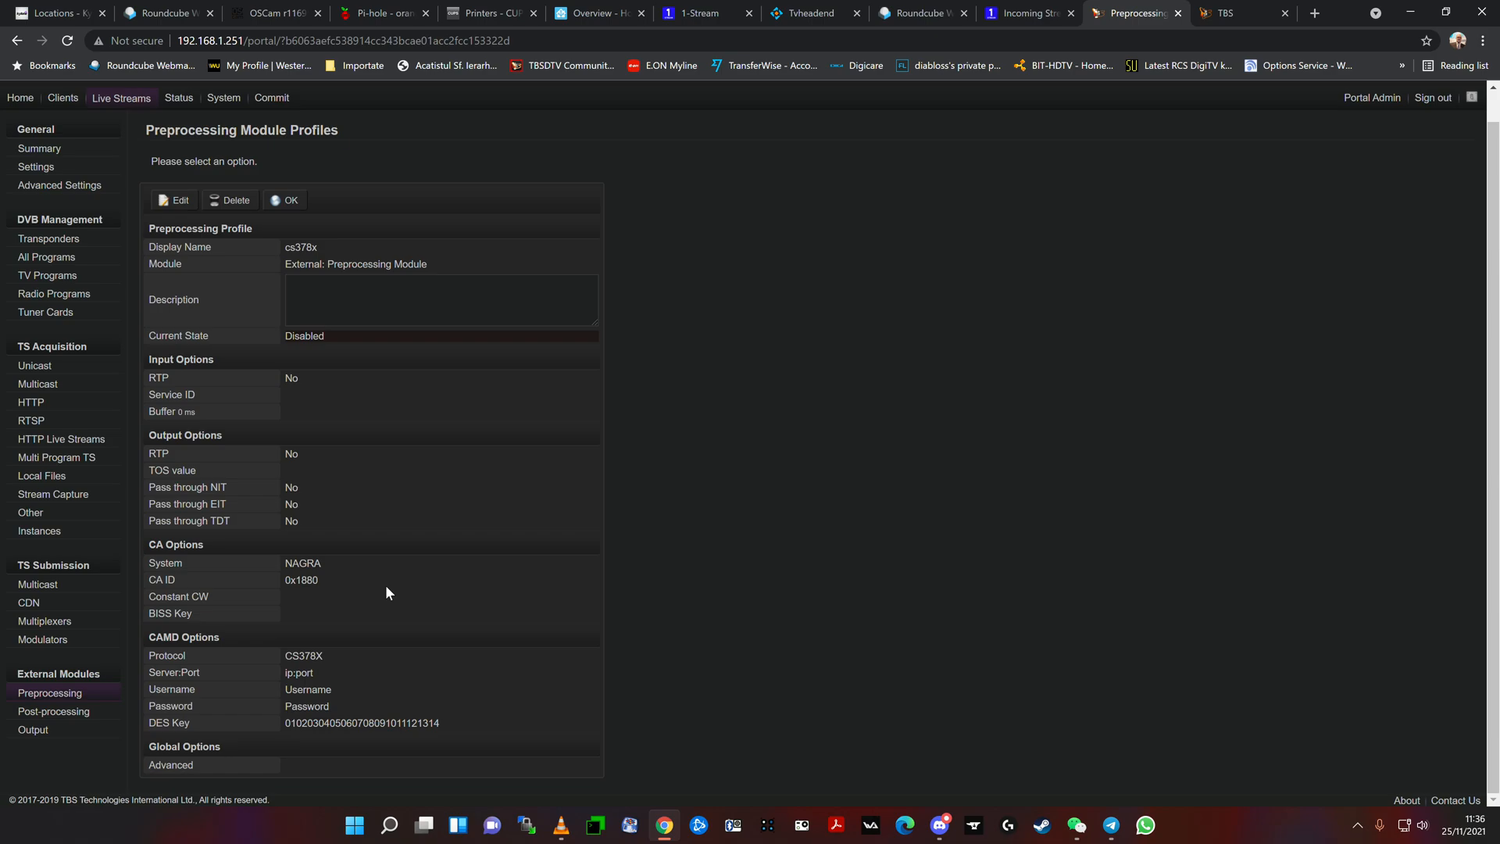
{"action": "mouse_move", "coordinate": [217, 585]}
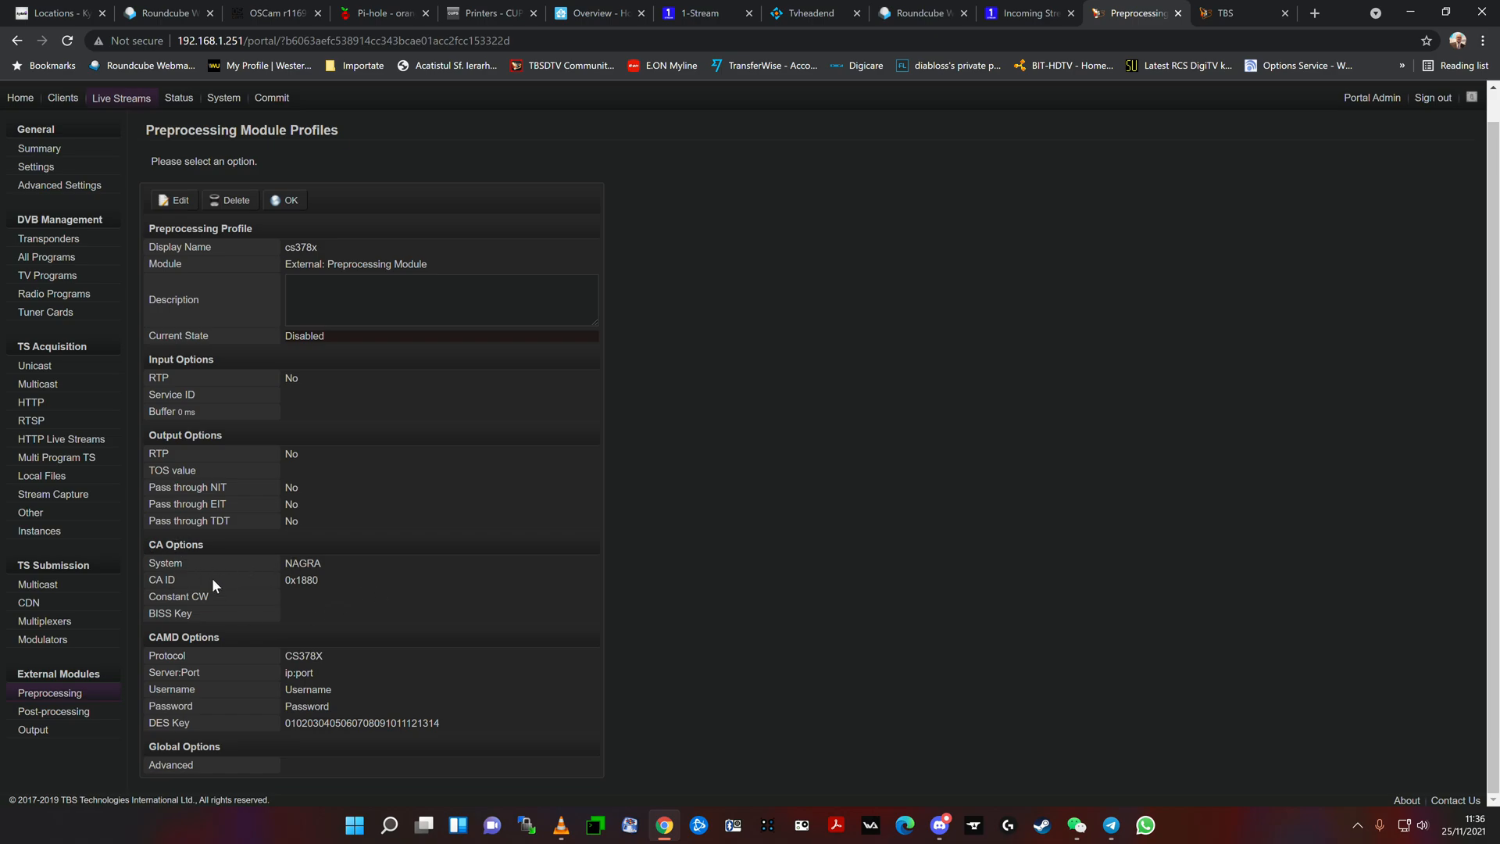
{"action": "mouse_move", "coordinate": [340, 578]}
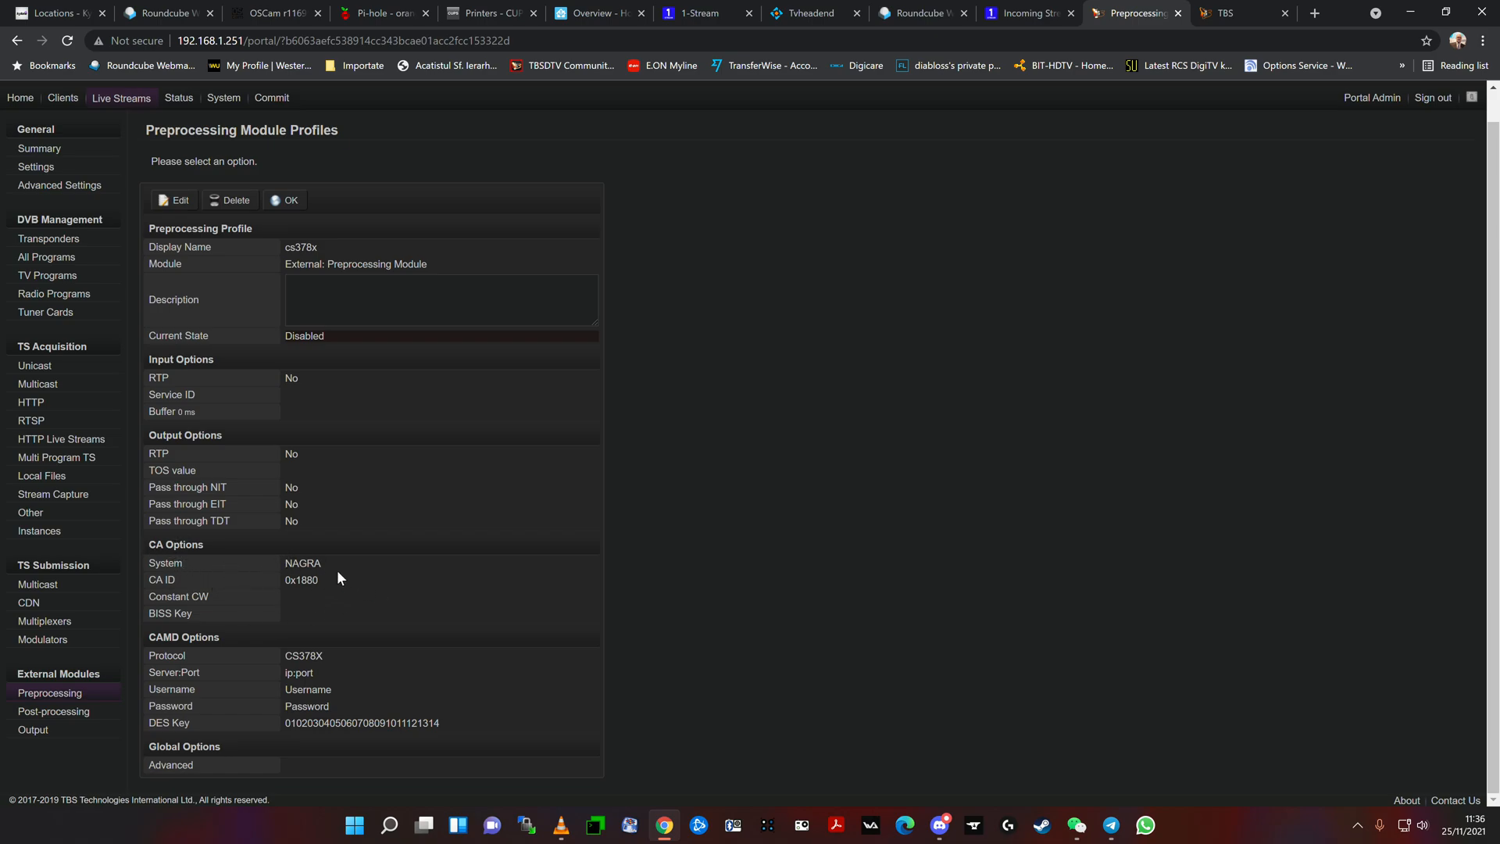
{"action": "mouse_move", "coordinate": [285, 673]}
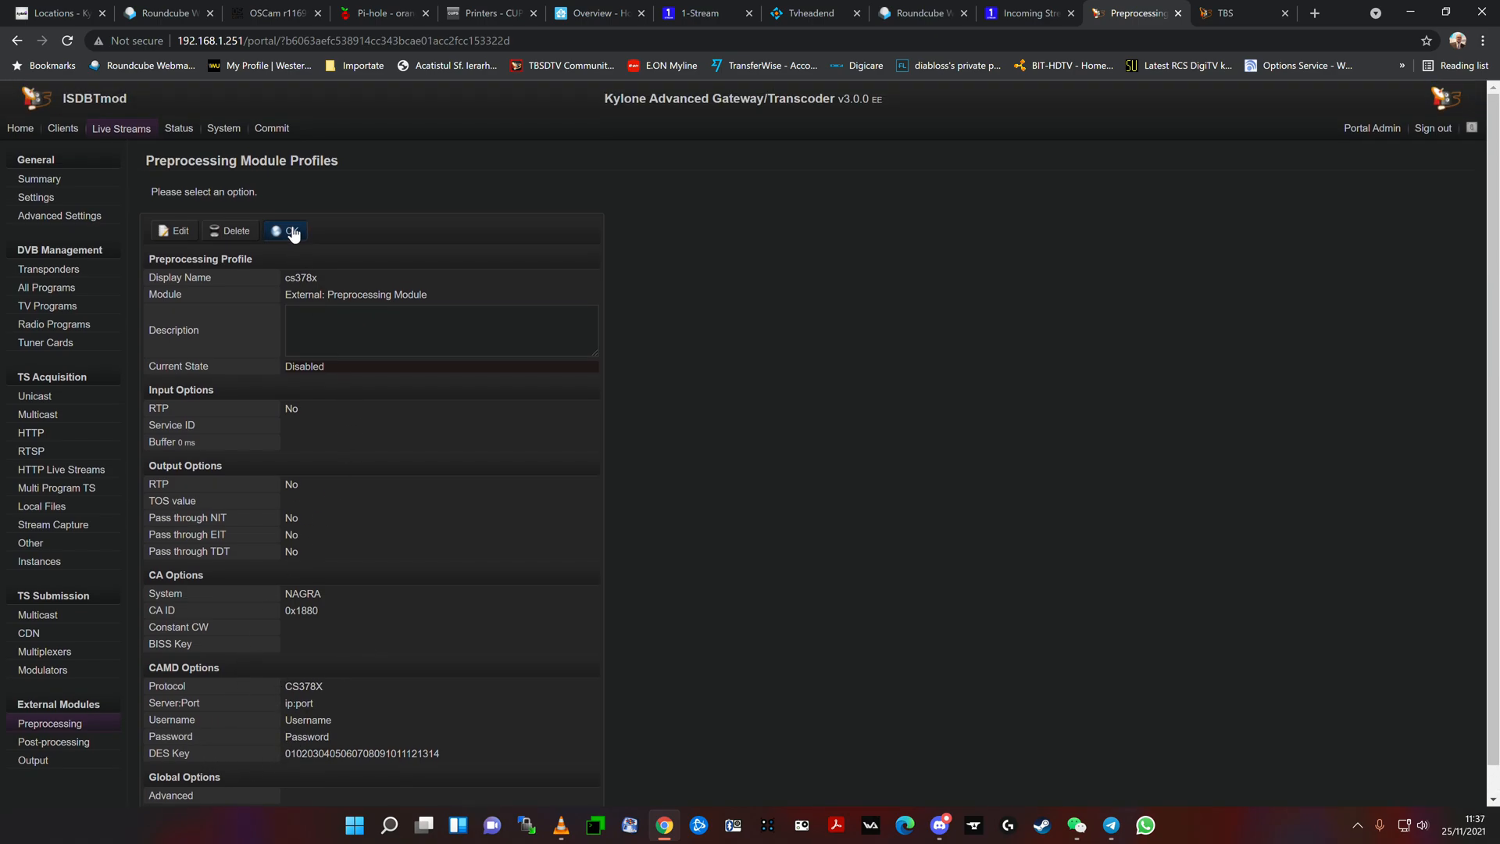
Step: Close the cs378x profile details to return to the preprocessing profiles list
{"action": "left_click", "coordinate": [284, 231]}
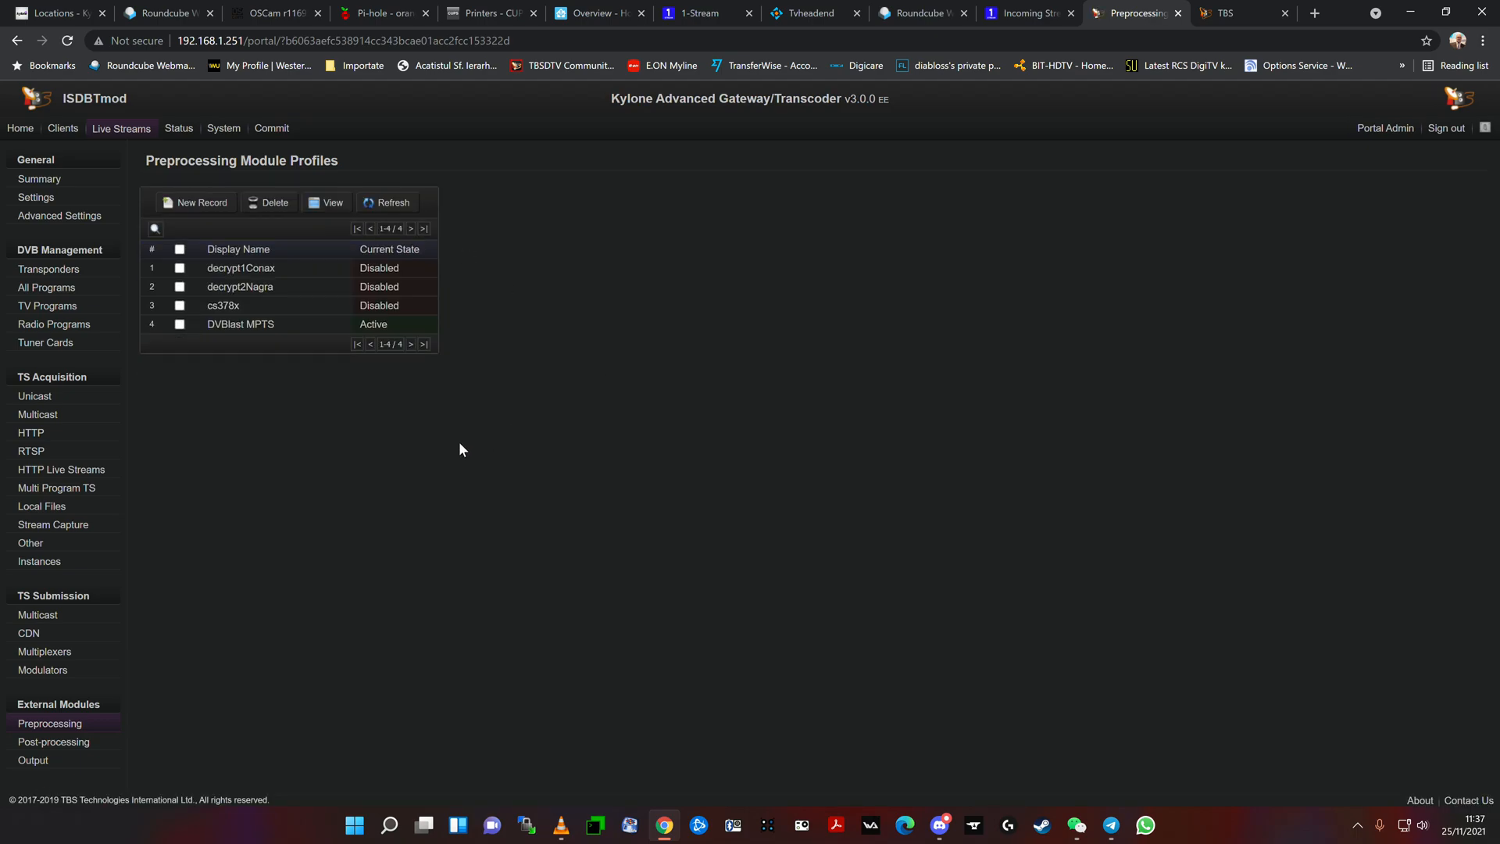
{"action": "mouse_move", "coordinate": [397, 468]}
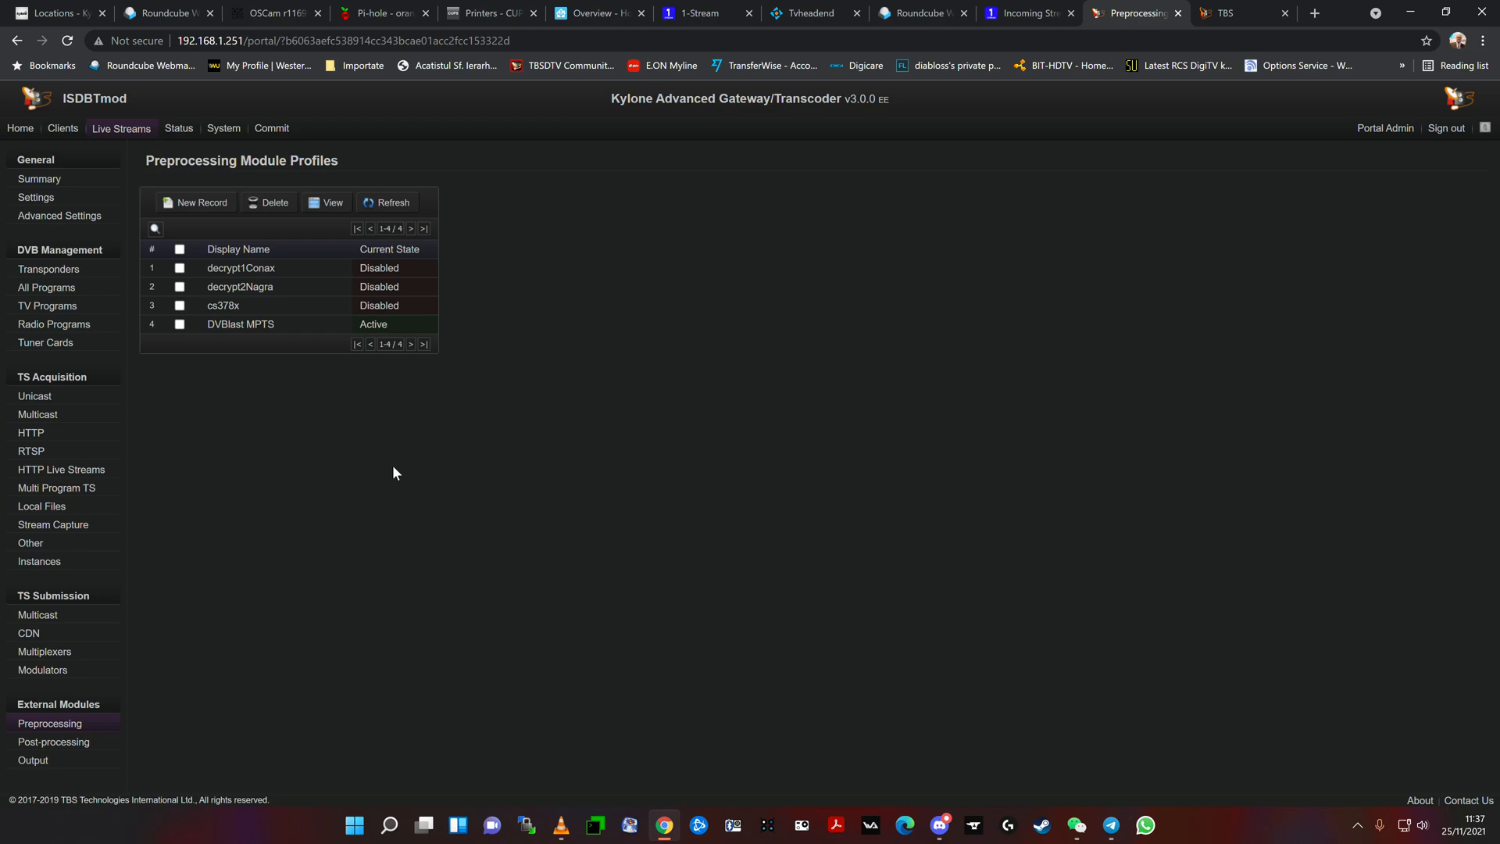
{"action": "mouse_move", "coordinate": [389, 522]}
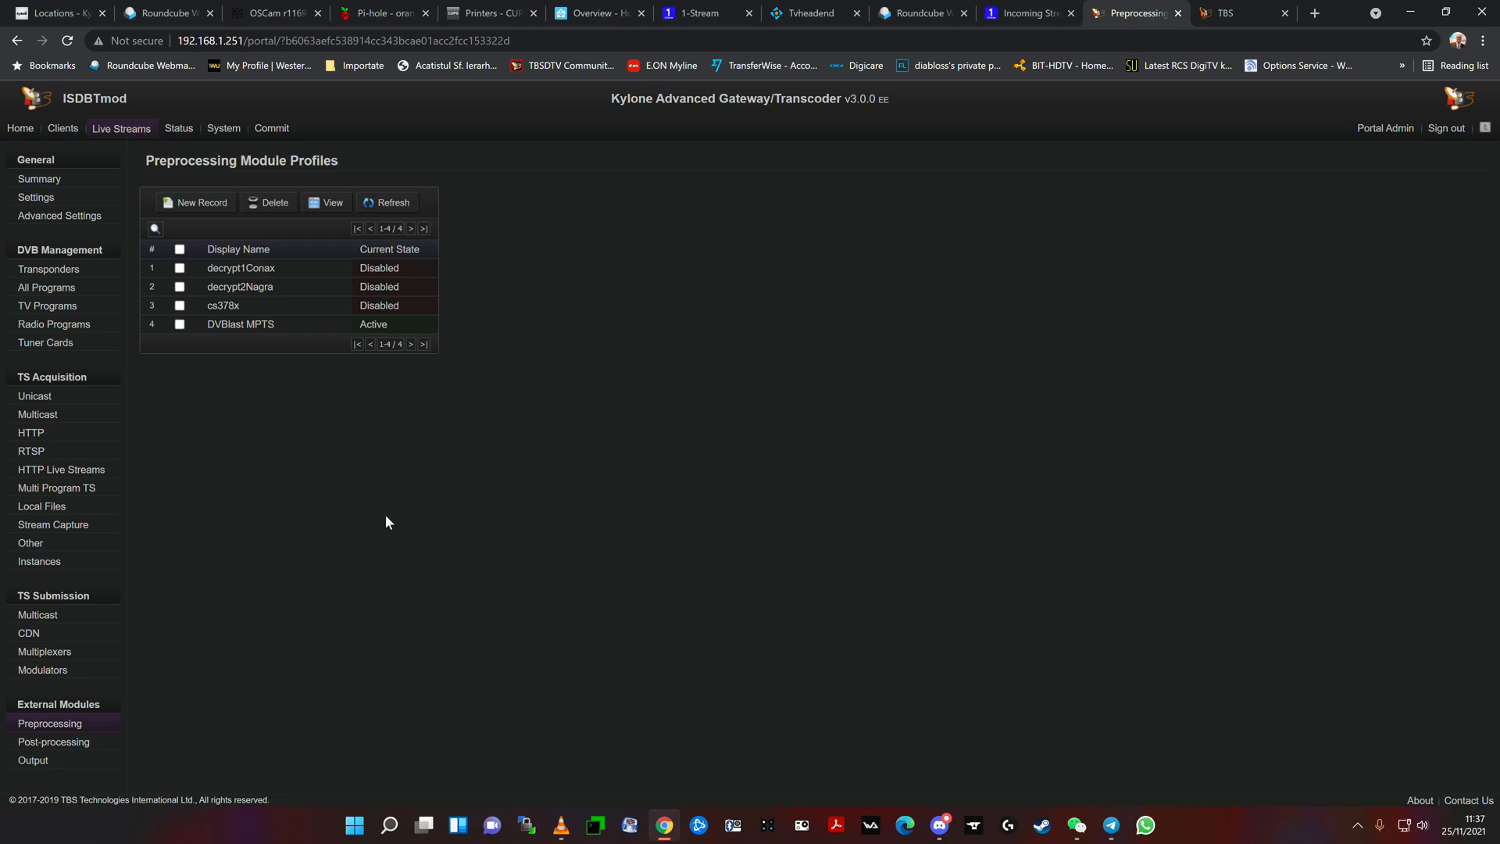
{"action": "mouse_move", "coordinate": [108, 145]}
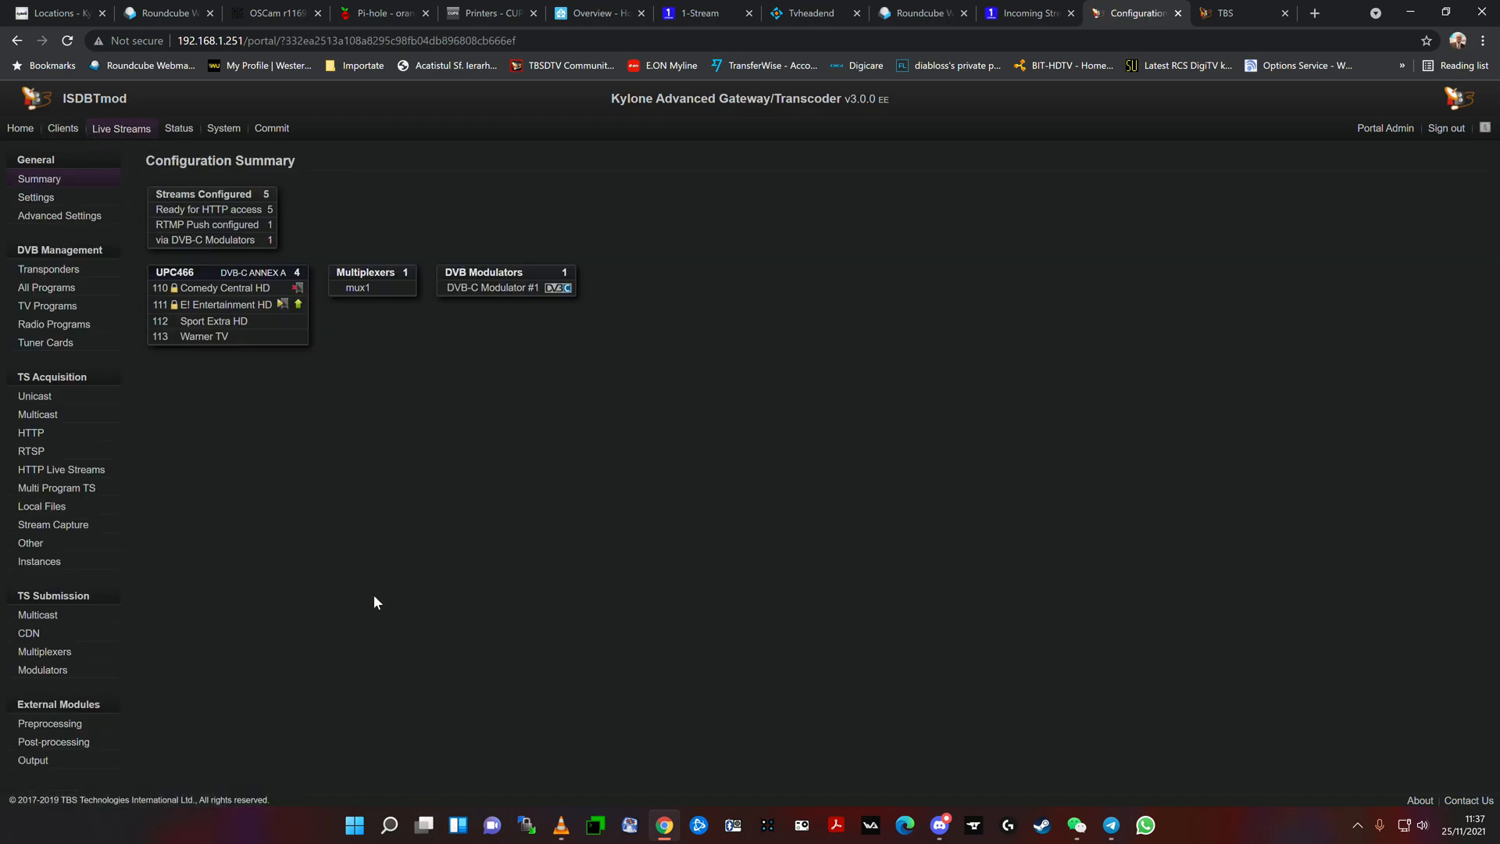
{"action": "mouse_move", "coordinate": [217, 324]}
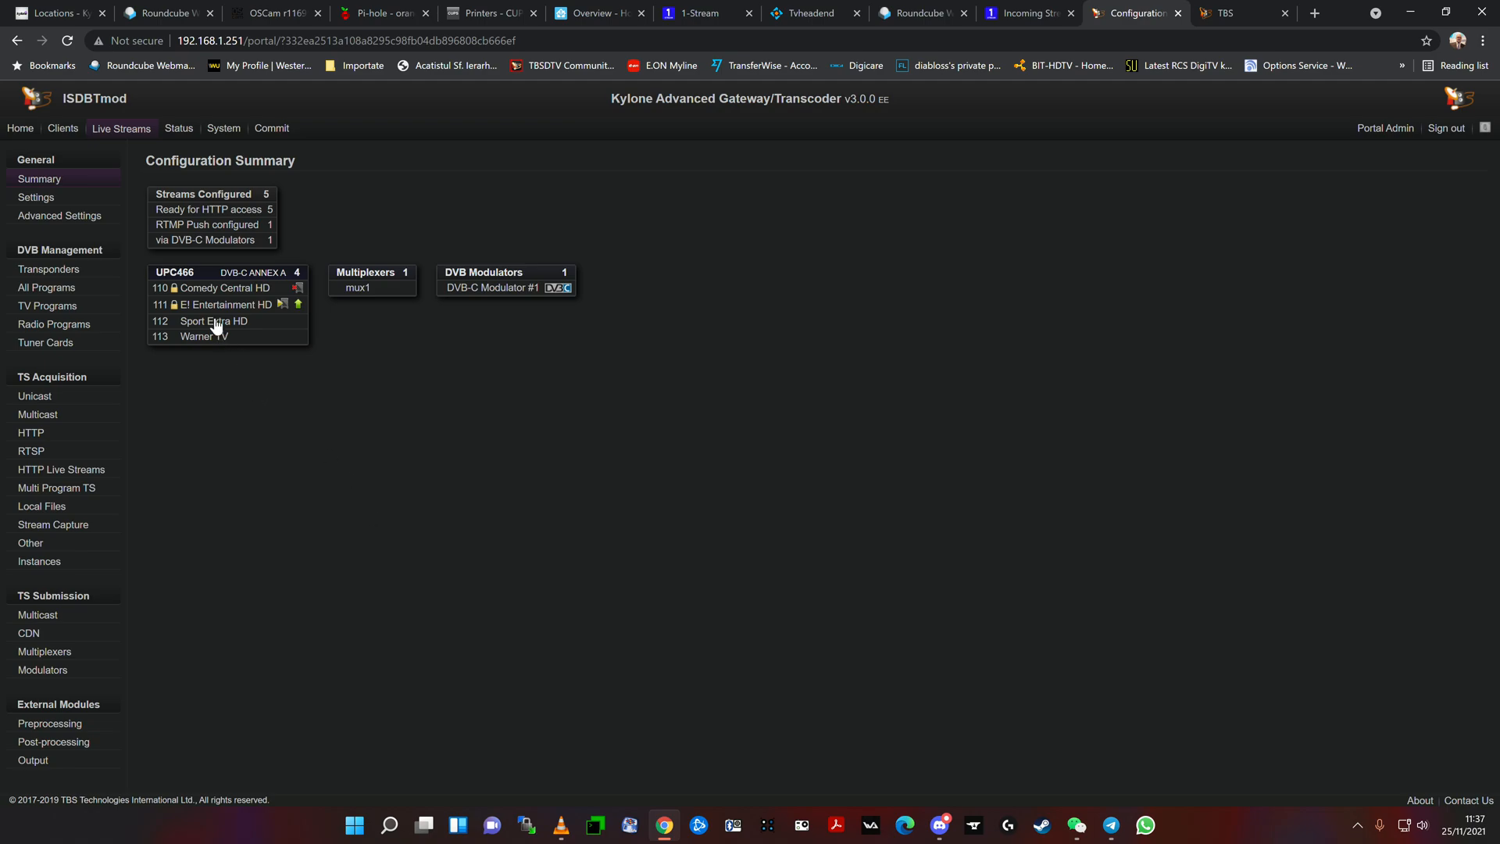
{"action": "mouse_move", "coordinate": [238, 309]}
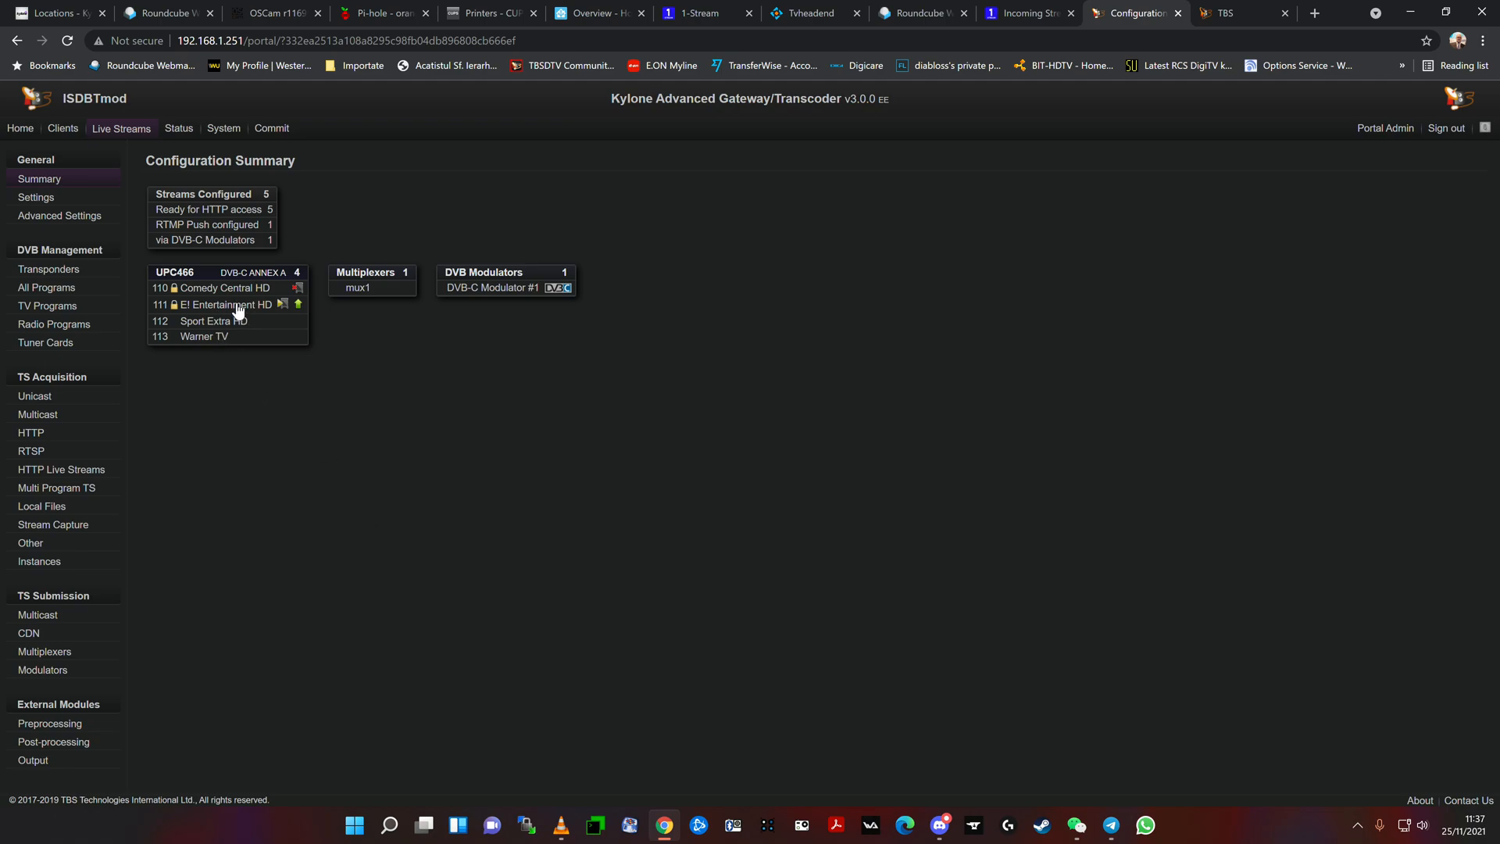
Step: Edit E! Entertainment HD and choose Use CAM when needed for CAM Utilisation
{"action": "left_click", "coordinate": [212, 305]}
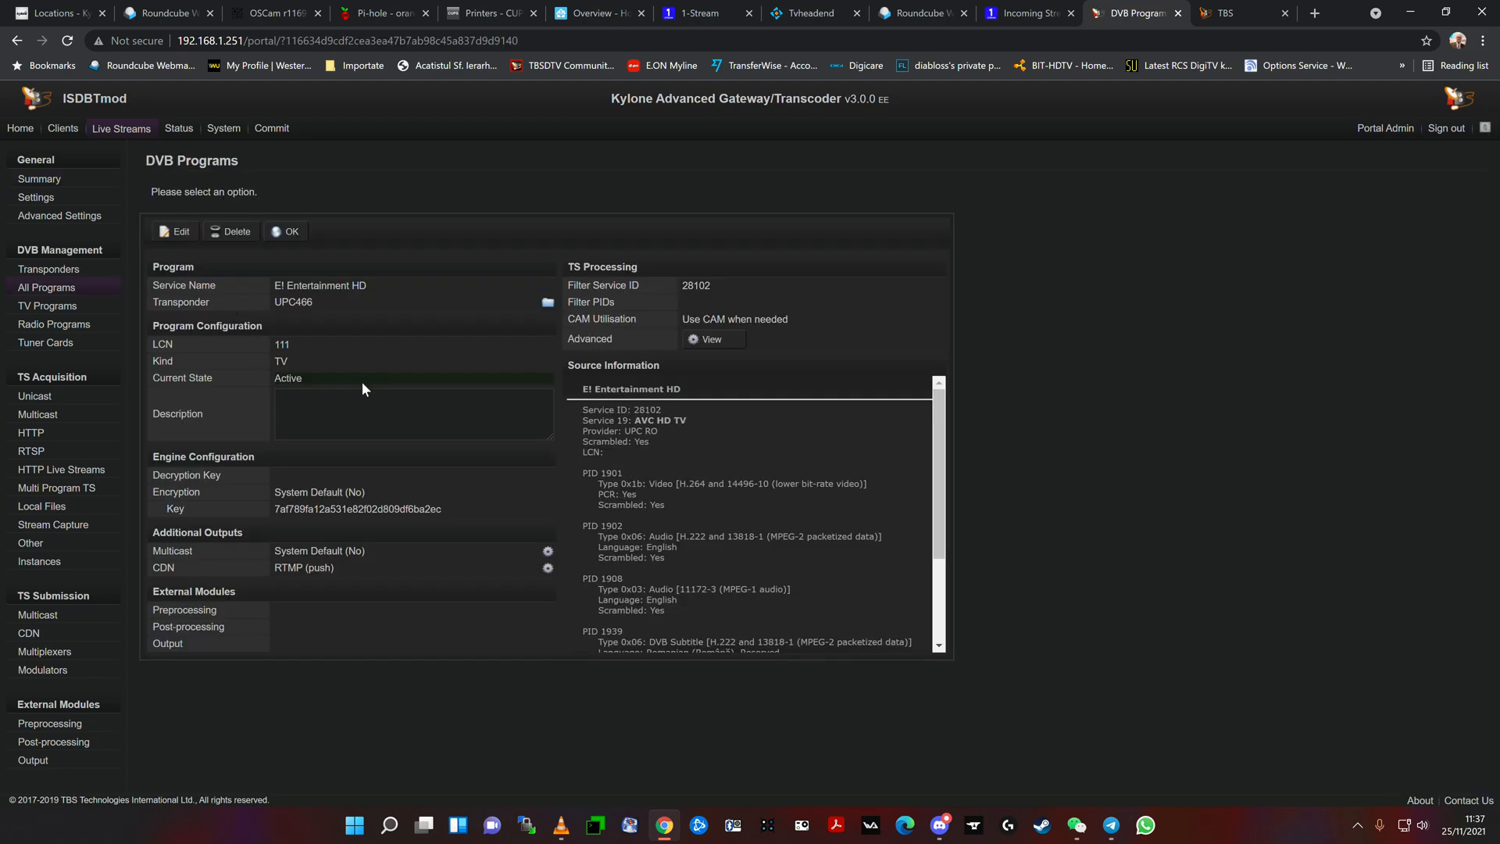
{"action": "left_click", "coordinate": [173, 232]}
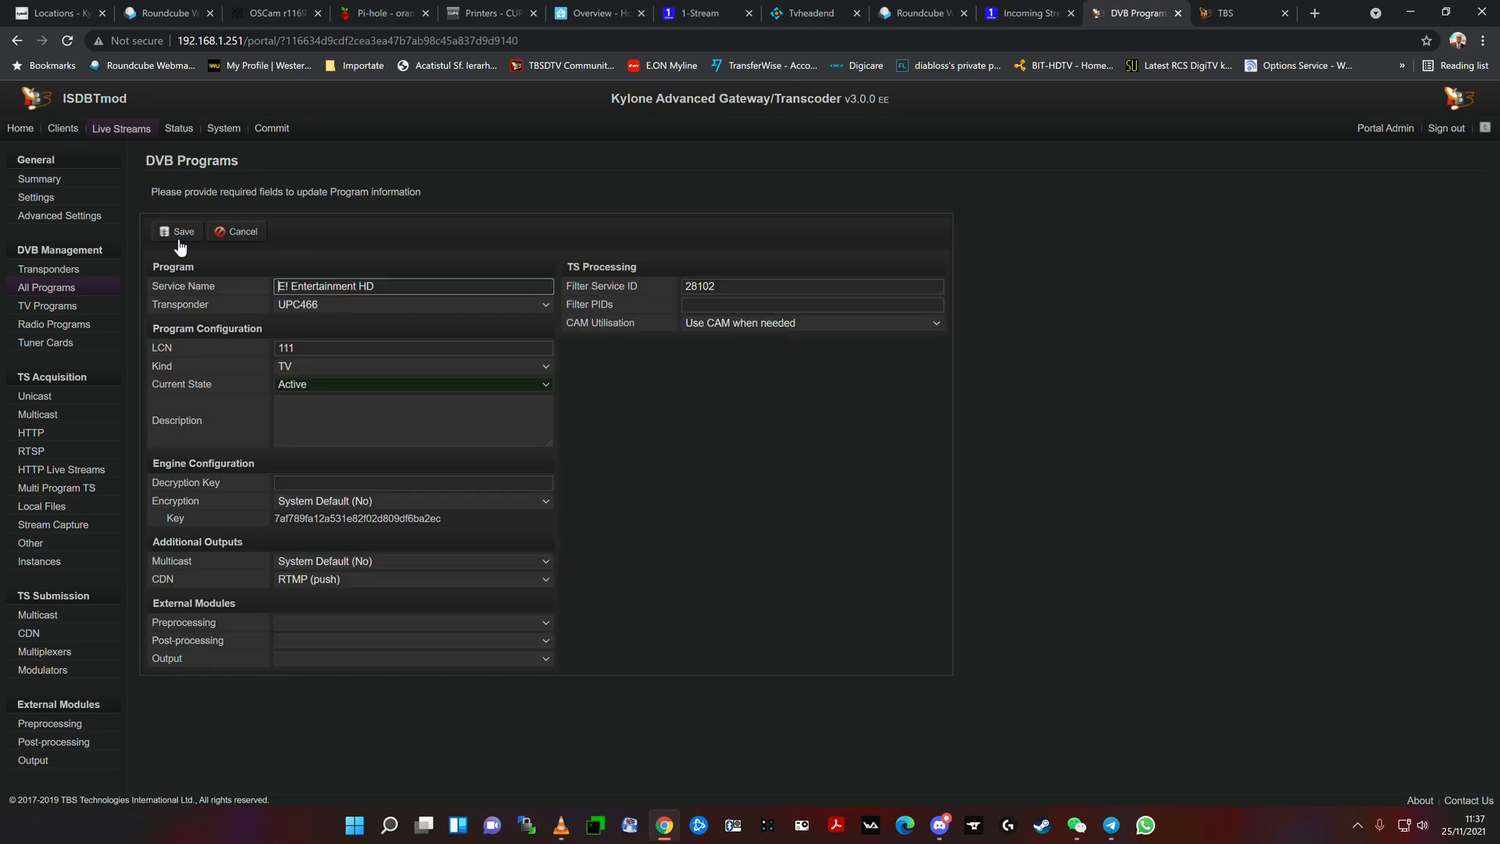
{"action": "mouse_move", "coordinate": [578, 305]}
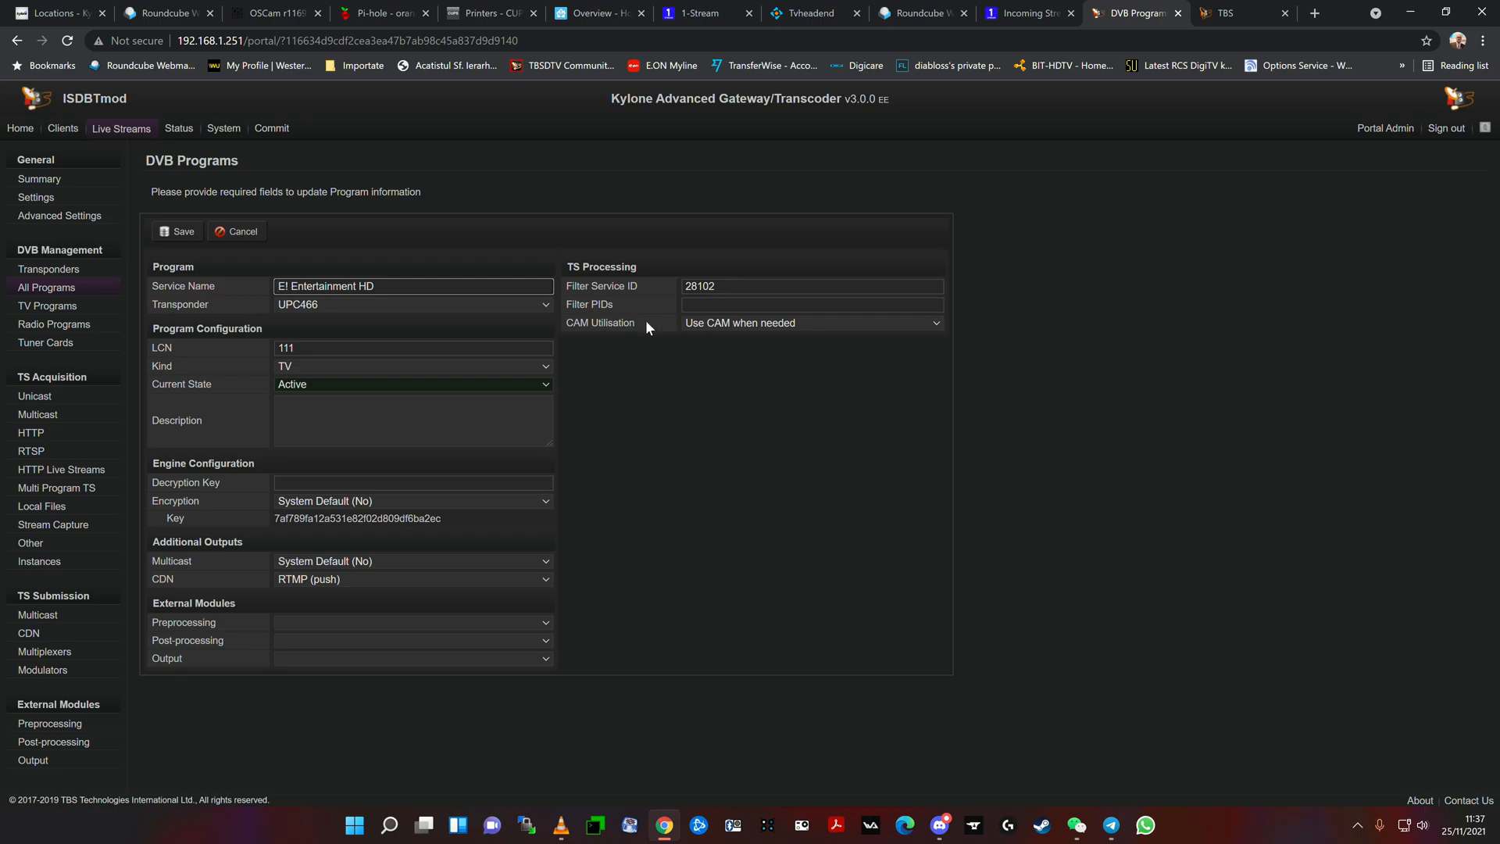
{"action": "left_click", "coordinate": [811, 322]}
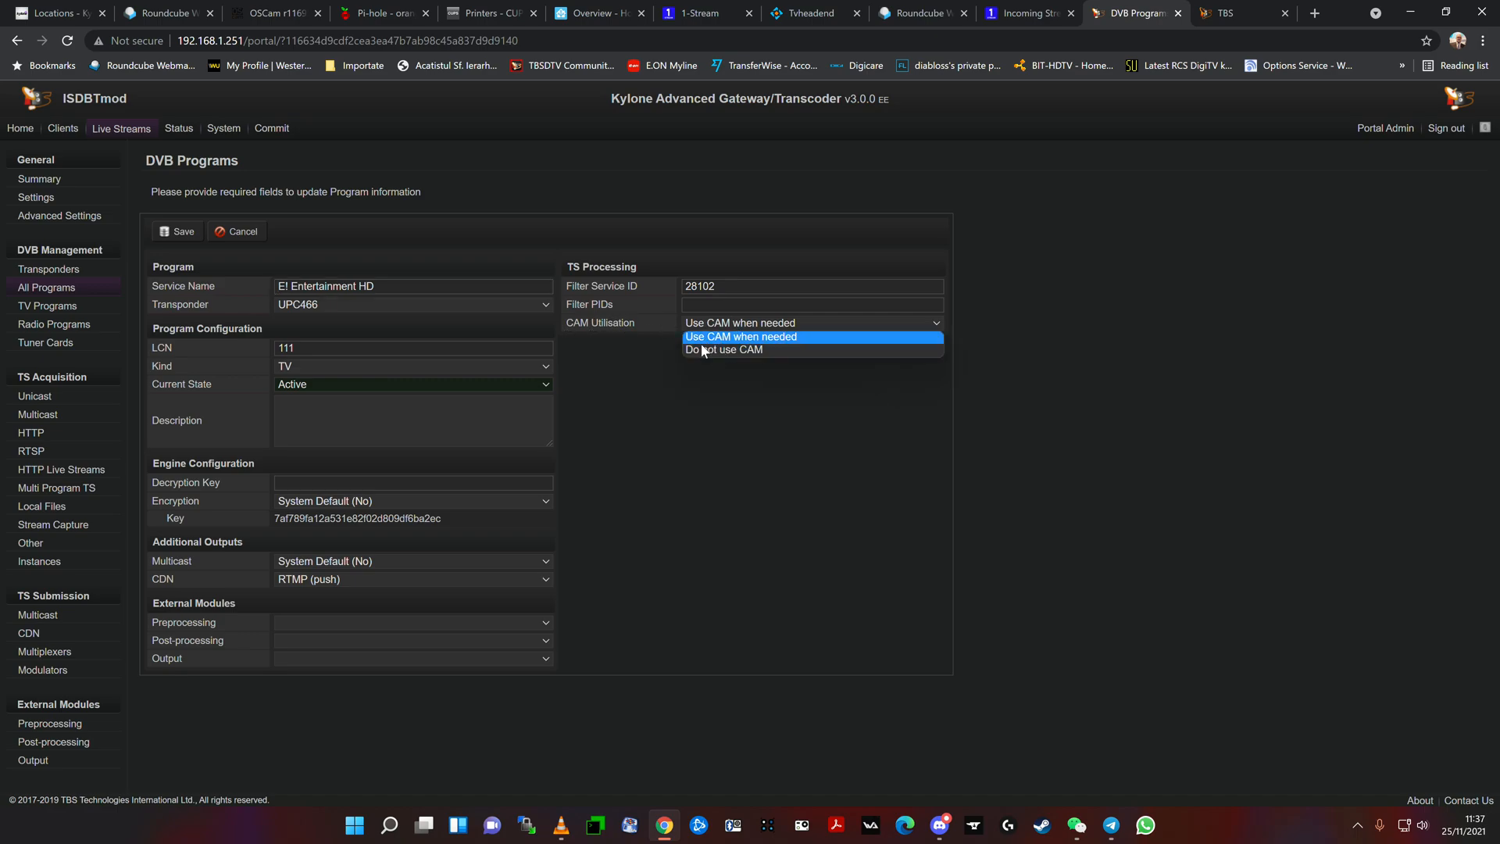
{"action": "left_click", "coordinate": [740, 336]}
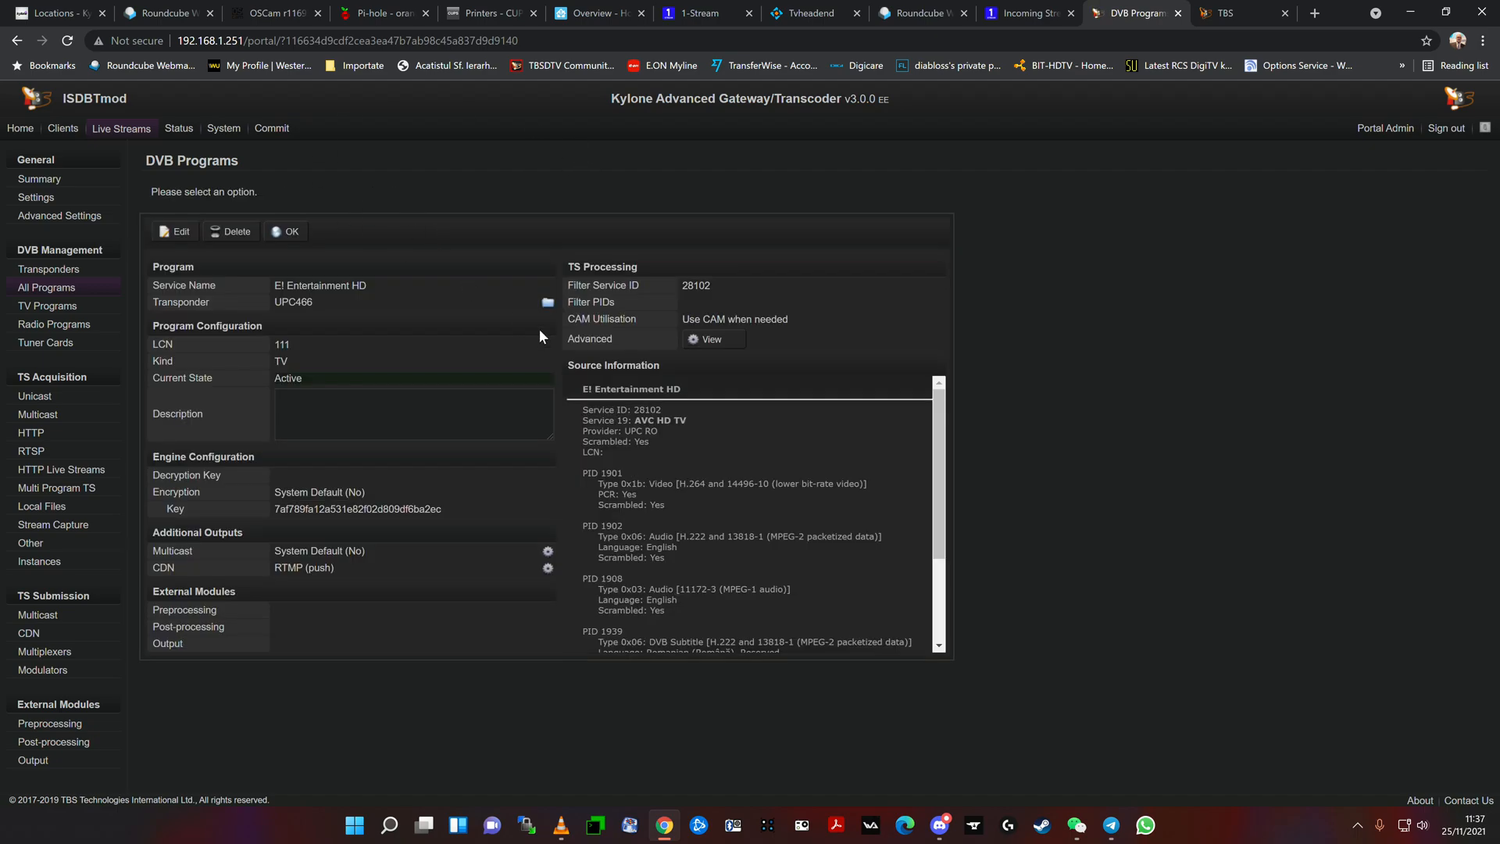
Step: Commit the pending configuration, review the summary, and open the CDN RTMP push list
{"action": "left_click", "coordinate": [271, 128]}
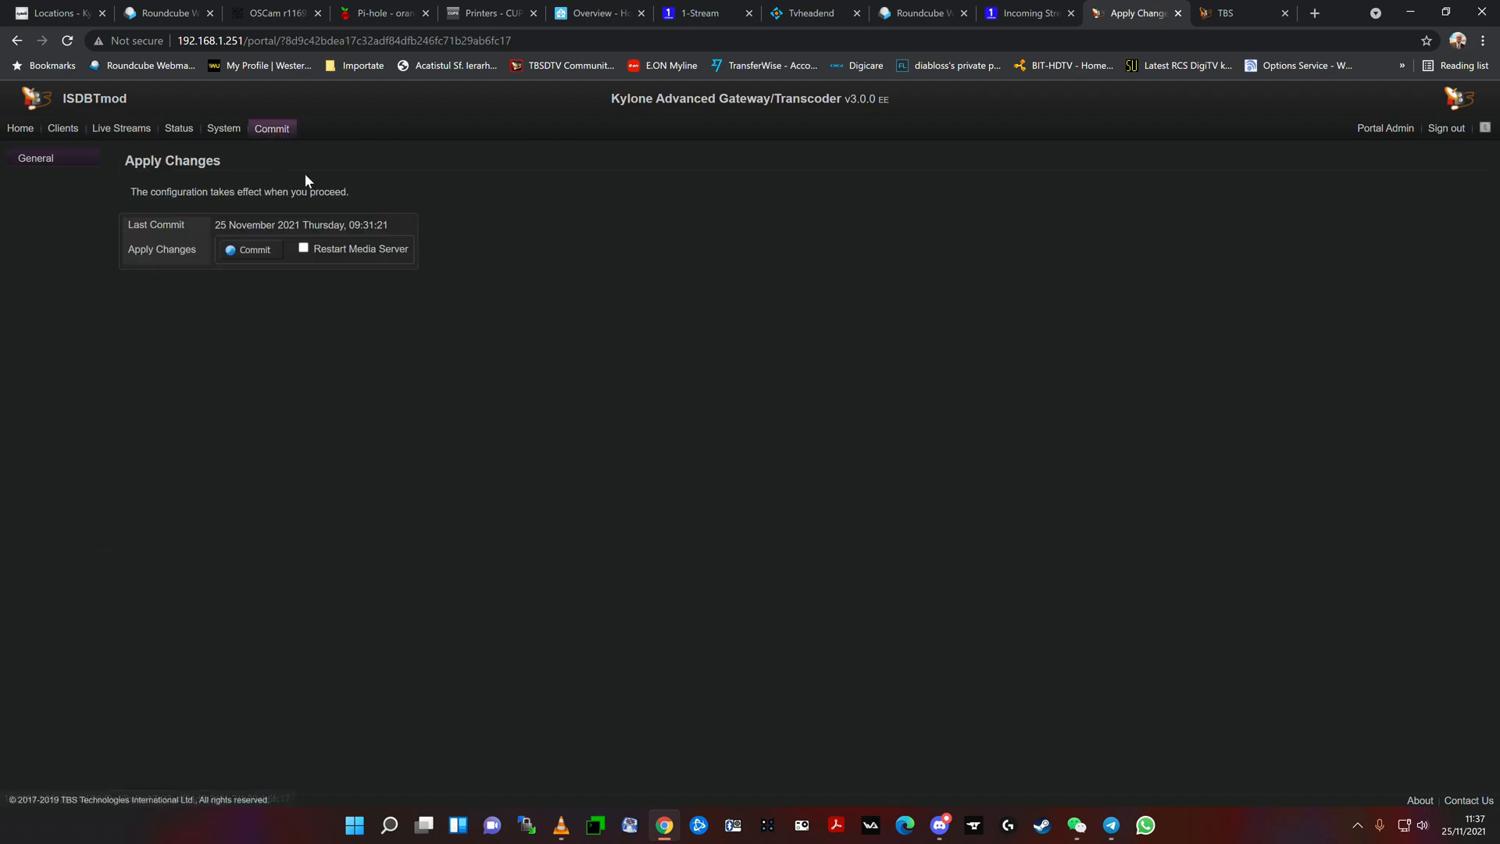
{"action": "left_click", "coordinate": [121, 128]}
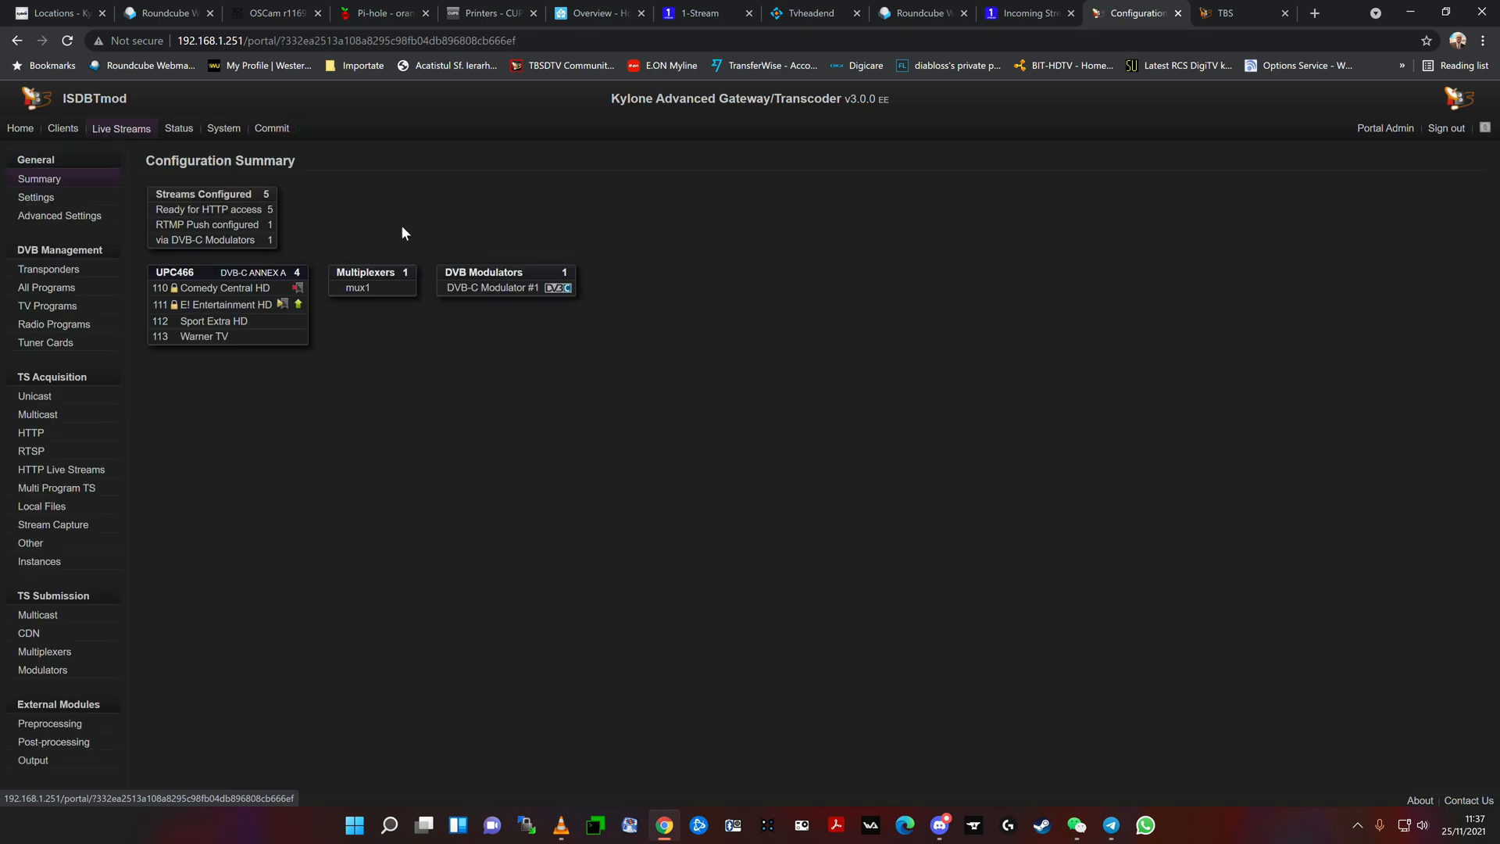
{"action": "mouse_move", "coordinate": [313, 318]}
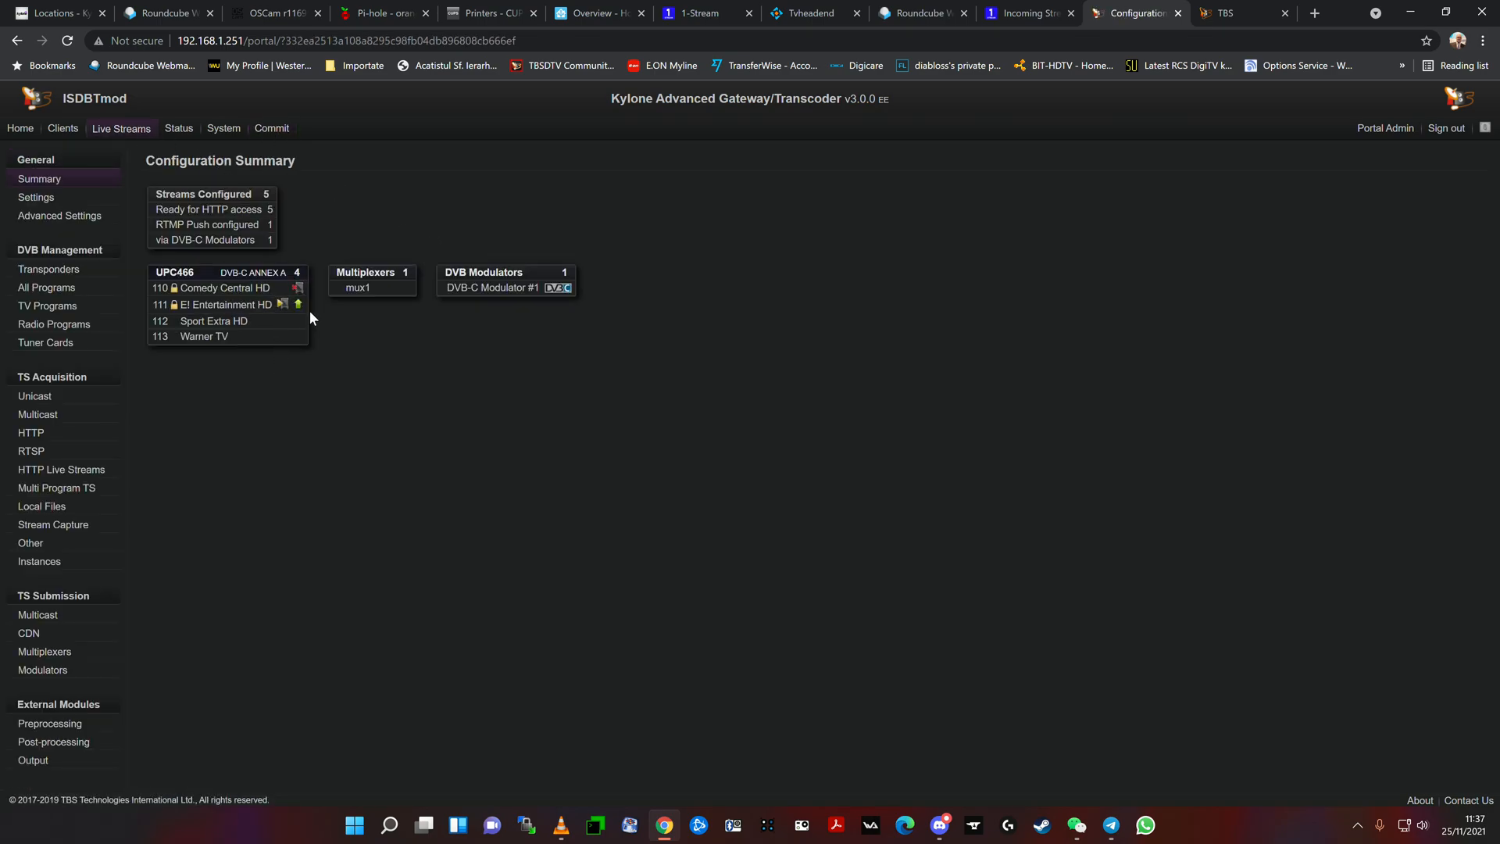
{"action": "mouse_move", "coordinate": [303, 452]}
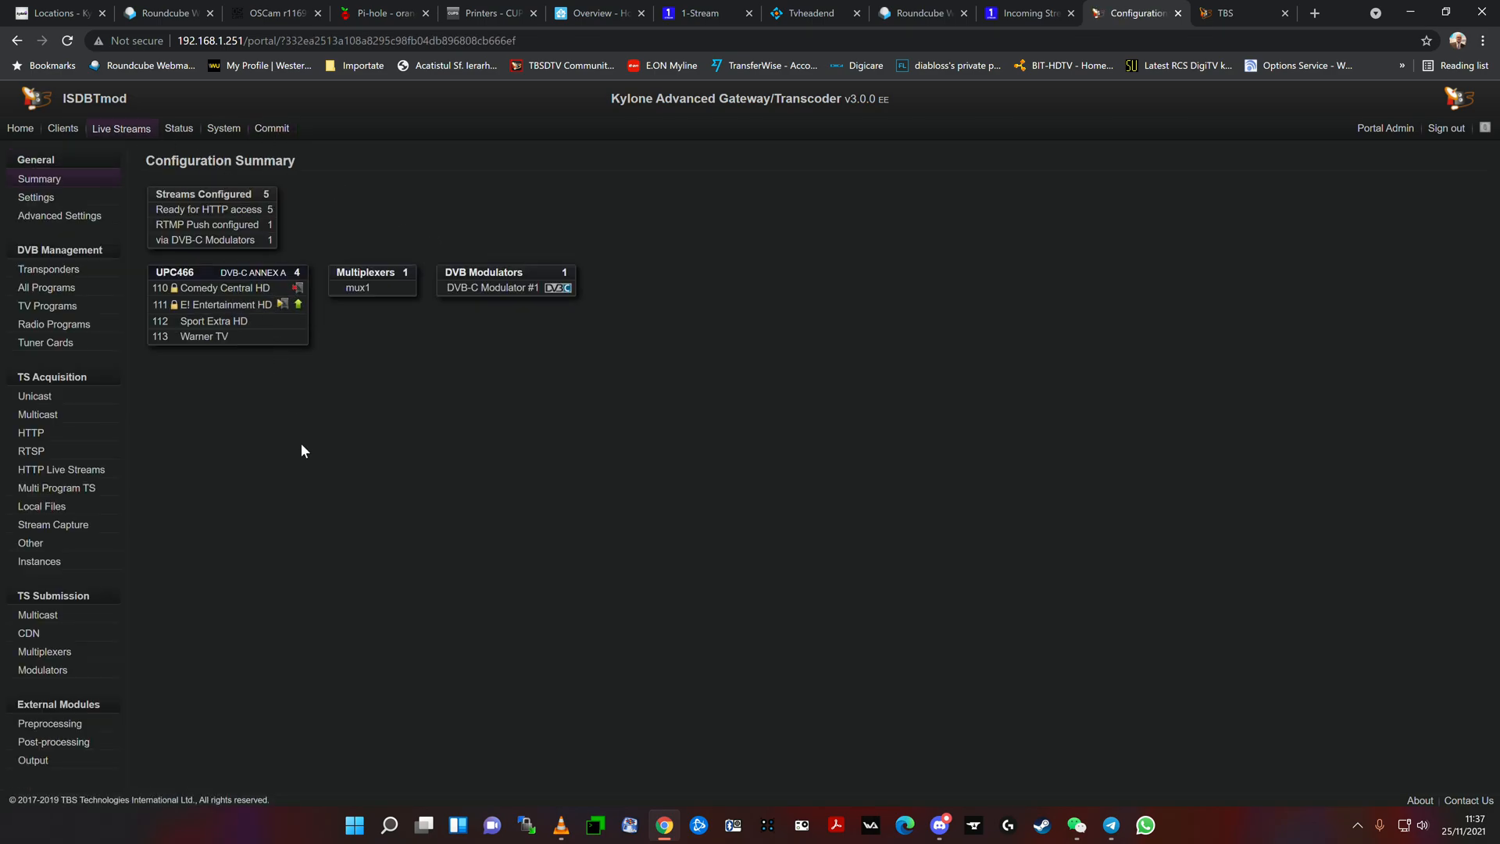
{"action": "left_click", "coordinate": [179, 128]}
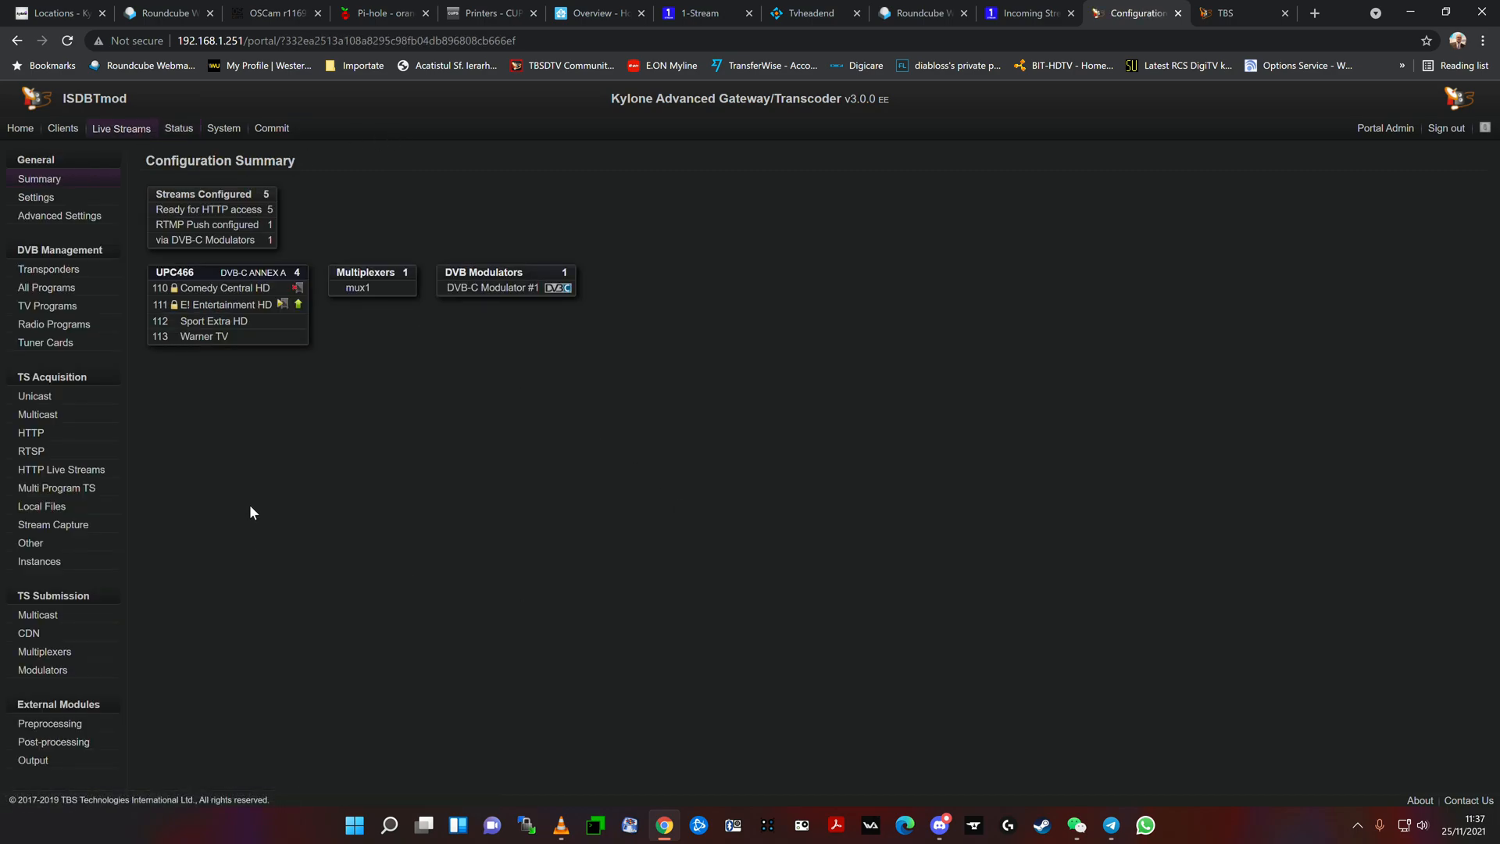
{"action": "mouse_move", "coordinate": [191, 590]}
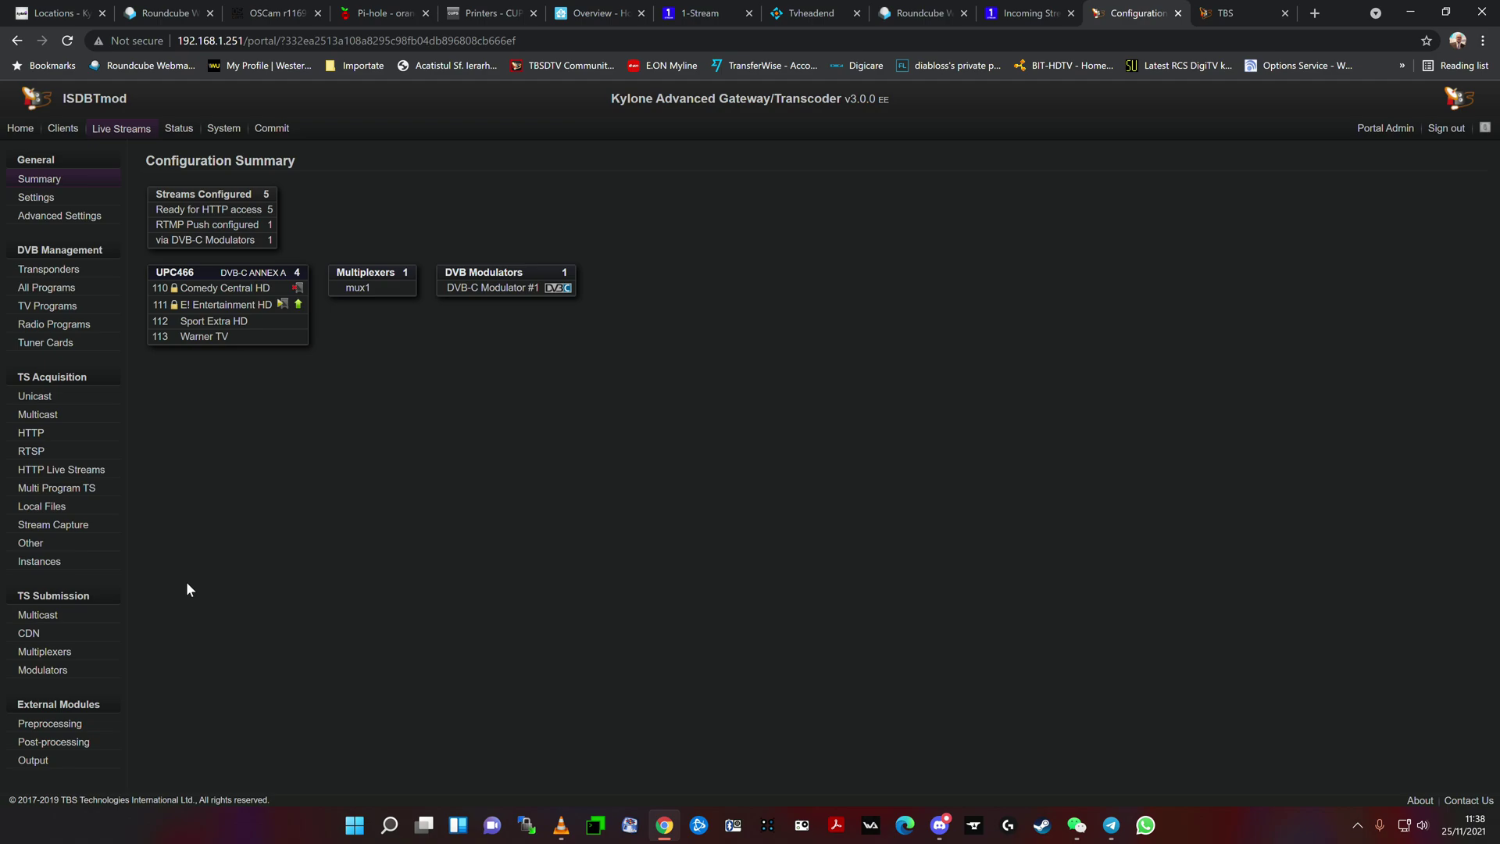
{"action": "mouse_move", "coordinate": [203, 639]}
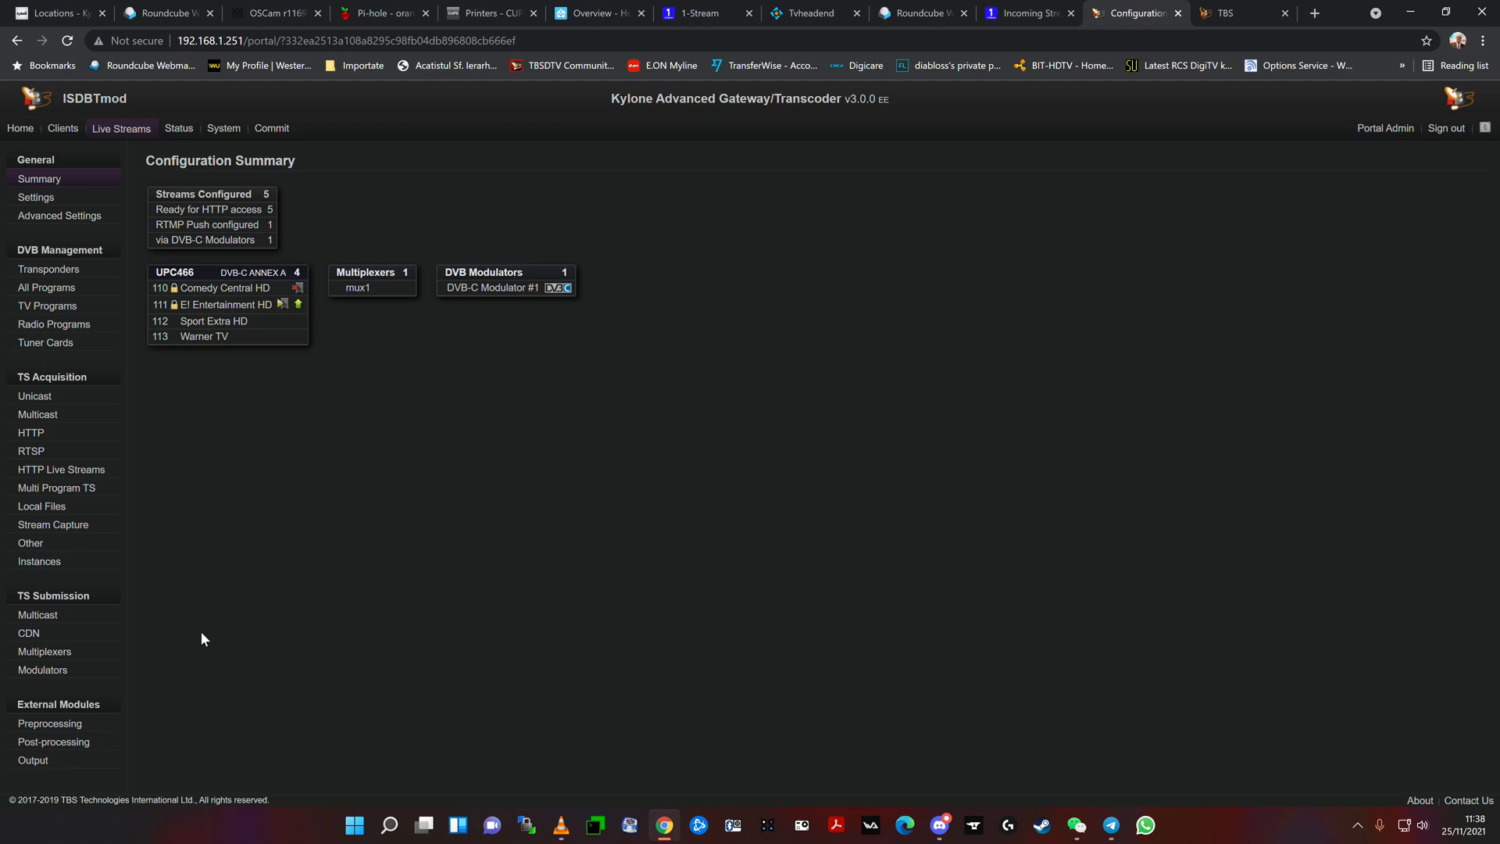
{"action": "mouse_move", "coordinate": [219, 618]}
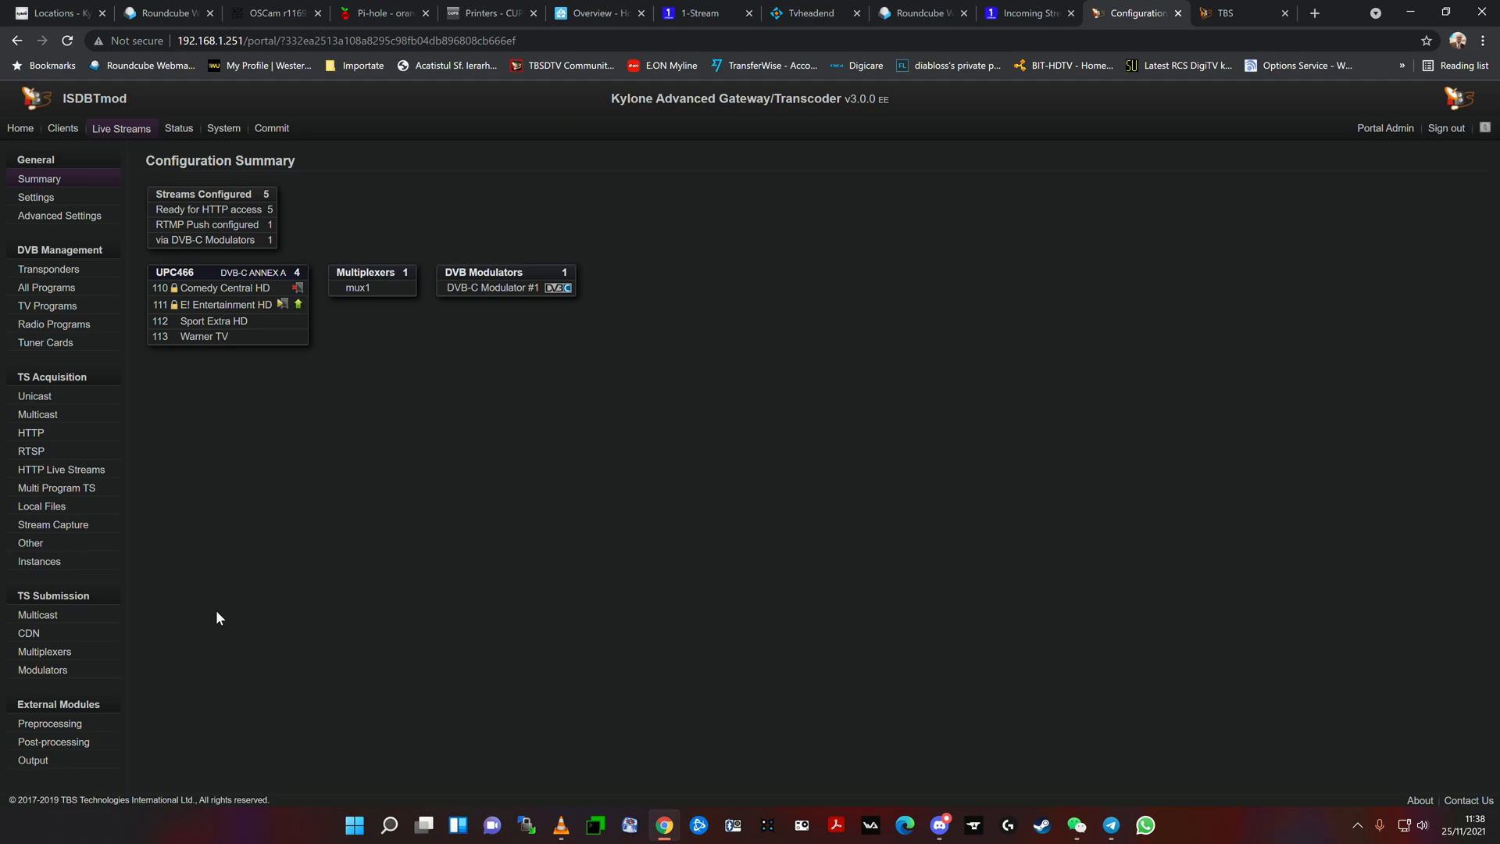
{"action": "mouse_move", "coordinate": [222, 612]}
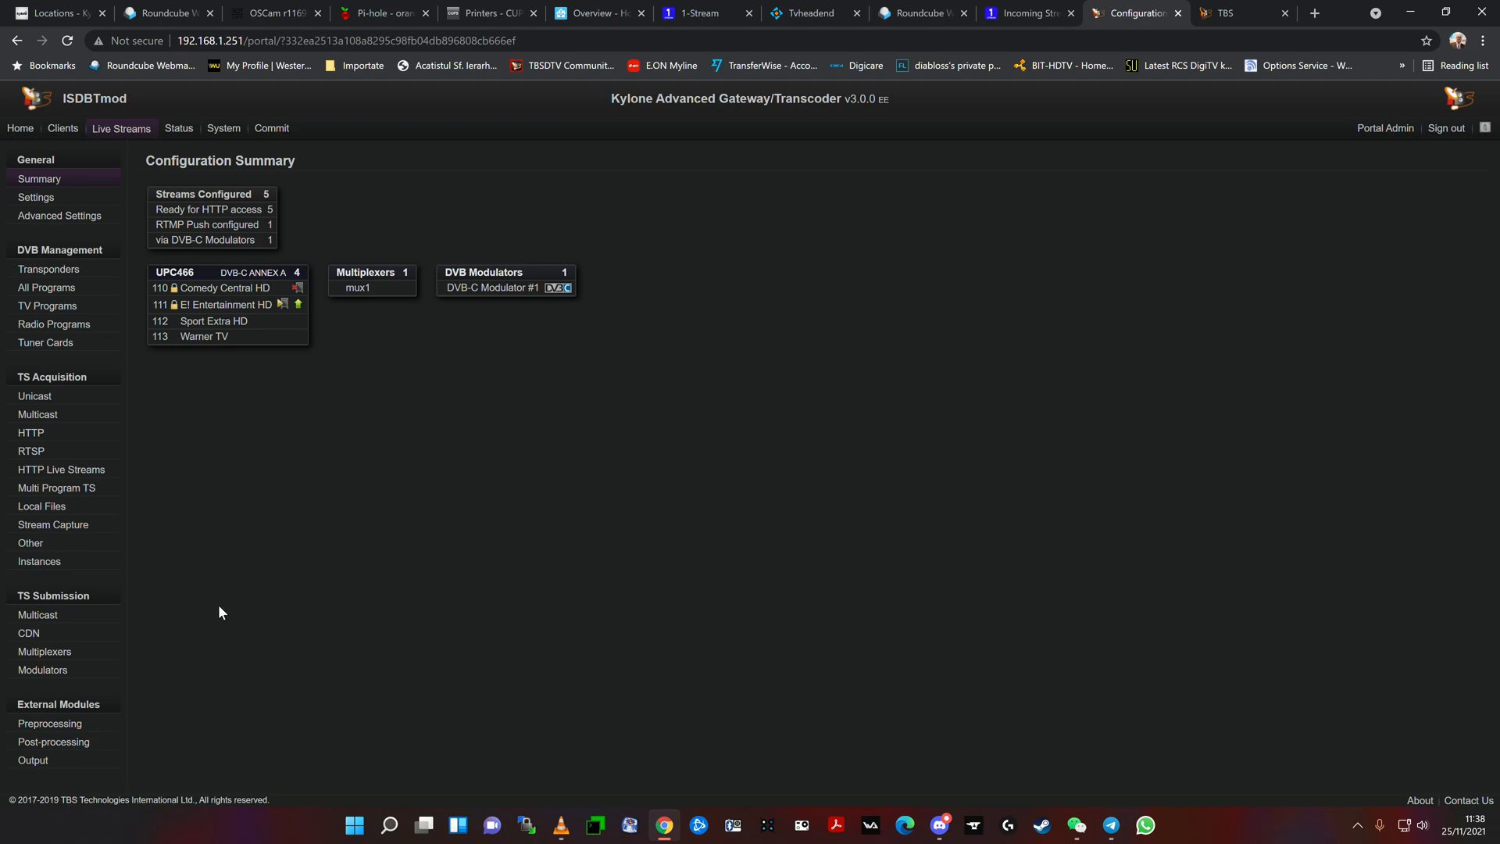
{"action": "mouse_move", "coordinate": [224, 615]}
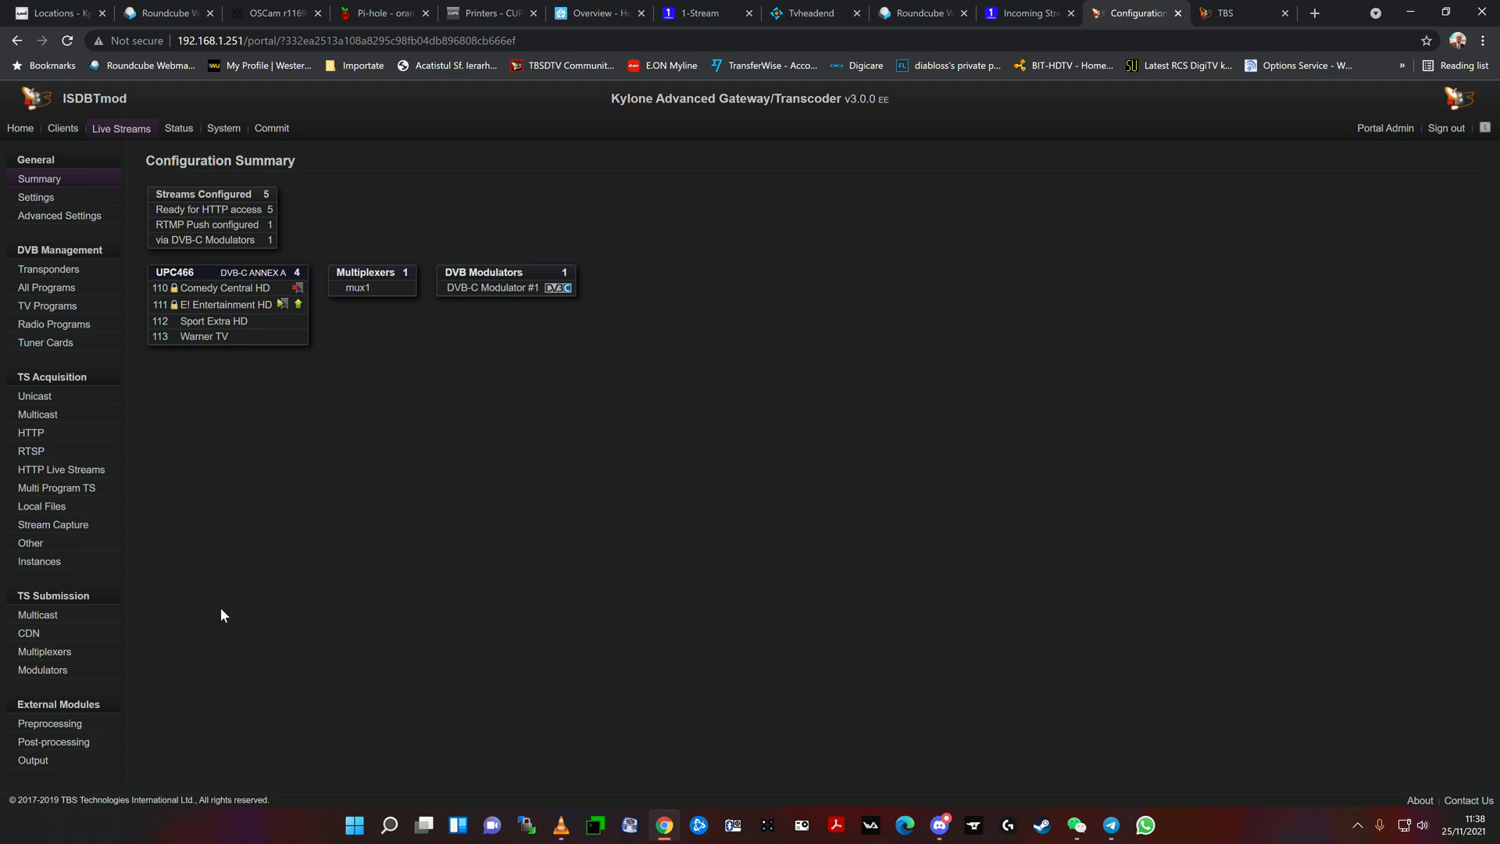
{"action": "mouse_move", "coordinate": [43, 638]}
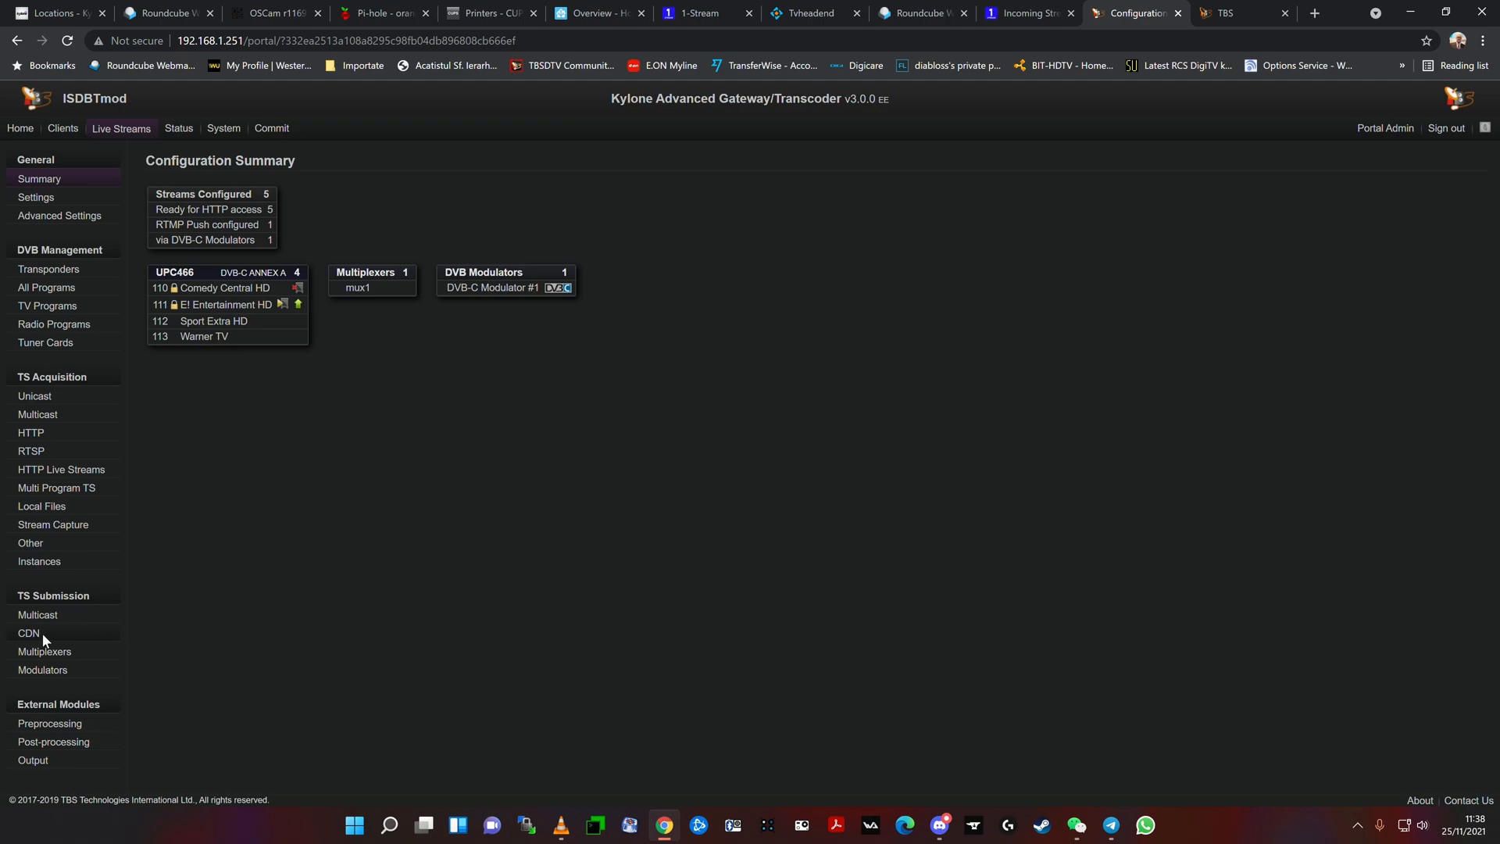
{"action": "left_click", "coordinate": [28, 633]}
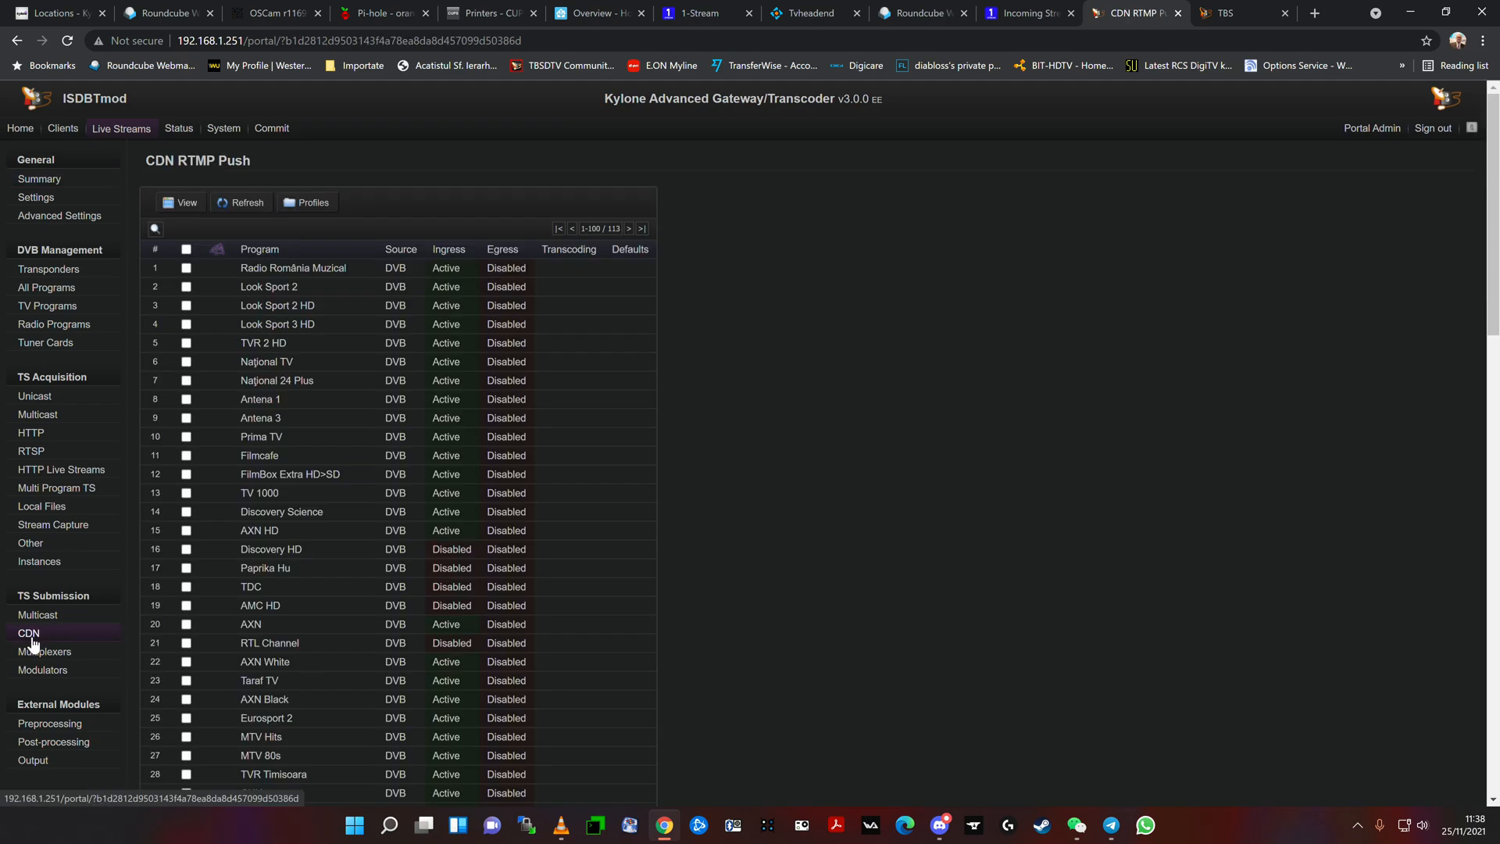
{"action": "scroll", "scroll_direction": "down", "scroll_amount": 3}
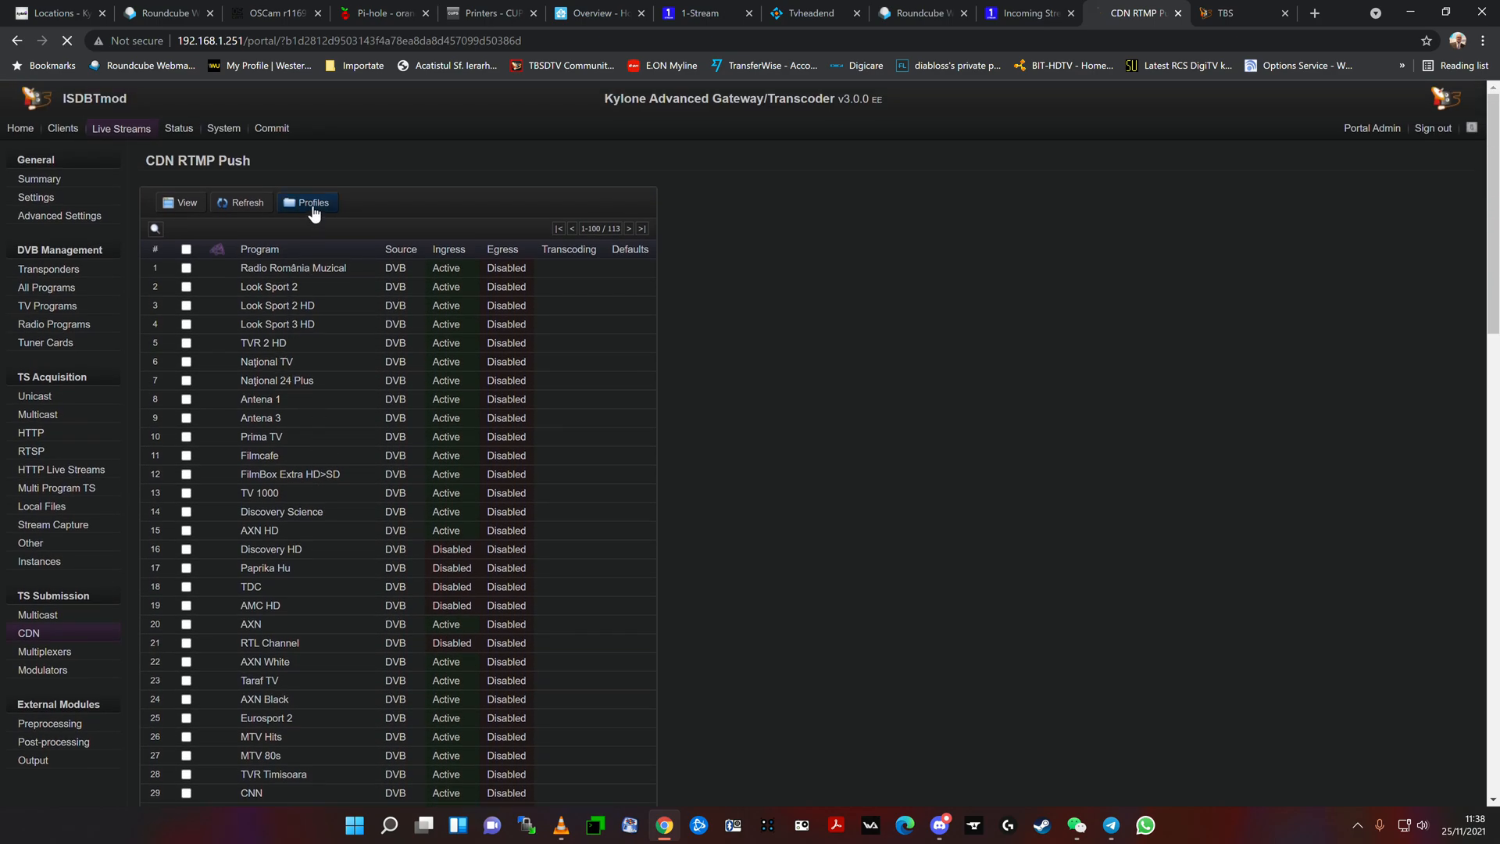
Step: Open the RTMP Profiles and check the rtmpOK profile's Endpoint URL
{"action": "left_click", "coordinate": [307, 203]}
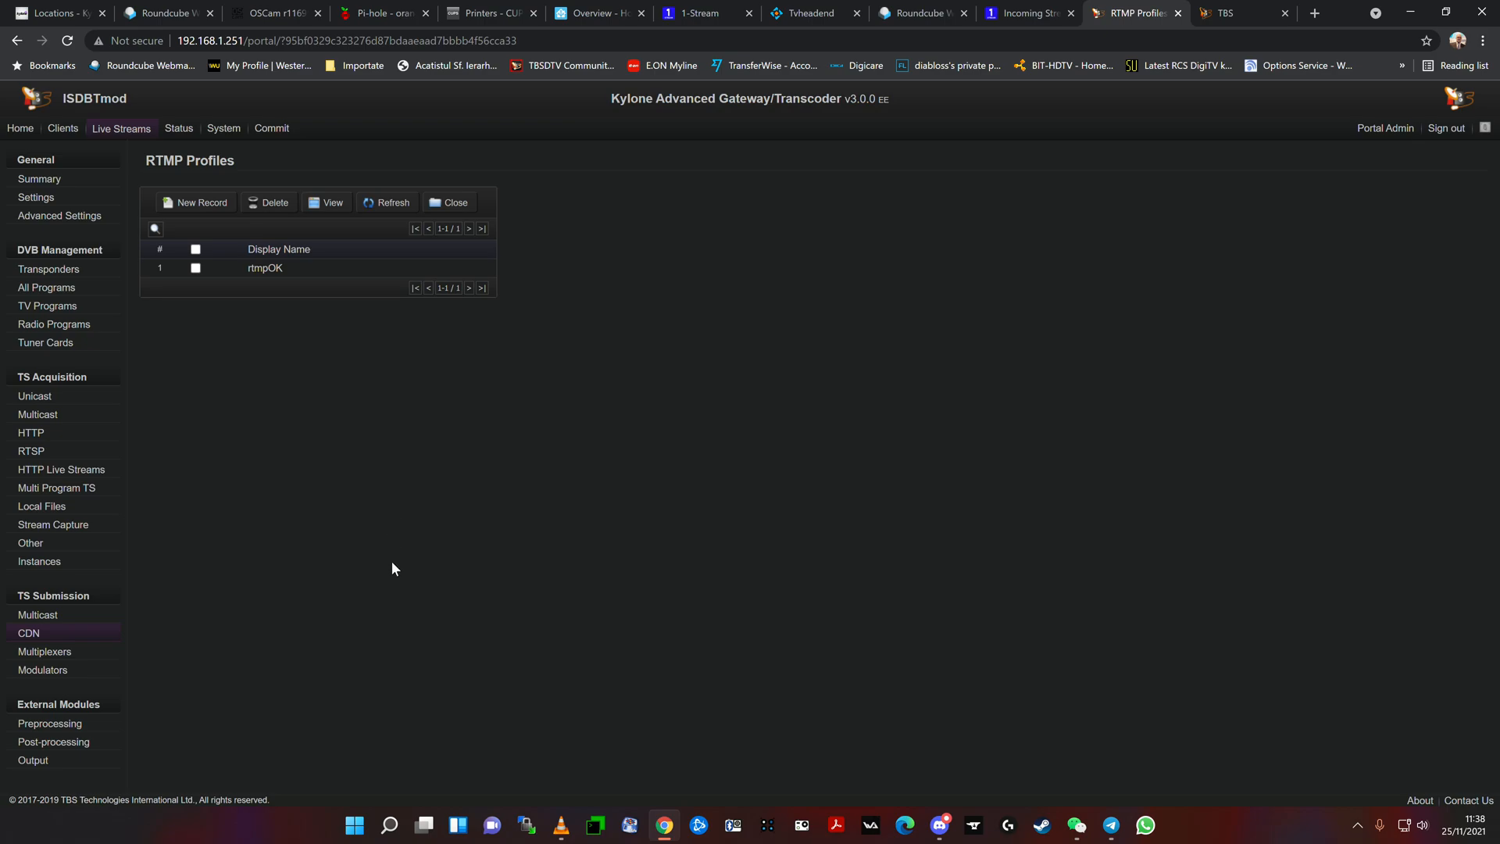
{"action": "mouse_move", "coordinate": [371, 434]}
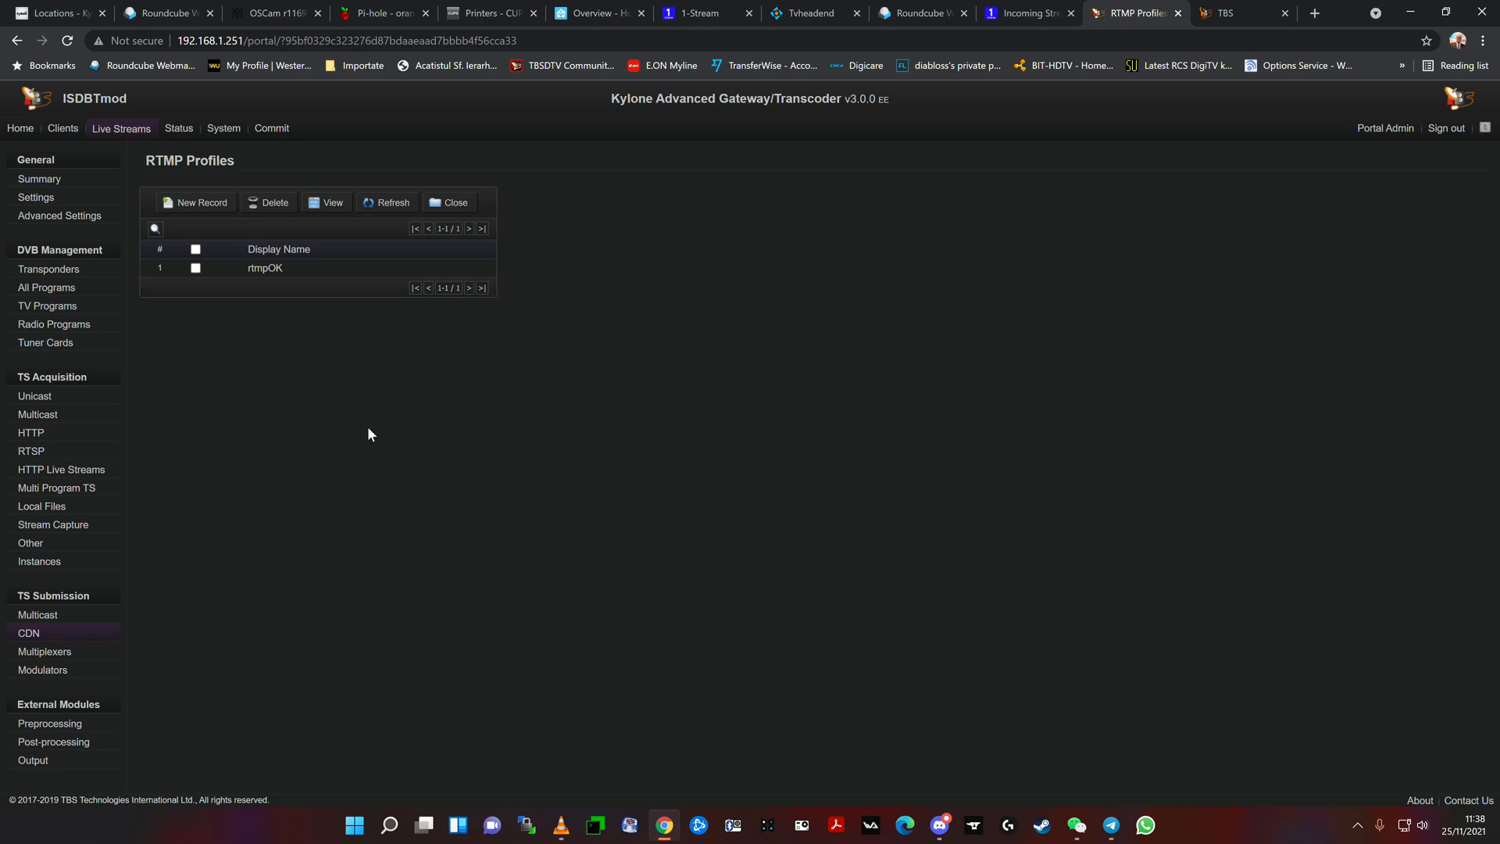
{"action": "left_click", "coordinate": [264, 268]}
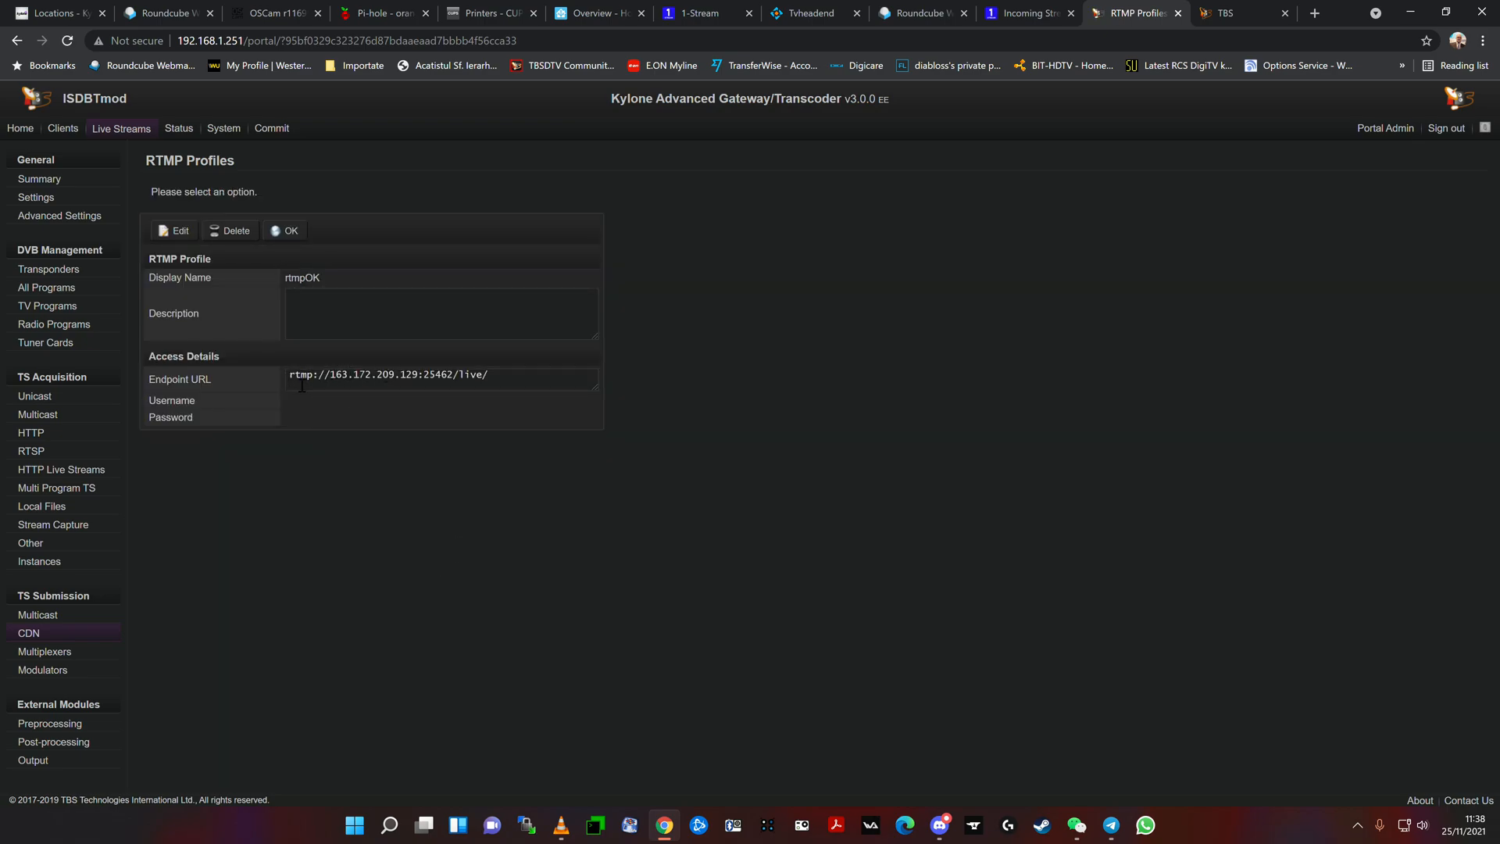
{"action": "mouse_move", "coordinate": [360, 288]}
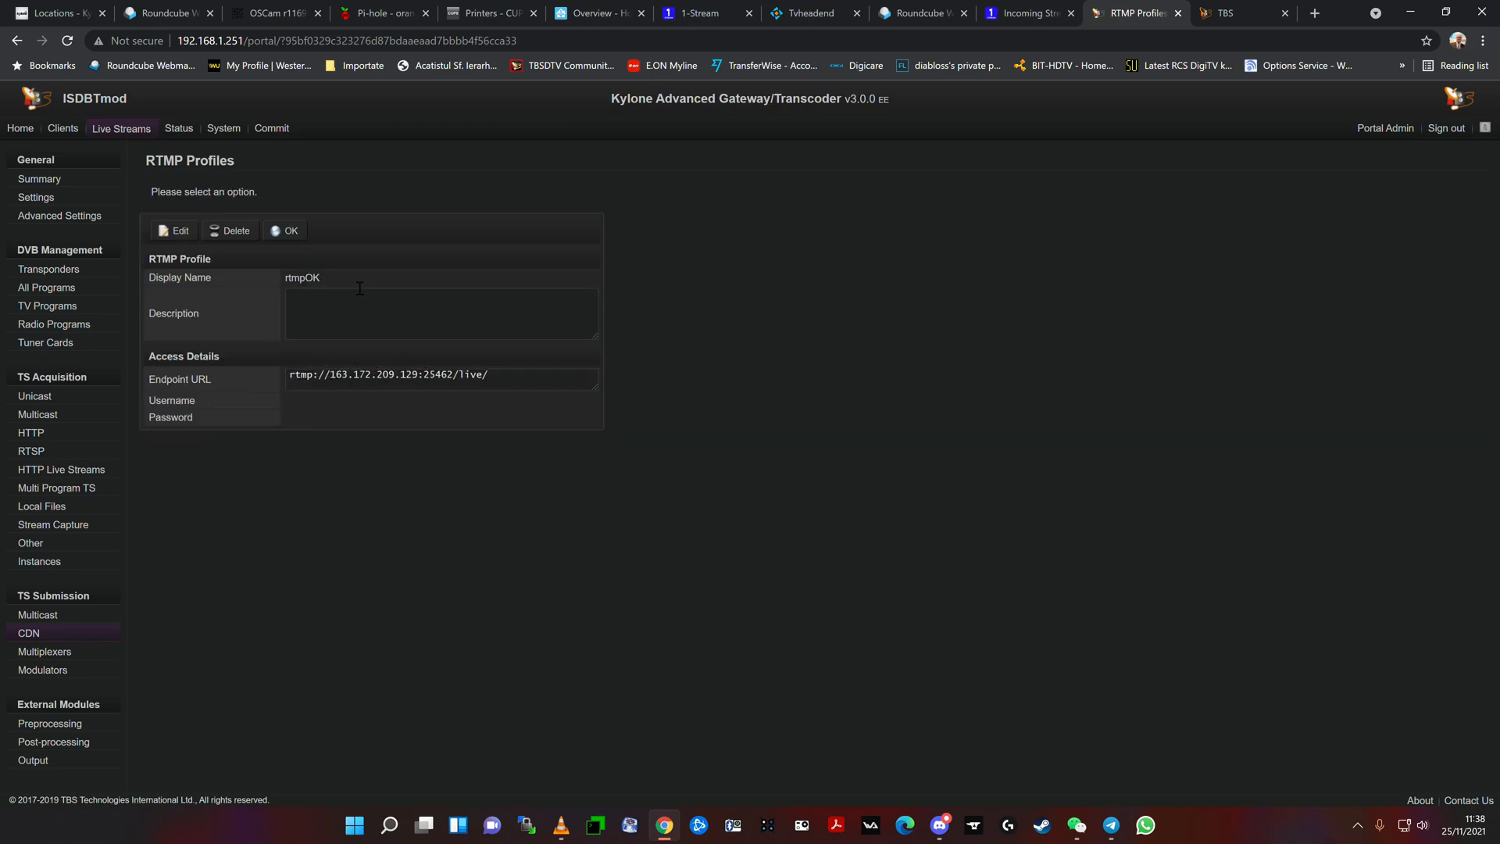
{"action": "left_click", "coordinate": [288, 230]}
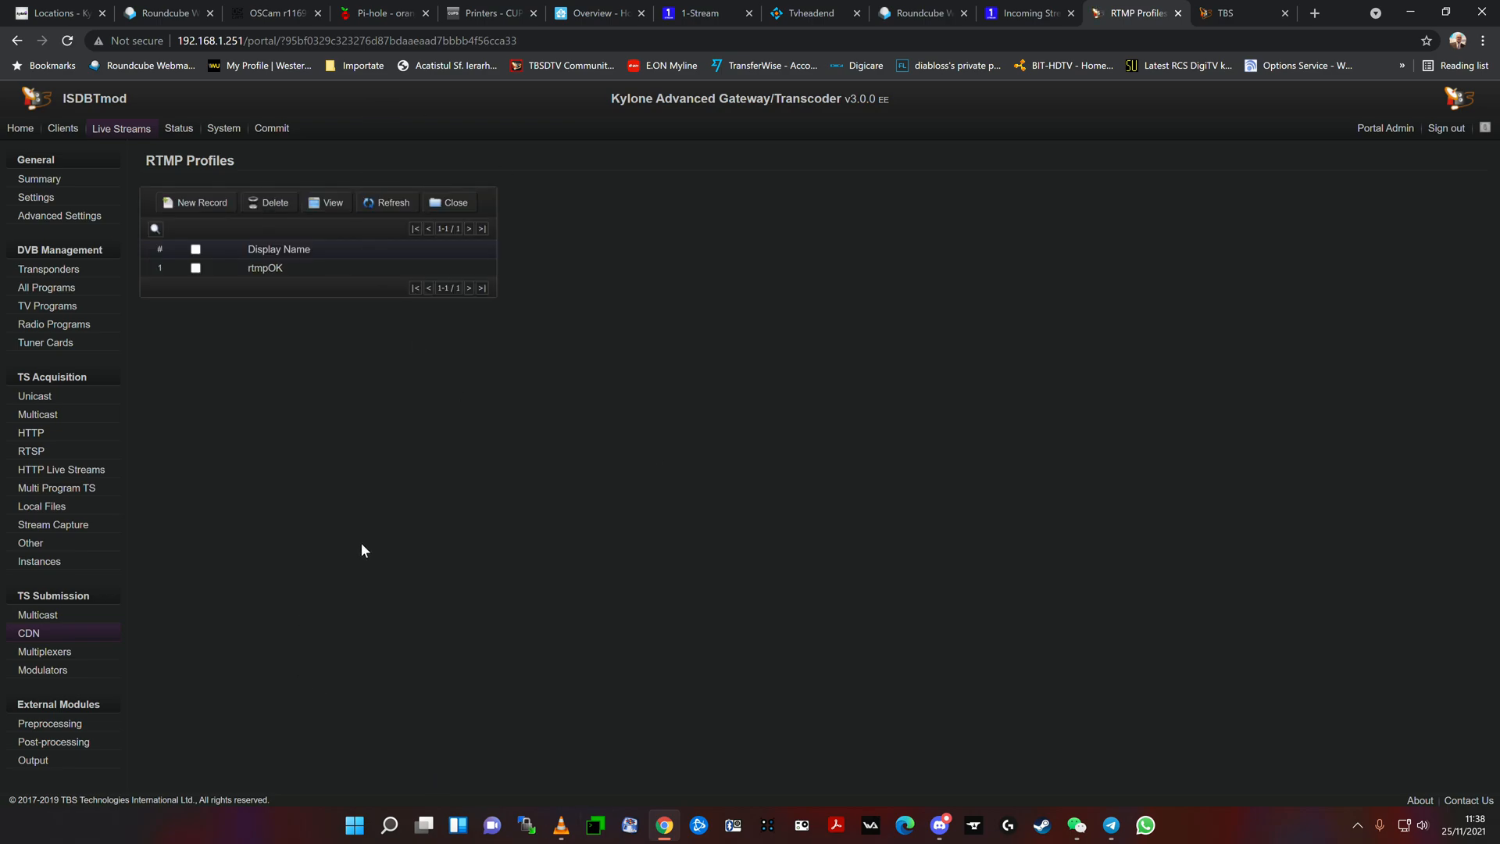
{"action": "mouse_move", "coordinate": [482, 585]}
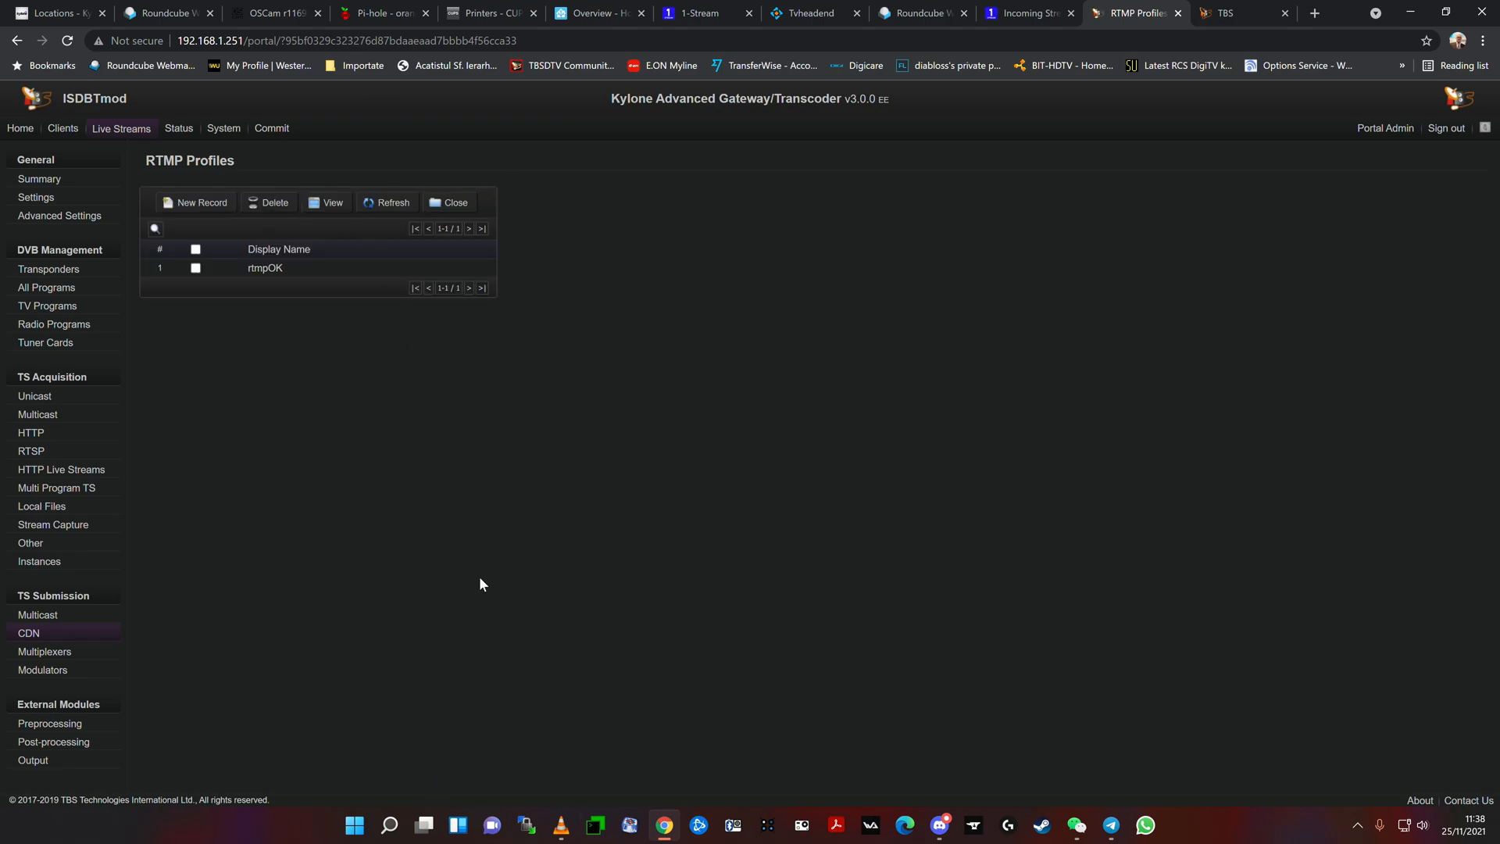
{"action": "mouse_move", "coordinate": [739, 254]}
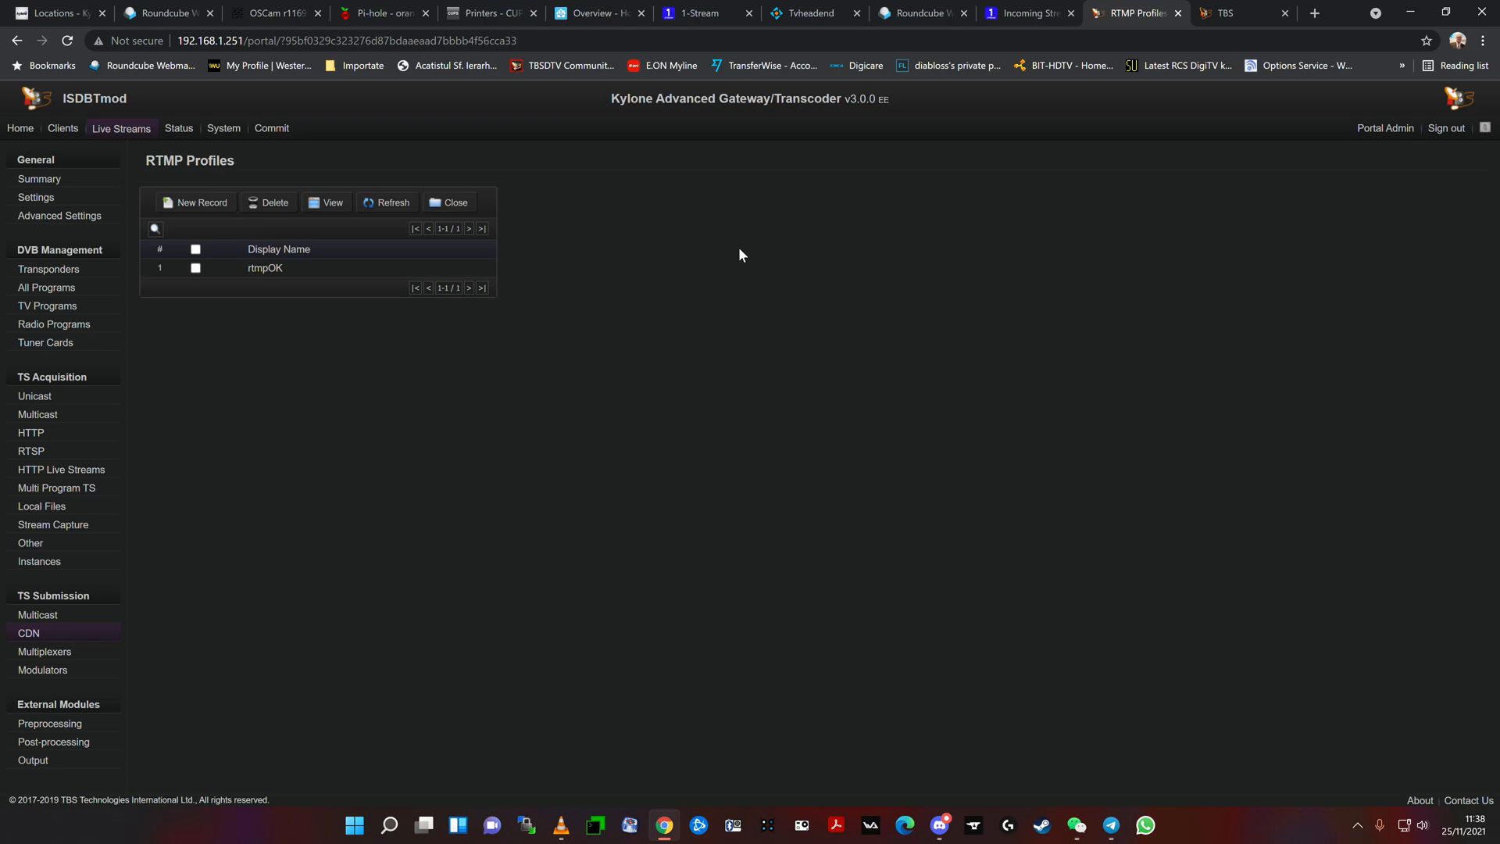
{"action": "mouse_move", "coordinate": [783, 378]}
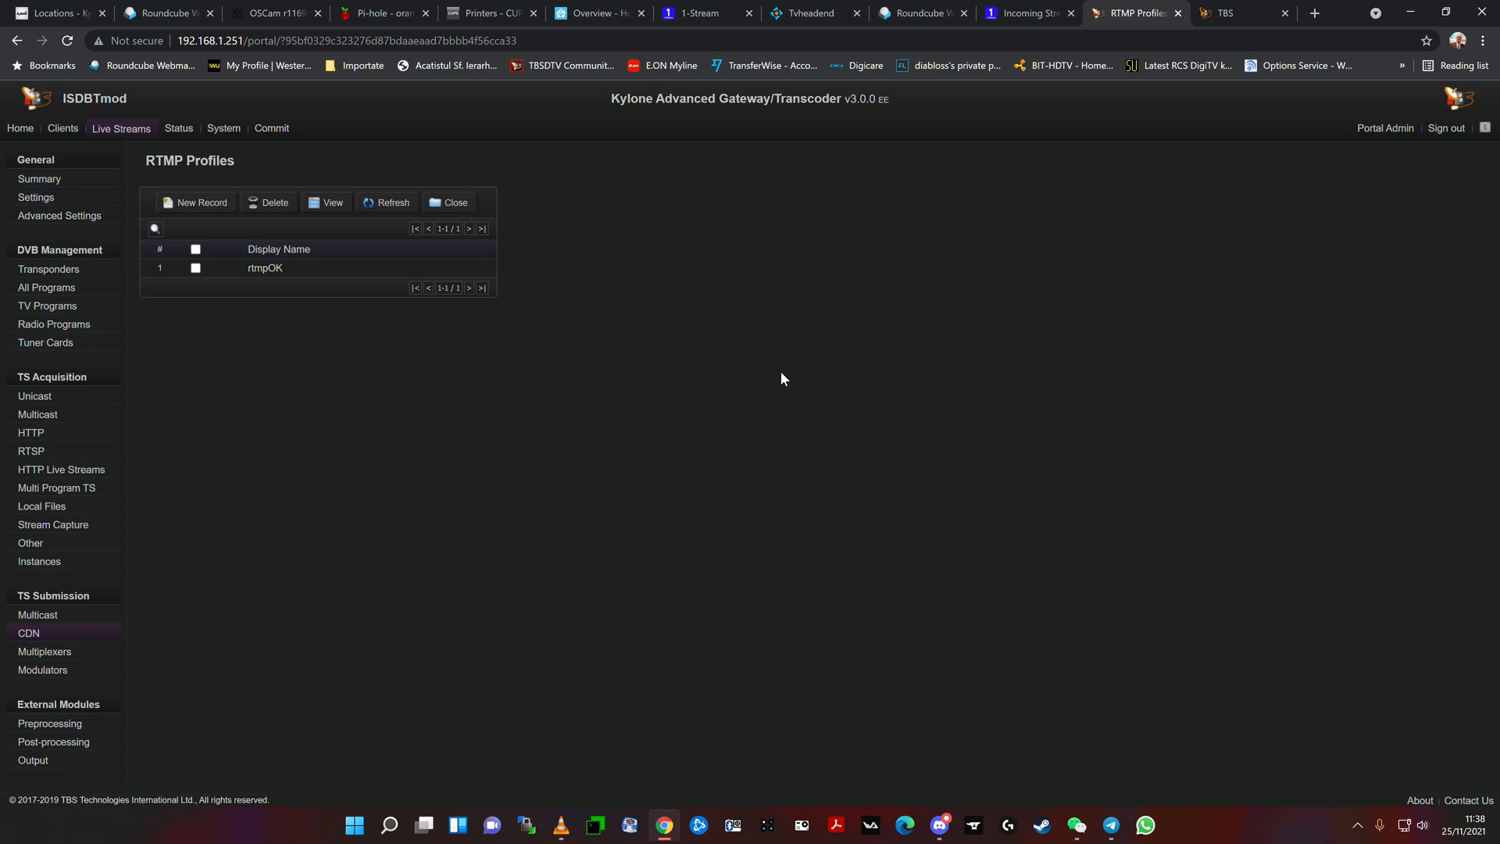
Step: Glance at the 1-Stream tab, then return to Kylone's RTMP profiles page
{"action": "left_click", "coordinate": [1025, 13]}
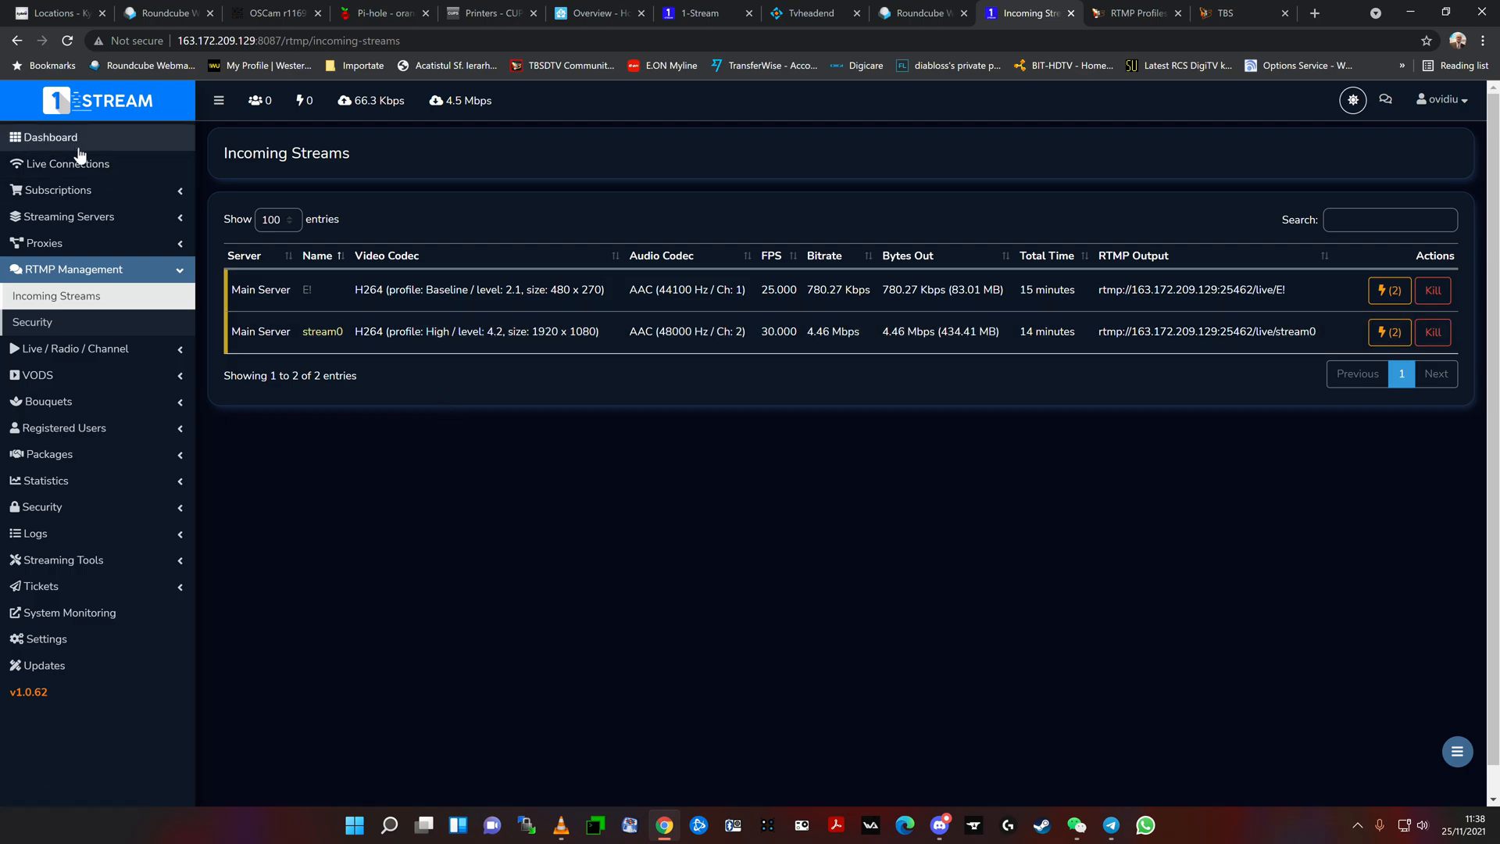
{"action": "left_click", "coordinate": [915, 14]}
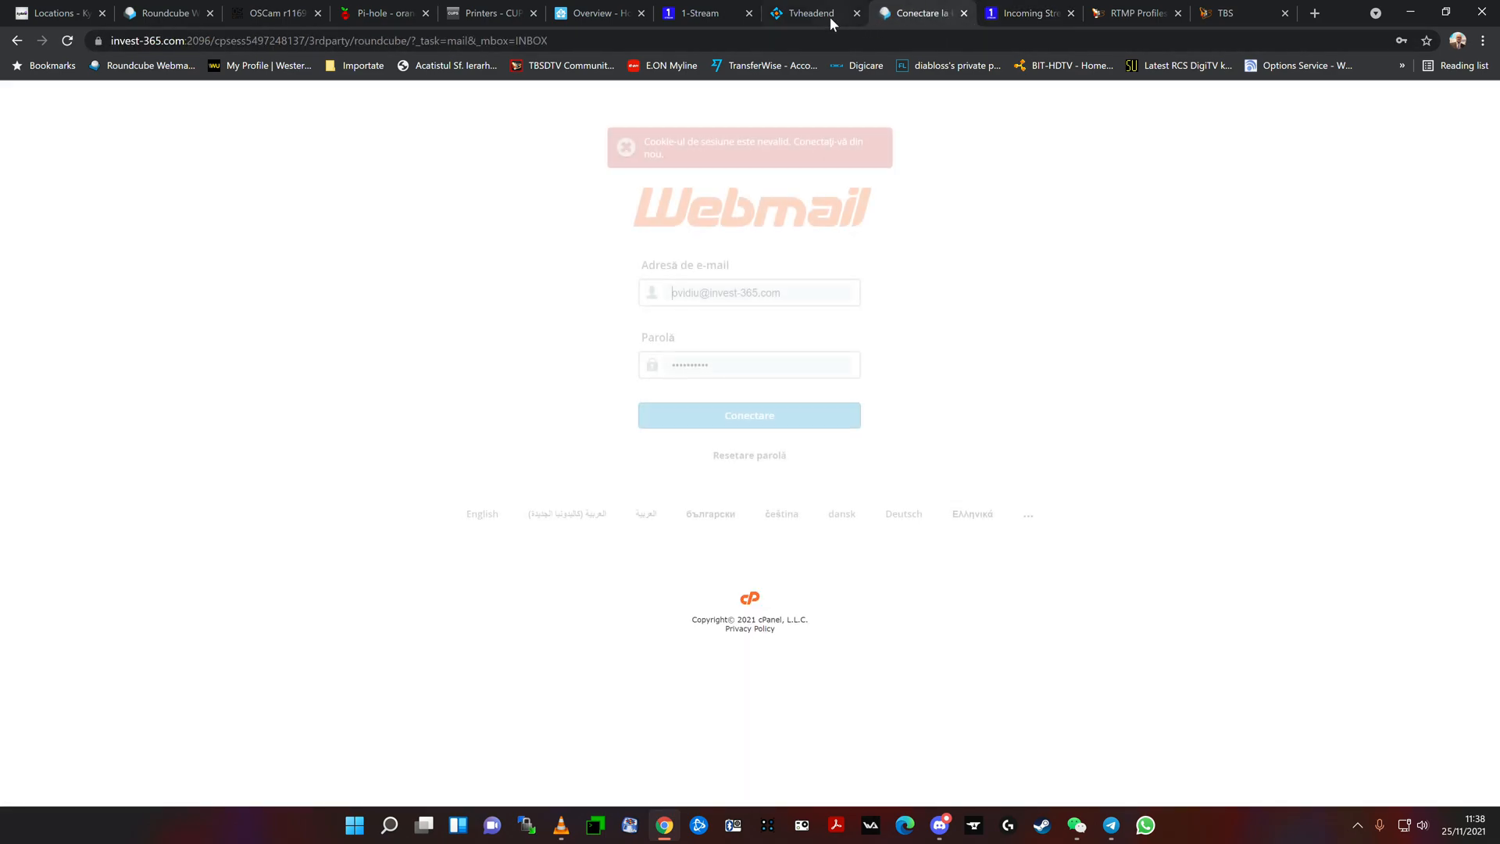
{"action": "left_click", "coordinate": [1132, 12]}
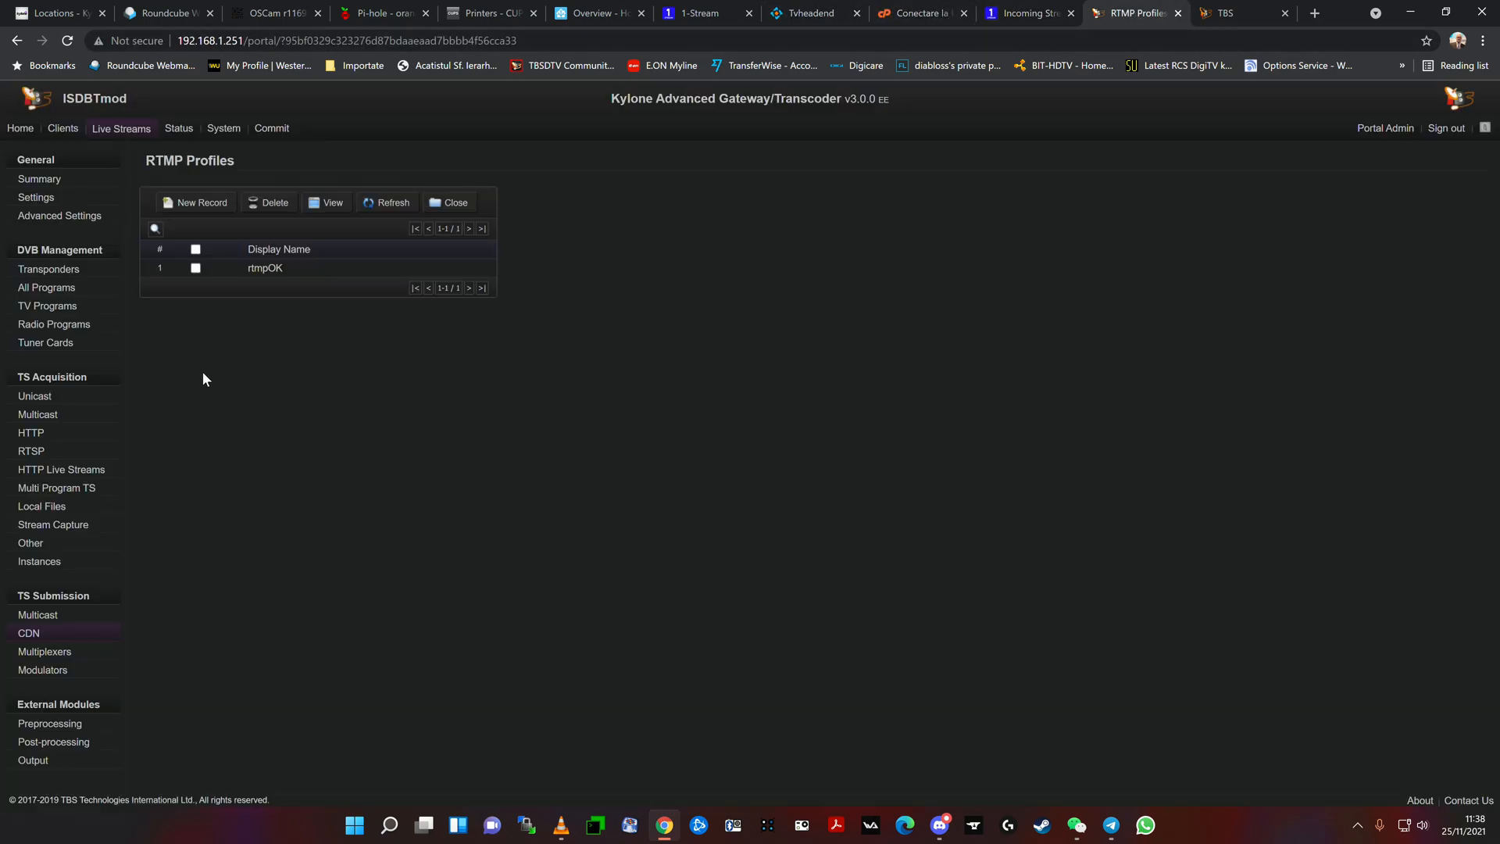
{"action": "mouse_move", "coordinate": [271, 279]}
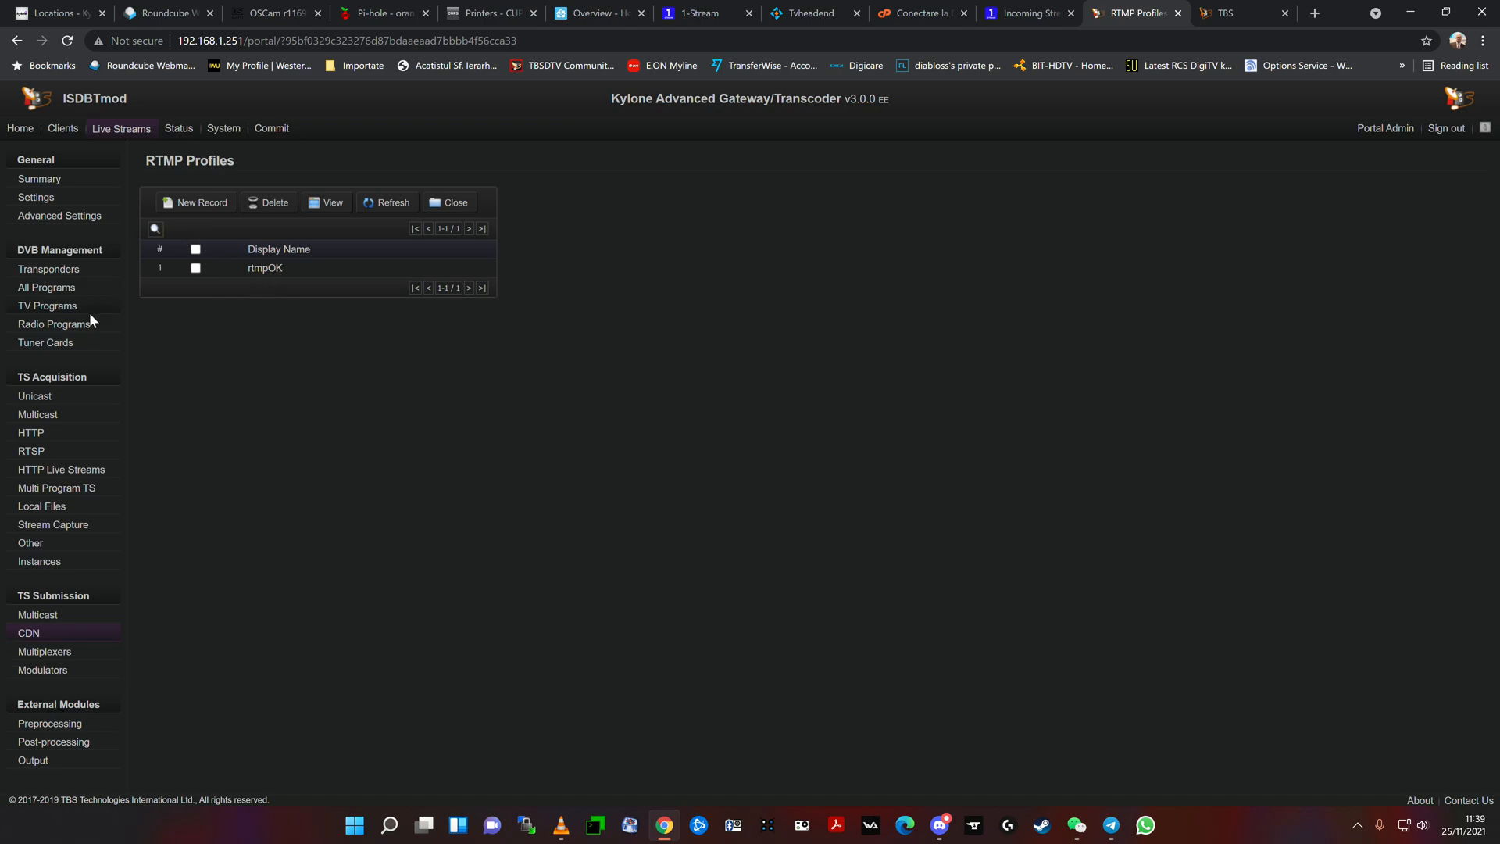
{"action": "mouse_move", "coordinate": [130, 131]}
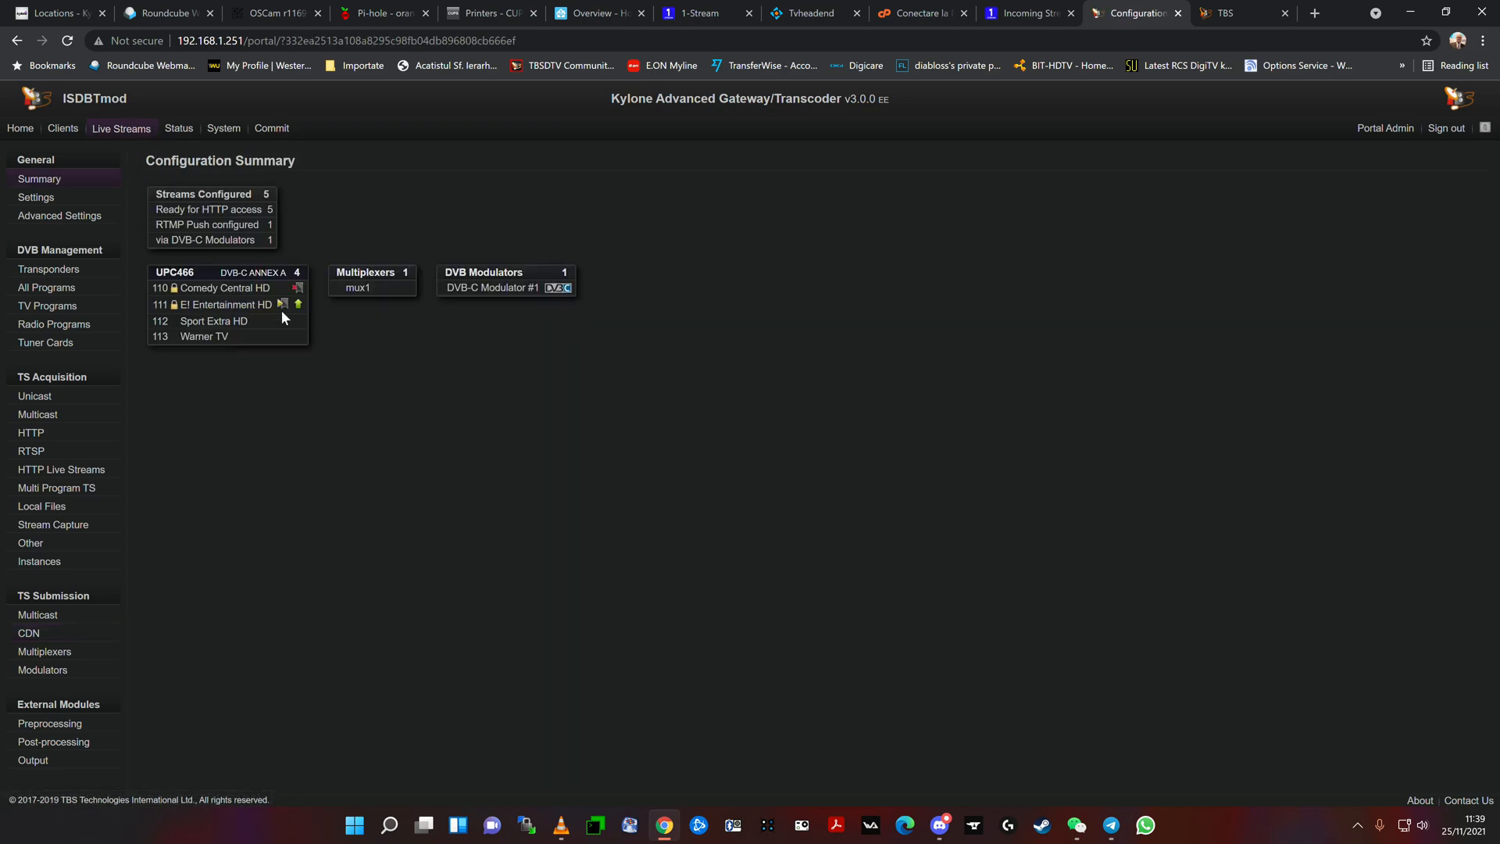
{"action": "mouse_move", "coordinate": [236, 322]}
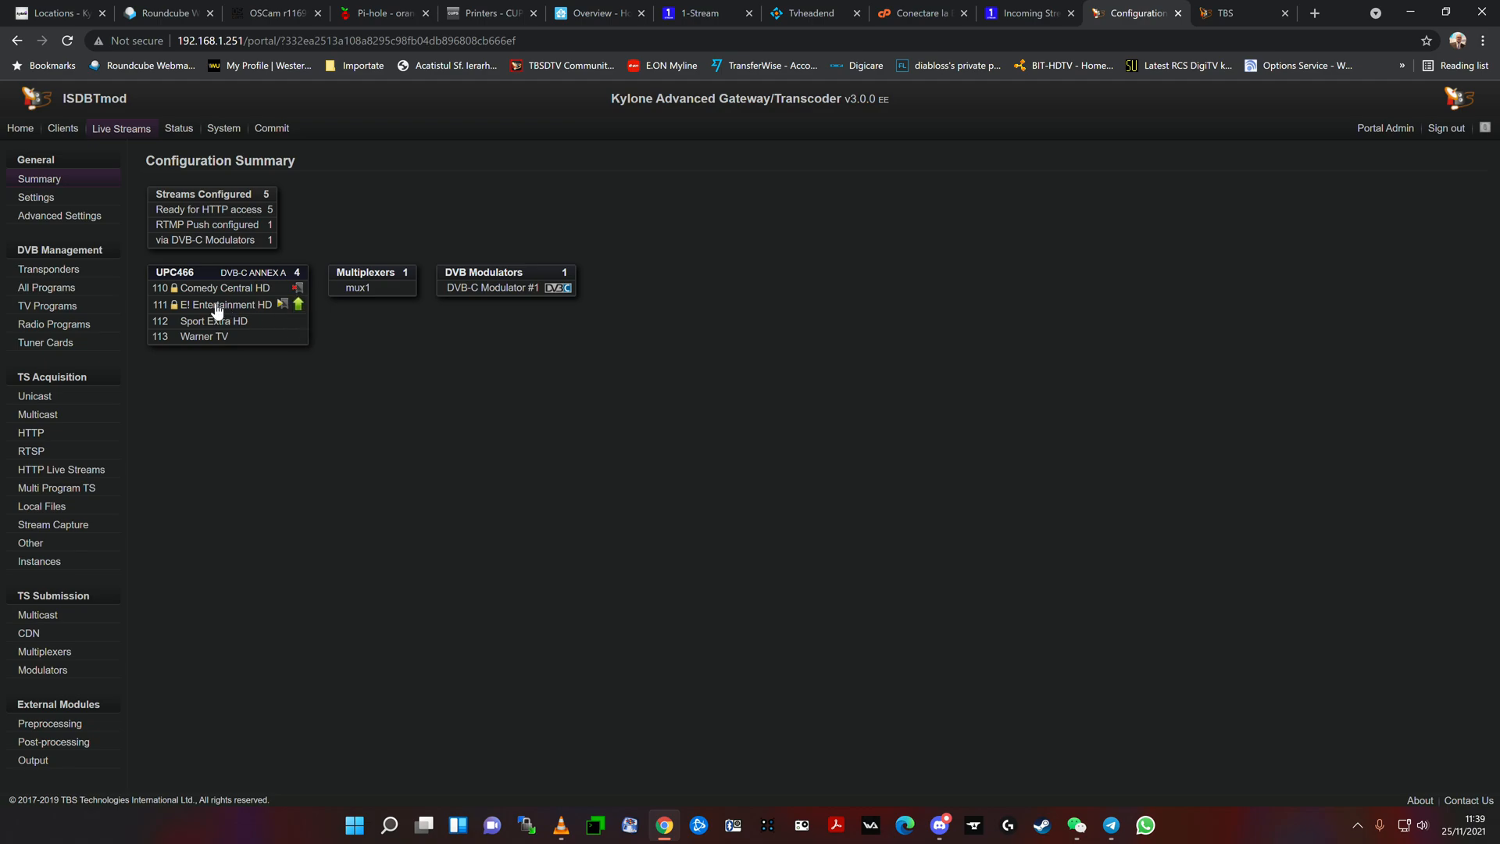
Step: View E! Entertainment HD's program details, then open its green RTMP Push (SD) settings
{"action": "left_click", "coordinate": [221, 305]}
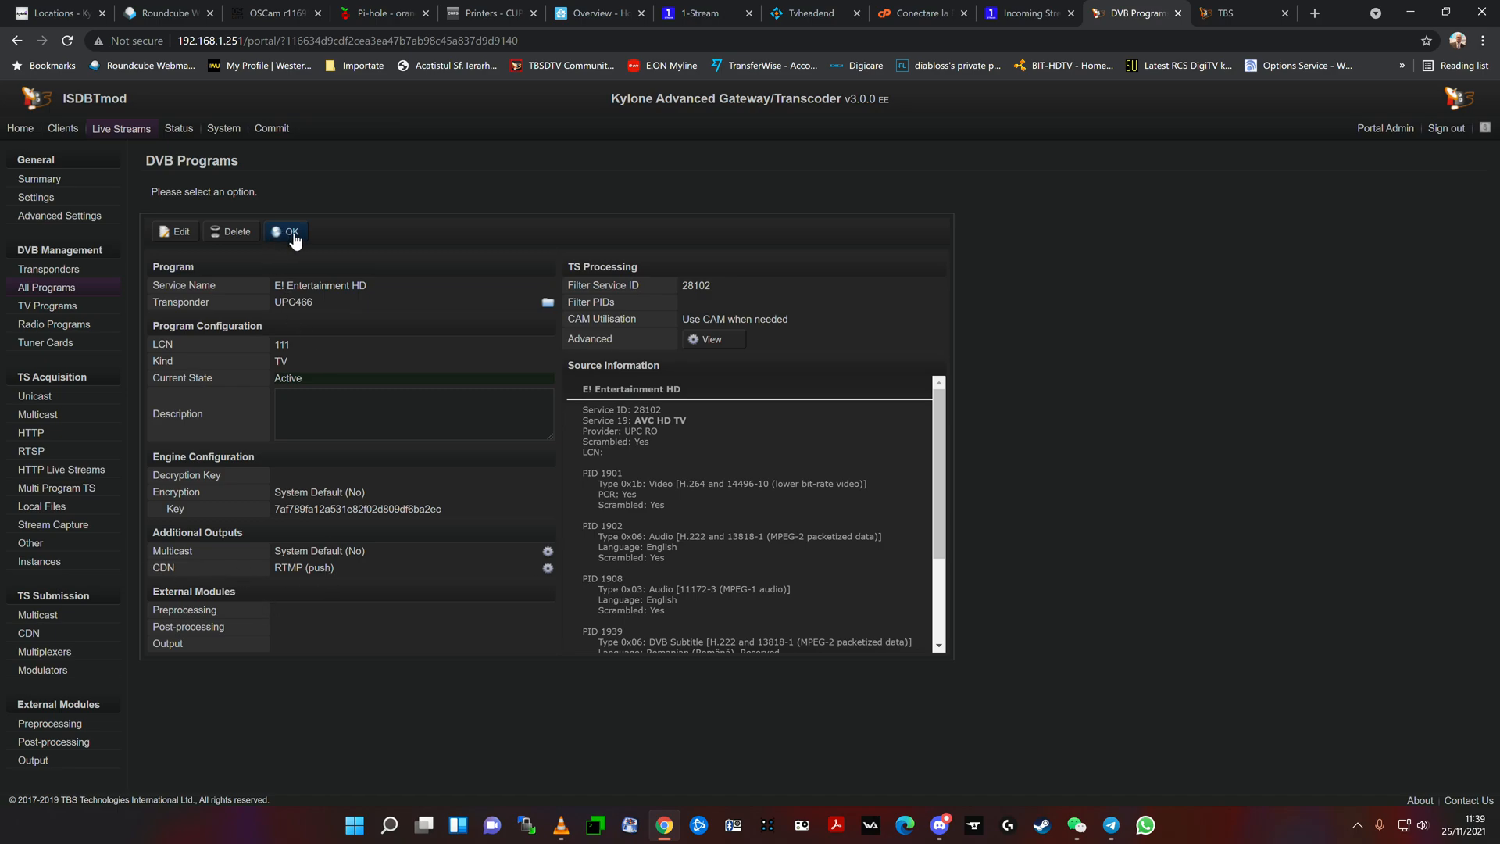
{"action": "left_click", "coordinate": [286, 231]}
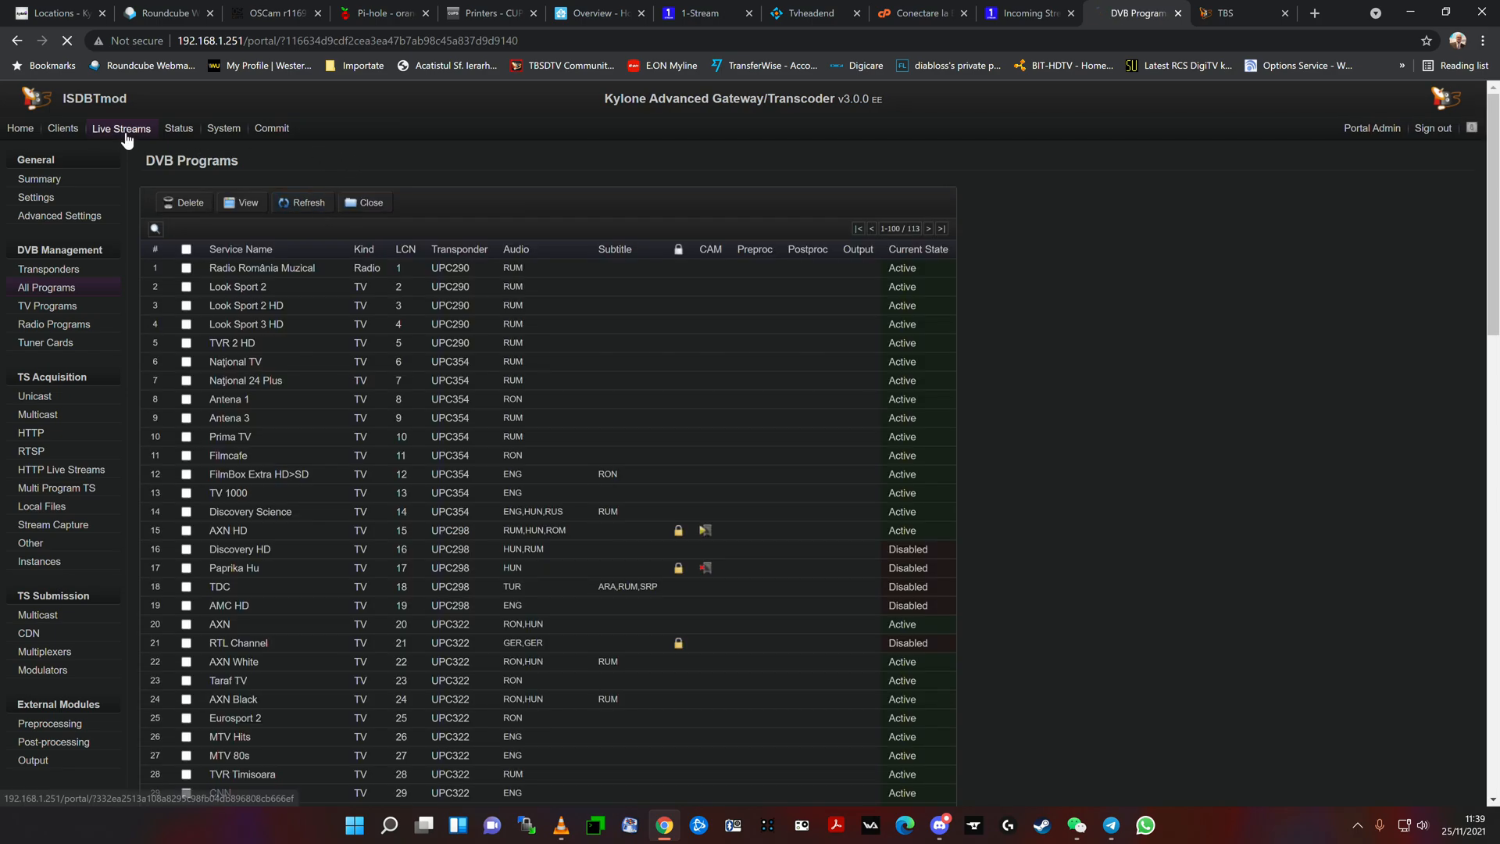
{"action": "left_click", "coordinate": [32, 179]}
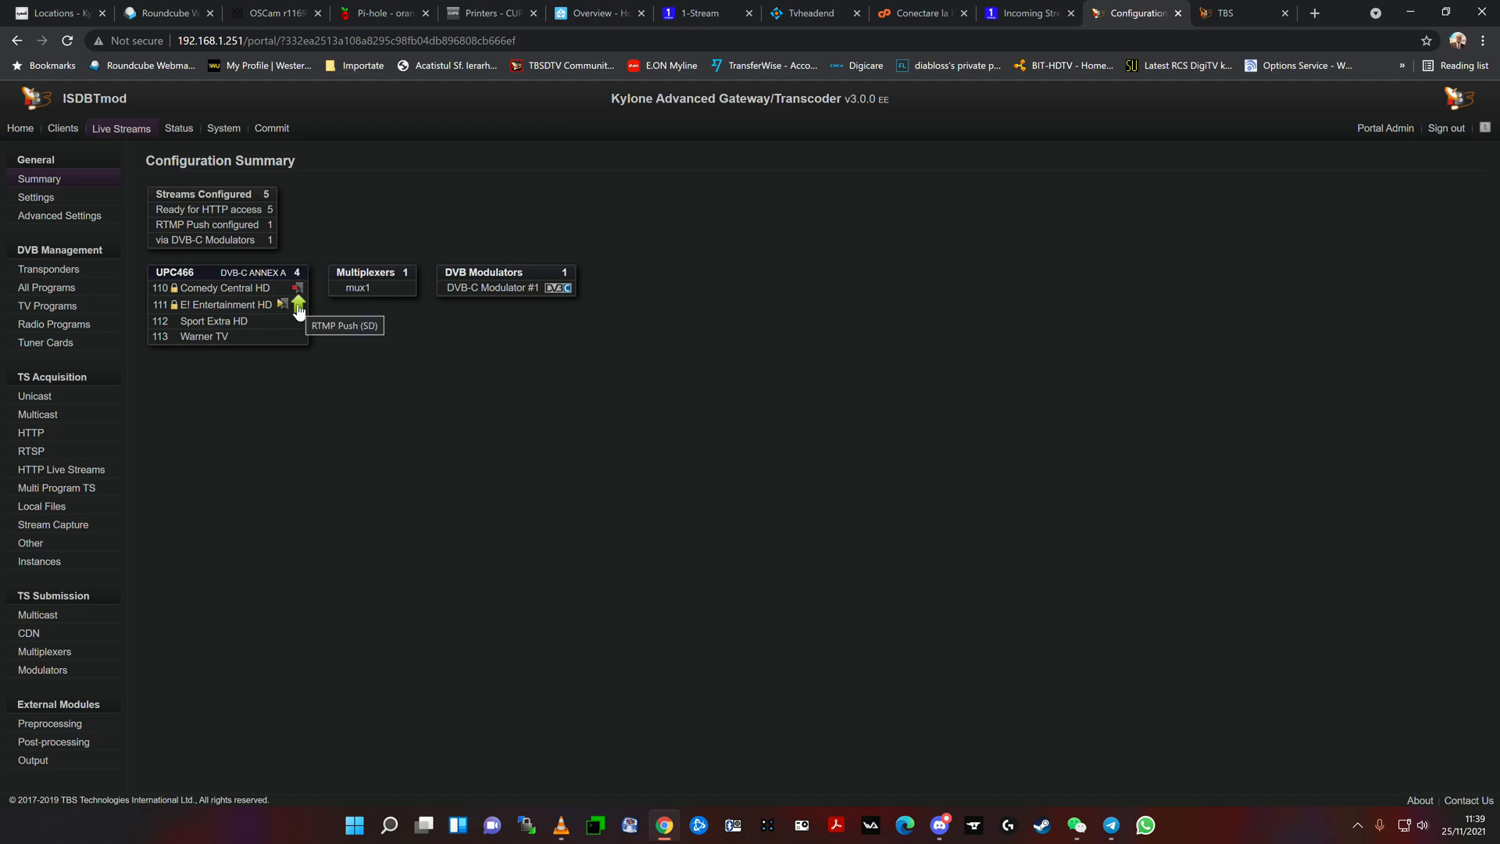
{"action": "left_click", "coordinate": [297, 305]}
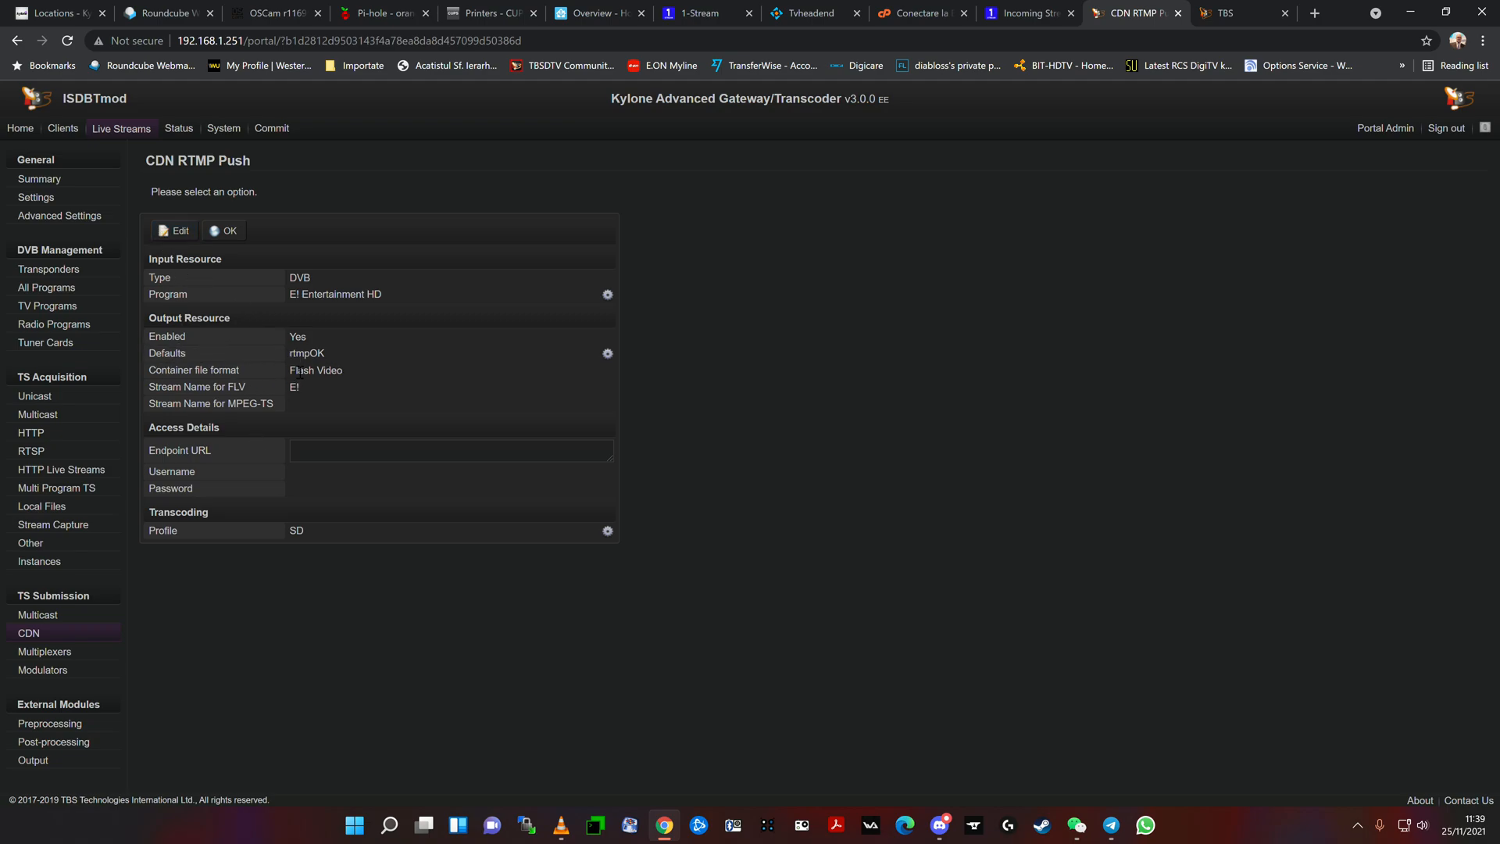
{"action": "mouse_move", "coordinate": [338, 361]}
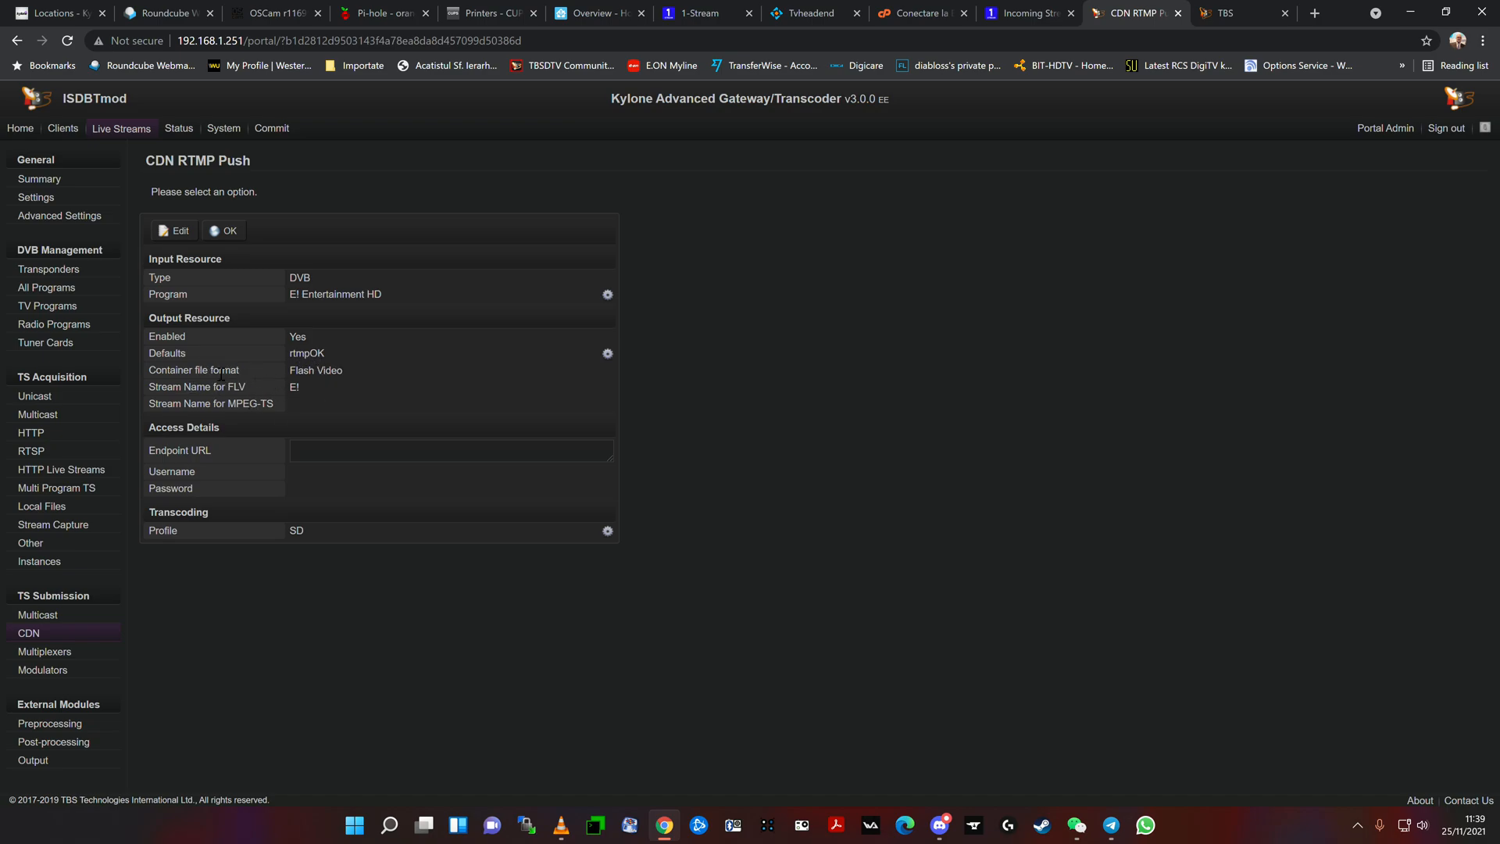
{"action": "mouse_move", "coordinate": [278, 384]}
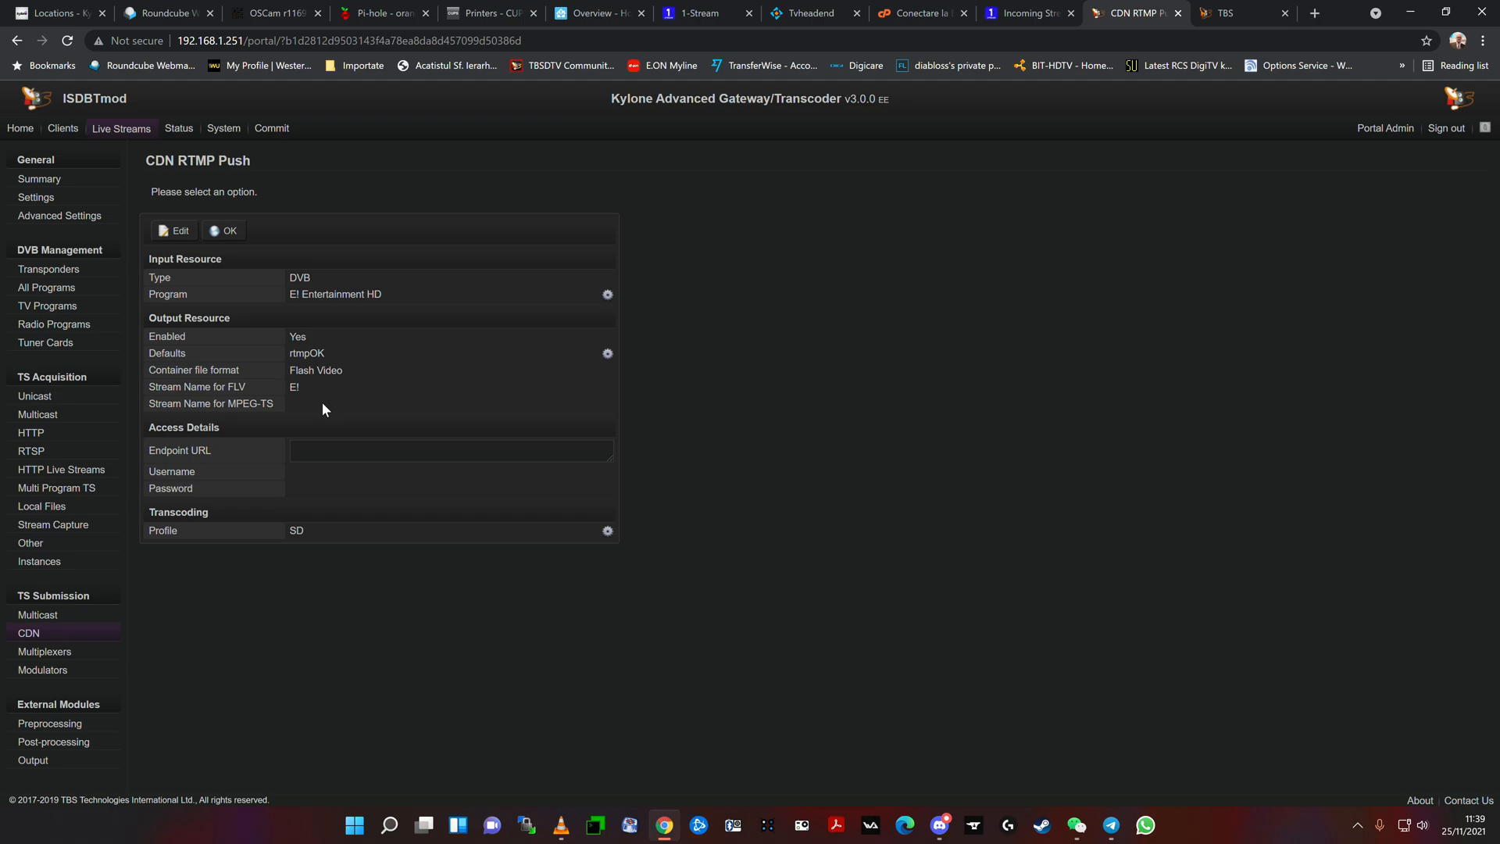
{"action": "mouse_move", "coordinate": [607, 531]}
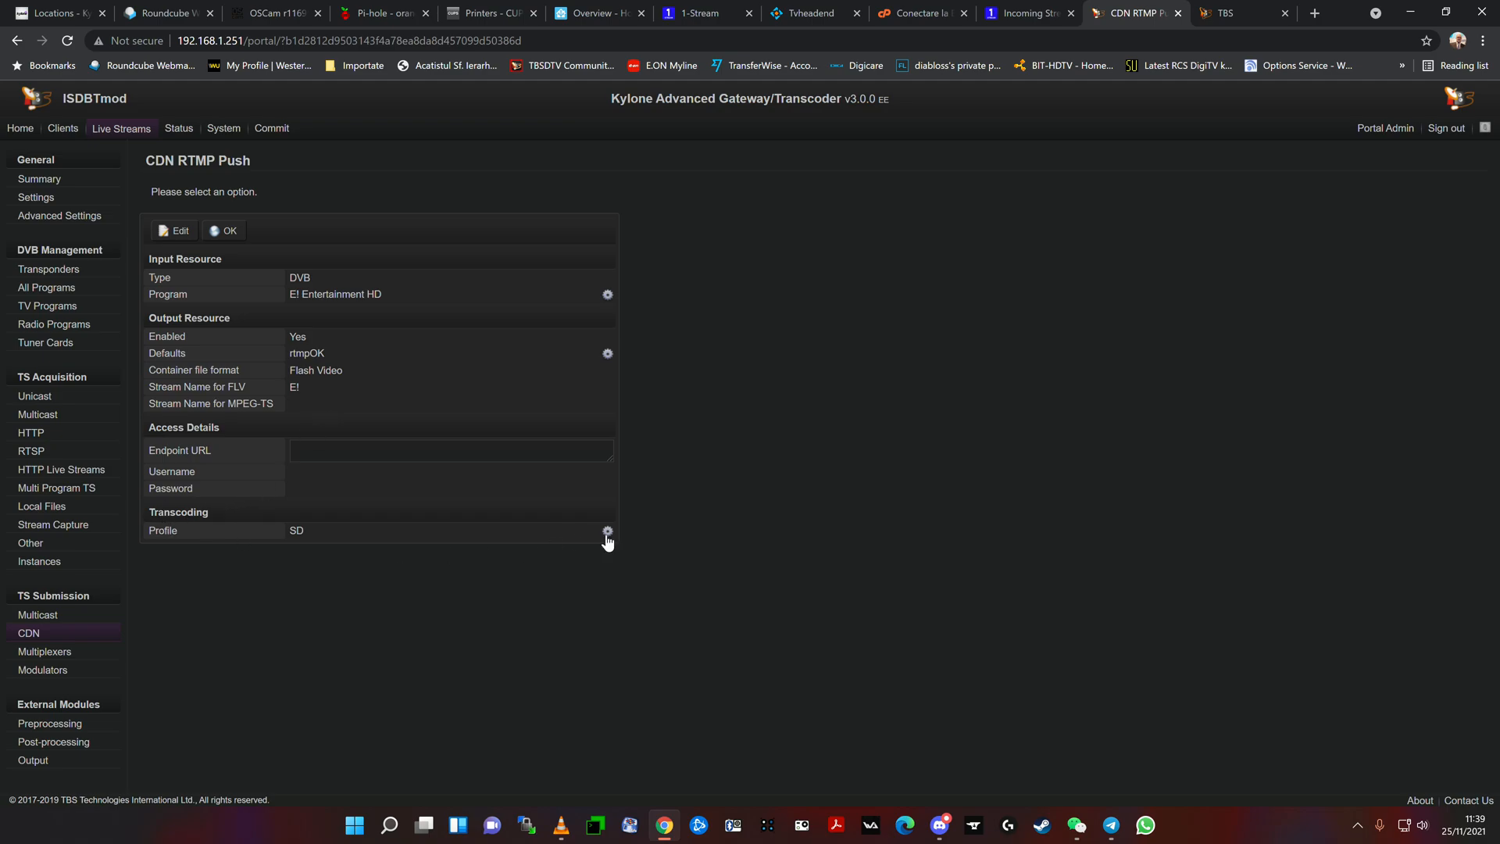
Step: Inspect the SD post-processing profile, then switch to 1-Stream's Incoming Streams tab
{"action": "left_click", "coordinate": [607, 531]}
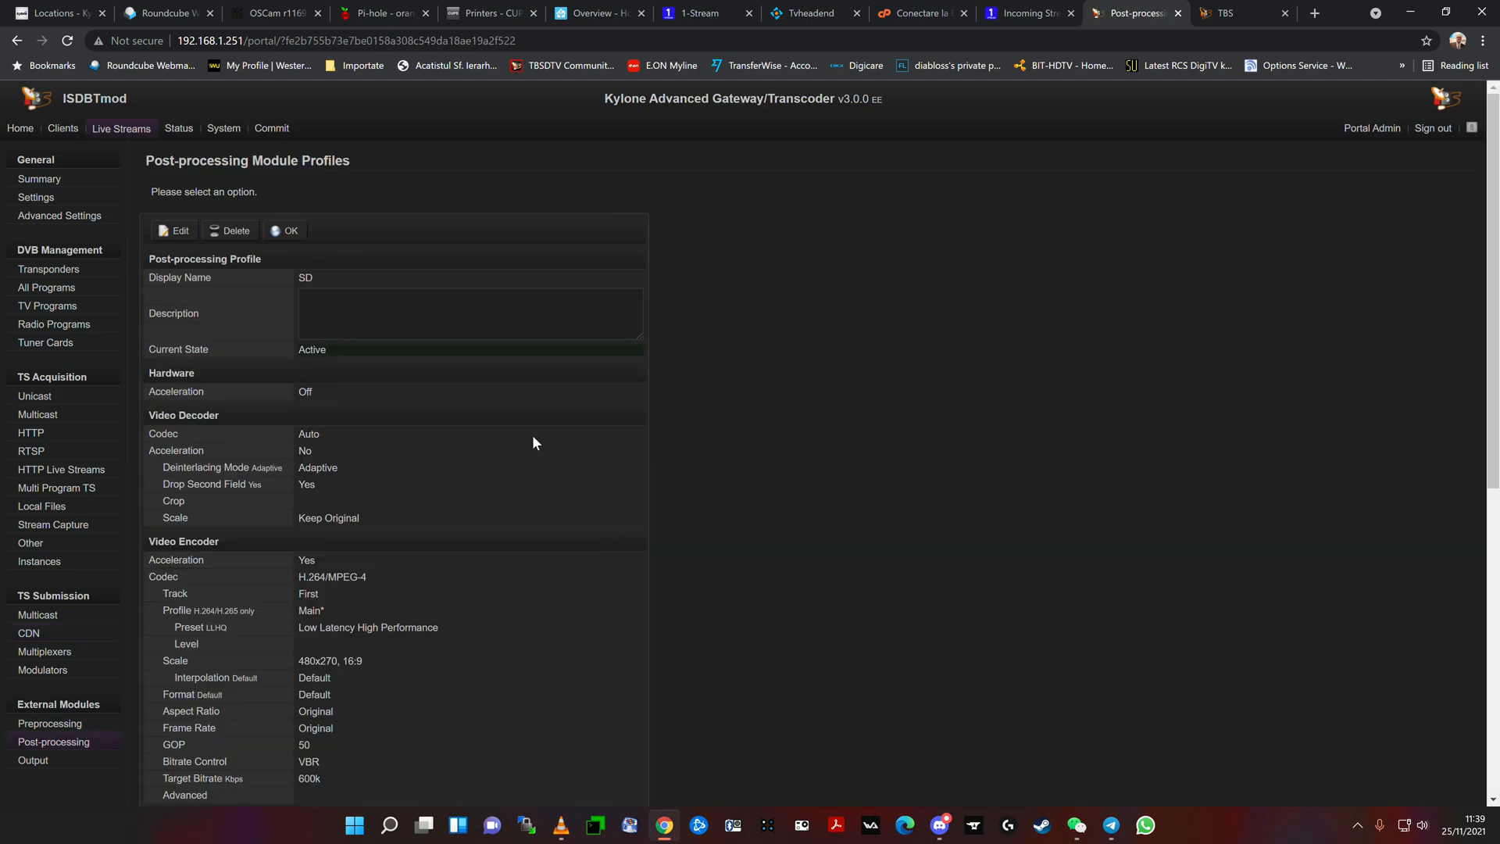
{"action": "mouse_move", "coordinate": [531, 413]}
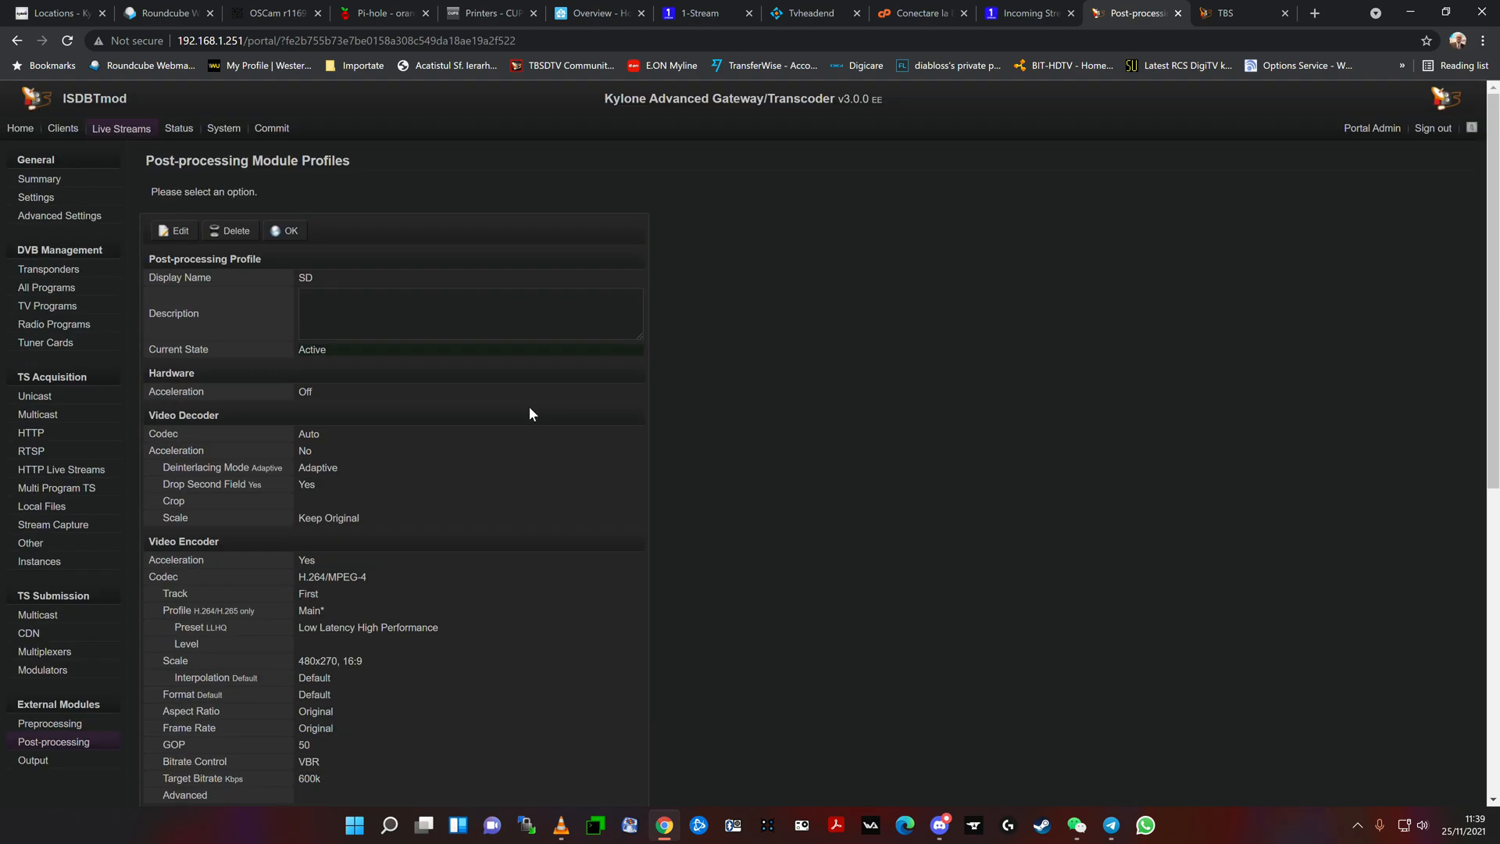
{"action": "mouse_move", "coordinate": [933, 143]}
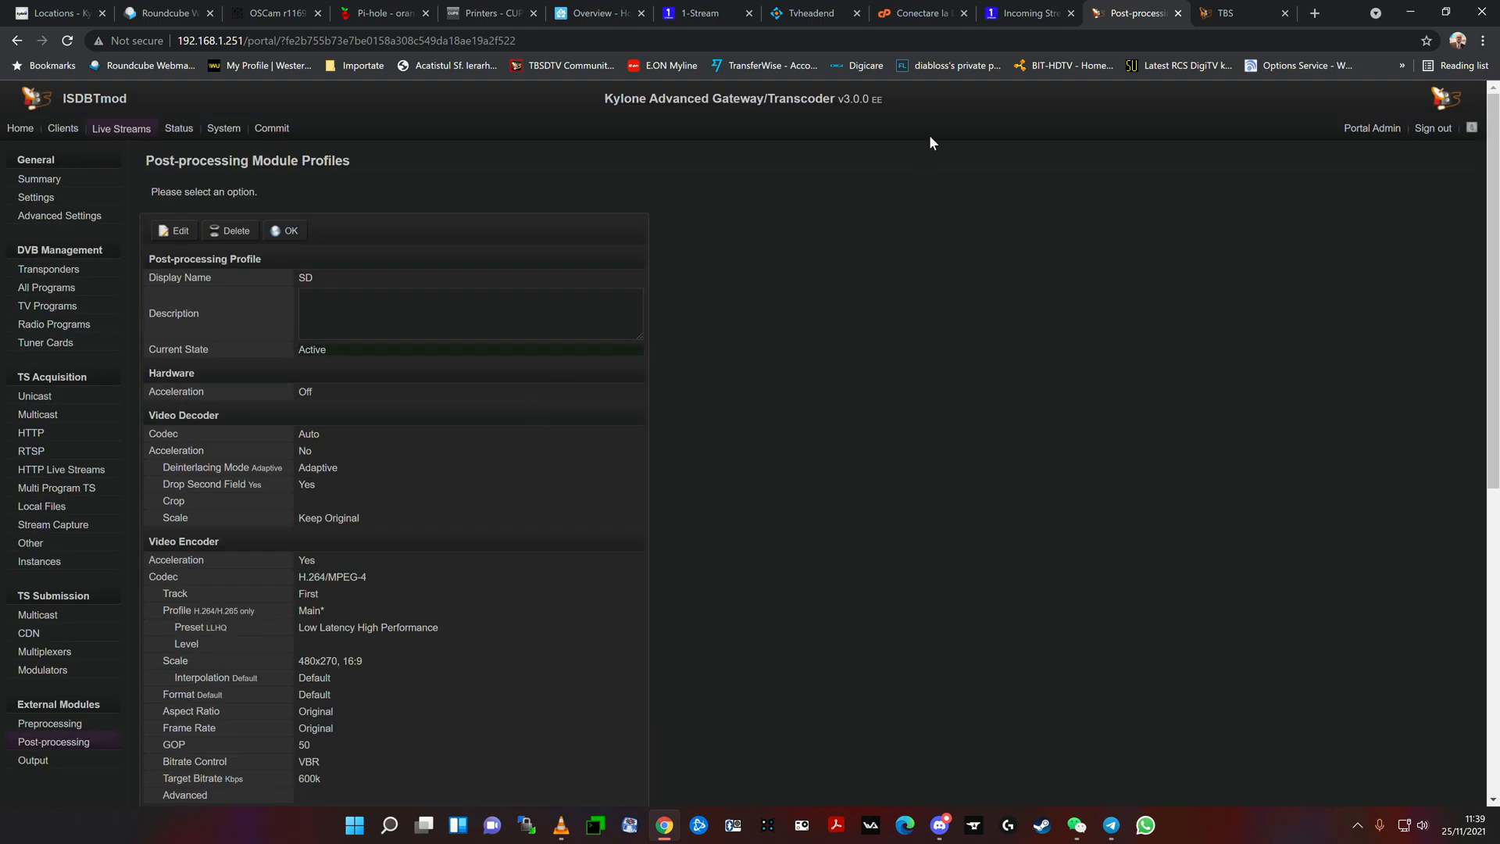
{"action": "left_click", "coordinate": [1024, 13]}
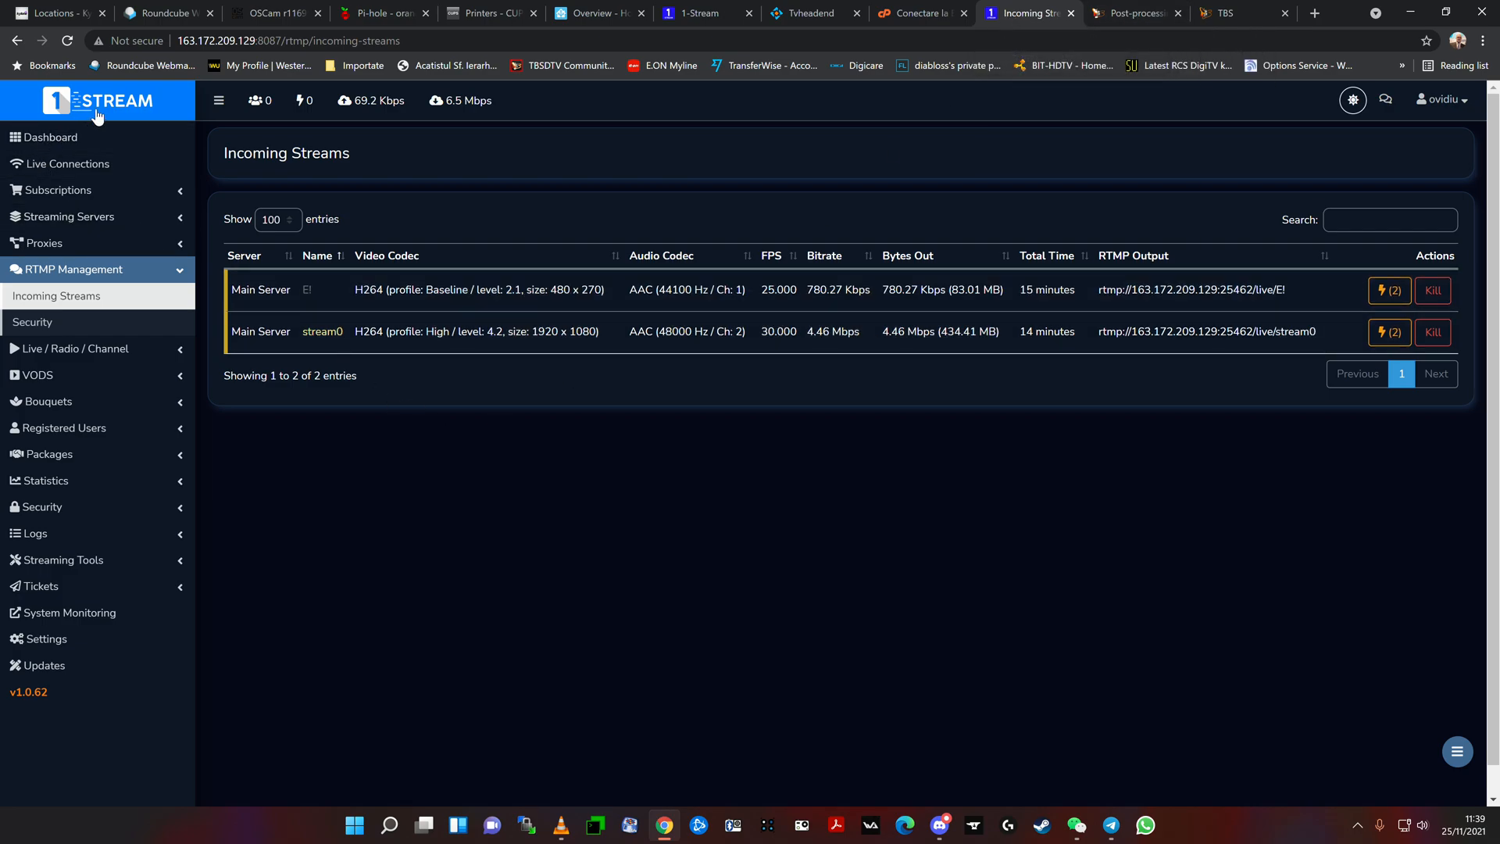
{"action": "mouse_move", "coordinate": [1046, 22]}
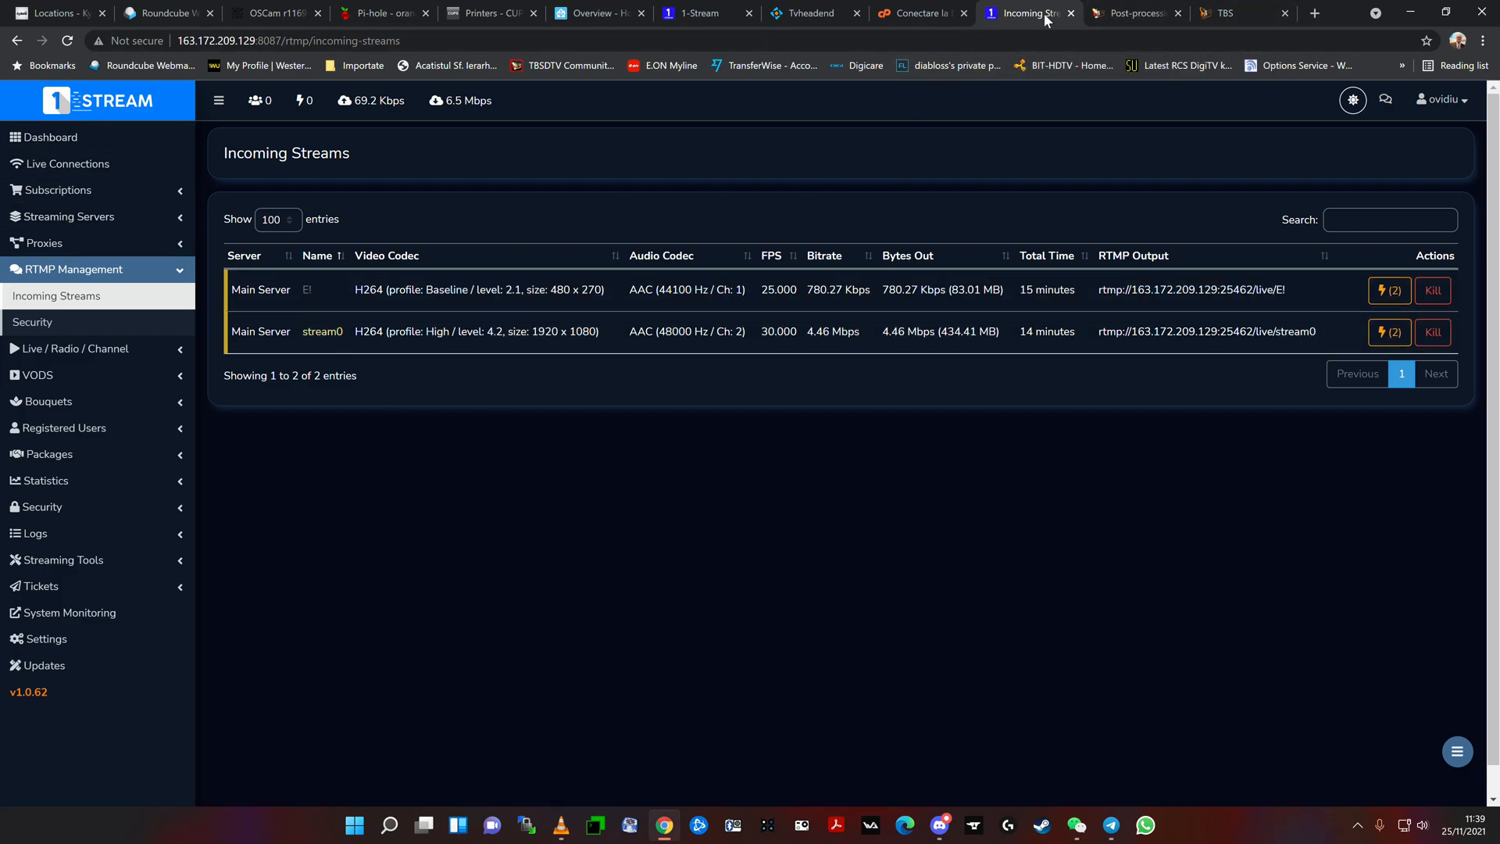
{"action": "mouse_move", "coordinate": [1030, 16]}
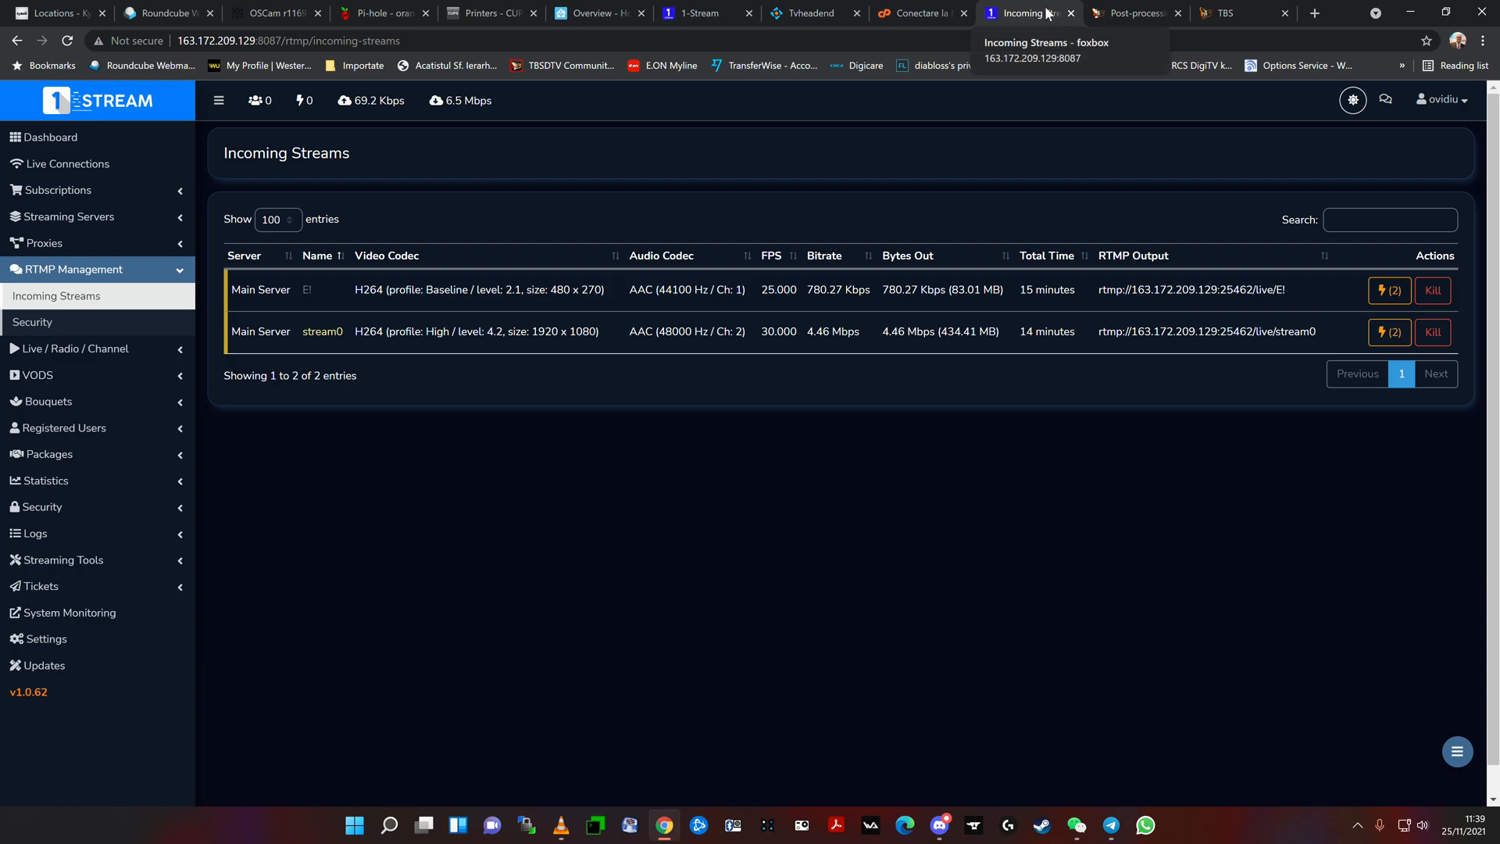
Step: Check E! and stream0 in Incoming Streams, then switch to the TBS encoder tab
{"action": "left_click", "coordinate": [1136, 12]}
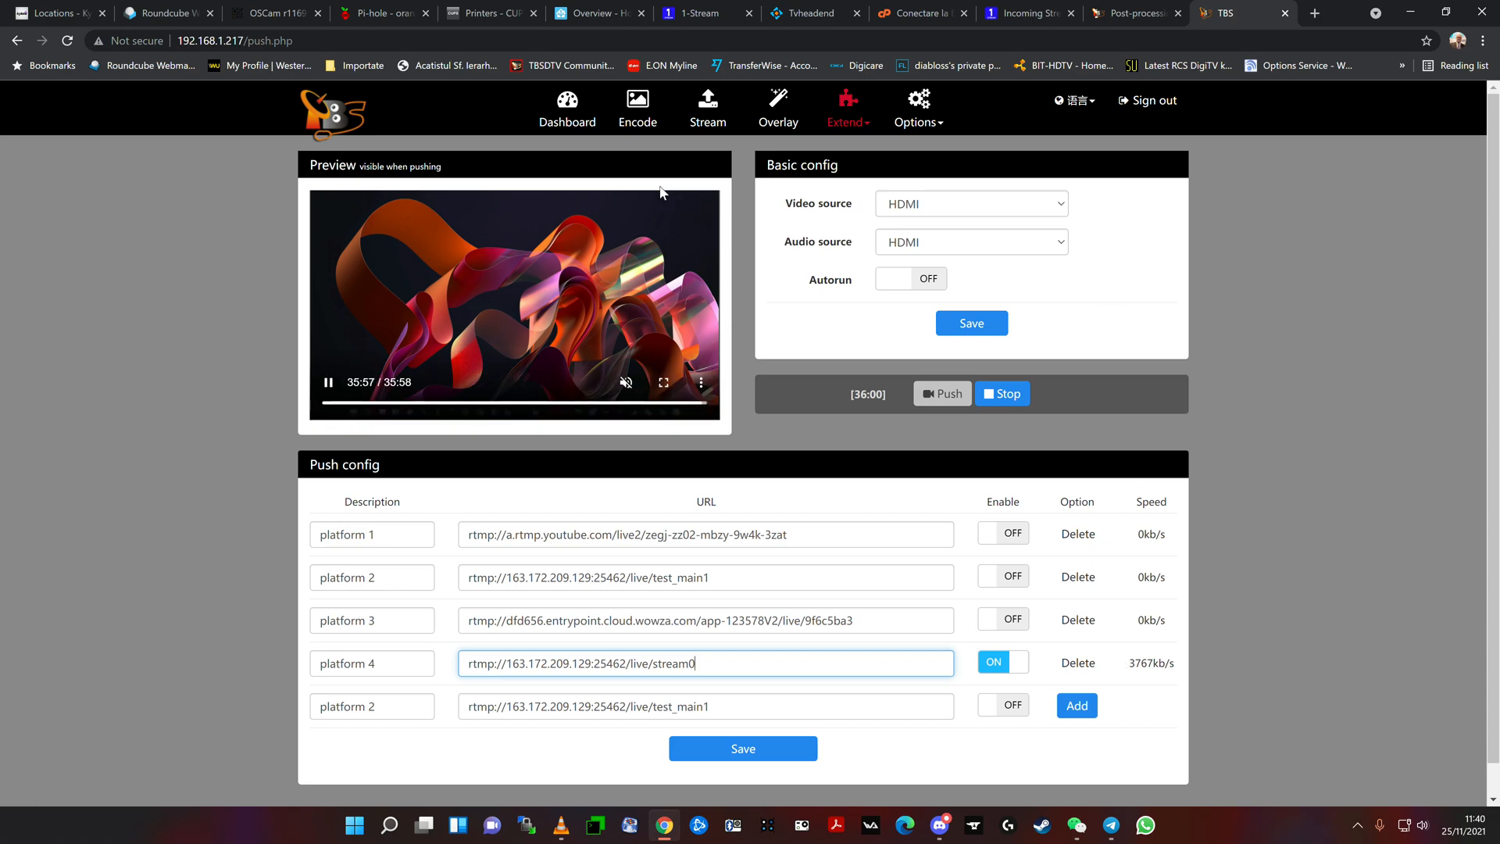
Step: Check the TBS encoder dashboard, then return to 1-Stream's Incoming Streams list
{"action": "left_click", "coordinate": [567, 108]}
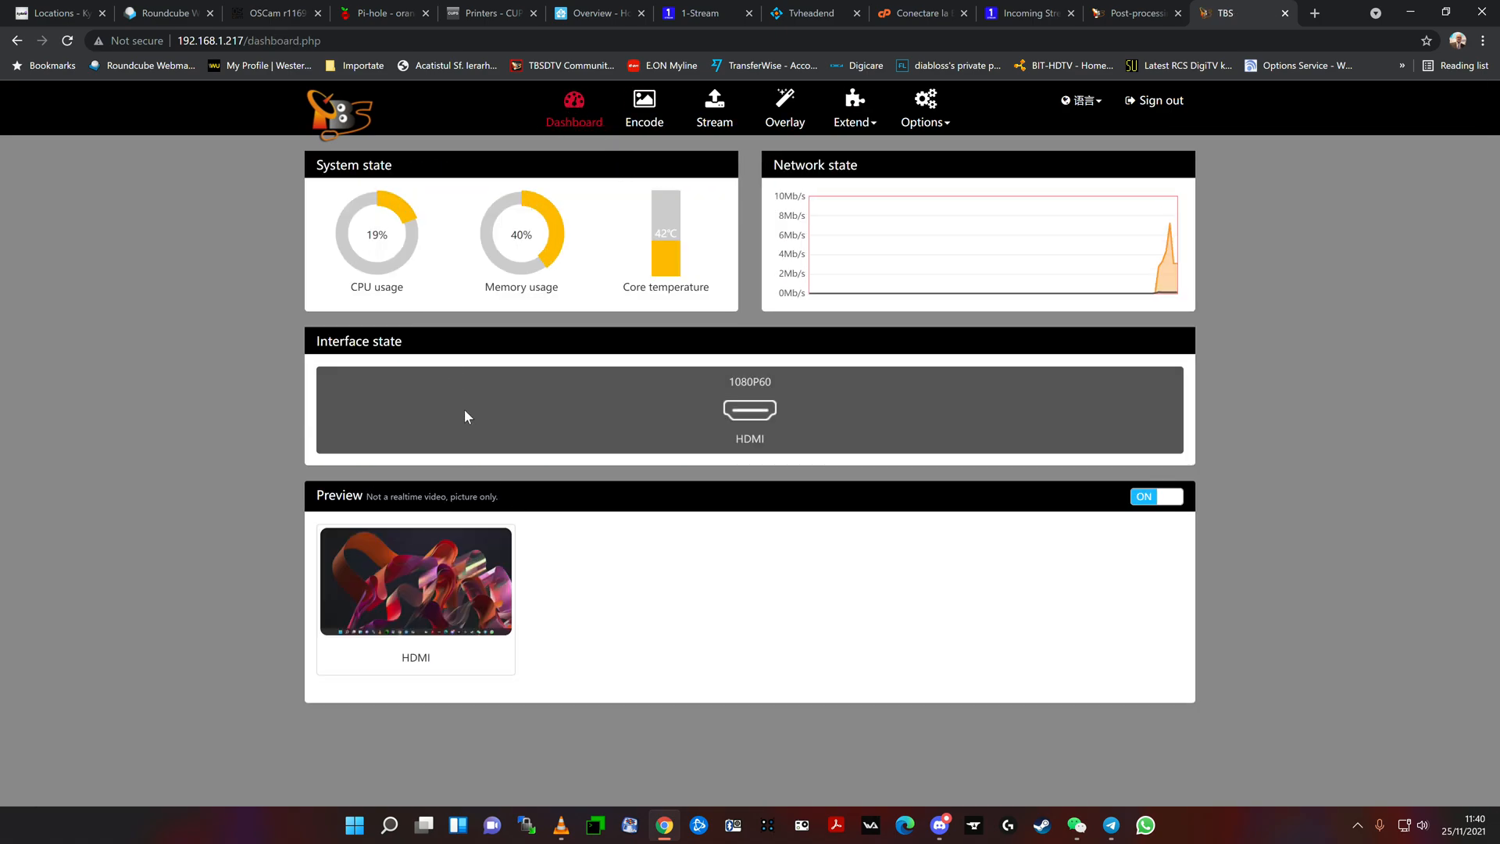
{"action": "mouse_move", "coordinate": [455, 410]}
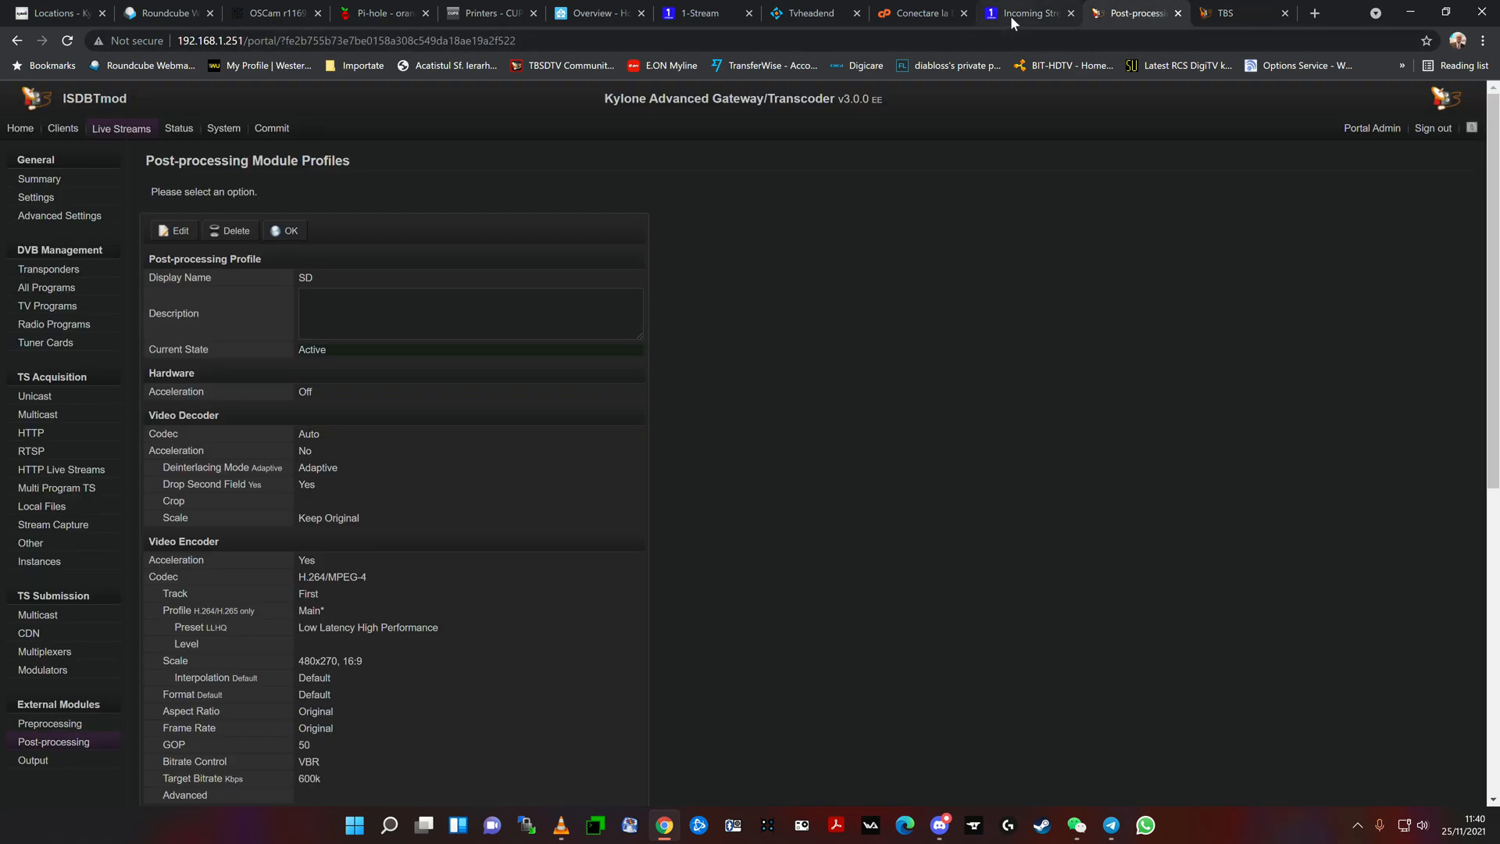
{"action": "left_click", "coordinate": [1024, 13]}
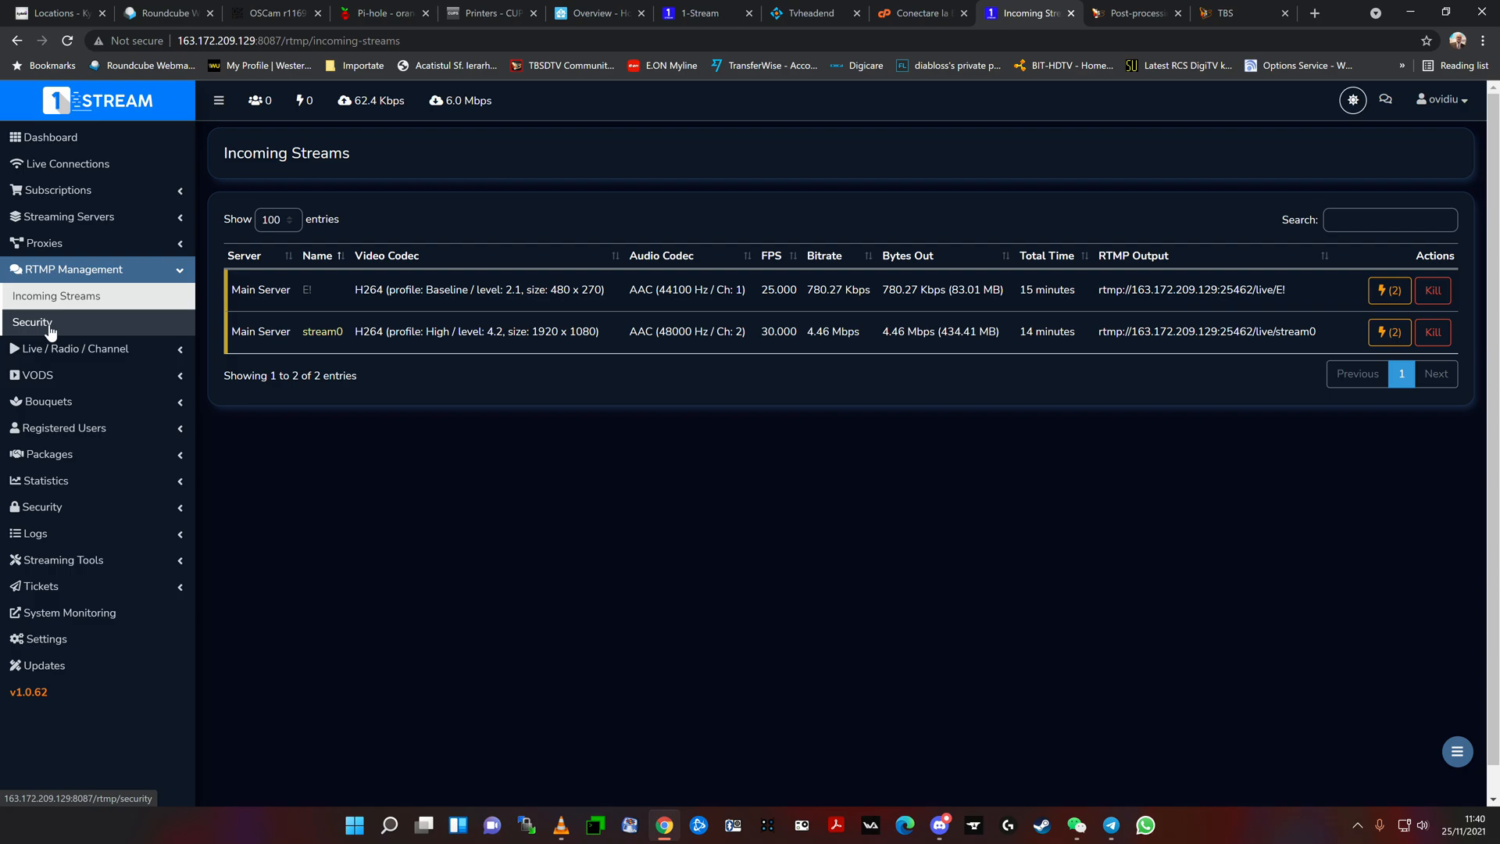
{"action": "mouse_move", "coordinate": [45, 329]}
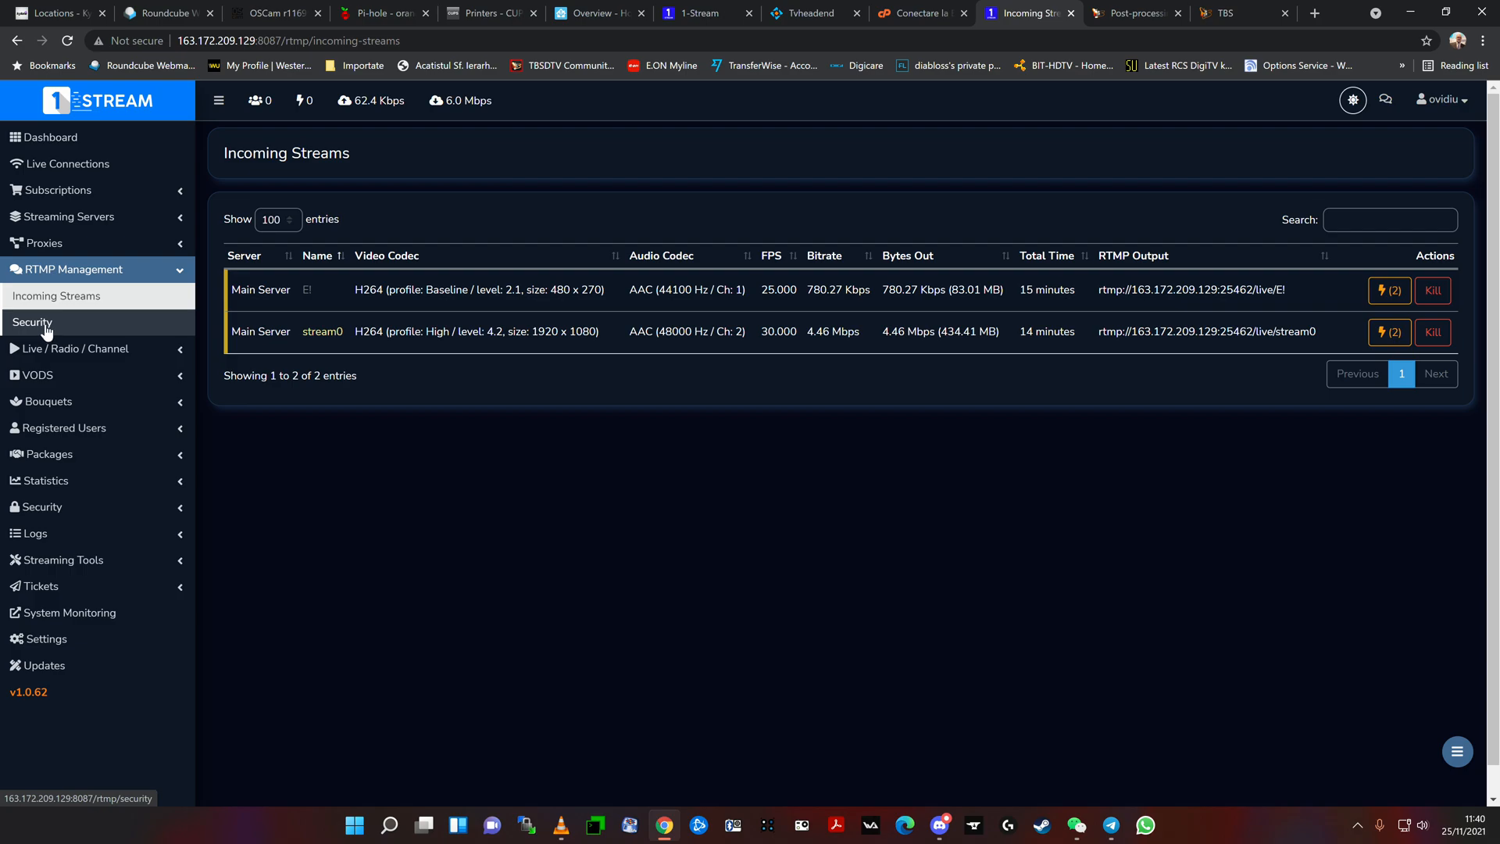
{"action": "left_click", "coordinate": [32, 322]}
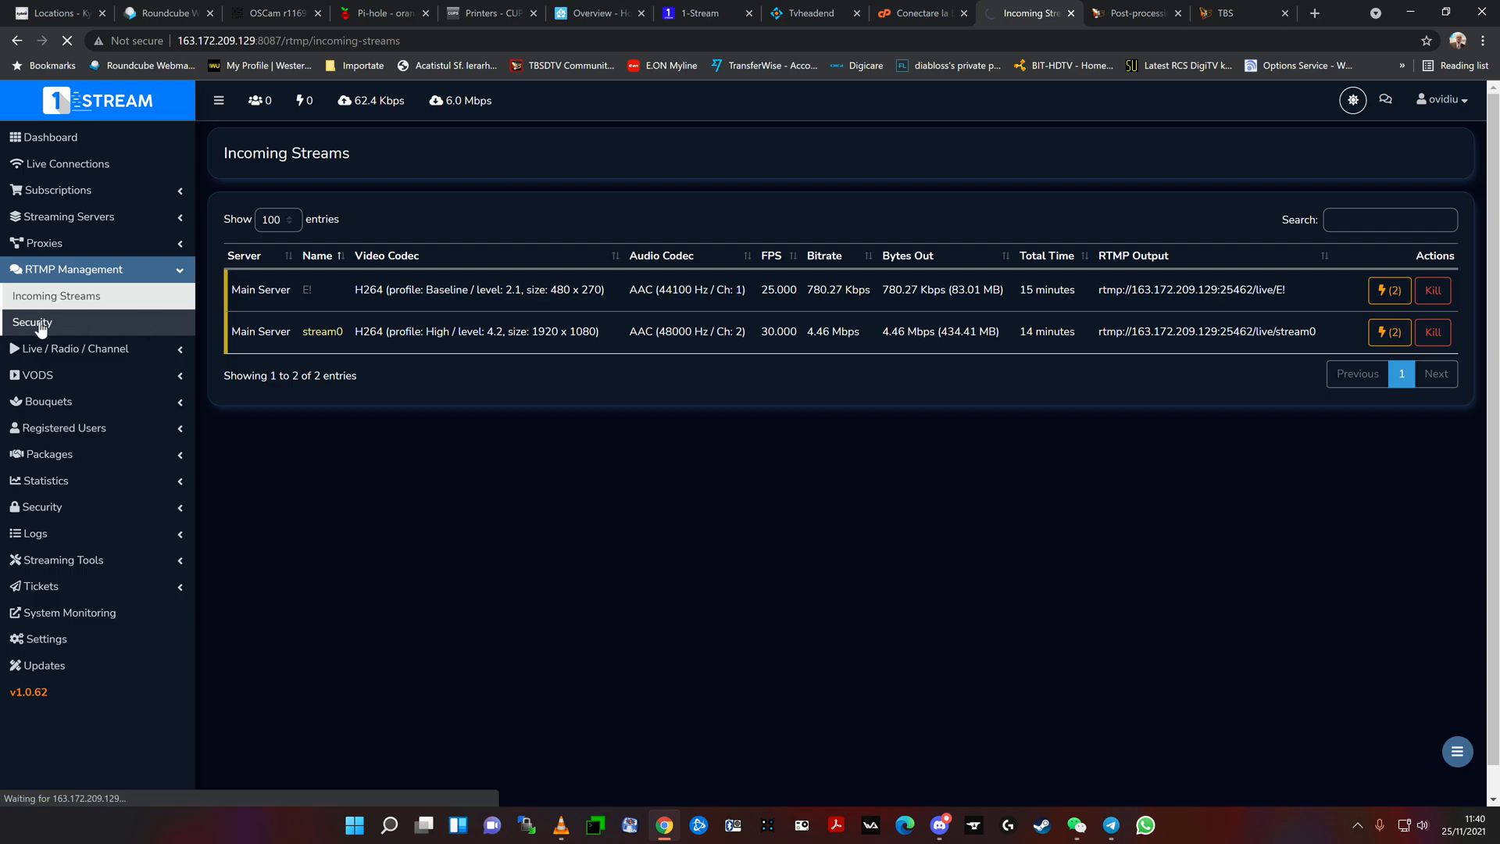
{"action": "left_click", "coordinate": [32, 322]}
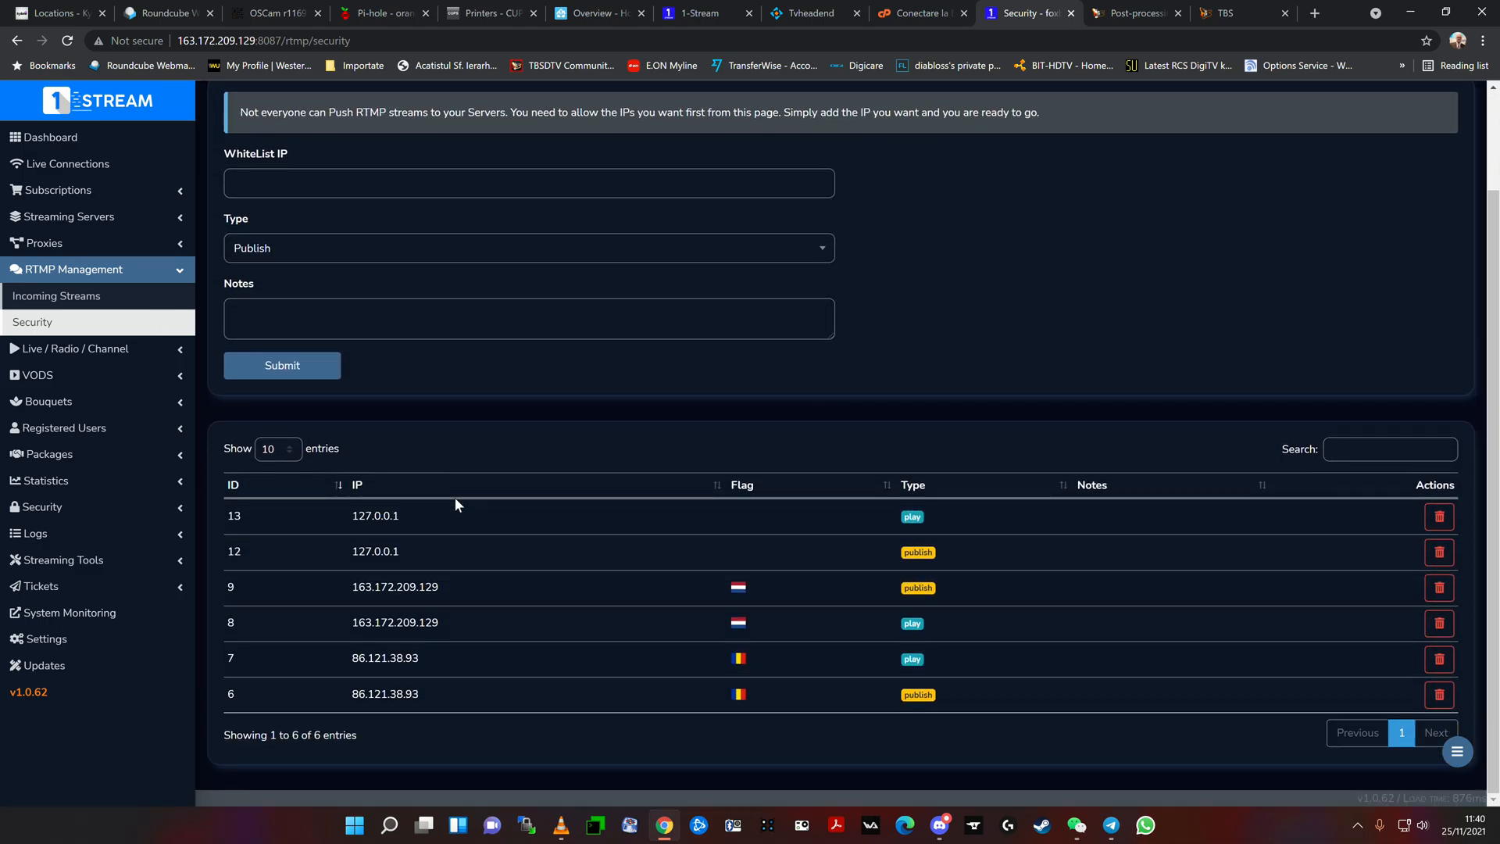
{"action": "mouse_move", "coordinate": [516, 589]}
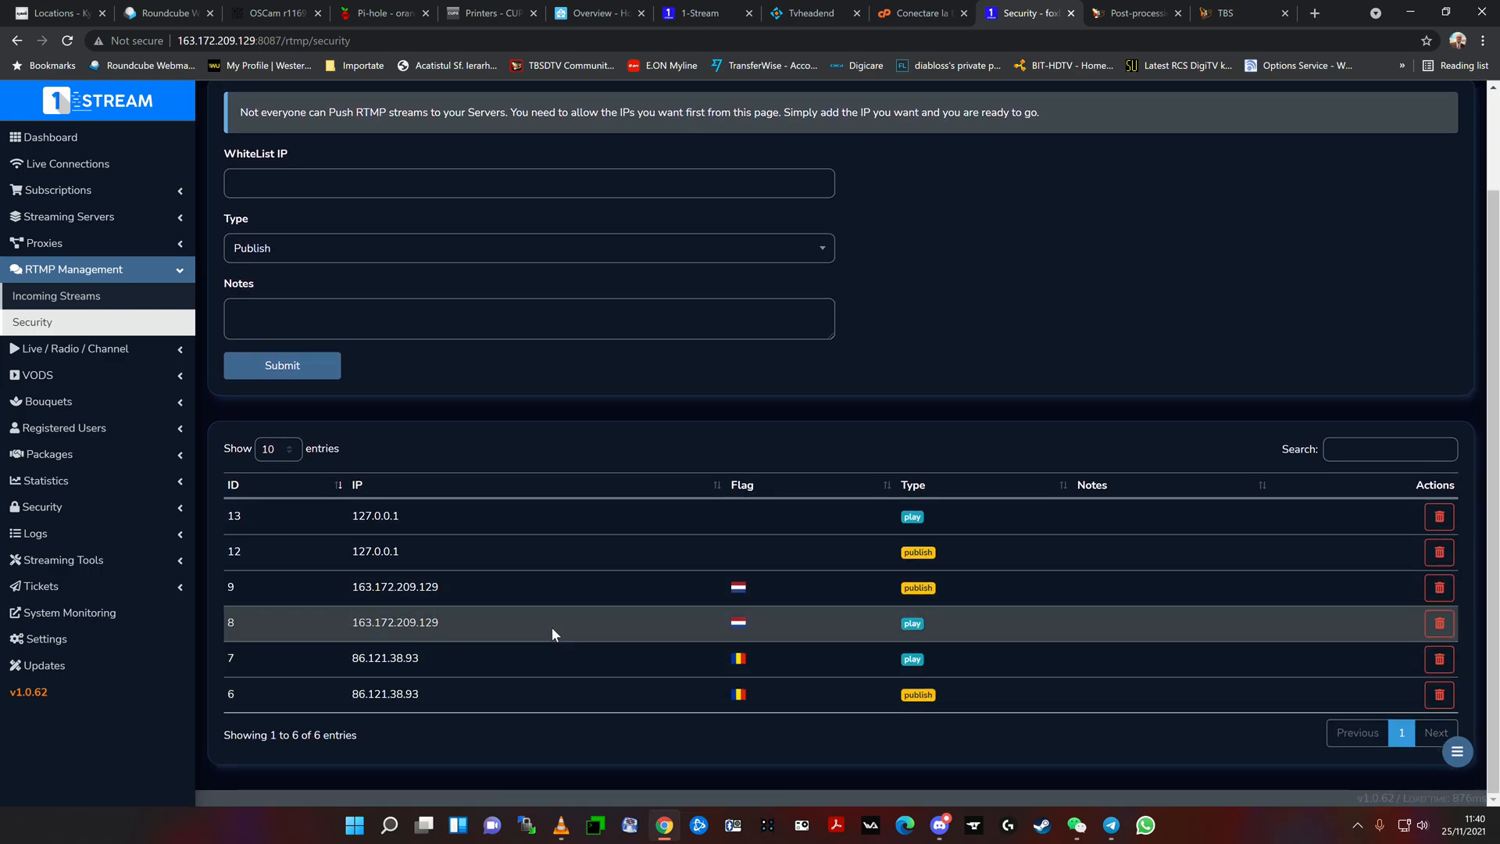
{"action": "mouse_move", "coordinate": [107, 349]}
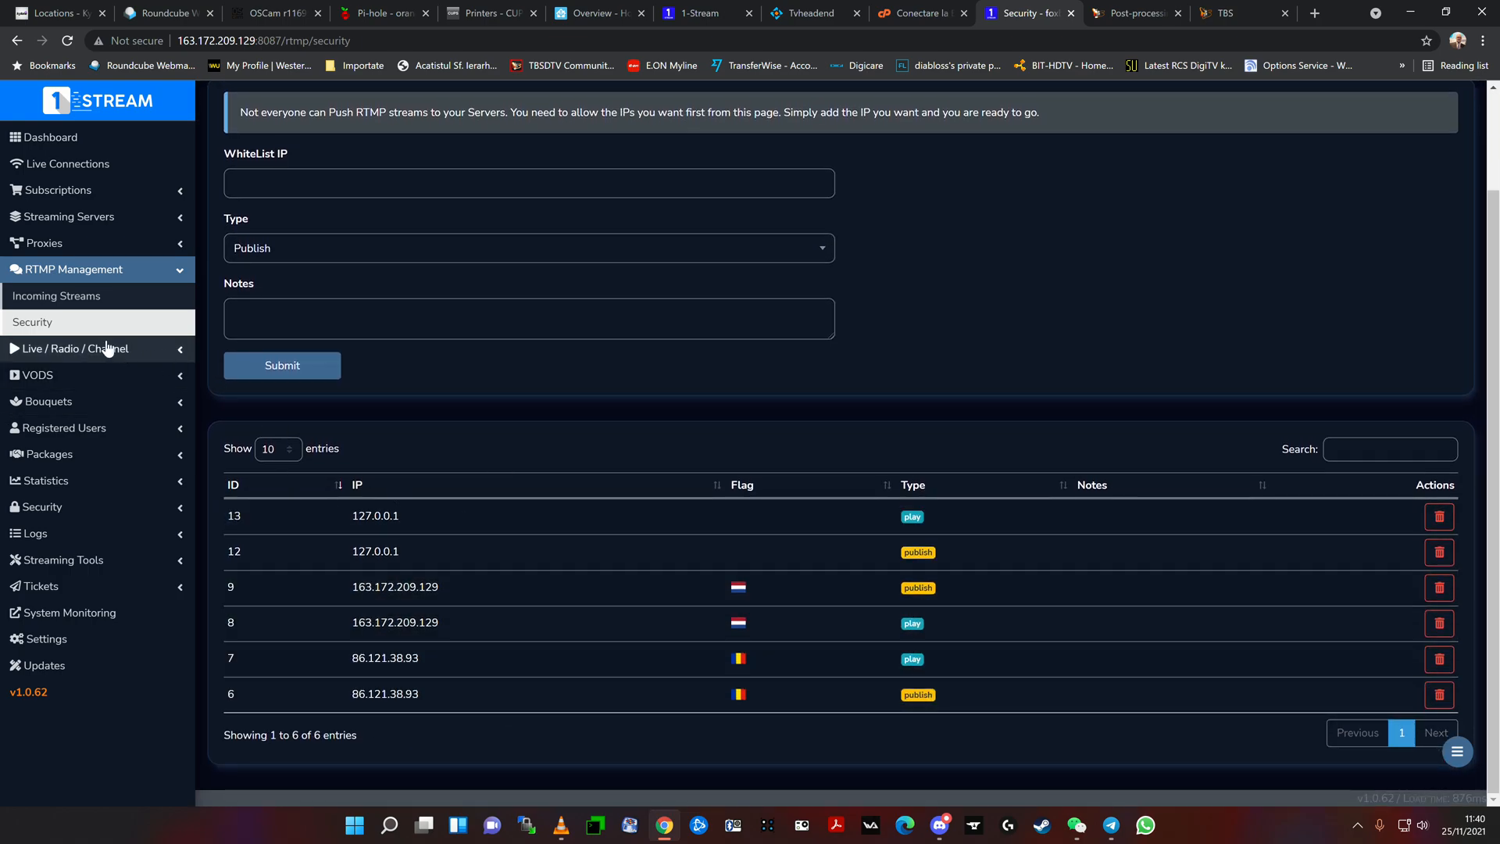
{"action": "left_click", "coordinate": [56, 296]}
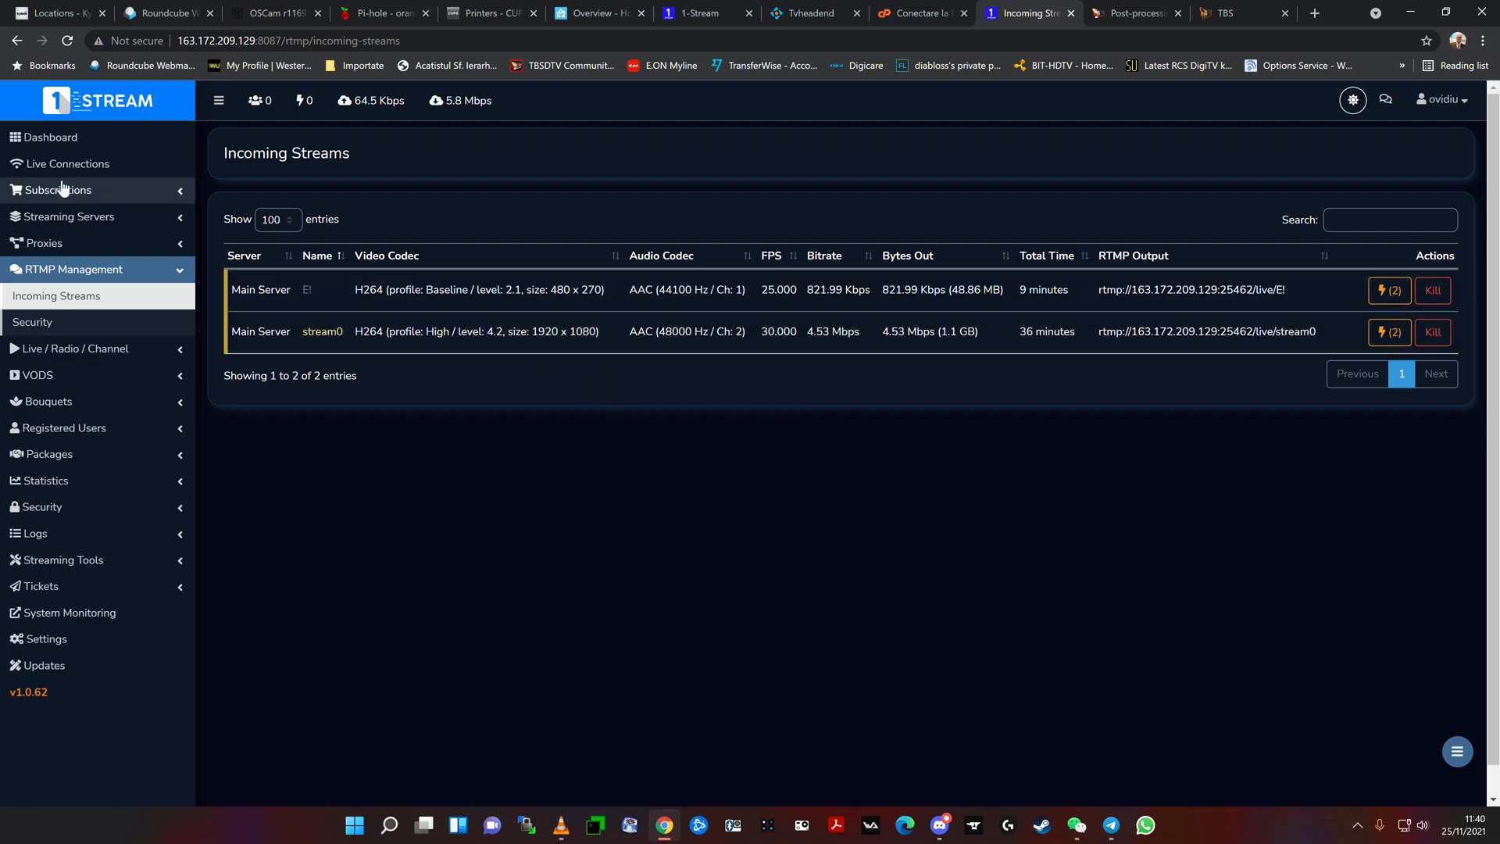
Step: Open 1-Stream's Dashboard to confirm 2/2 online streams on the Main Server
{"action": "left_click", "coordinate": [43, 136]}
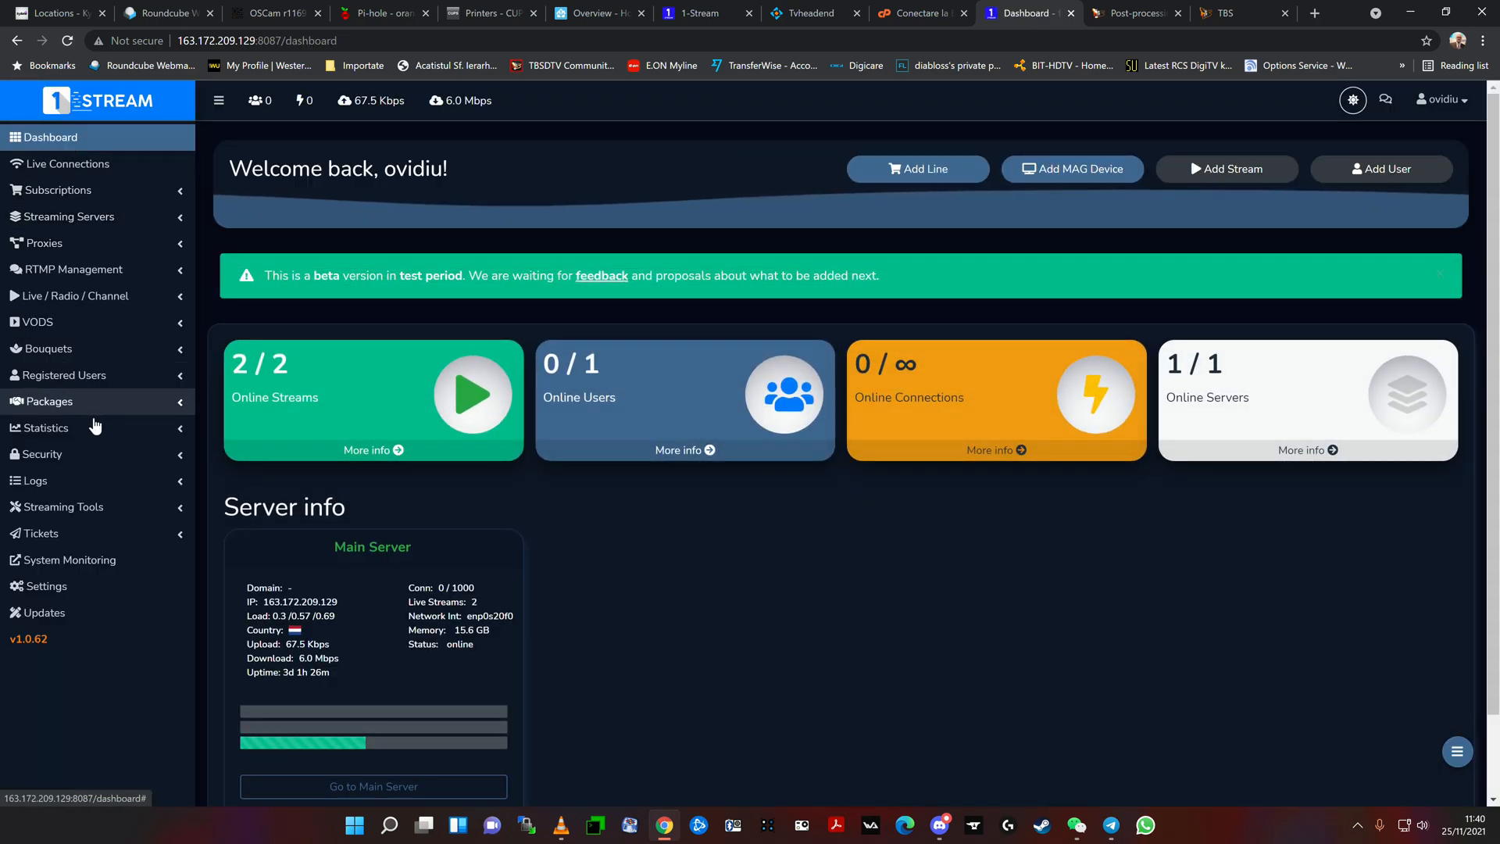
{"action": "mouse_move", "coordinate": [154, 480]}
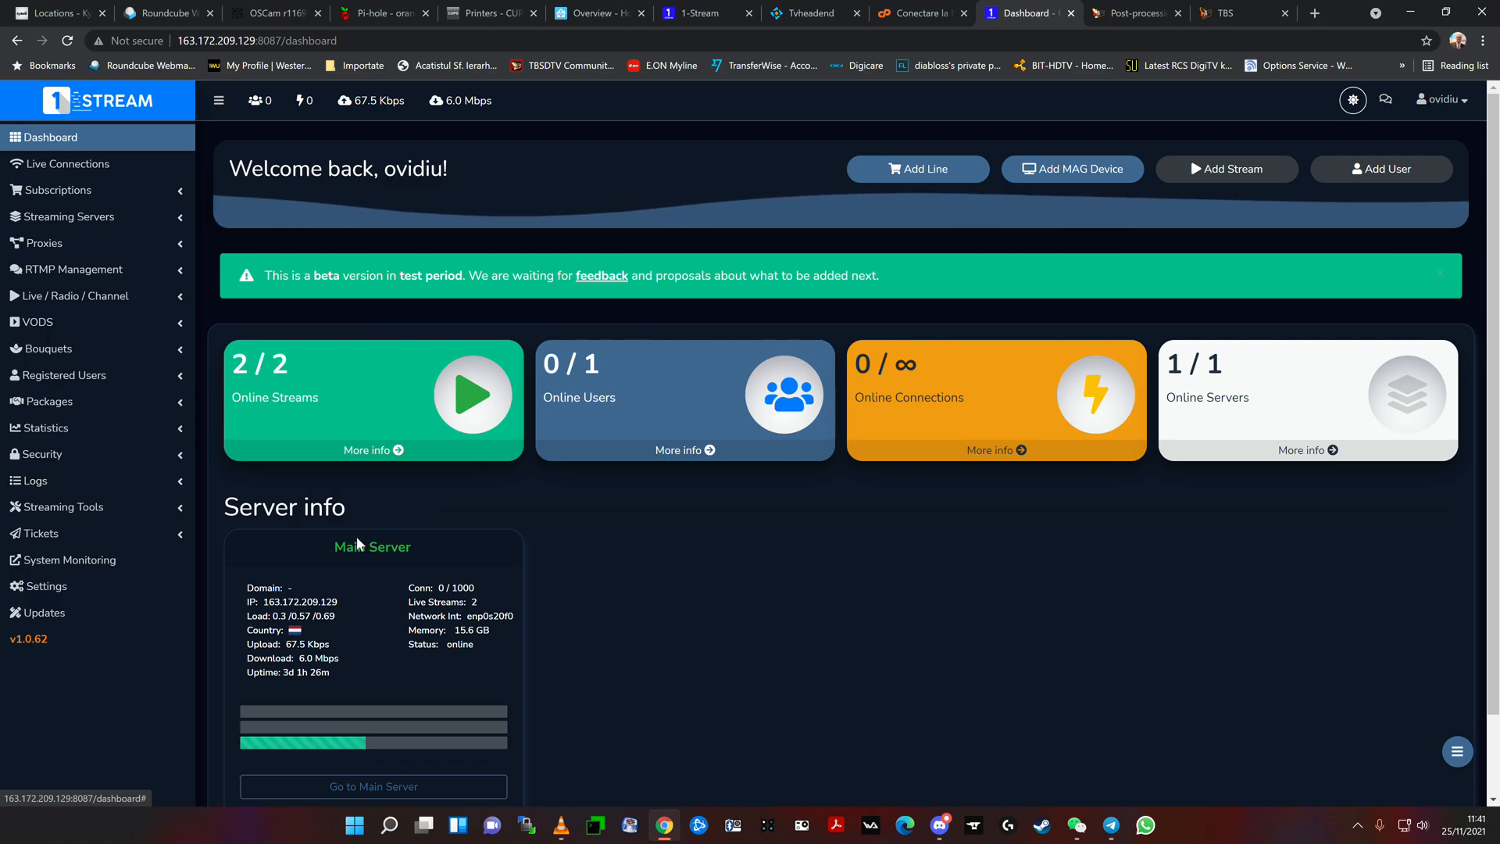
{"action": "mouse_move", "coordinate": [832, 632]}
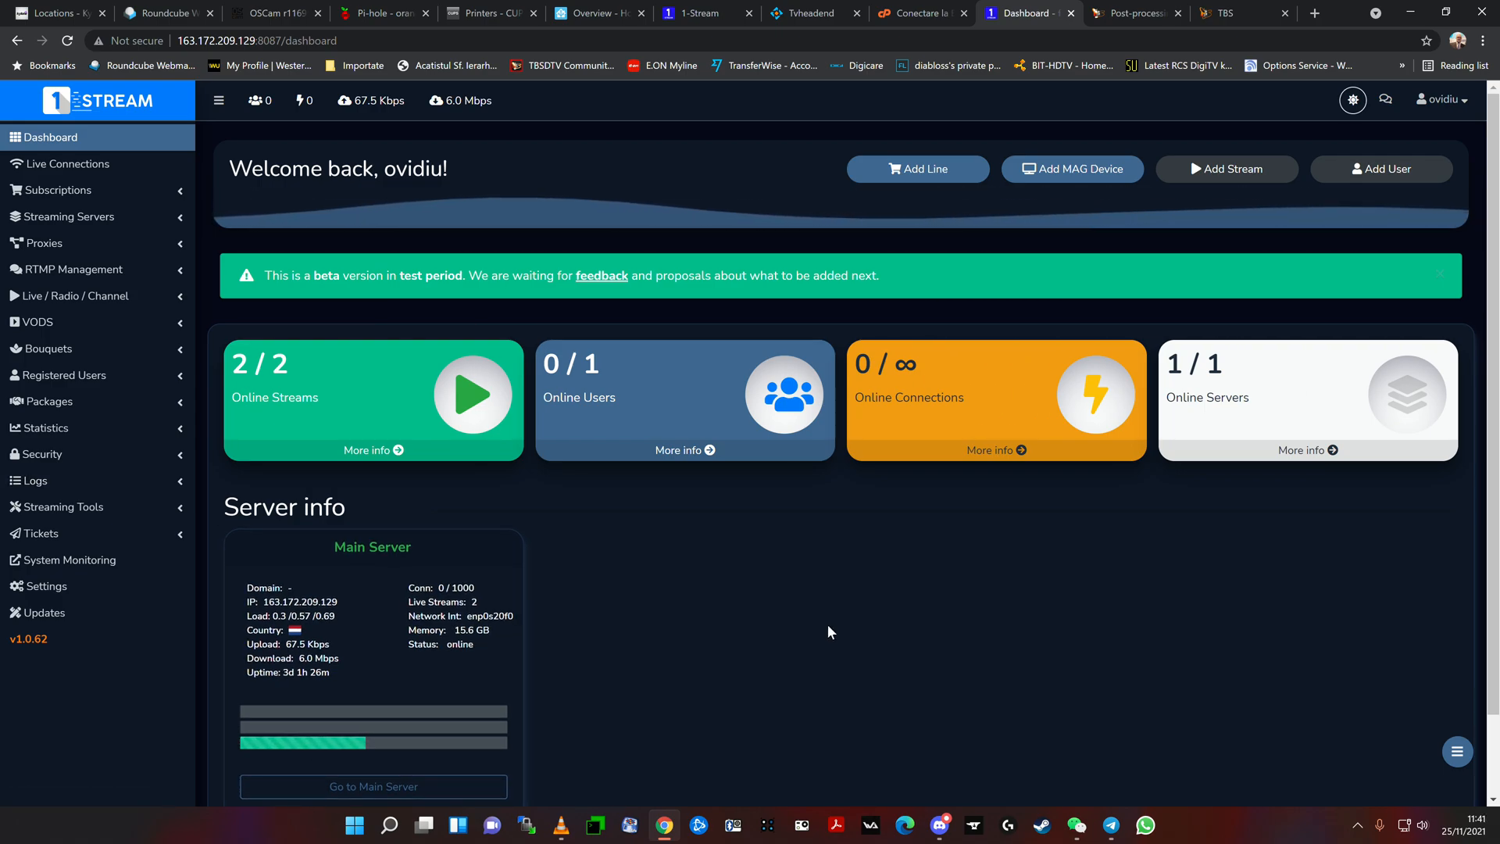
{"action": "mouse_move", "coordinate": [827, 636]}
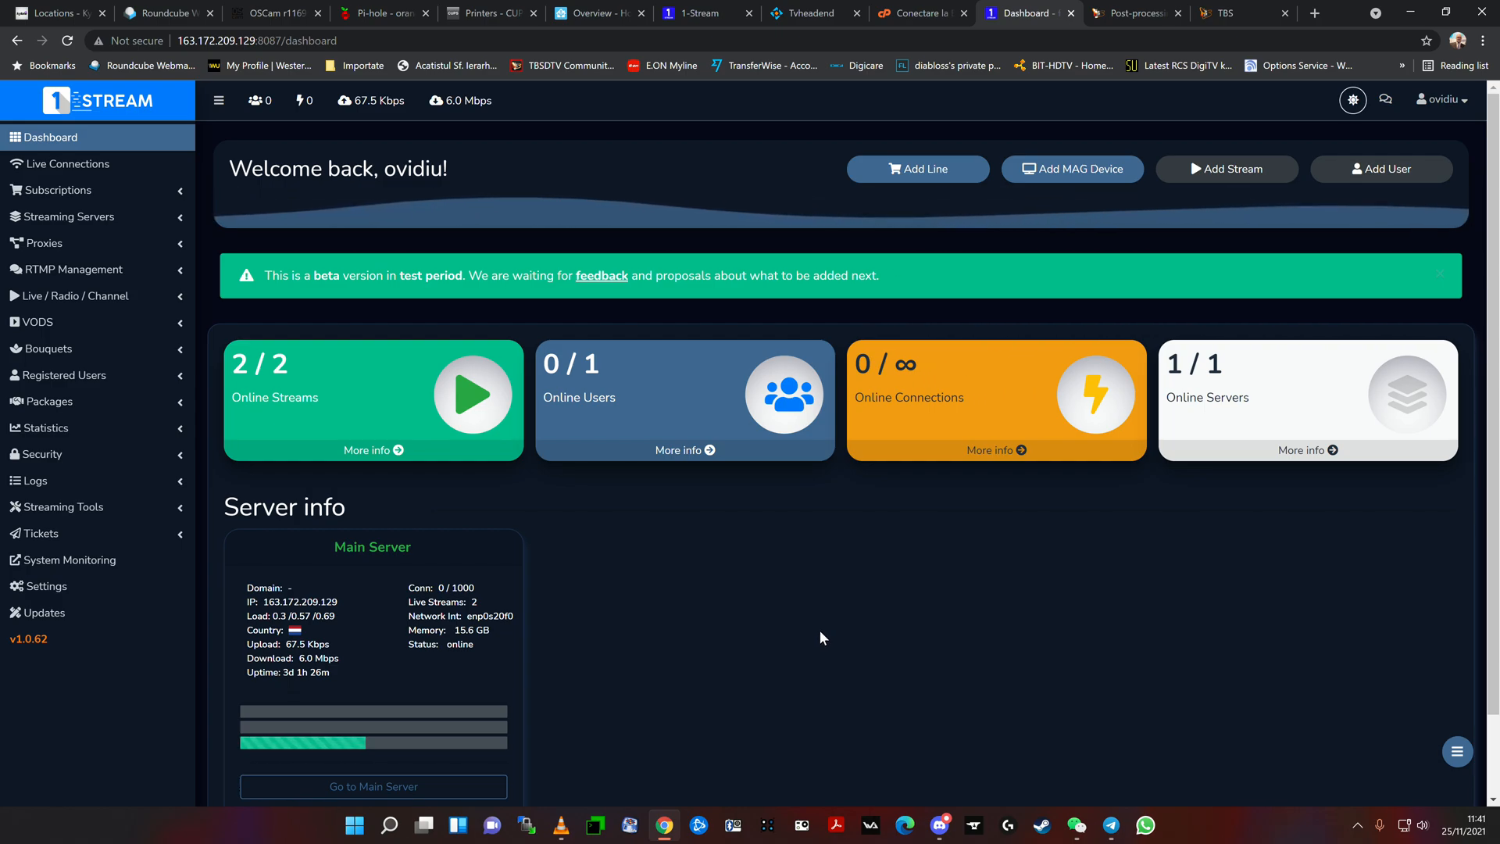
{"action": "mouse_move", "coordinate": [832, 621]}
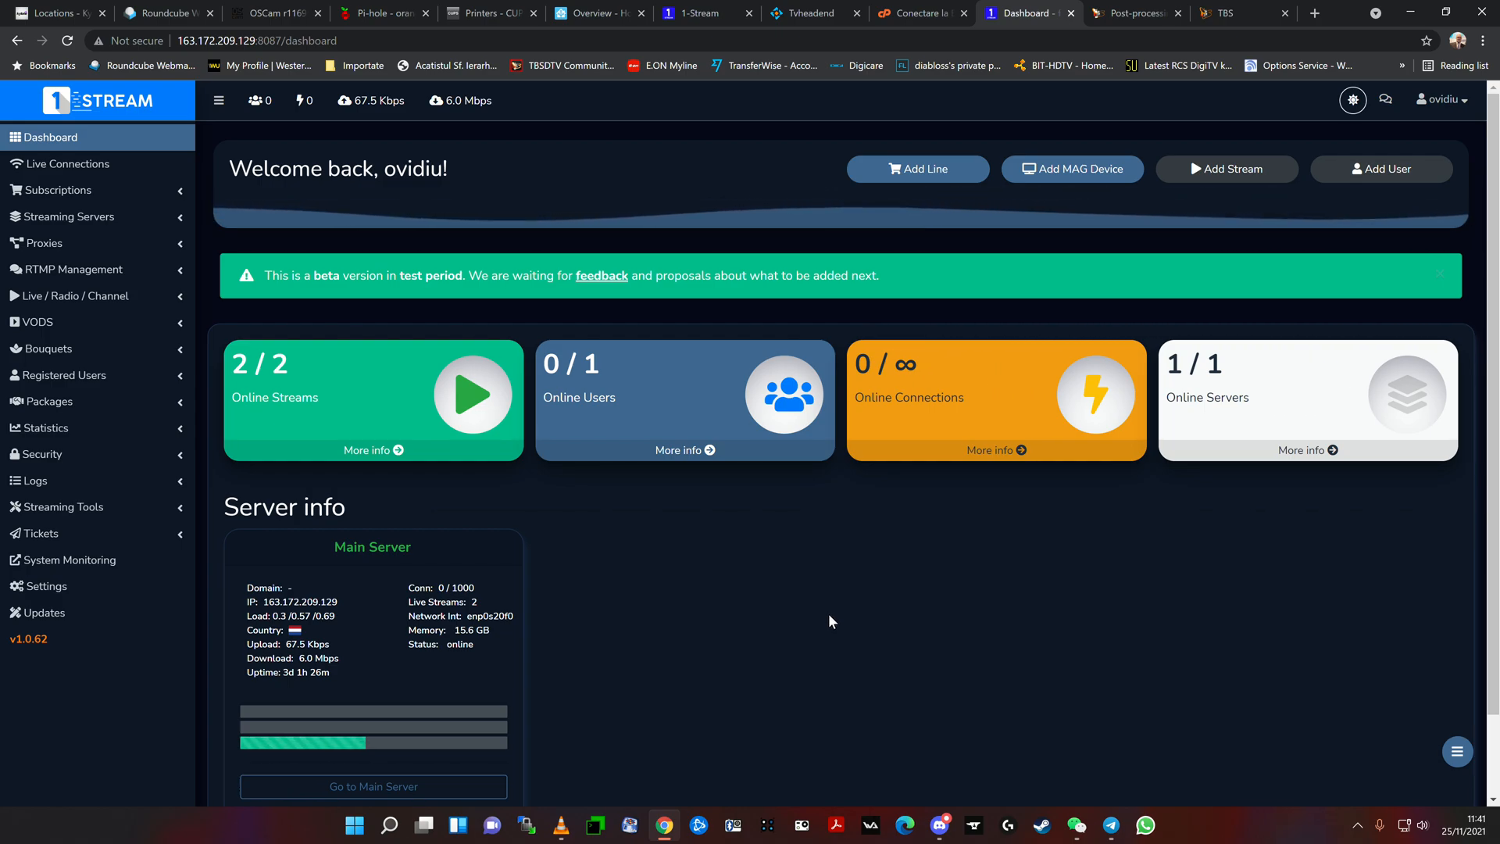
{"action": "mouse_move", "coordinate": [833, 640]}
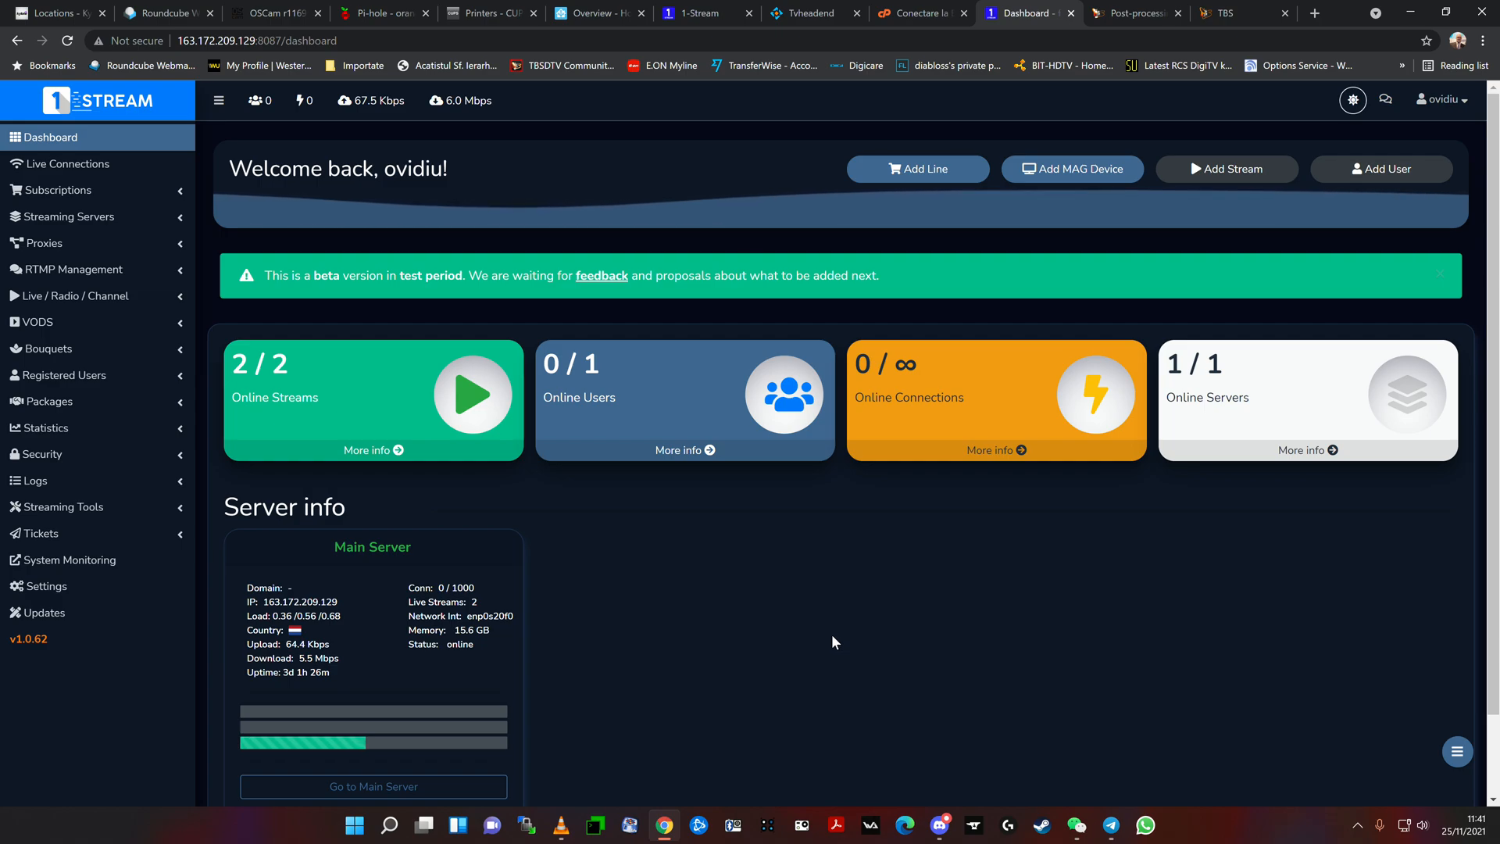
{"action": "mouse_move", "coordinate": [828, 617]}
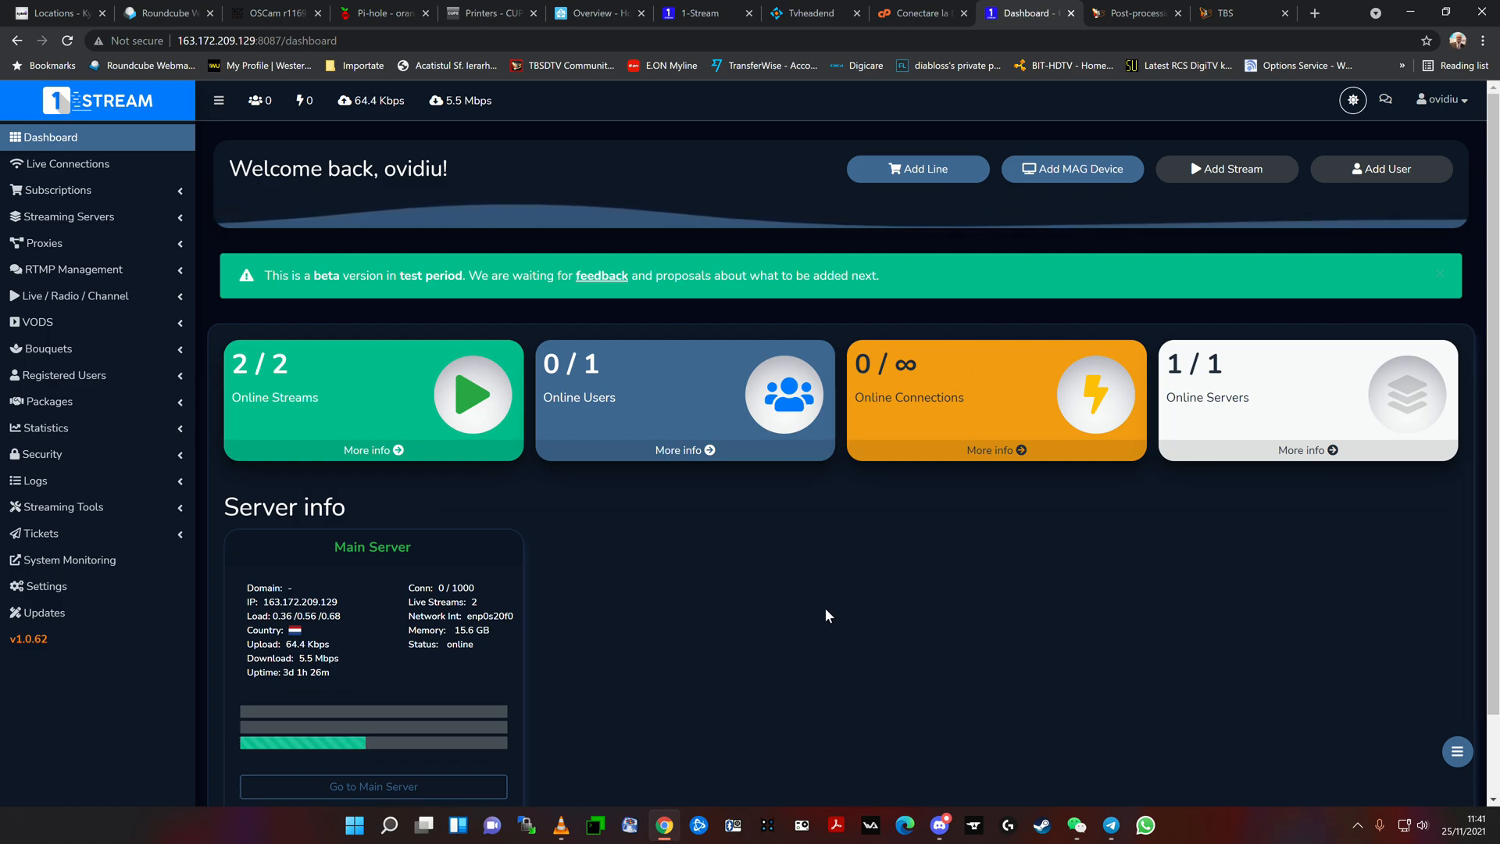
{"action": "mouse_move", "coordinate": [800, 594]}
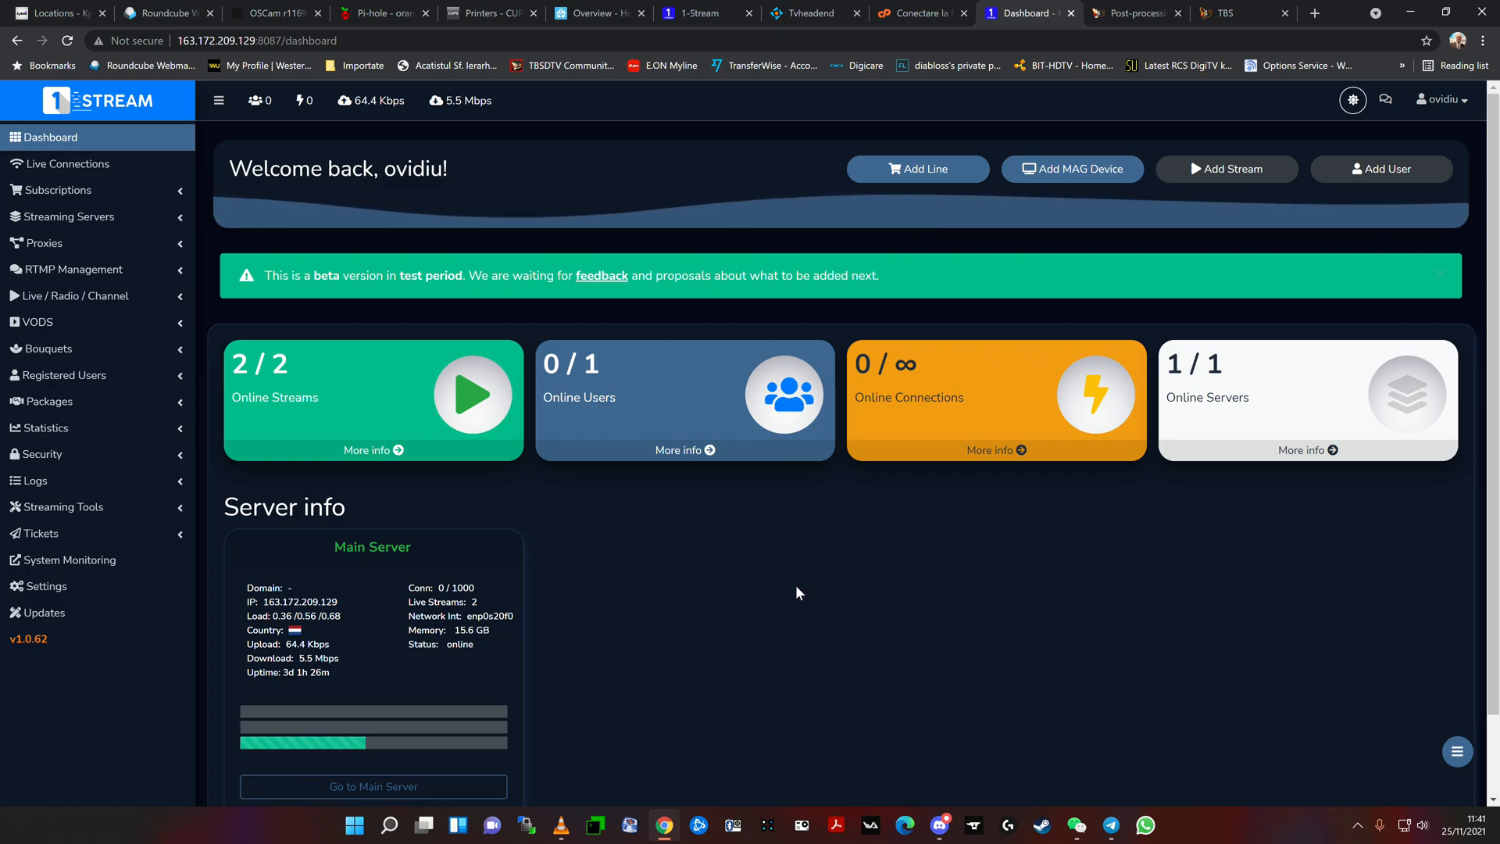
{"action": "mouse_move", "coordinate": [794, 600]}
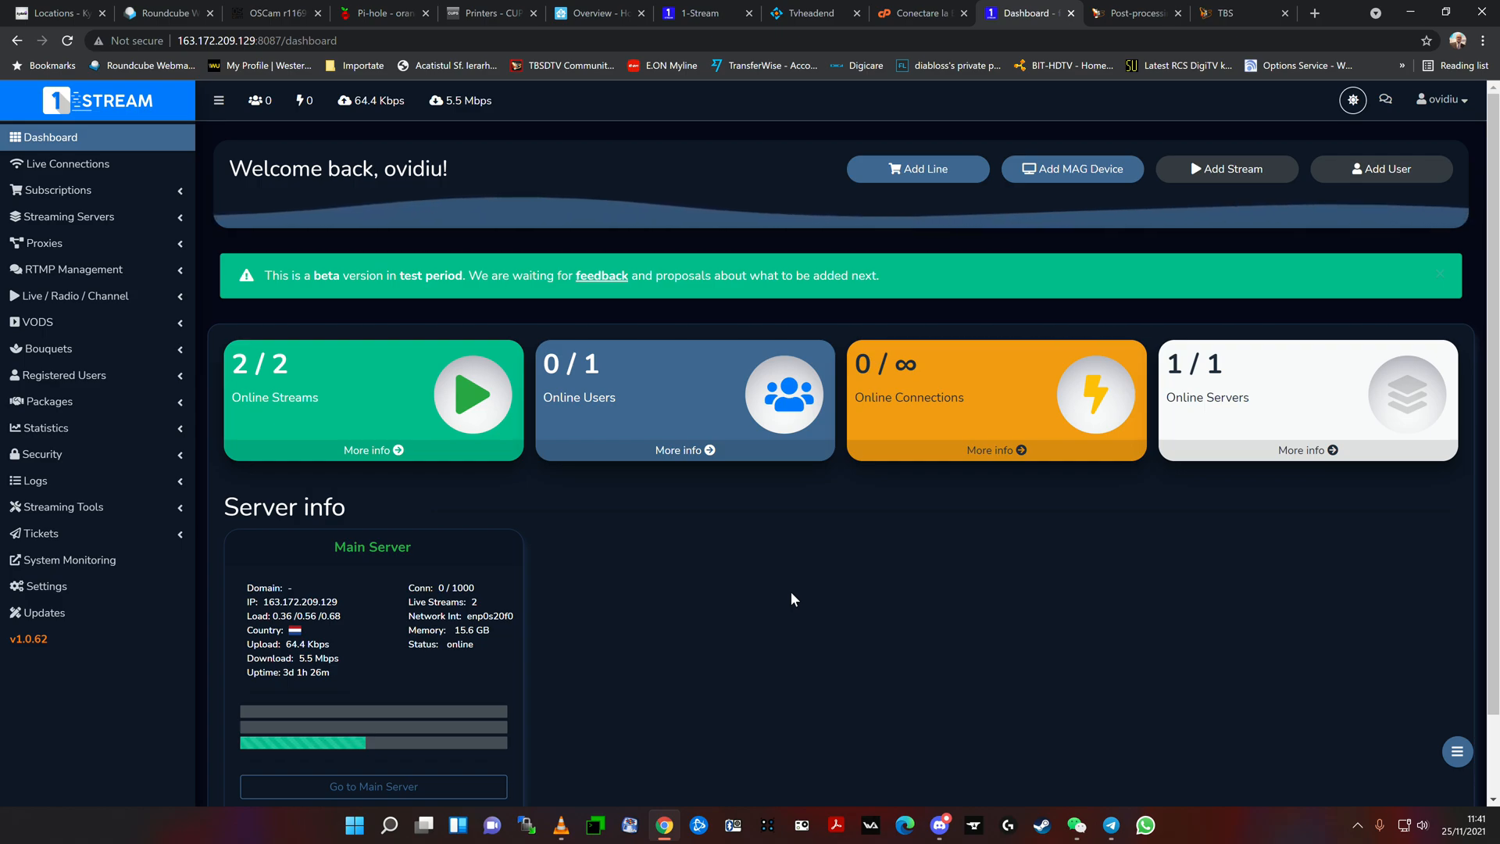
{"action": "mouse_move", "coordinate": [791, 571]}
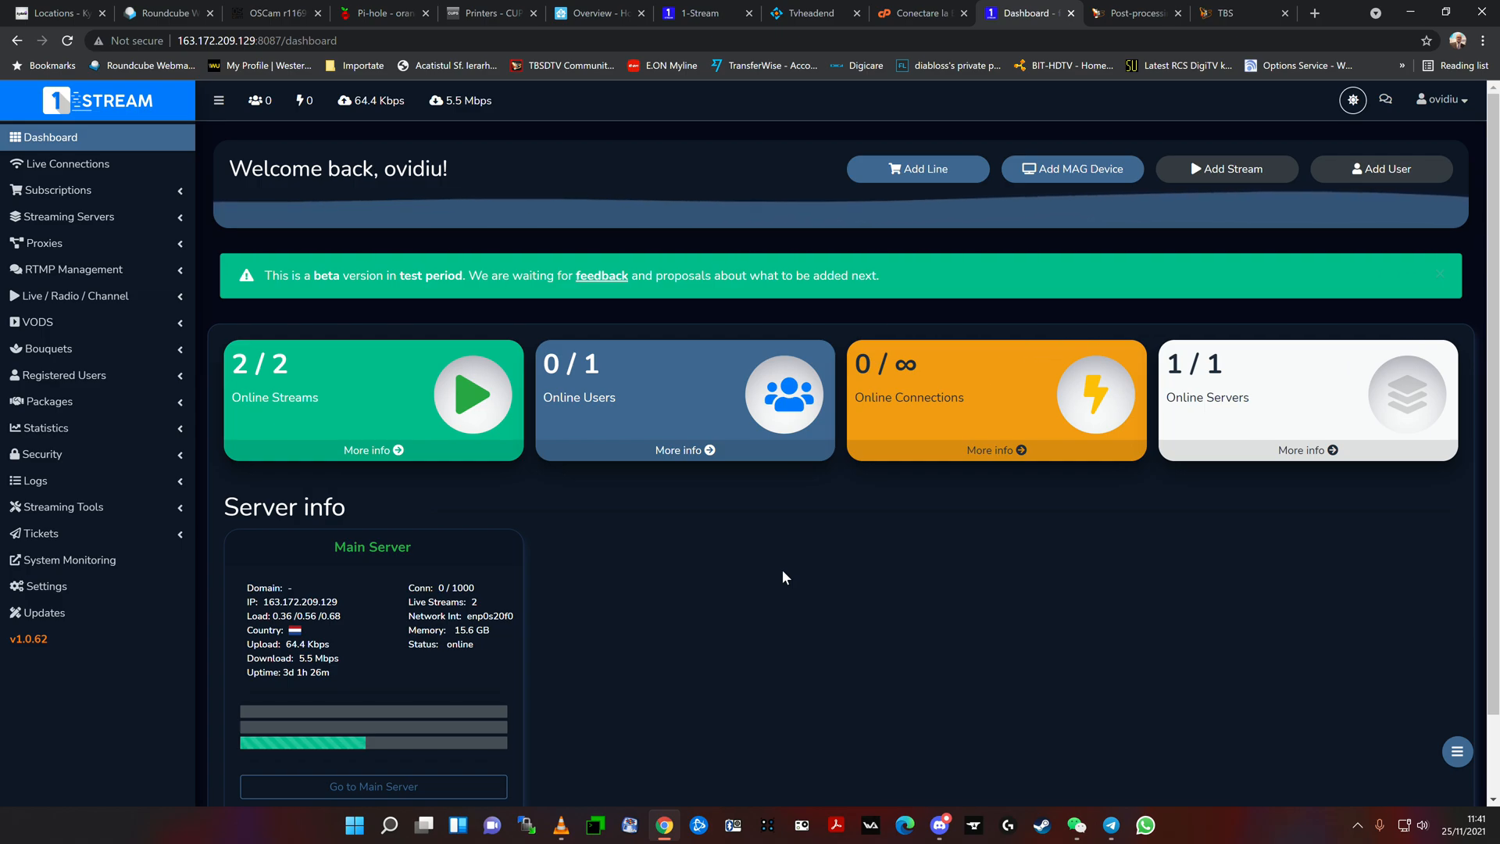
{"action": "mouse_move", "coordinate": [79, 198]}
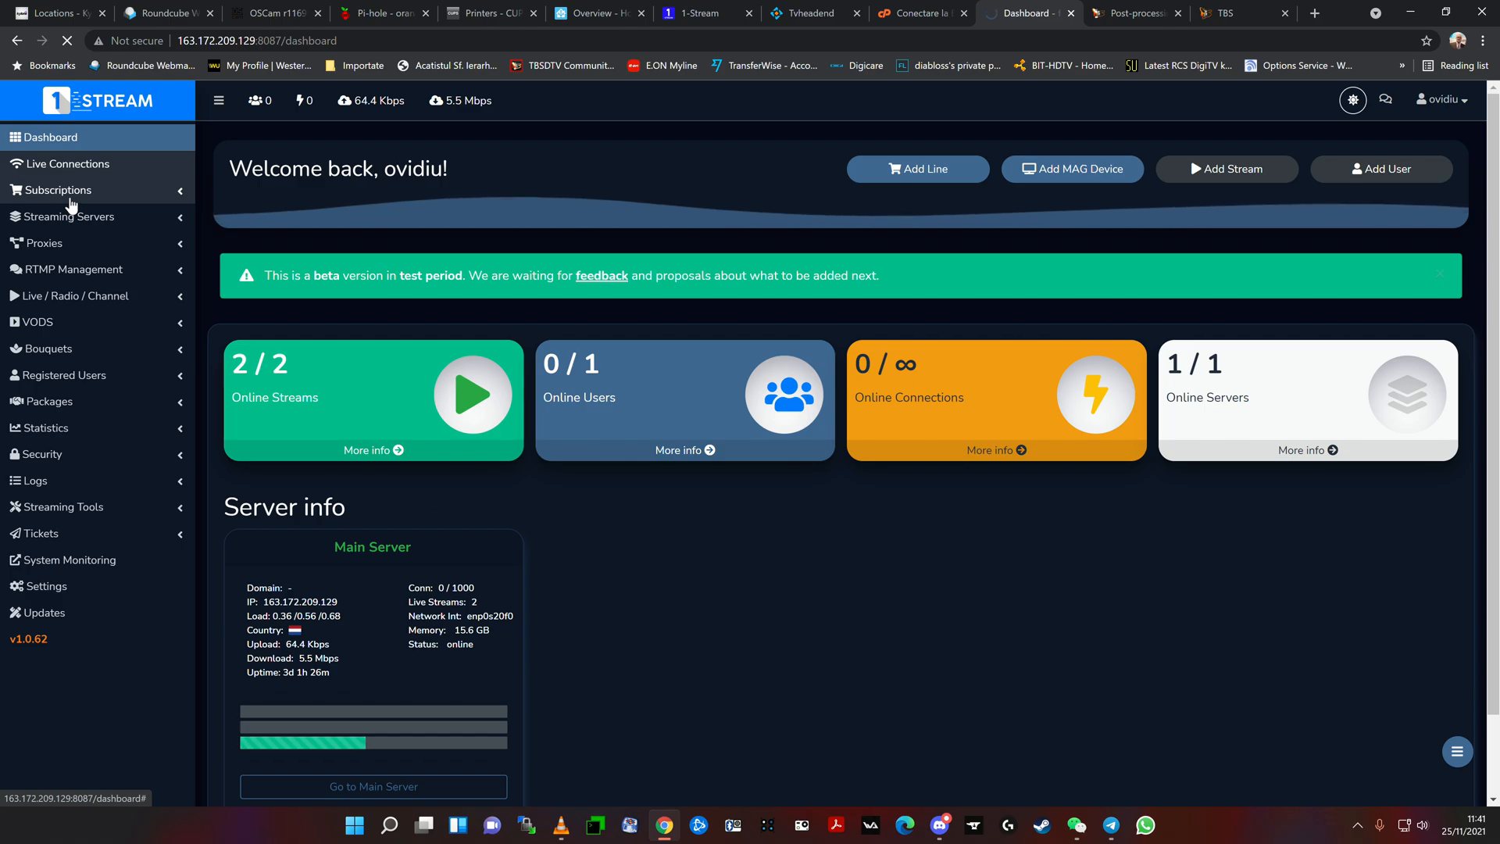
{"action": "left_click", "coordinate": [68, 164]}
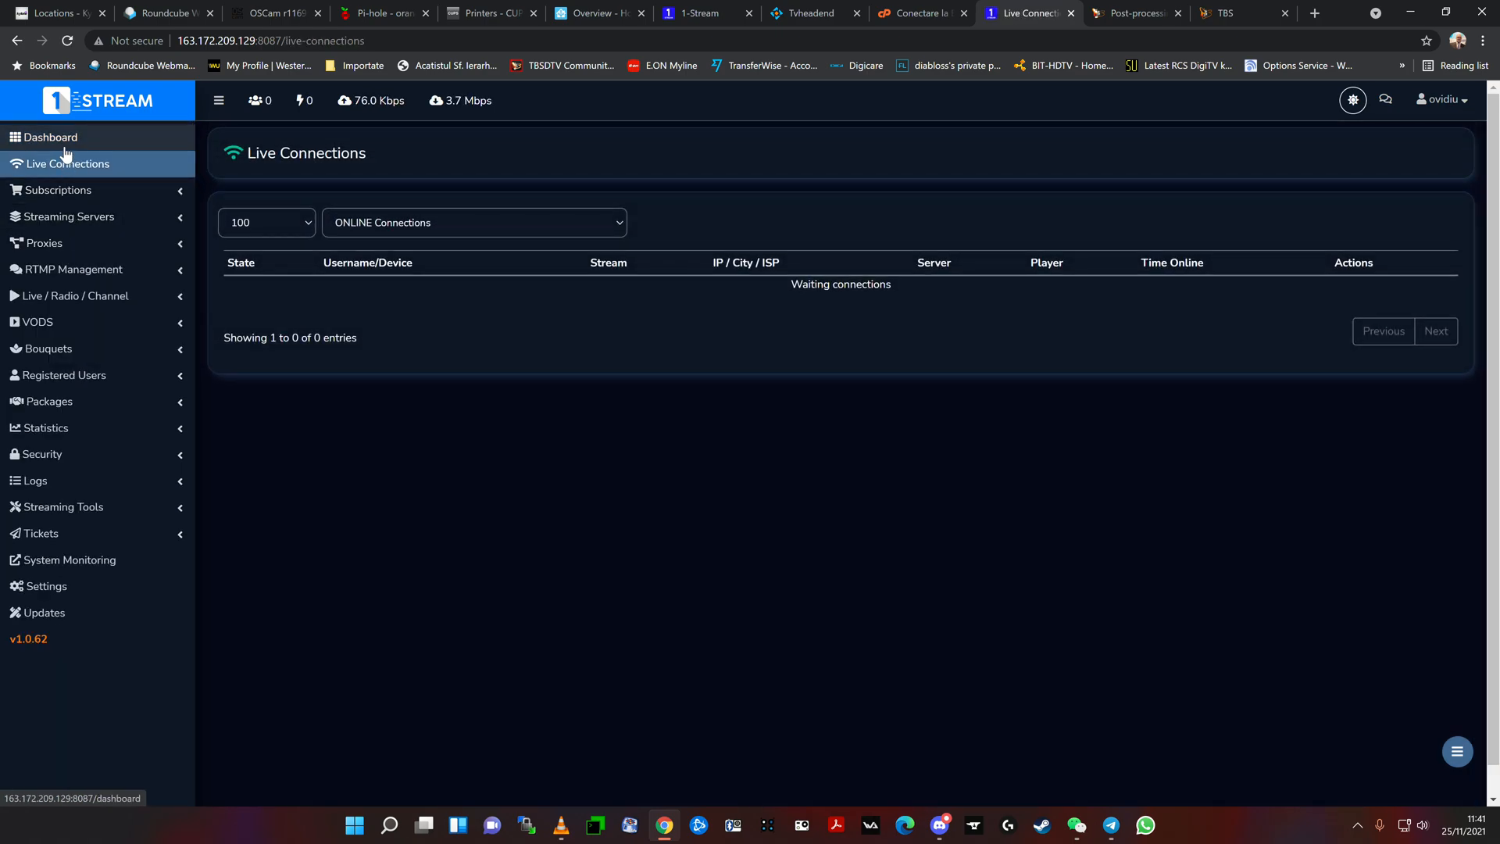
{"action": "left_click", "coordinate": [49, 137]}
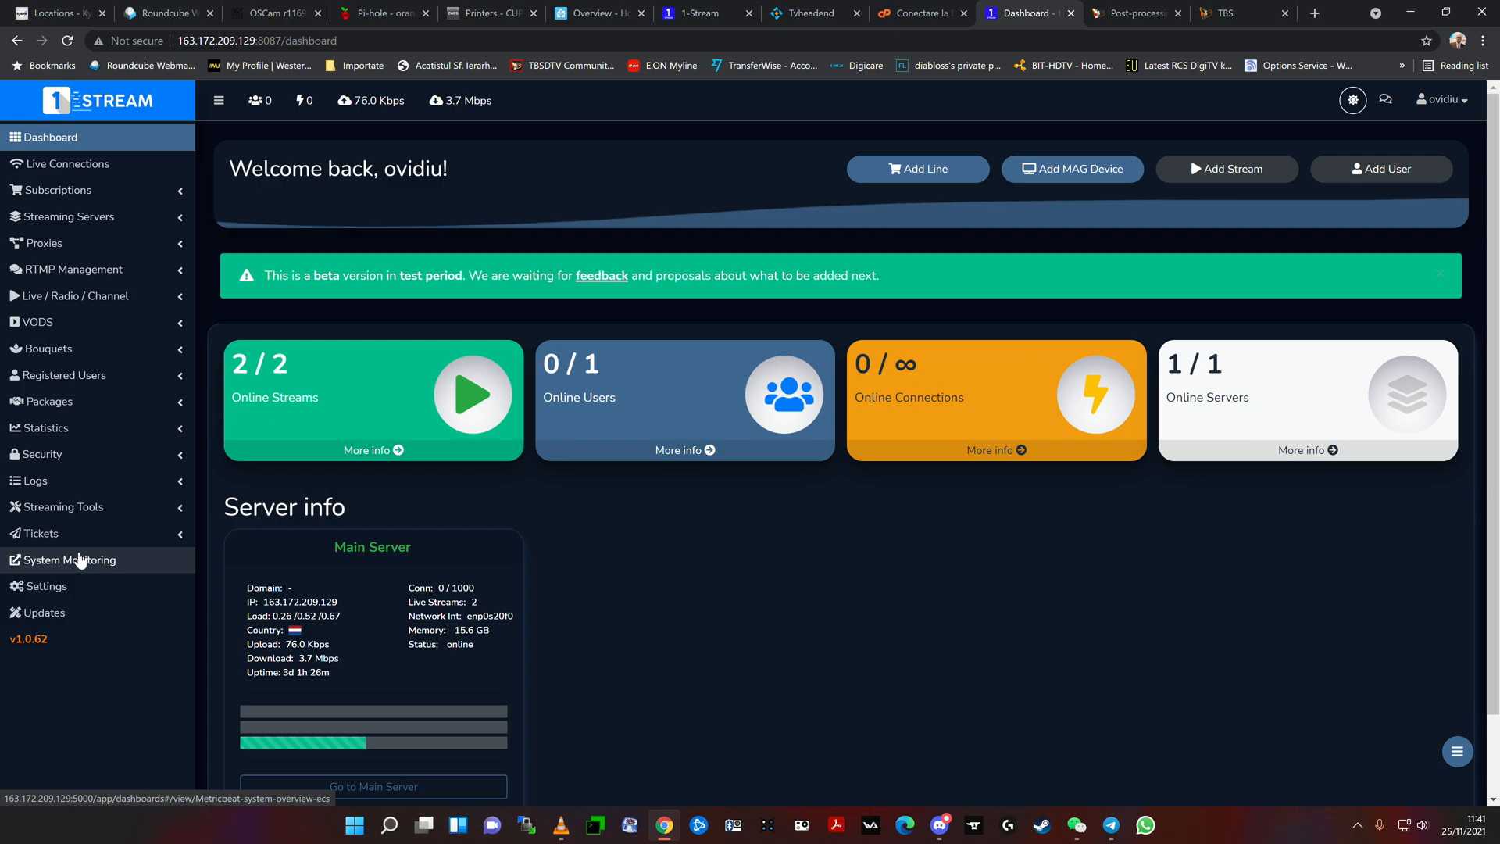
{"action": "mouse_move", "coordinate": [68, 296]}
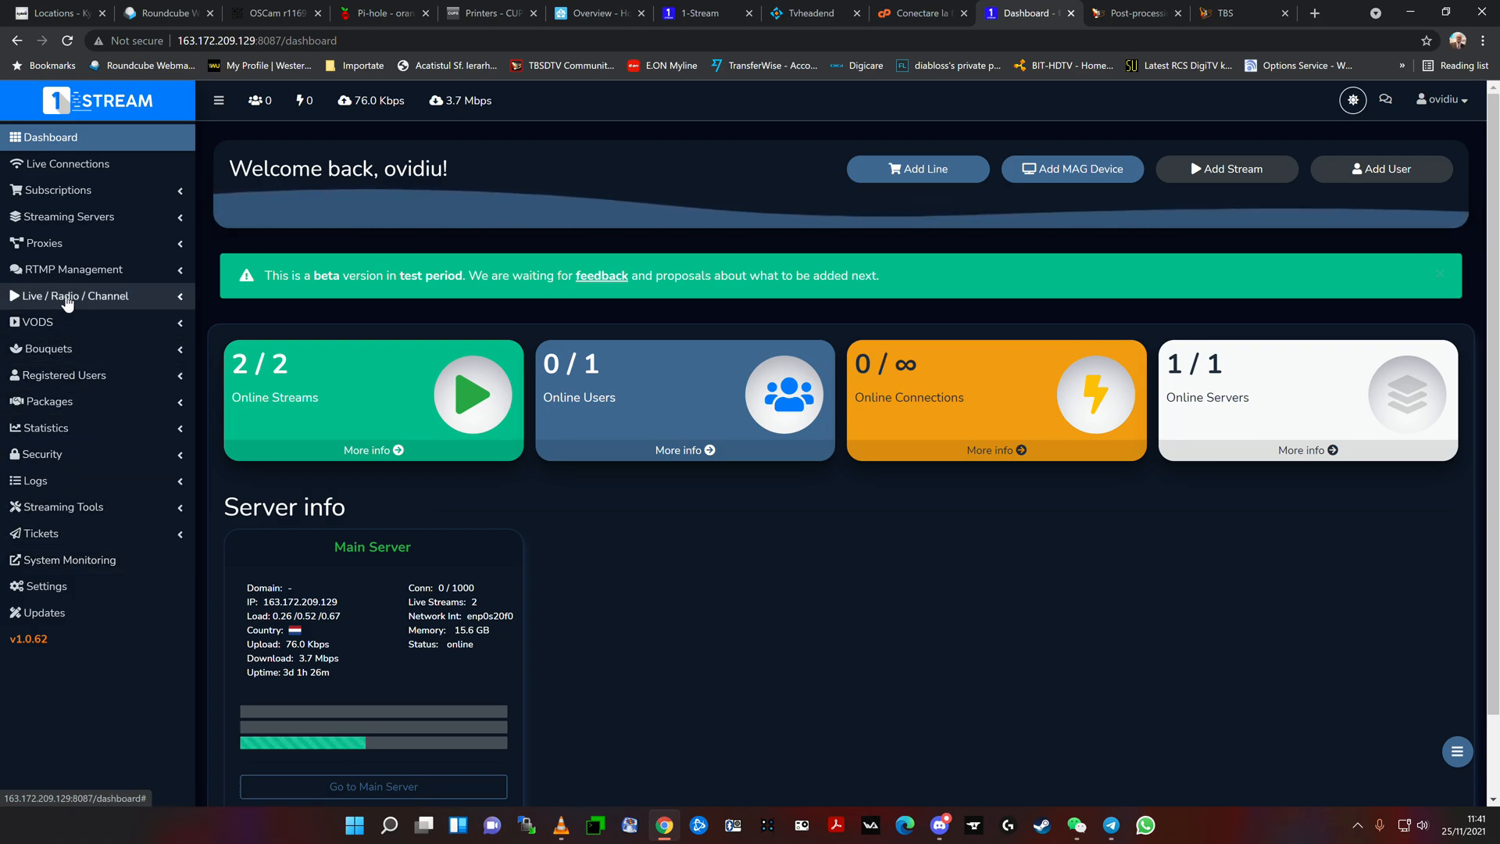
{"action": "mouse_move", "coordinate": [67, 280]}
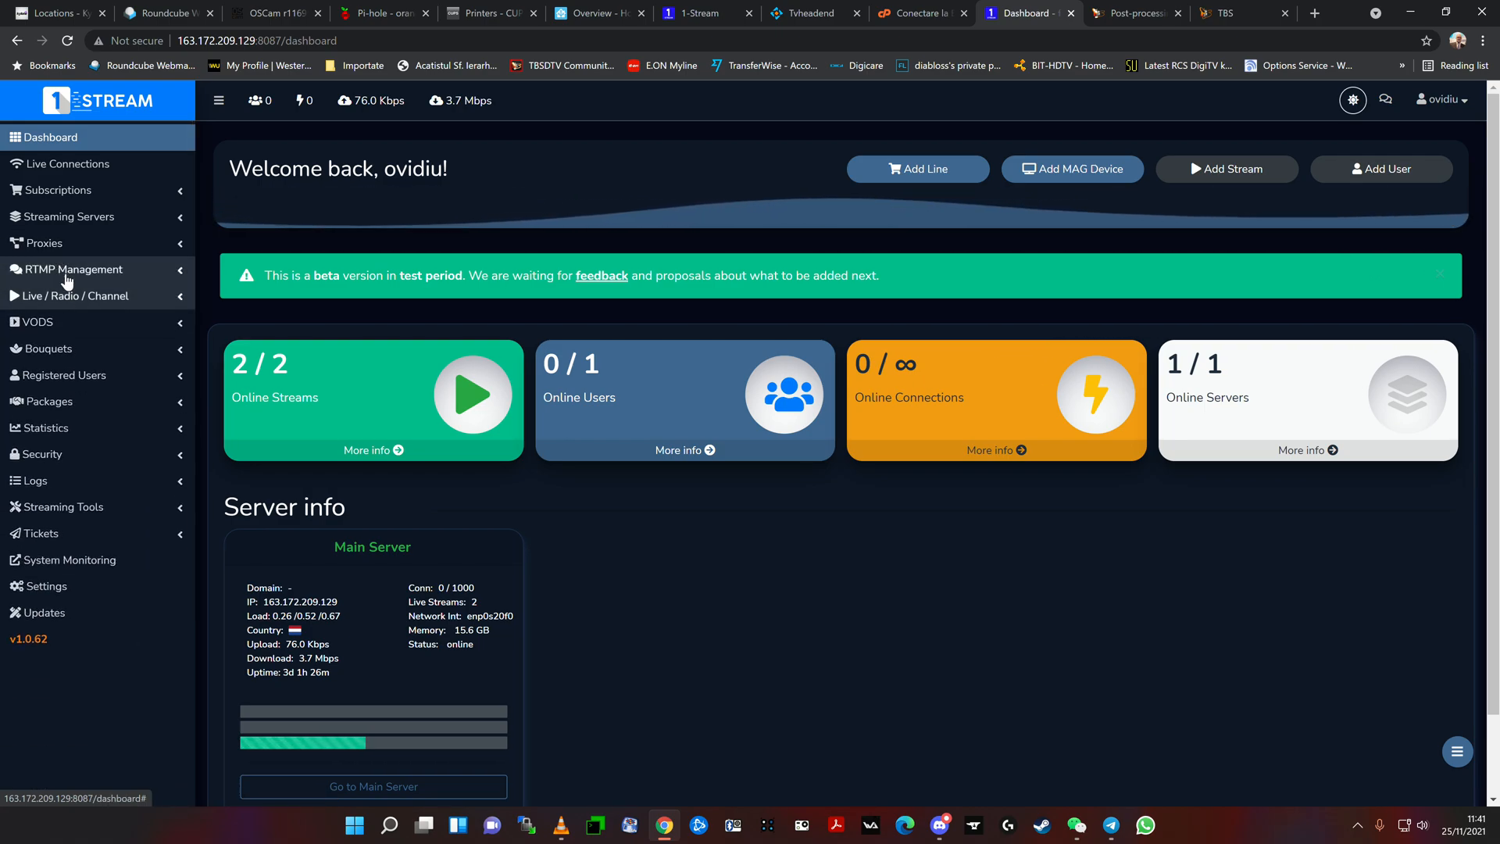
{"action": "left_click", "coordinate": [44, 243]}
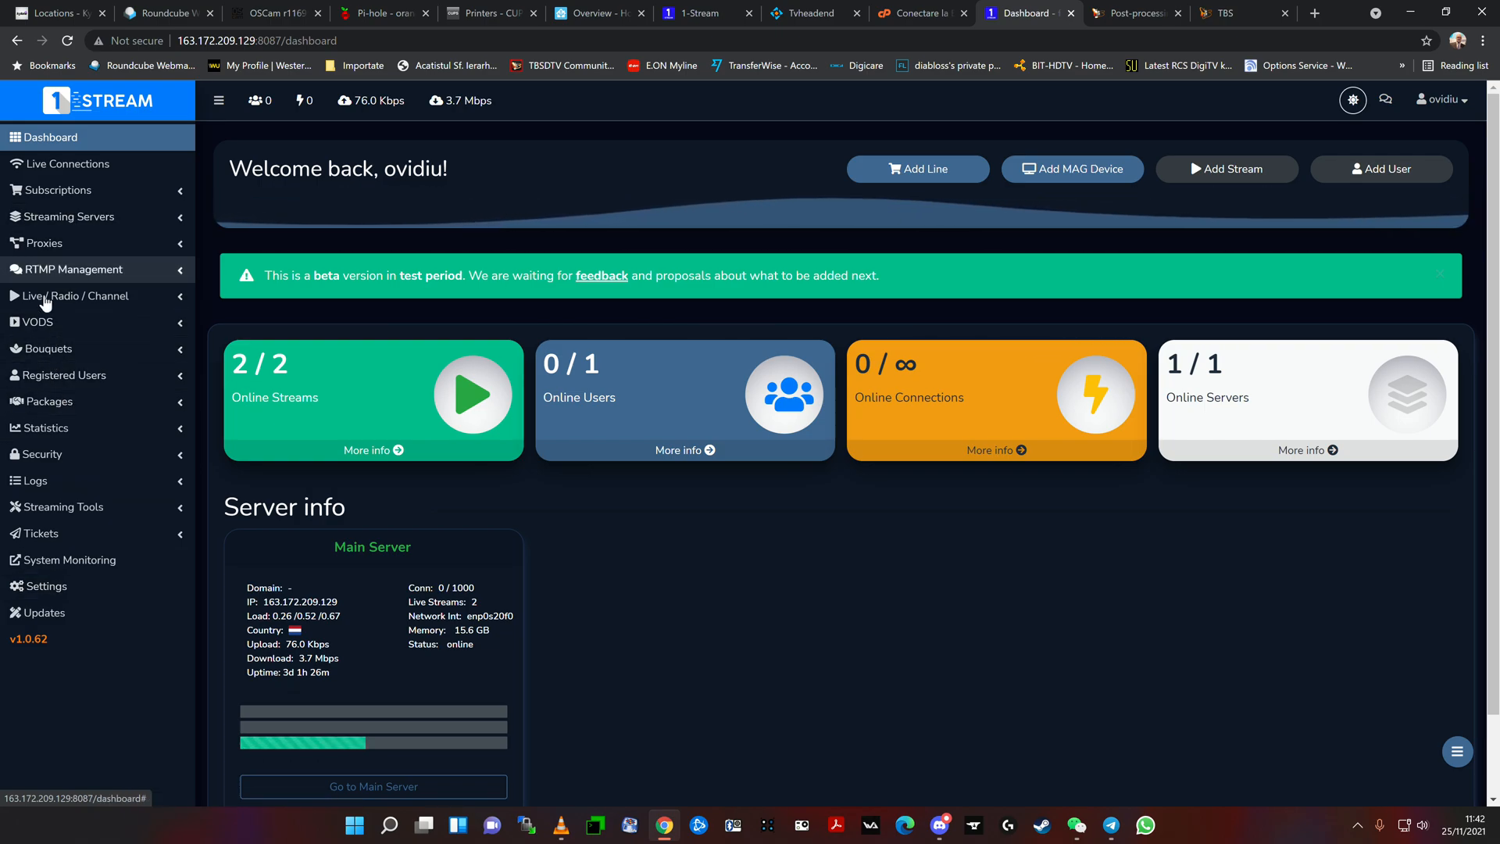
{"action": "mouse_move", "coordinate": [63, 196]}
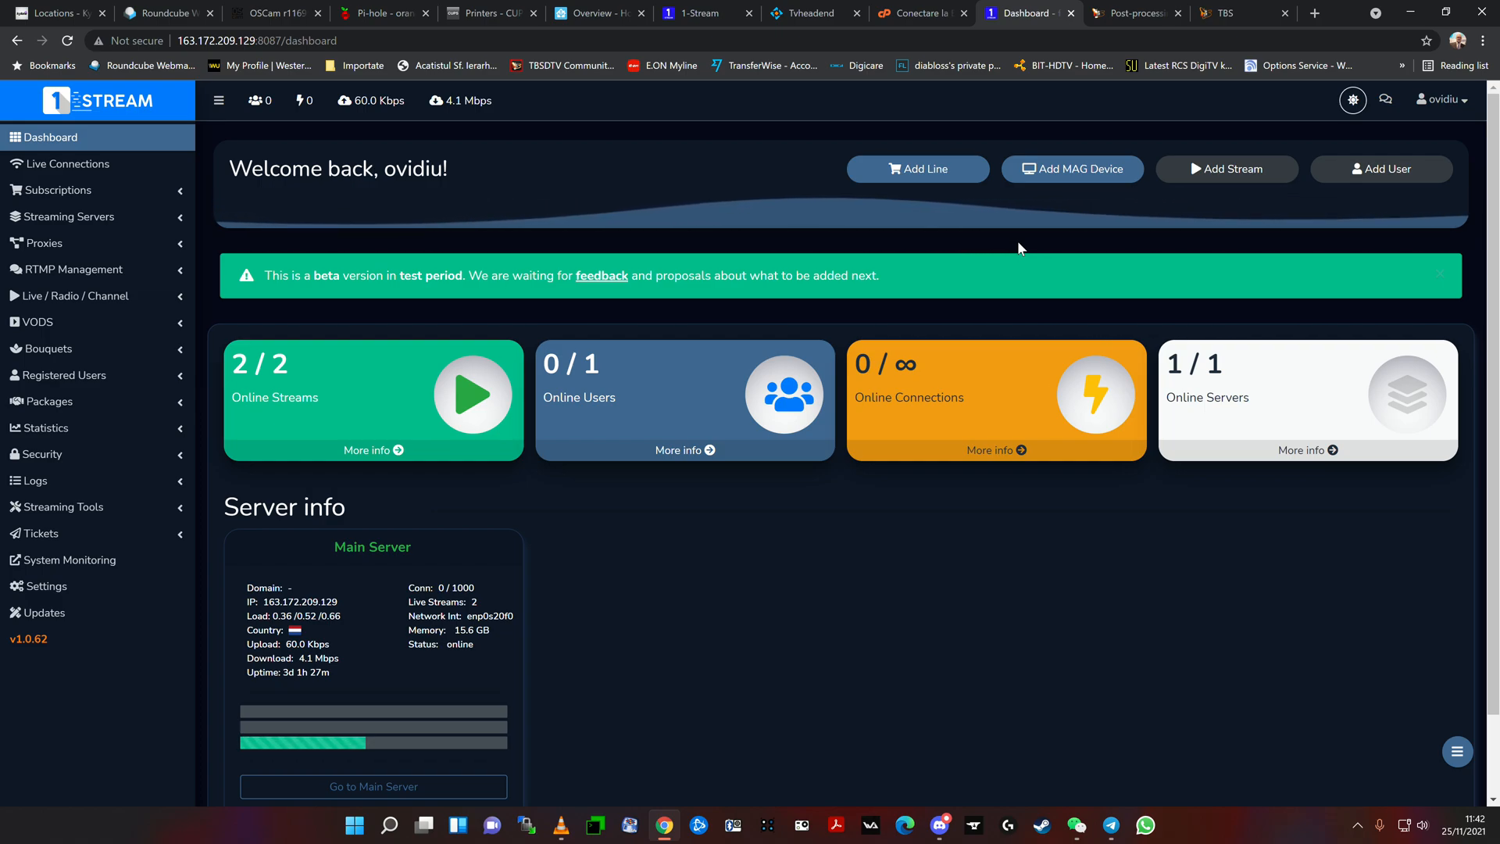
{"action": "mouse_move", "coordinate": [949, 312]}
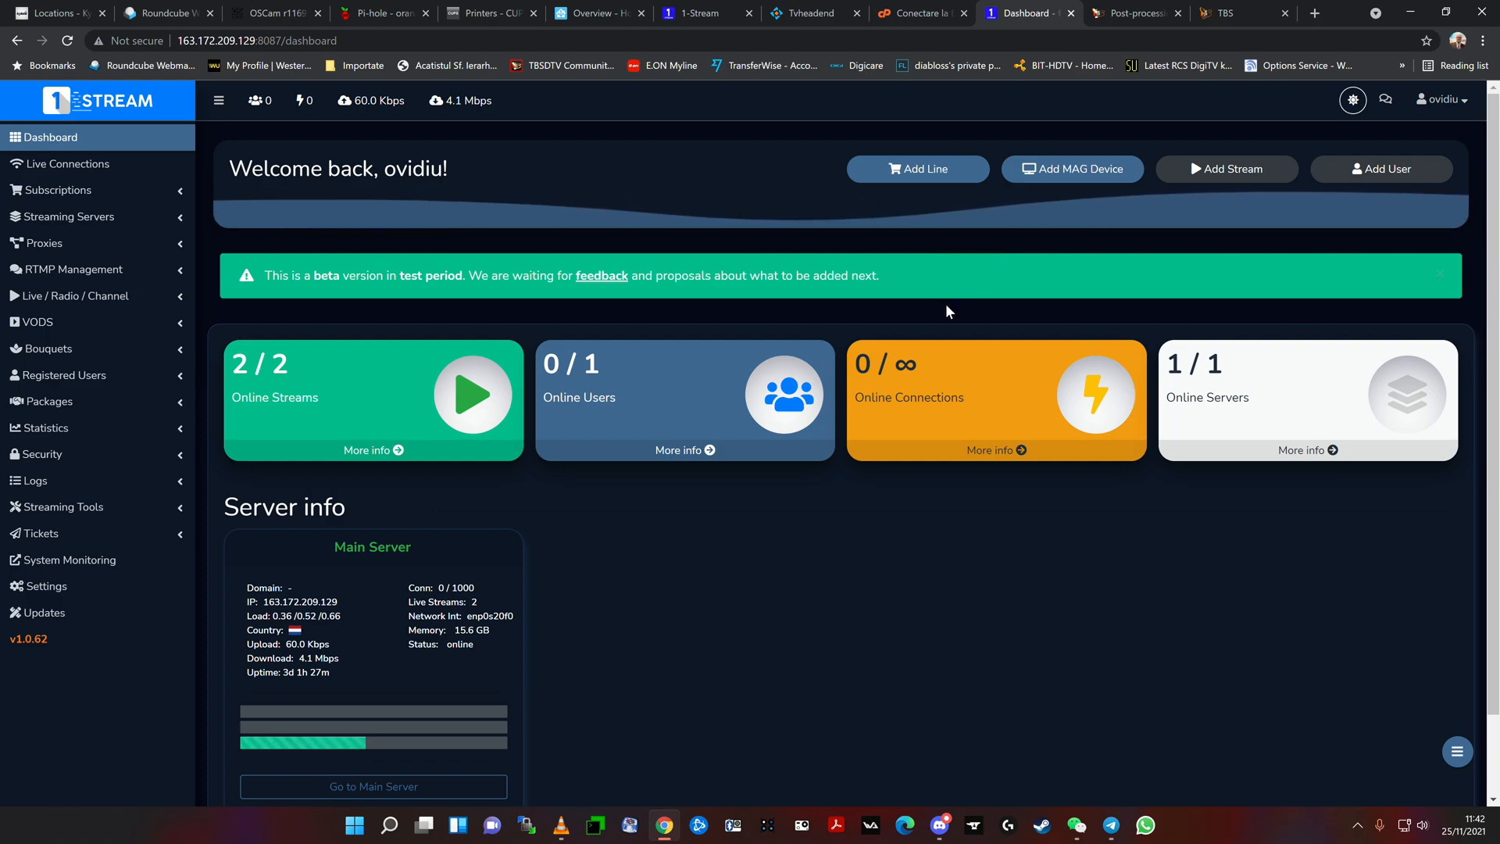
{"action": "mouse_move", "coordinate": [864, 673]}
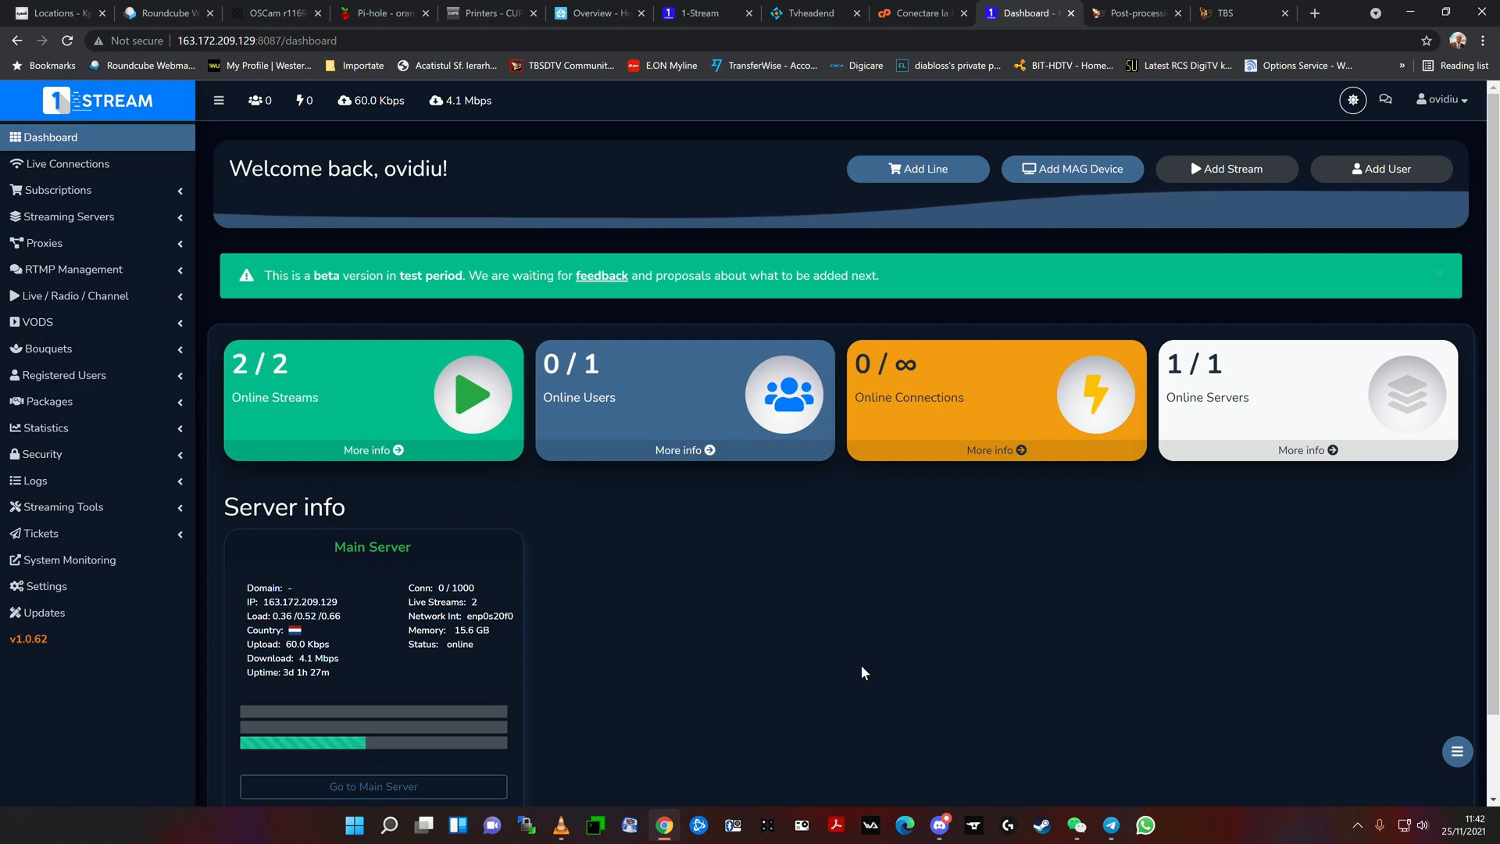
{"action": "left_click", "coordinate": [1135, 14]}
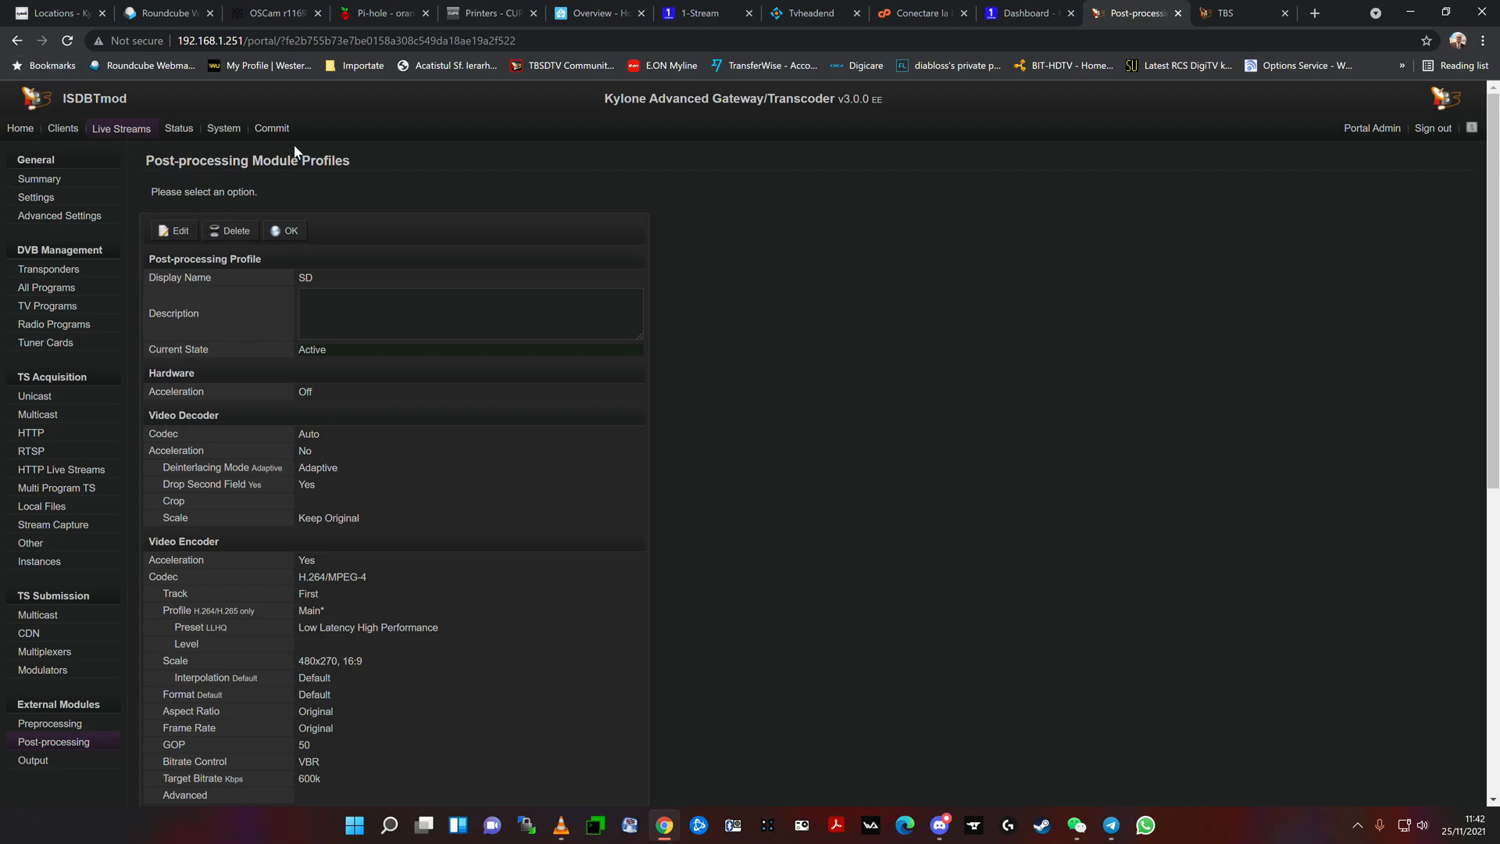
{"action": "mouse_move", "coordinate": [19, 144]}
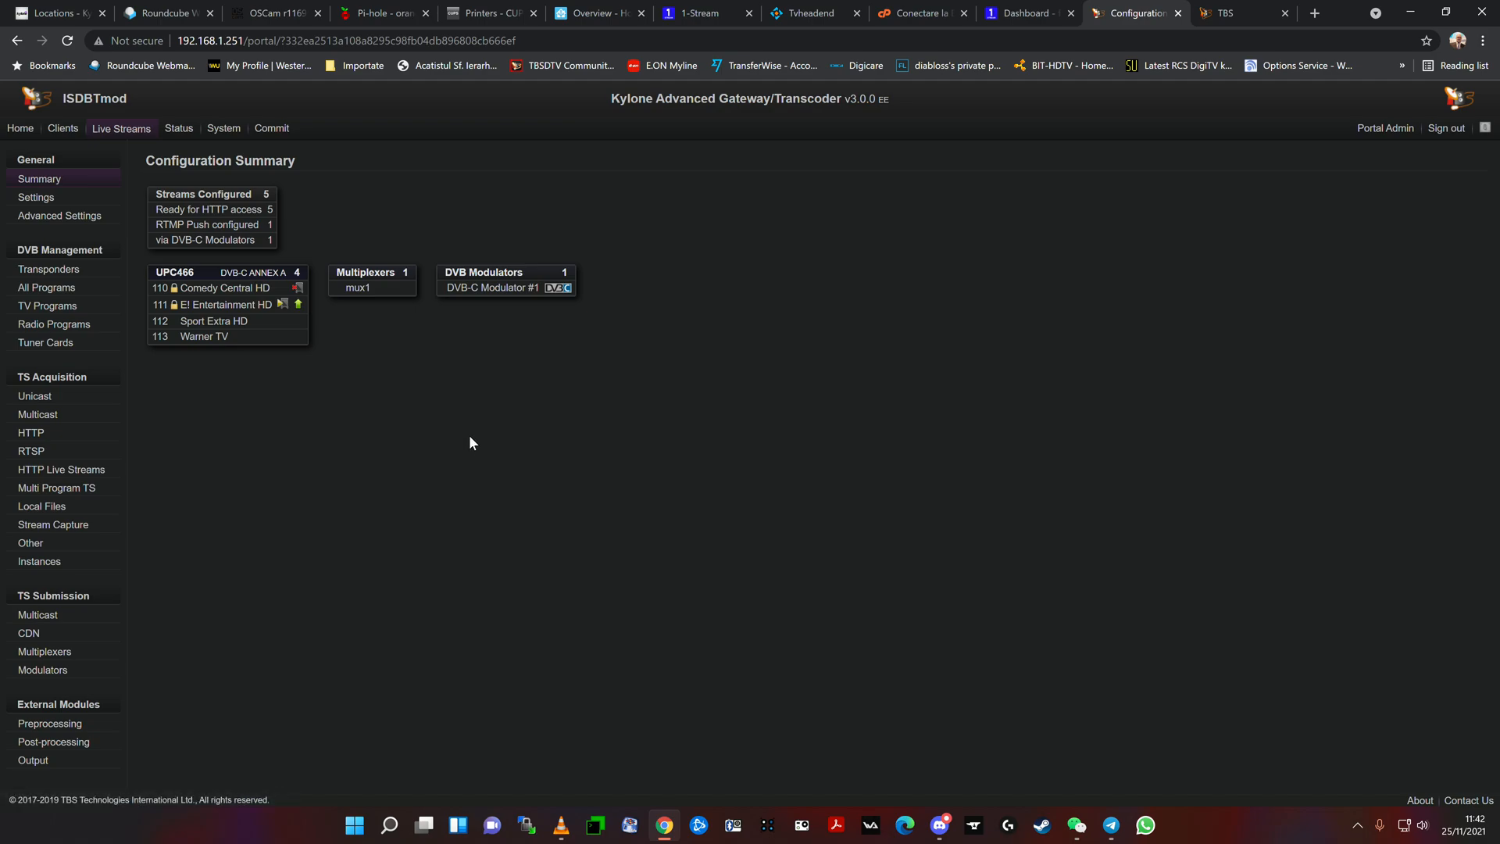
{"action": "mouse_move", "coordinate": [483, 439]}
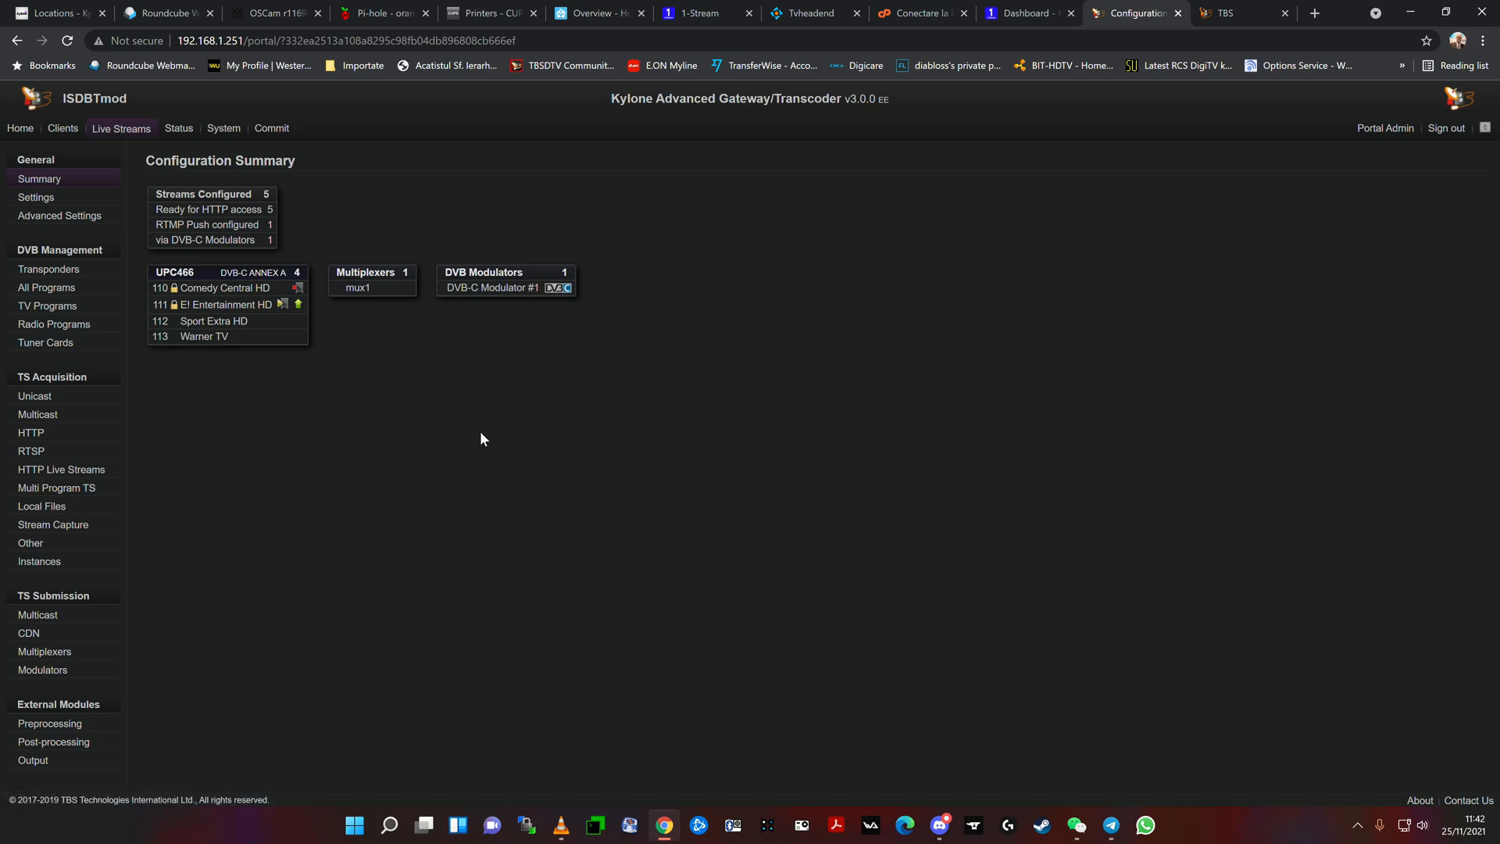
{"action": "mouse_move", "coordinate": [493, 428]}
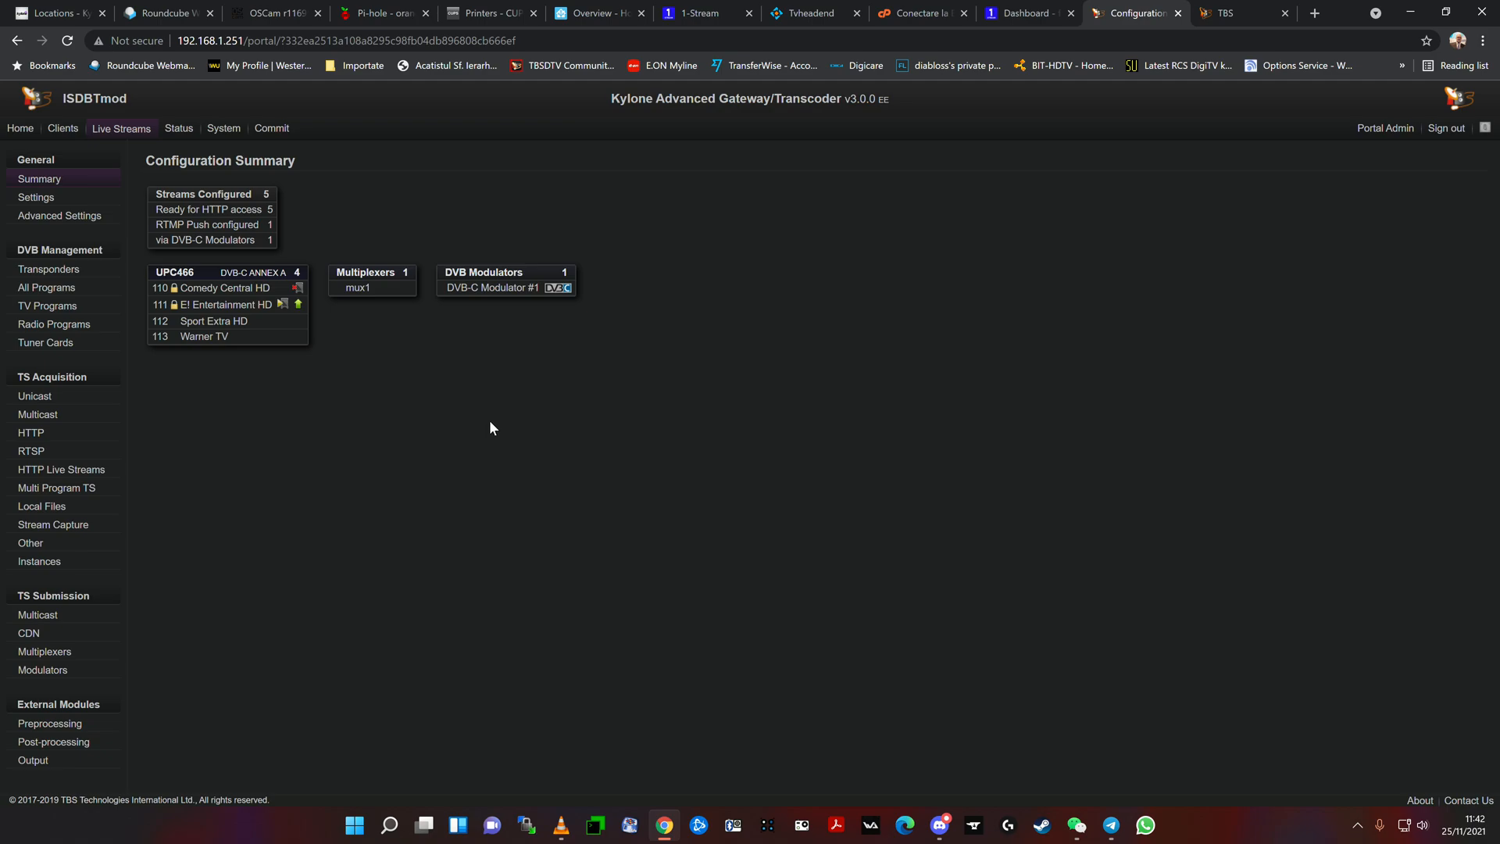
{"action": "mouse_move", "coordinate": [497, 422]}
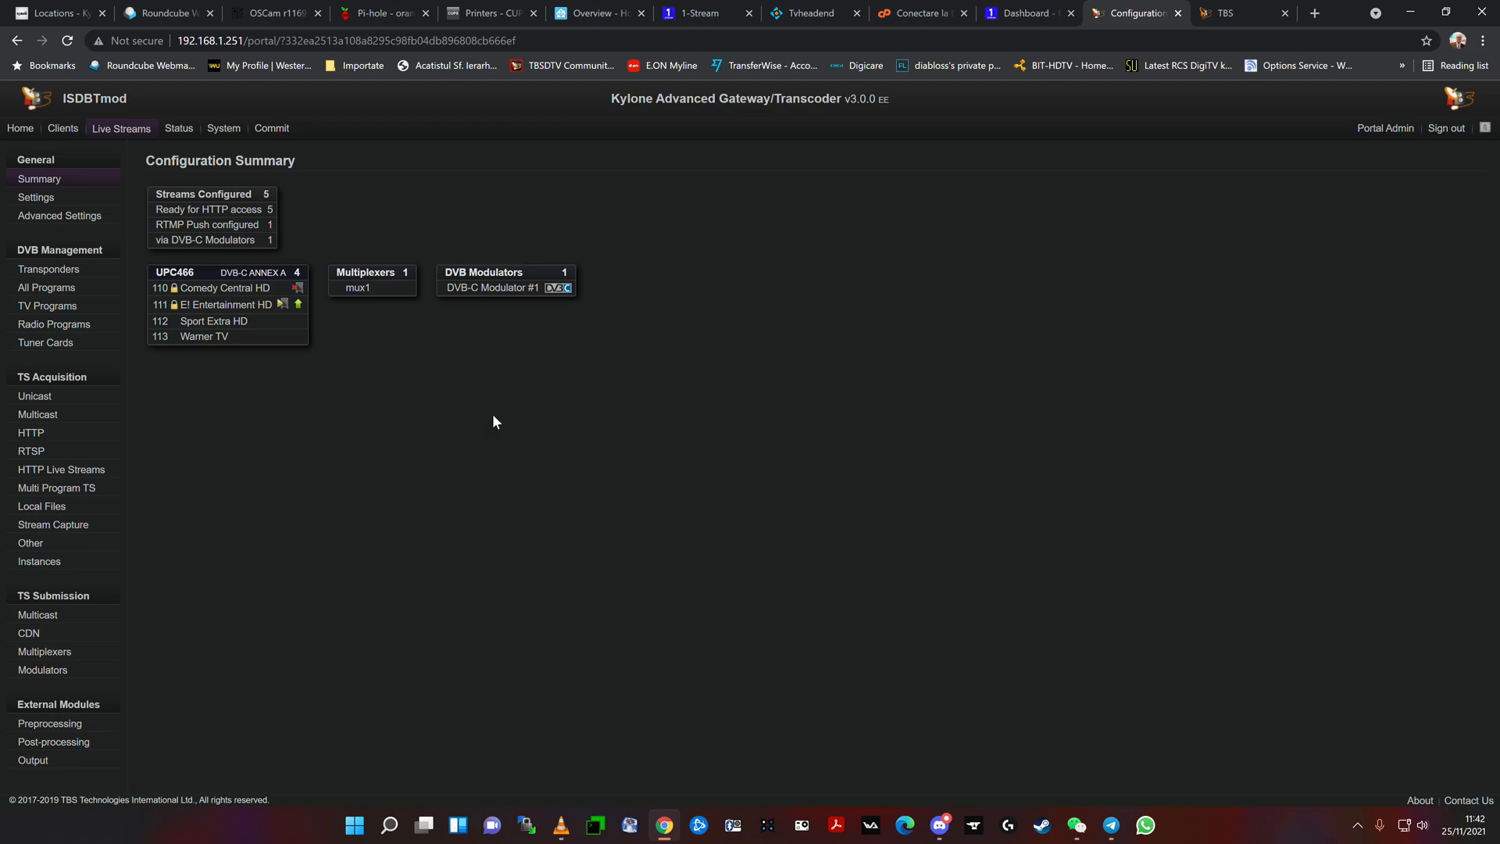
{"action": "mouse_move", "coordinate": [516, 414]}
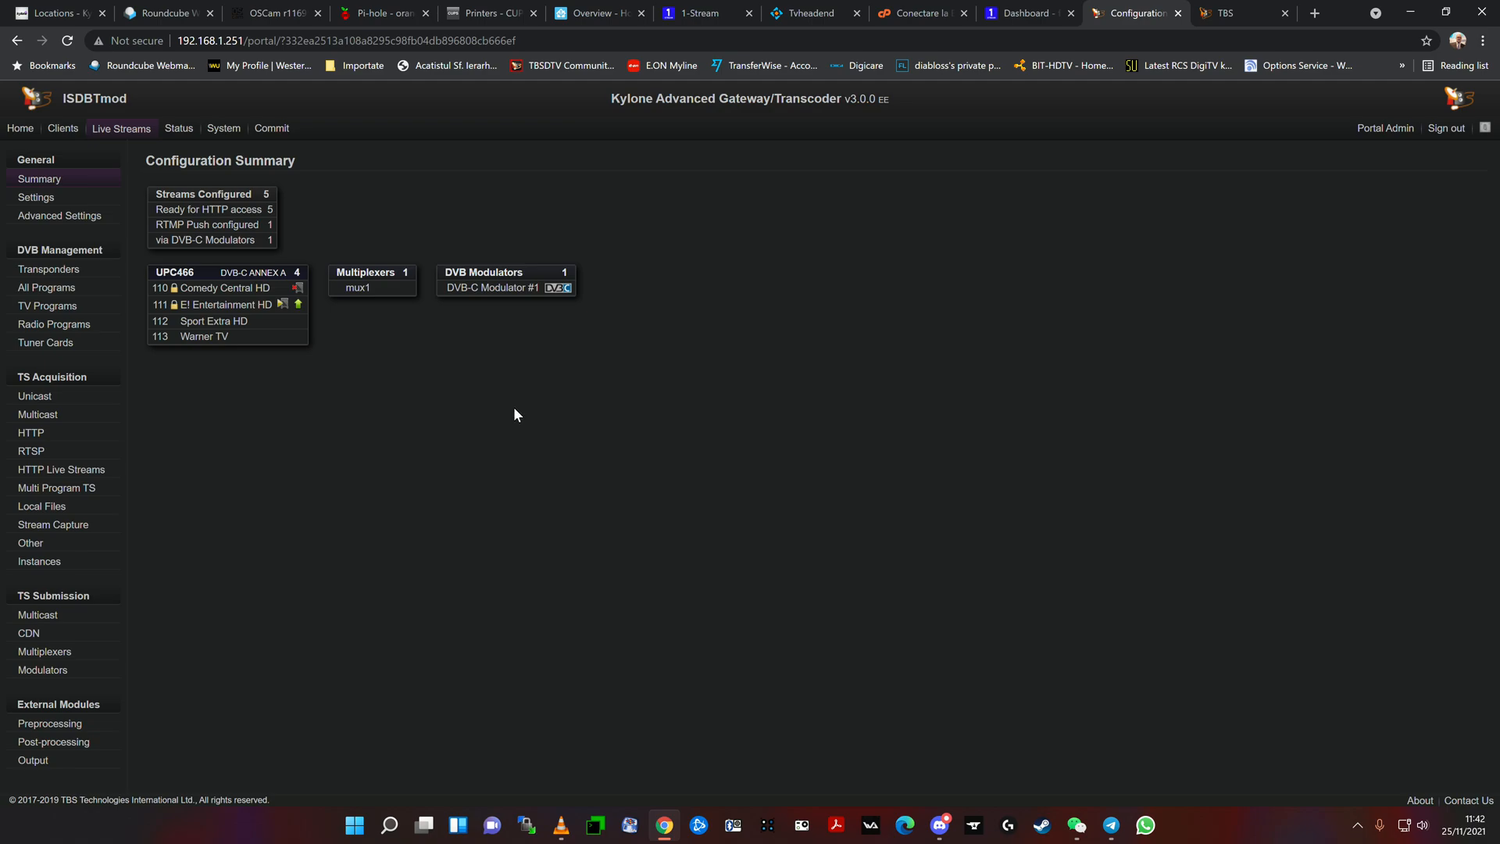
{"action": "mouse_move", "coordinate": [469, 522]}
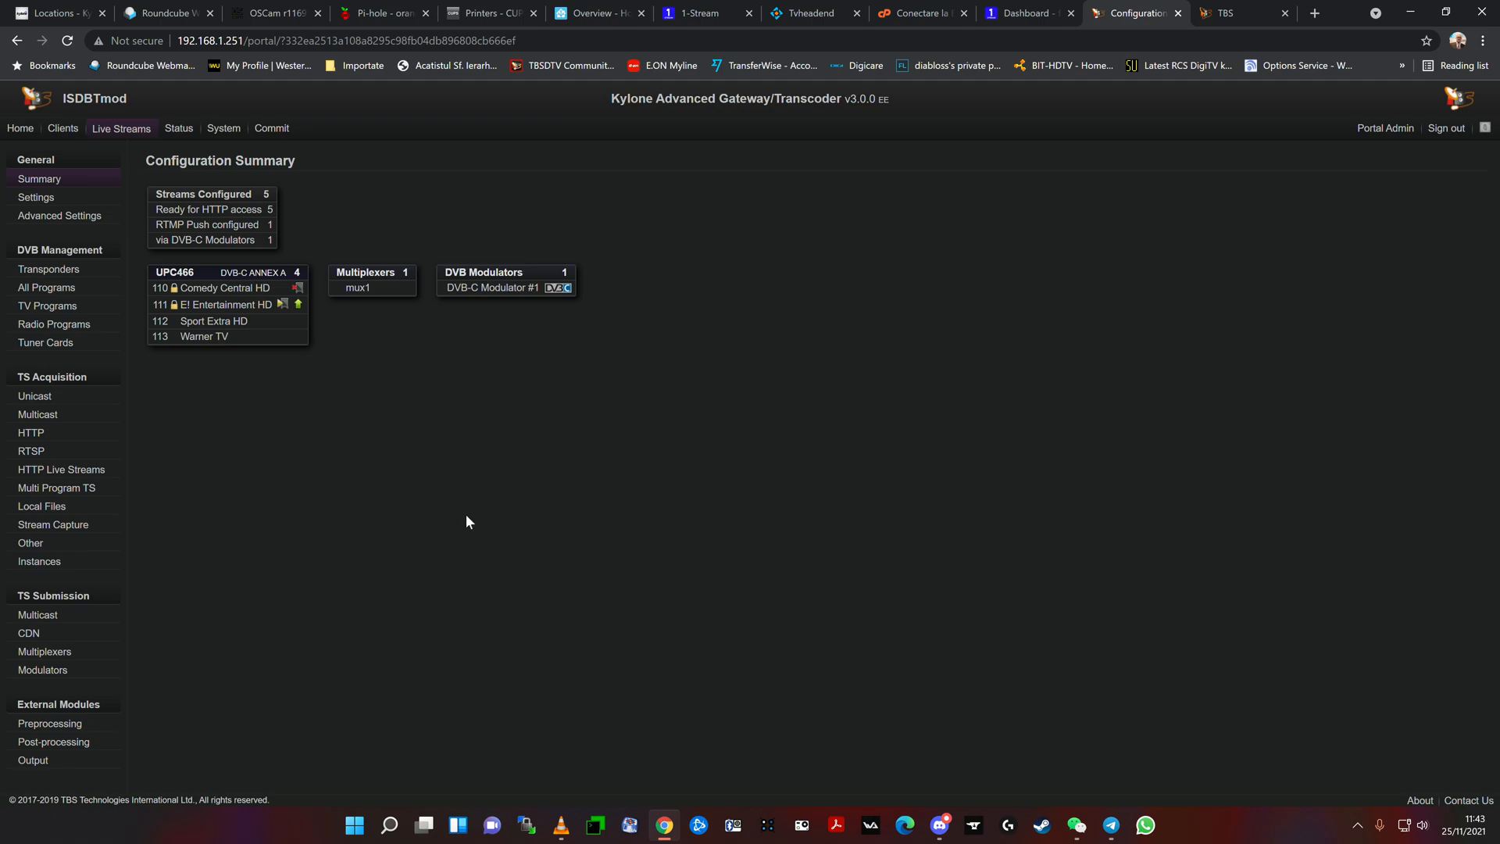
{"action": "mouse_move", "coordinate": [465, 536]}
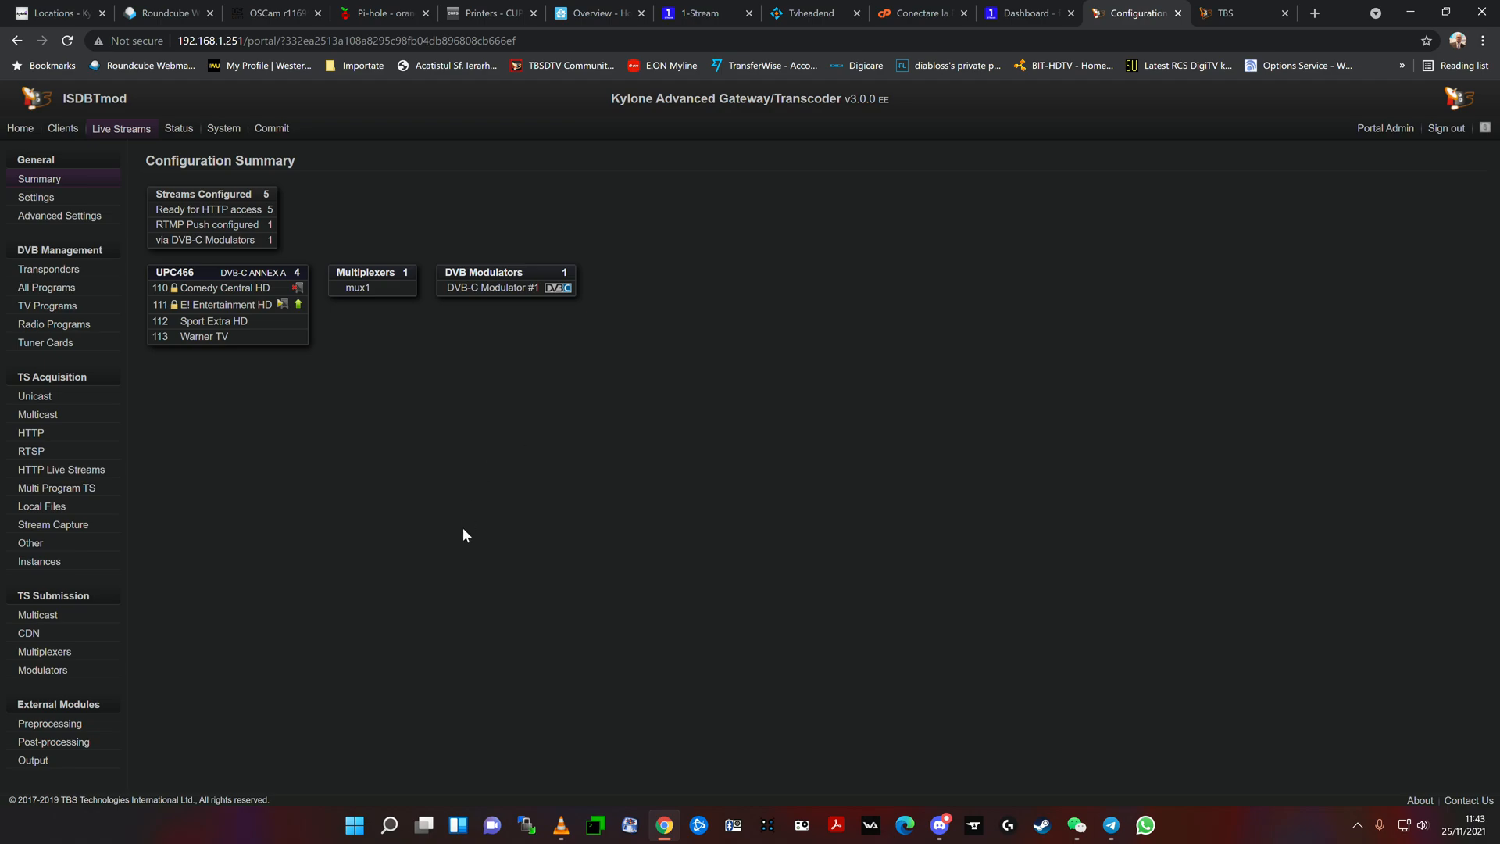
{"action": "mouse_move", "coordinate": [466, 532]}
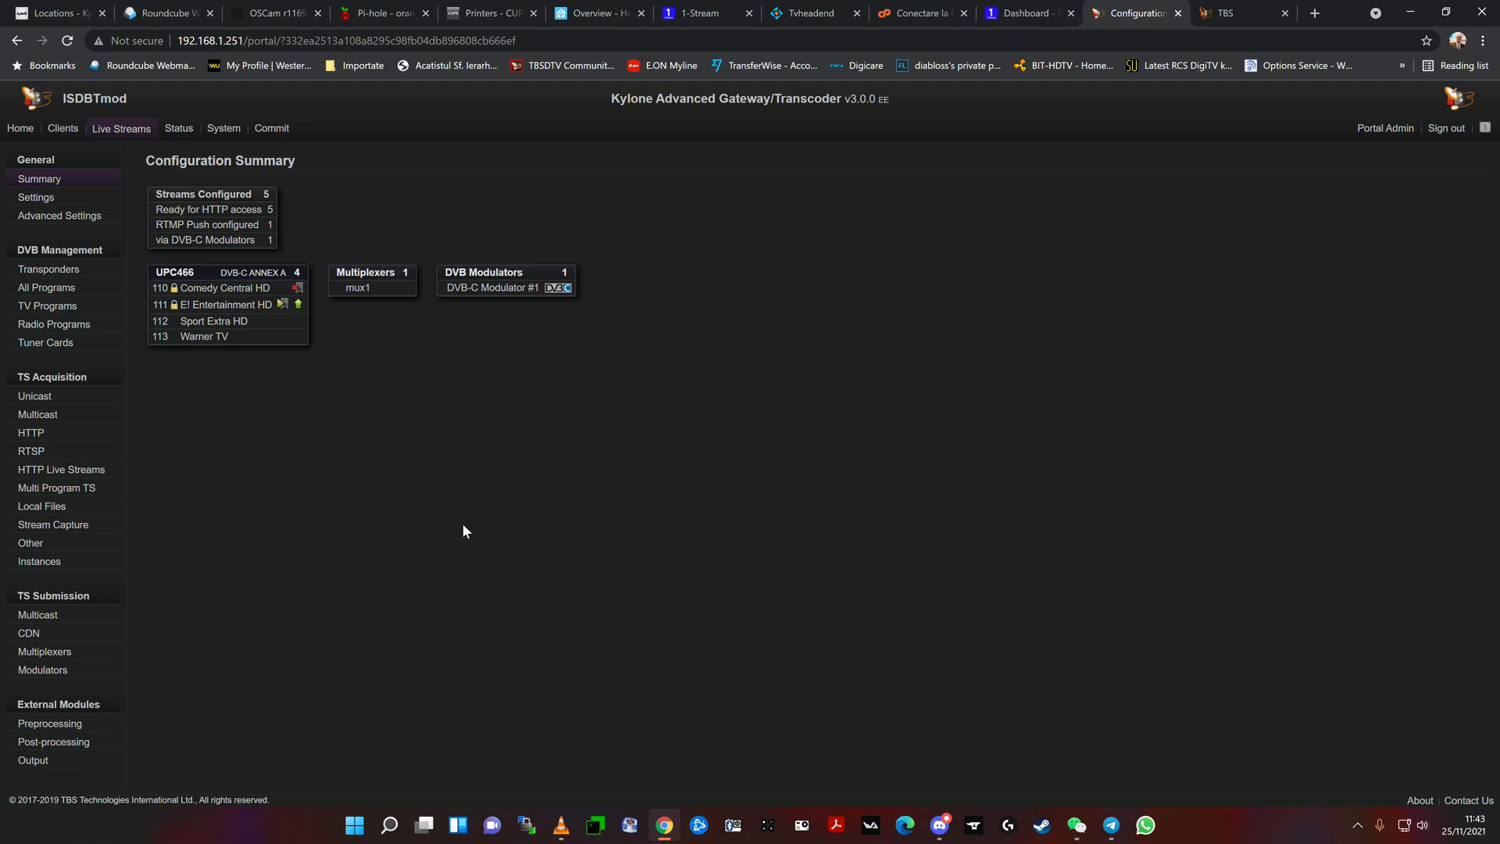
{"action": "mouse_move", "coordinate": [151, 574]}
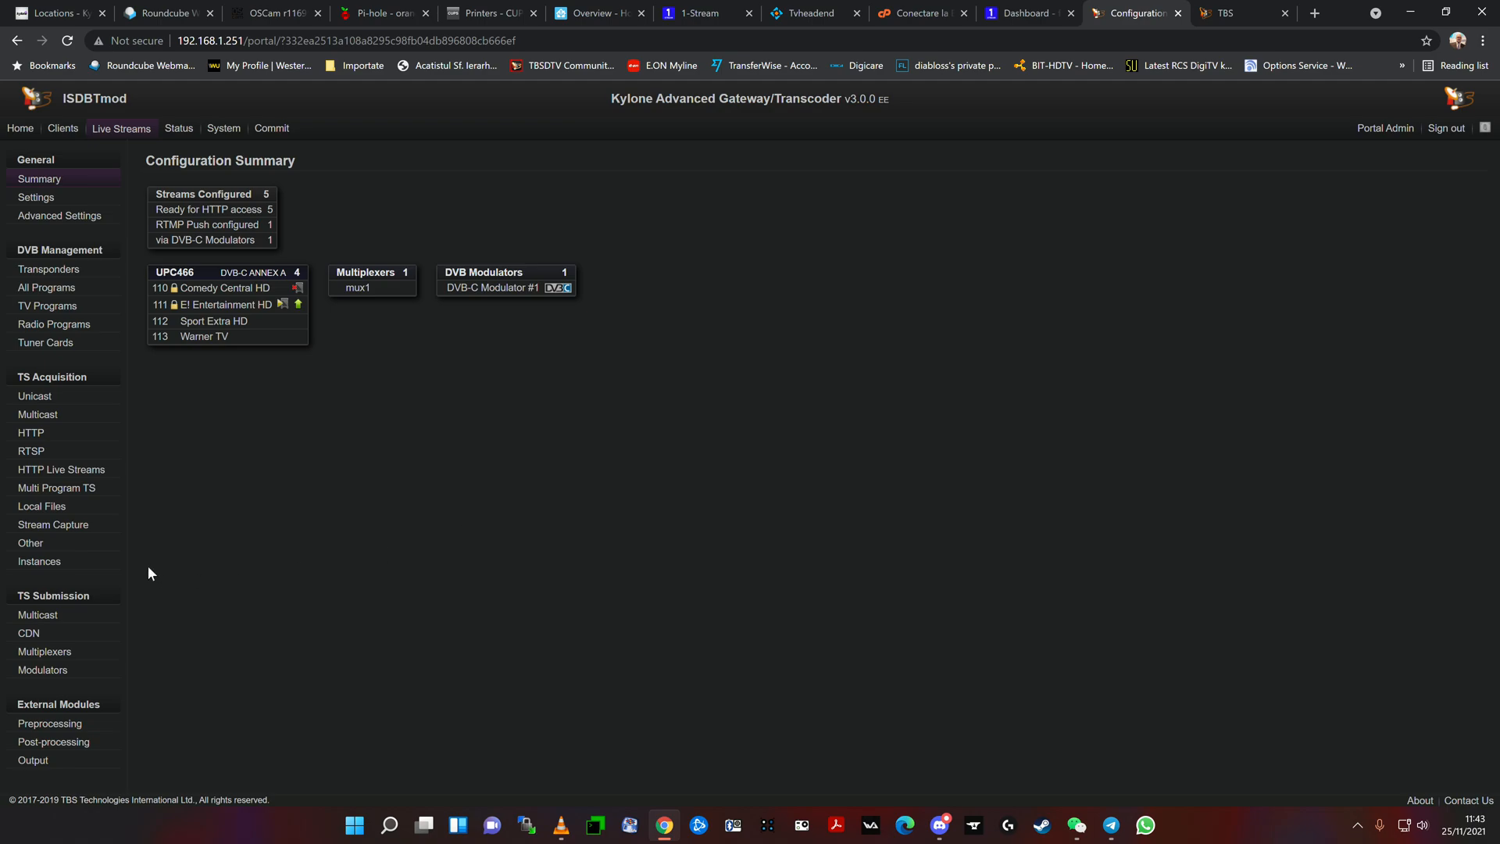
Step: Open Kylone's Instantiated Streams page, which shows no records
{"action": "left_click", "coordinate": [38, 561]}
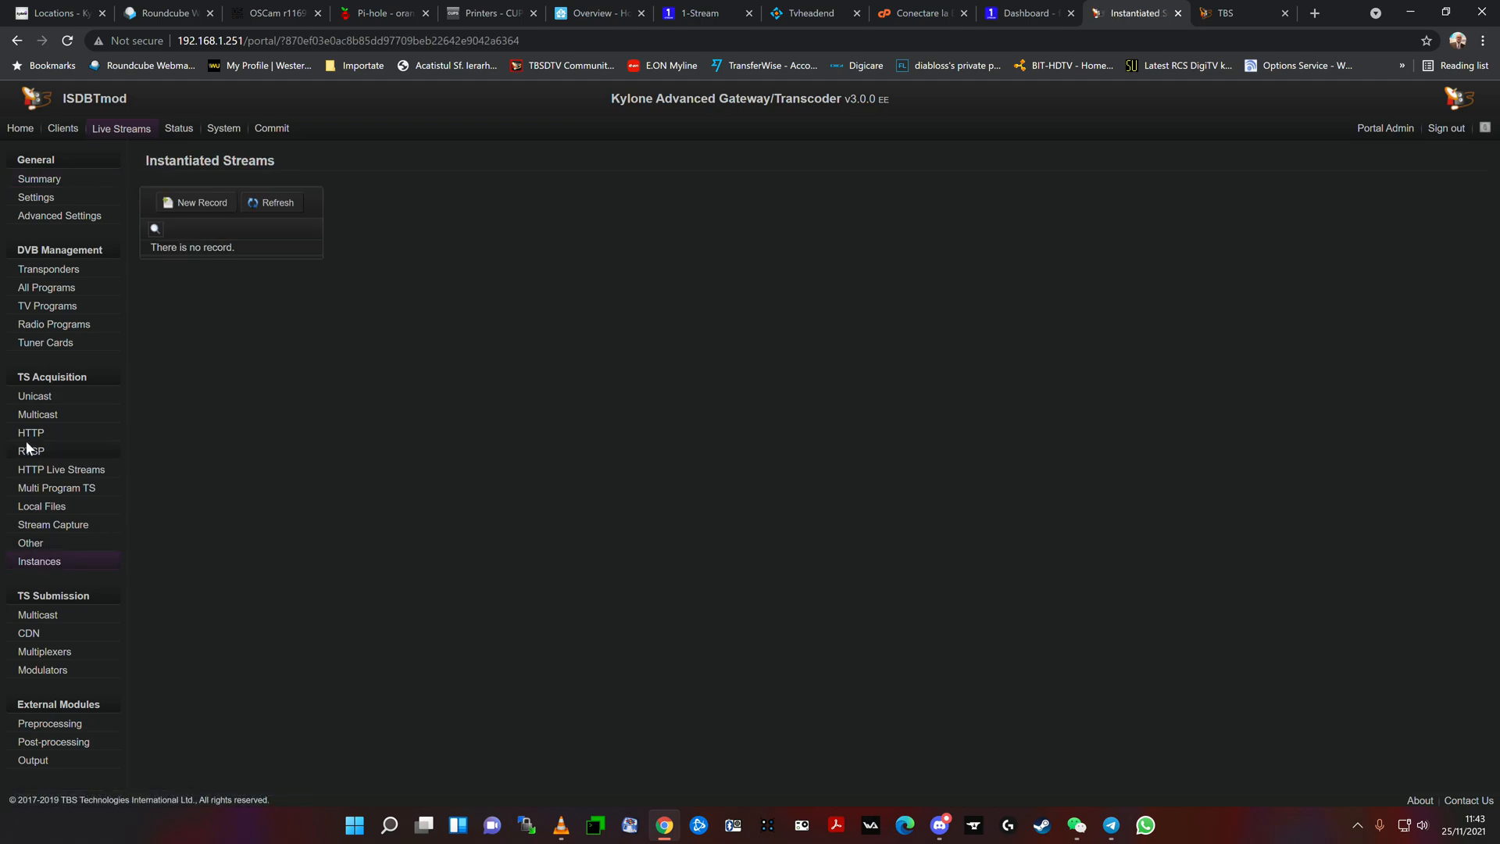
Step: Go to TS Acquisition > Multicast and confirm the list is empty
{"action": "left_click", "coordinate": [38, 414]}
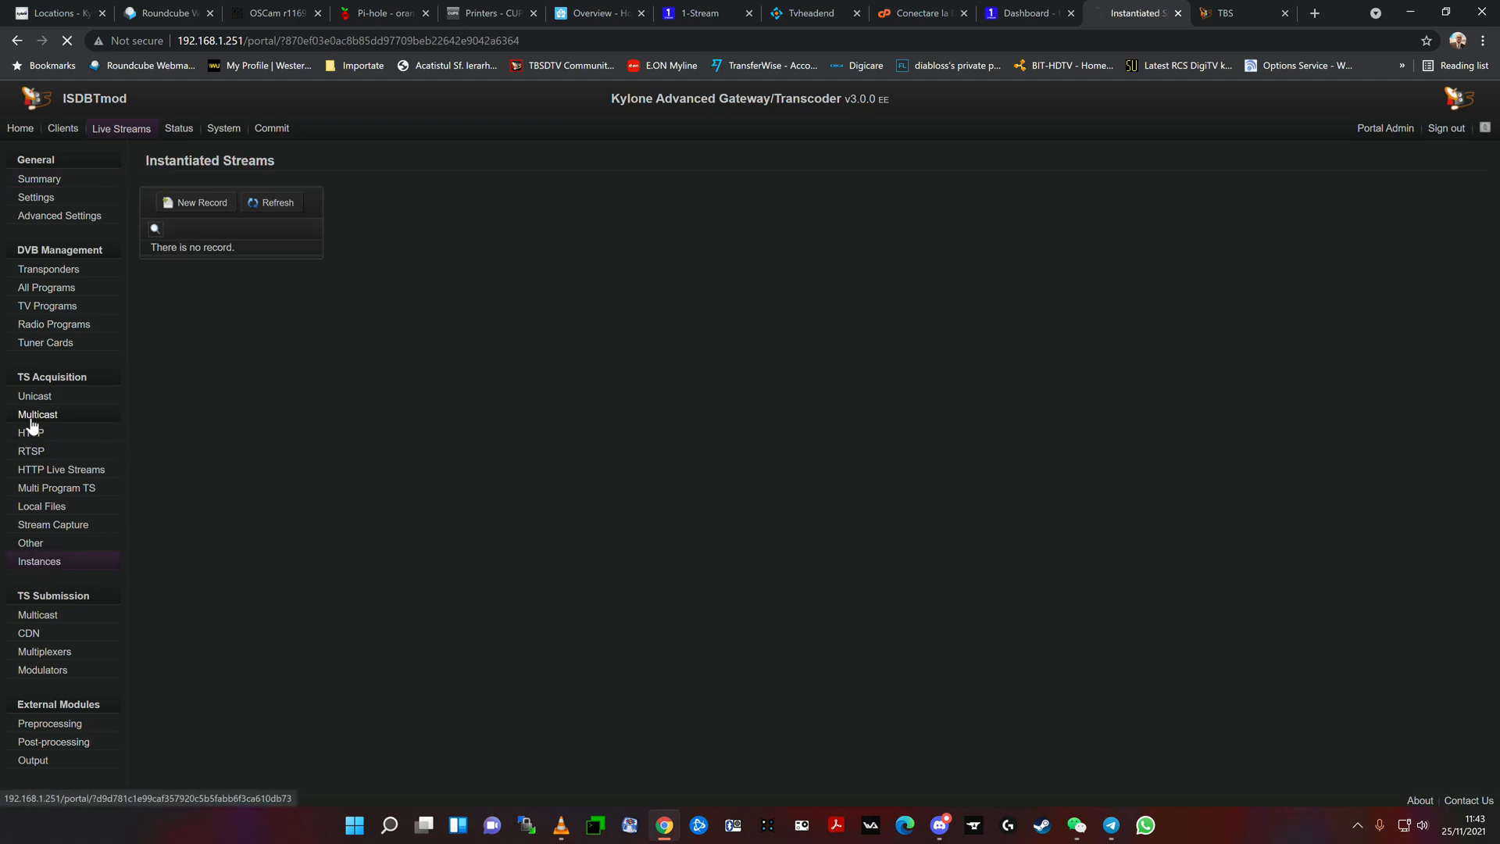
{"action": "left_click", "coordinate": [38, 414]}
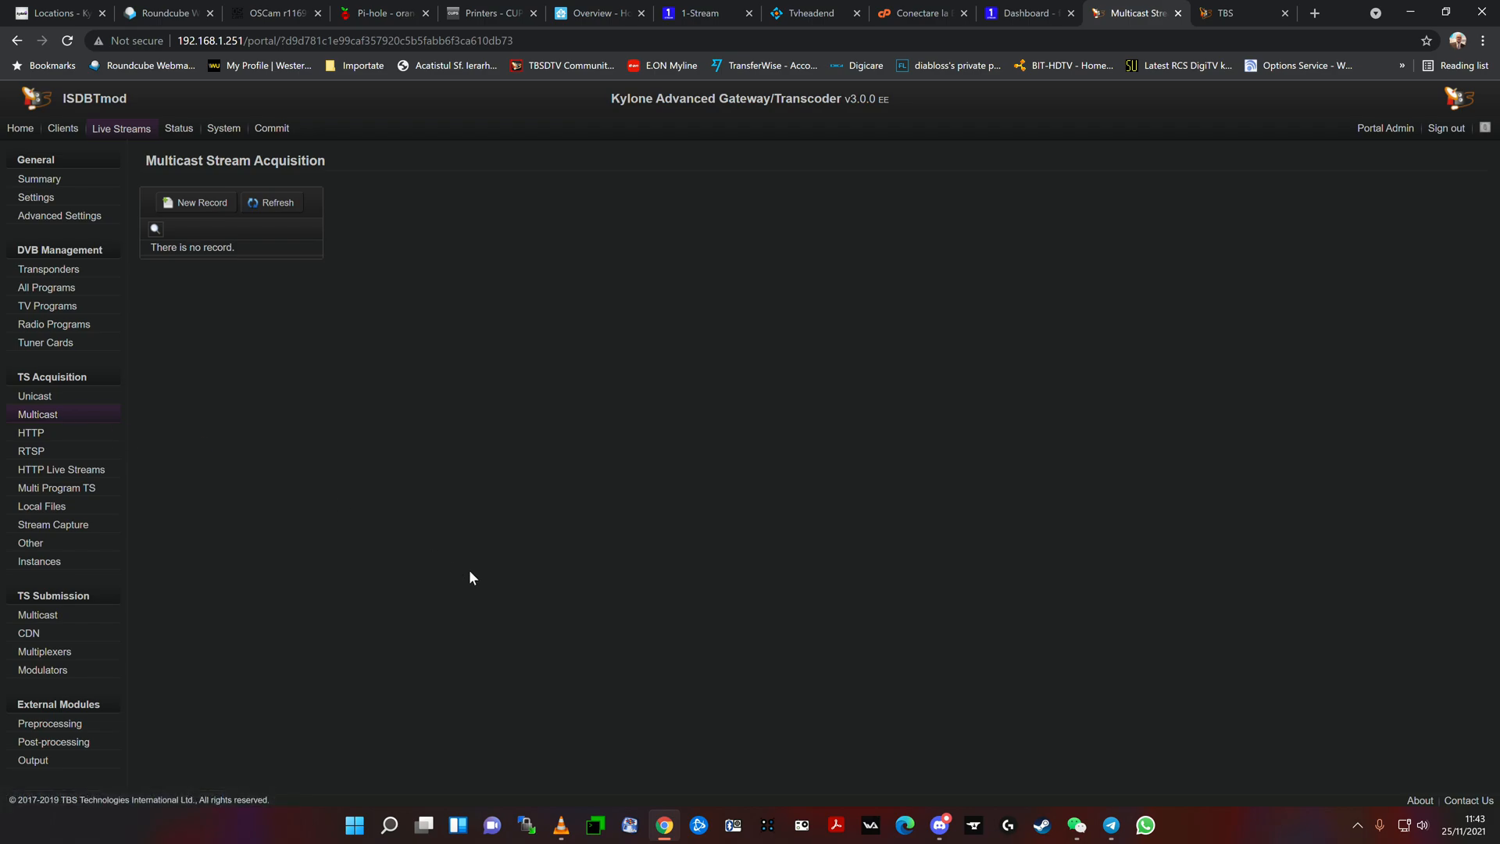
{"action": "mouse_move", "coordinate": [472, 565]}
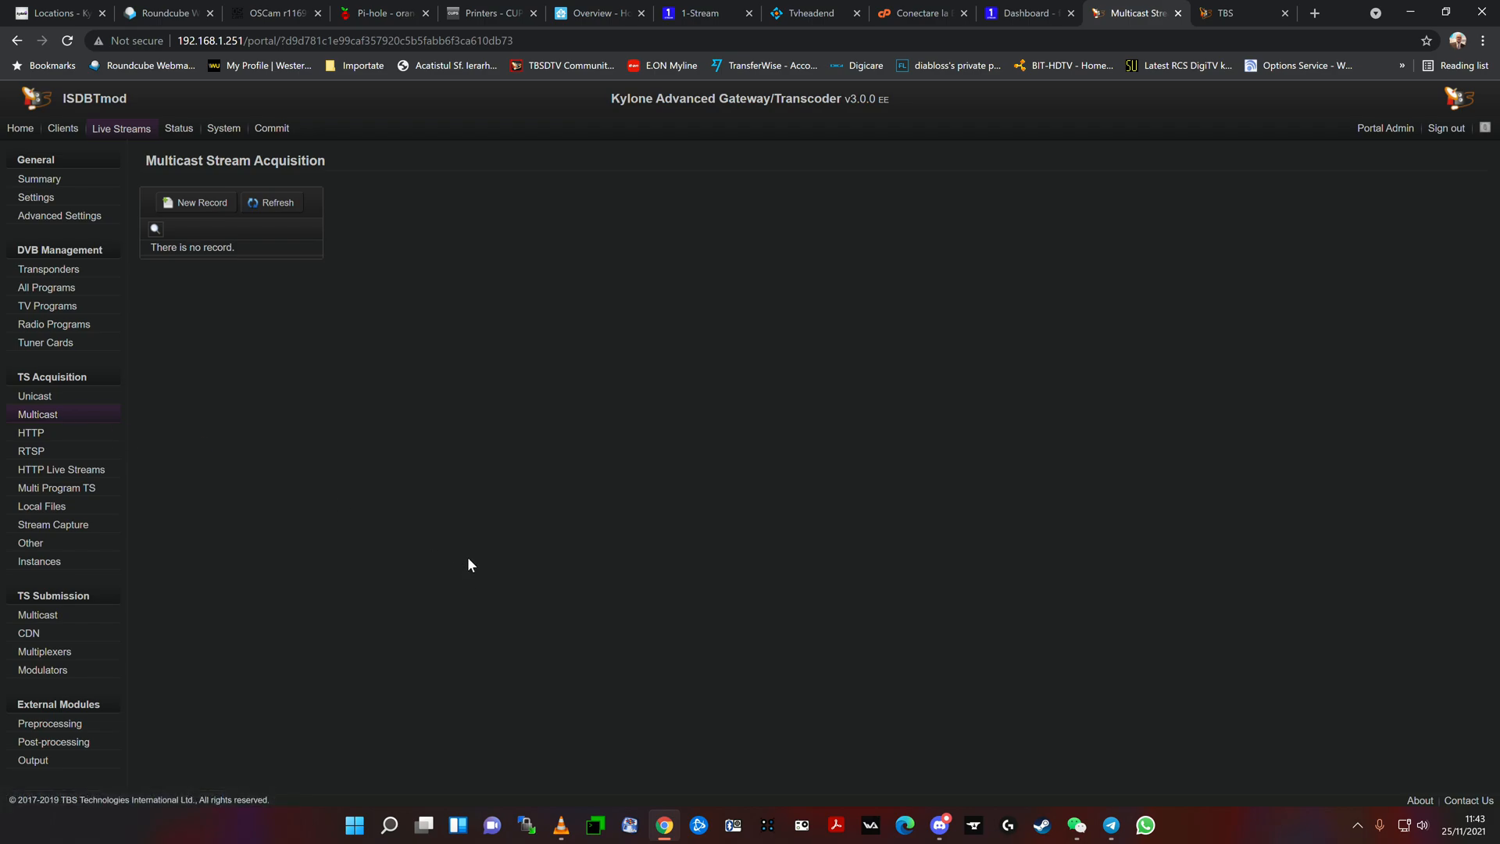
{"action": "mouse_move", "coordinate": [461, 520]}
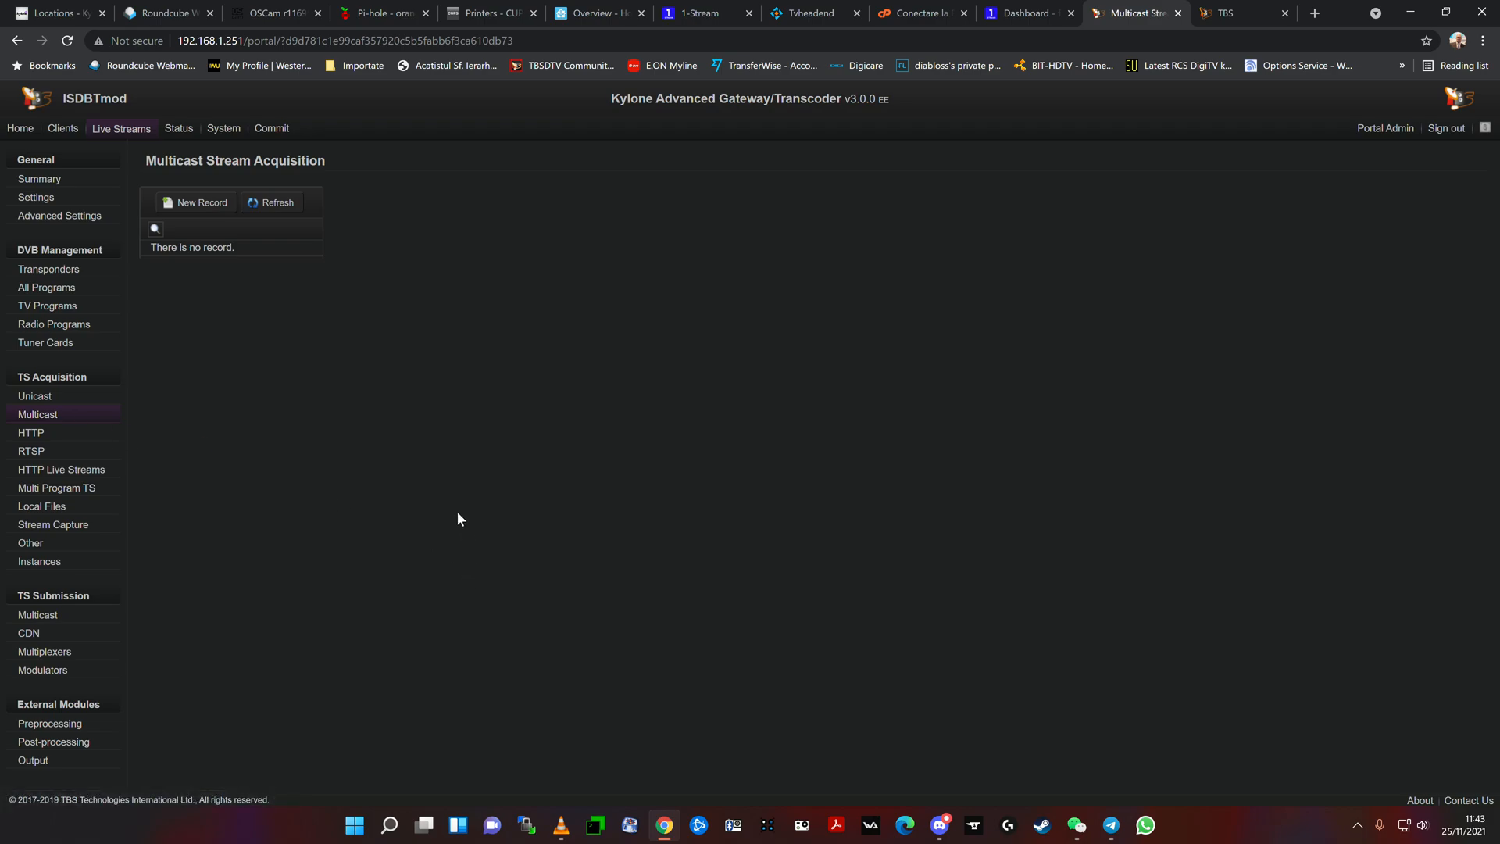
{"action": "mouse_move", "coordinate": [456, 498]}
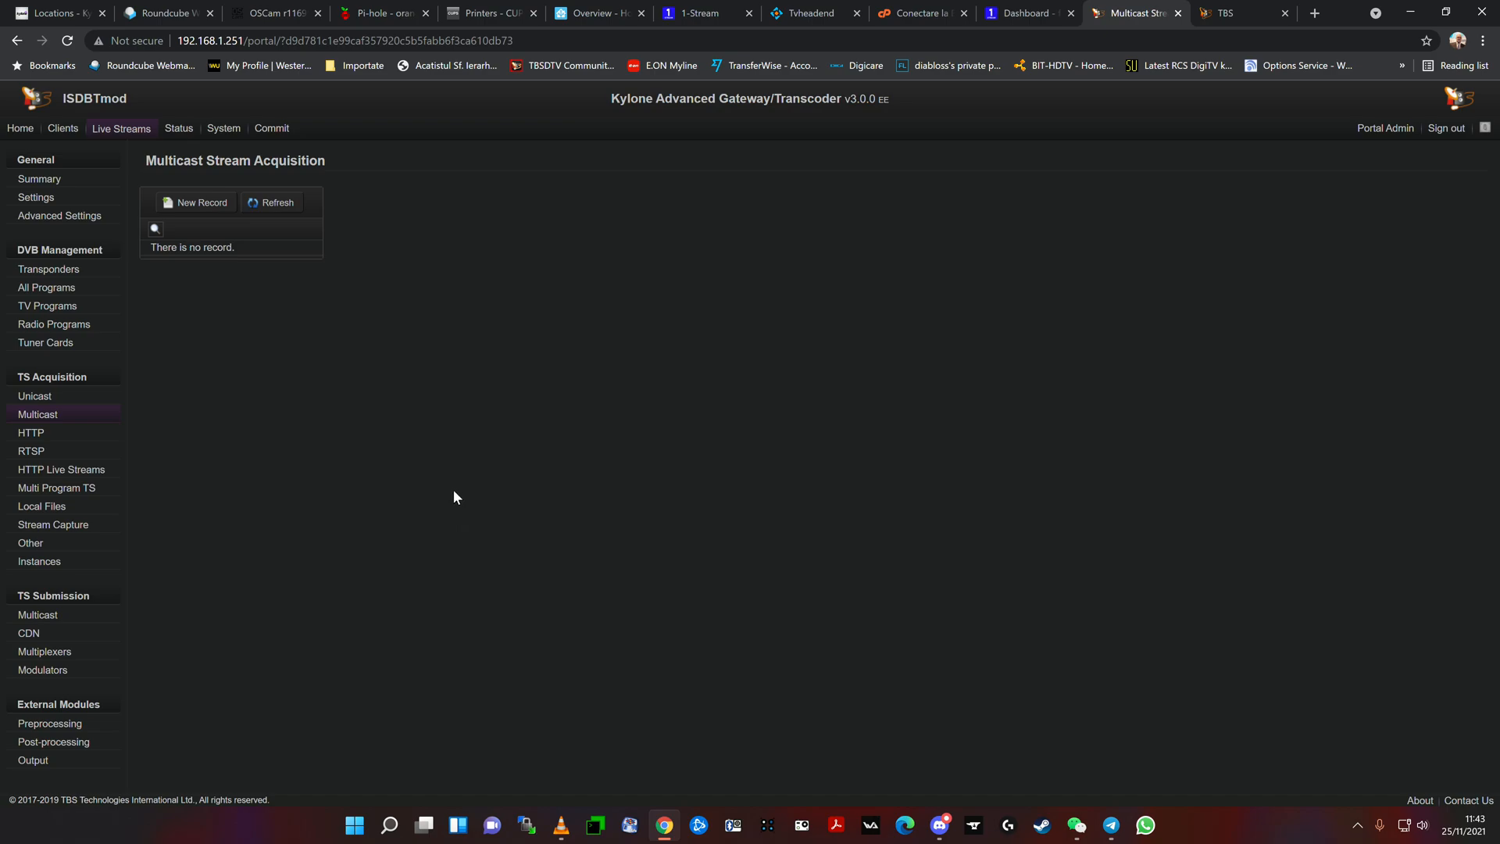
{"action": "mouse_move", "coordinate": [711, 351]}
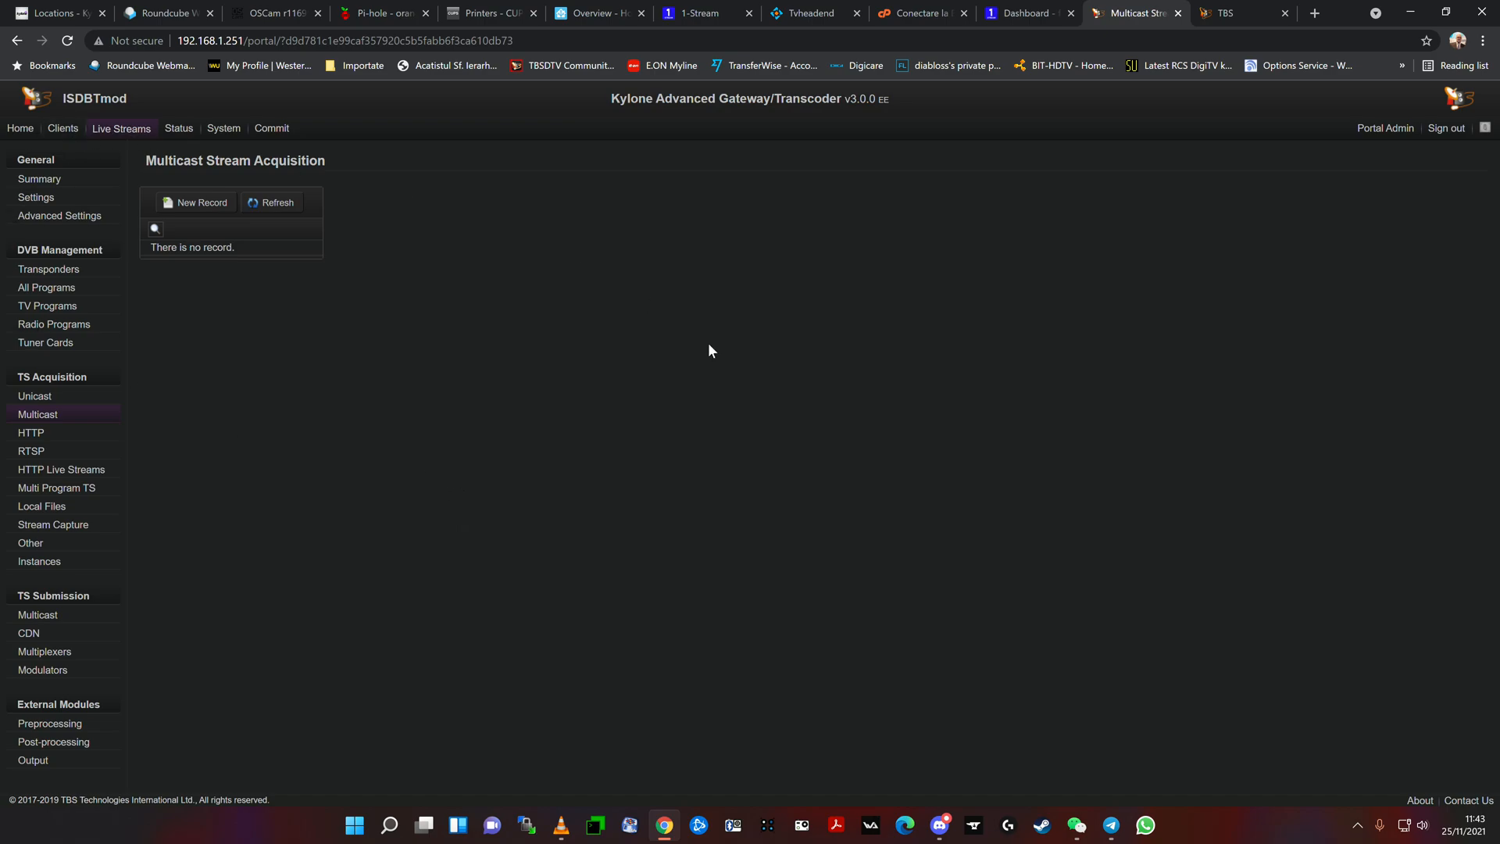
{"action": "mouse_move", "coordinate": [576, 454]}
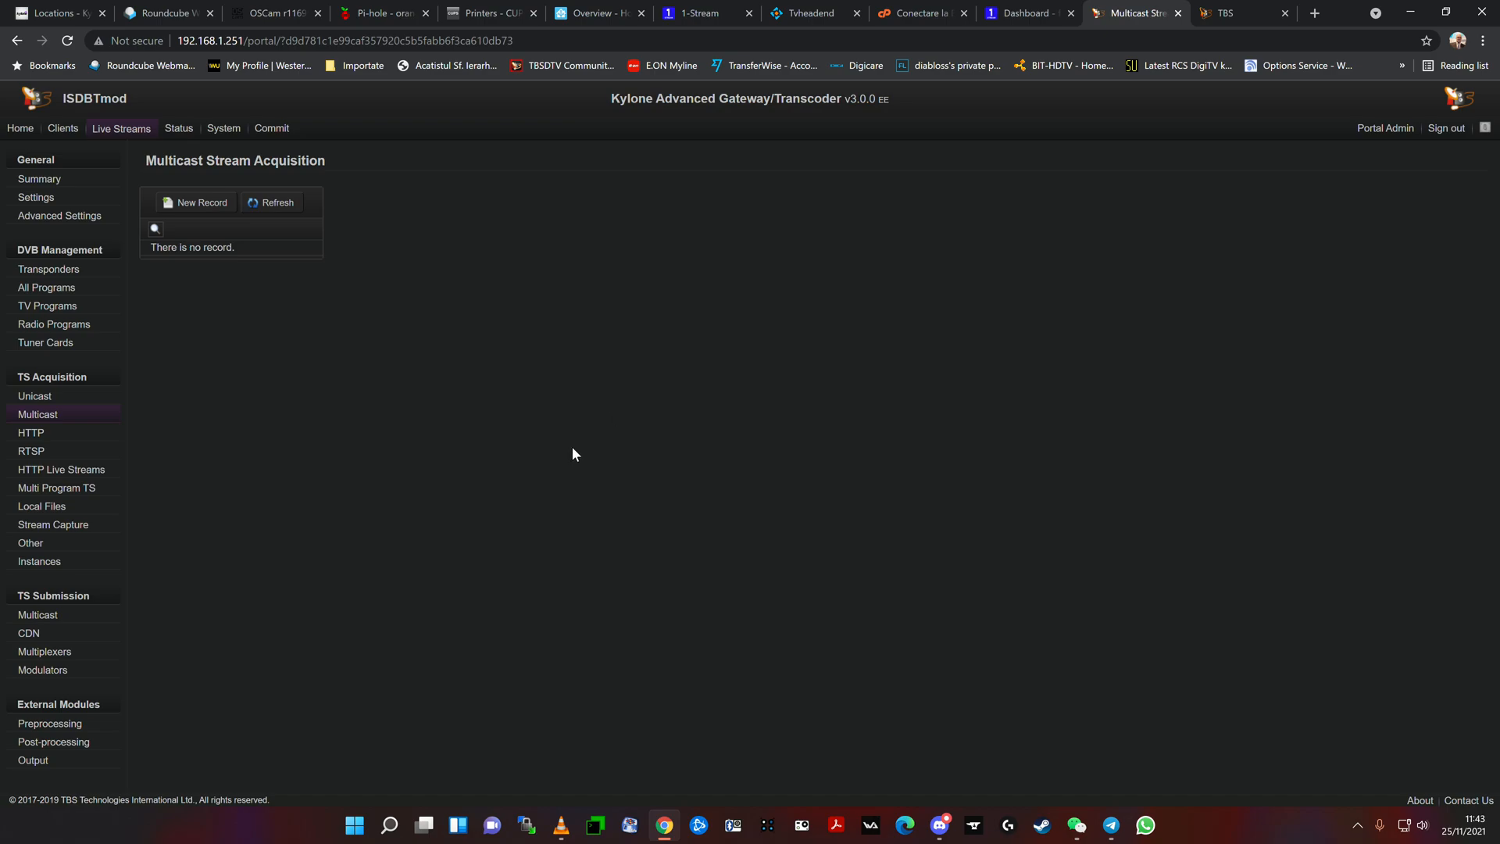
{"action": "mouse_move", "coordinate": [605, 408]}
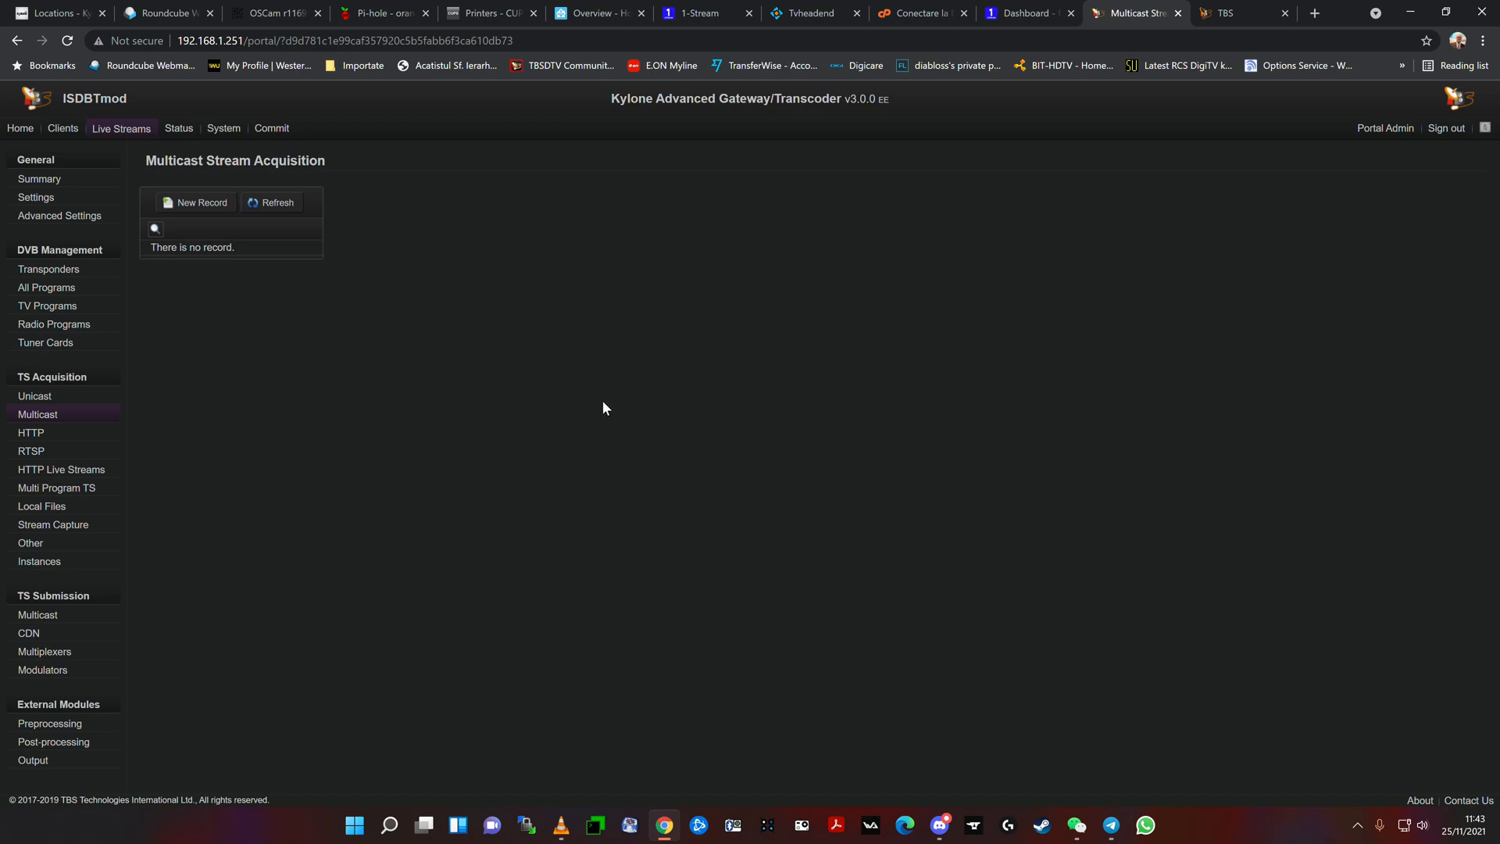
{"action": "mouse_move", "coordinate": [586, 412]}
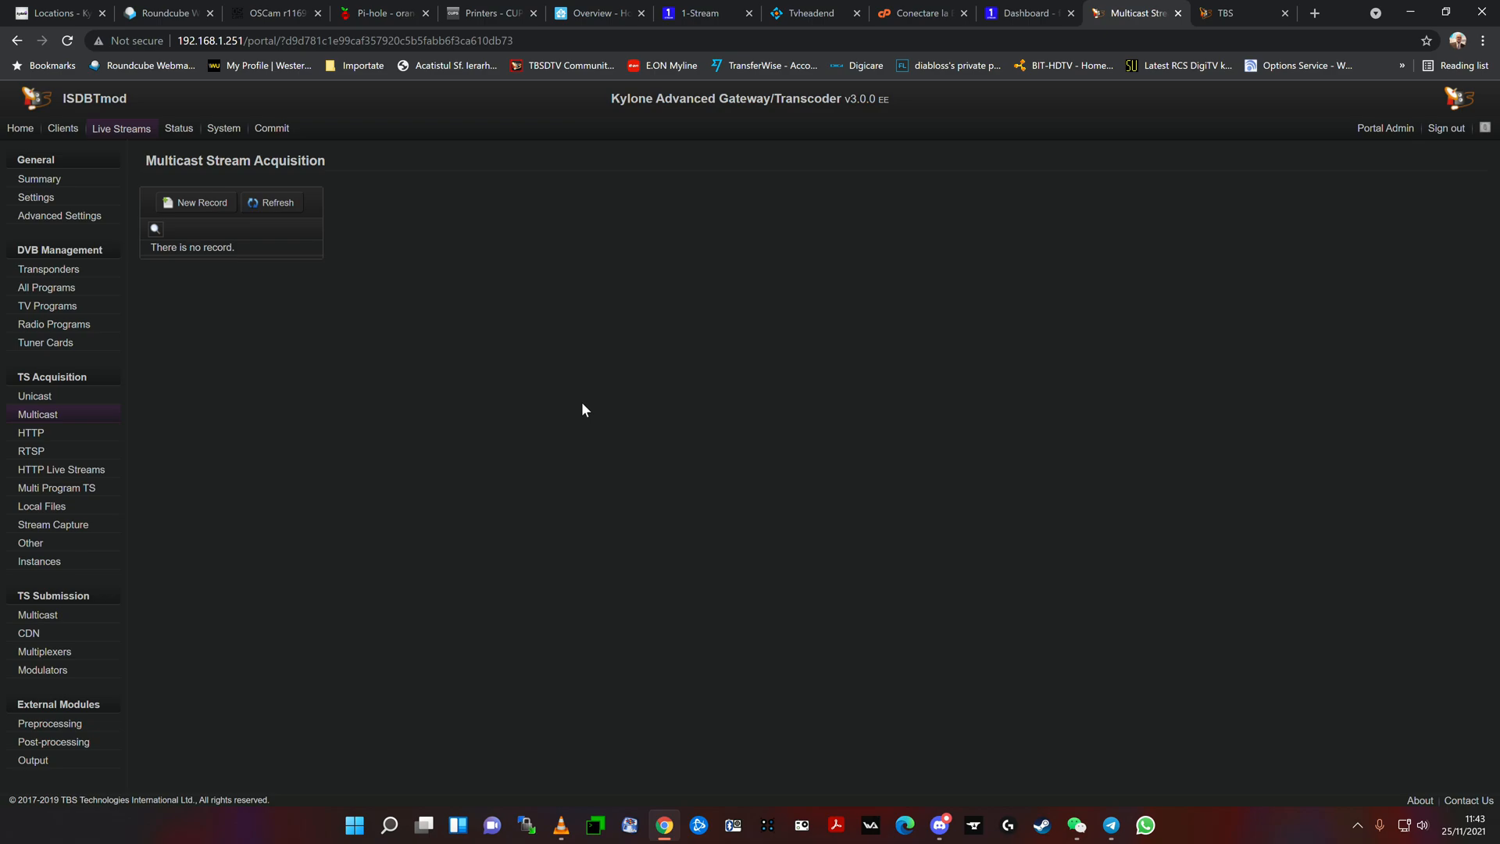
{"action": "mouse_move", "coordinate": [585, 405]}
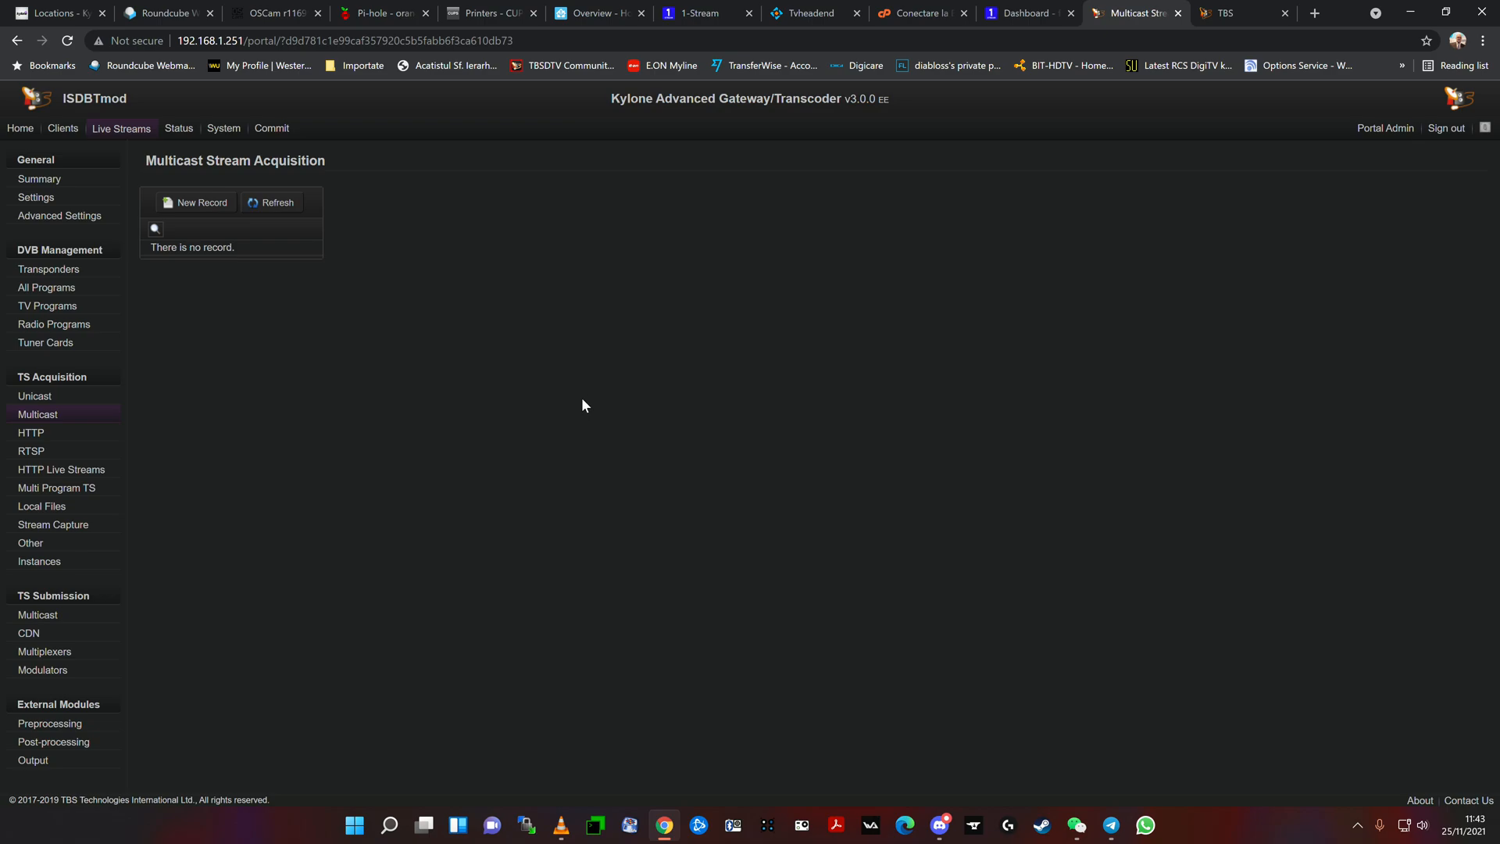
{"action": "mouse_move", "coordinate": [586, 381]}
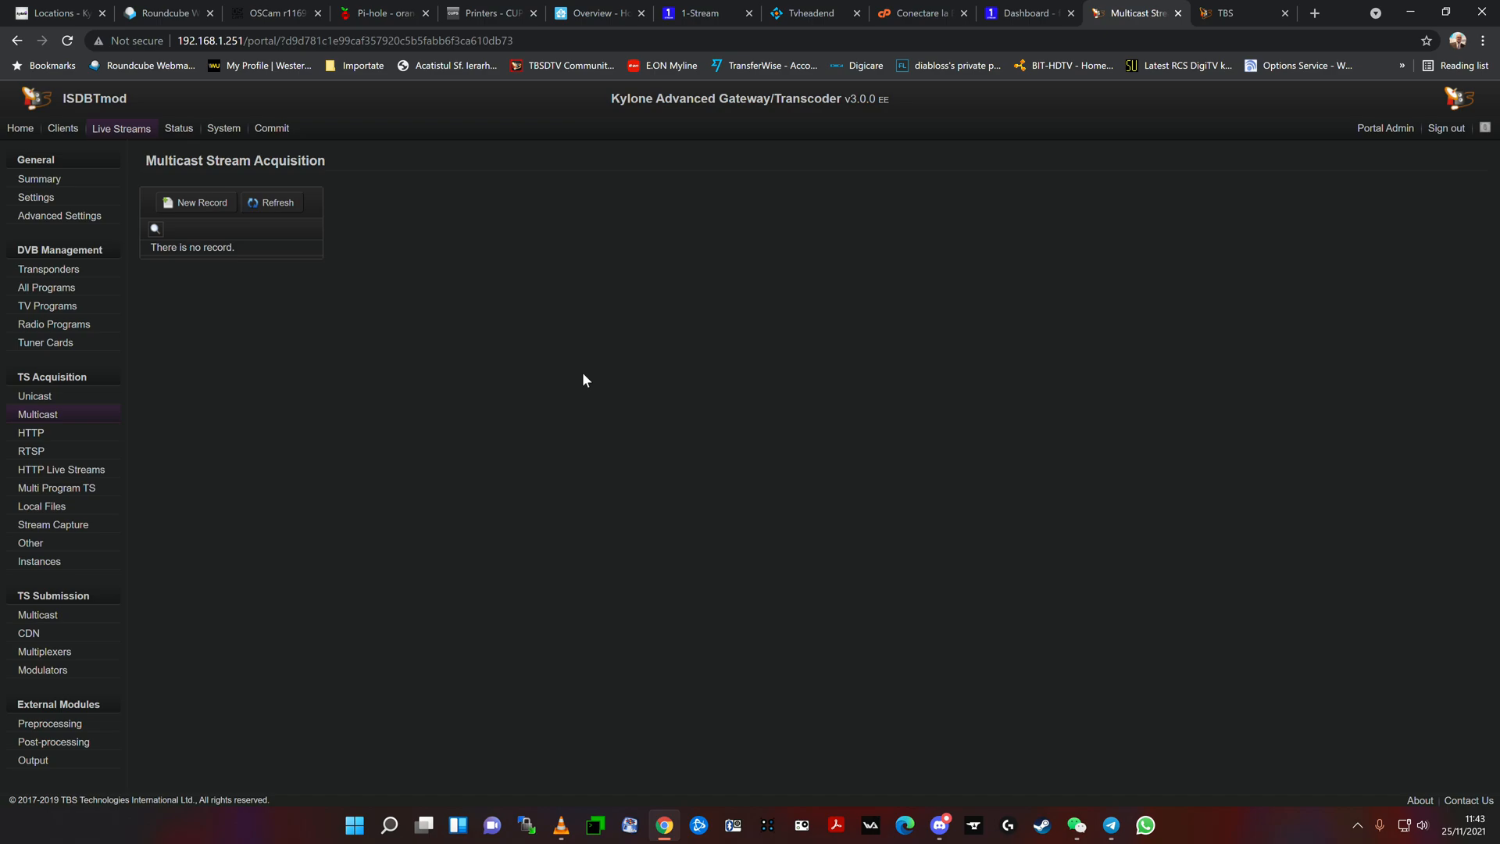
{"action": "mouse_move", "coordinate": [586, 397]}
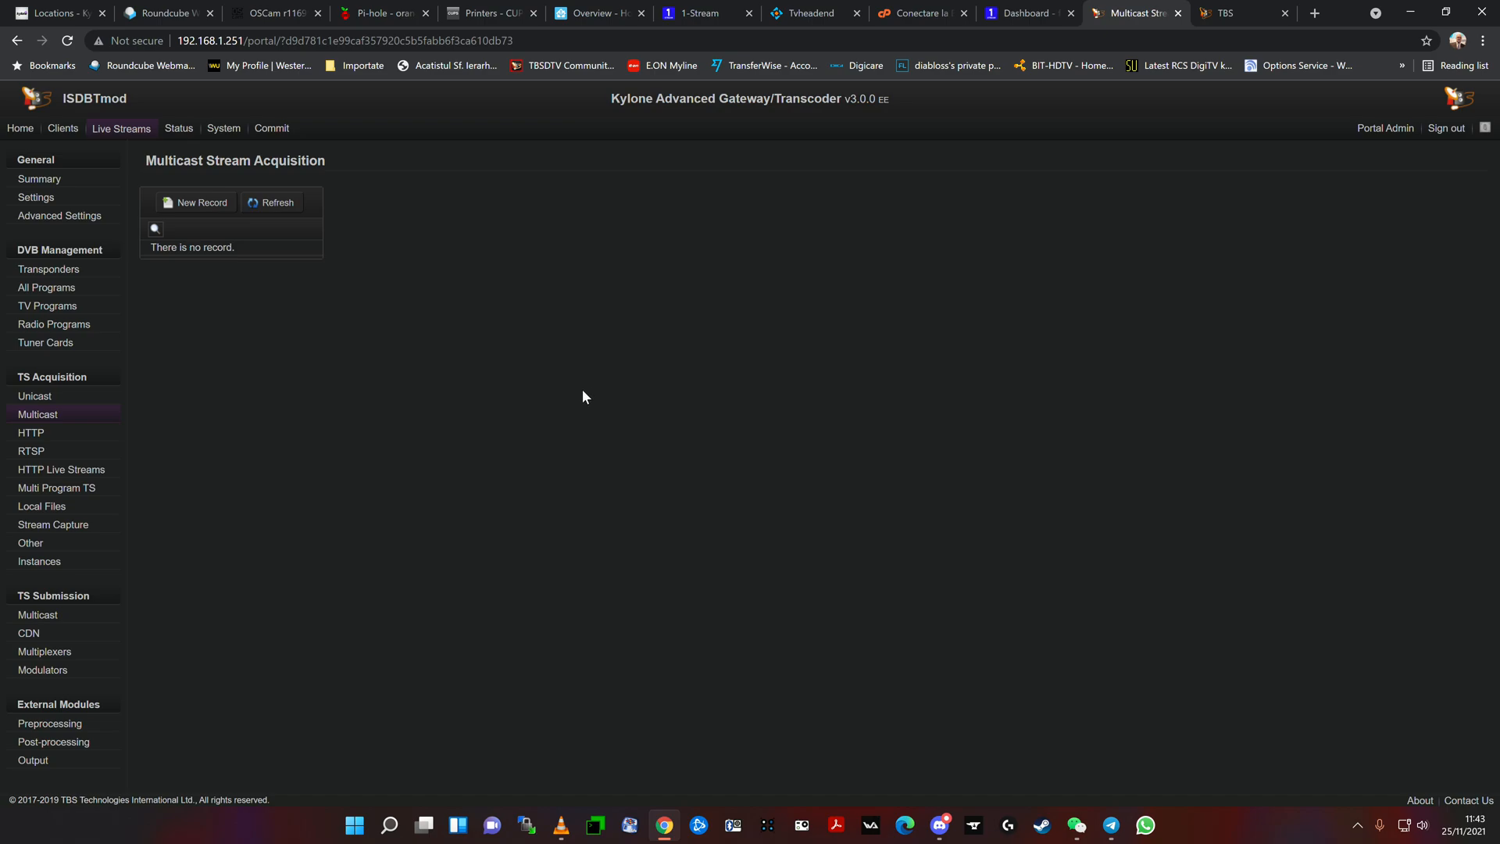
{"action": "mouse_move", "coordinate": [581, 415]}
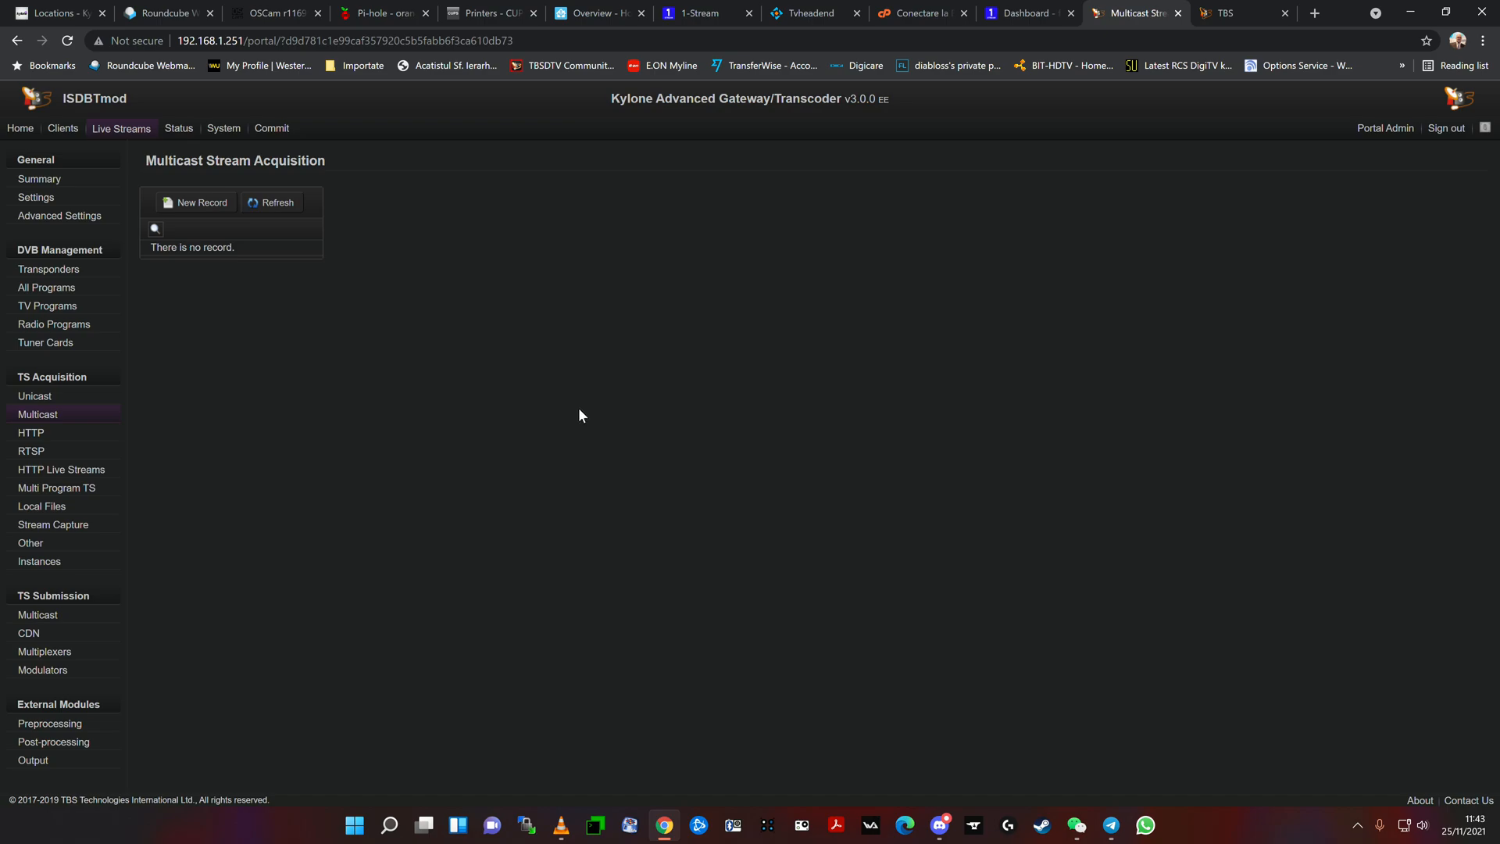
{"action": "mouse_move", "coordinate": [1382, 447]}
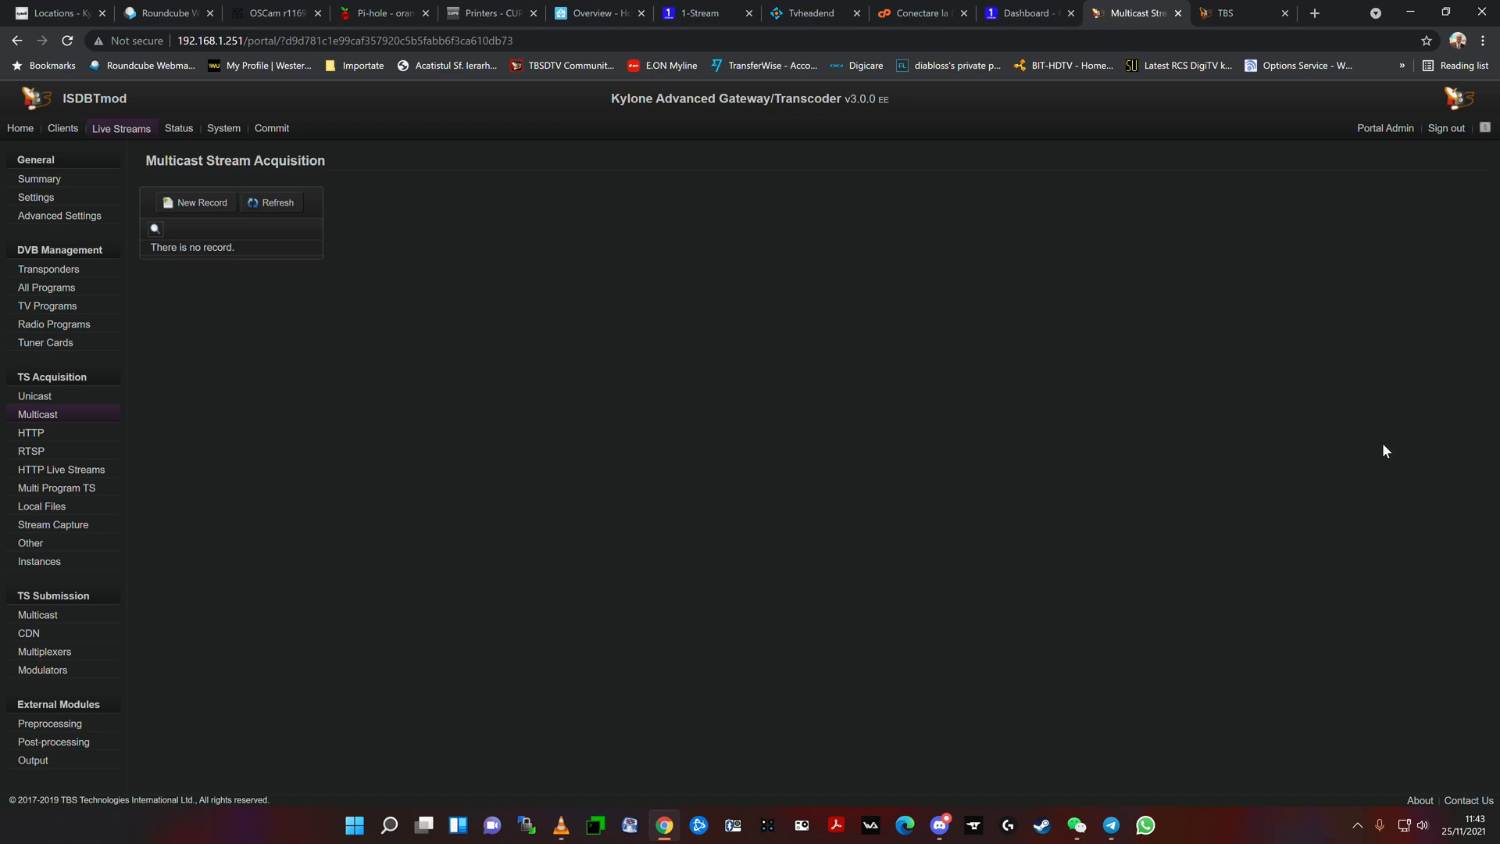